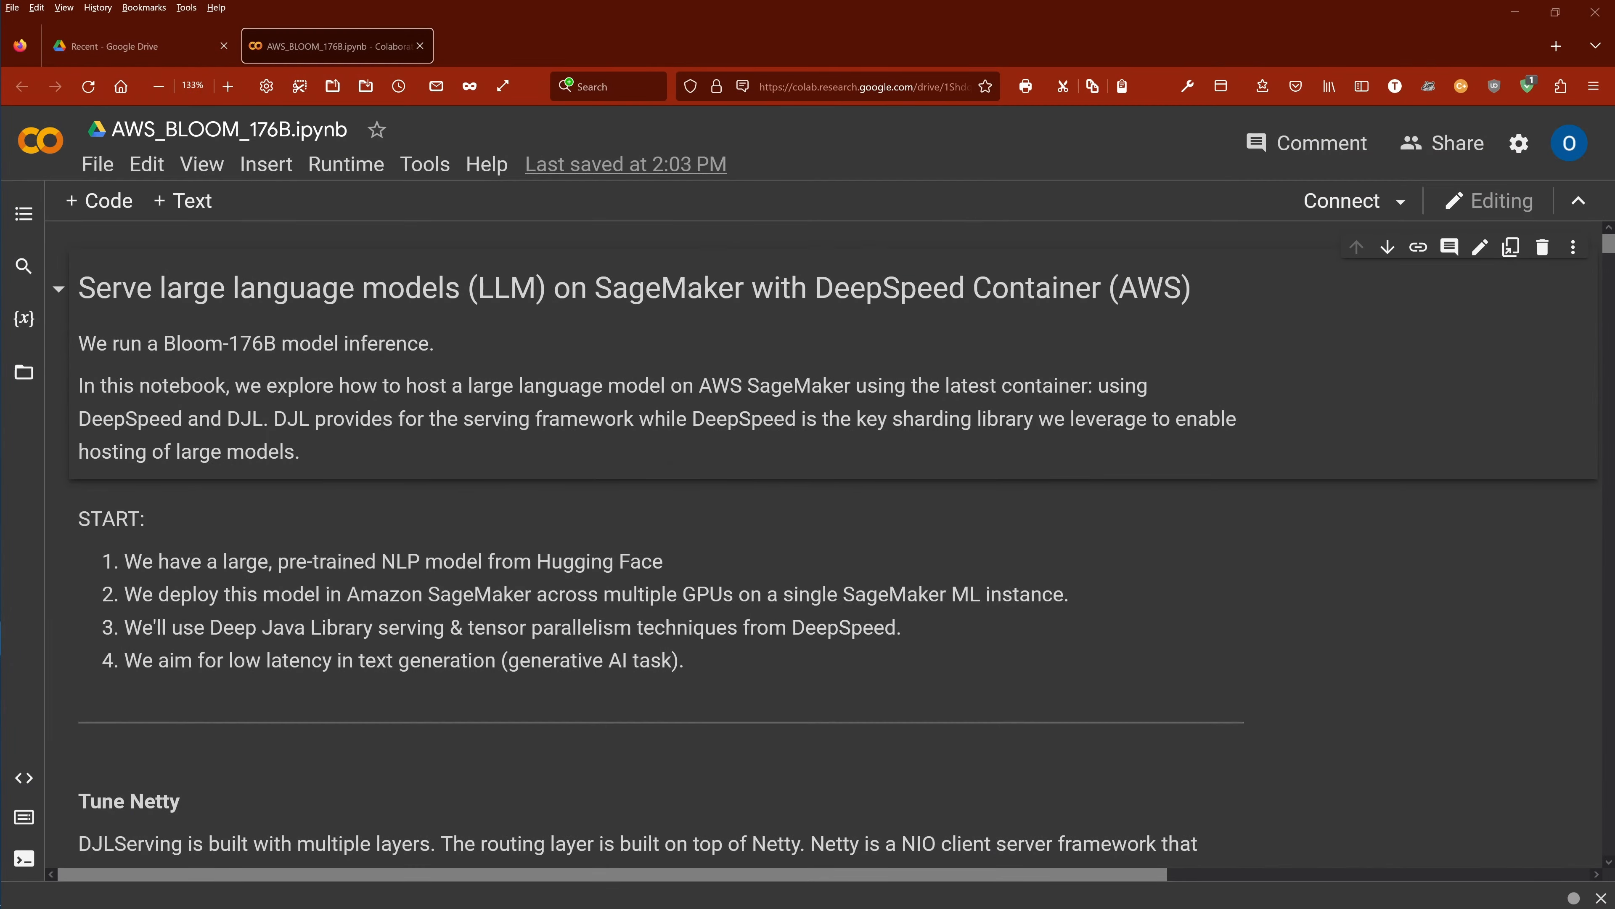
# Highlight the notebook title, the introduction's inference wording and the Deep Java Library serving step
pyautogui.moveTo(96, 288); pyautogui.dragTo(569, 287)
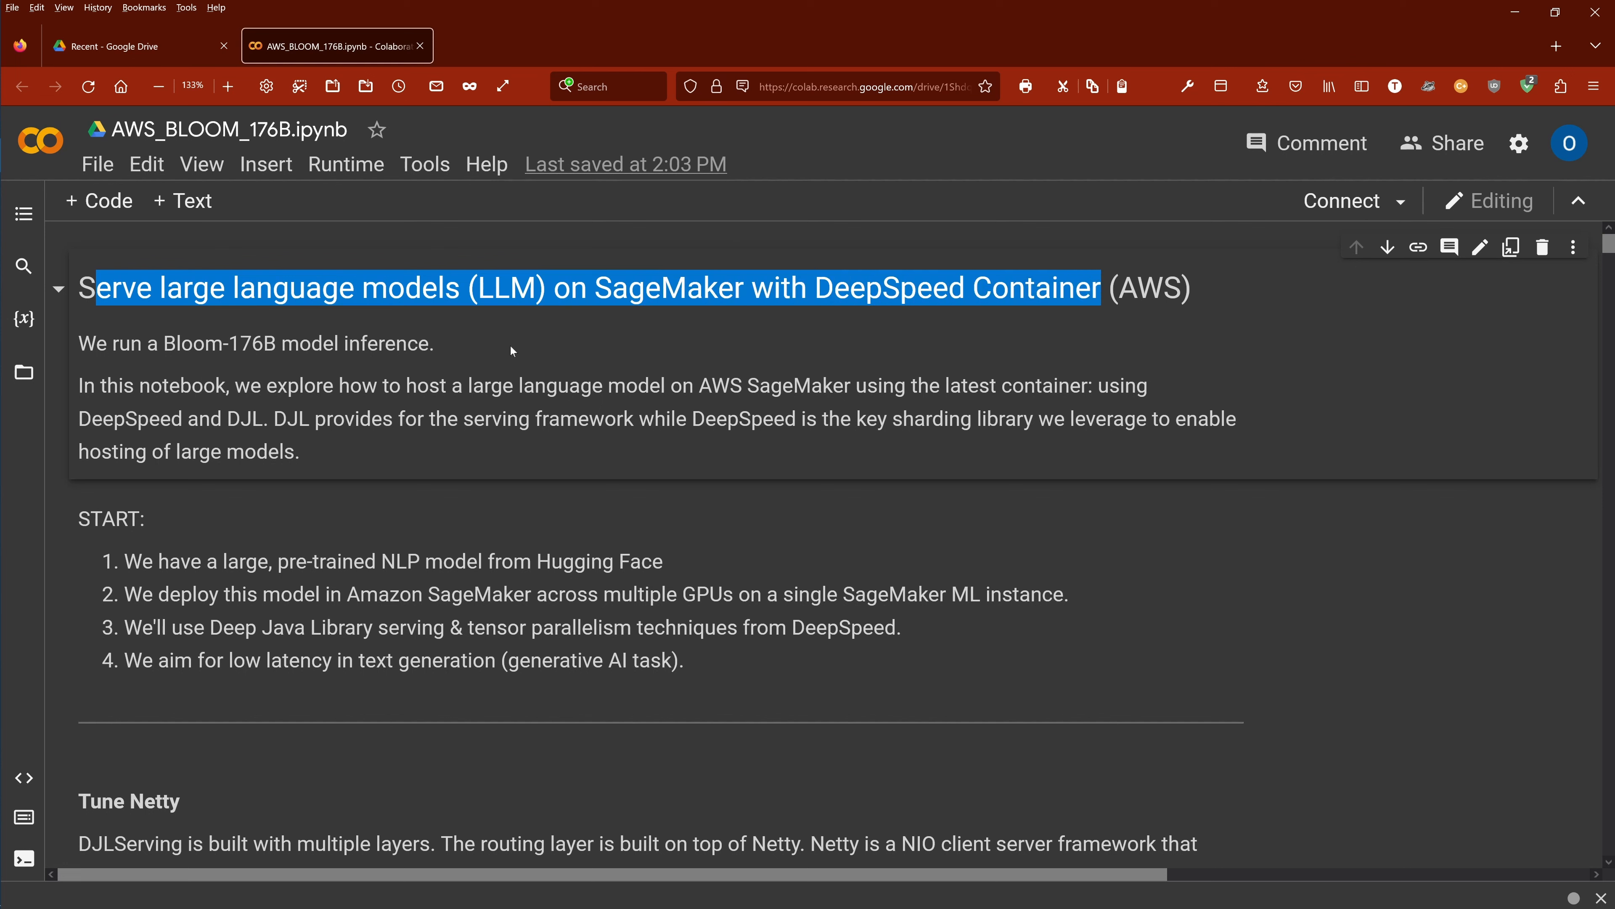
pyautogui.doubleClick(387, 343)
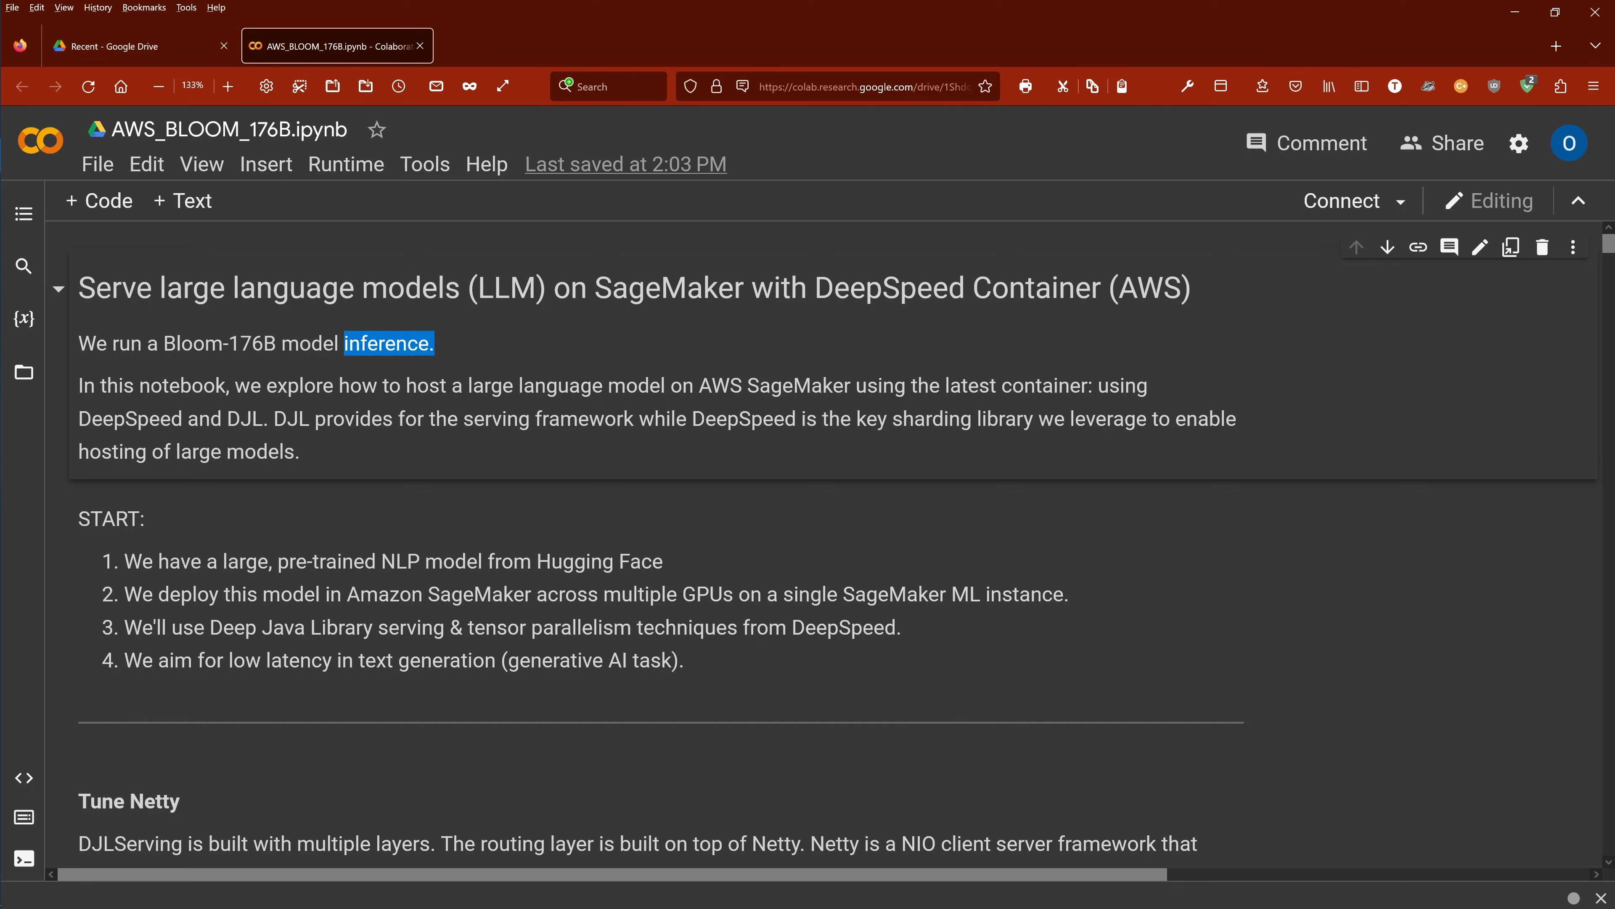
pyautogui.doubleClick(220, 343)
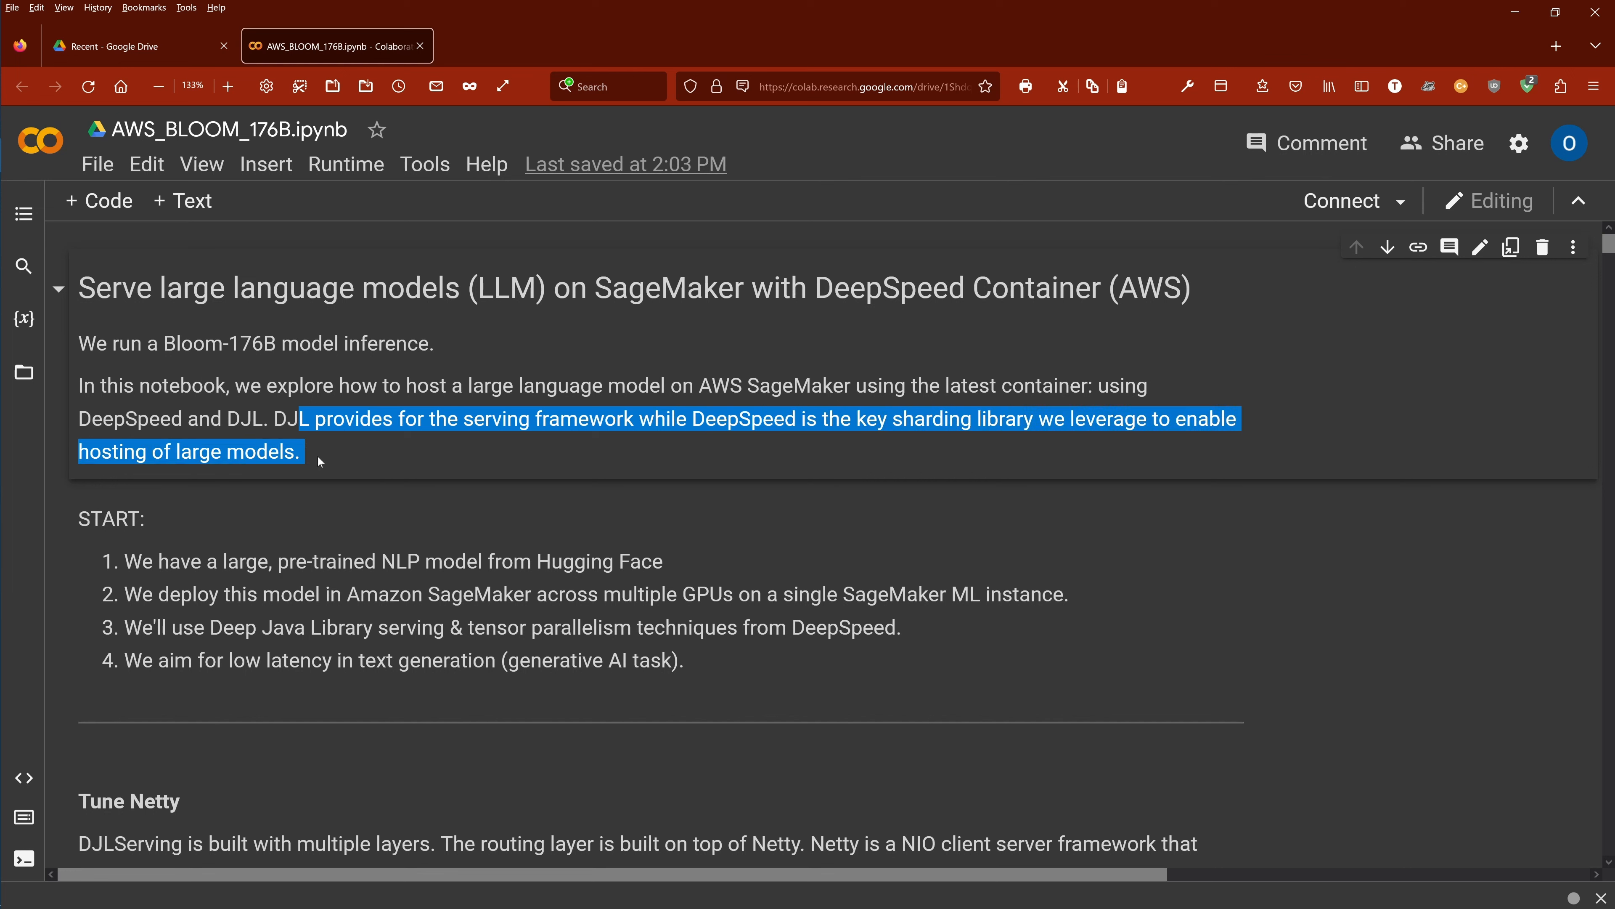
pyautogui.scroll(-3)
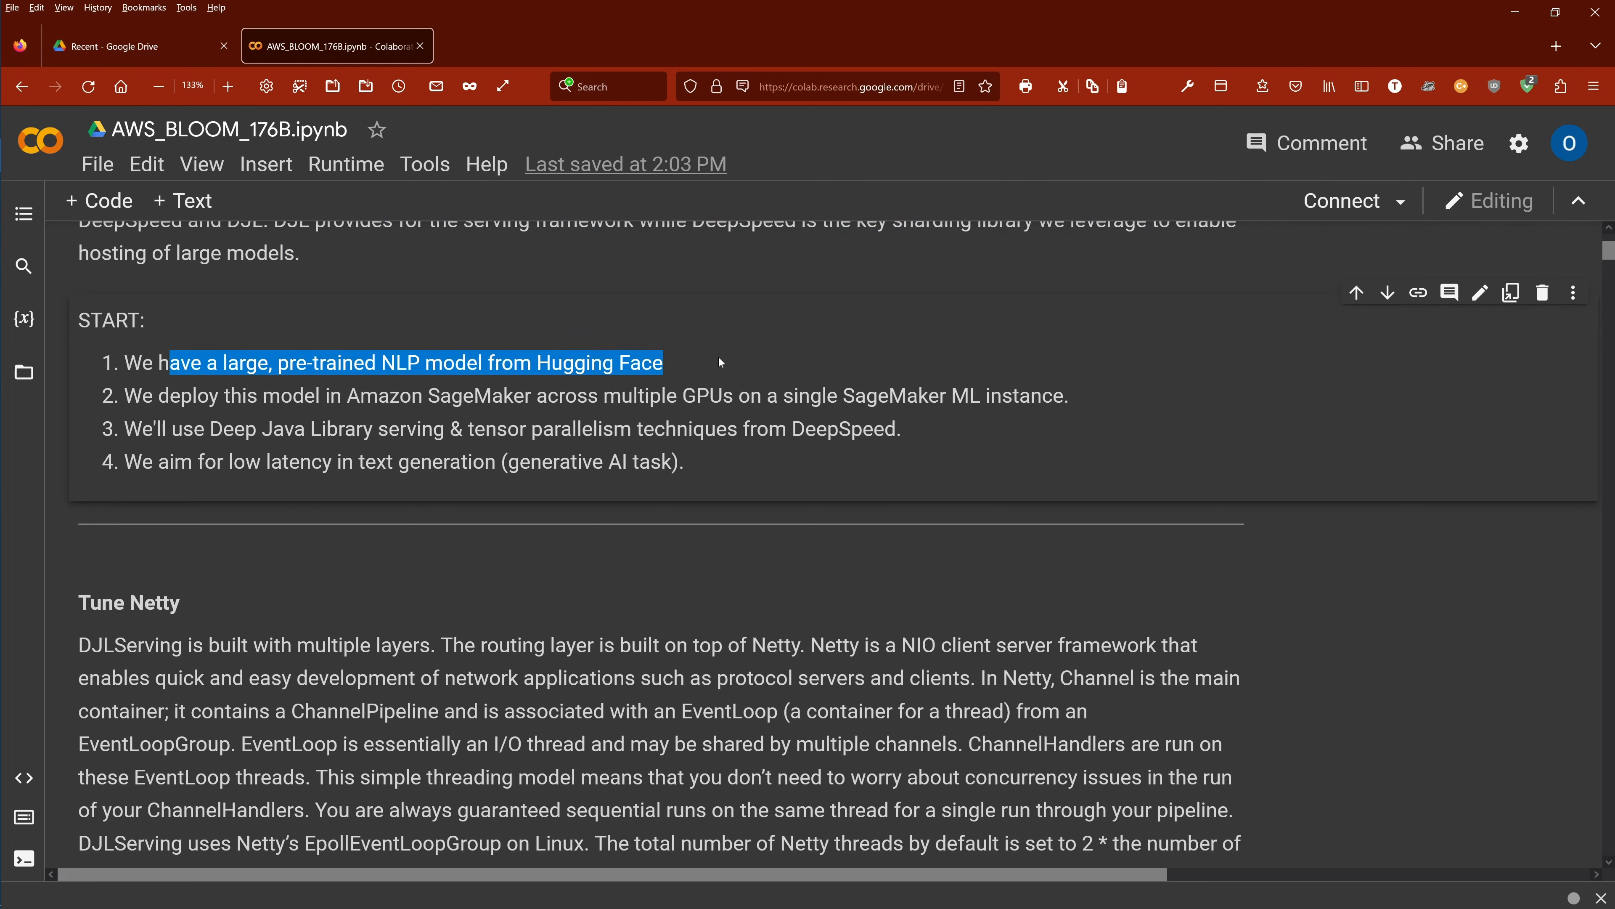
pyautogui.moveTo(720, 363)
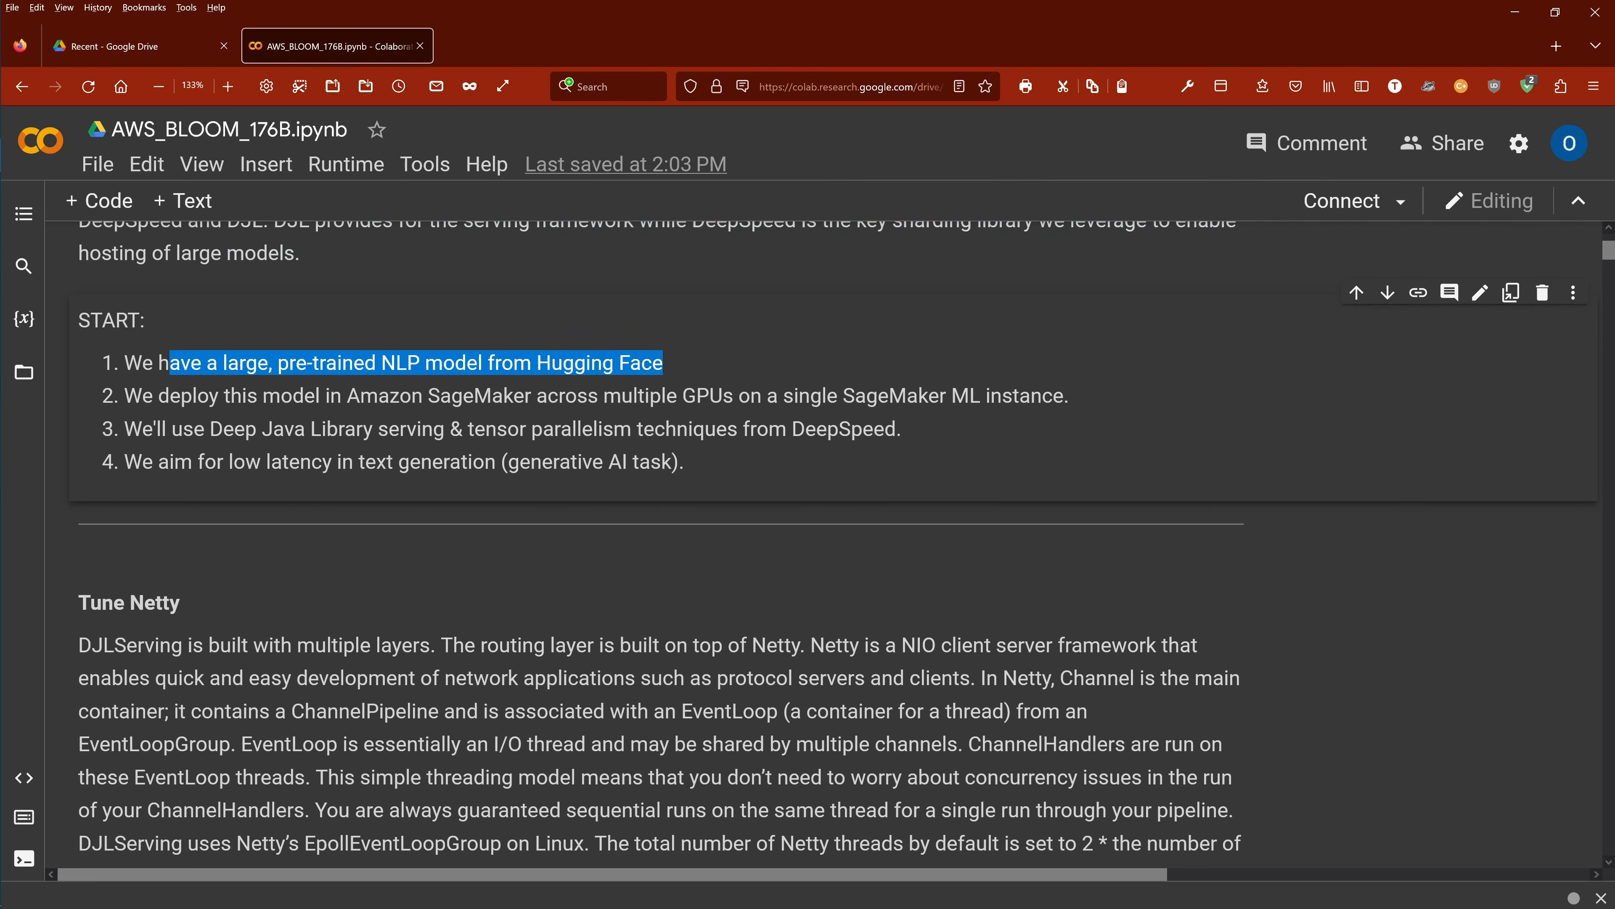
pyautogui.moveTo(423, 340)
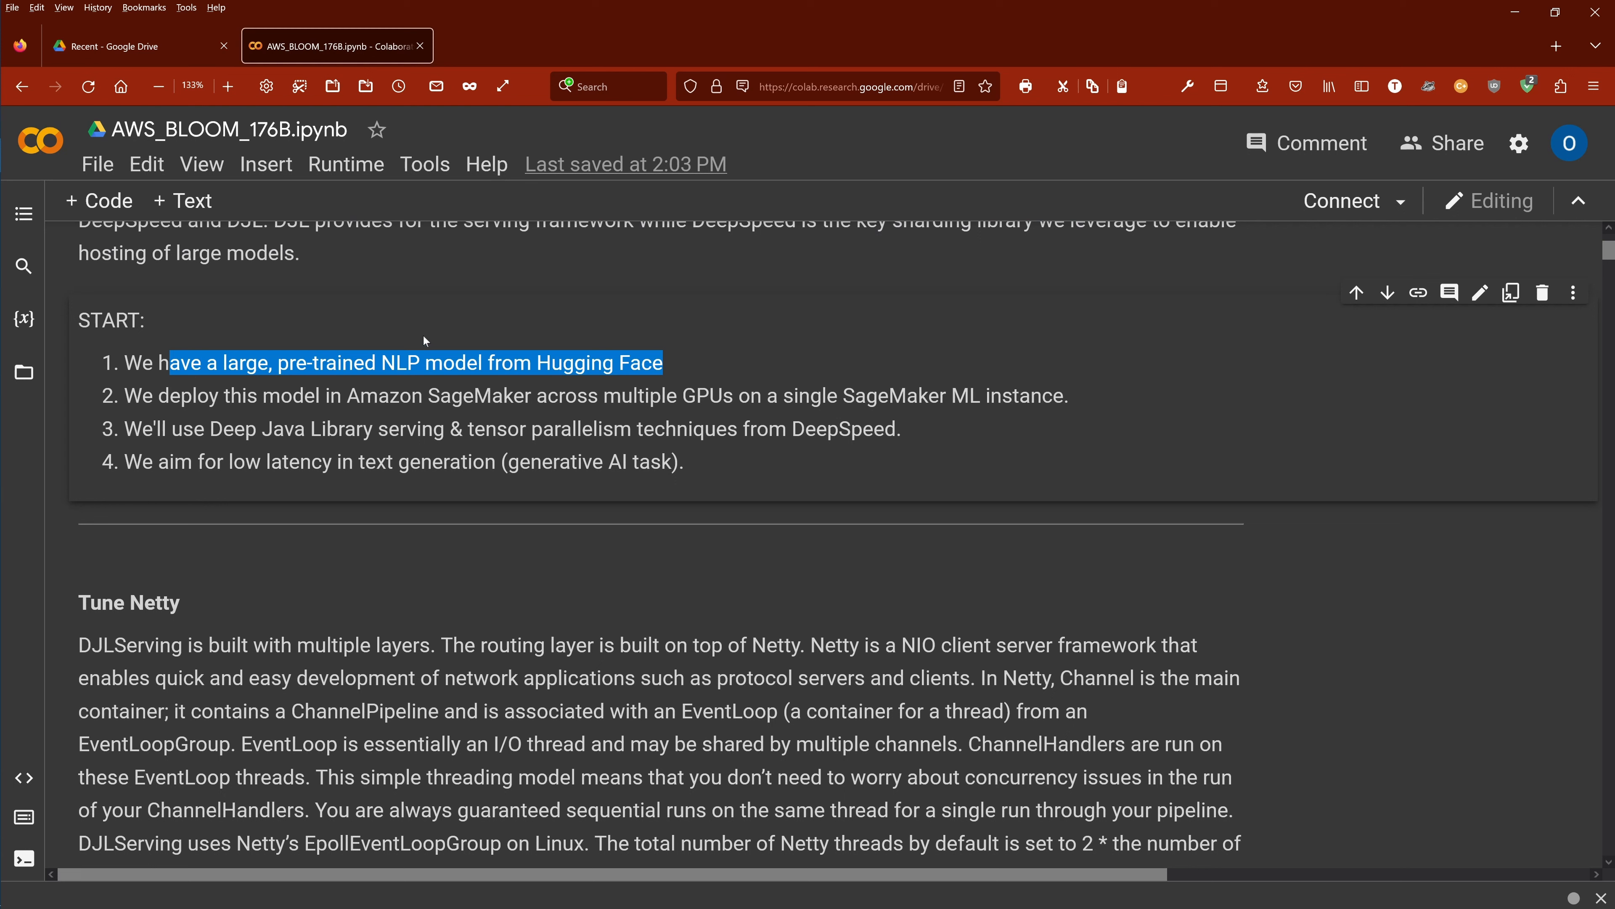
pyautogui.moveTo(641, 354)
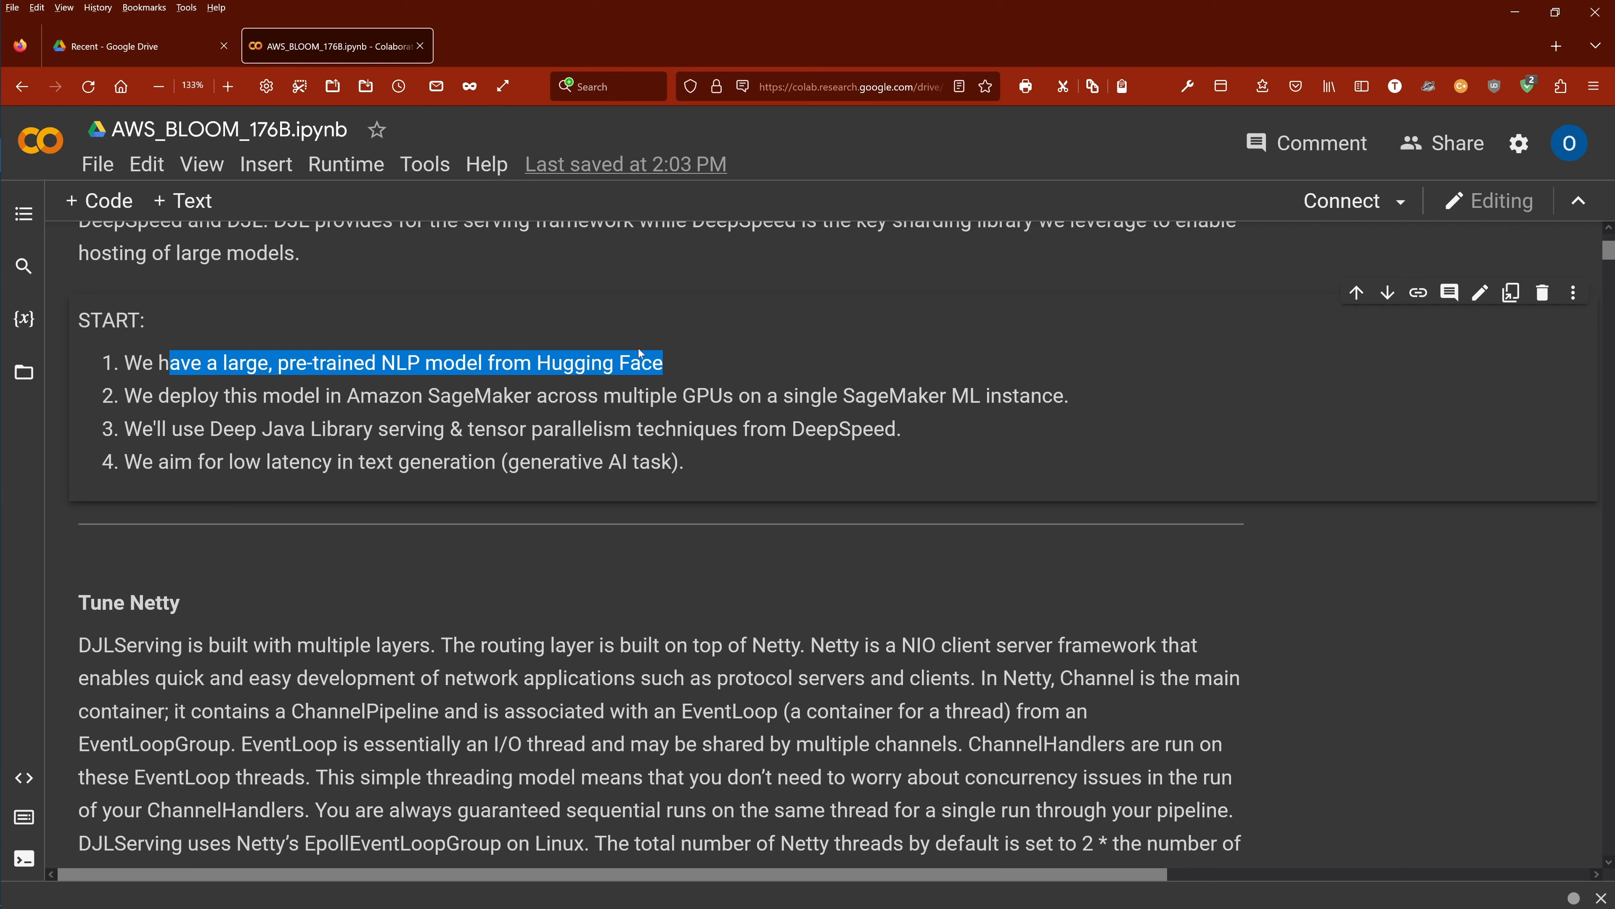
pyautogui.moveTo(678, 378)
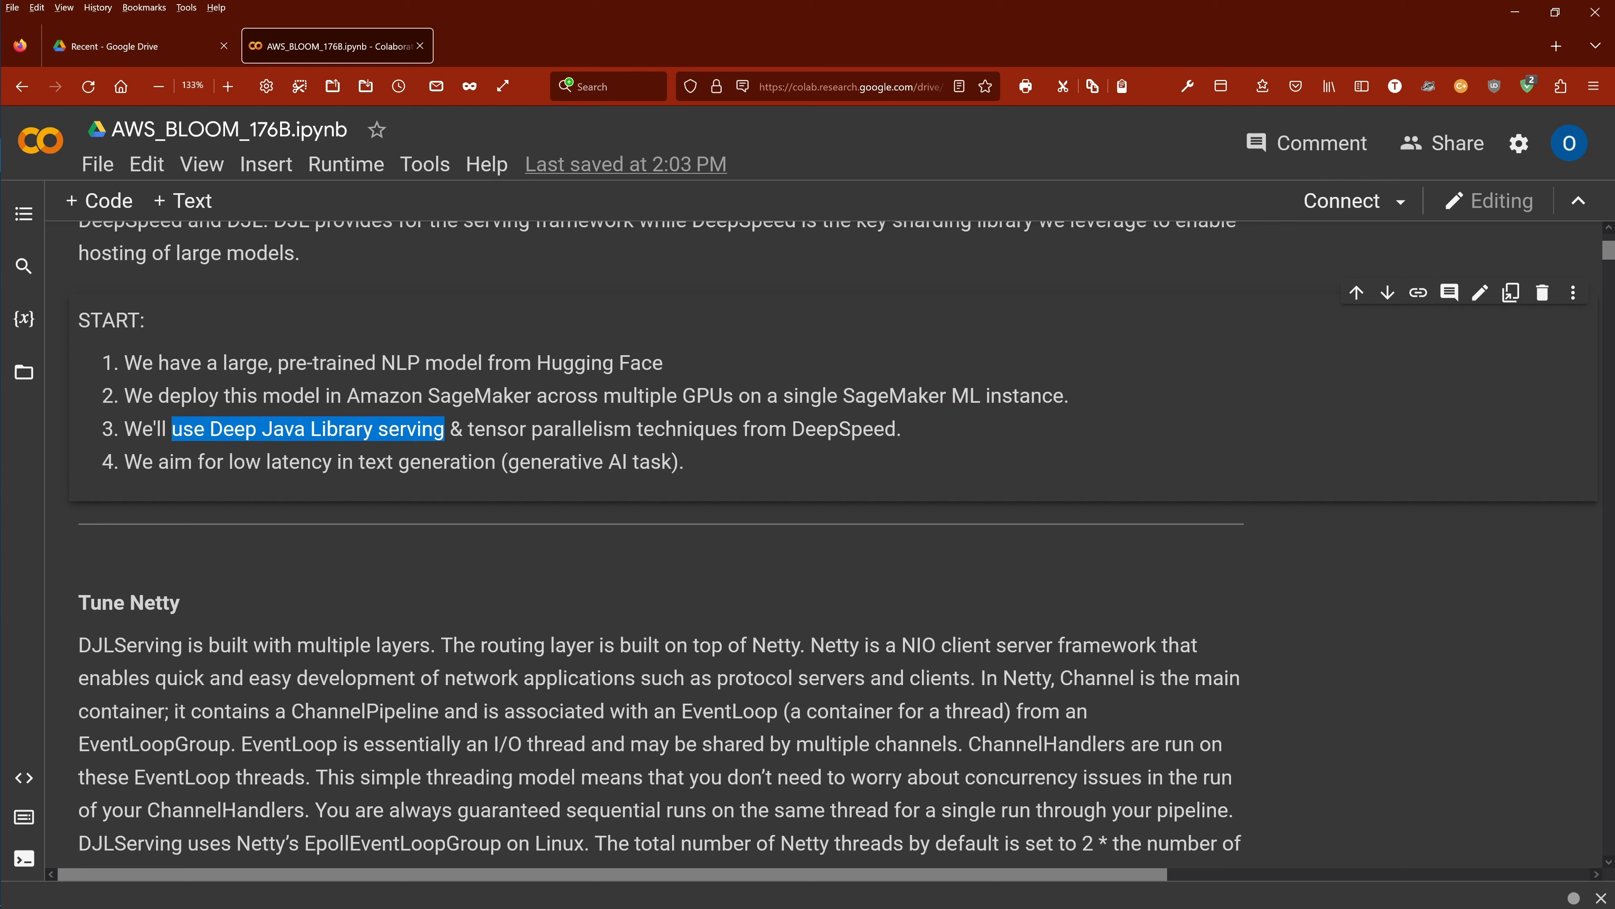
pyautogui.doubleClick(494, 429)
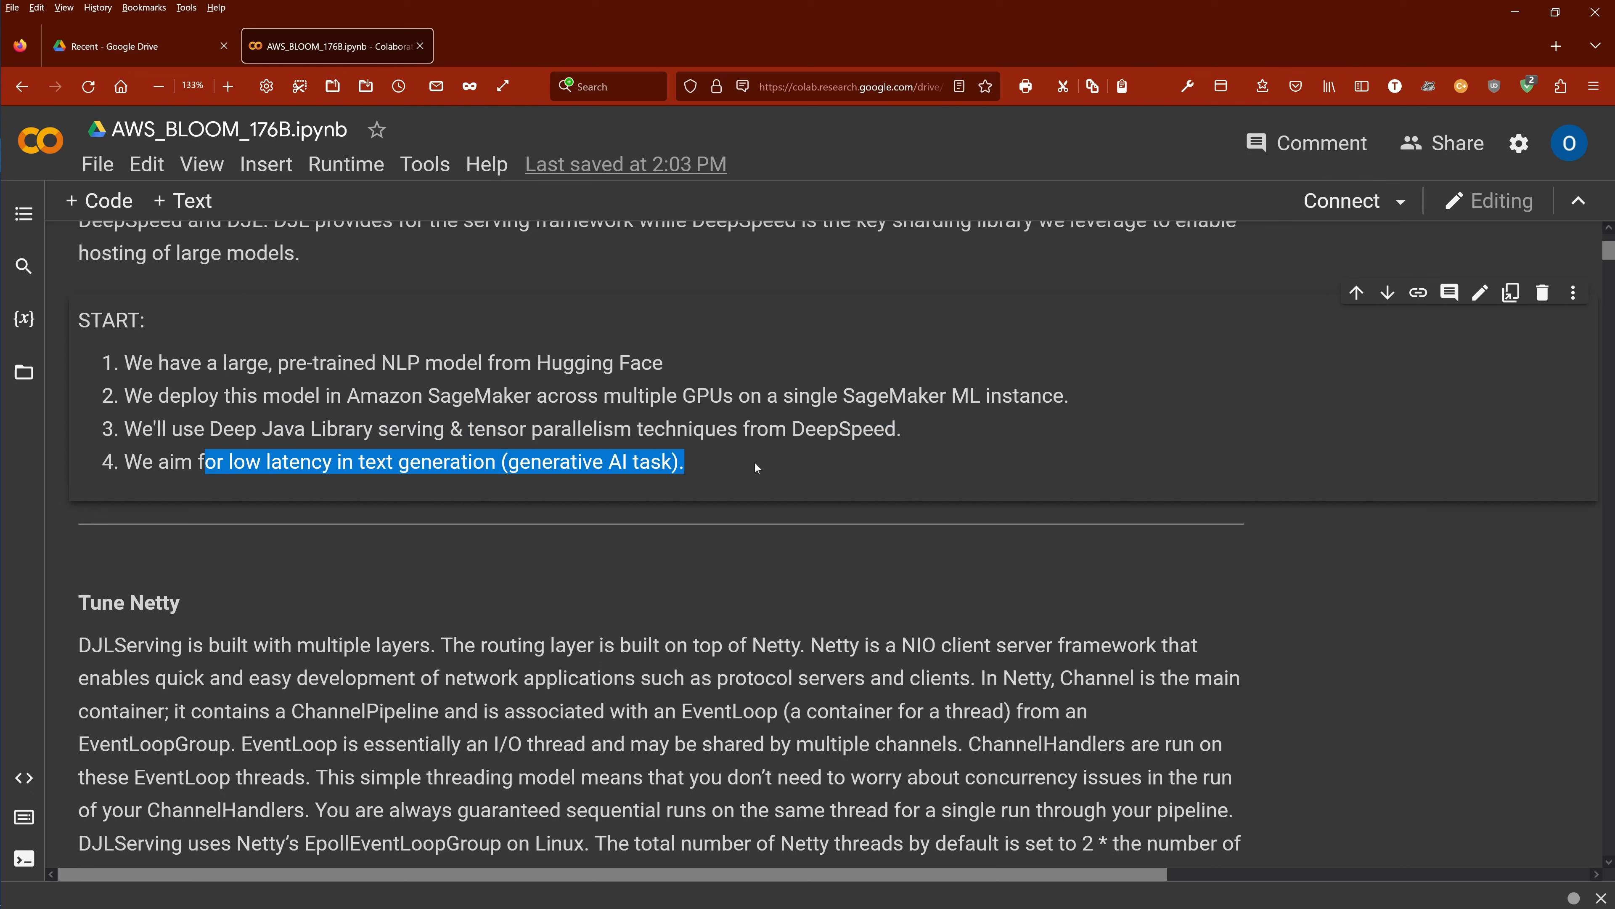
# Scroll past the boto3 install cell and open the bloom-deepspeed-inference-int8 Hugging Face link
pyautogui.scroll(-3)
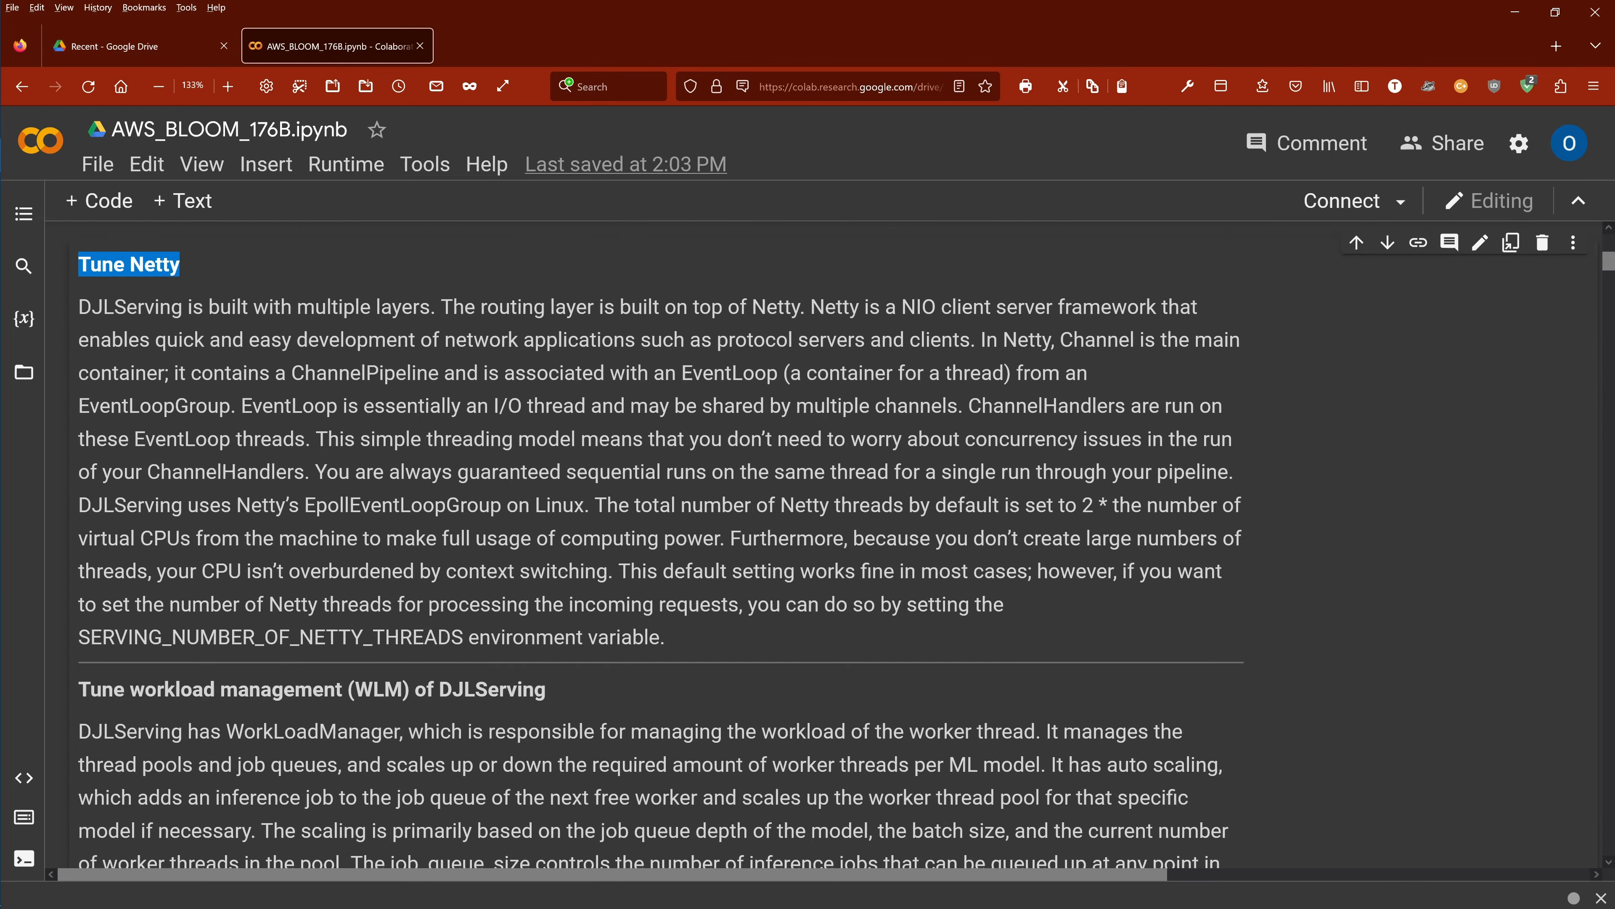
pyautogui.scroll(-3)
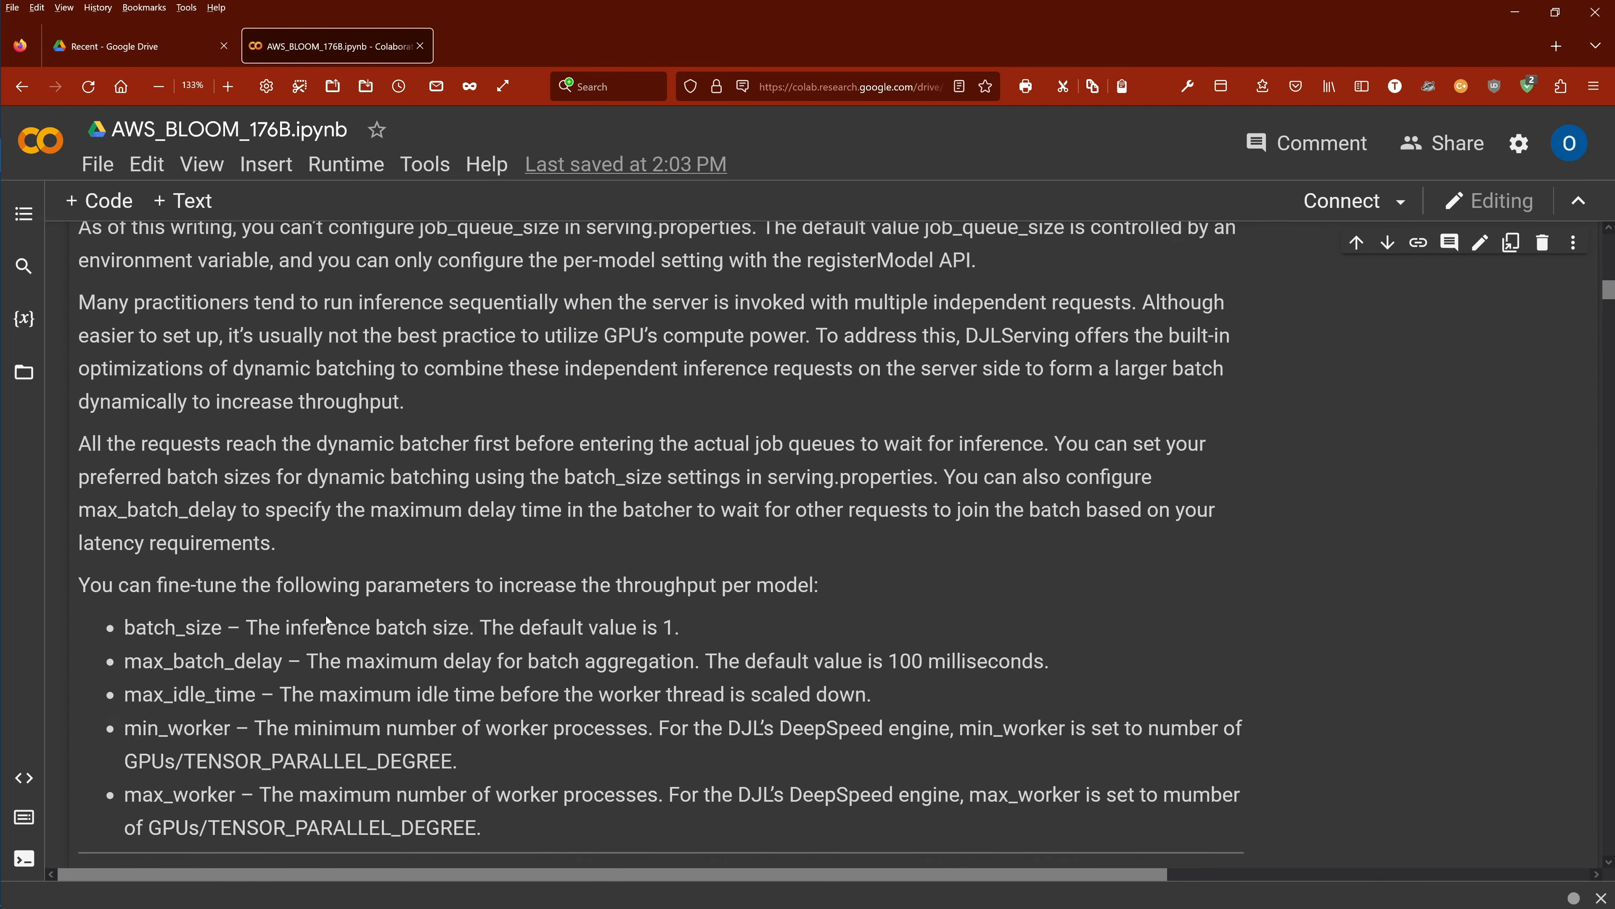
pyautogui.scroll(-3)
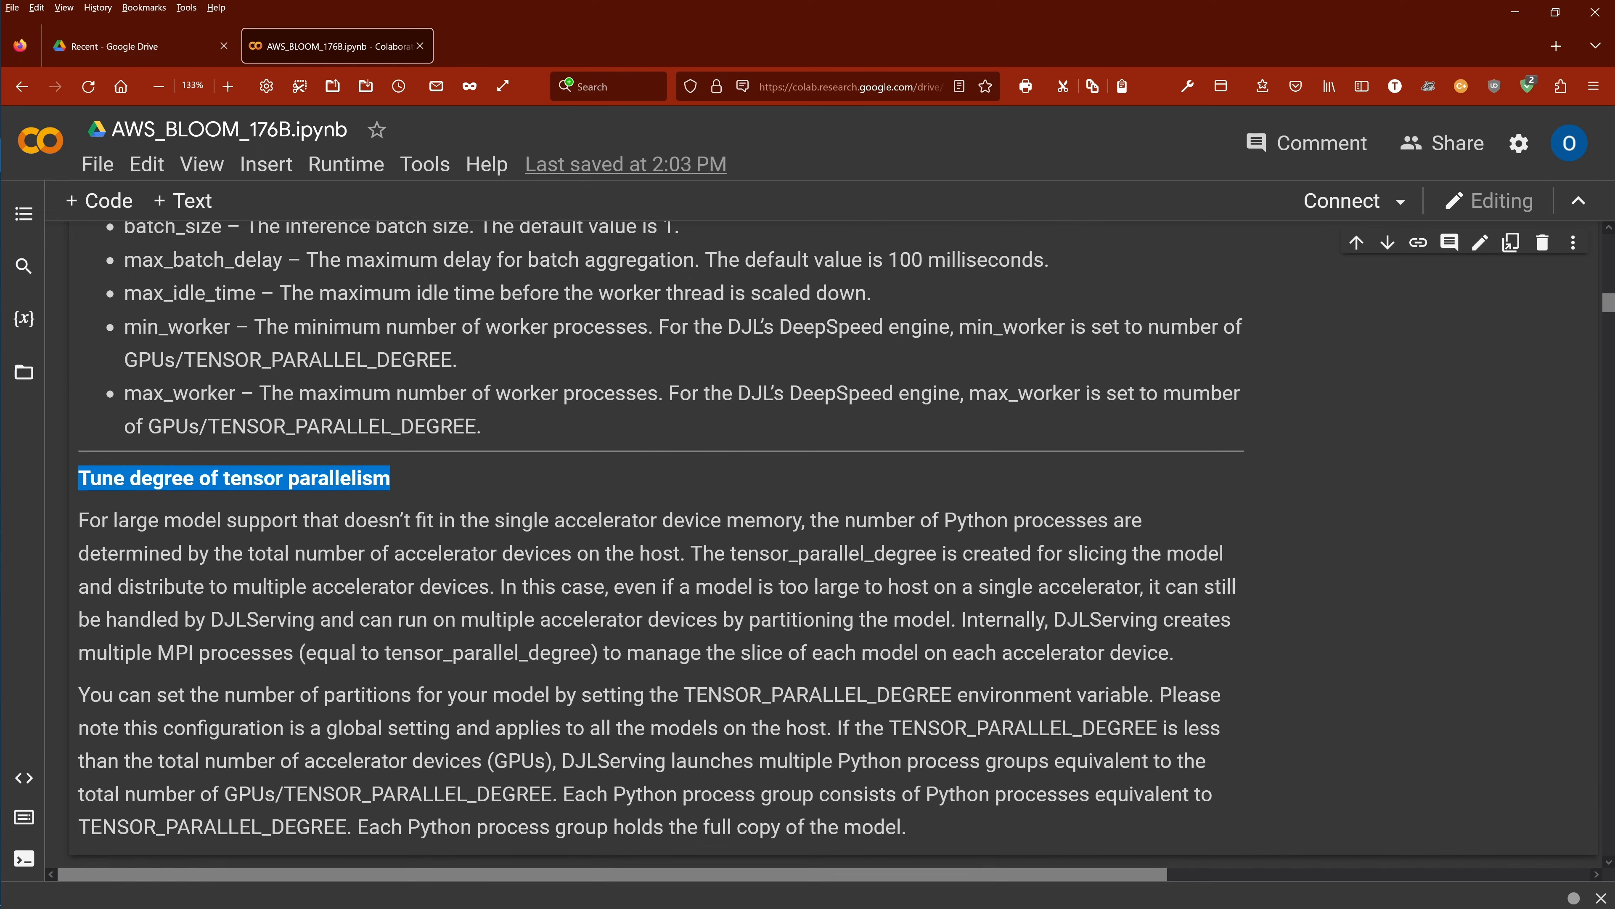
pyautogui.scroll(-3)
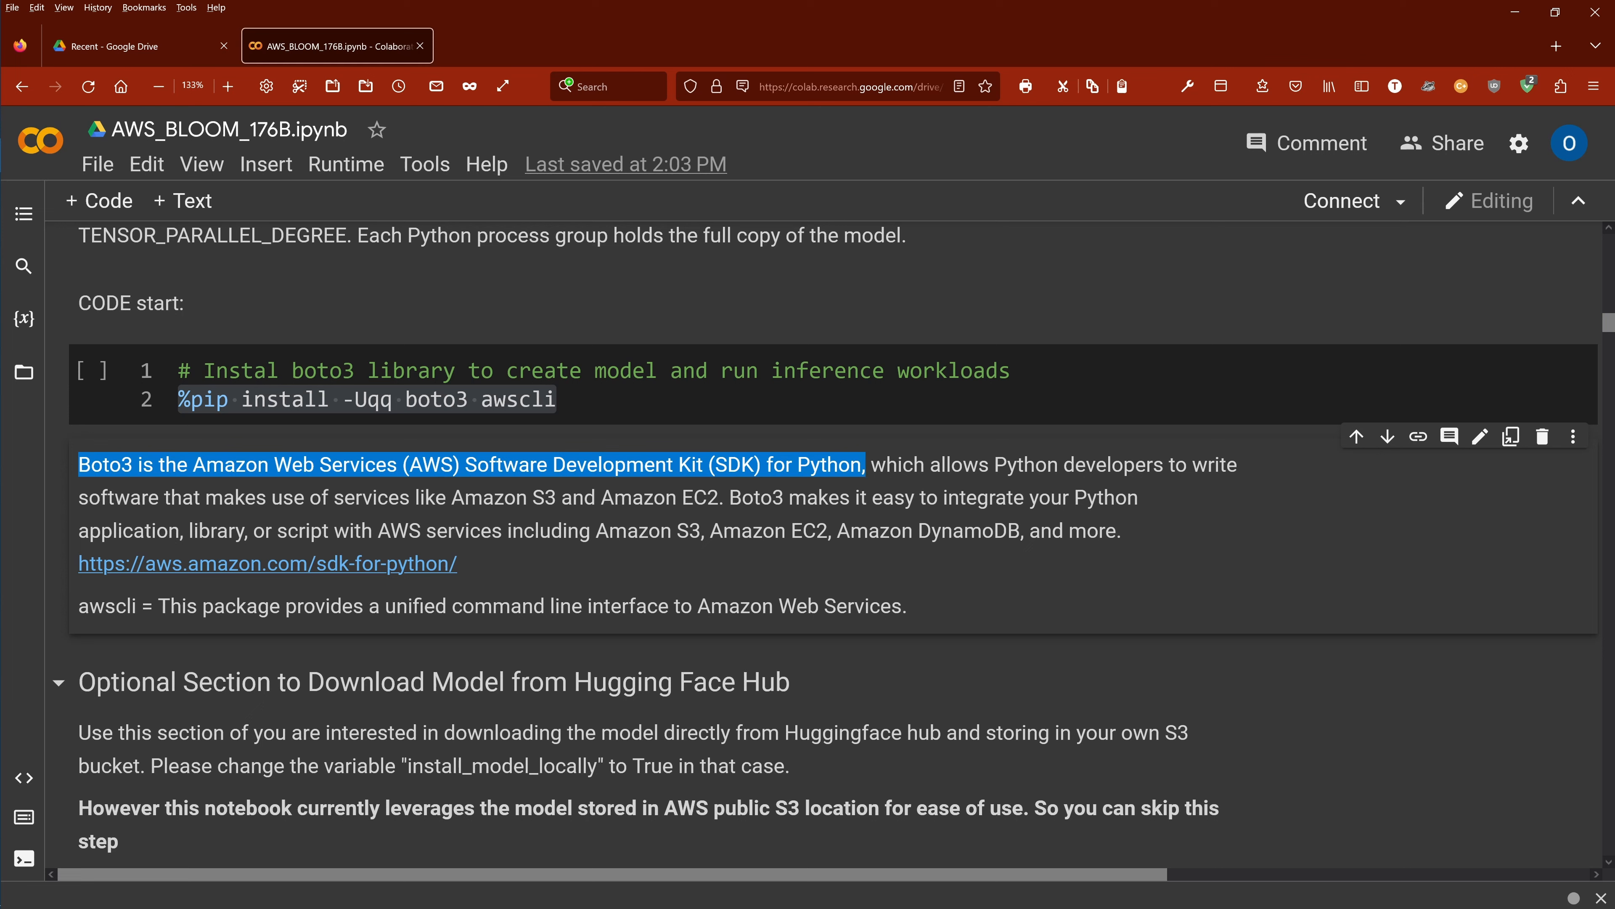
pyautogui.moveTo(832, 482)
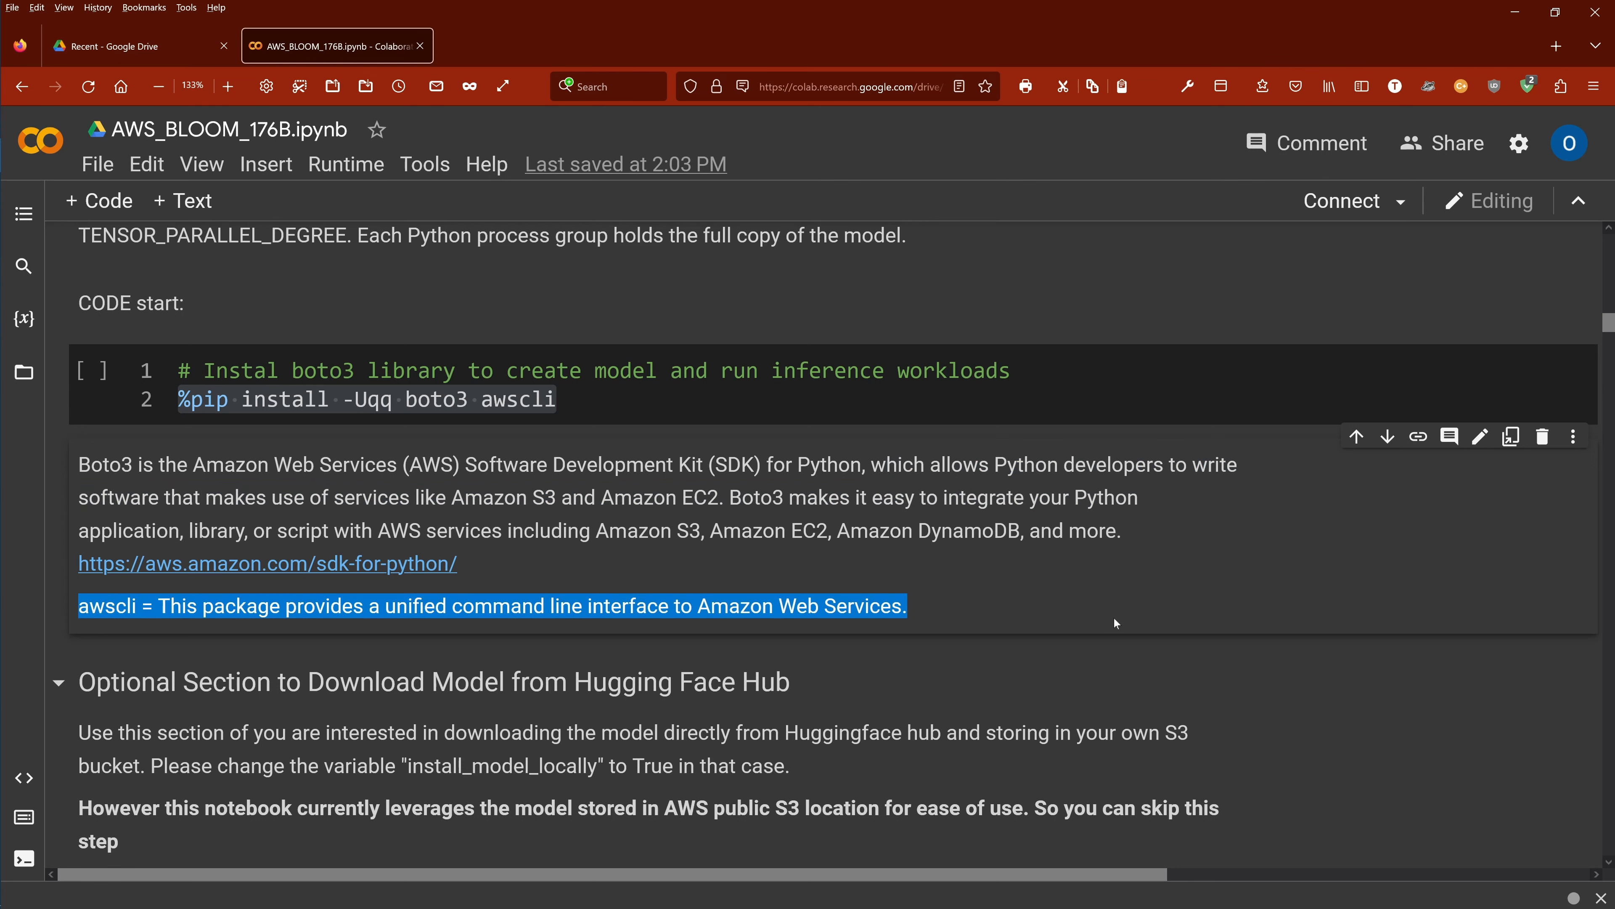
pyautogui.moveTo(1104, 619)
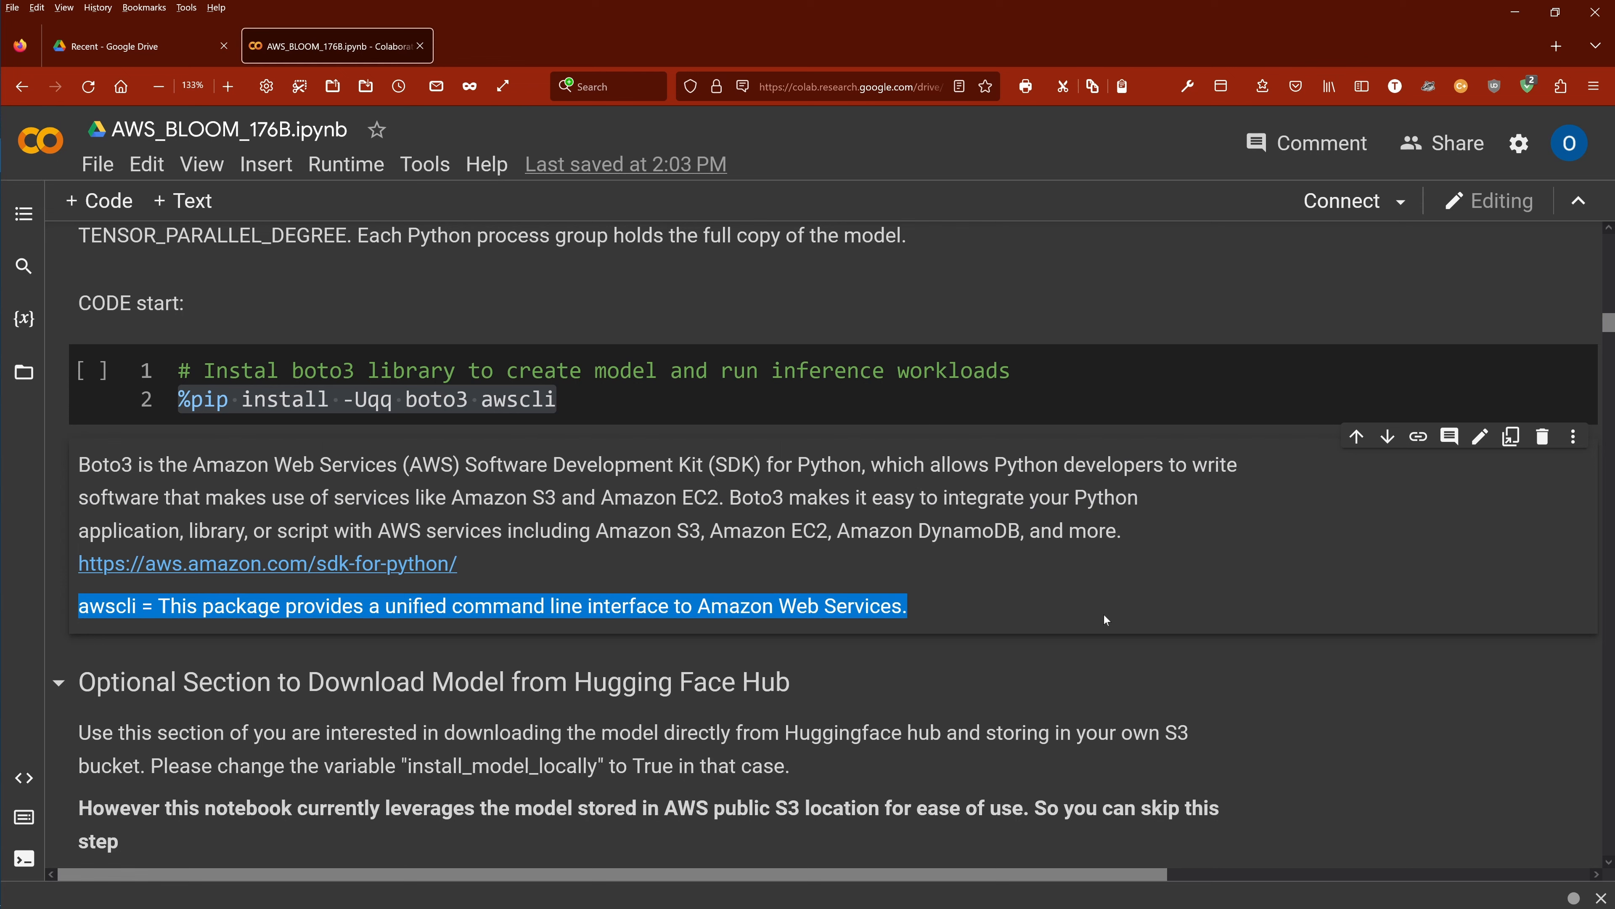
pyautogui.scroll(-3)
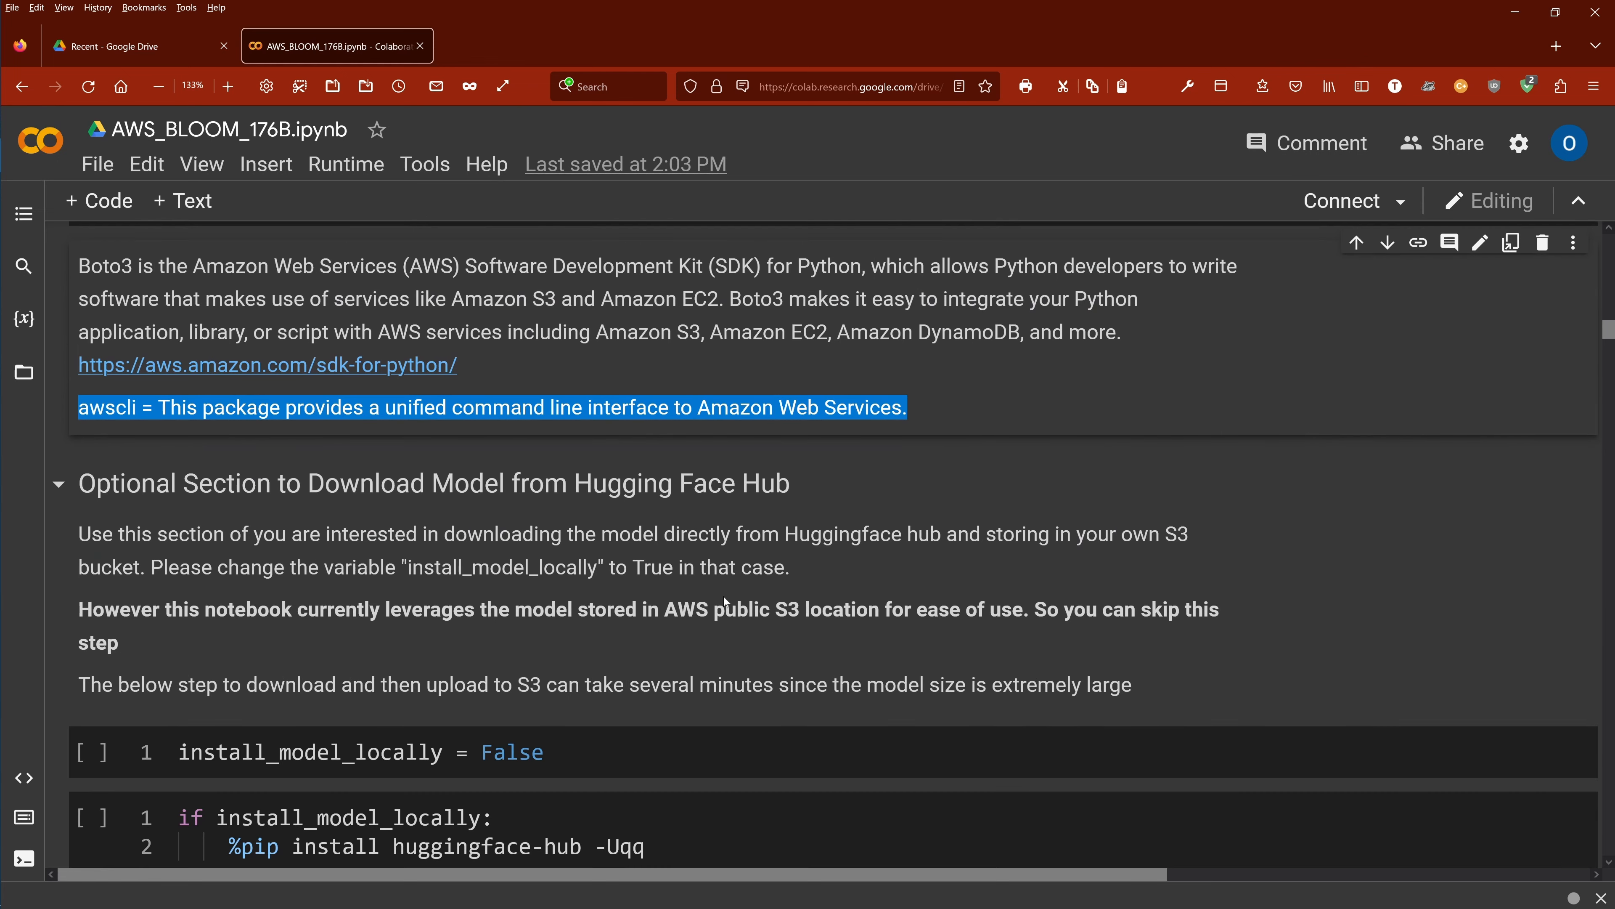
pyautogui.scroll(-3)
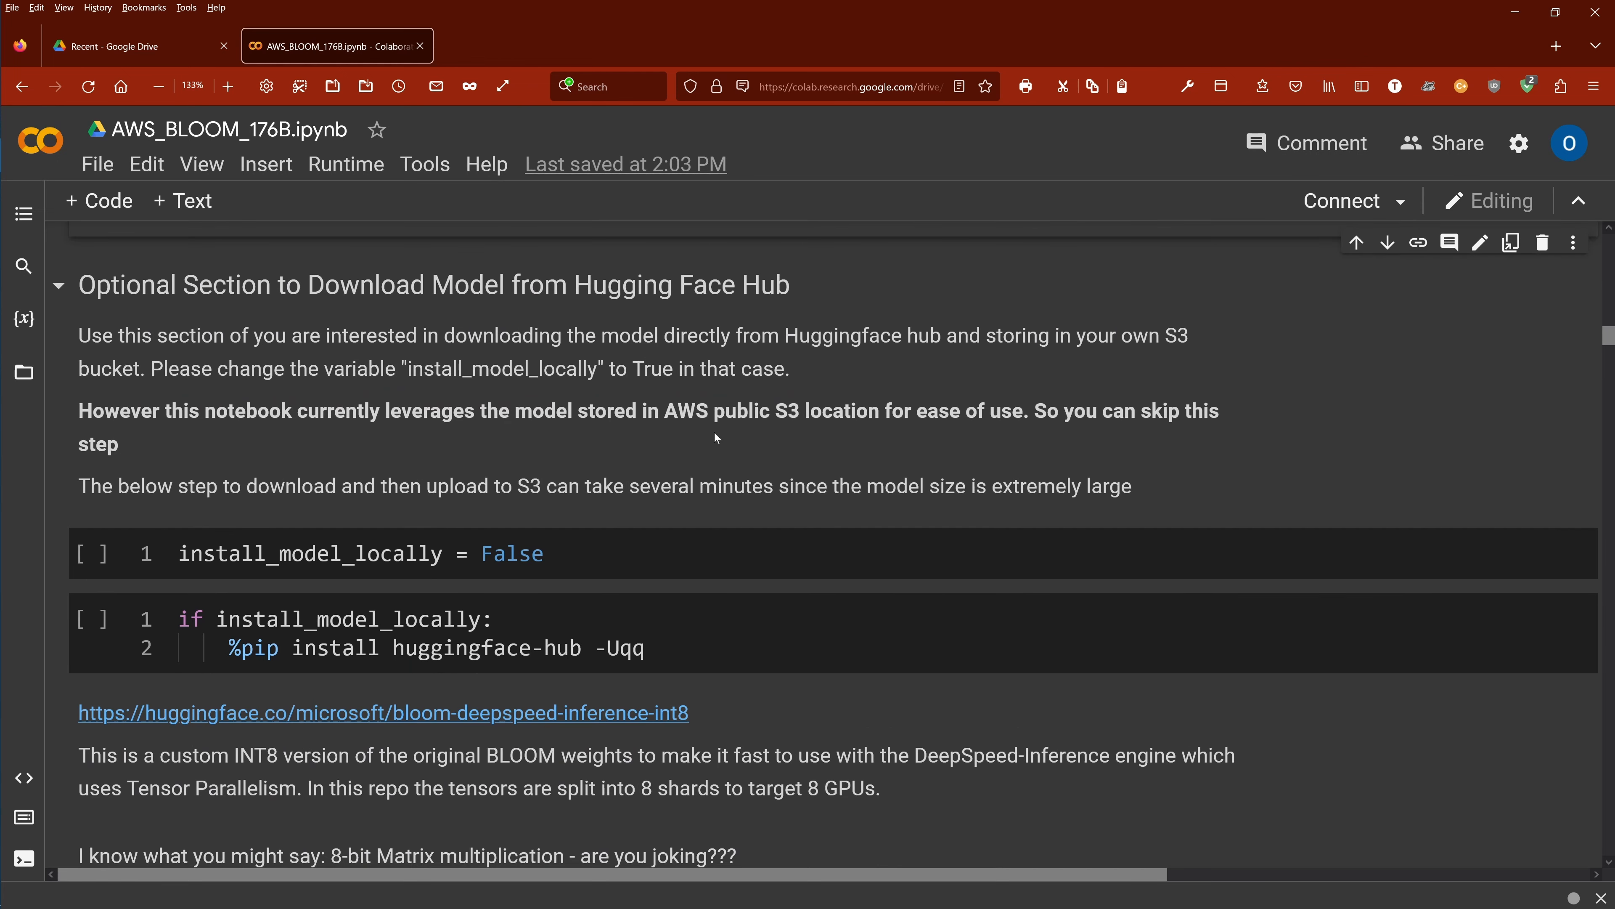
pyautogui.scroll(-3)
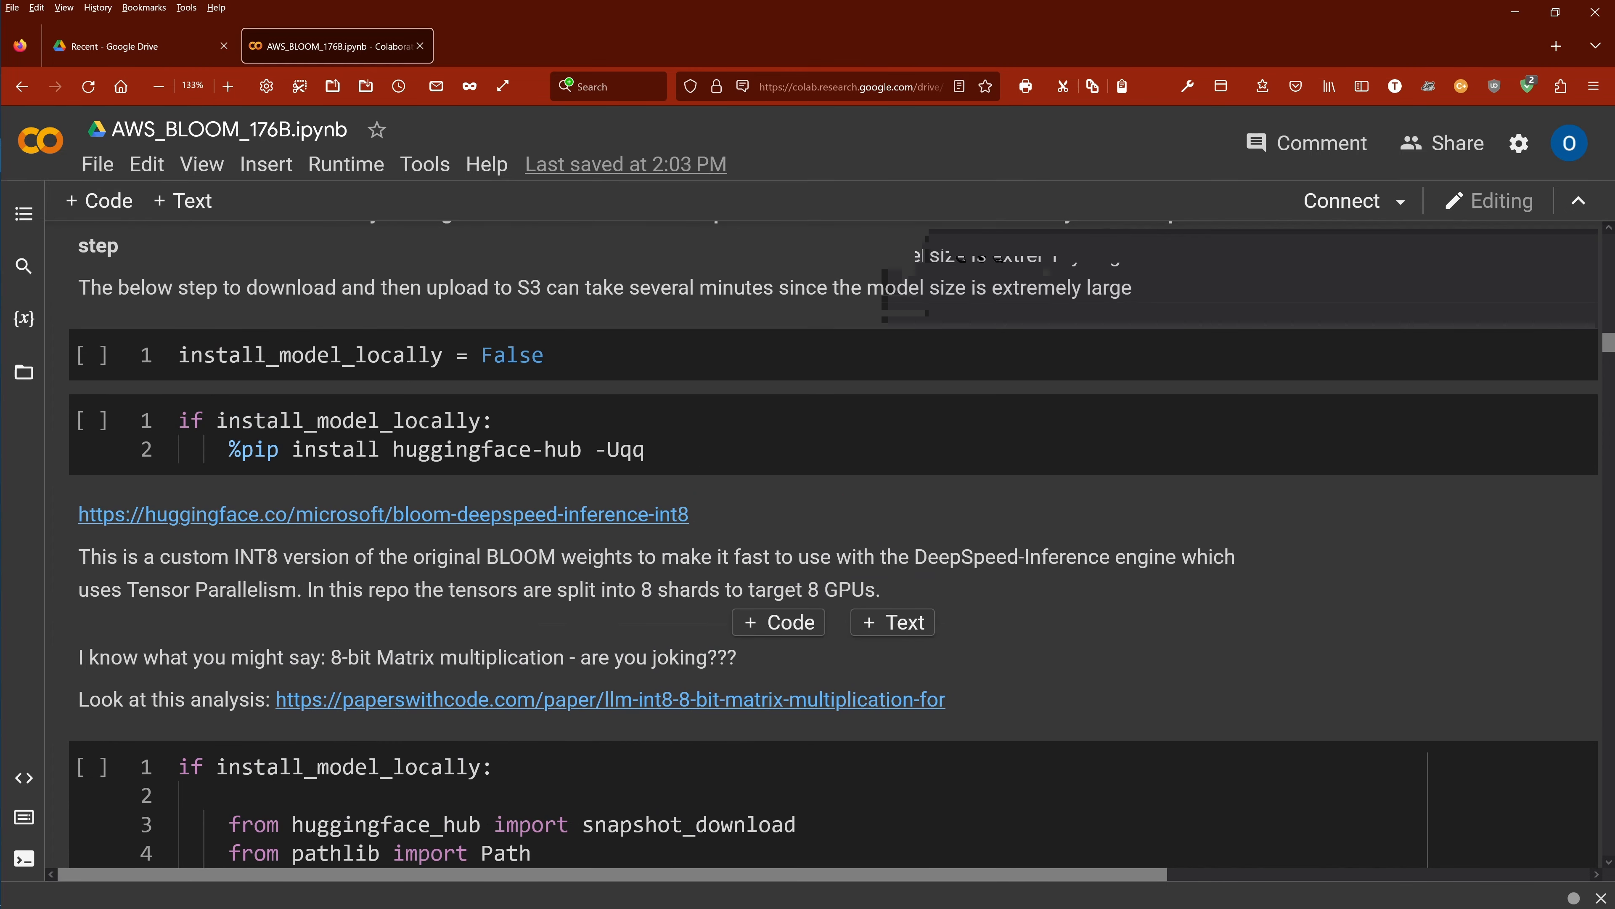
pyautogui.click(382, 514)
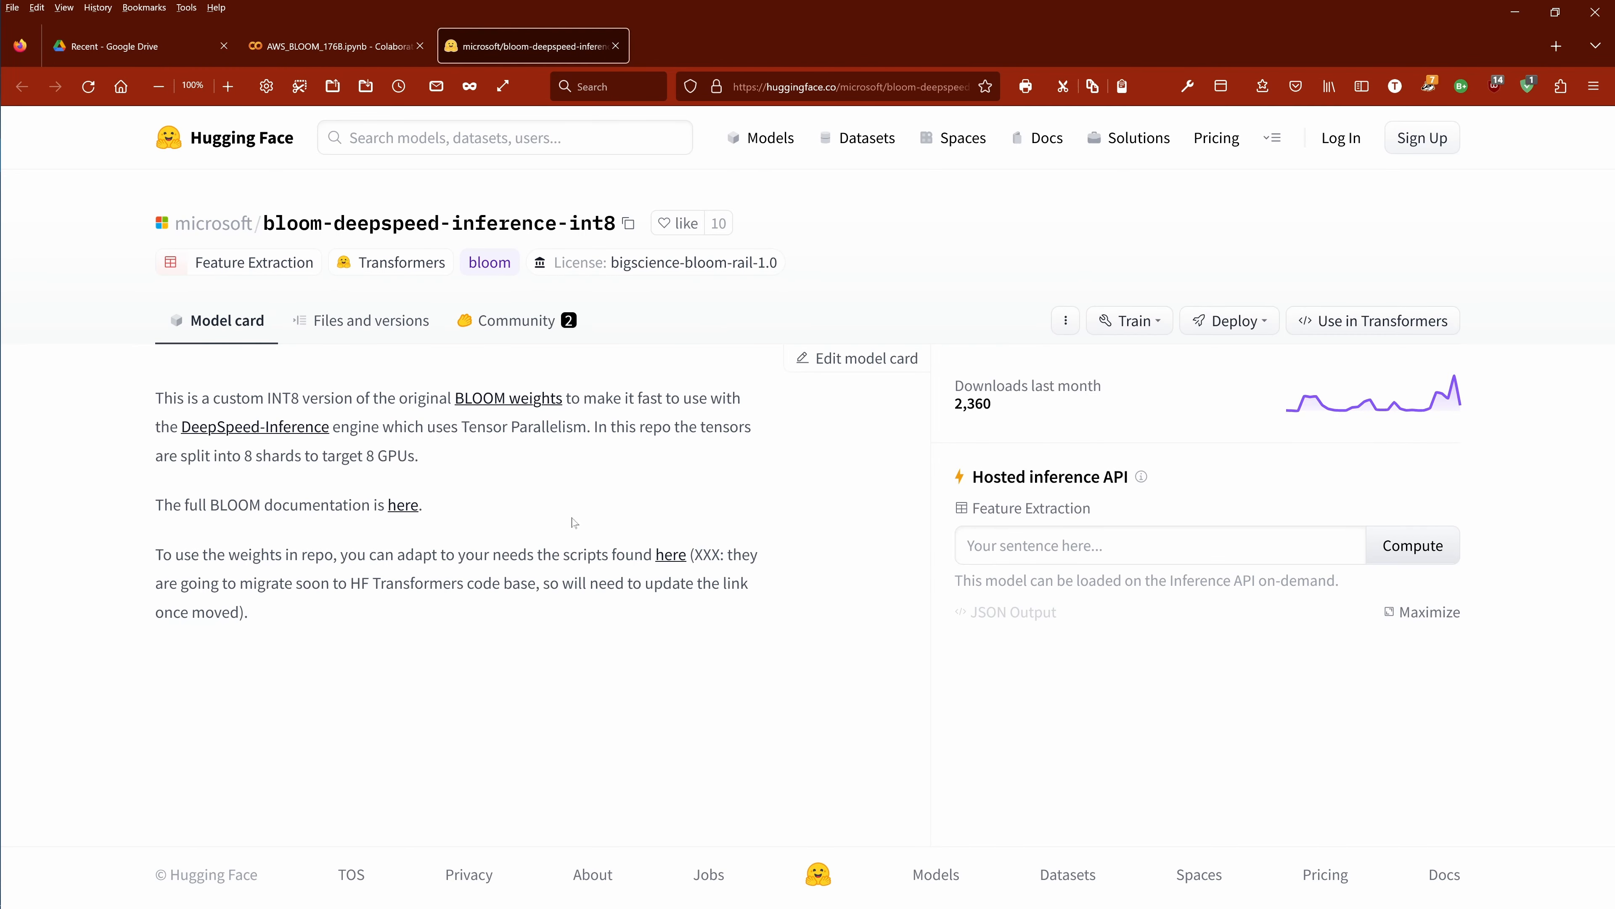
# Enlarge the model card text about 8 shards for 8 GPUs, then return to the Colab notebook
pyautogui.click(228, 86)
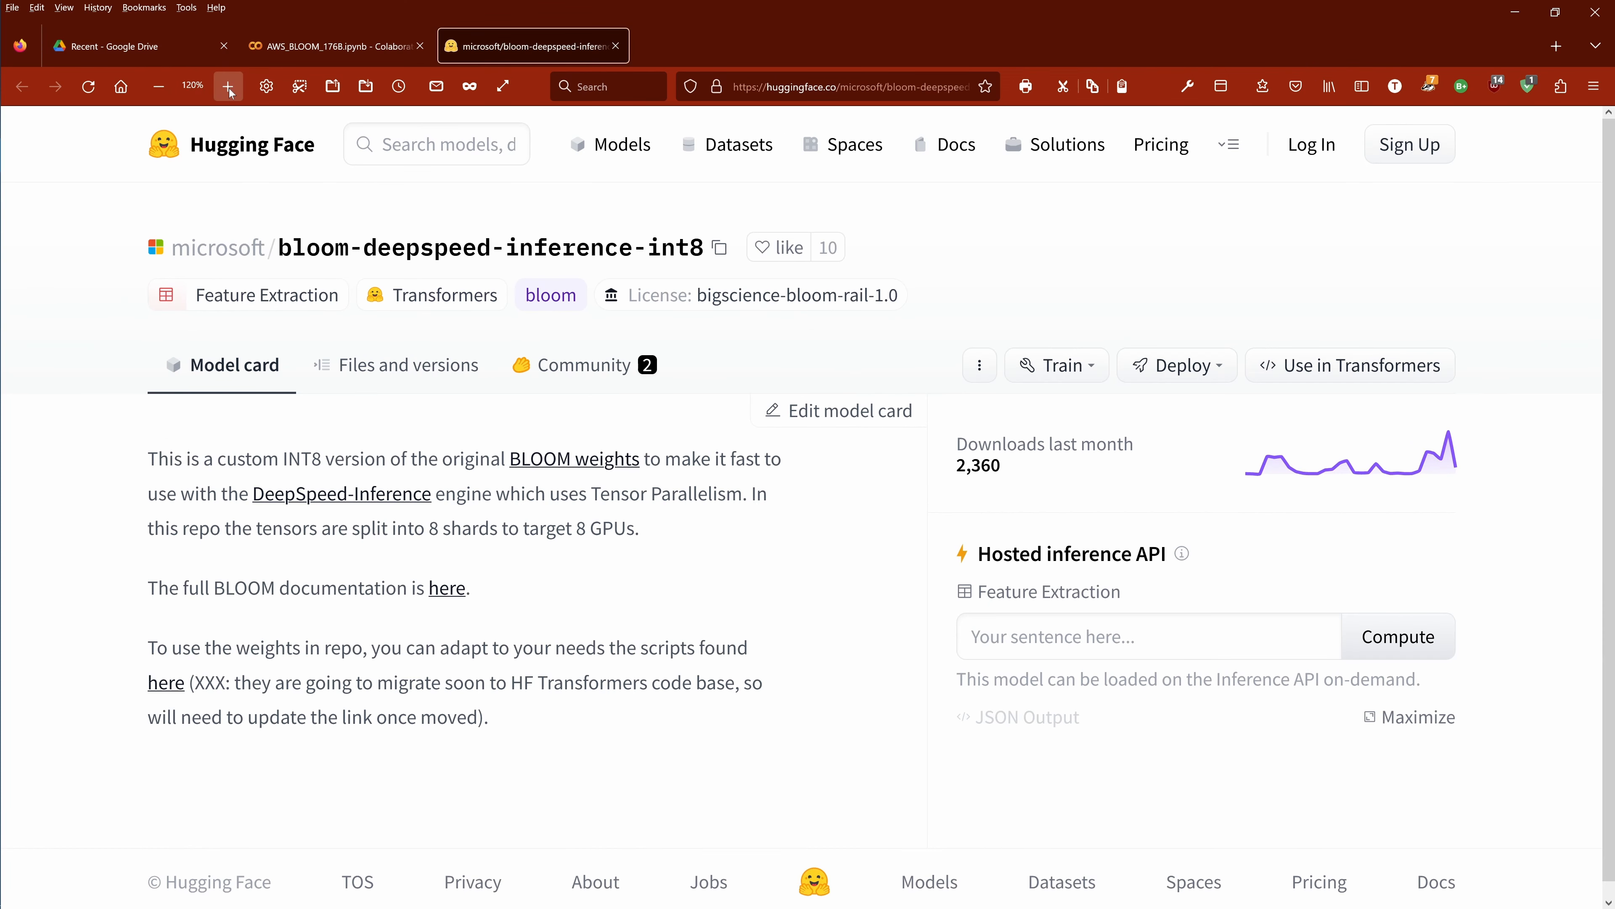
pyautogui.moveTo(416, 256)
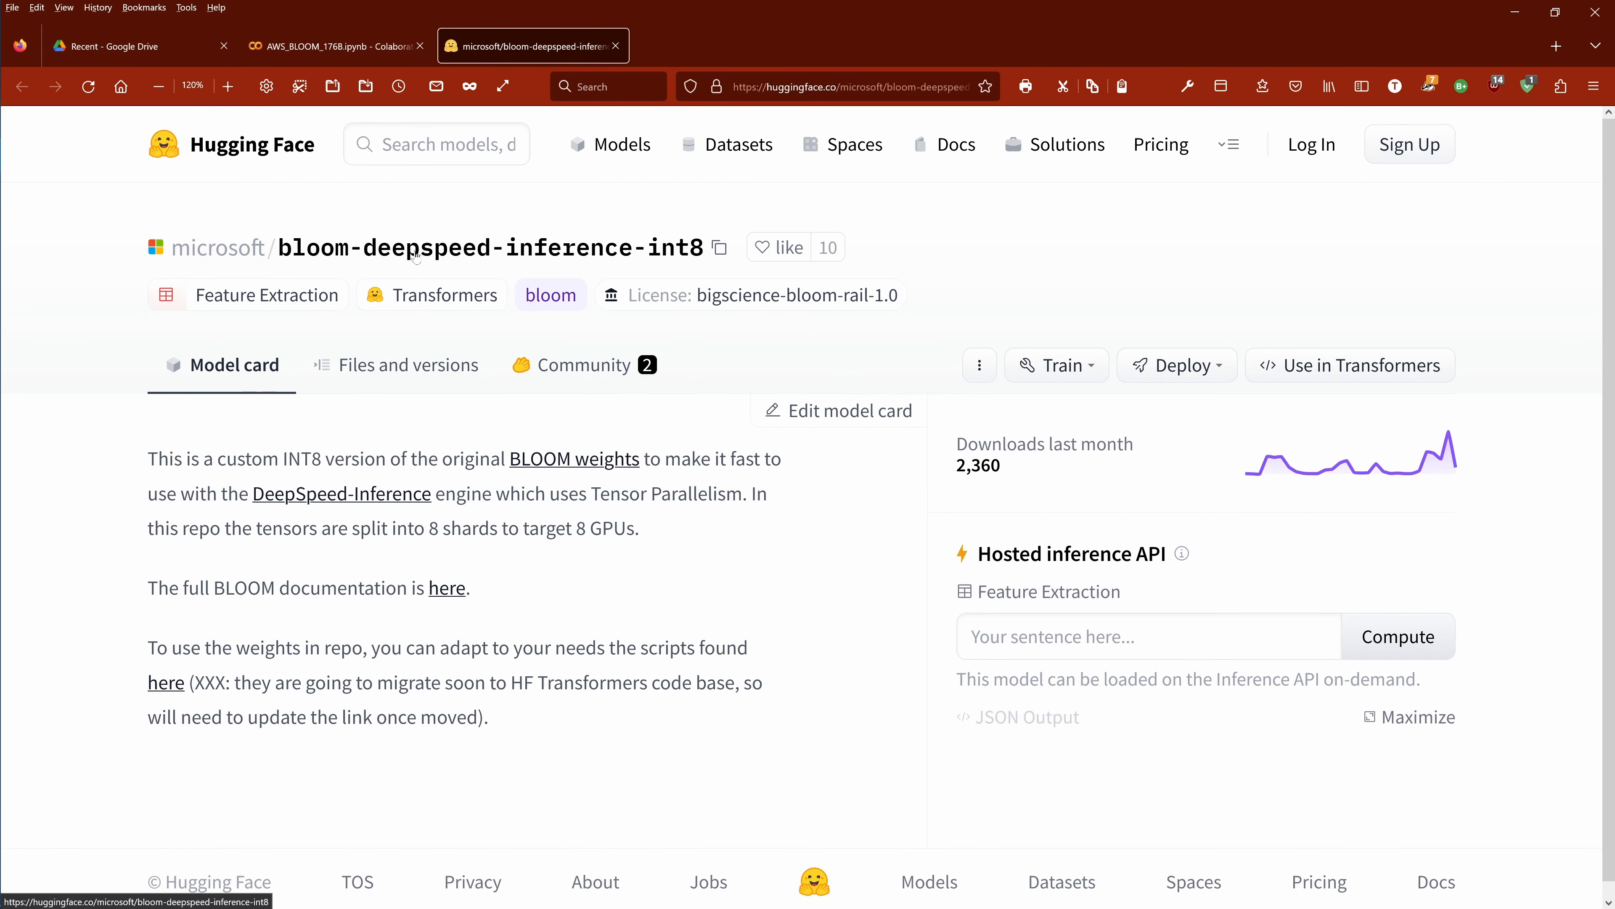
pyautogui.moveTo(632, 257)
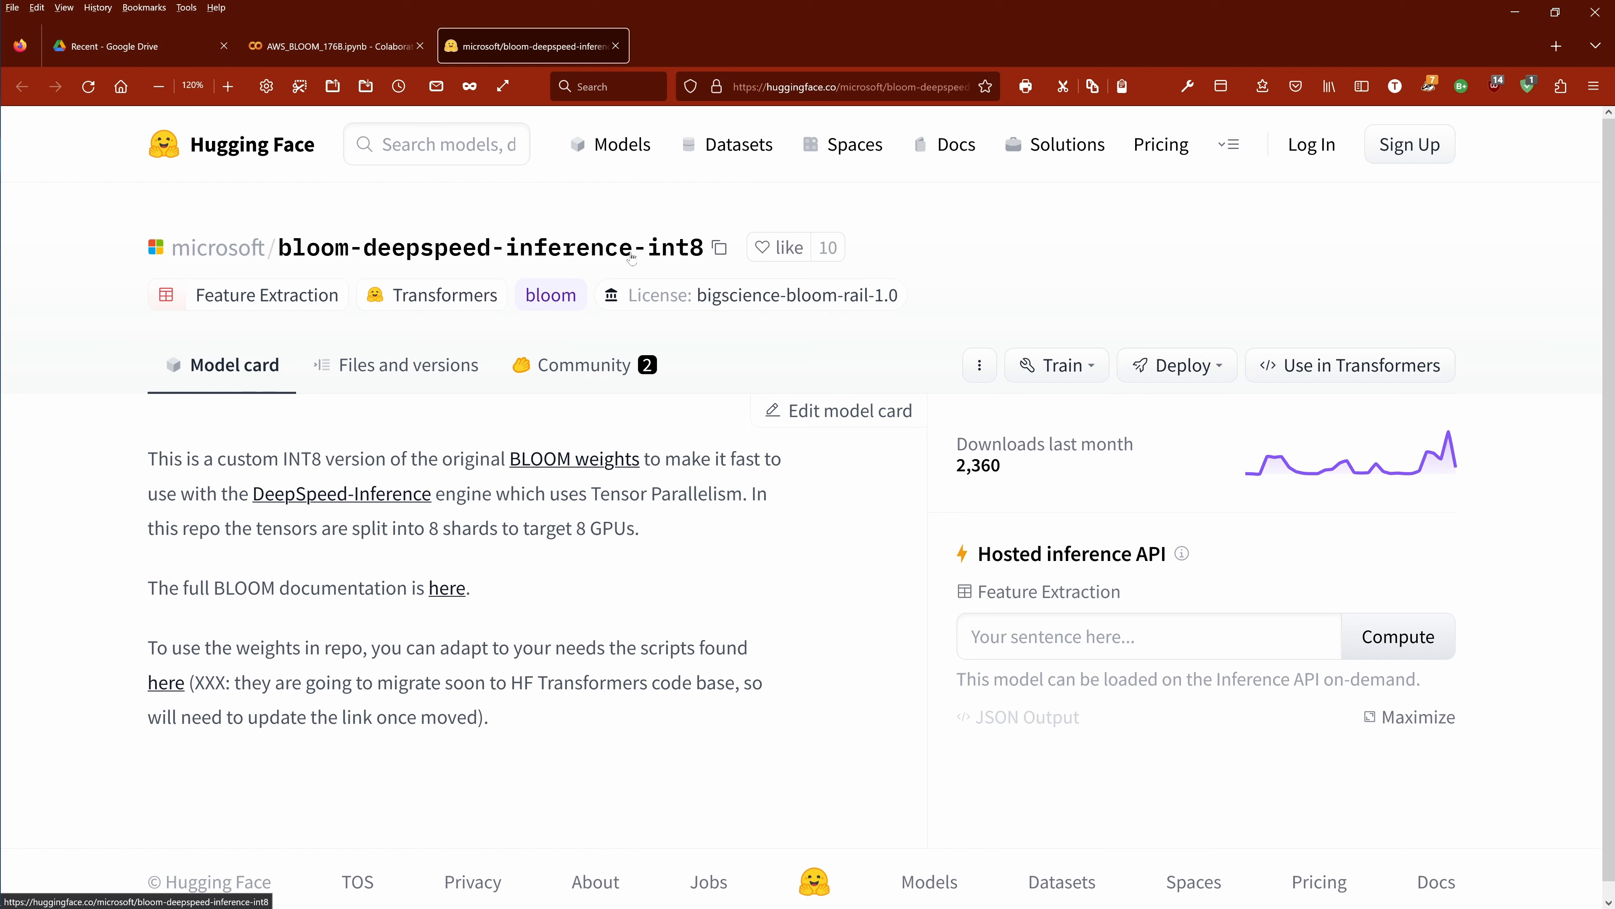
pyautogui.moveTo(671, 253)
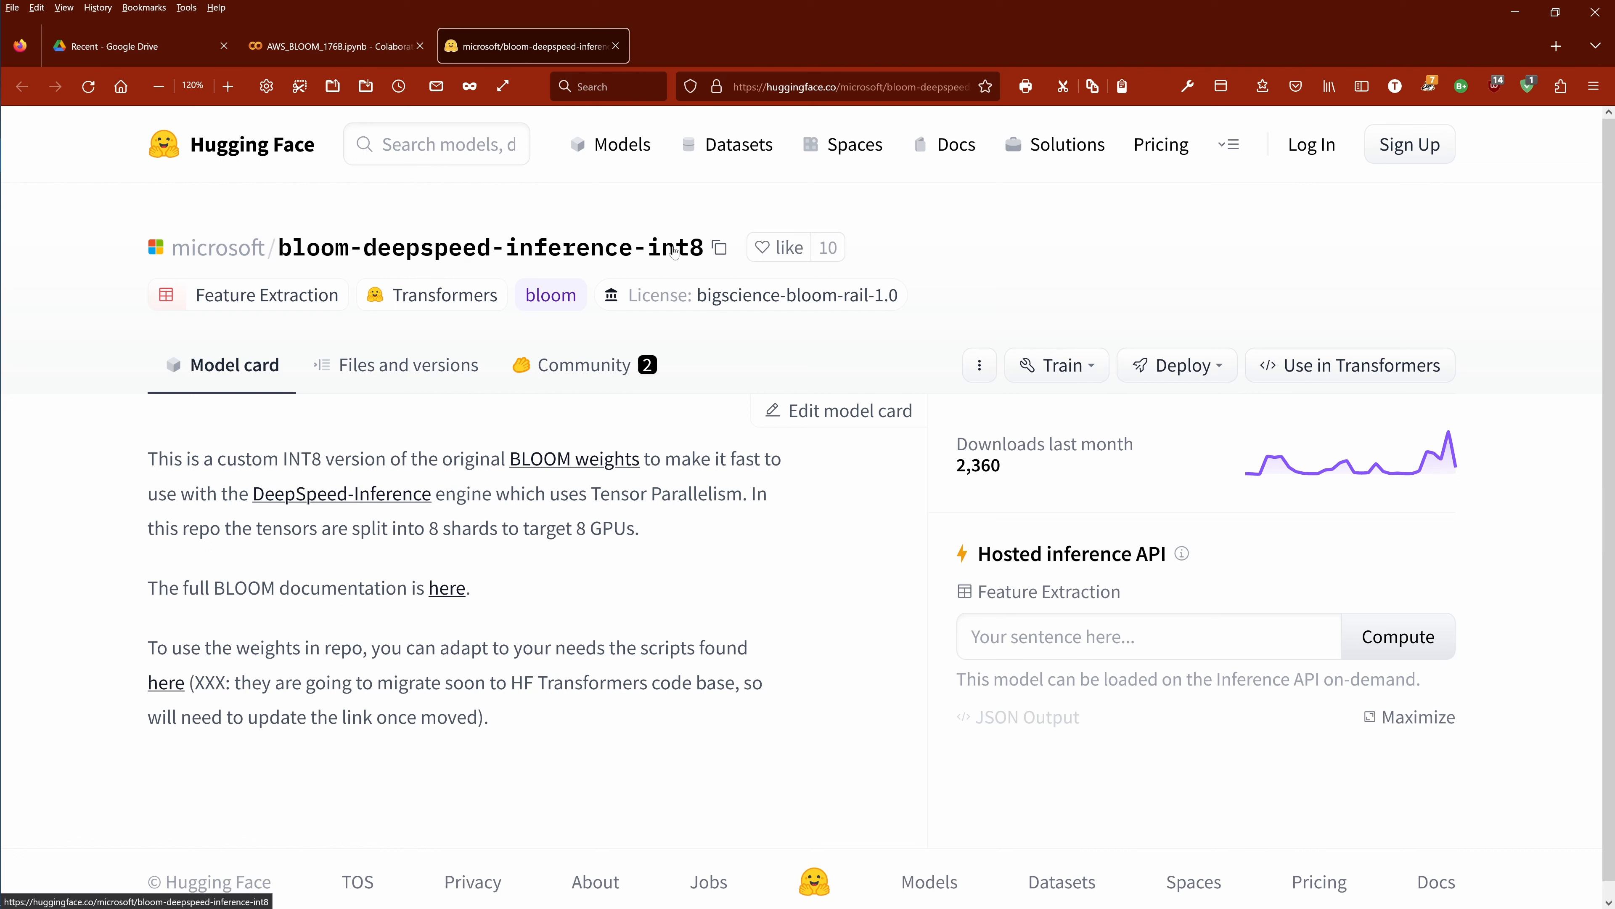
pyautogui.moveTo(392, 435)
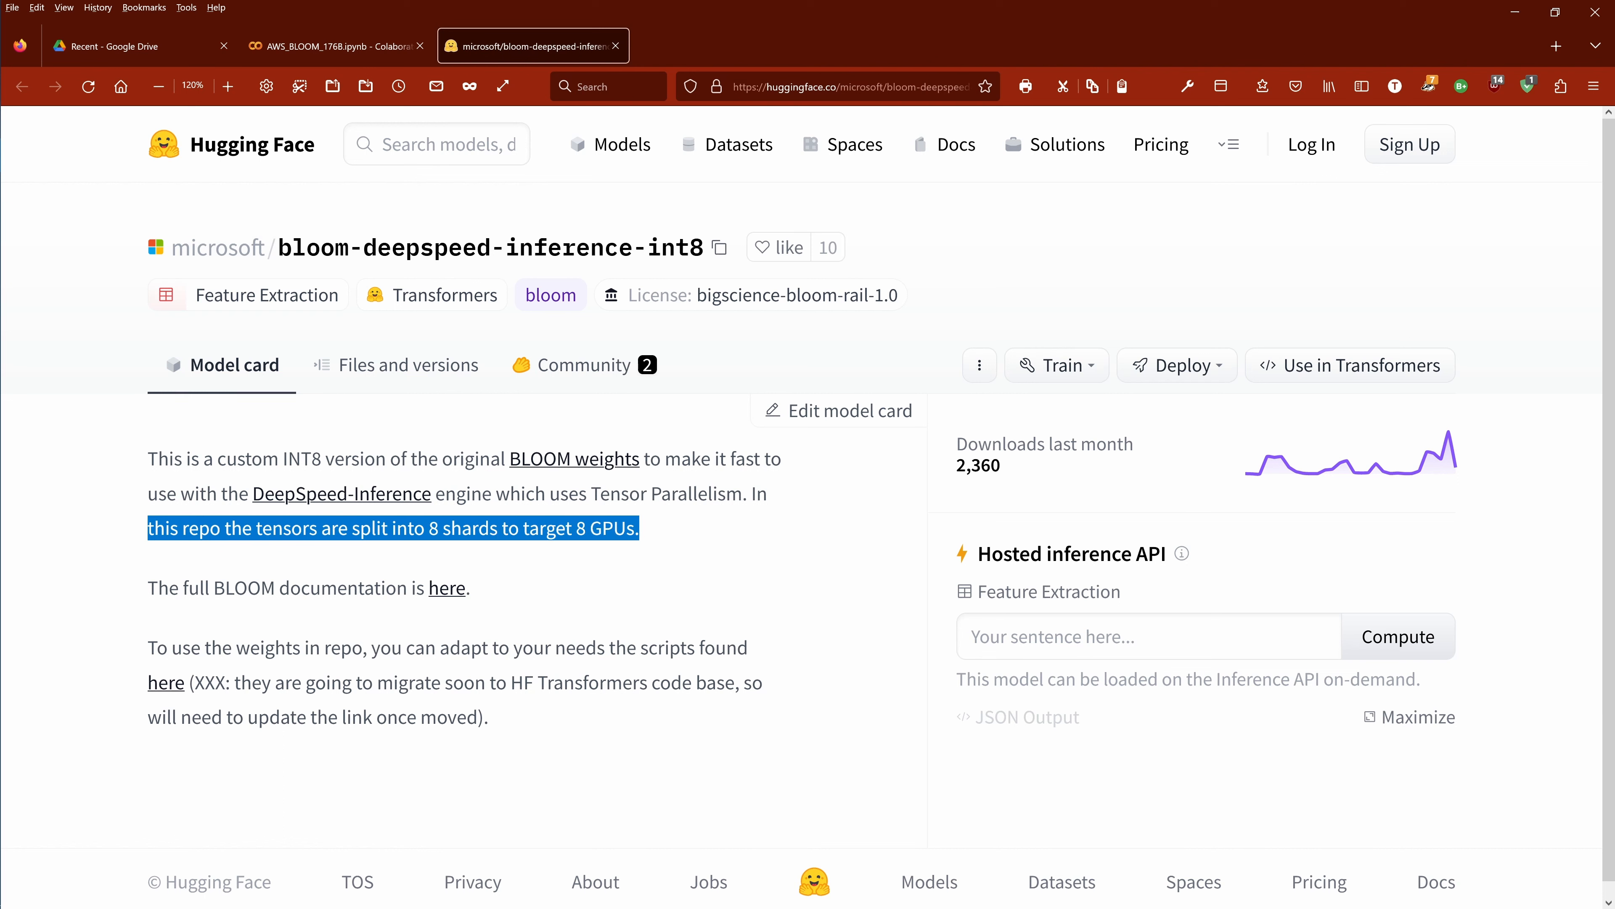
pyautogui.moveTo(709, 537)
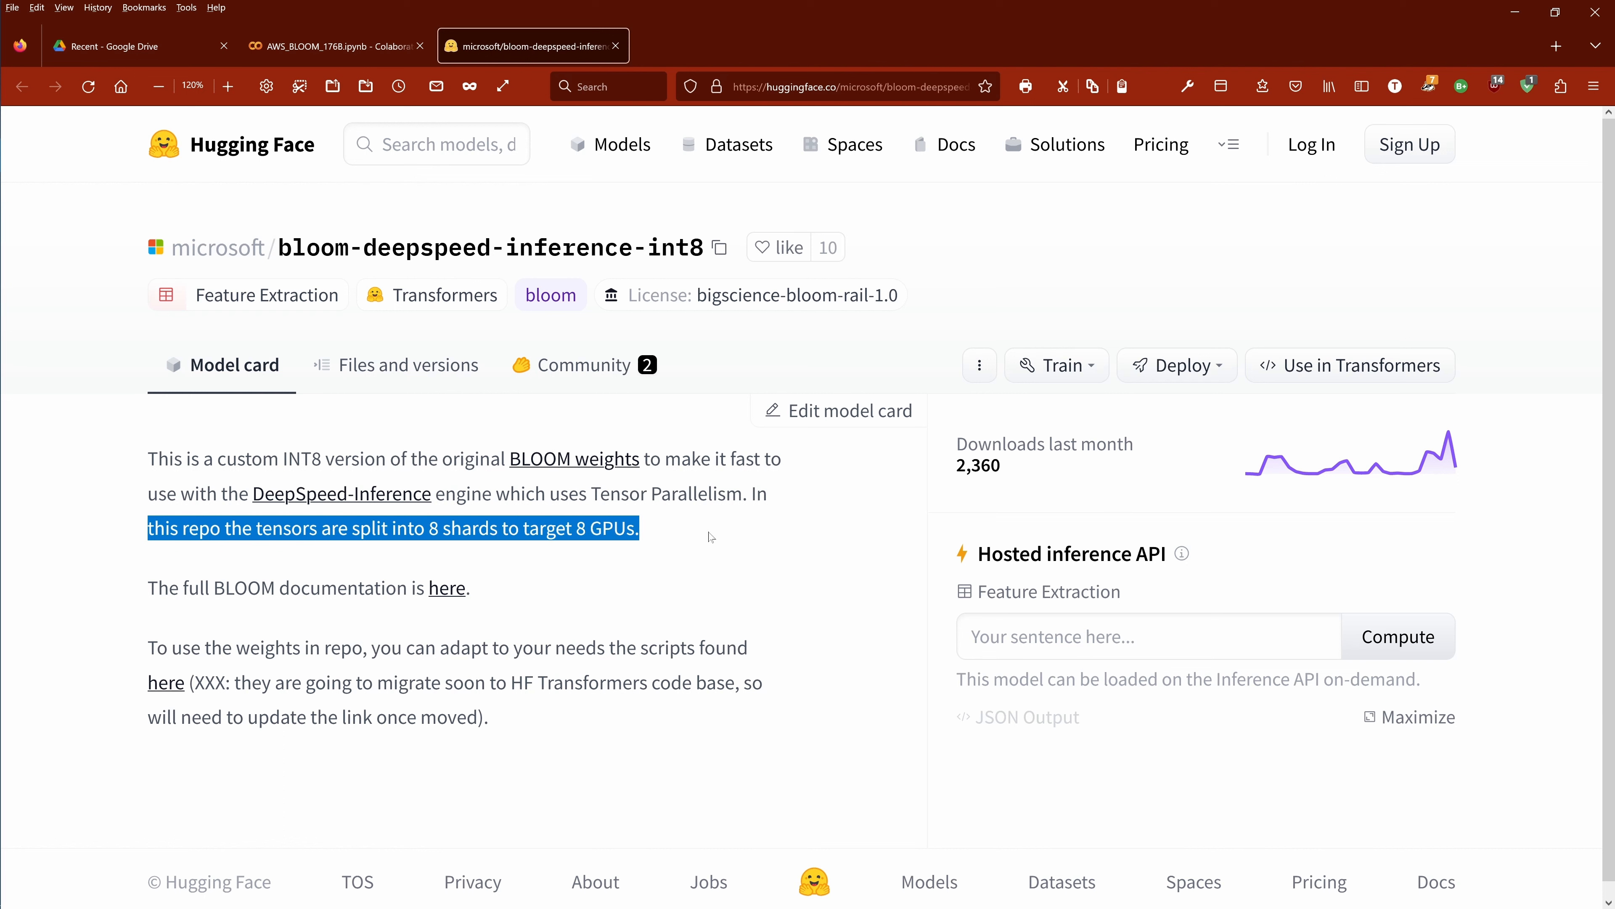
pyautogui.moveTo(718, 590)
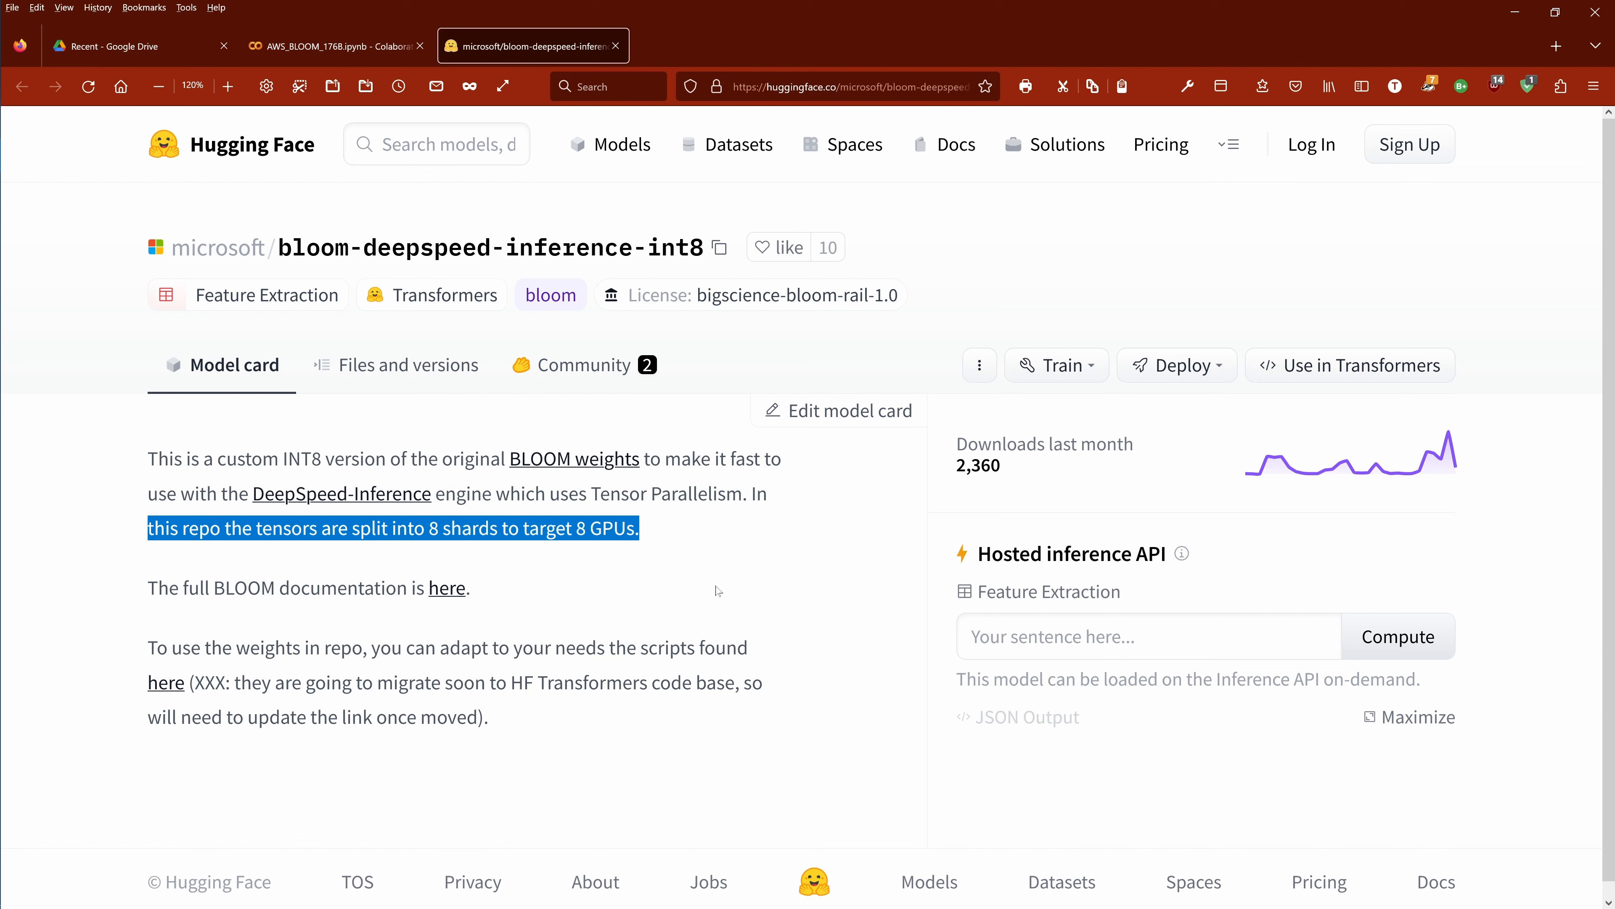
pyautogui.moveTo(217, 248)
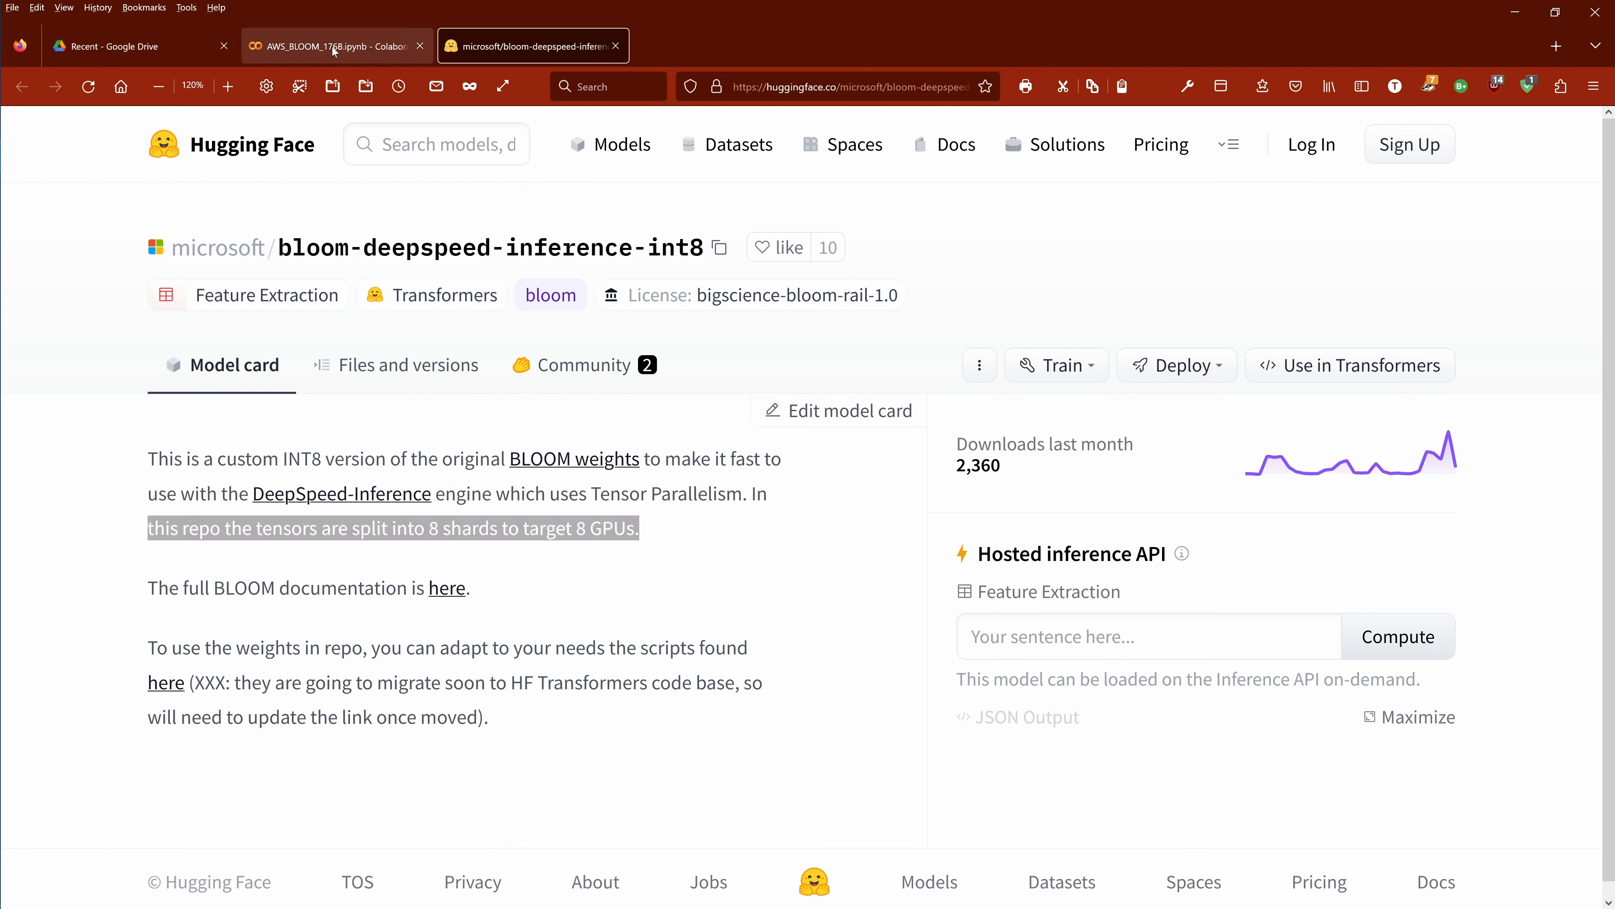
pyautogui.click(335, 46)
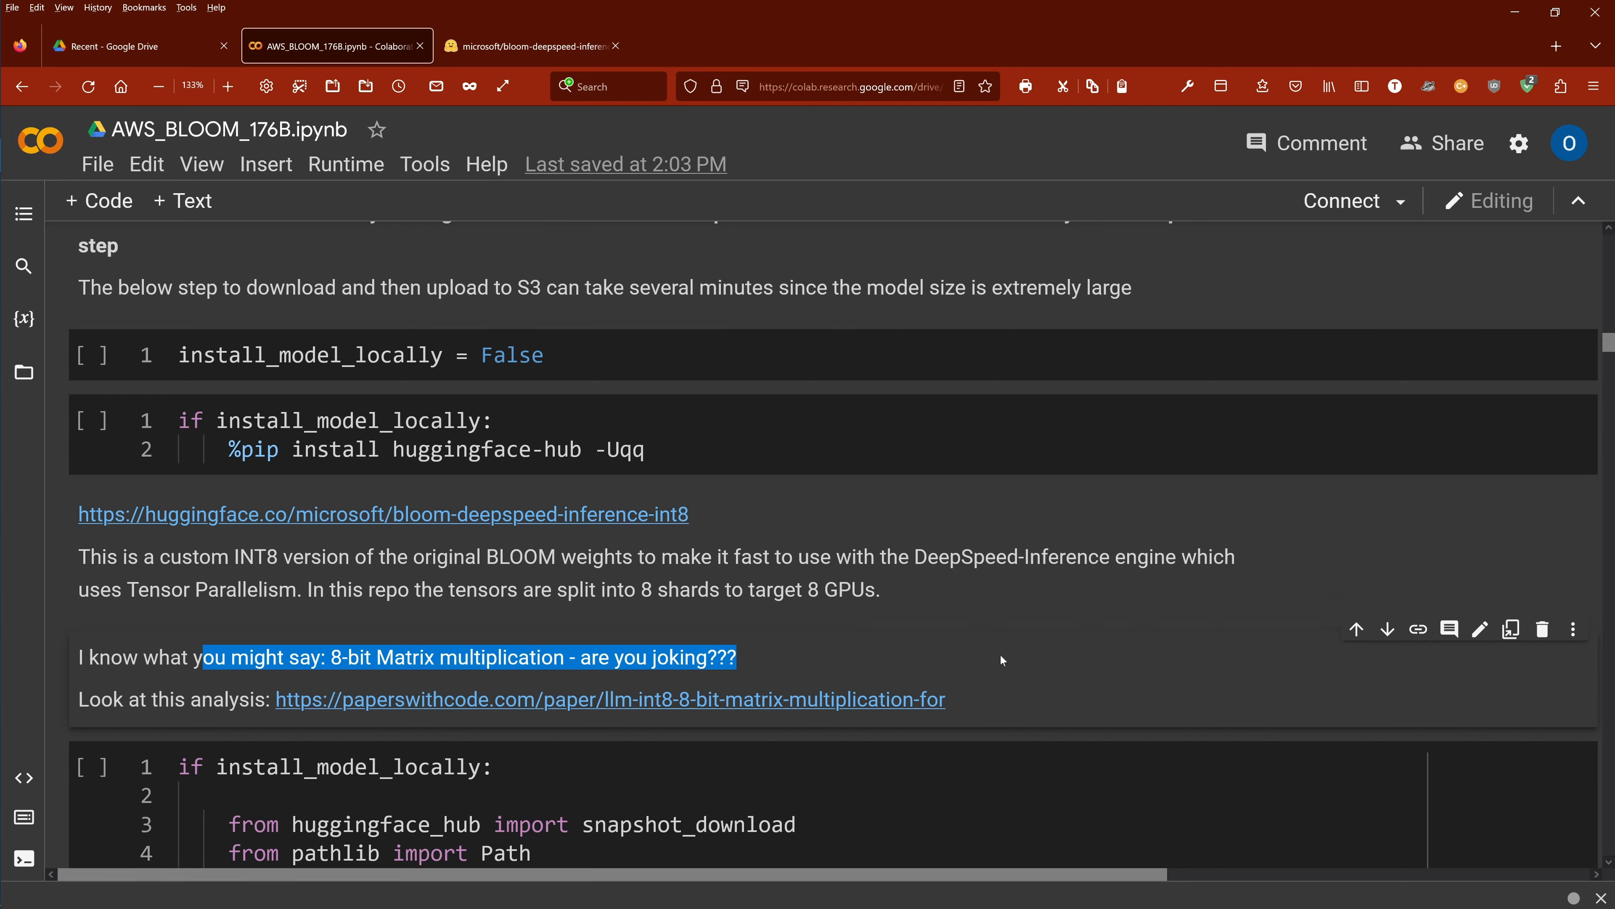
# Scroll to the INT8 note and open the paperswithcode.com LLM.int8() link
pyautogui.scroll(-3)
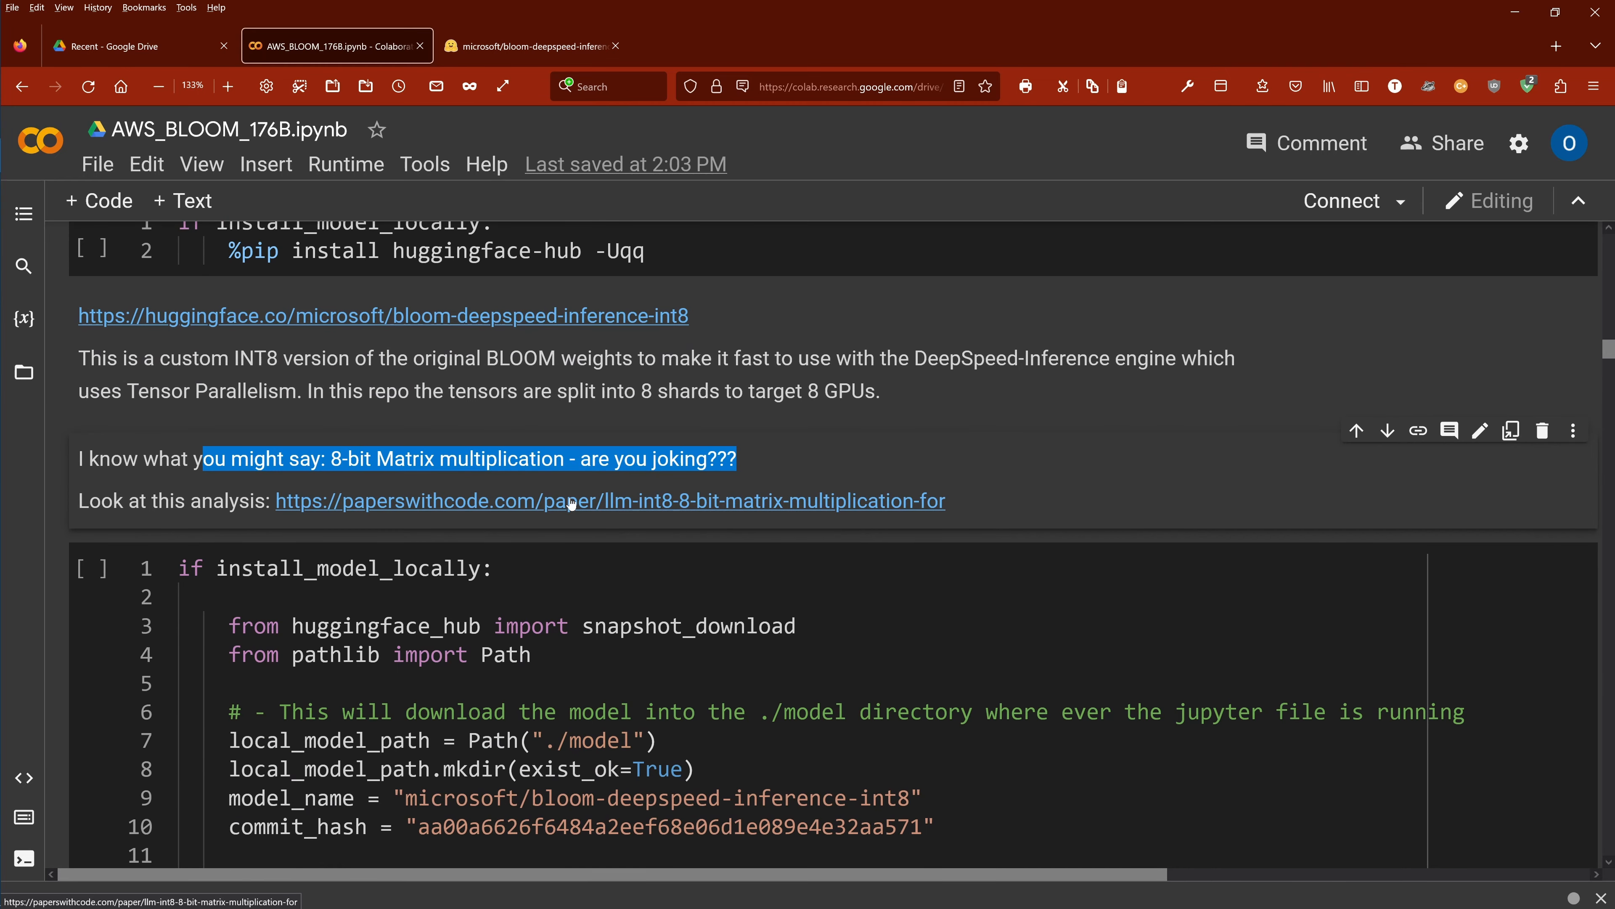
pyautogui.click(610, 501)
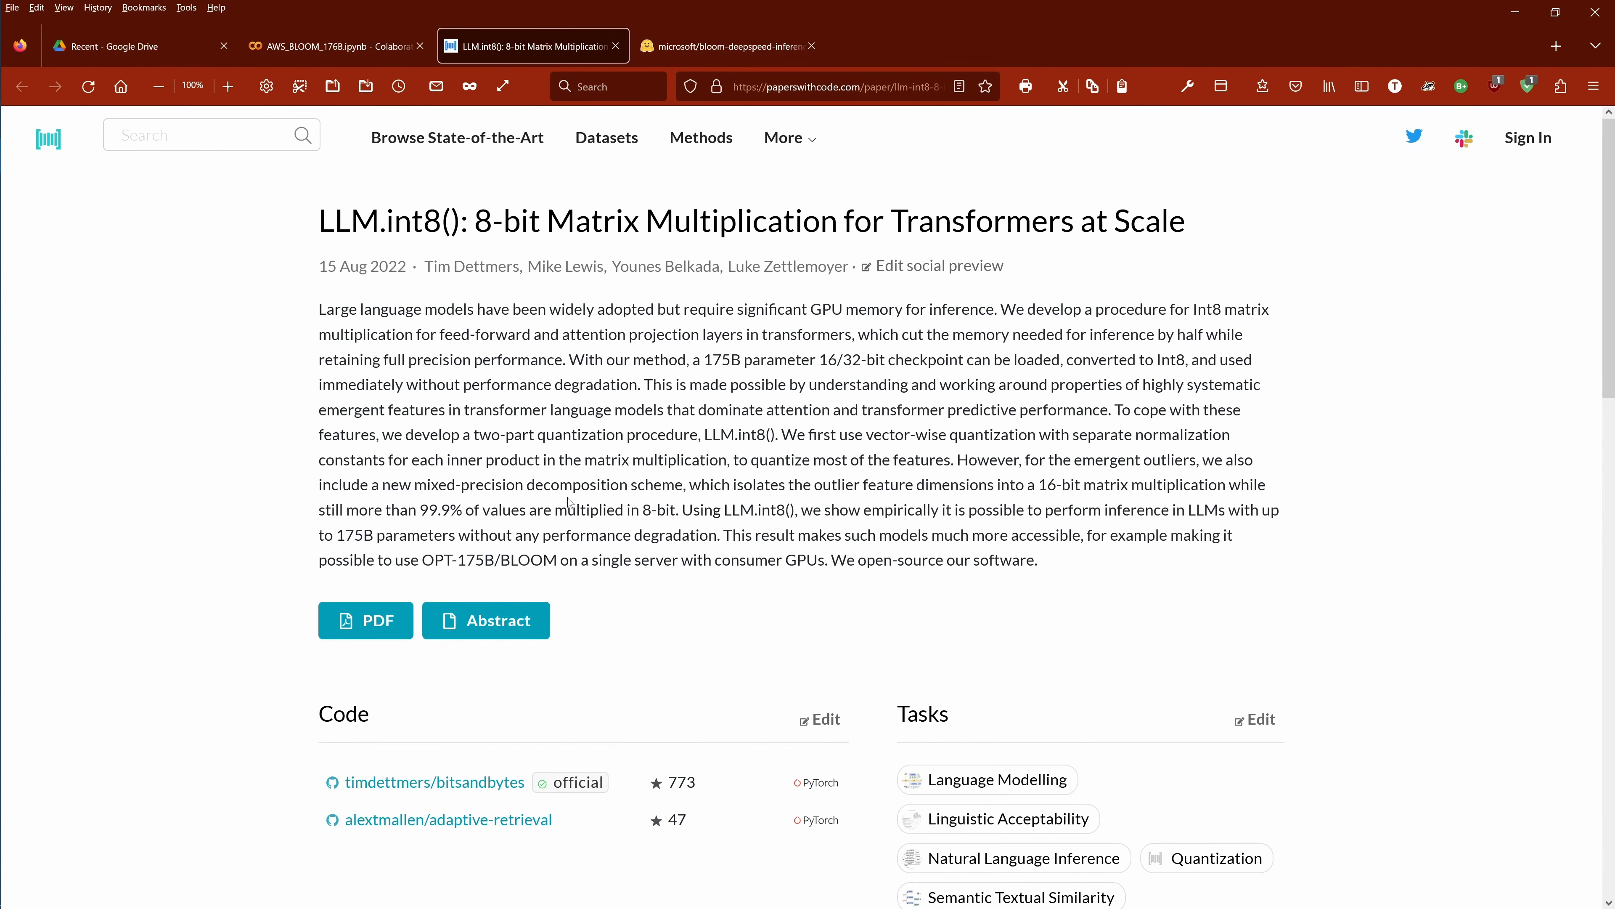
pyautogui.moveTo(48, 139)
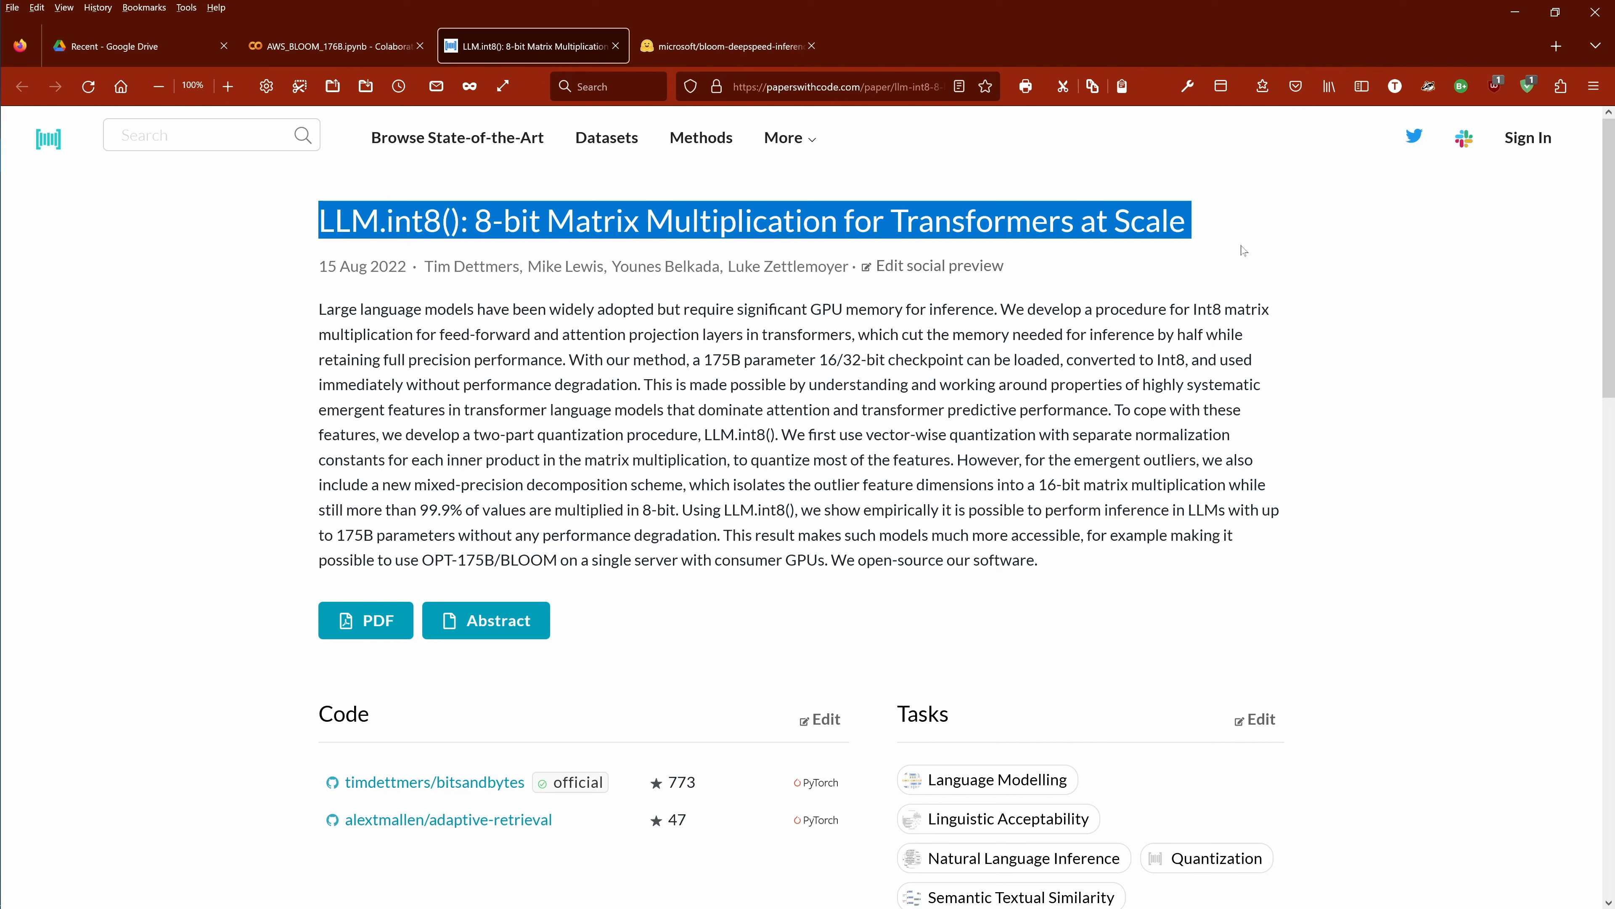
# Highlight the LLM.int8() paper title and a key abstract passage, then return to the notebook
pyautogui.doubleClick(377, 266)
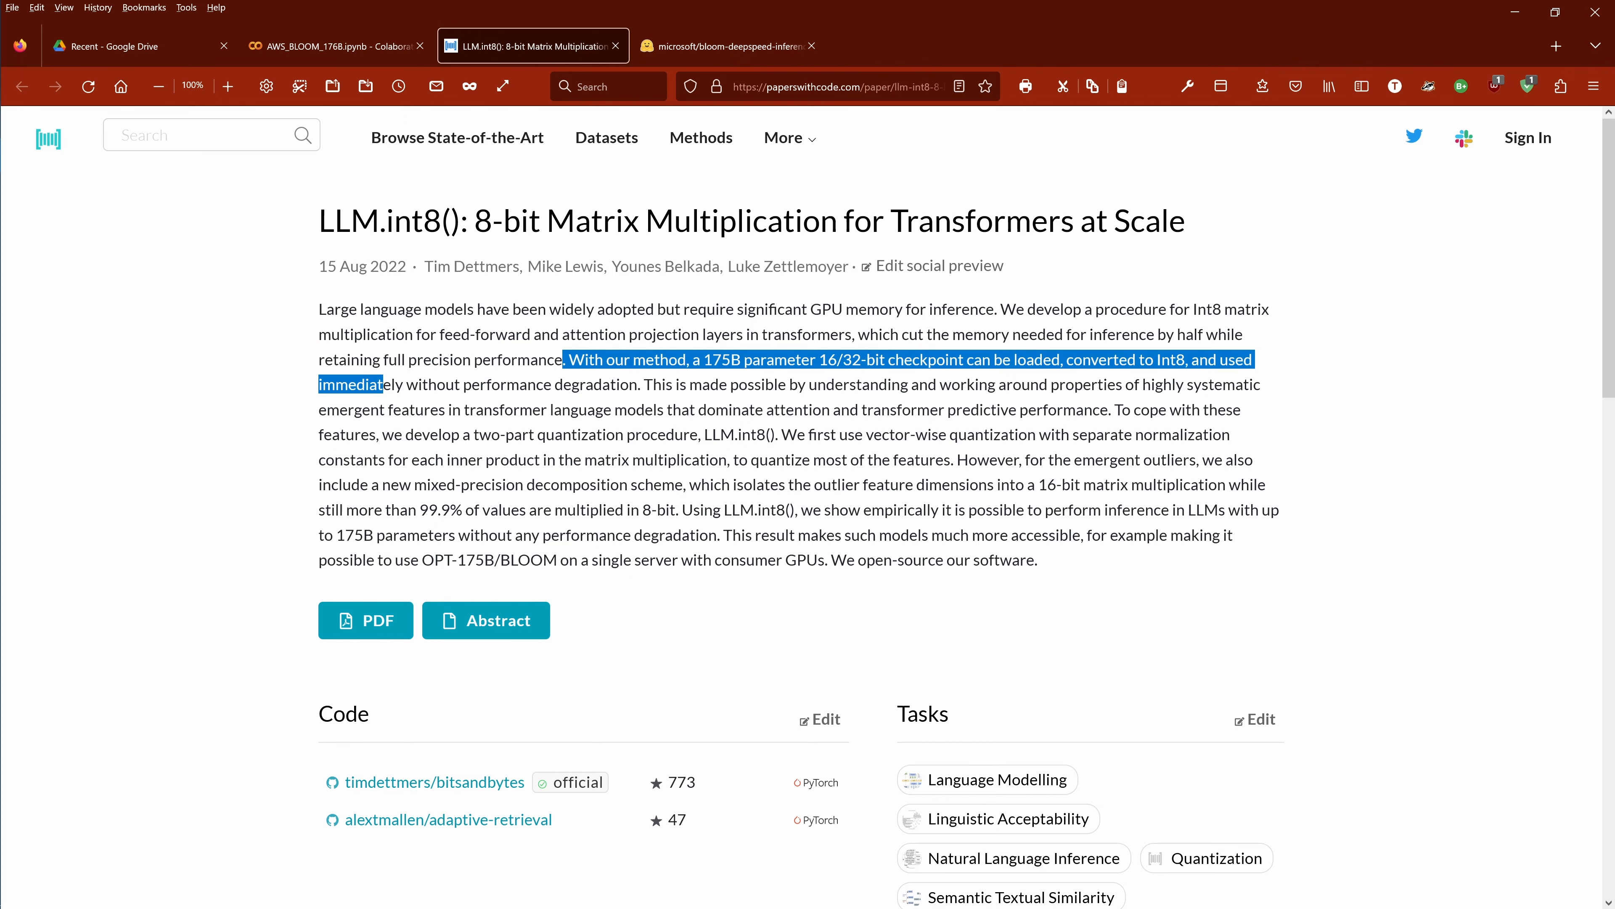
pyautogui.moveTo(384, 384); pyautogui.dragTo(637, 383)
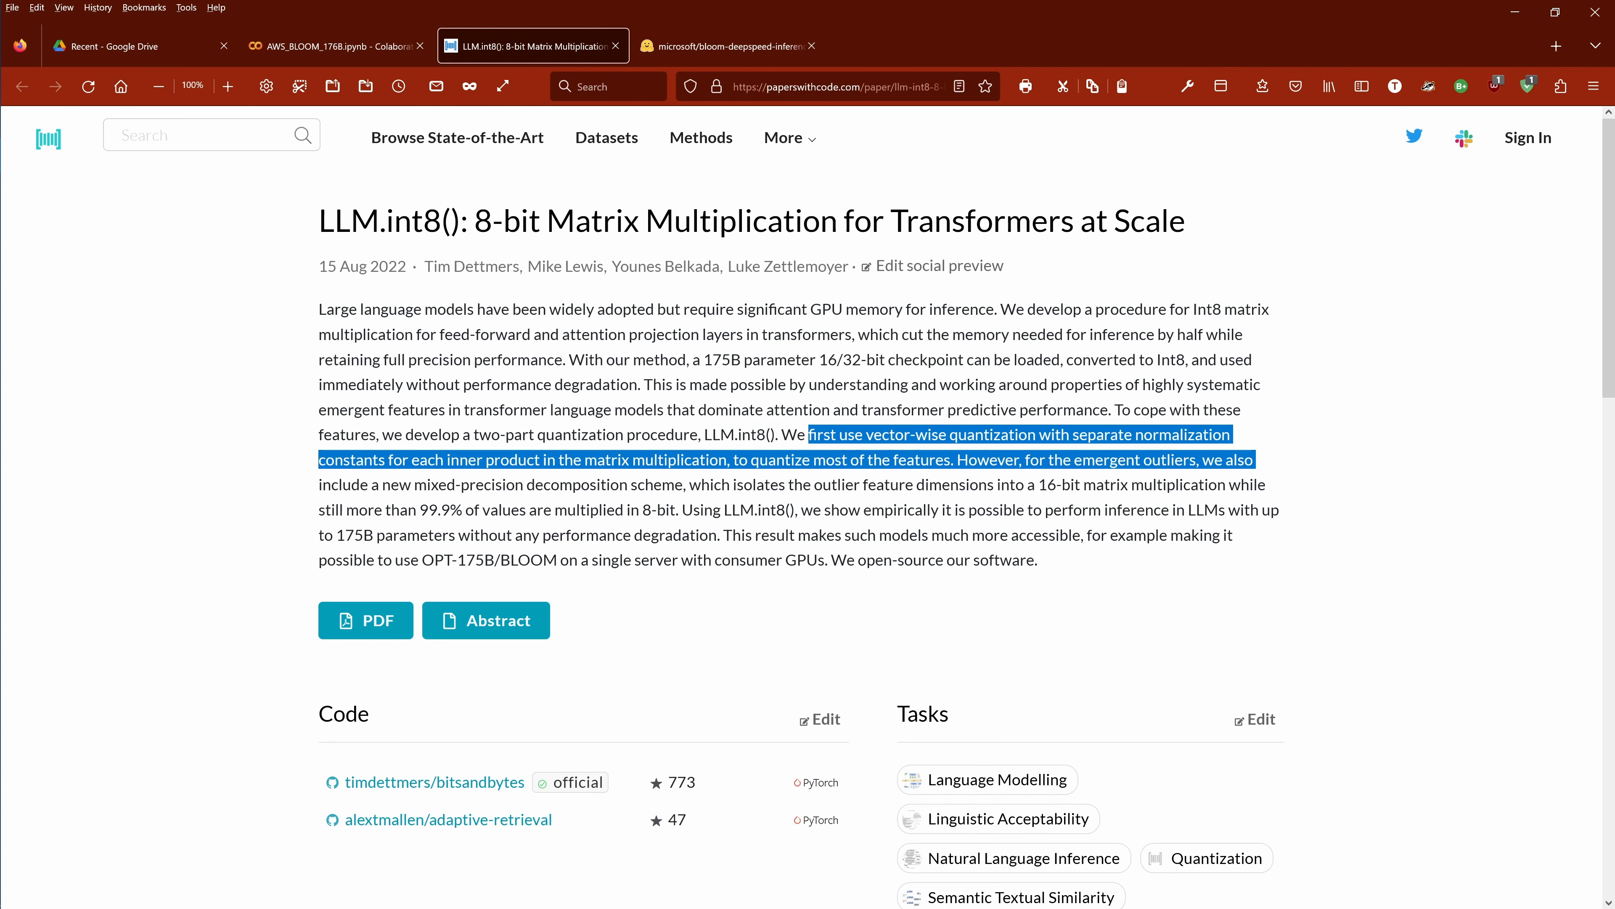
pyautogui.click(336, 45)
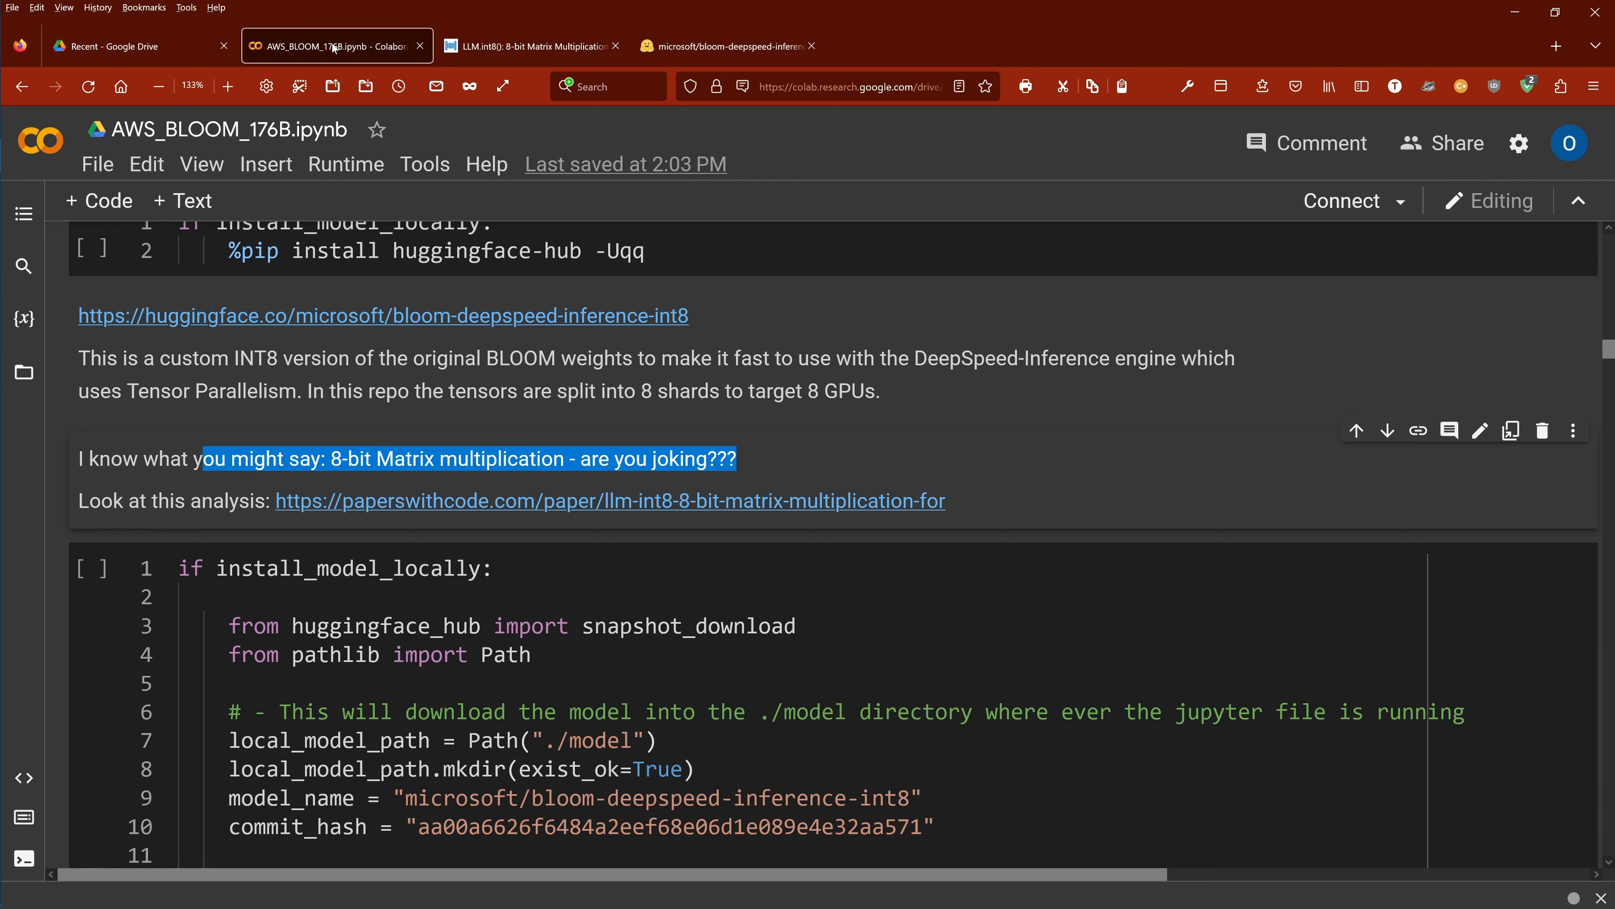
# Recheck the 8-shard model card against the download cell, then scroll to the SageMaker model artifact heading
pyautogui.click(863, 458)
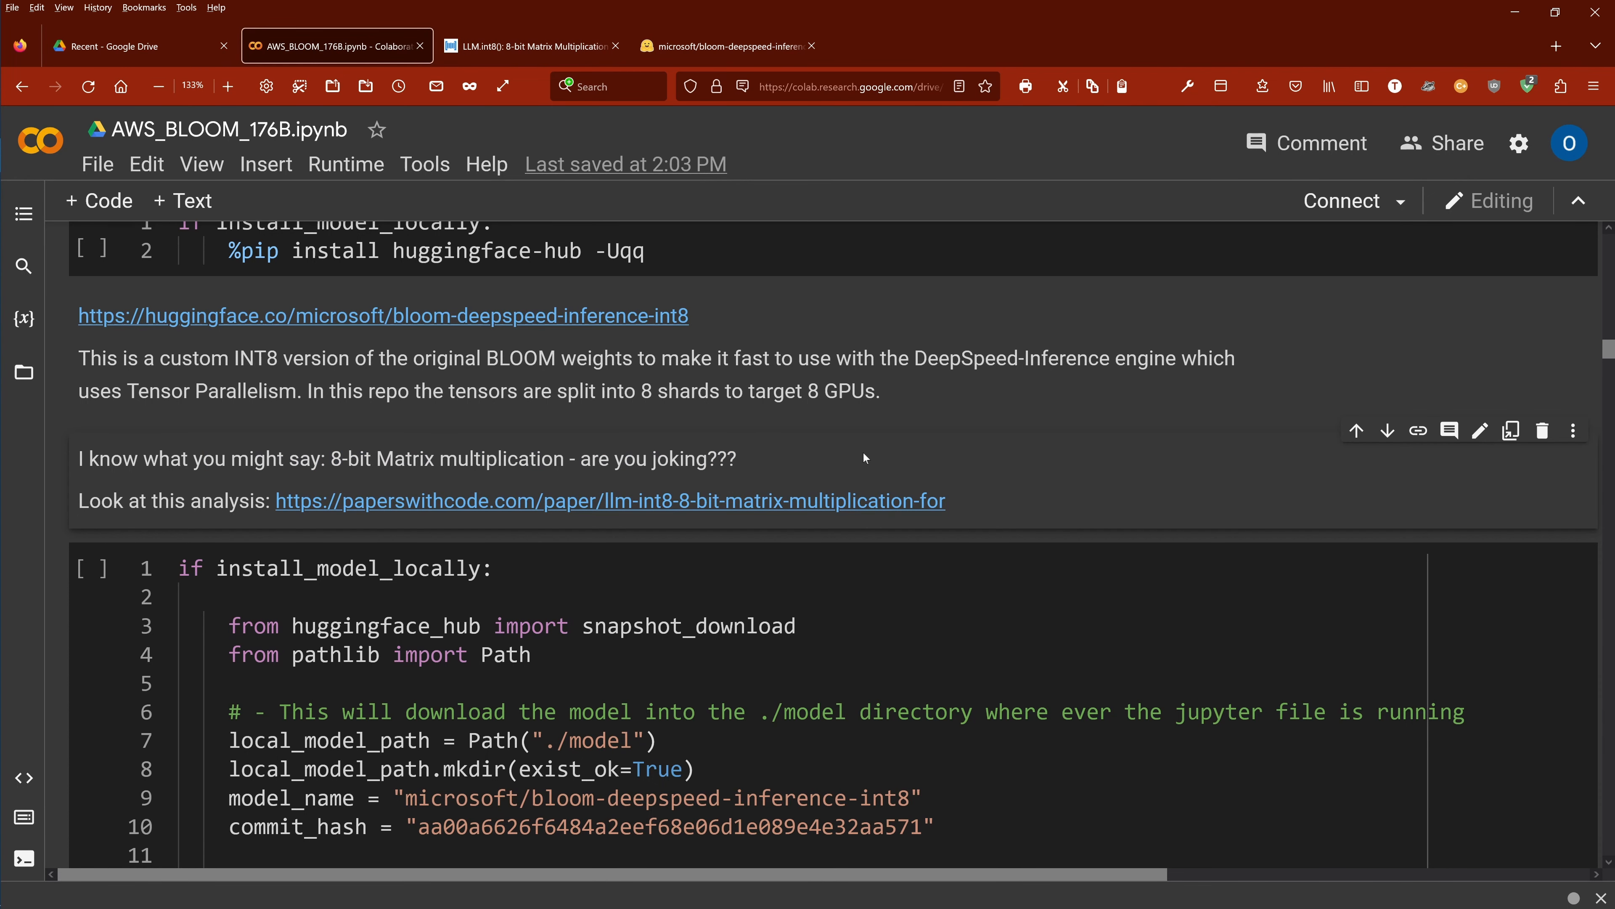
pyautogui.scroll(-3)
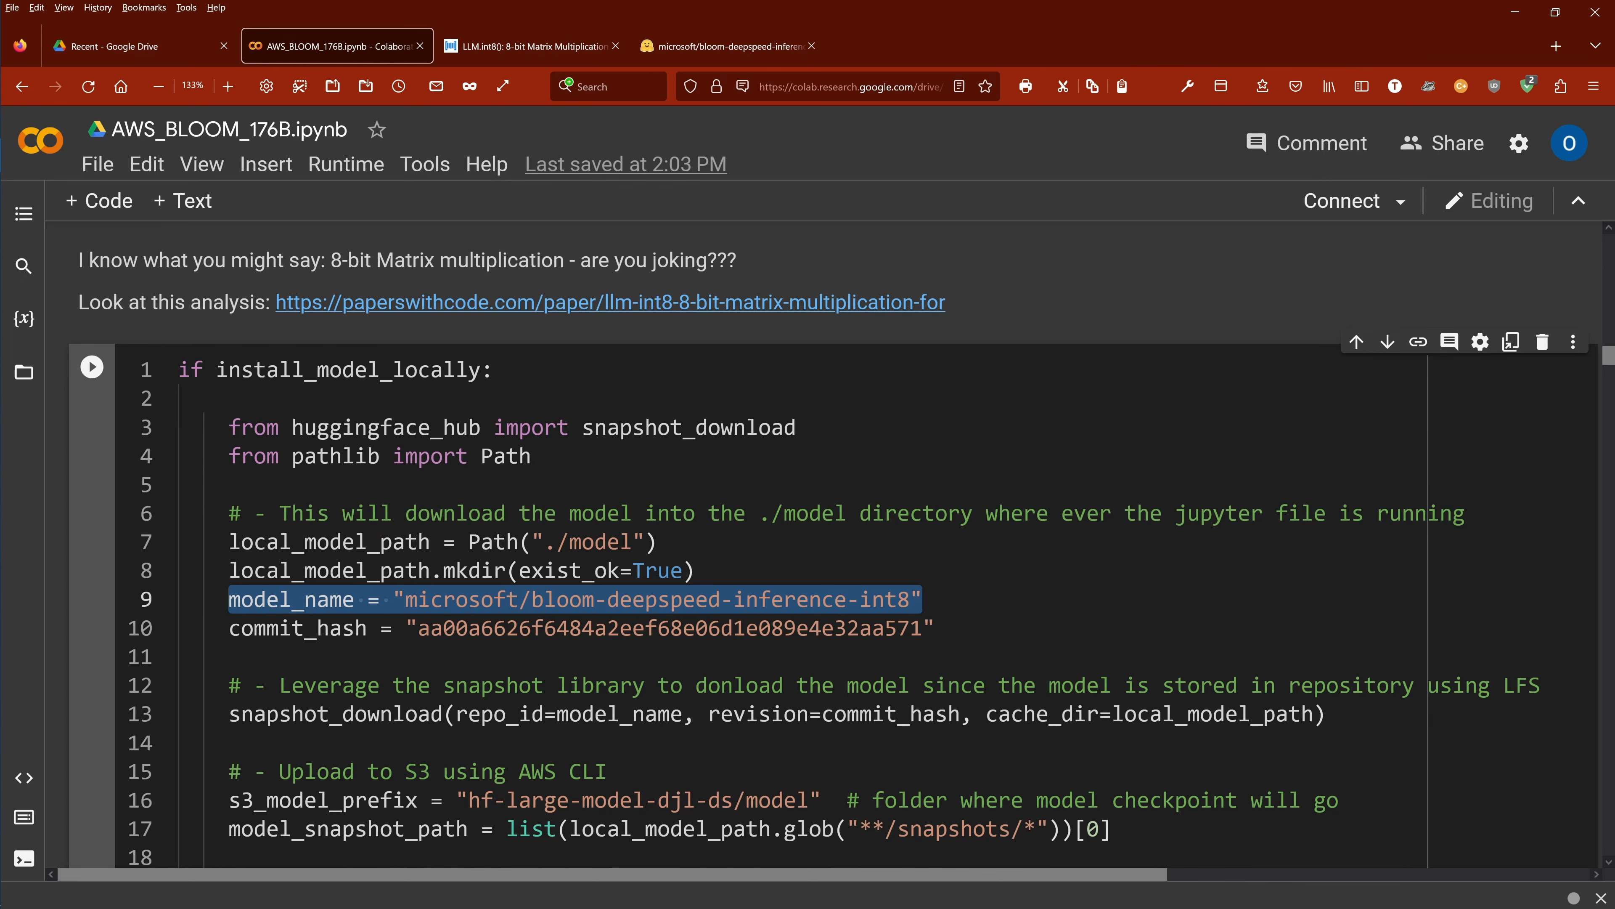
pyautogui.click(728, 45)
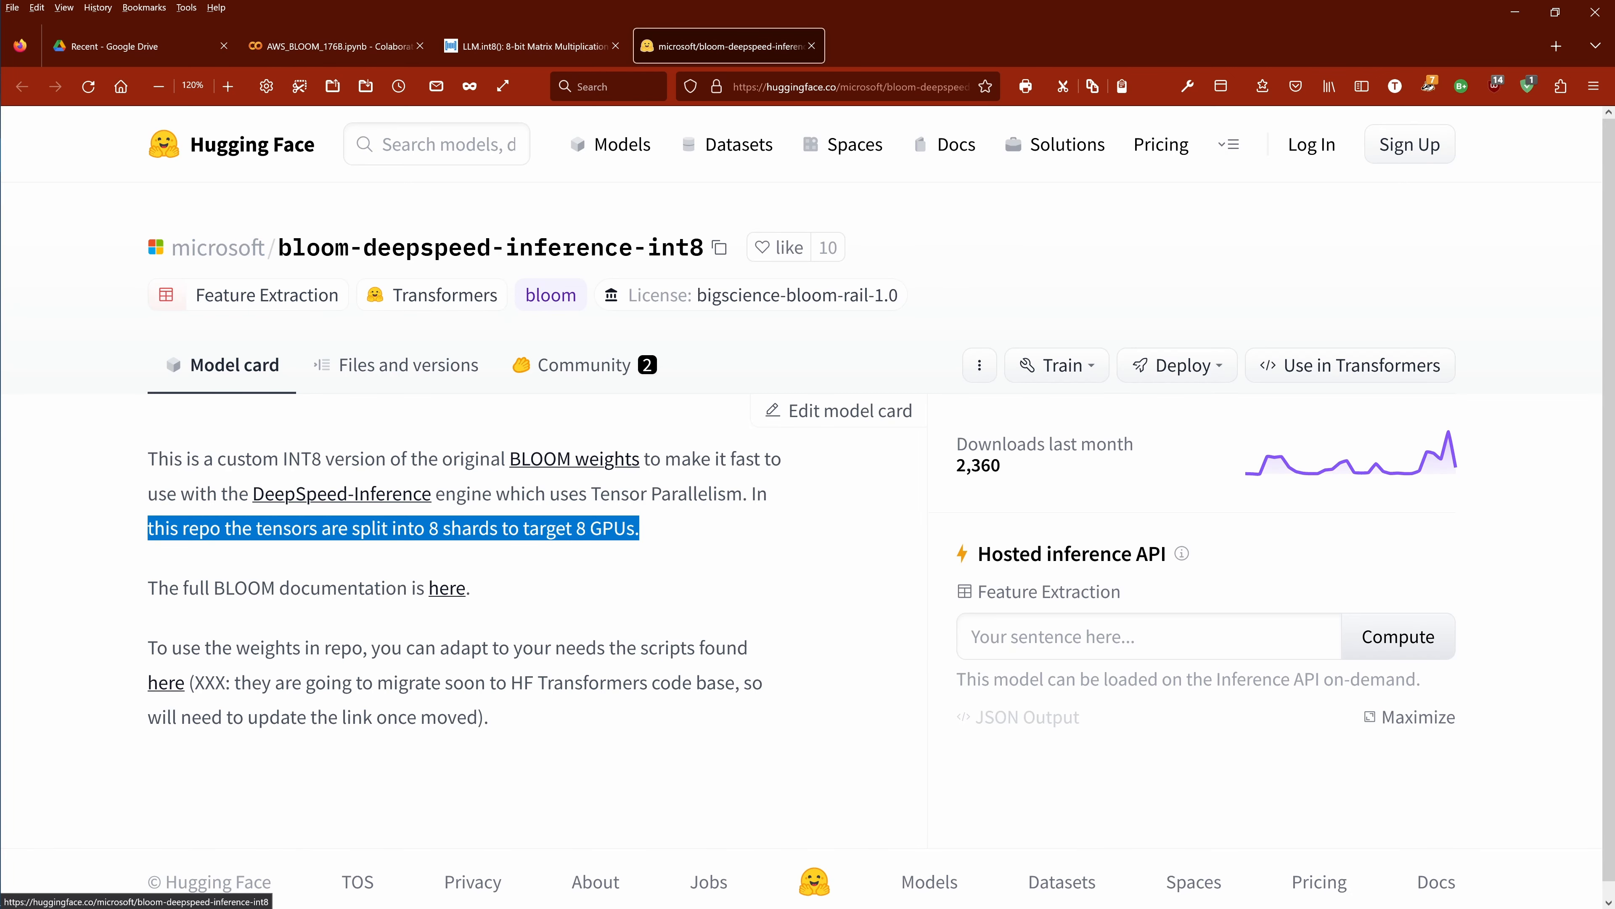
pyautogui.click(336, 46)
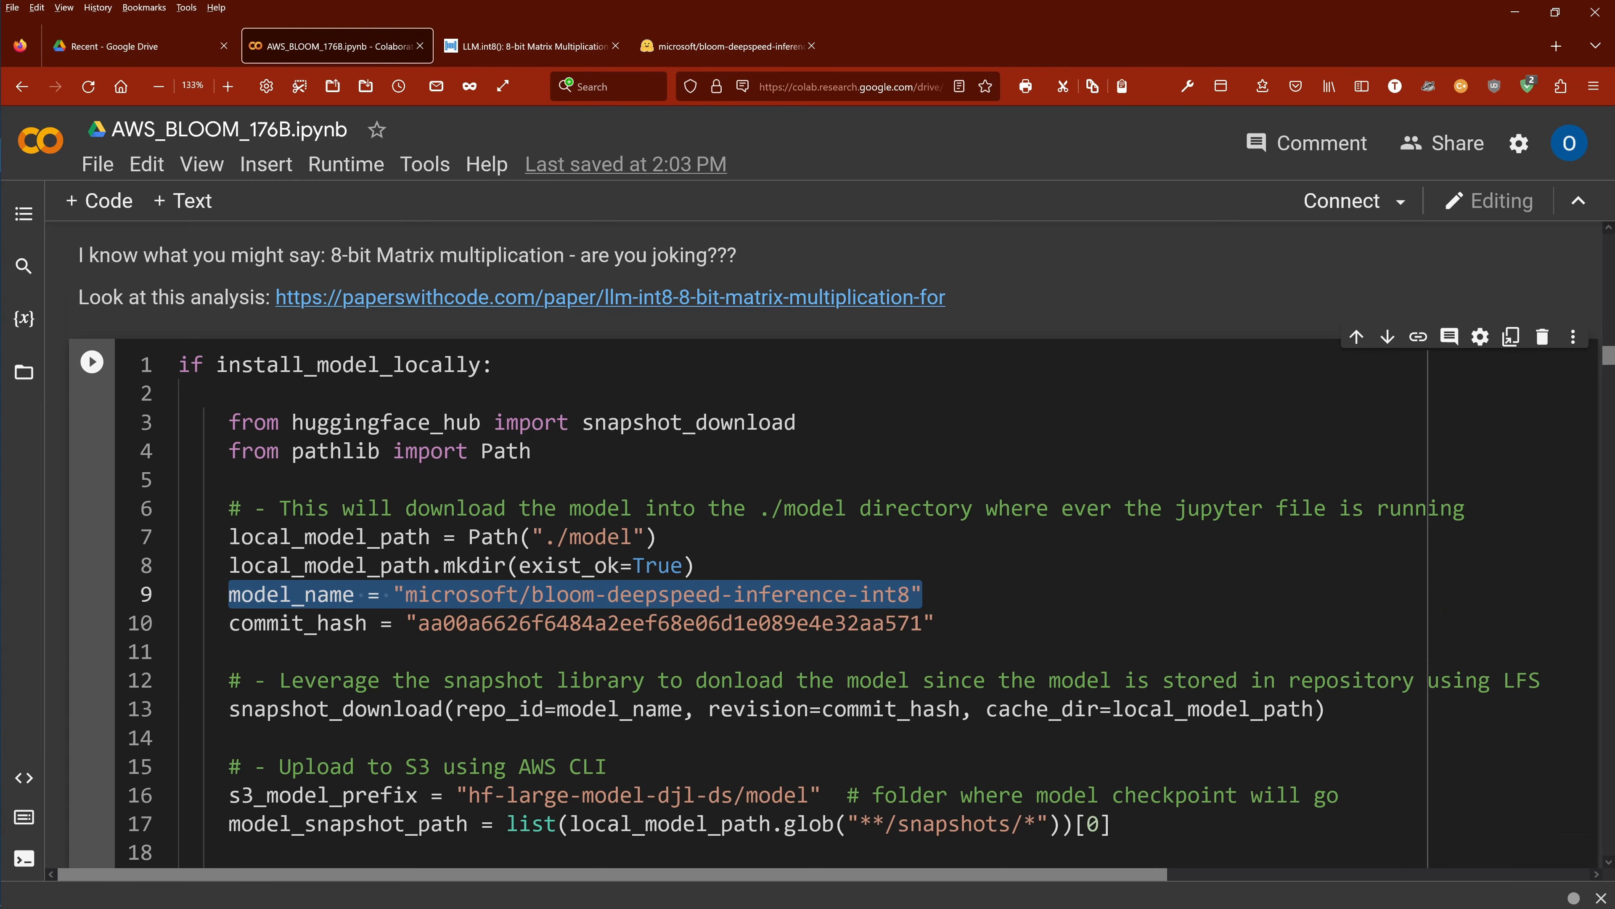
pyautogui.scroll(-3)
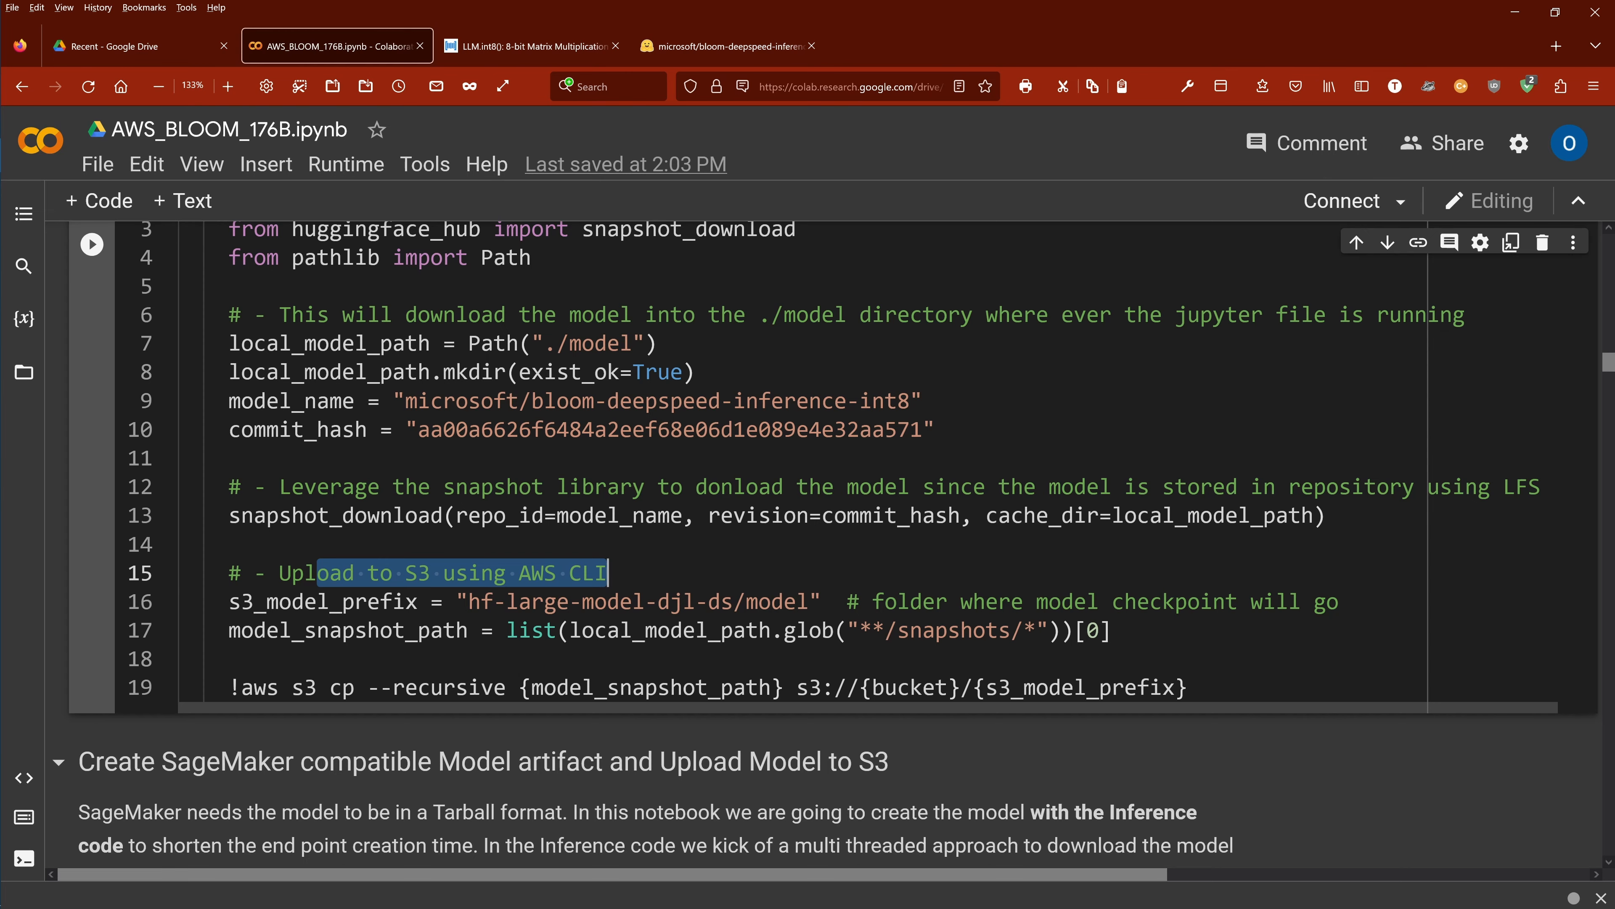
pyautogui.scroll(-3)
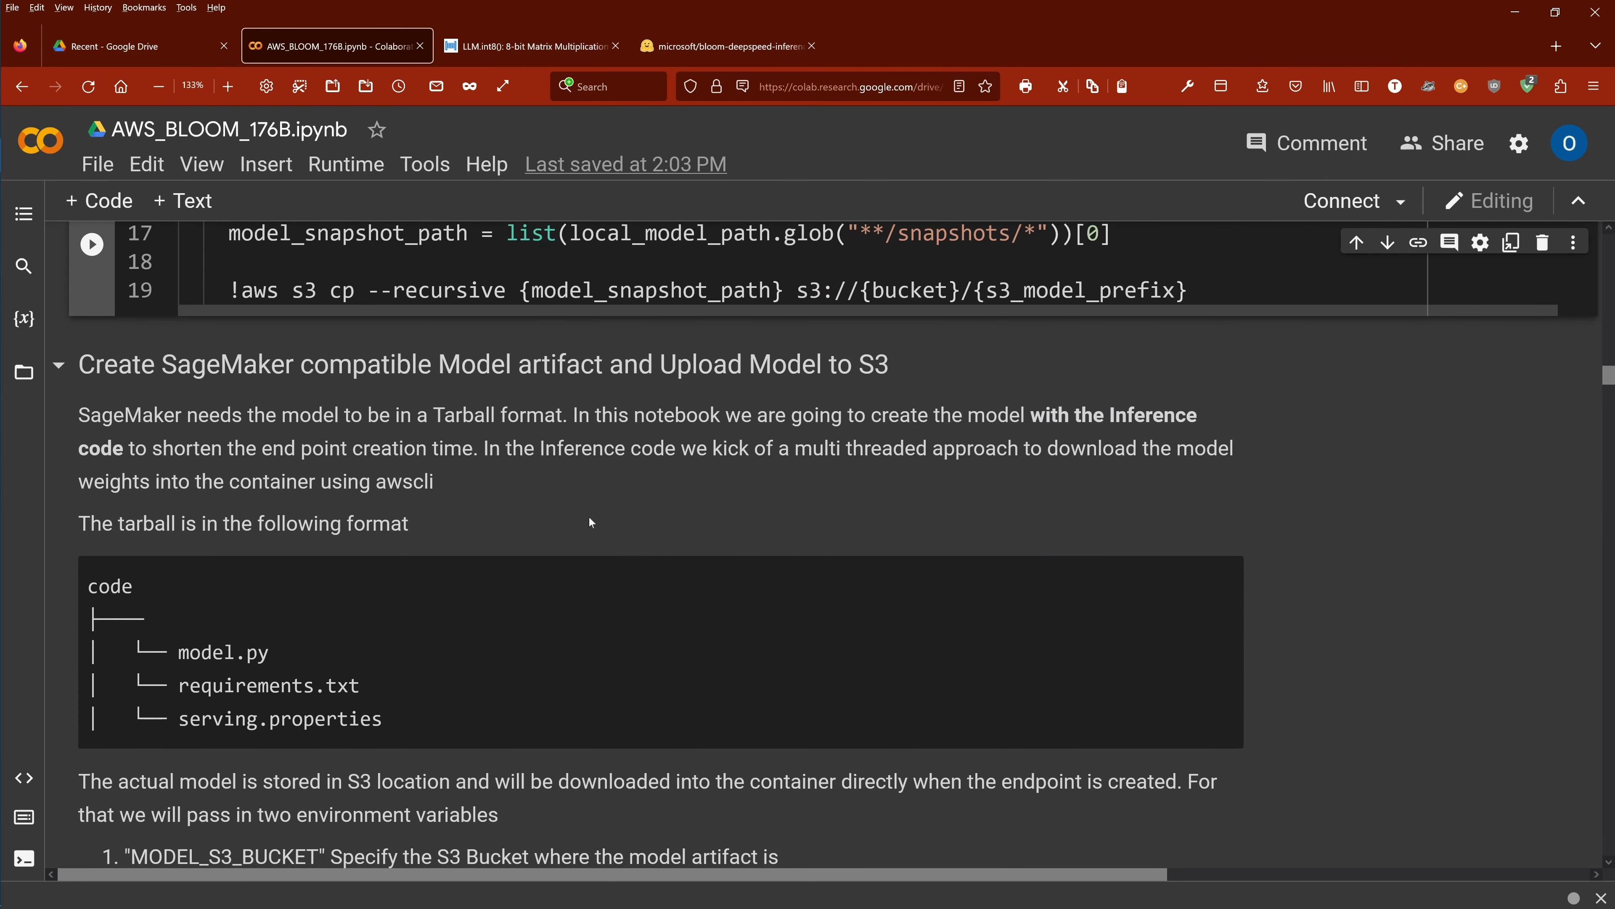
pyautogui.moveTo(590, 523)
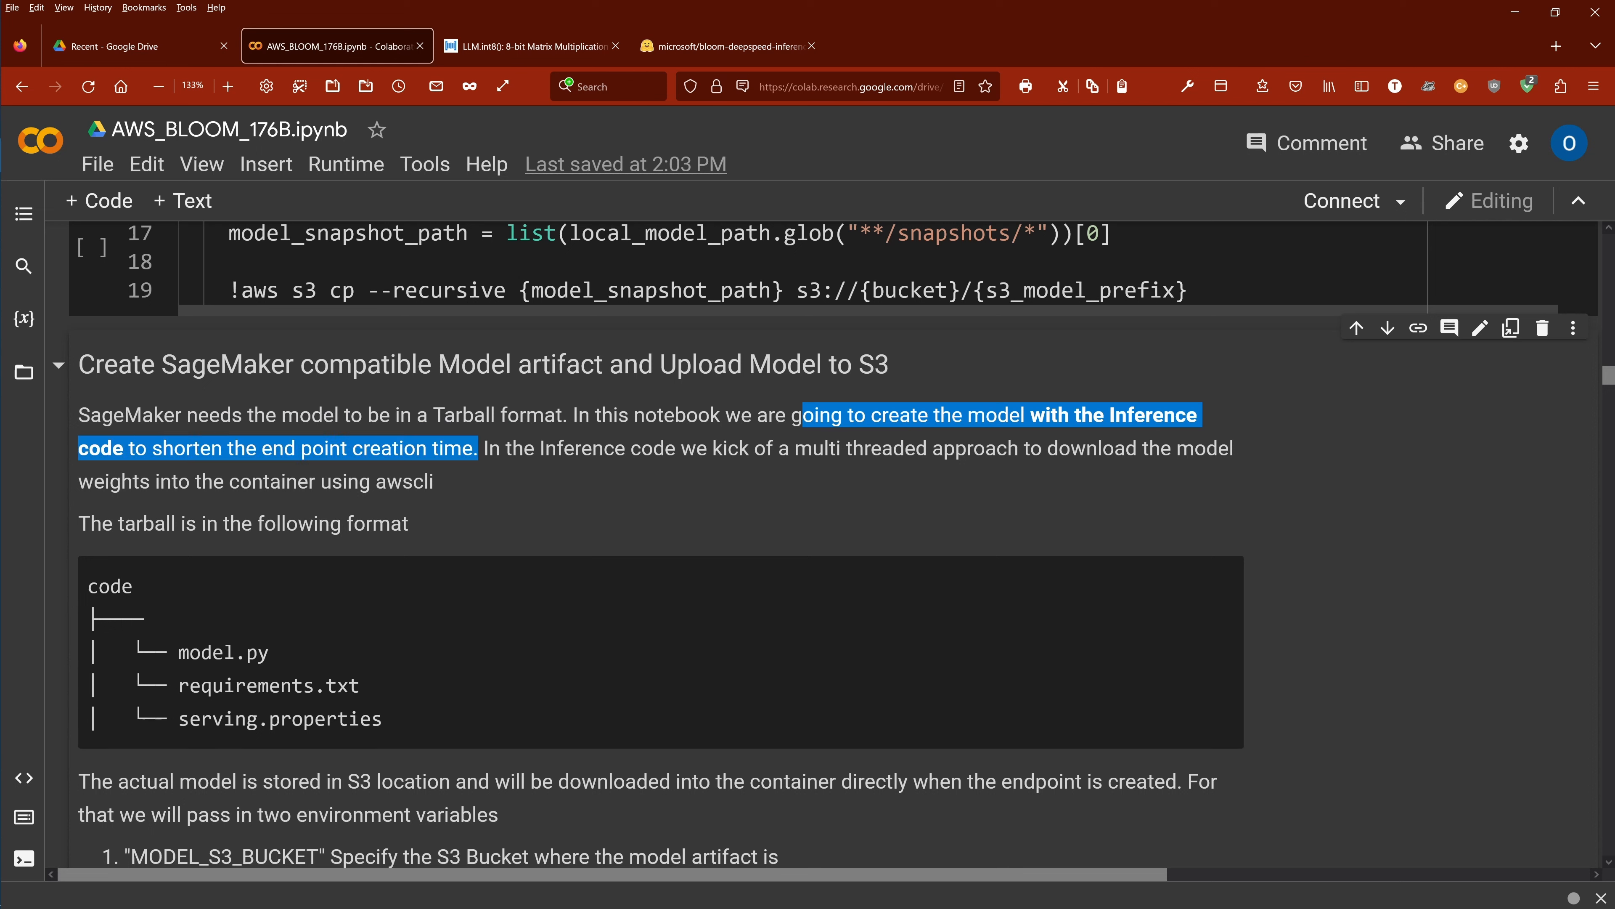
# Highlight the inference-code sentence and read through model.py, requirements.txt and serving.properties notes to the imports cell
pyautogui.click(628, 515)
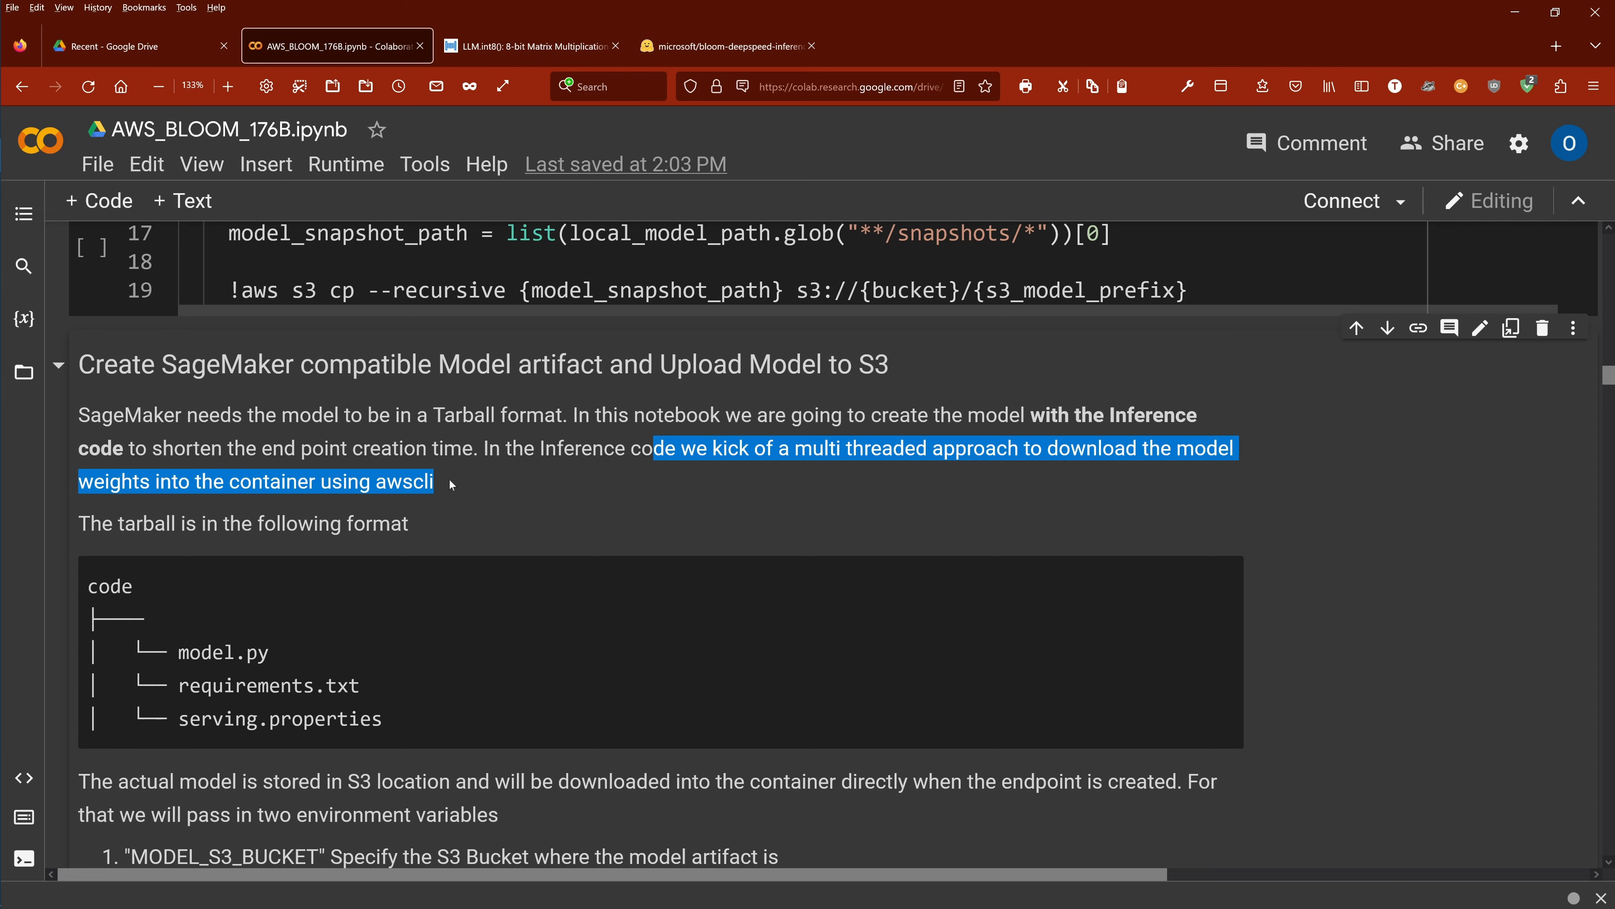
pyautogui.scroll(-3)
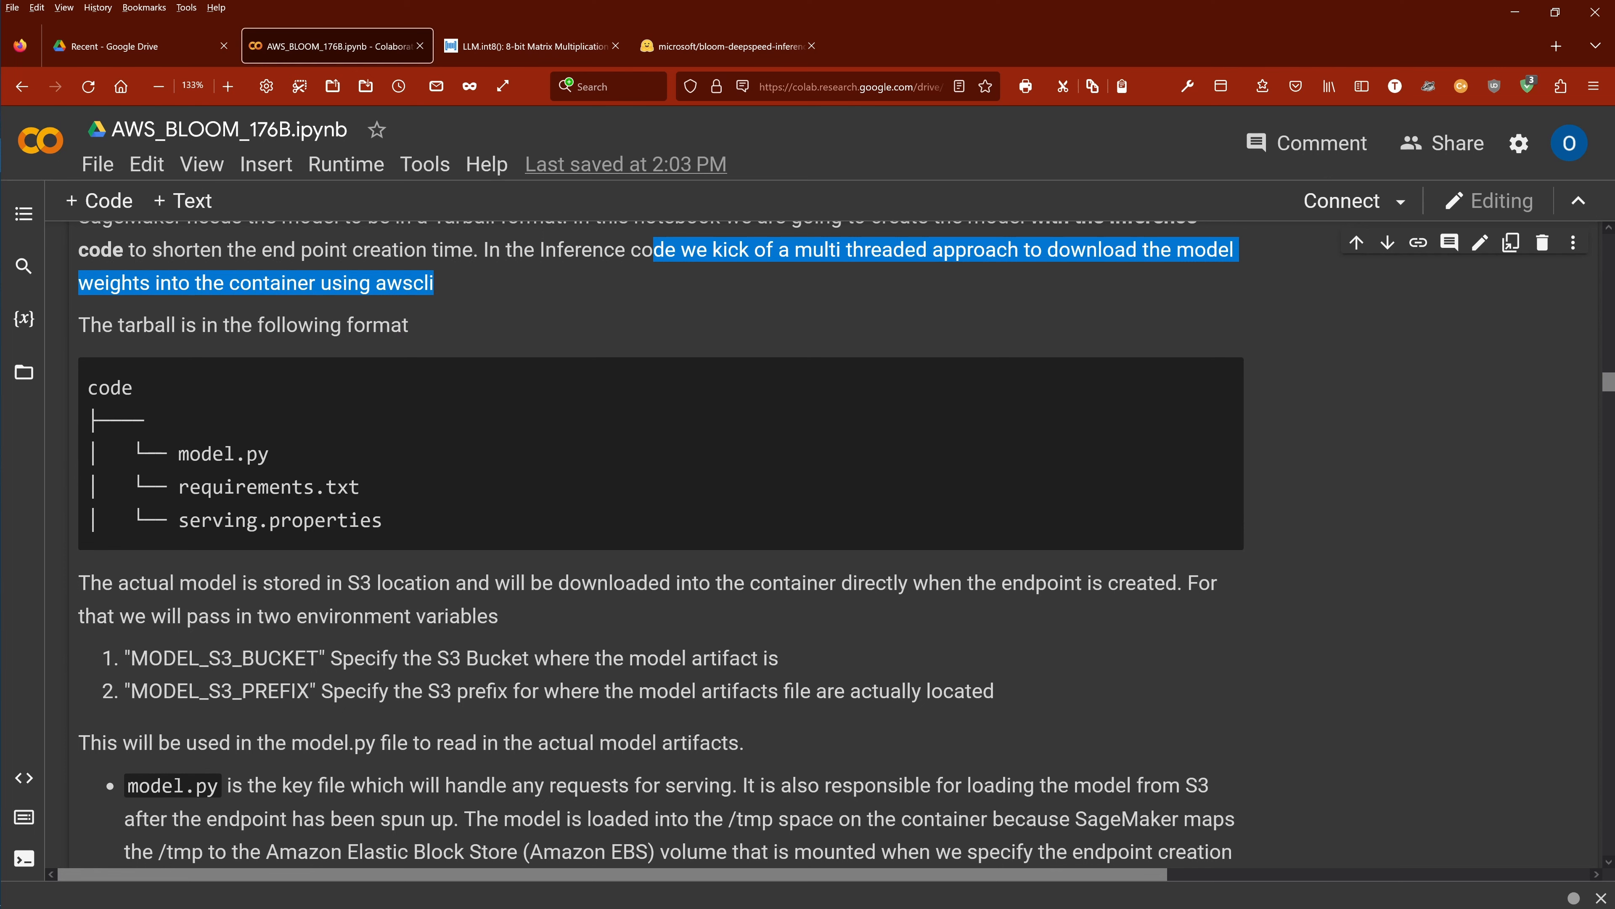
pyautogui.moveTo(366, 643)
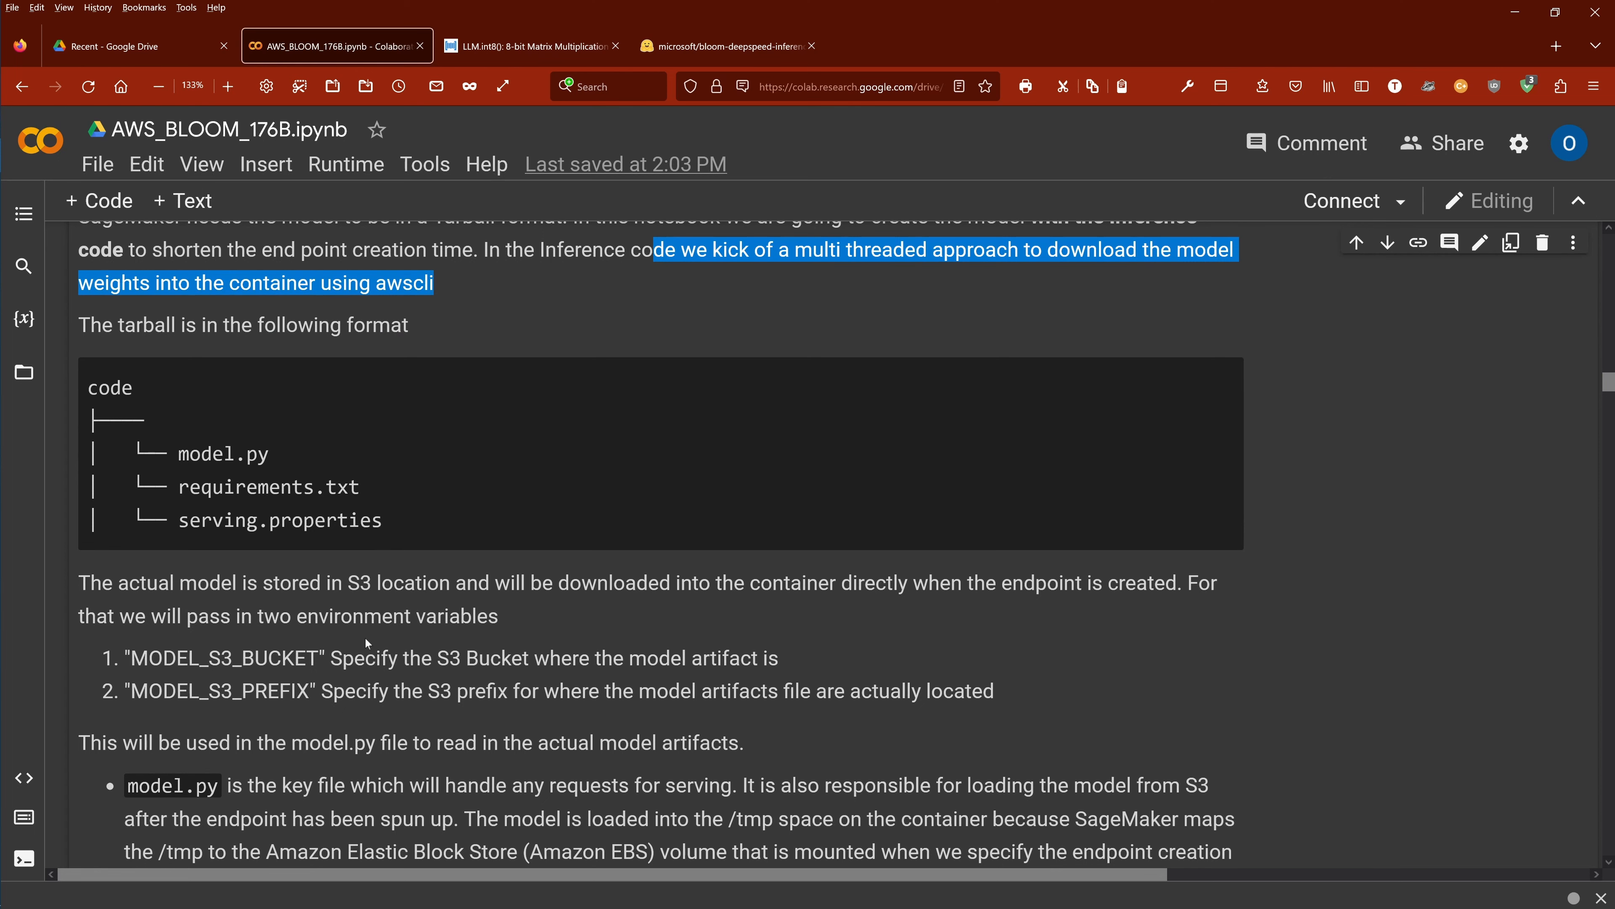
pyautogui.scroll(-3)
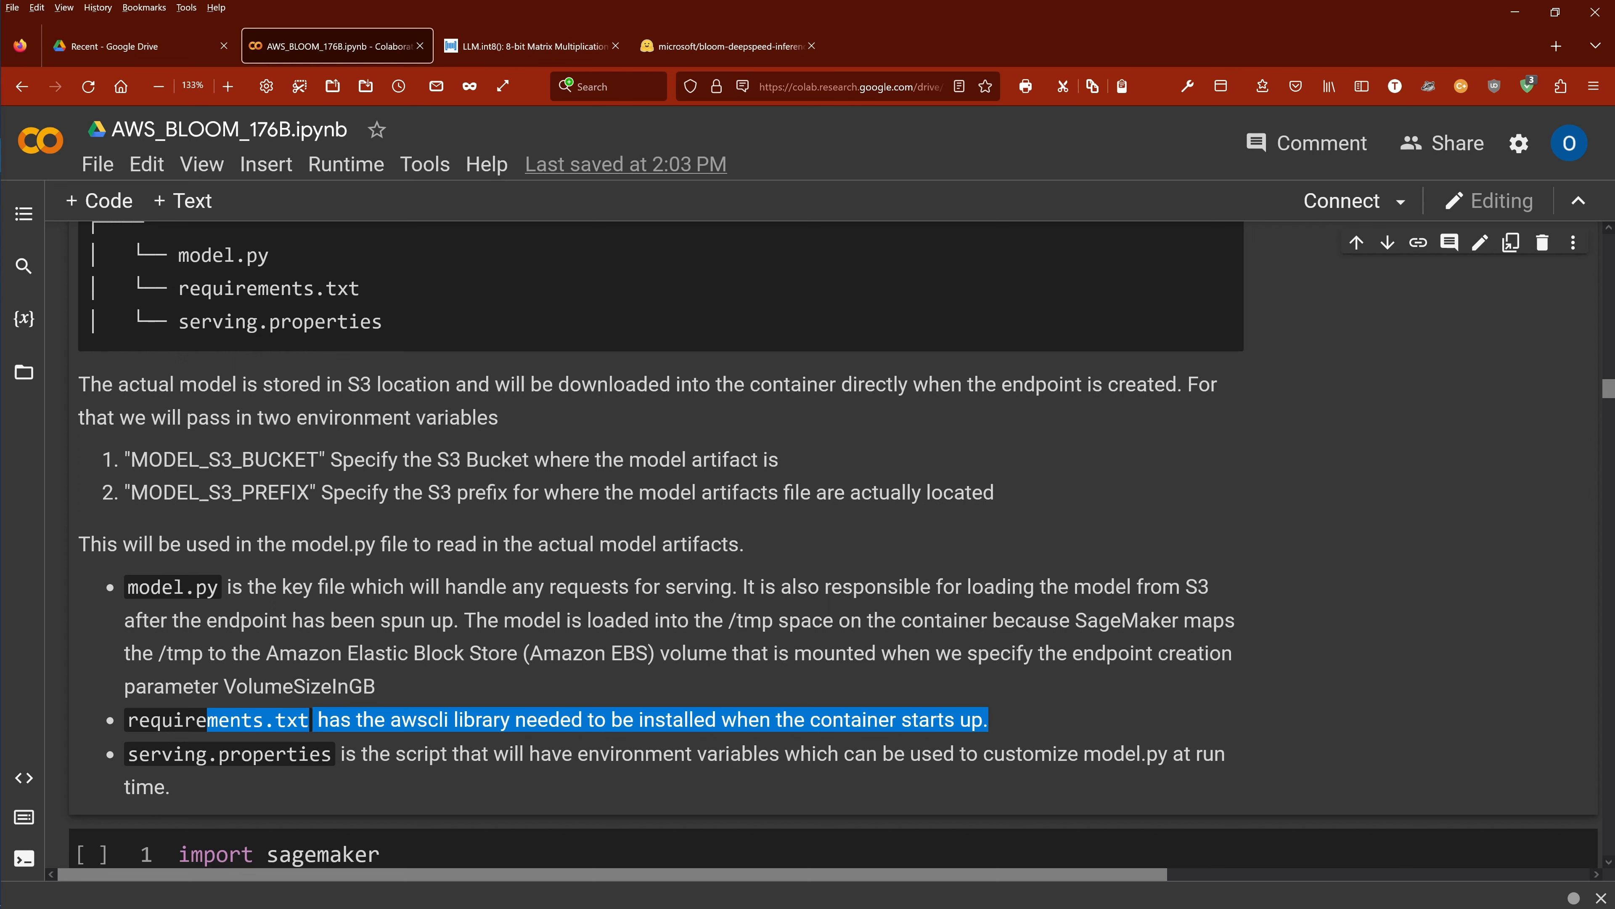
pyautogui.scroll(-3)
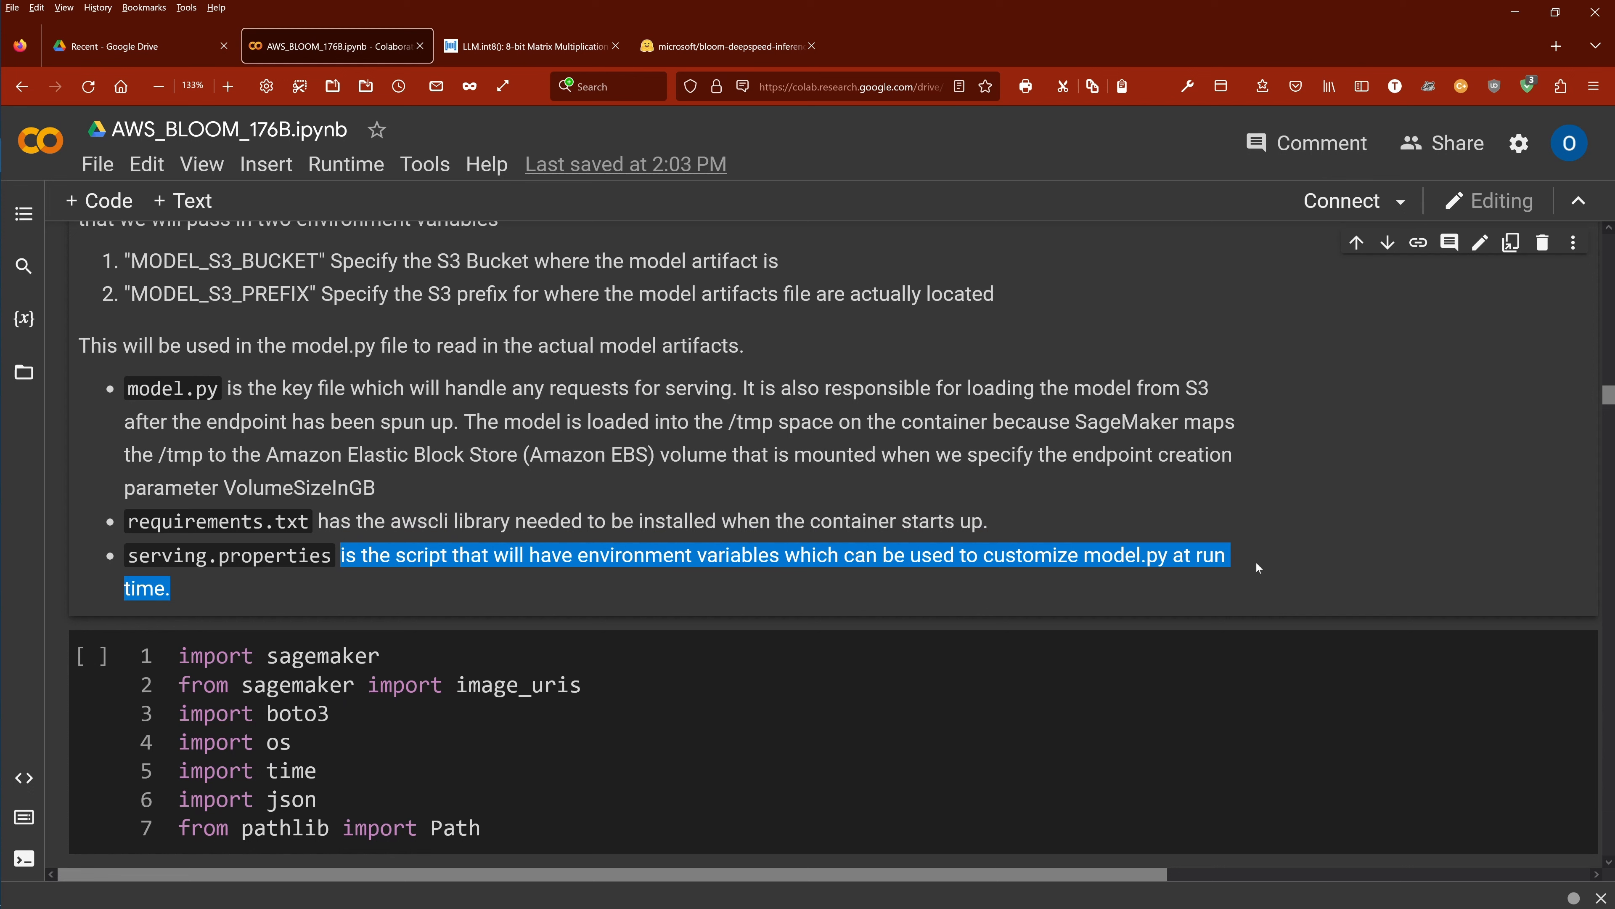
pyautogui.moveTo(843, 574)
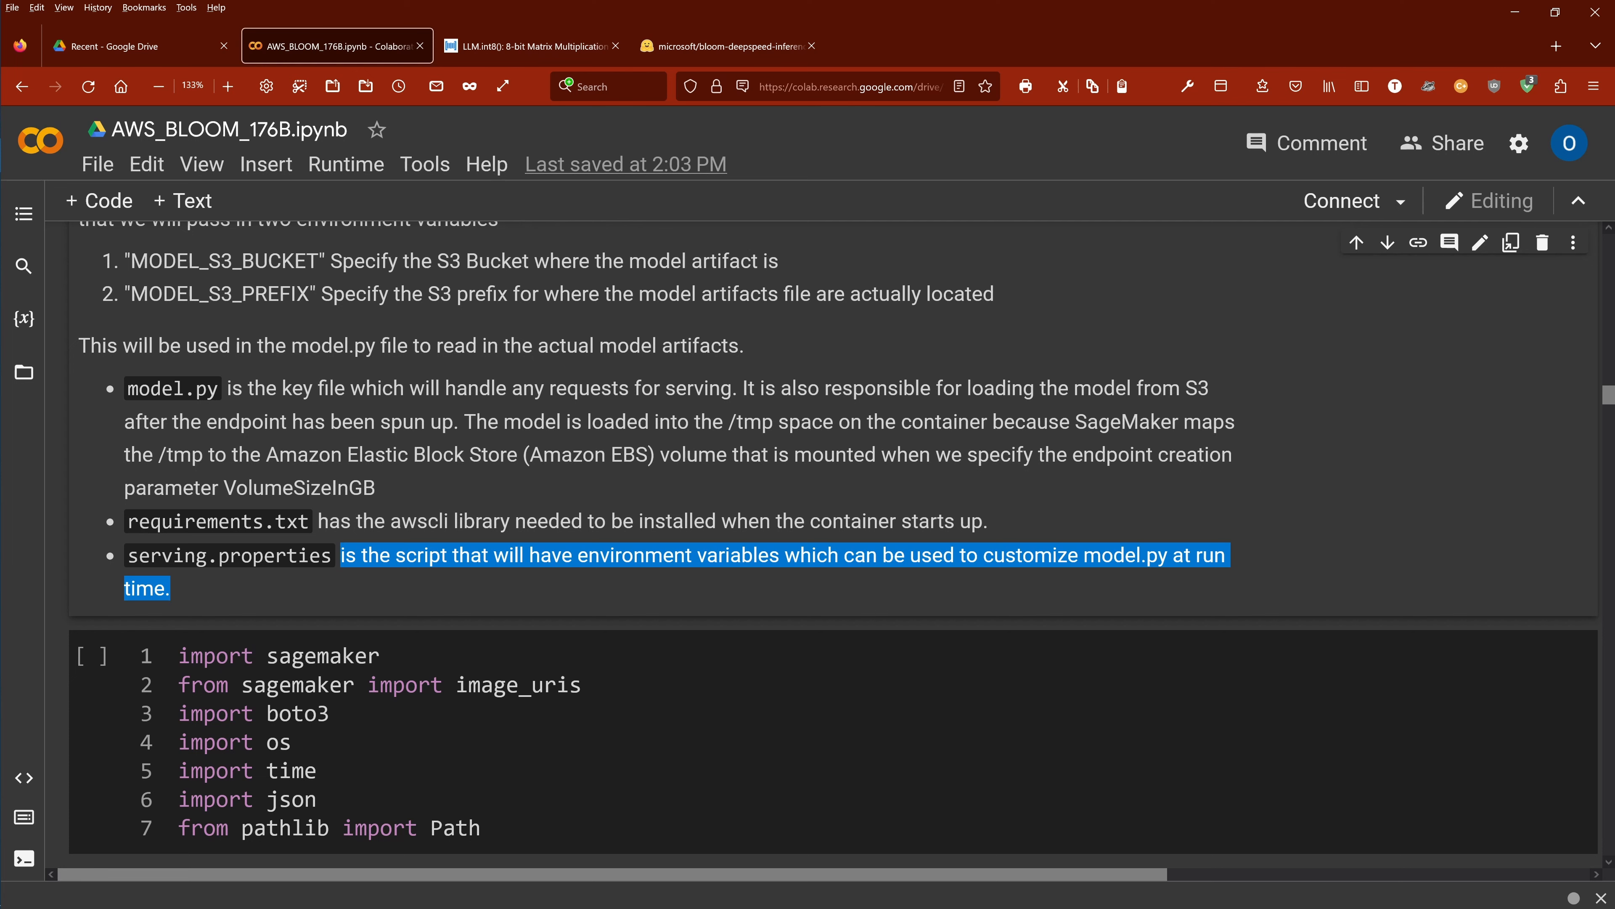
pyautogui.scroll(-3)
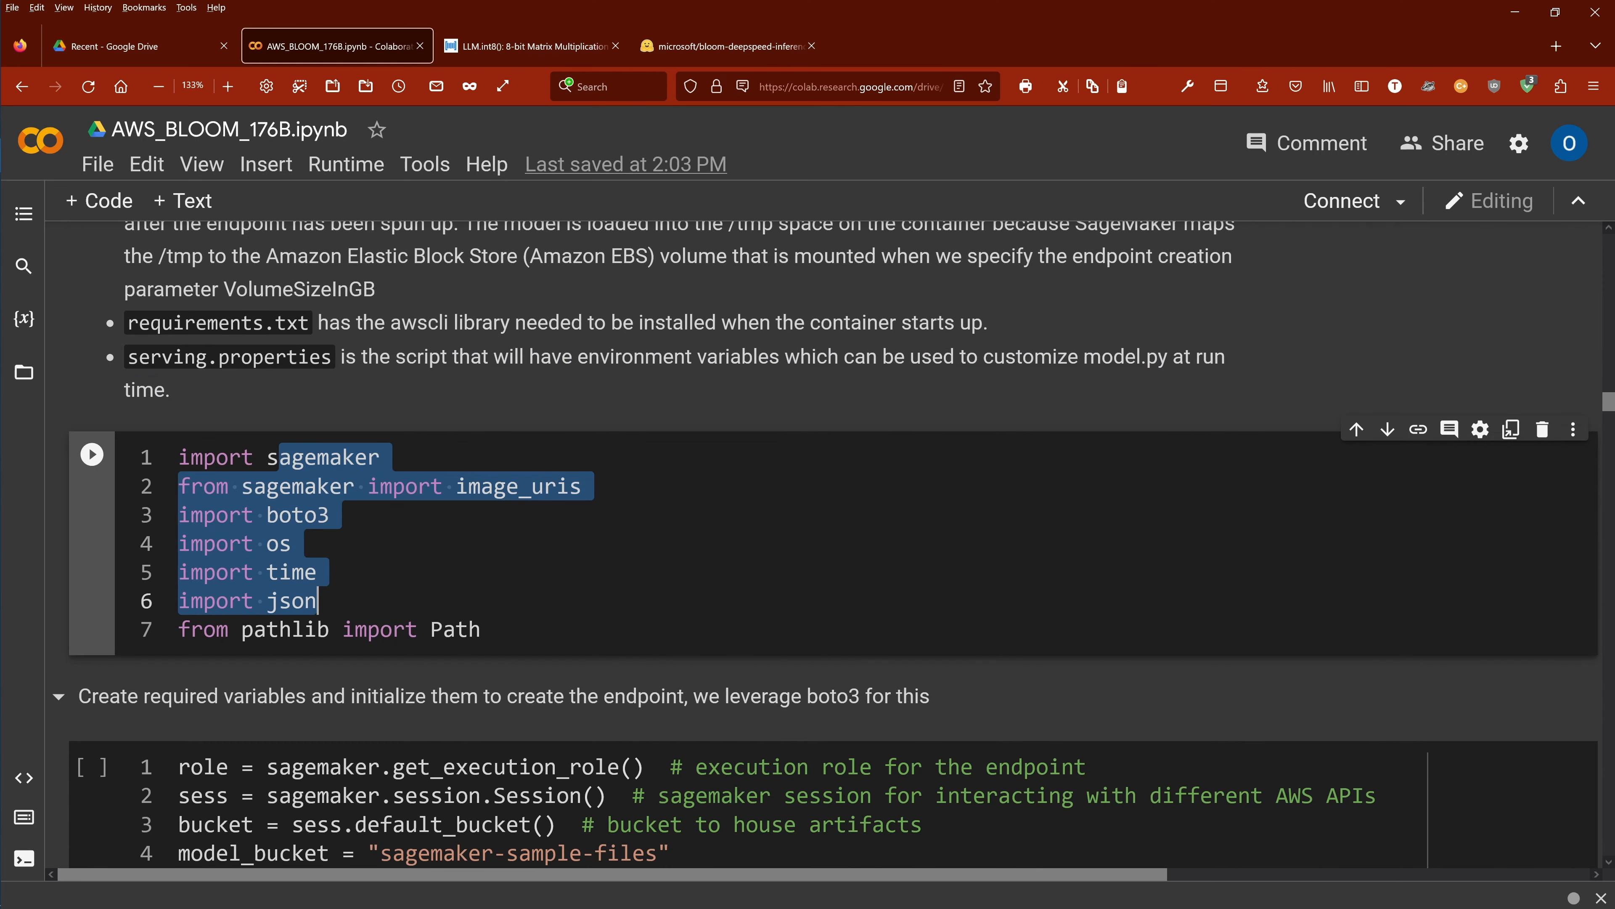
# Scroll past the boto3 variables cell to the Image URI of the DJL Container heading
pyautogui.scroll(-3)
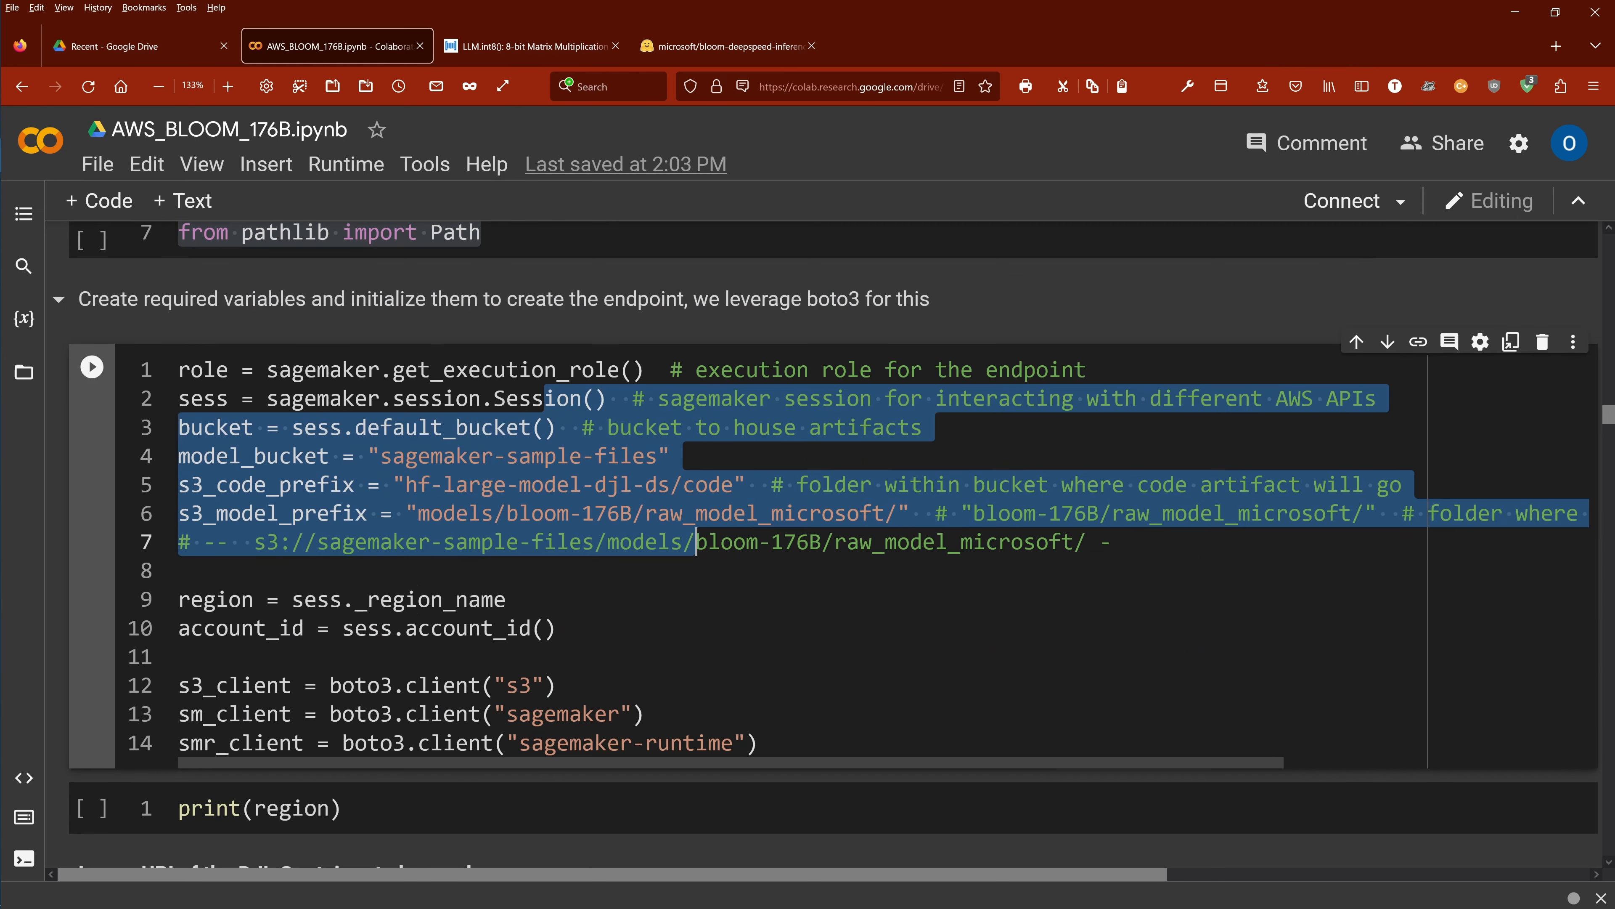
pyautogui.scroll(-3)
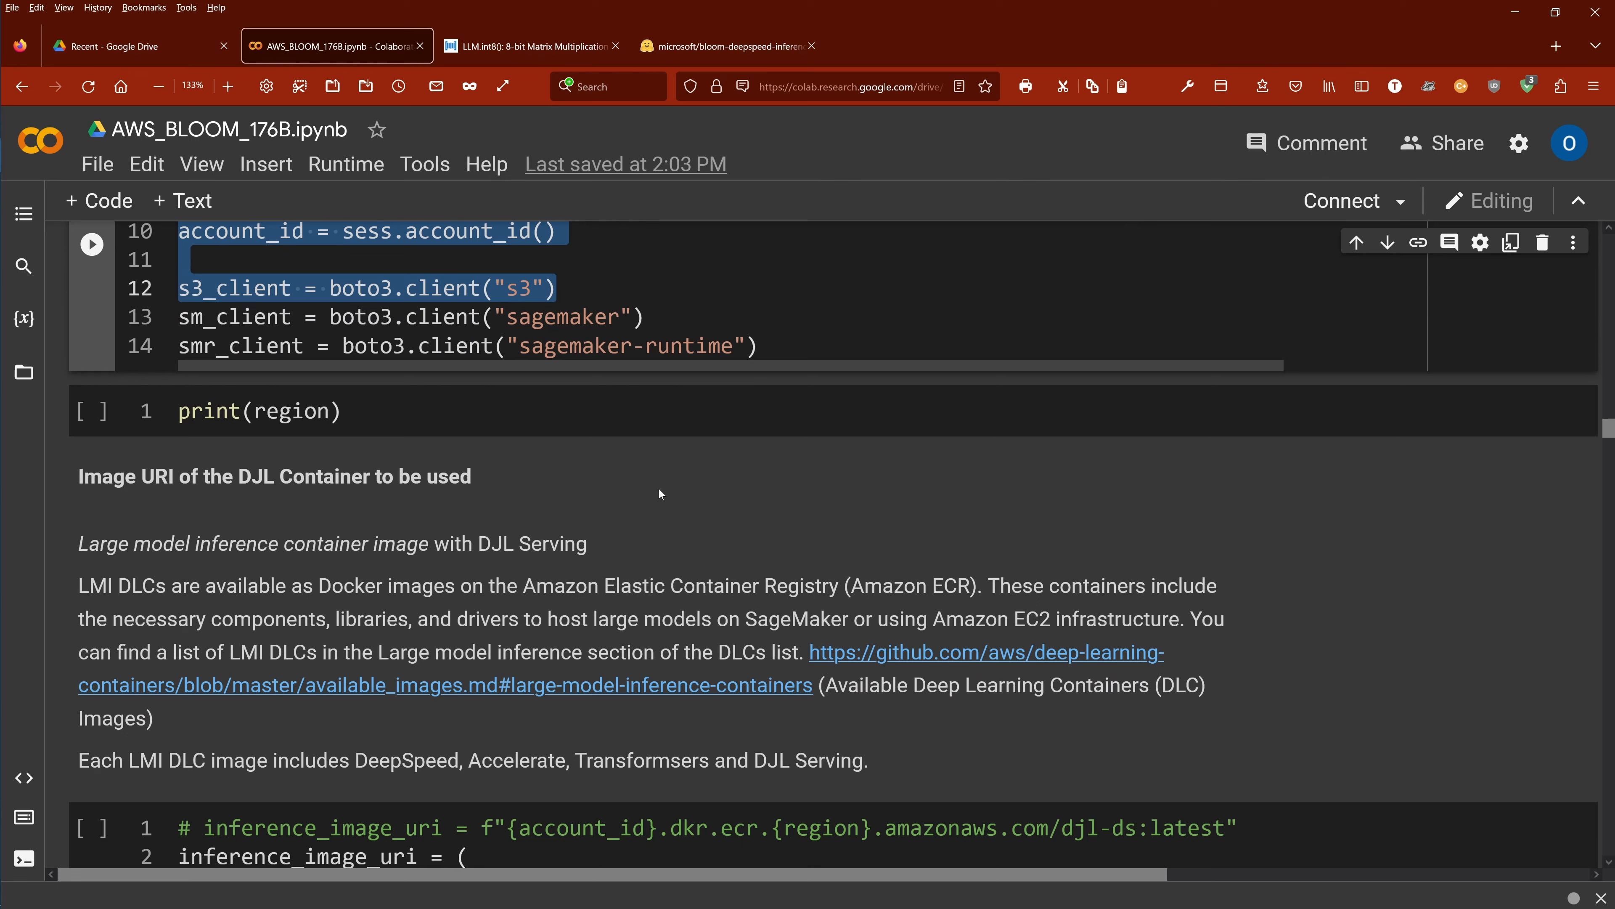
pyautogui.moveTo(536, 508)
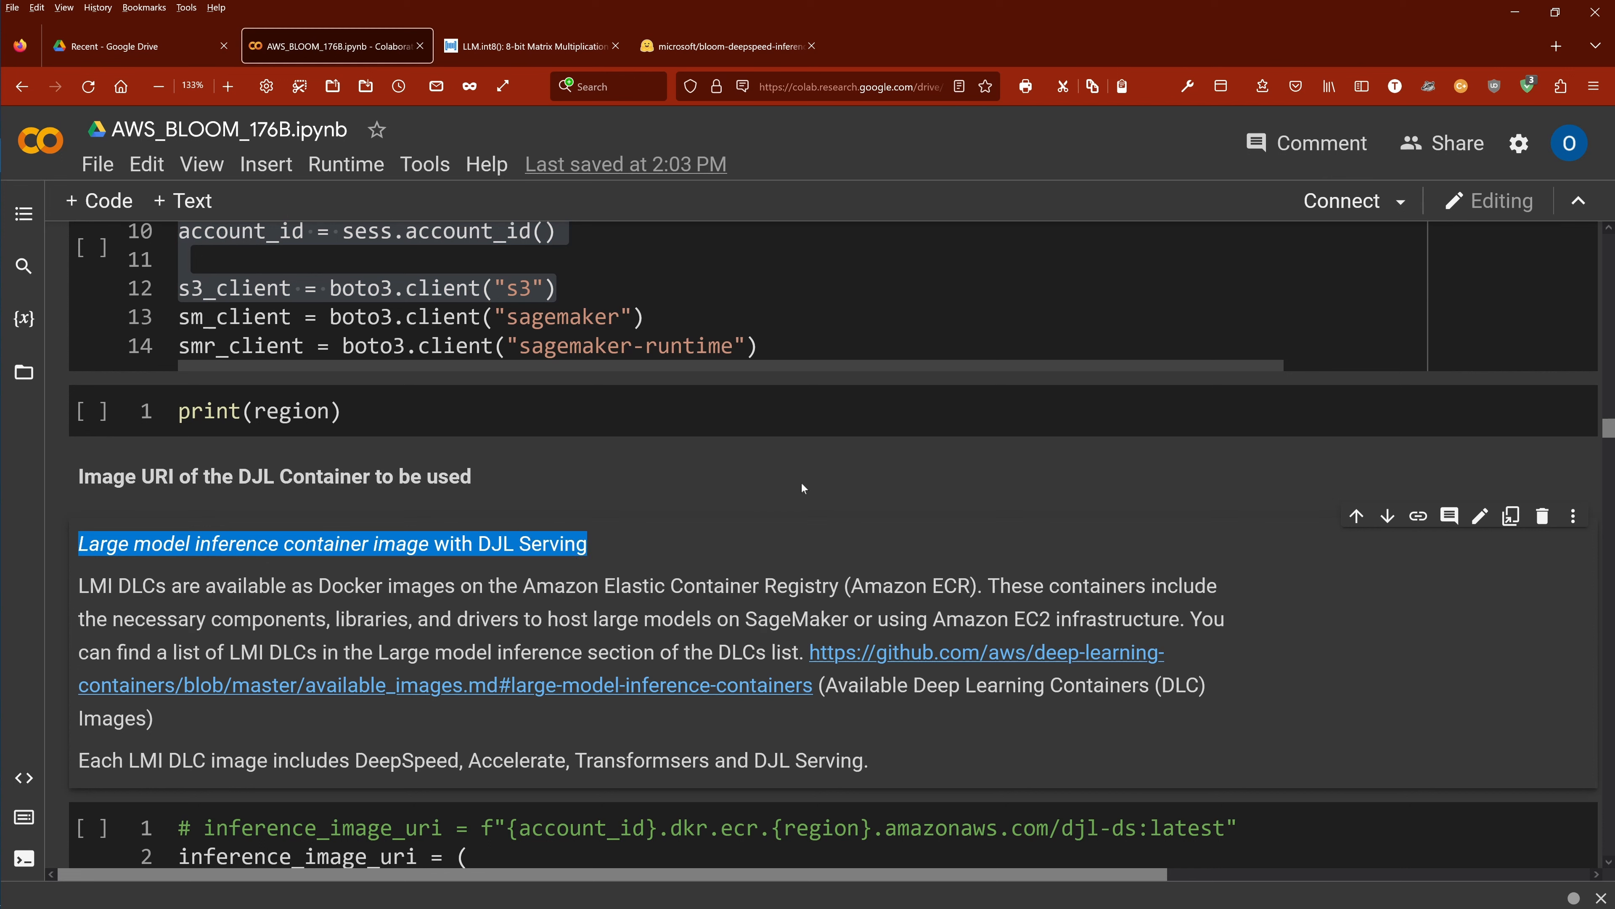
pyautogui.moveTo(793, 486)
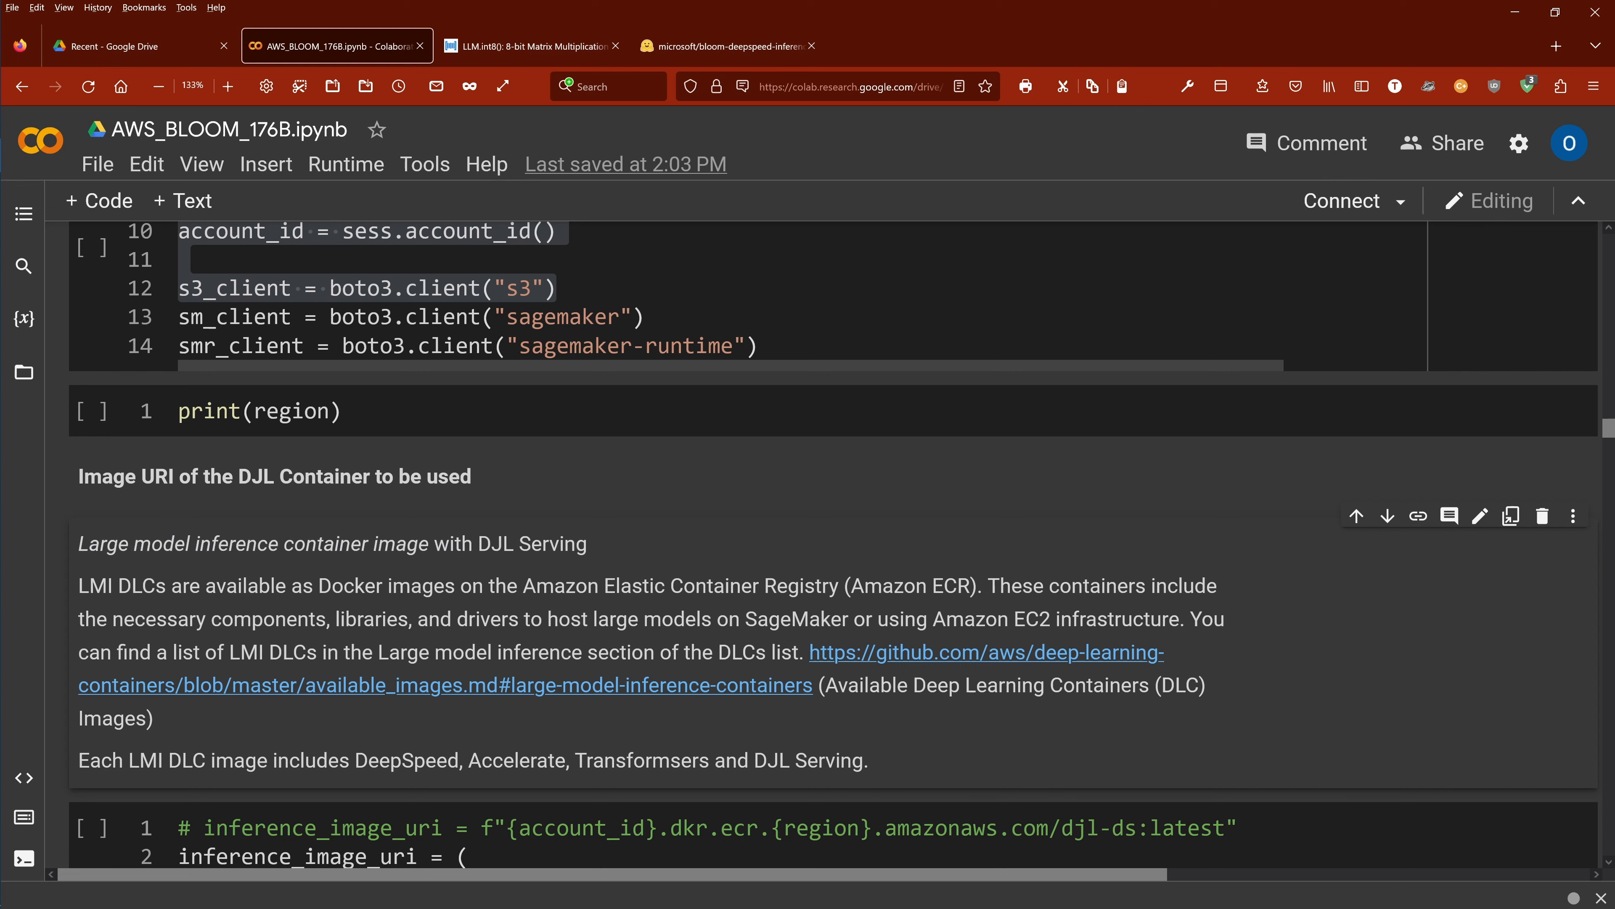
# Highlight the phrases Large model inference and LMI in the DJL container notes
pyautogui.doubleClick(176, 542)
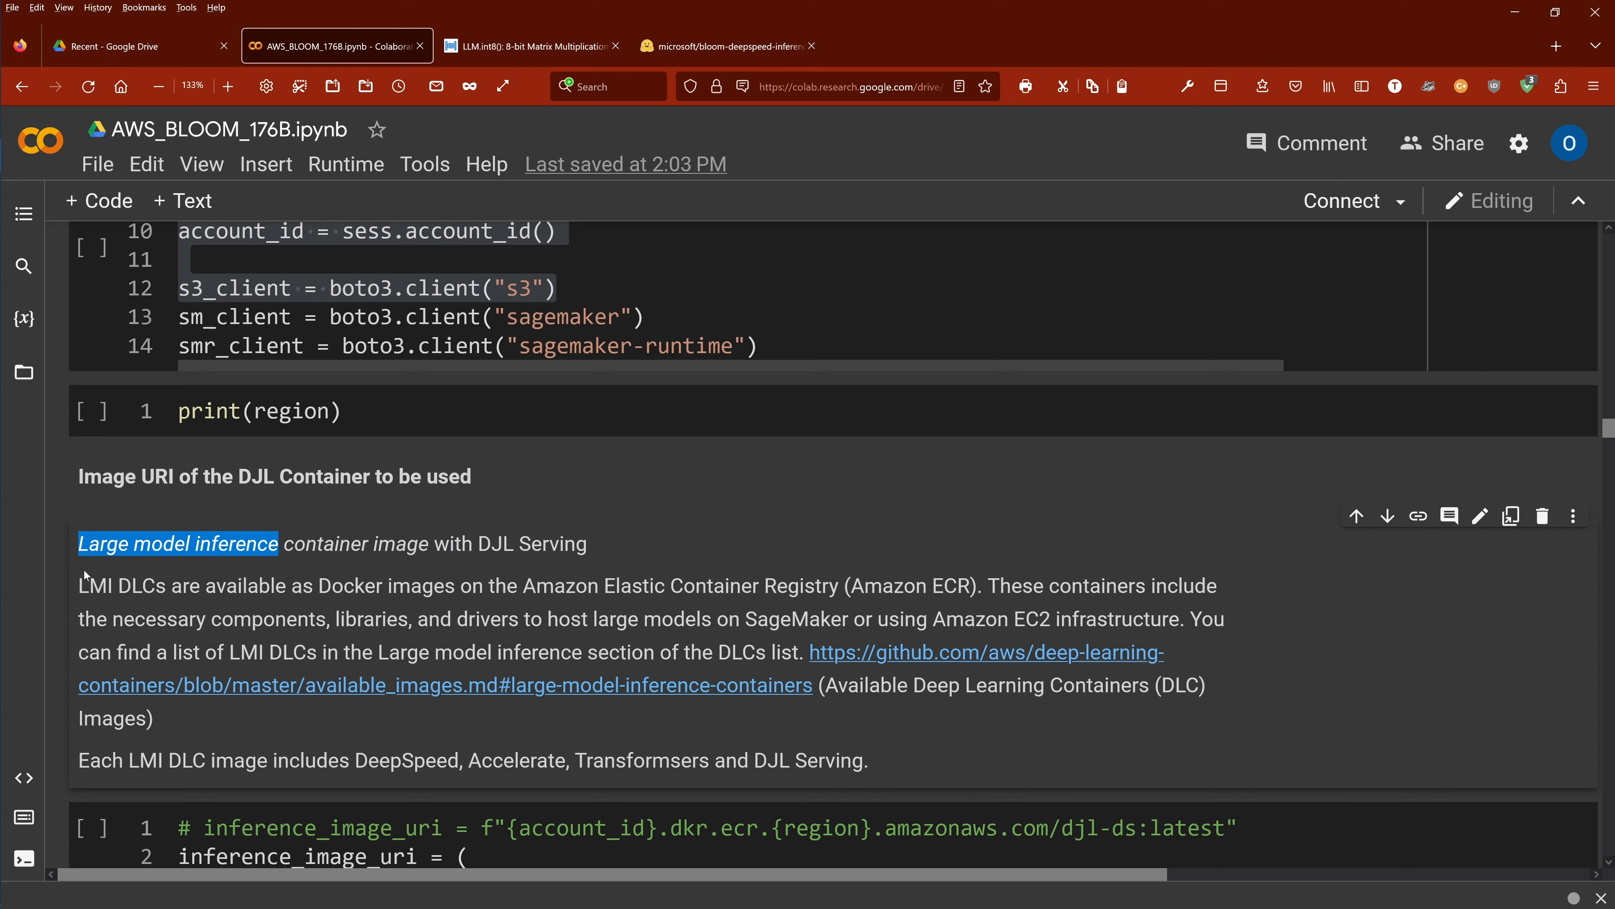
pyautogui.doubleClick(95, 586)
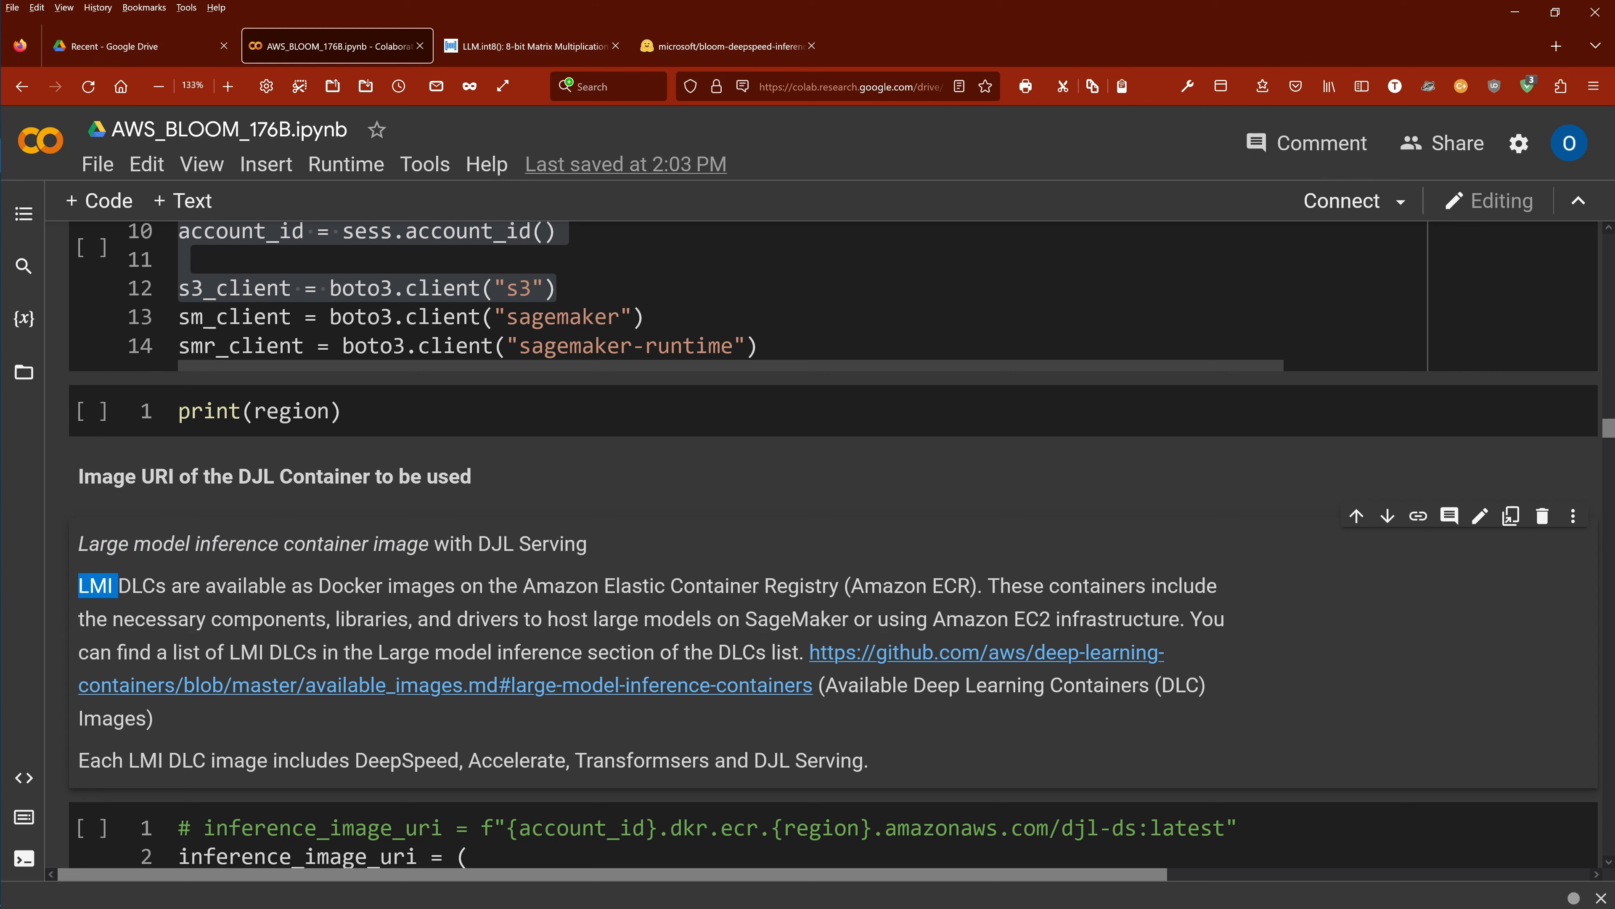
pyautogui.click(123, 585)
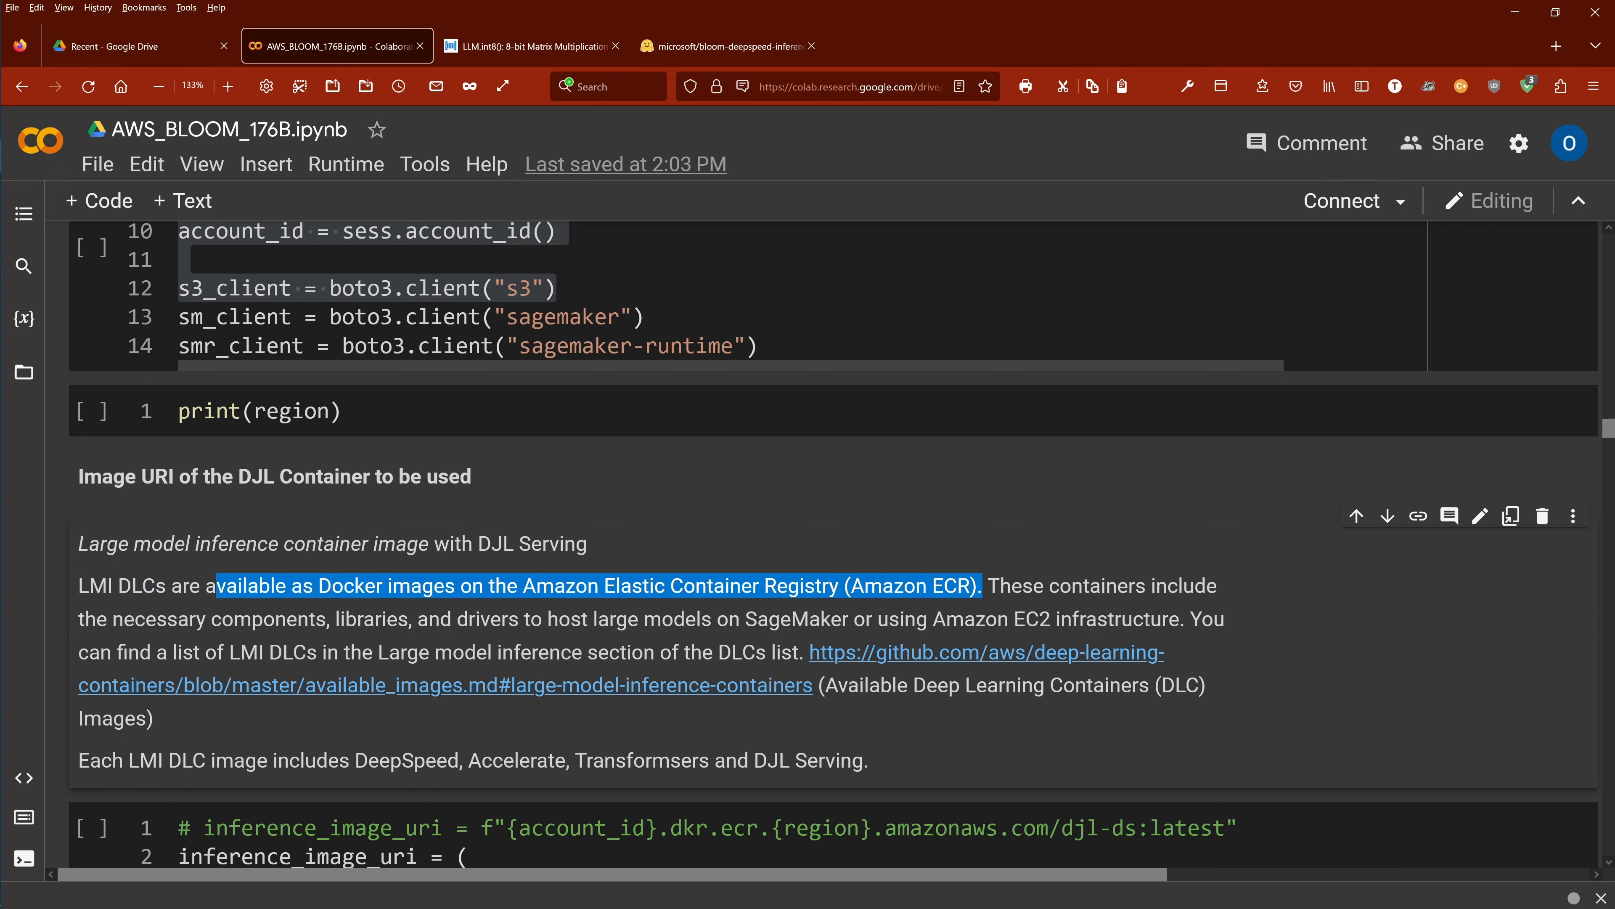
pyautogui.moveTo(1081, 636)
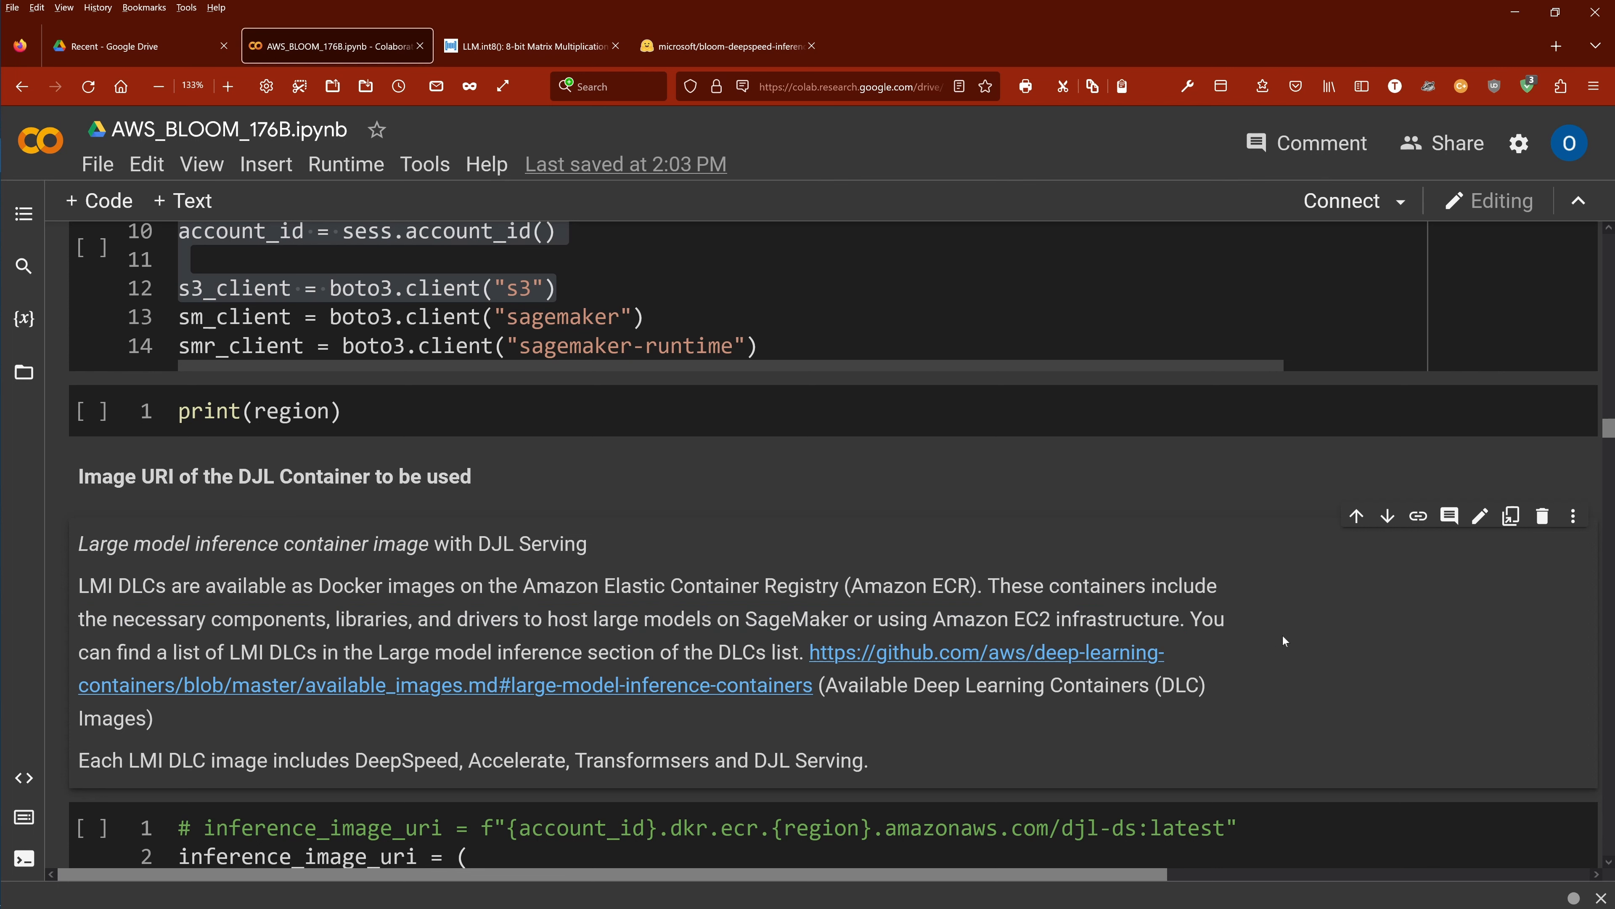
pyautogui.moveTo(1257, 640)
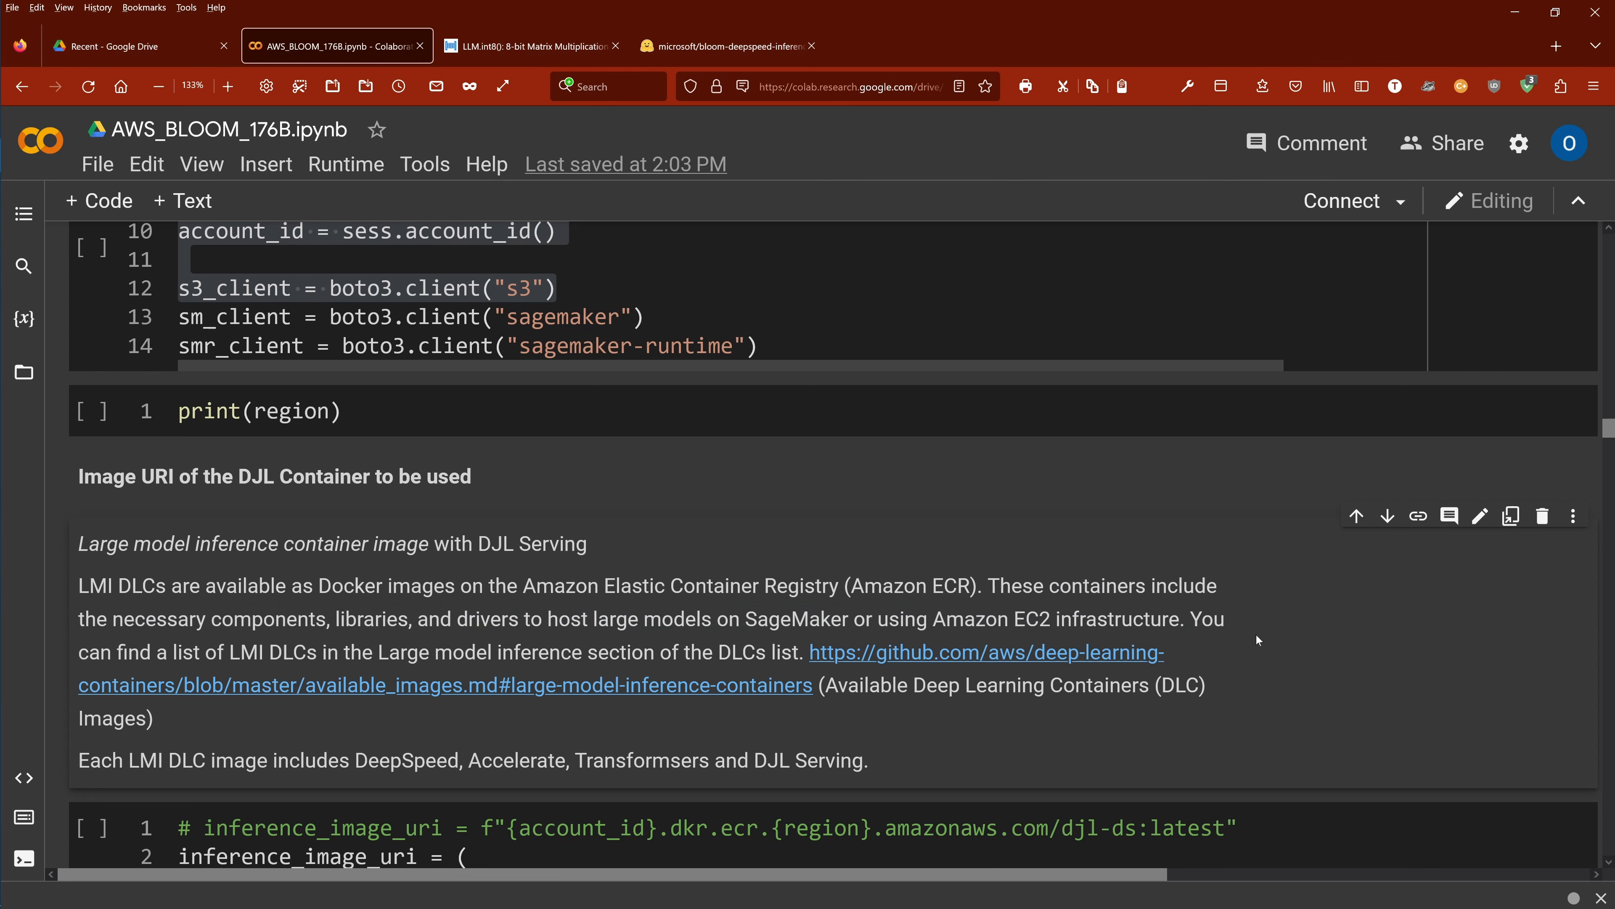
pyautogui.moveTo(573, 670)
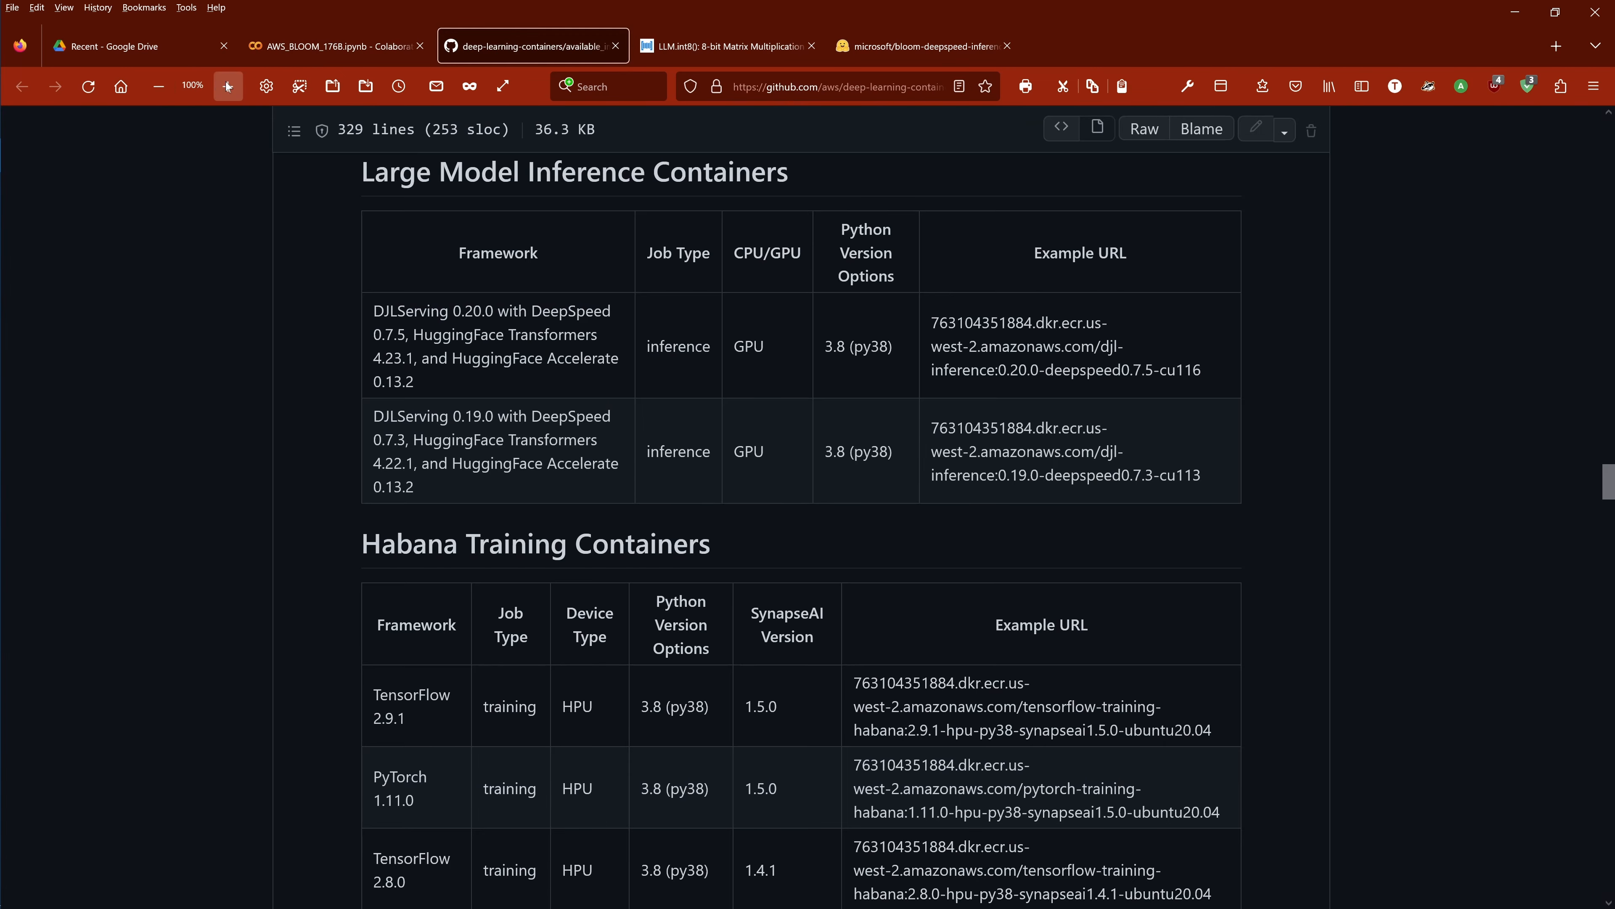
# Enlarge the GitHub table and highlight DJLServing 0.20.0 with its bundled DeepSpeed components
pyautogui.click(228, 86)
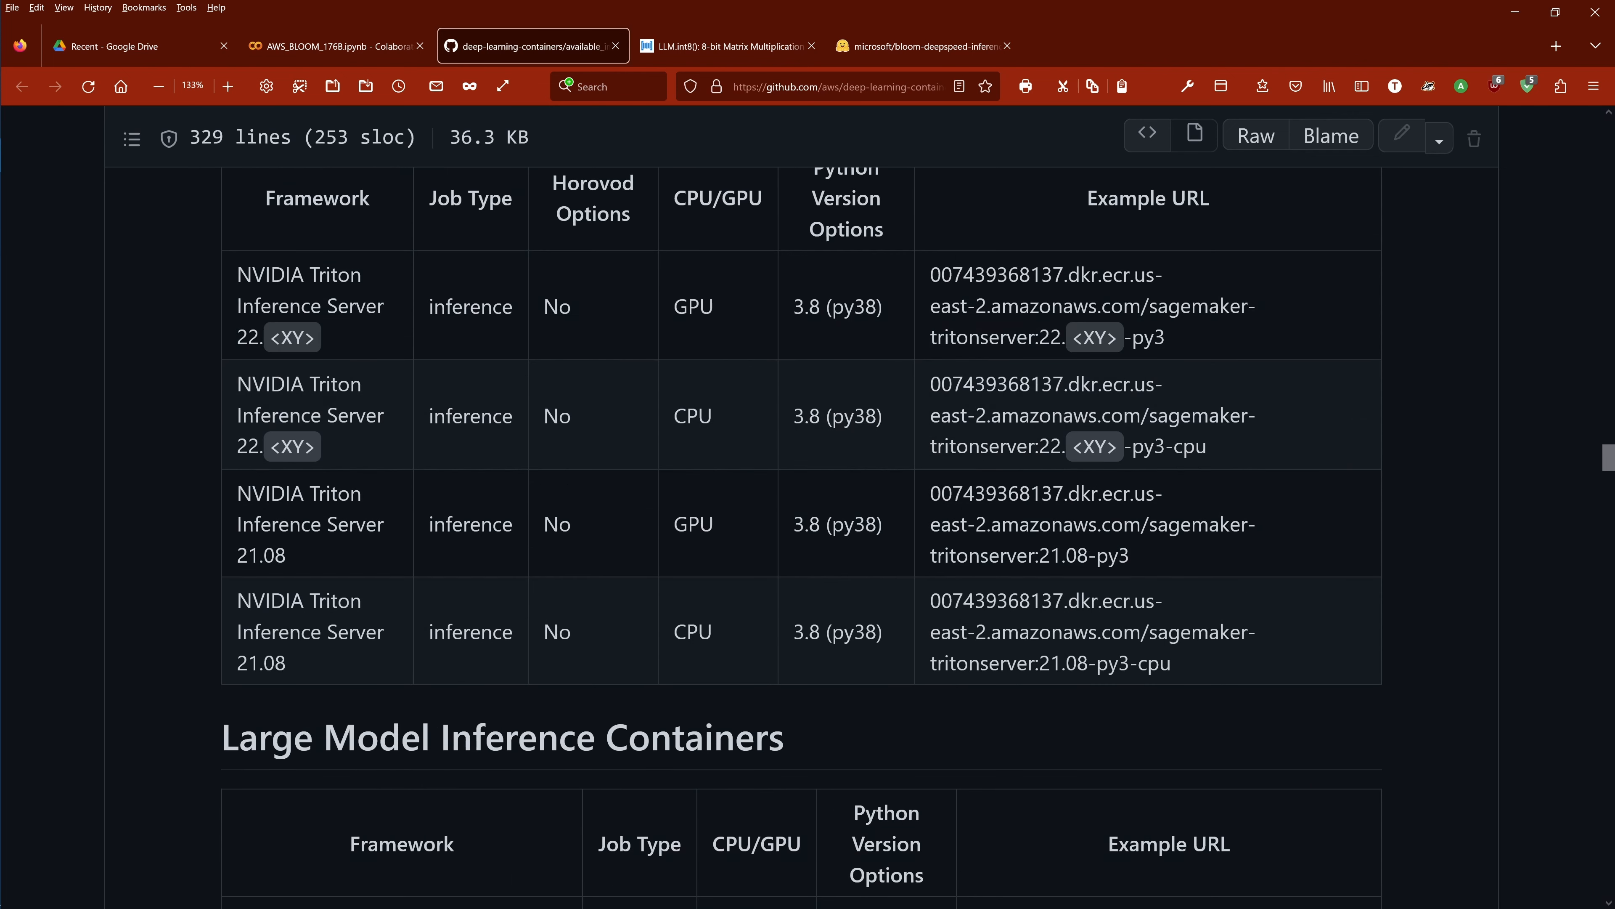
pyautogui.scroll(-3)
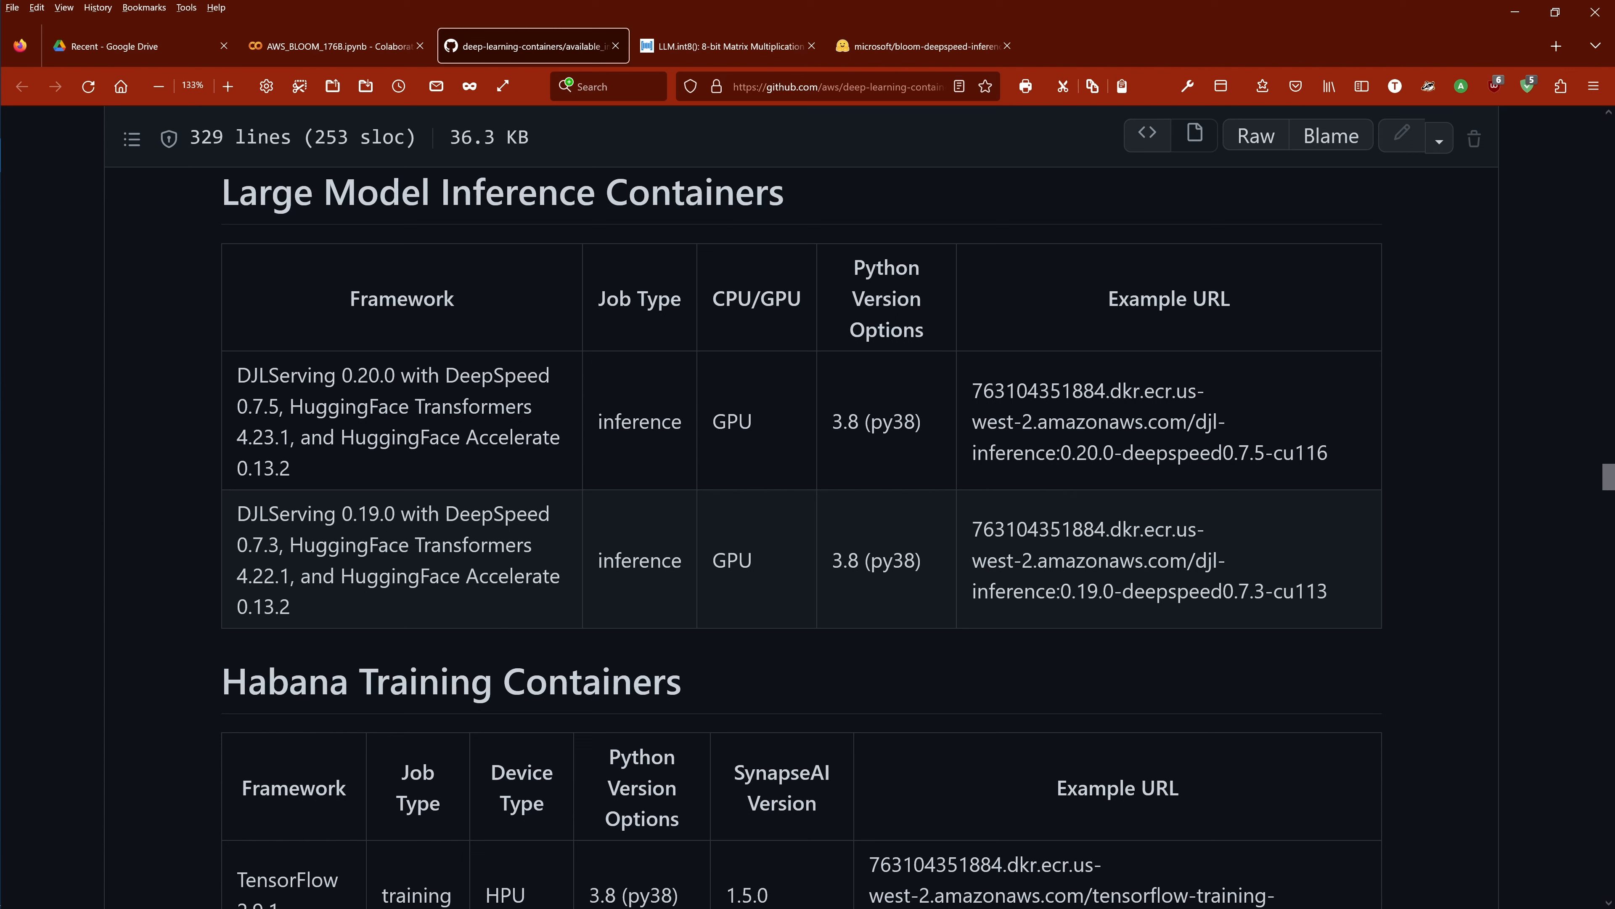
pyautogui.doubleClick(252, 374)
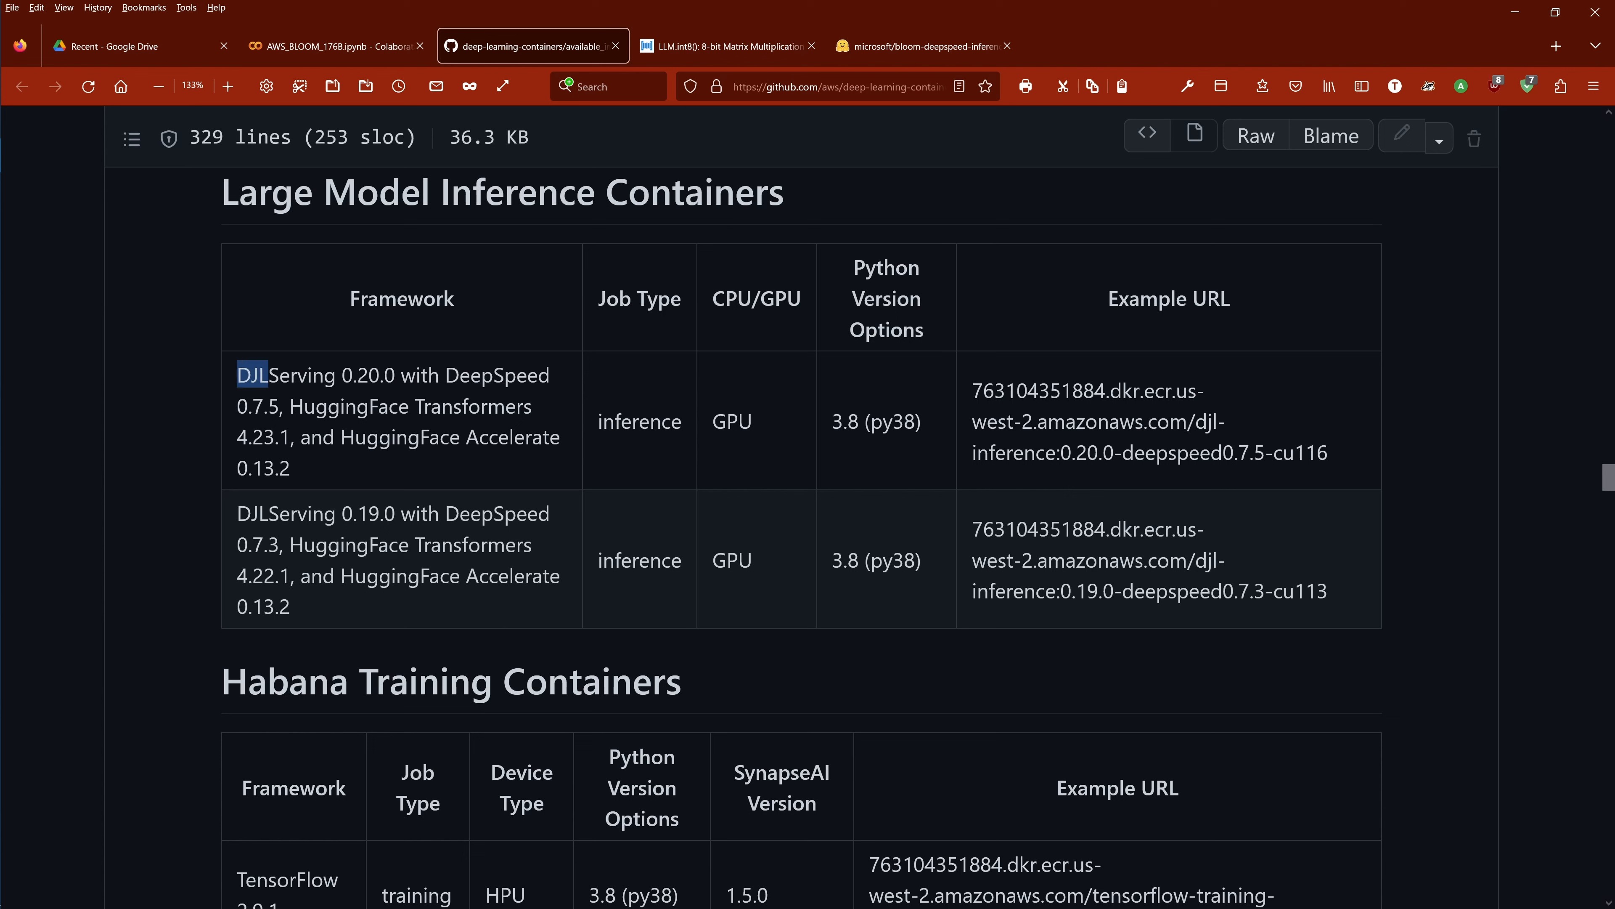
pyautogui.moveTo(266, 374); pyautogui.dragTo(402, 373)
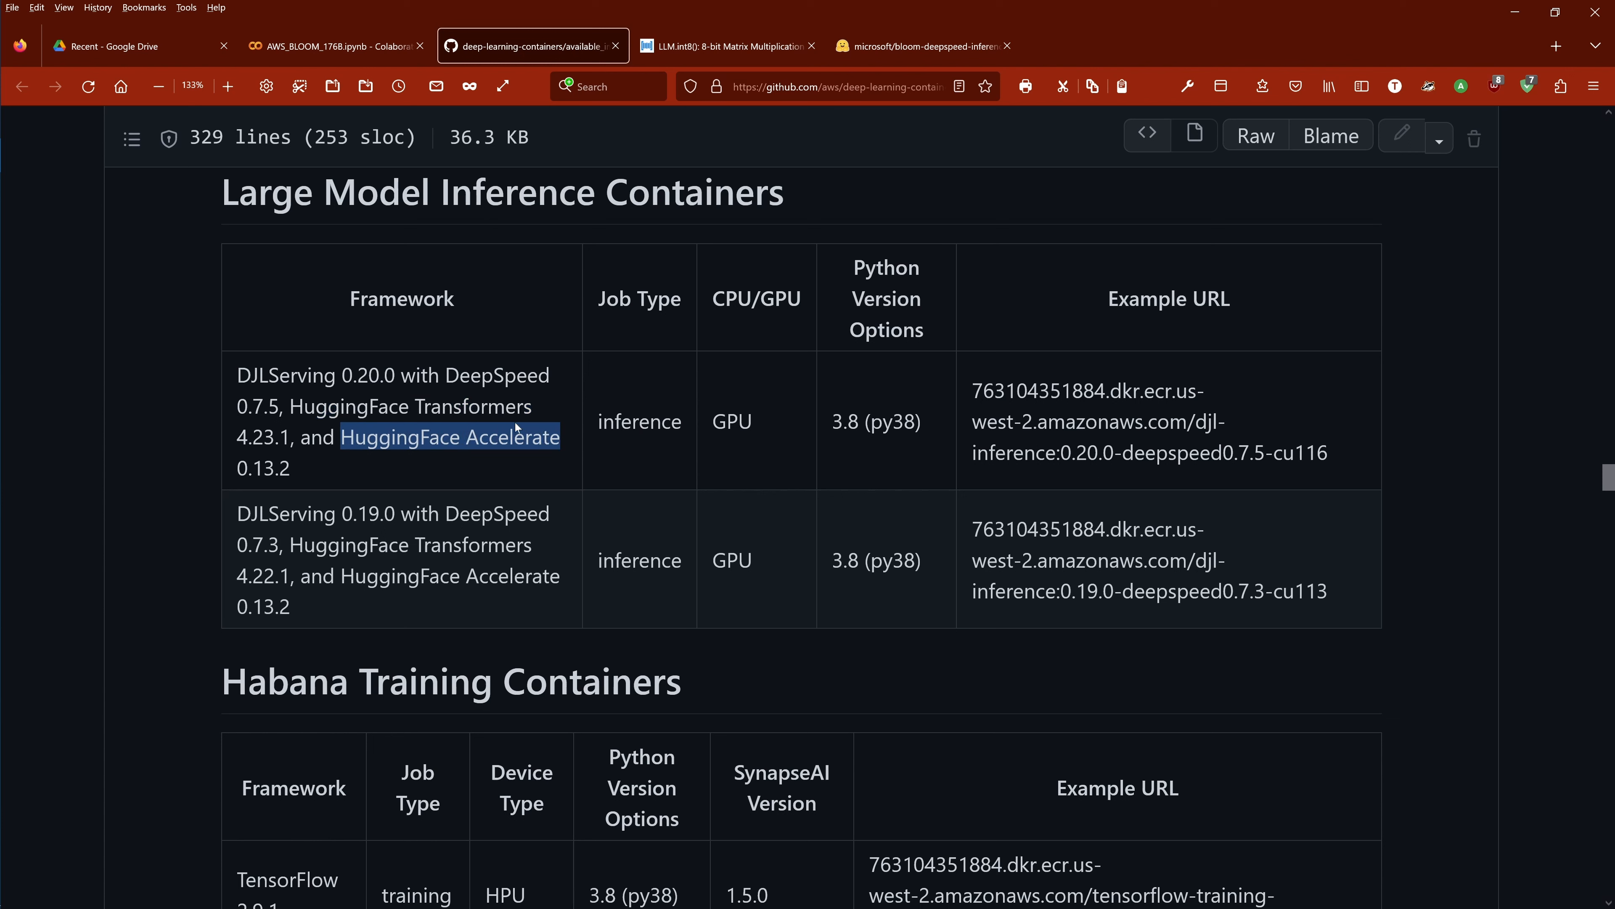
pyautogui.moveTo(464, 472)
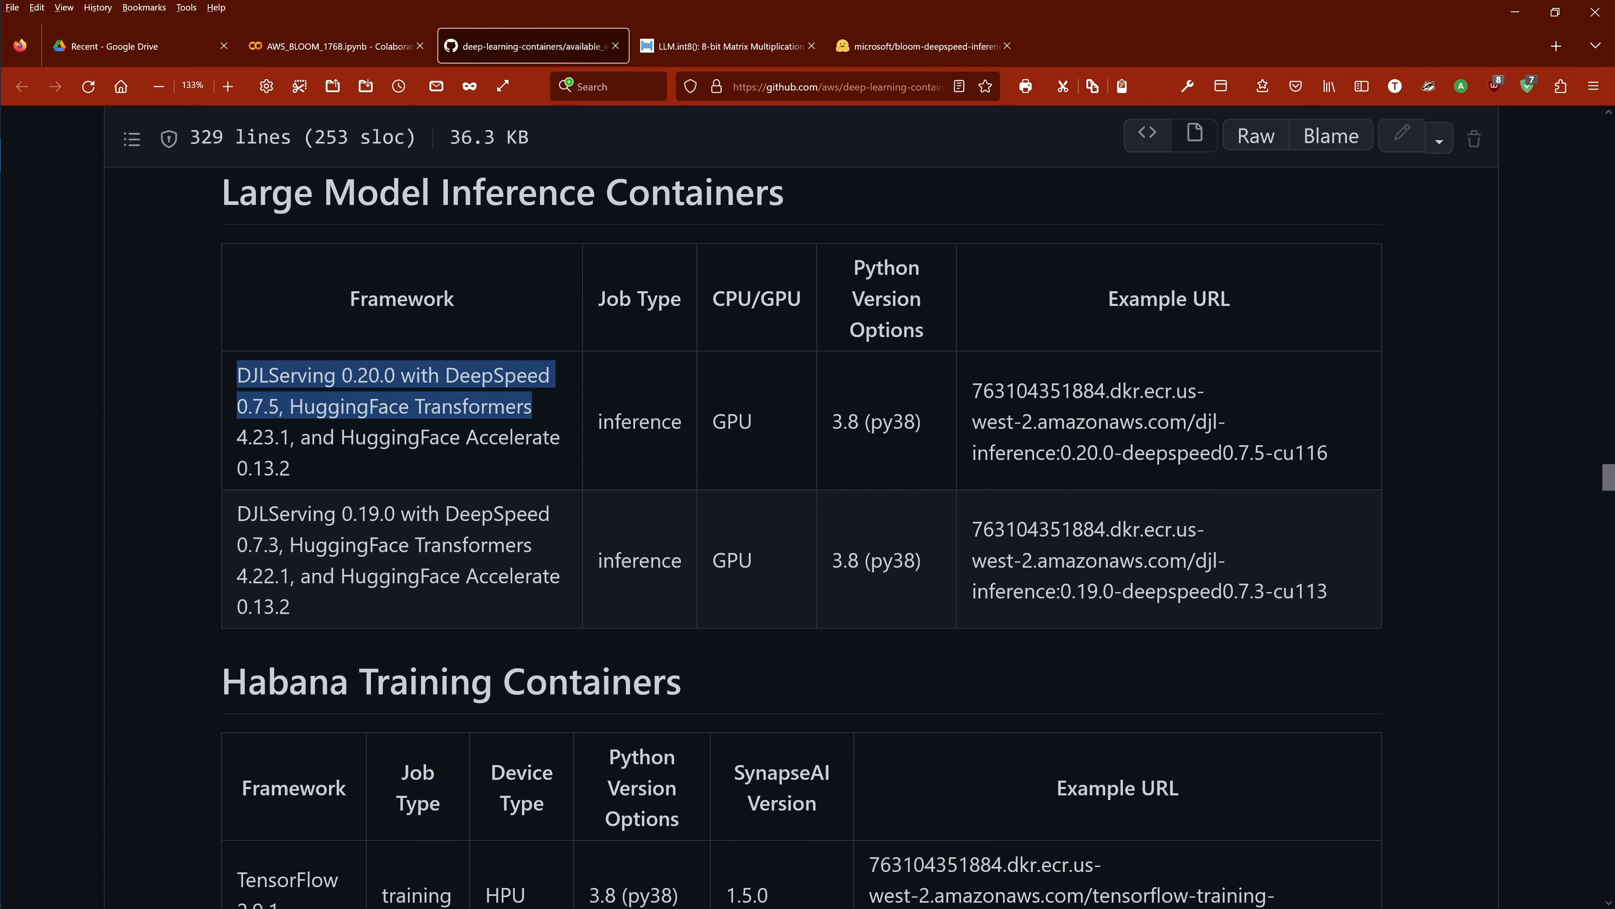
pyautogui.moveTo(624, 343)
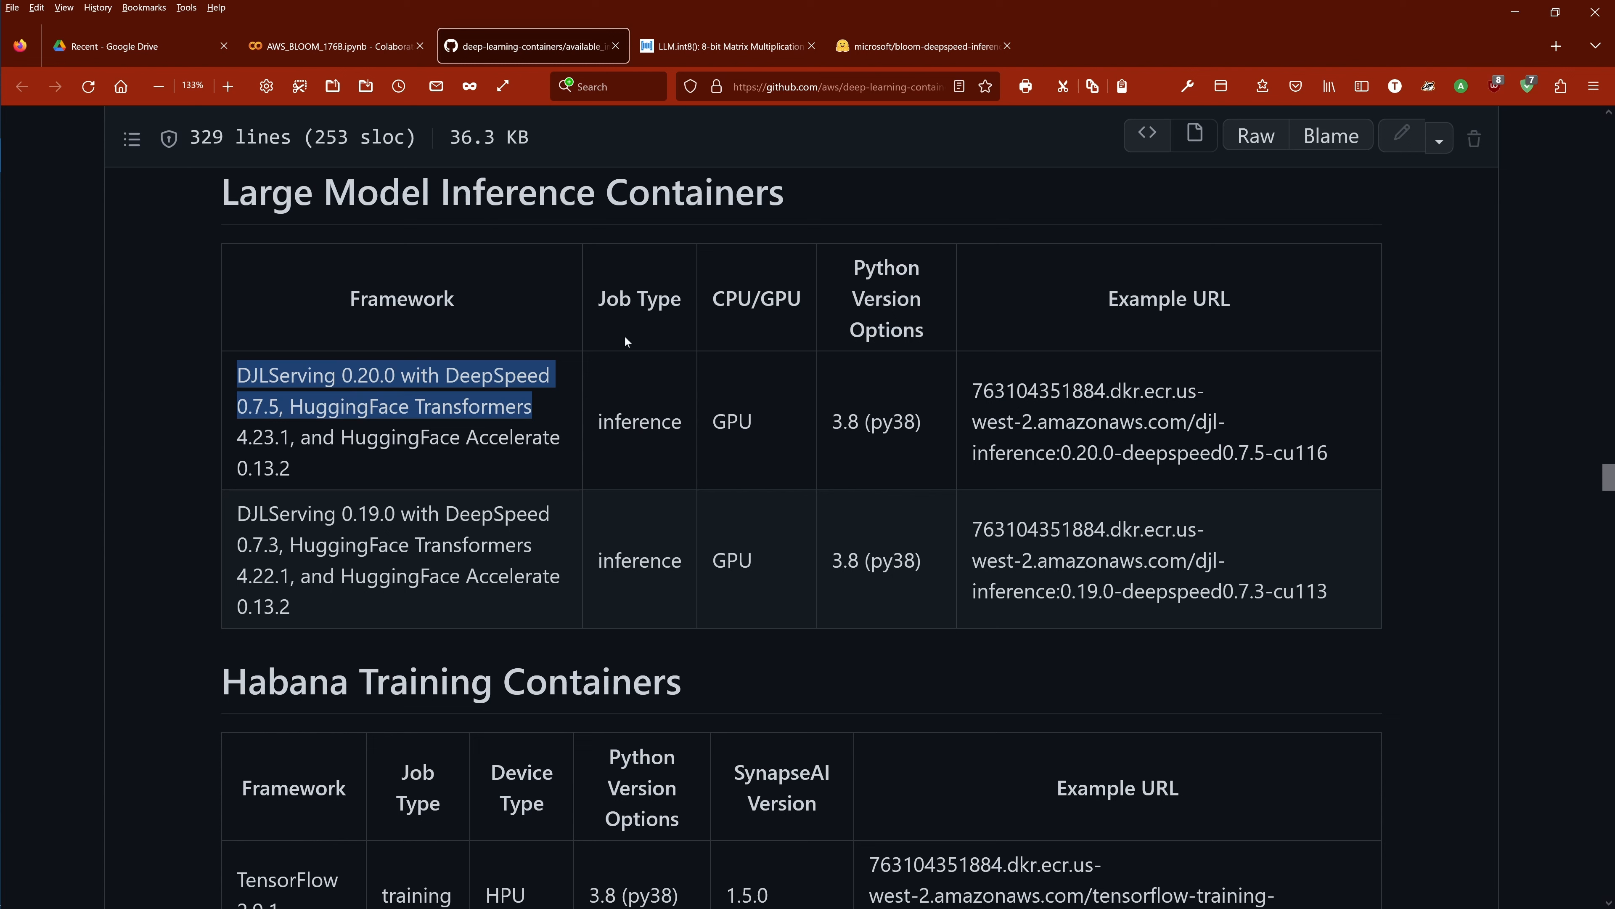
# Highlight the container's GPU and Python 3.8 (py38) entries, then return to the notebook
pyautogui.doubleClick(639, 421)
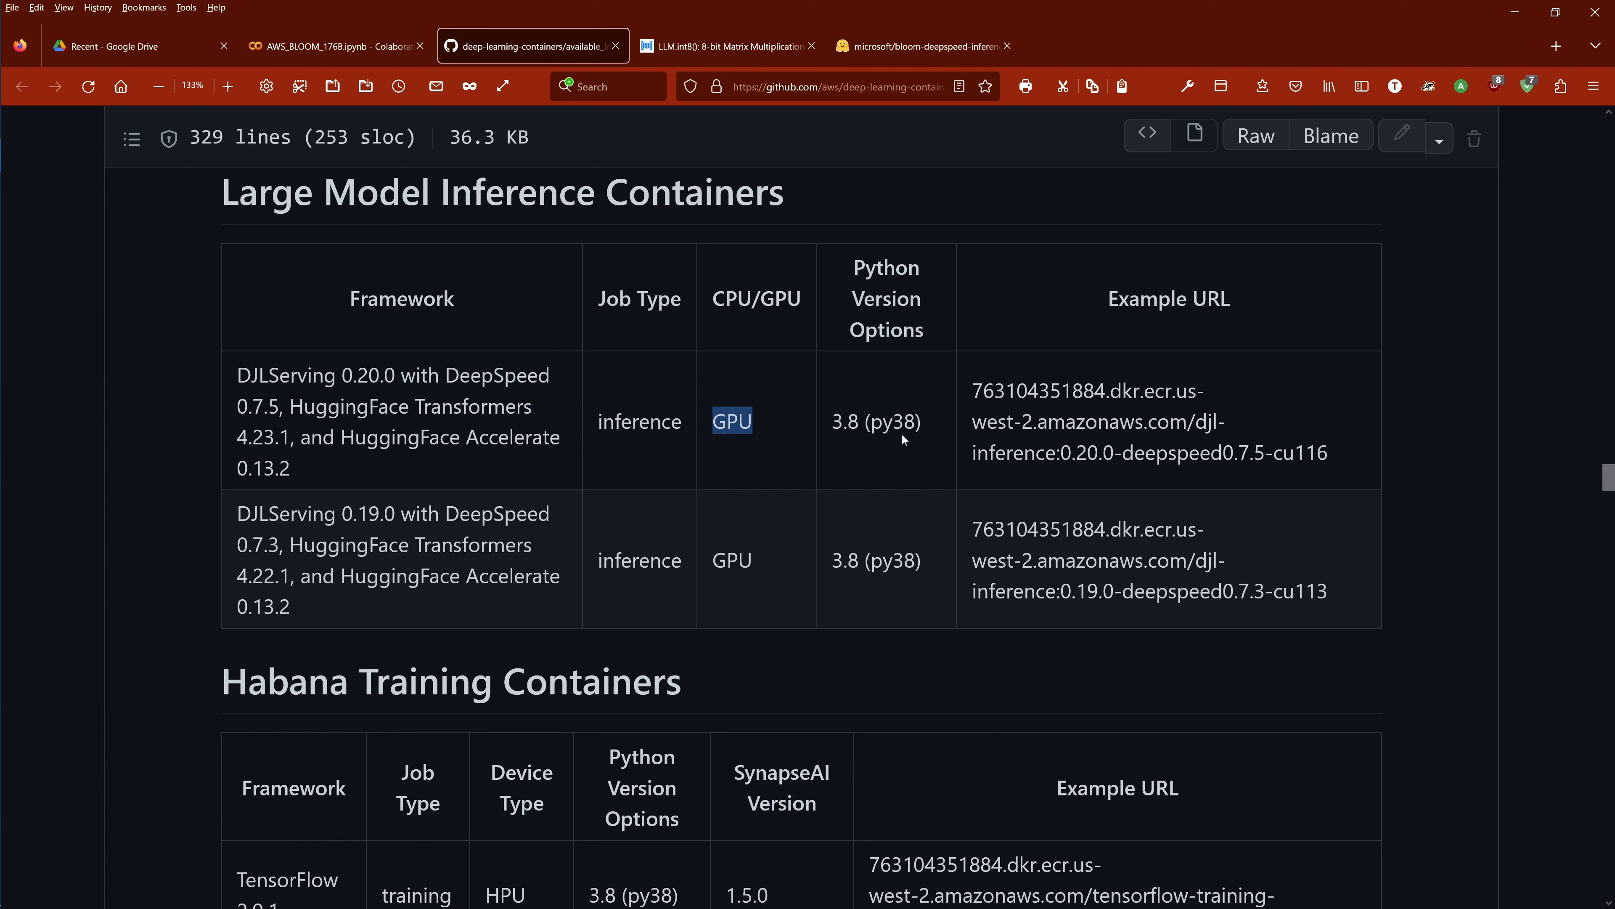
pyautogui.doubleClick(873, 421)
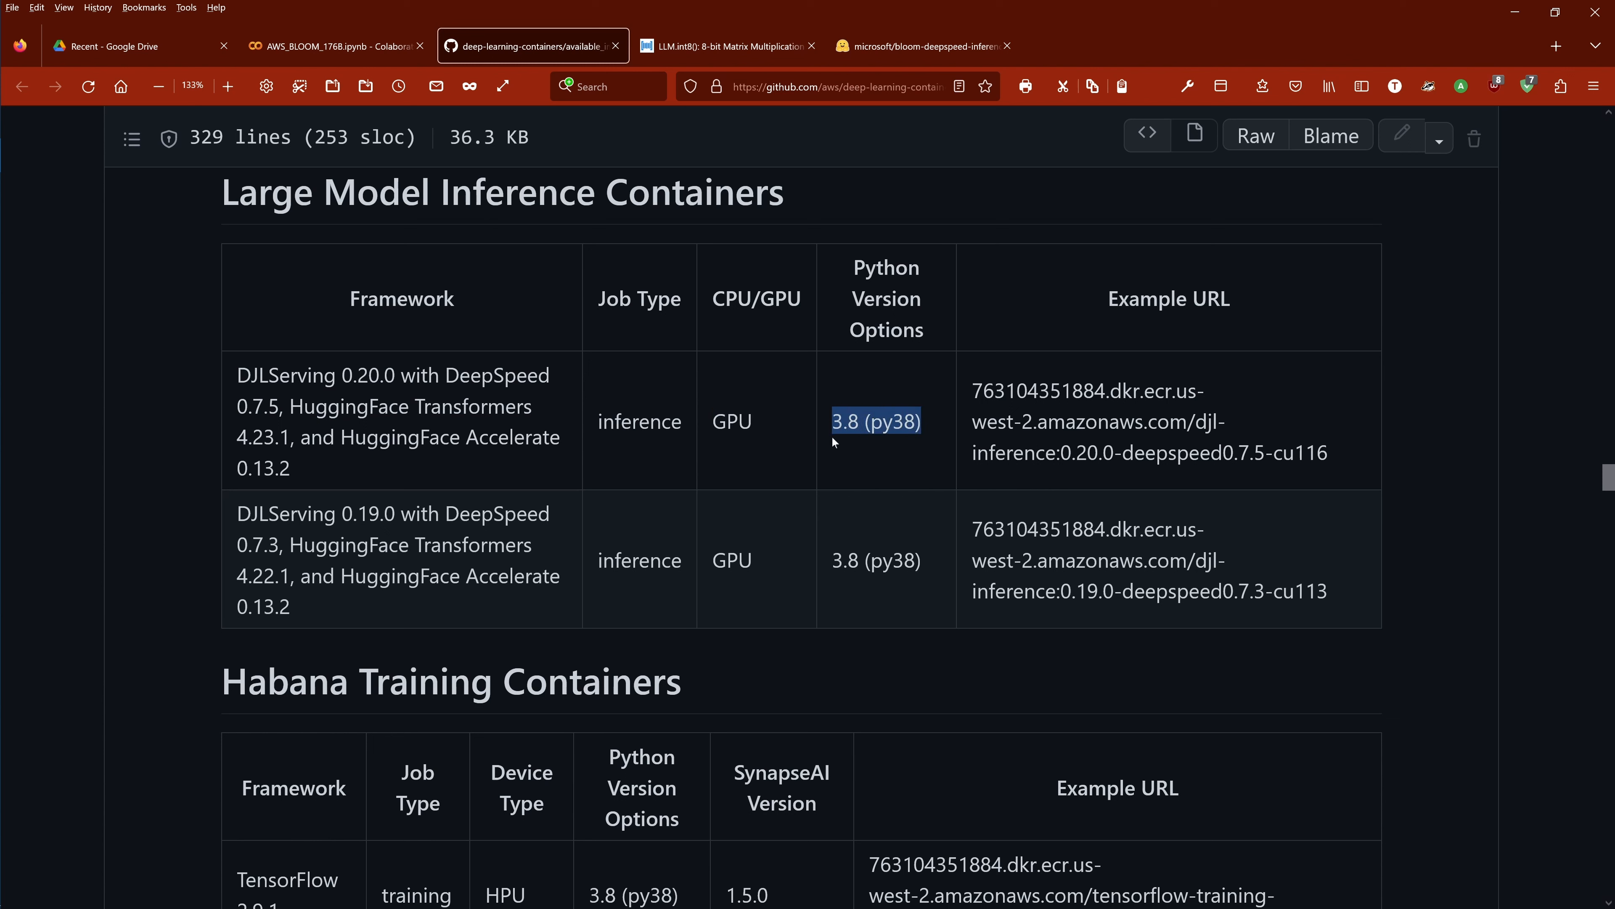
pyautogui.moveTo(835, 441)
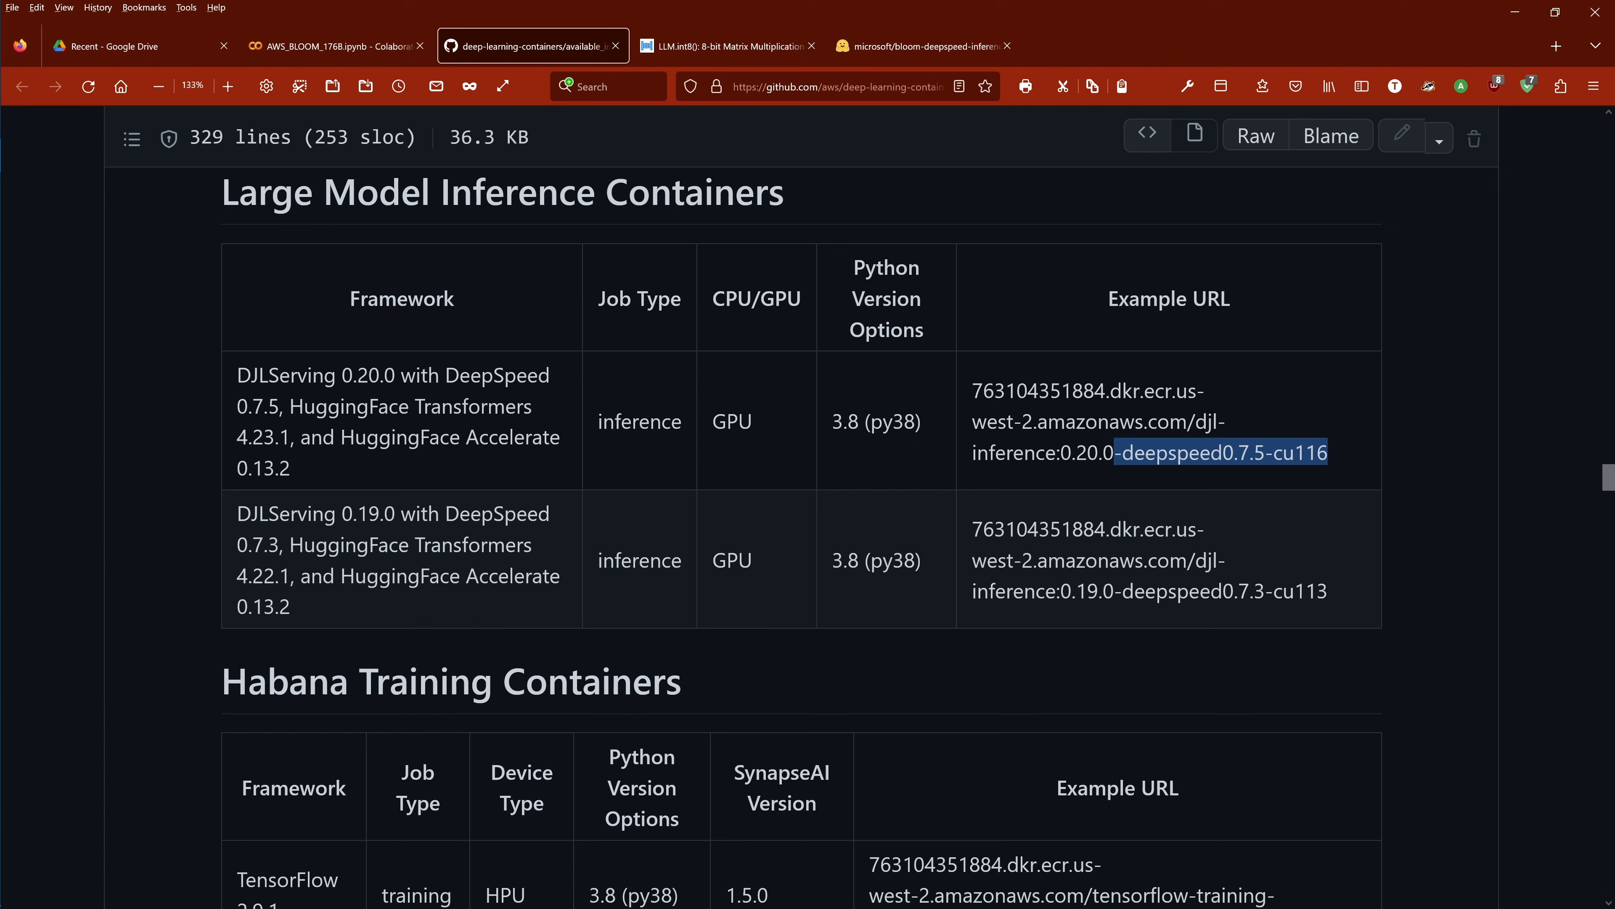
pyautogui.click(335, 45)
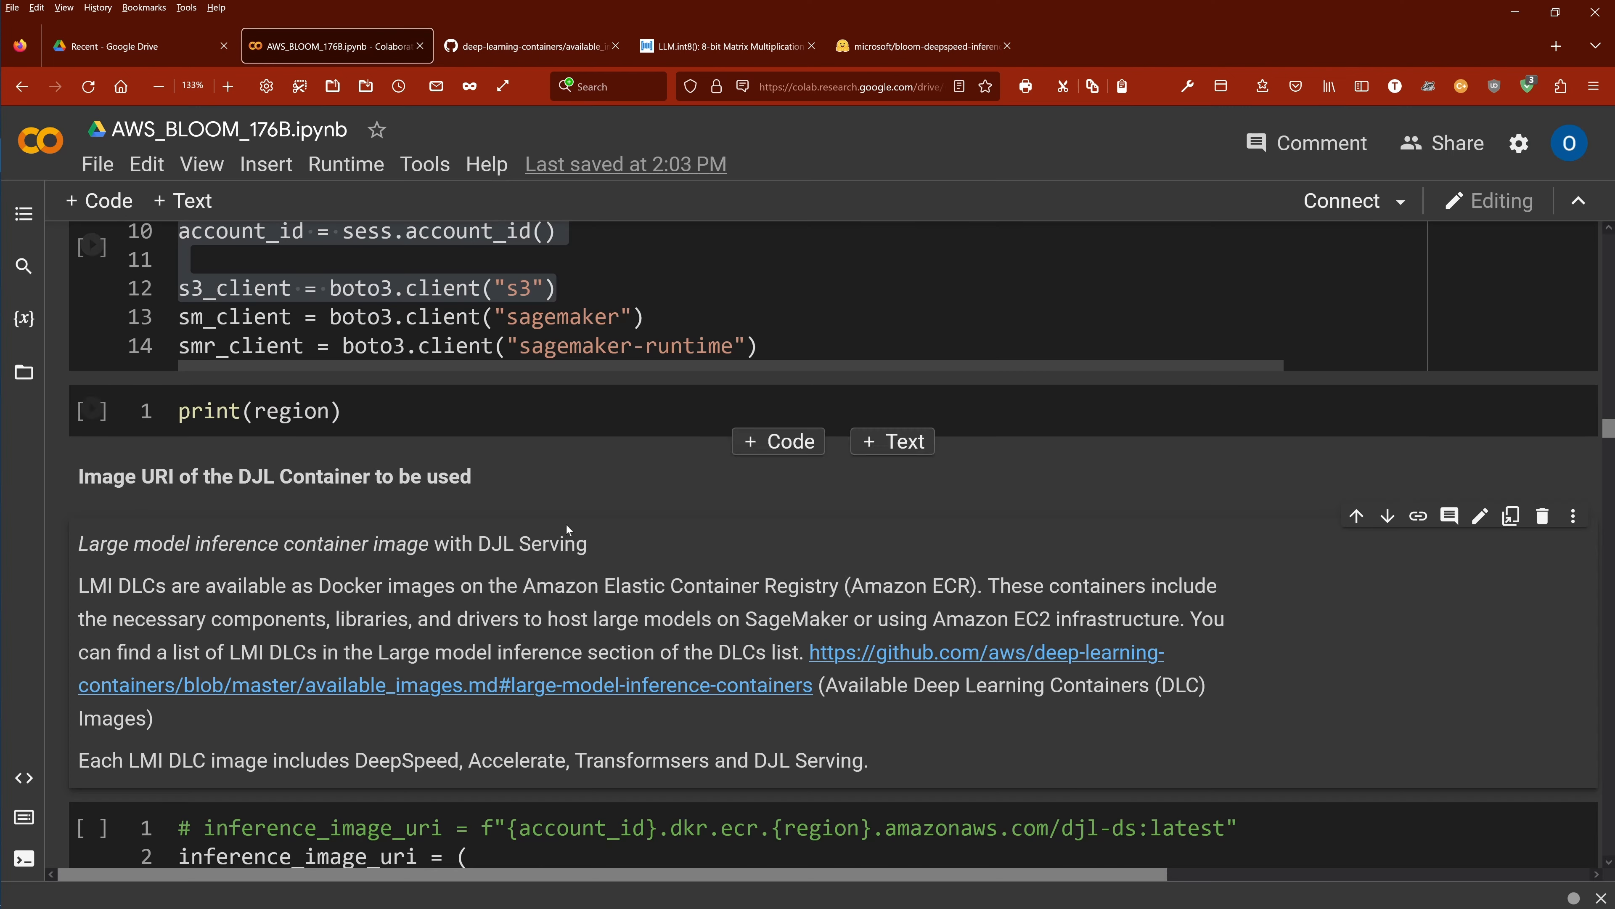
# Compare the notebook's djl-inference 0.20.0-deepspeed0.7.5-cu116 image URI against the GitHub listing
pyautogui.scroll(-3)
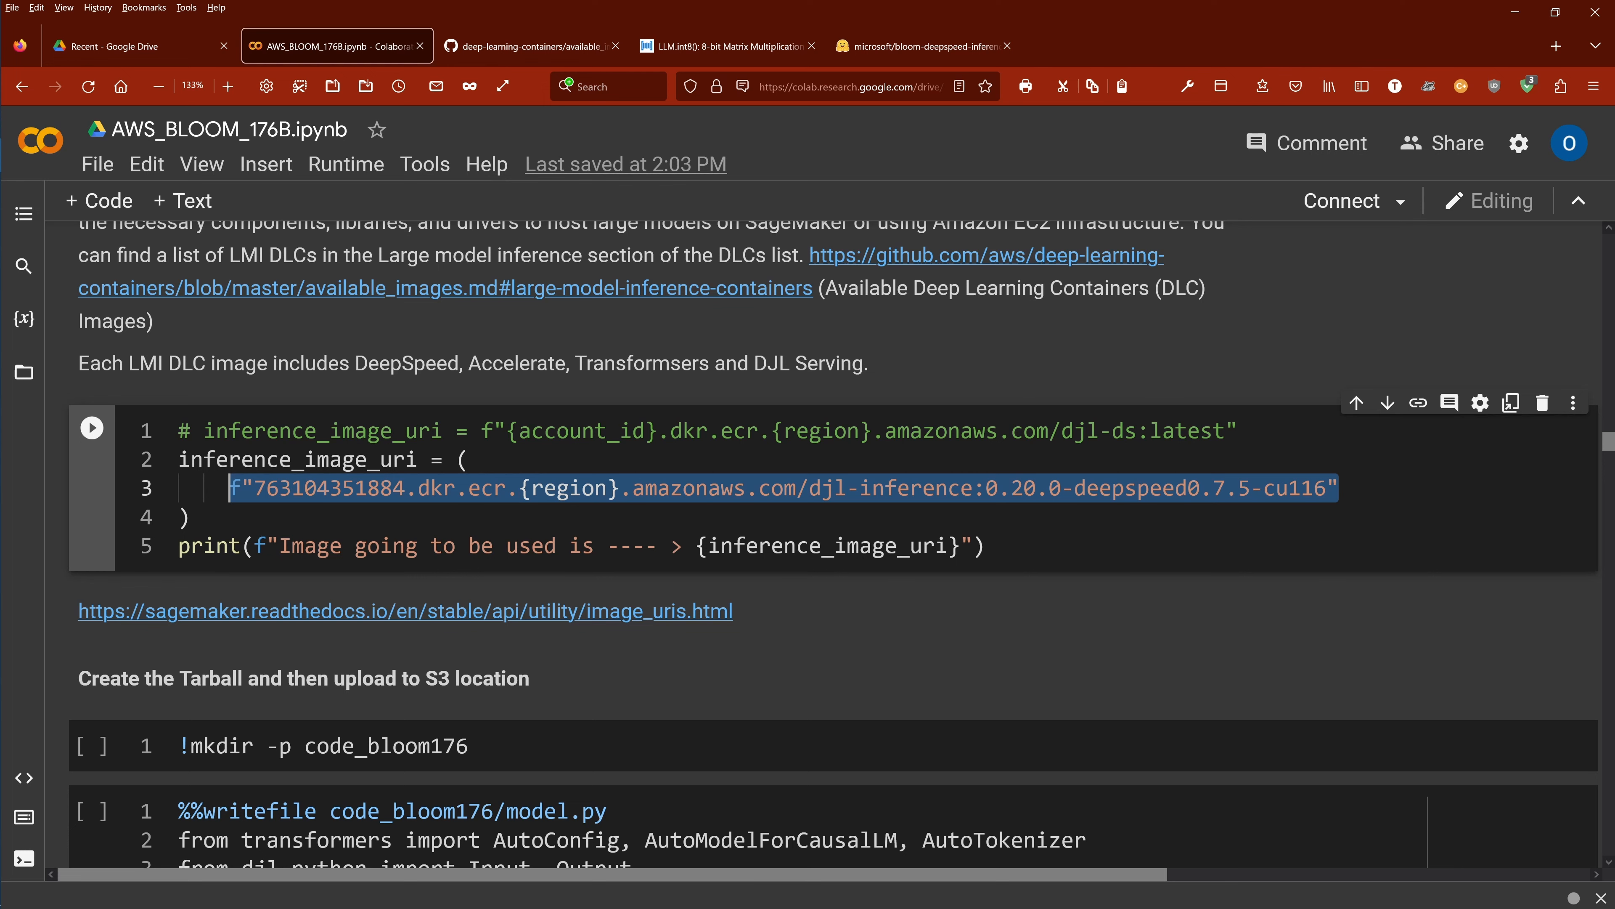
pyautogui.click(728, 45)
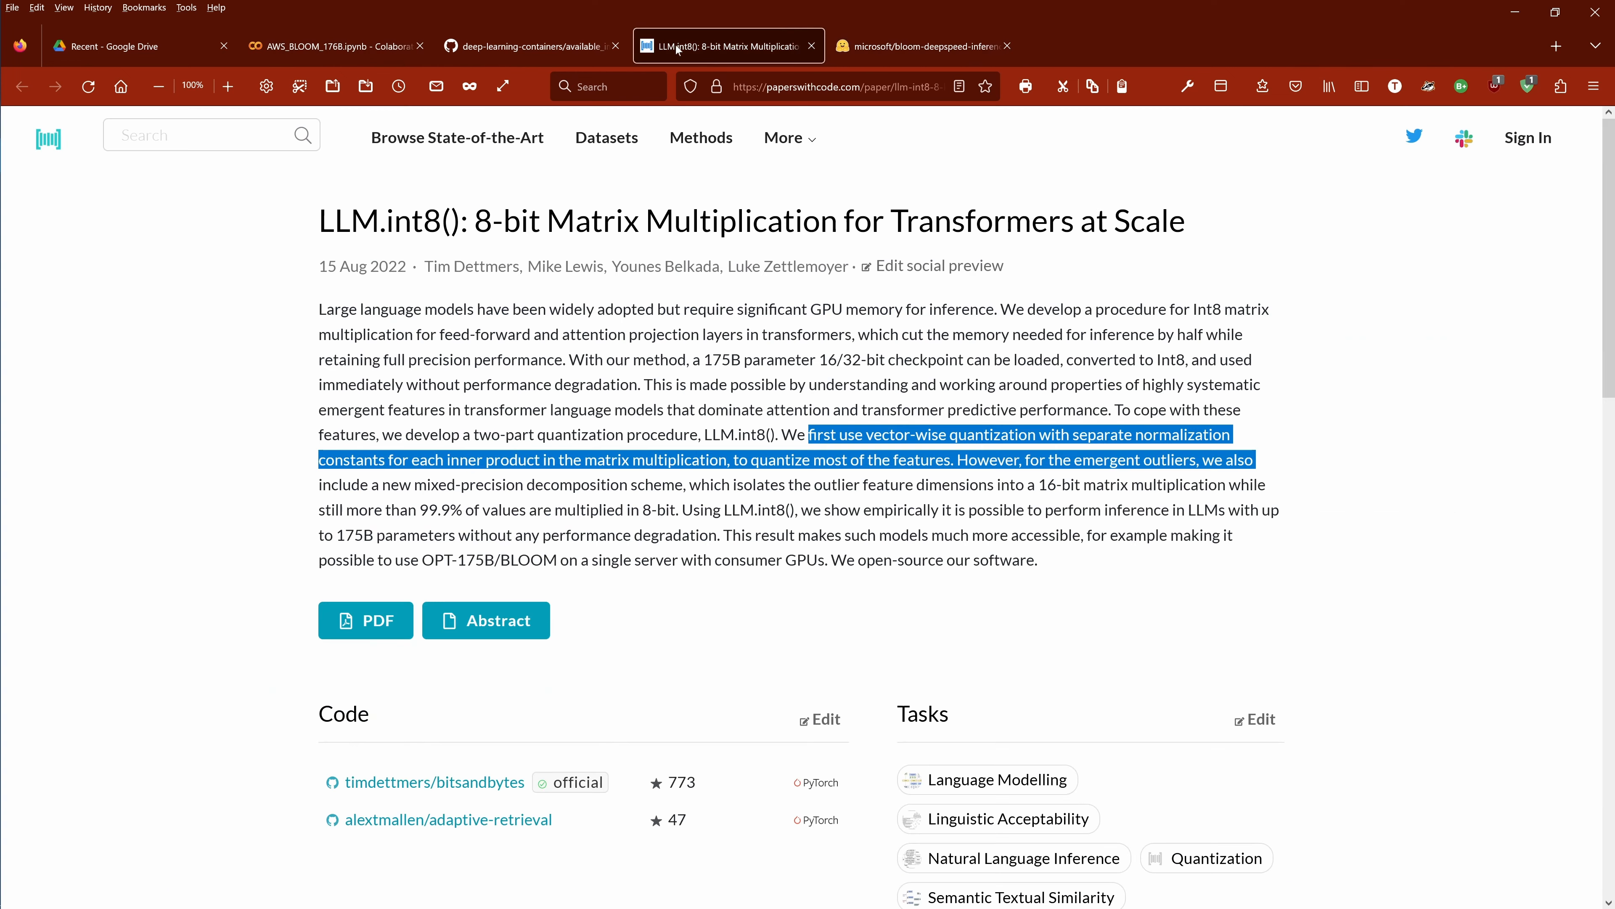
pyautogui.click(531, 45)
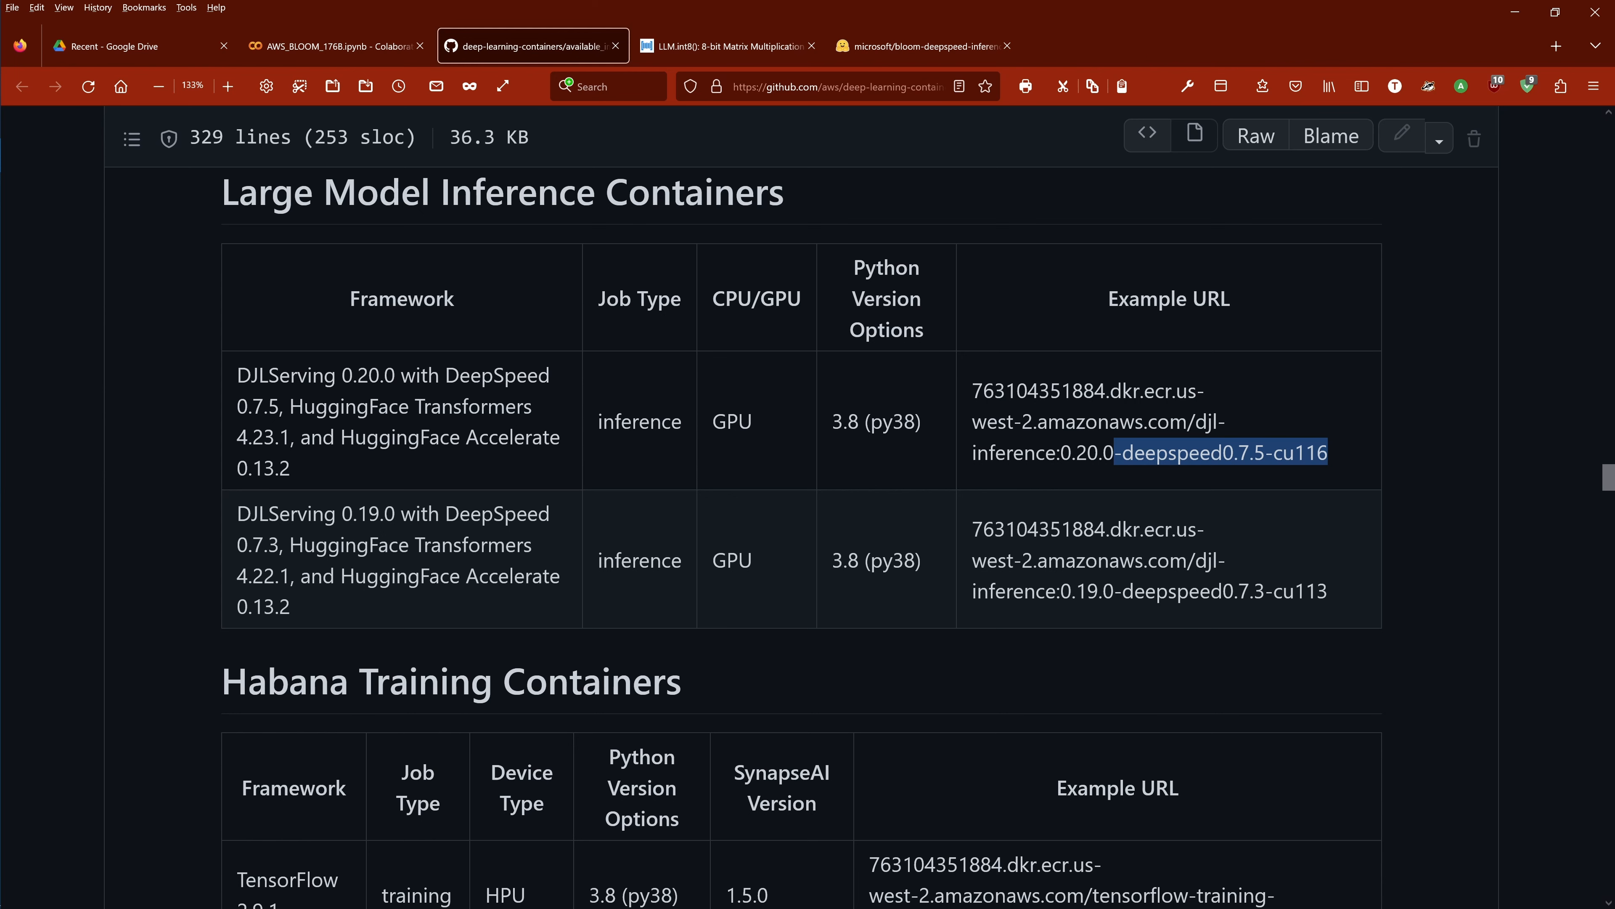
pyautogui.click(335, 46)
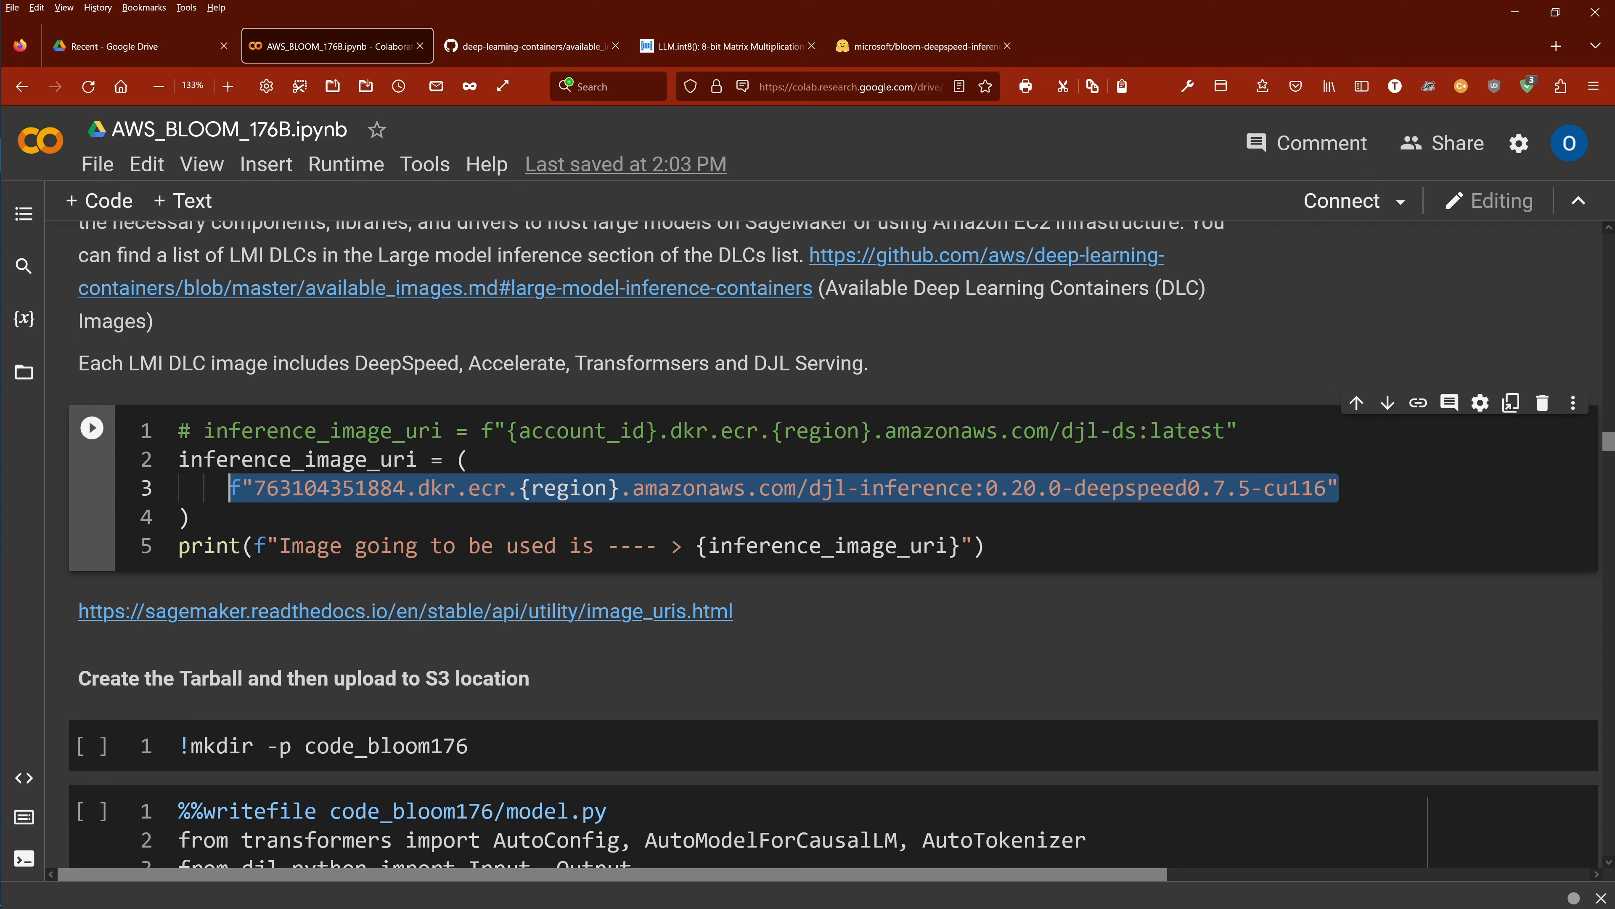
pyautogui.moveTo(1007, 585)
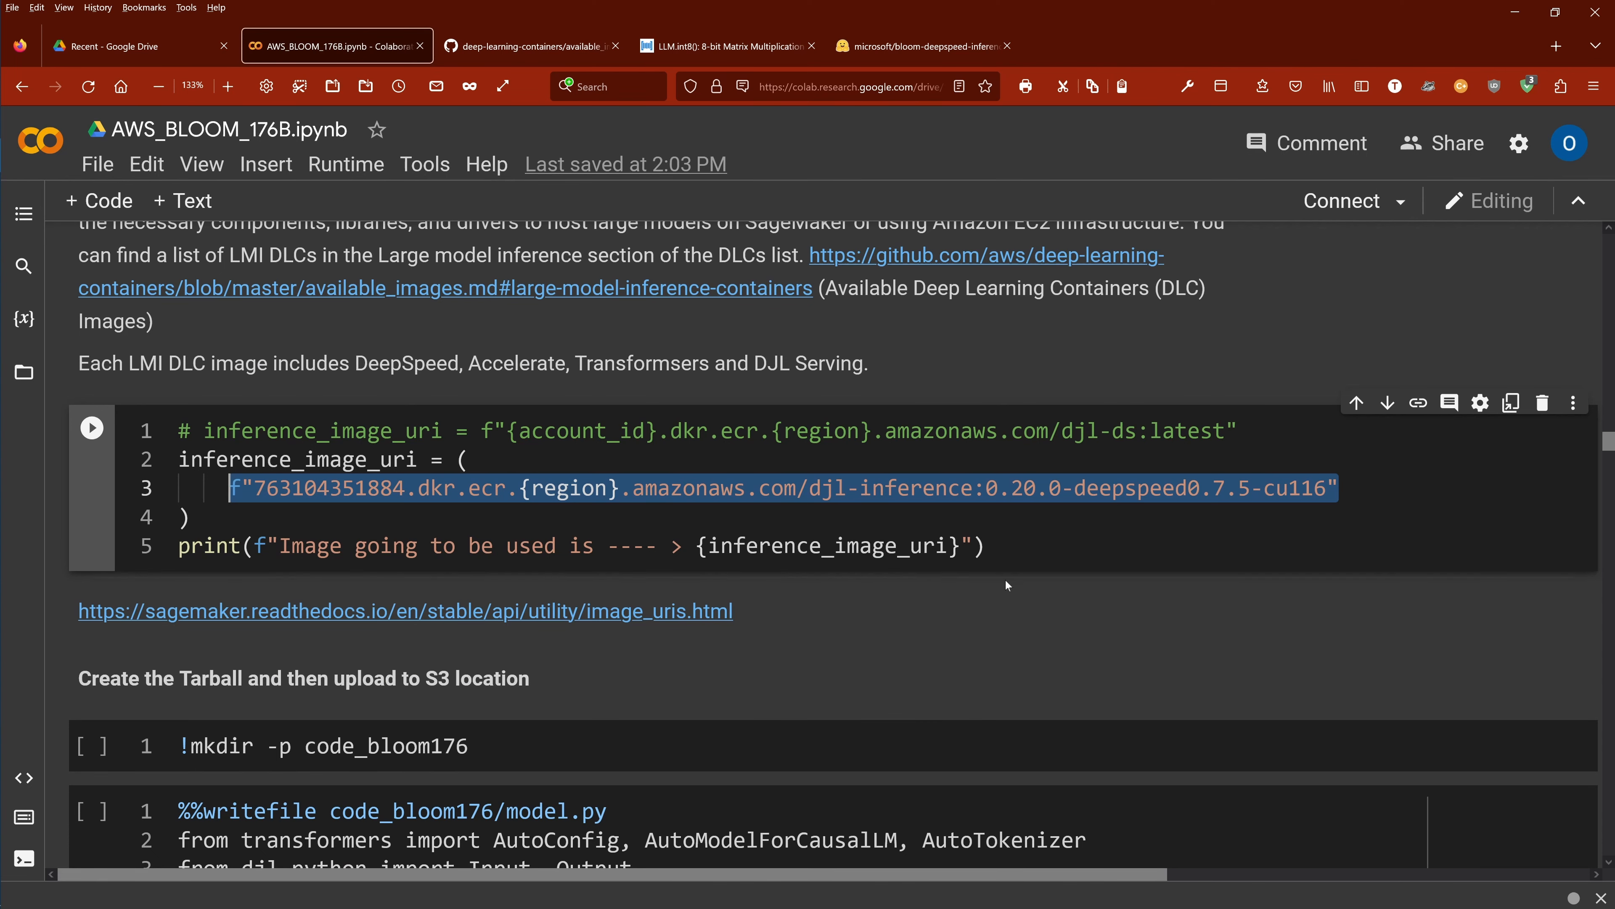
# Open the sagemaker.readthedocs.io Image URIs documentation link
pyautogui.scroll(-3)
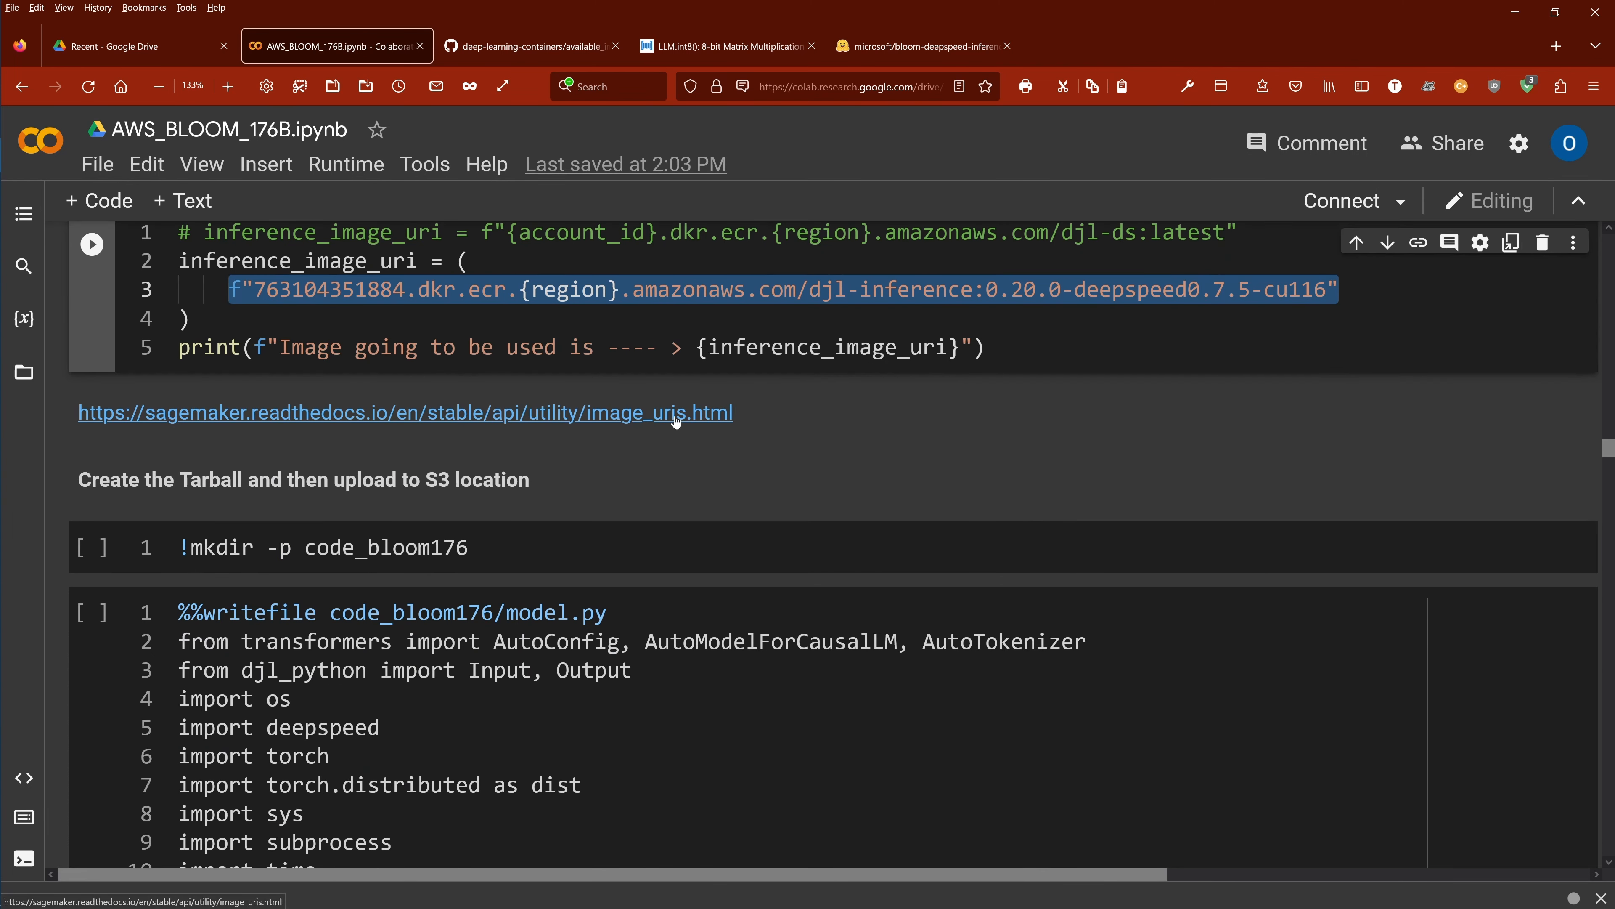
pyautogui.click(405, 413)
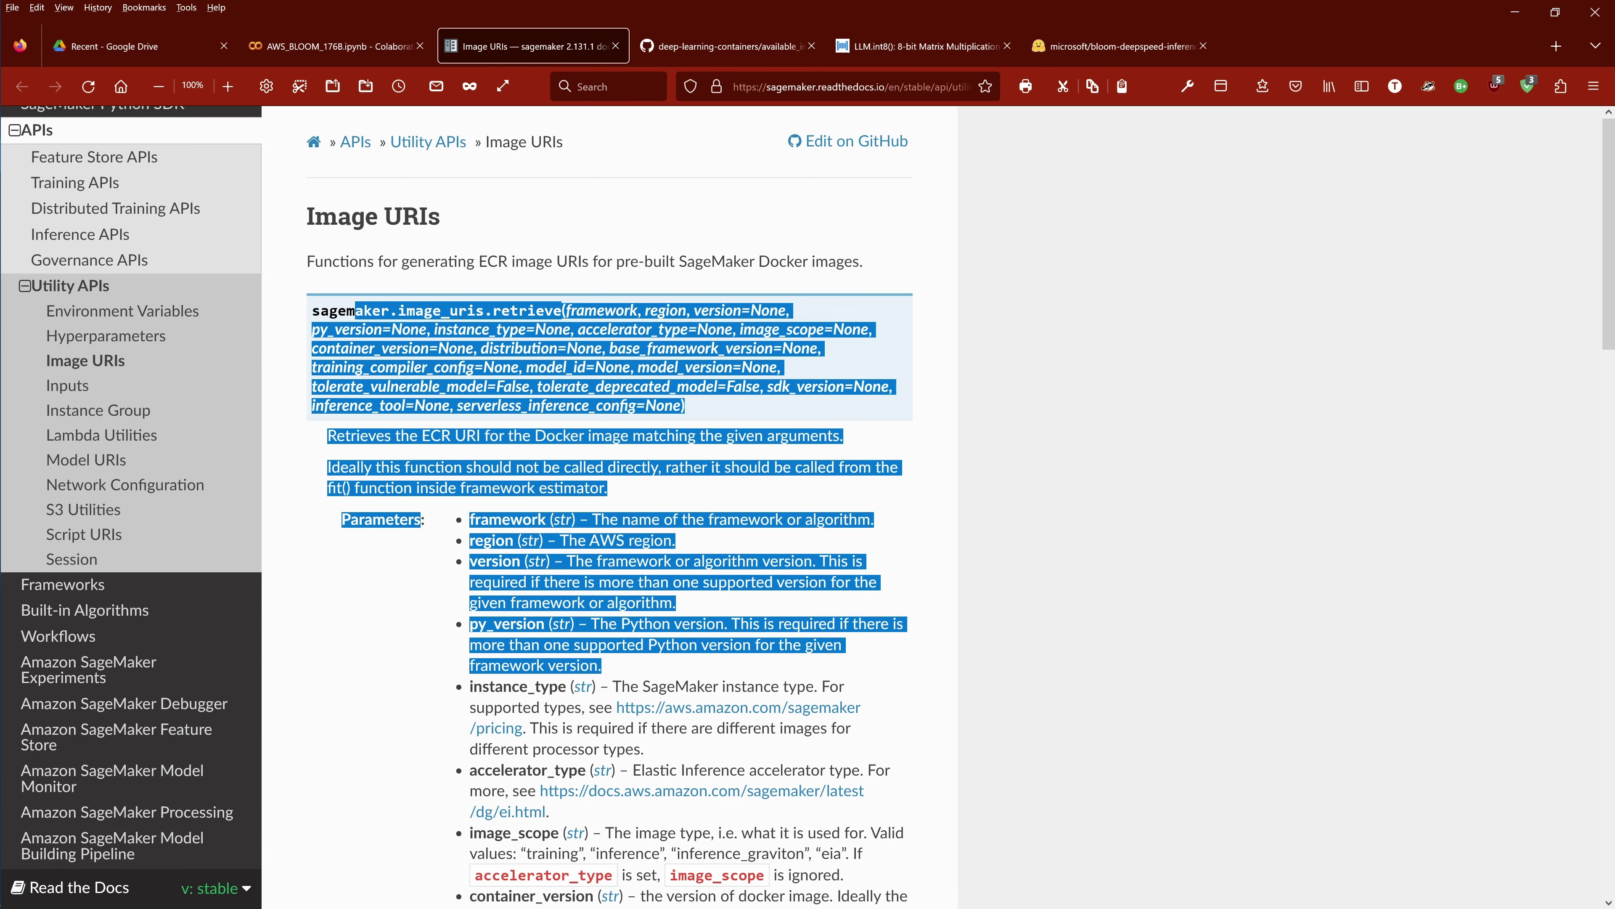
# Return to the Colab notebook and review the tarball layout, highlighting code_bloom176 and the code folder files, down to model.py
pyautogui.click(335, 45)
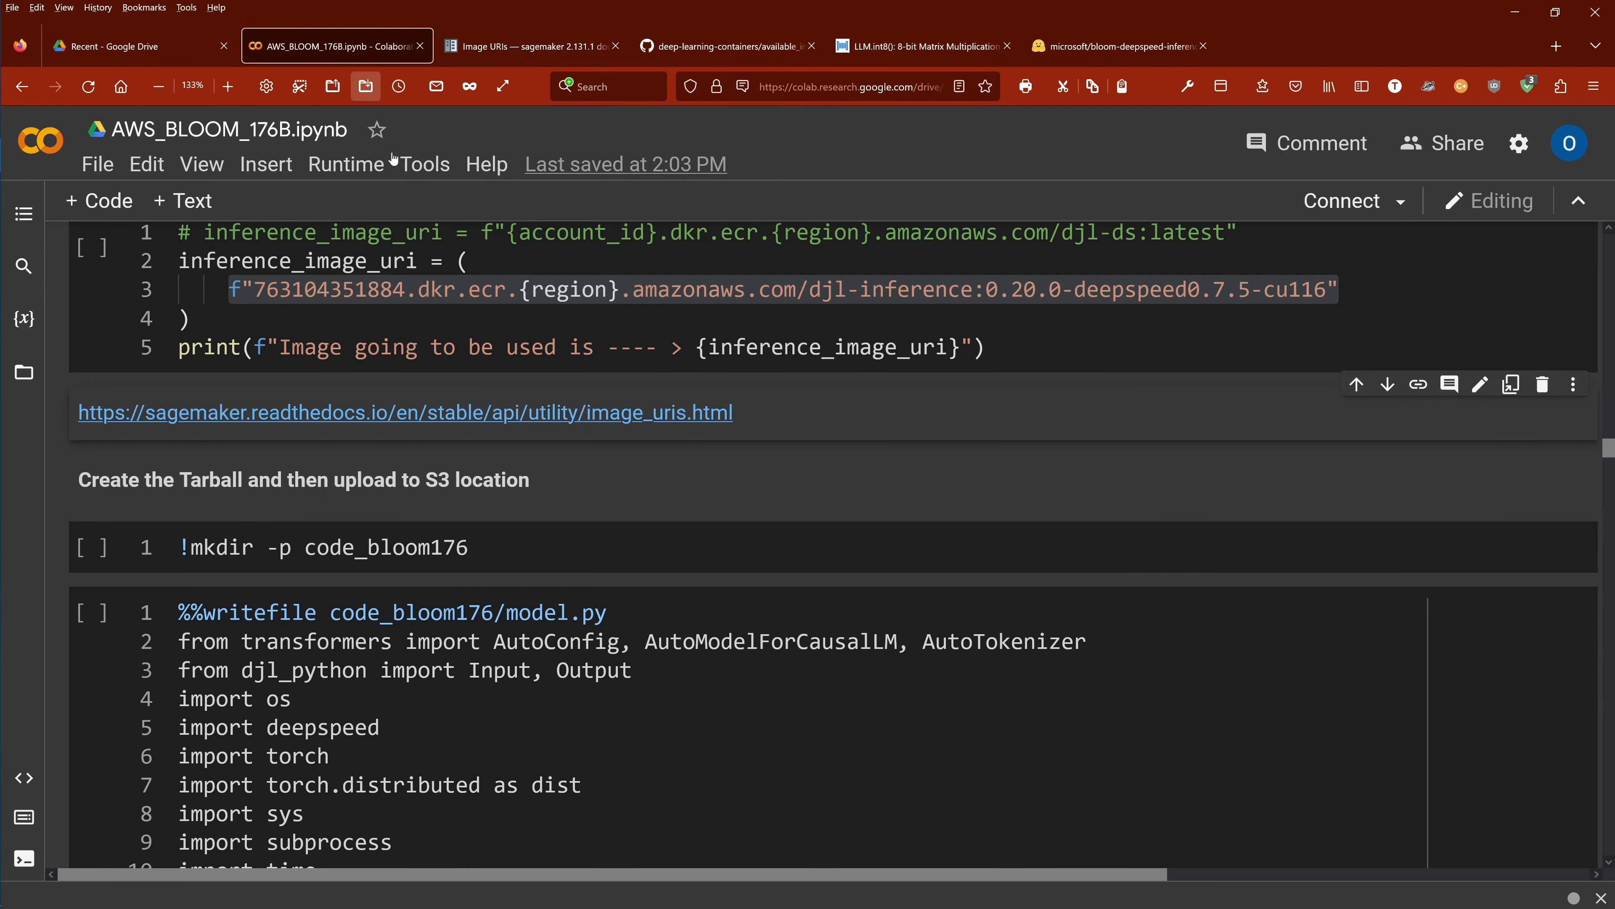
pyautogui.moveTo(591, 478)
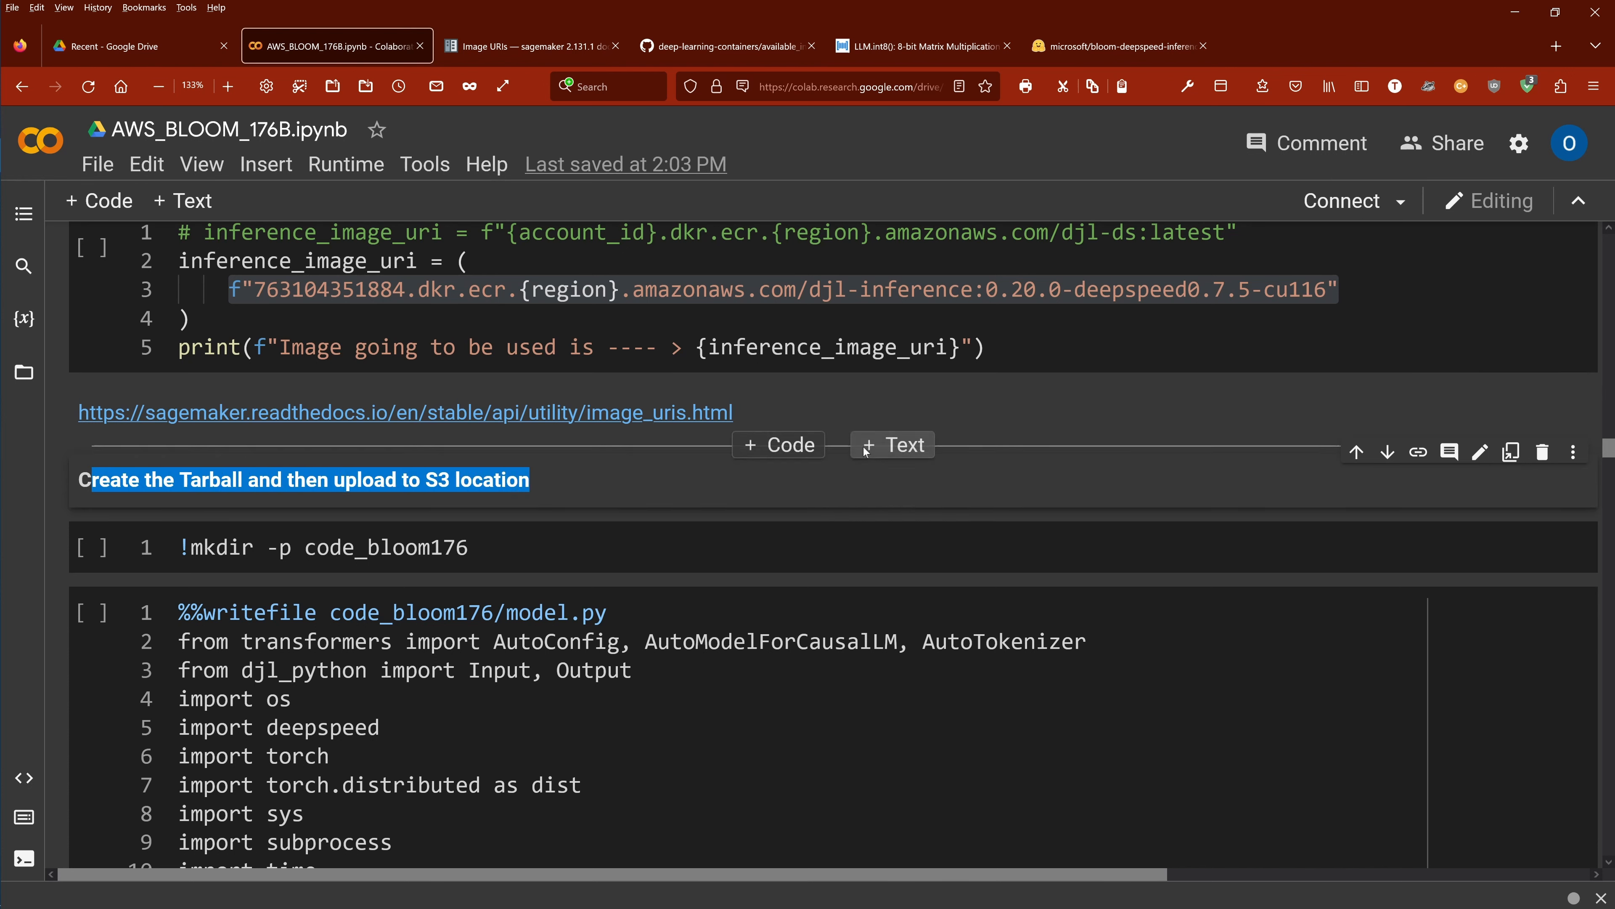
pyautogui.scroll(-3)
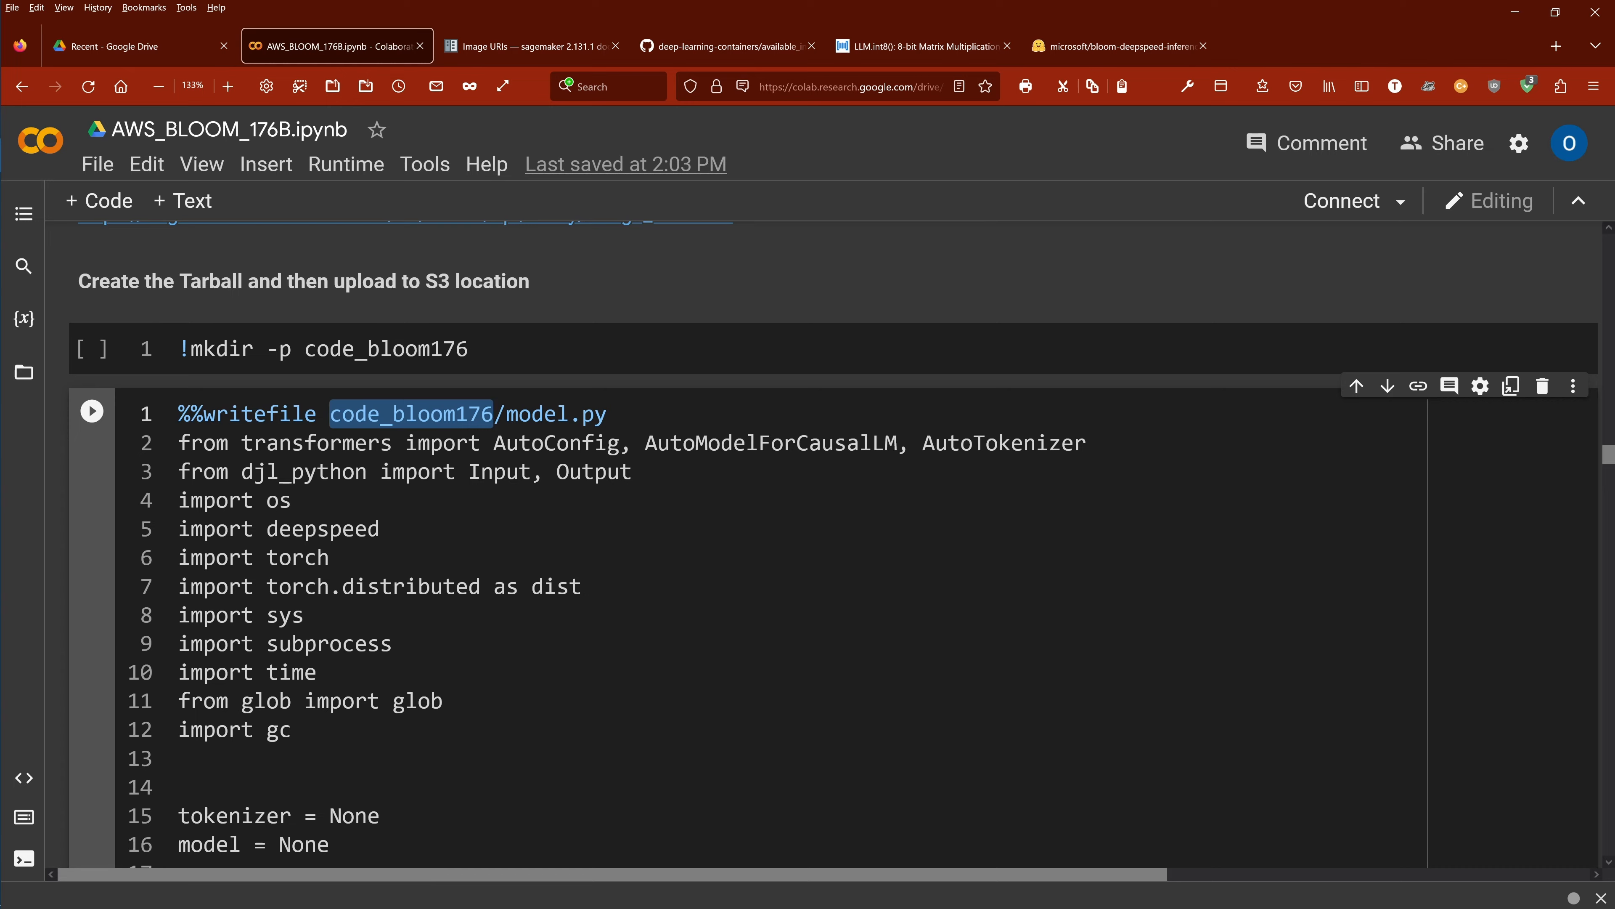
pyautogui.doubleClick(555, 413)
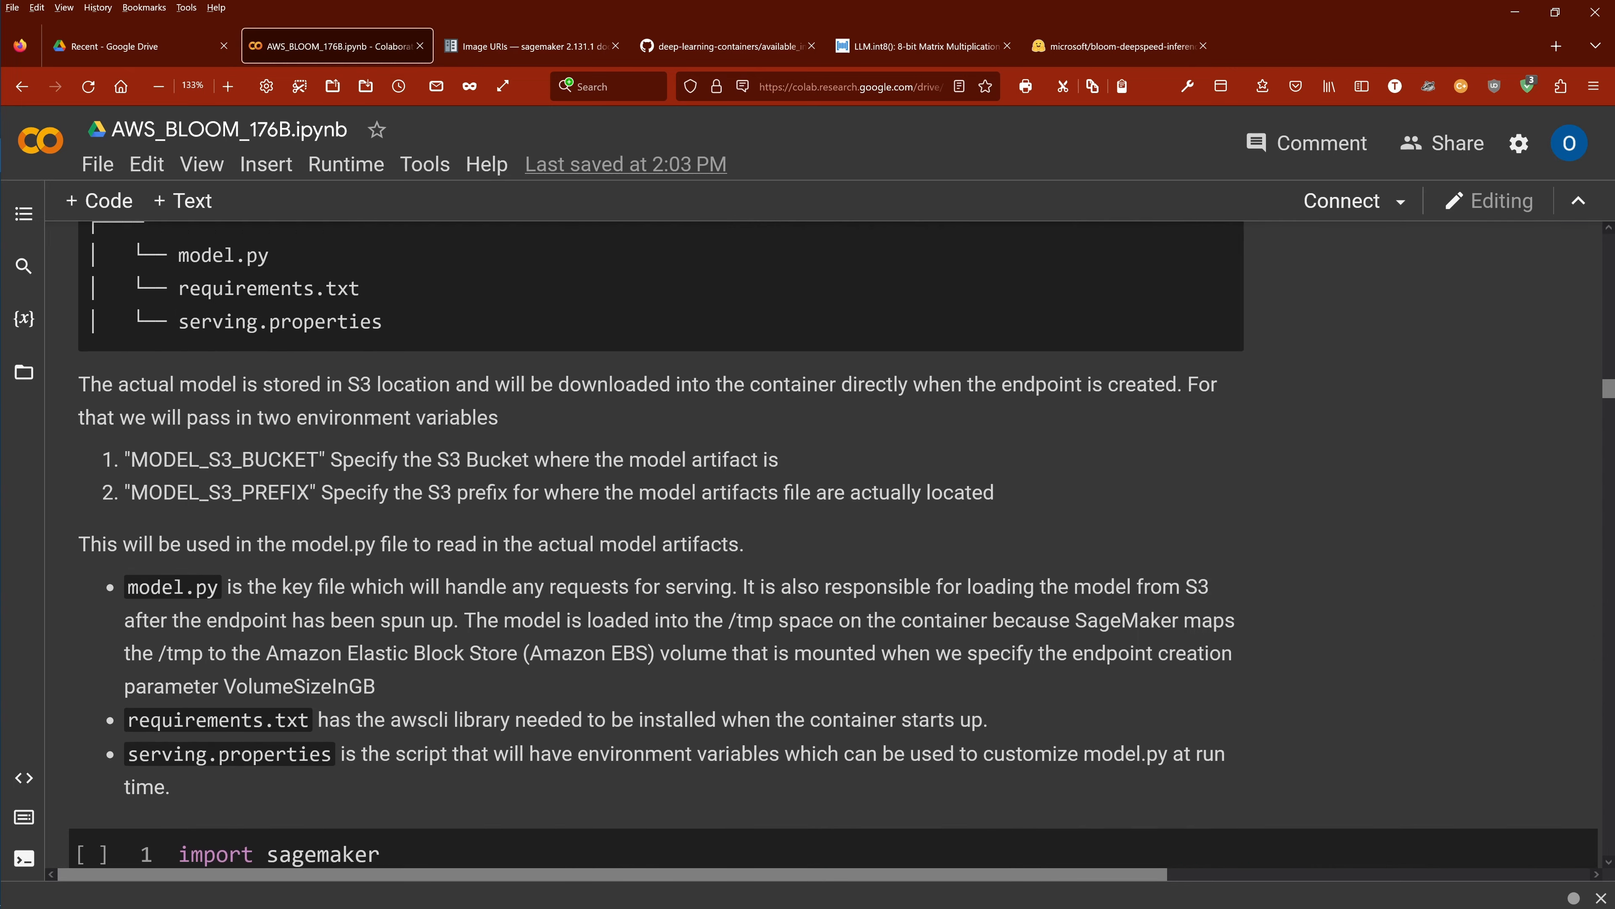
pyautogui.scroll(3)
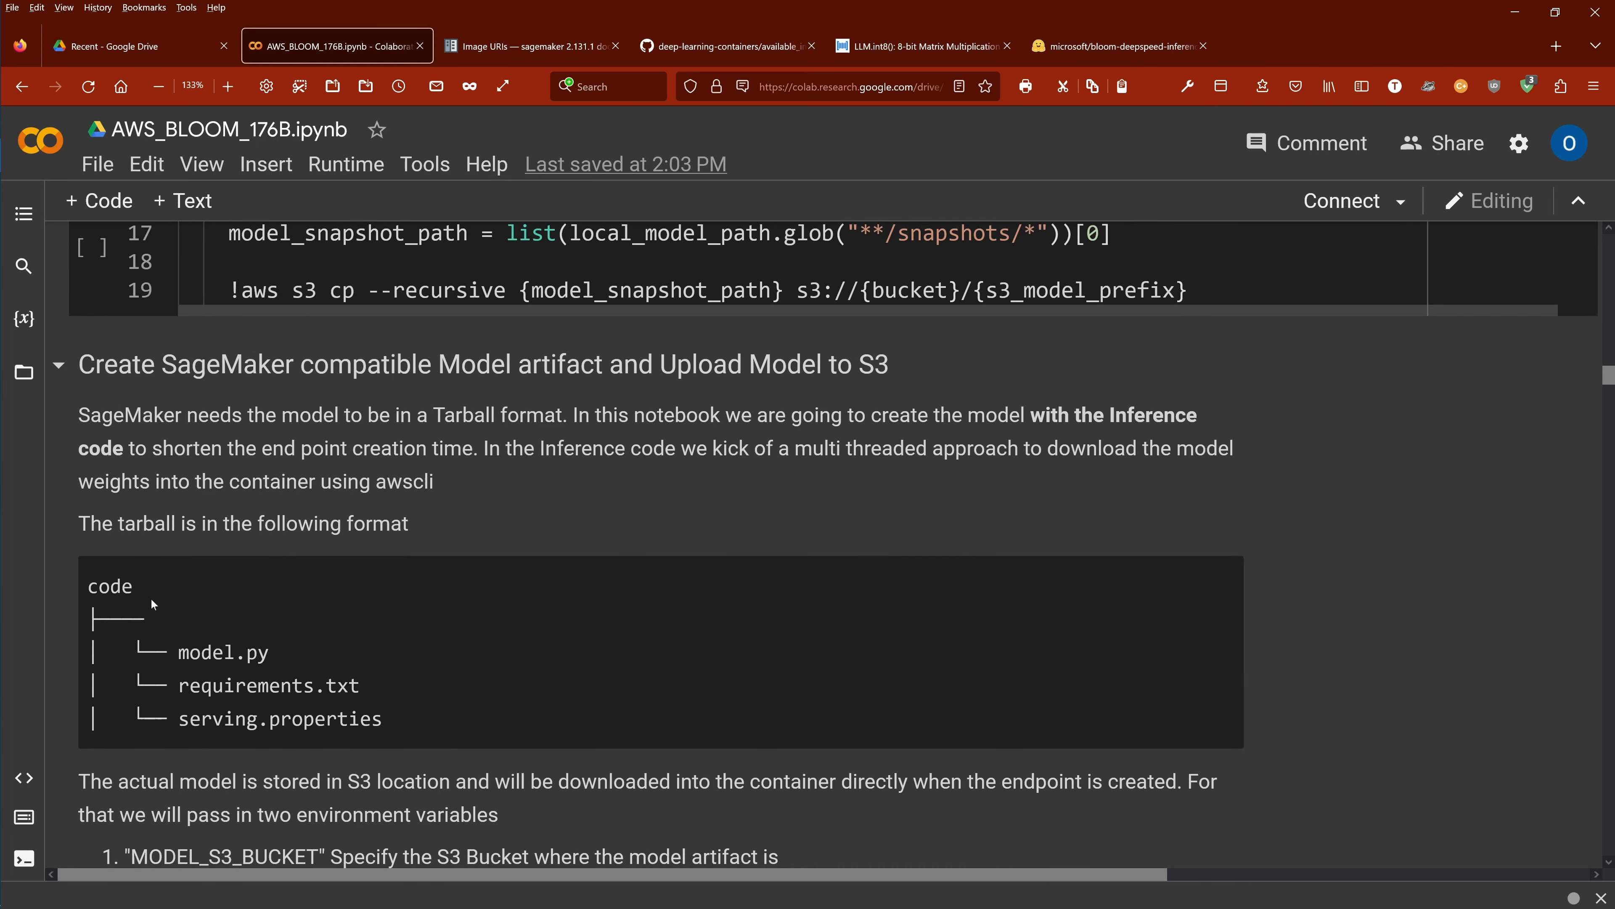
pyautogui.doubleClick(221, 652)
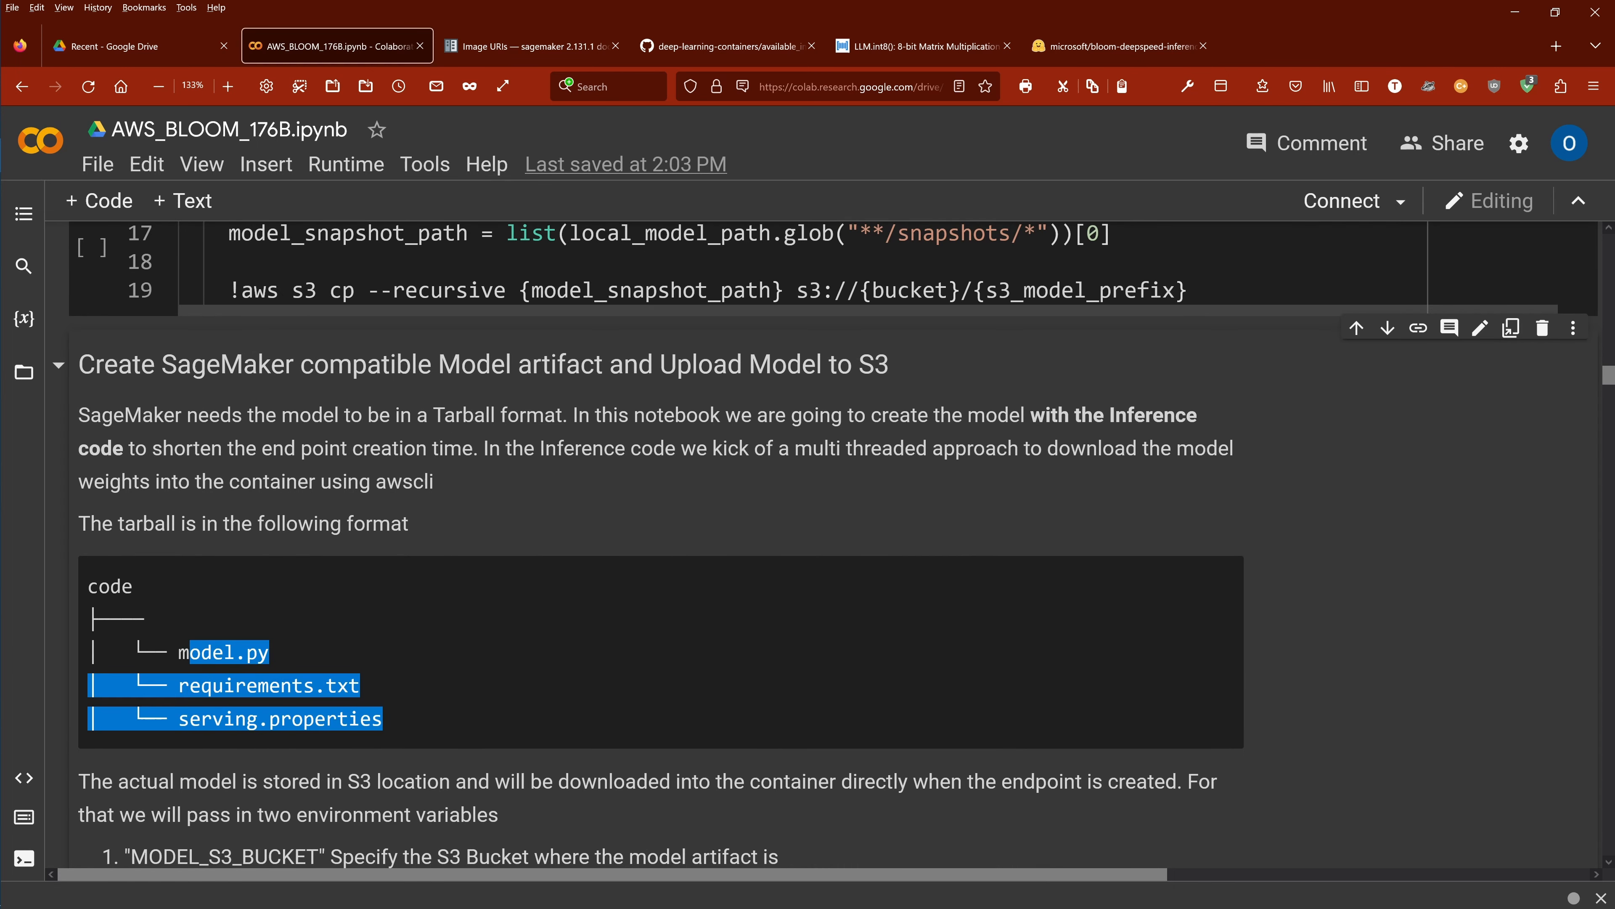
pyautogui.scroll(-3)
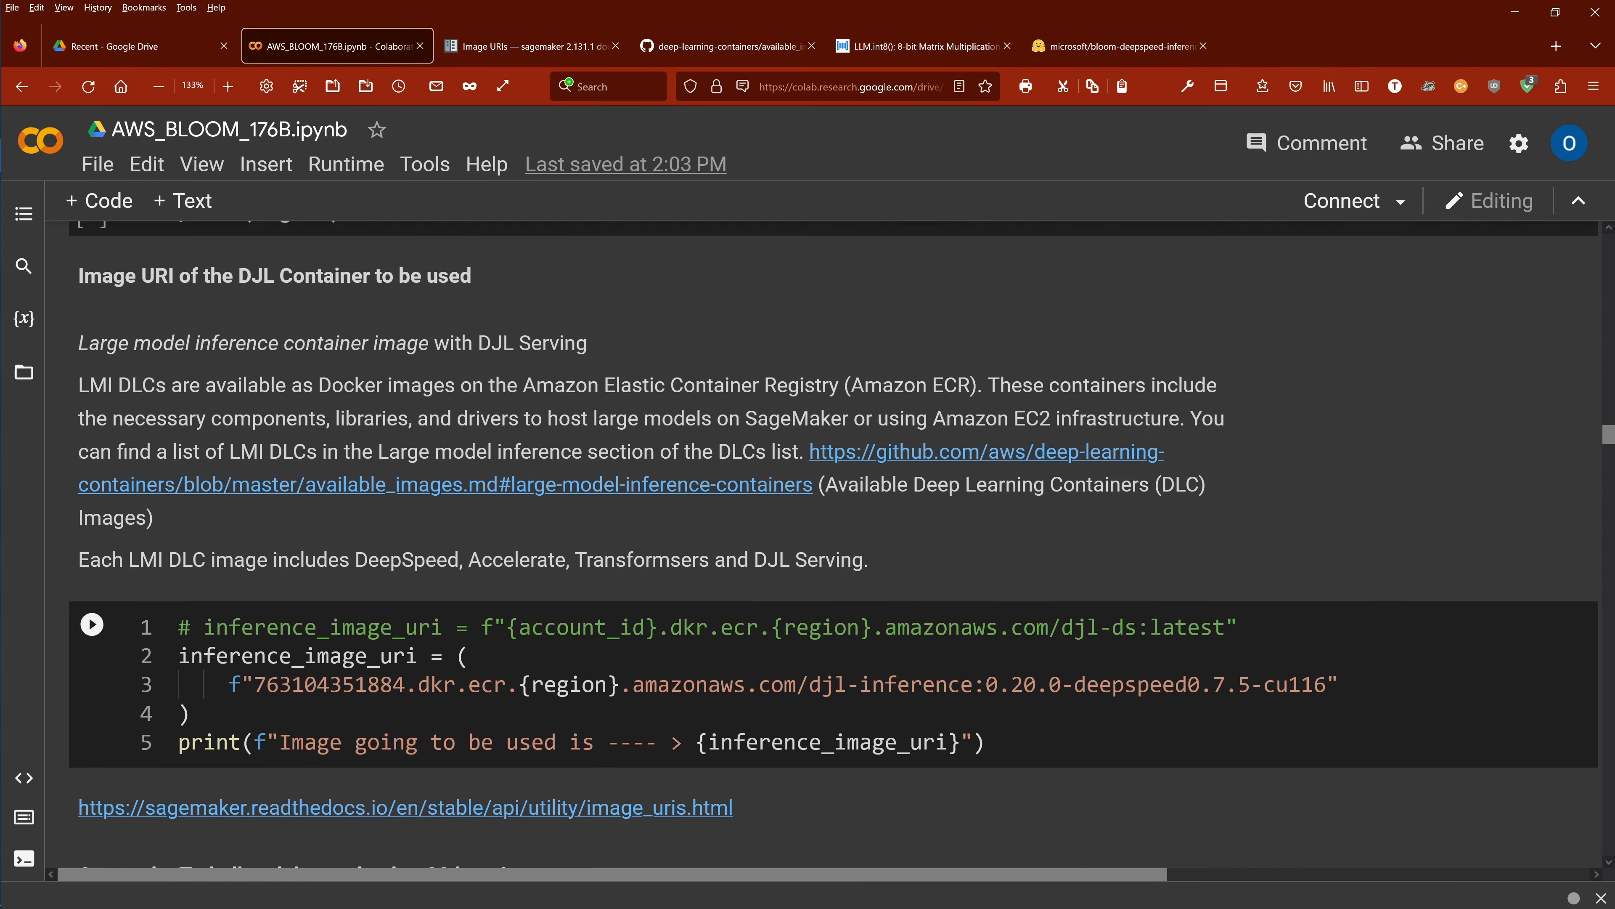
pyautogui.scroll(-3)
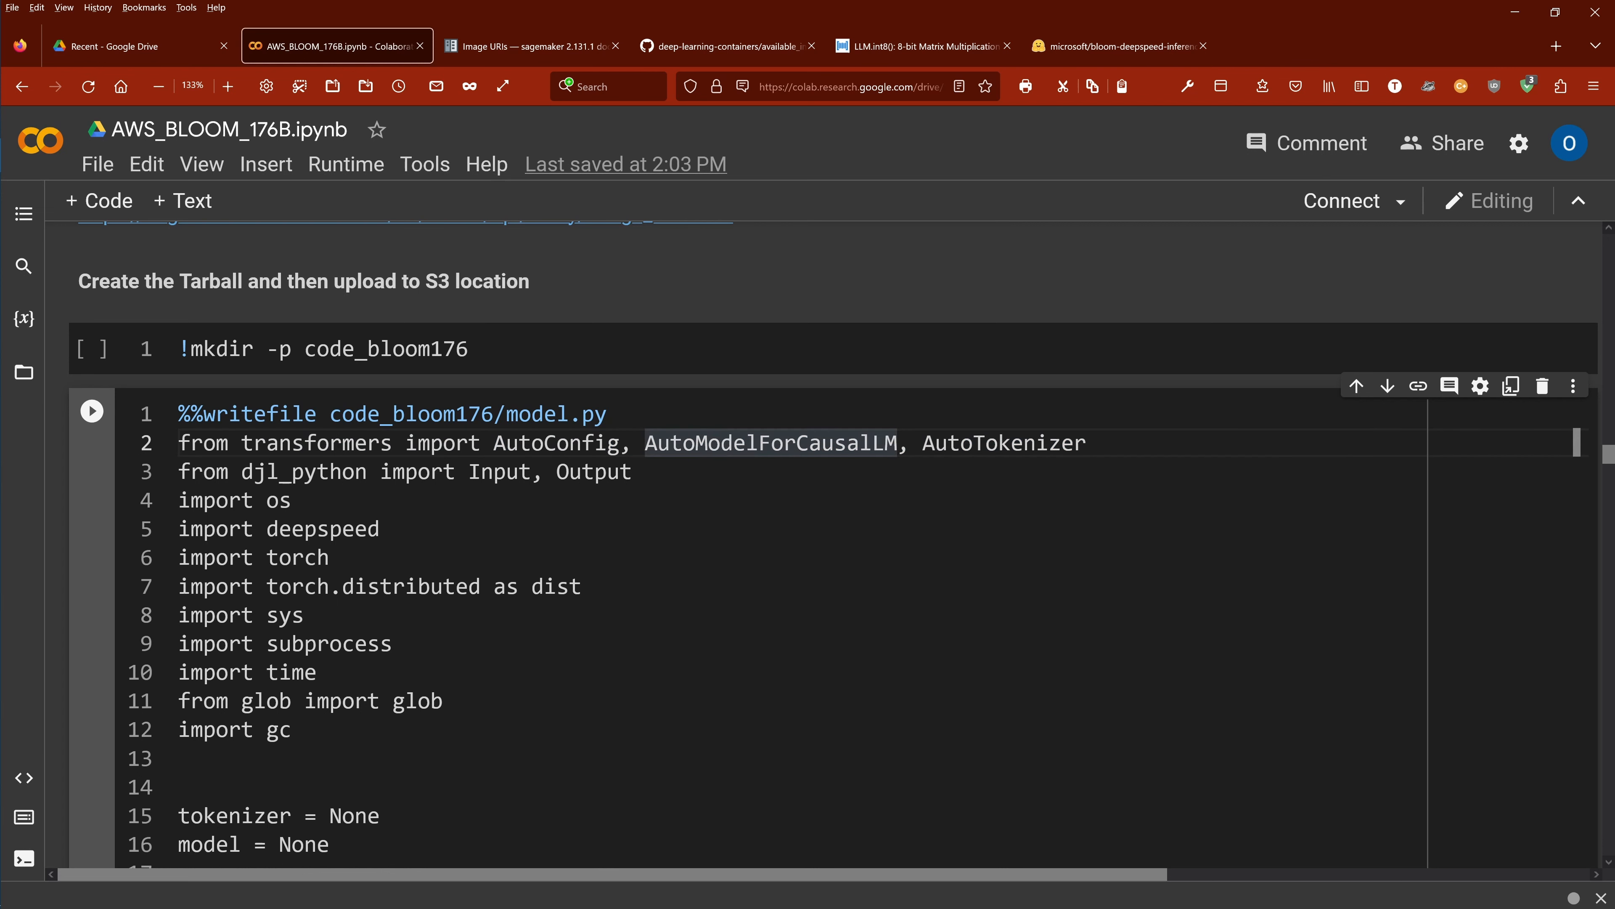
pyautogui.doubleClick(1004, 443)
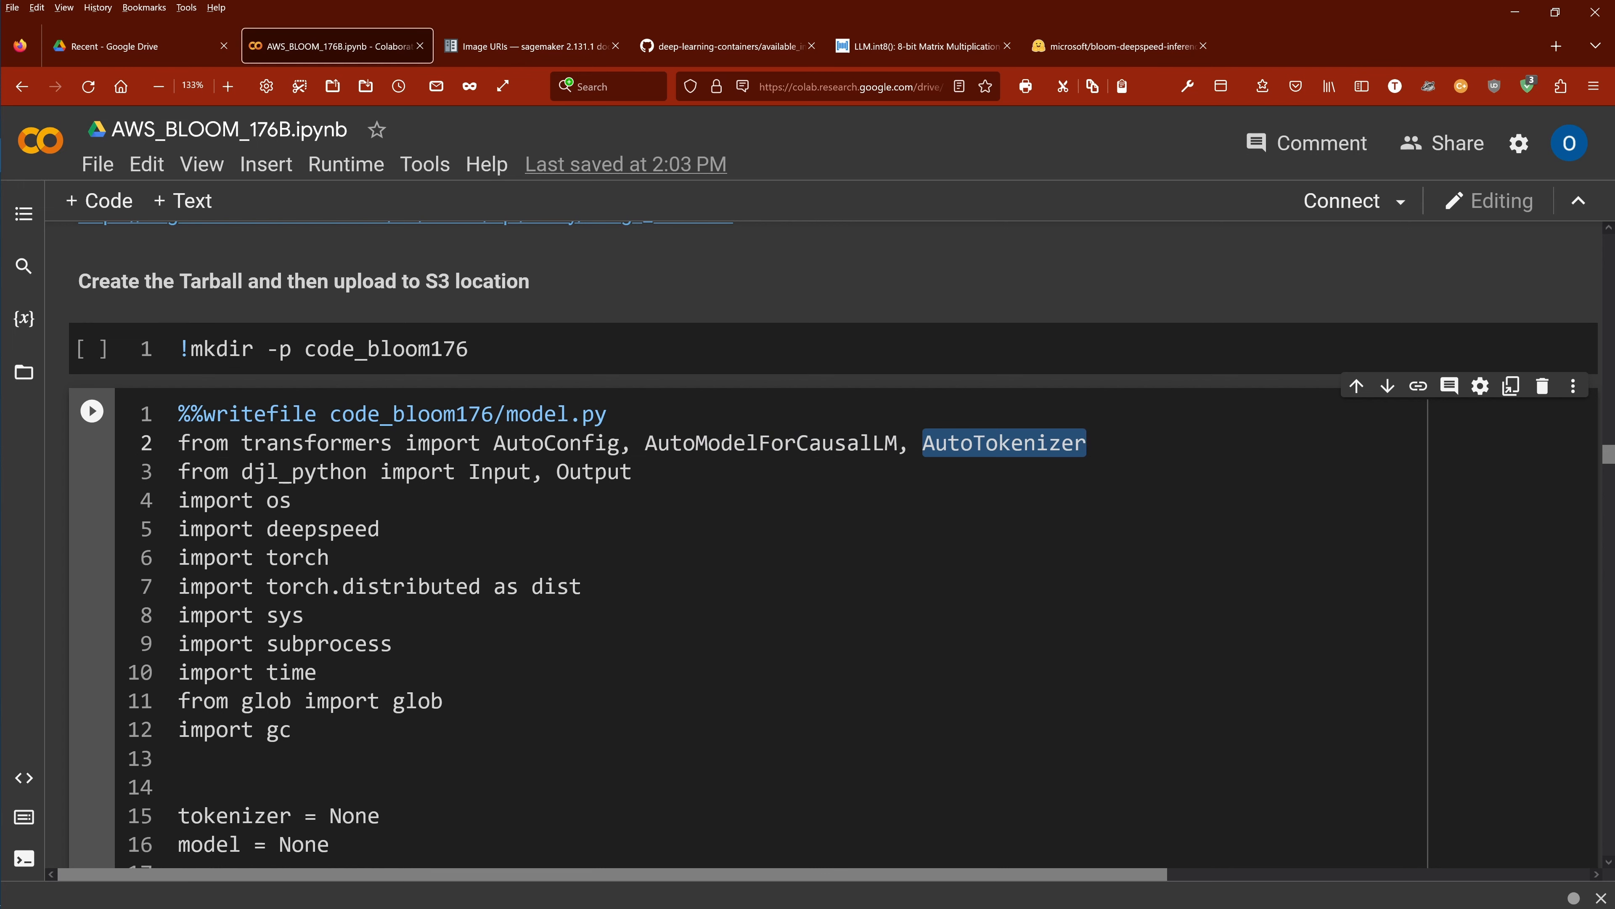
pyautogui.scroll(-3)
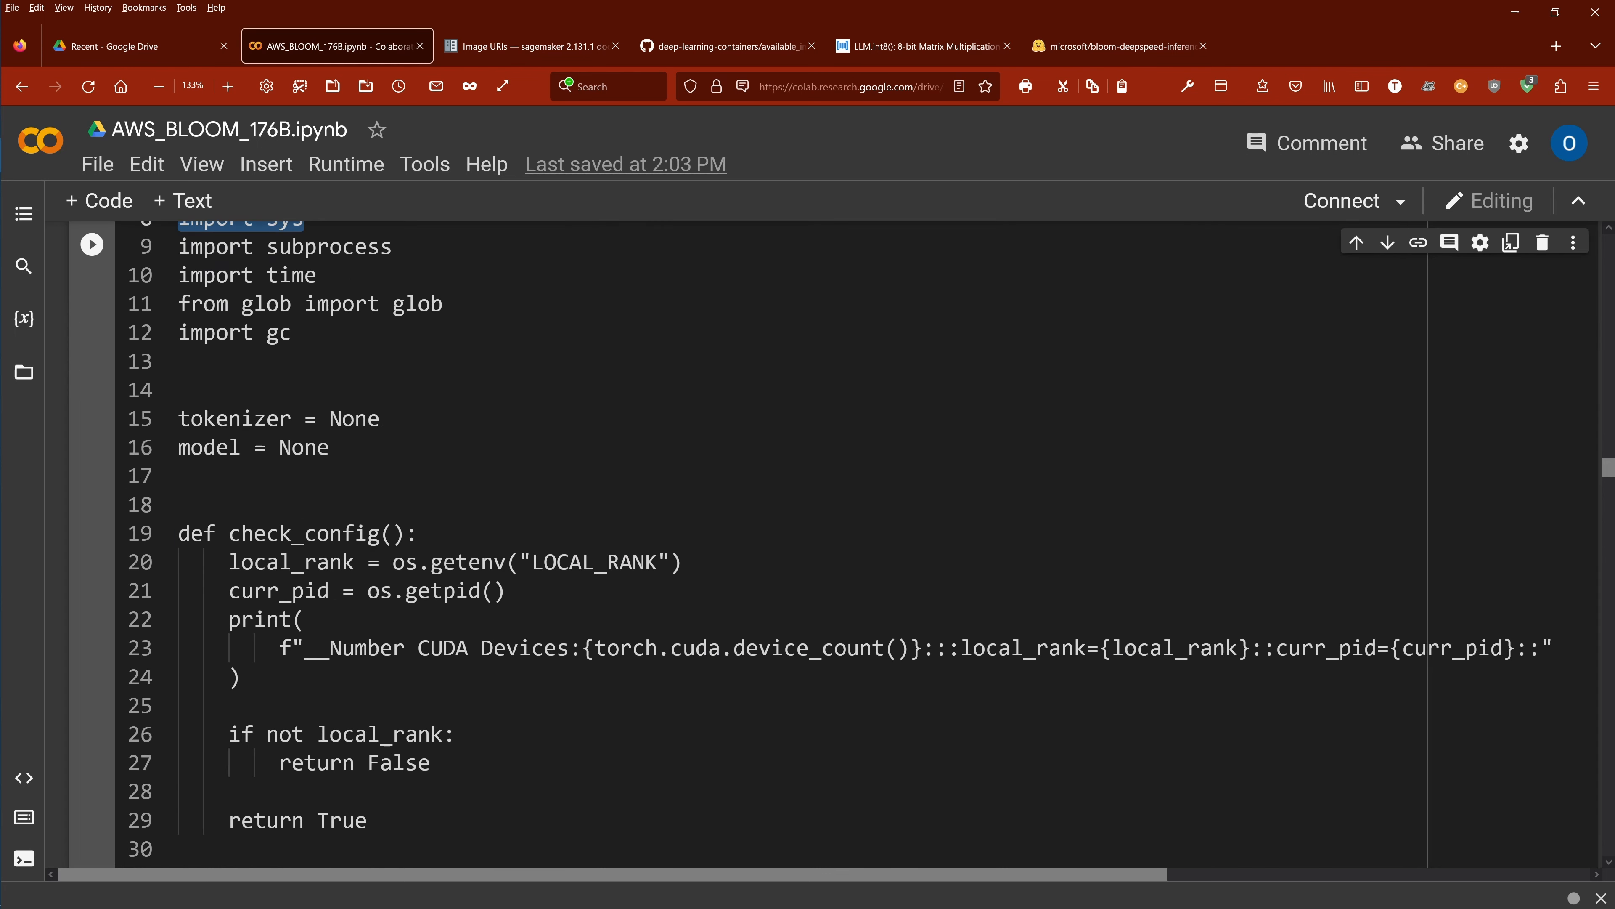
pyautogui.scroll(-3)
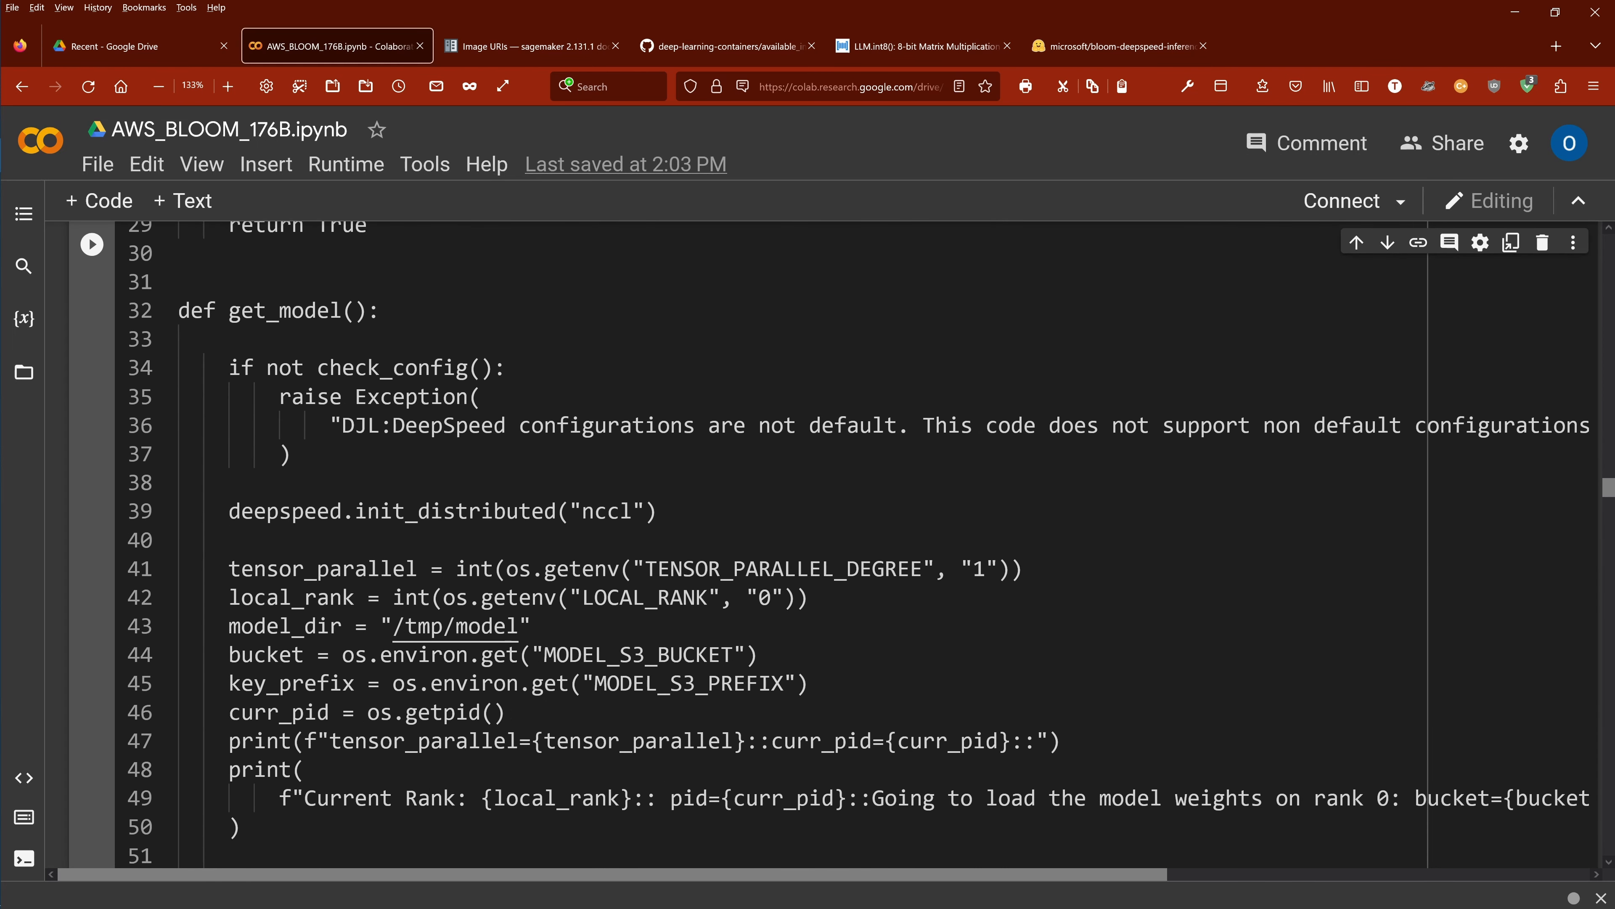
pyautogui.scroll(-3)
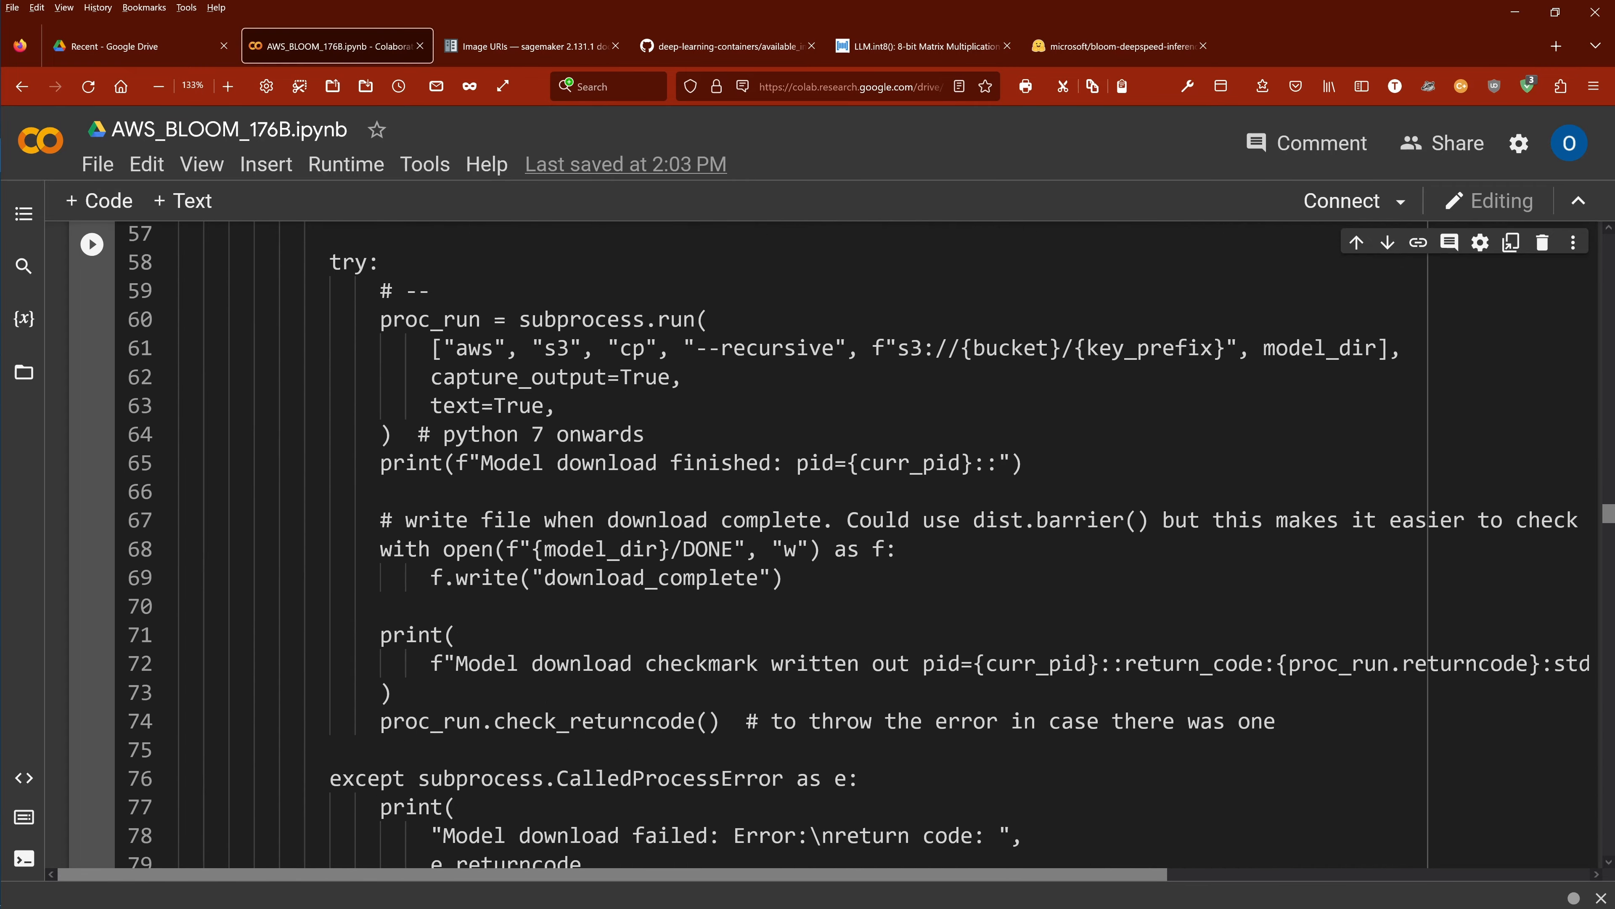
pyautogui.scroll(-3)
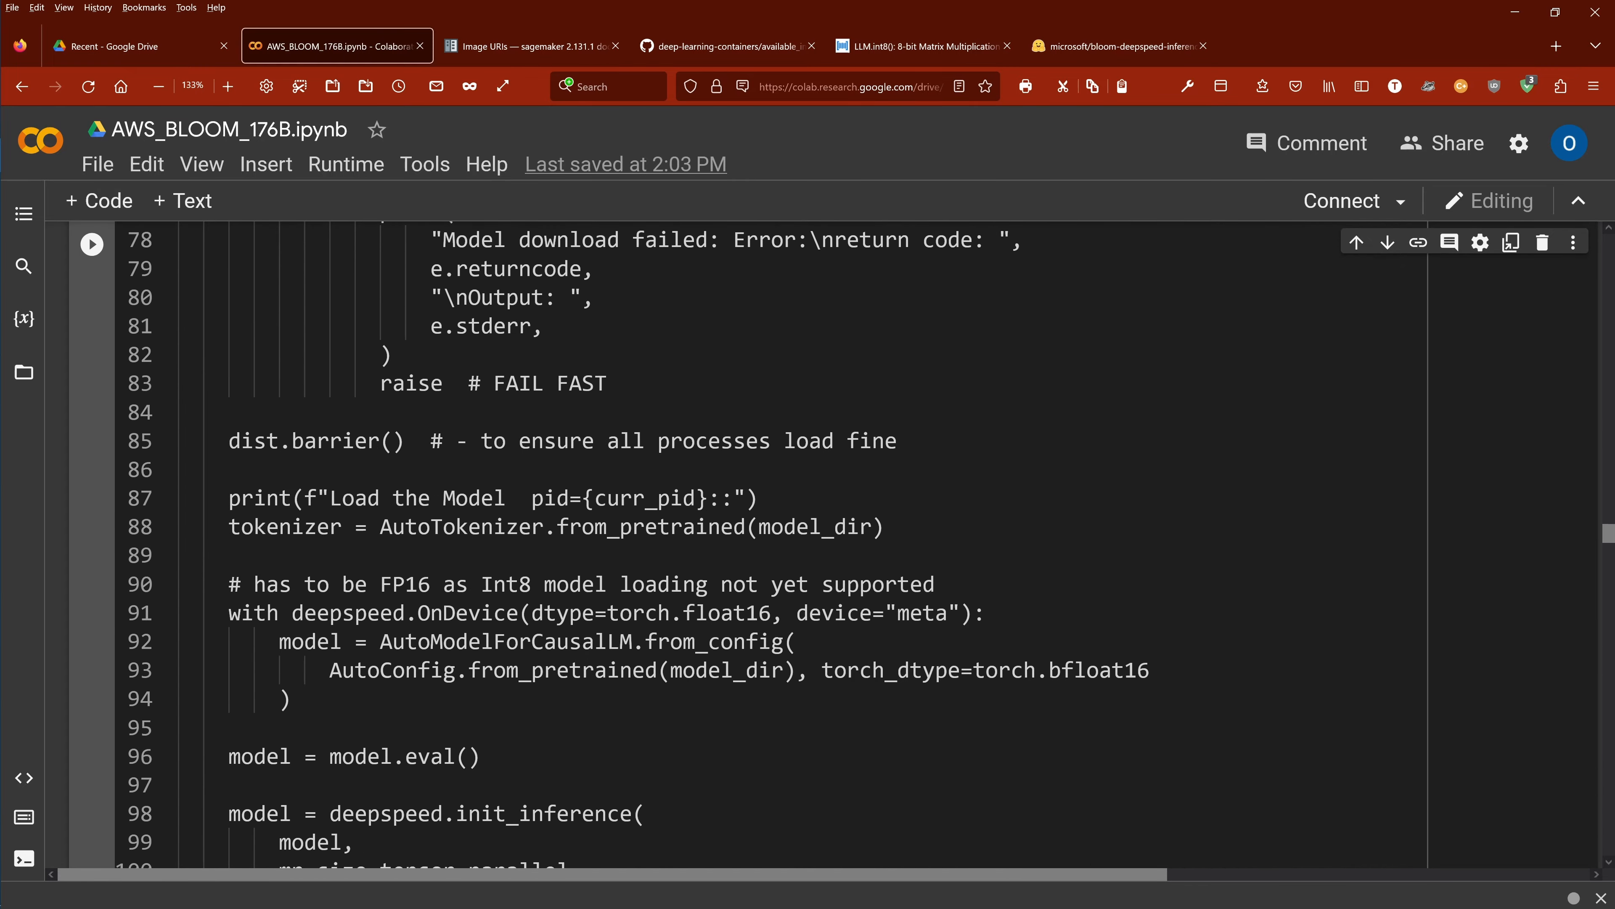
pyautogui.scroll(3)
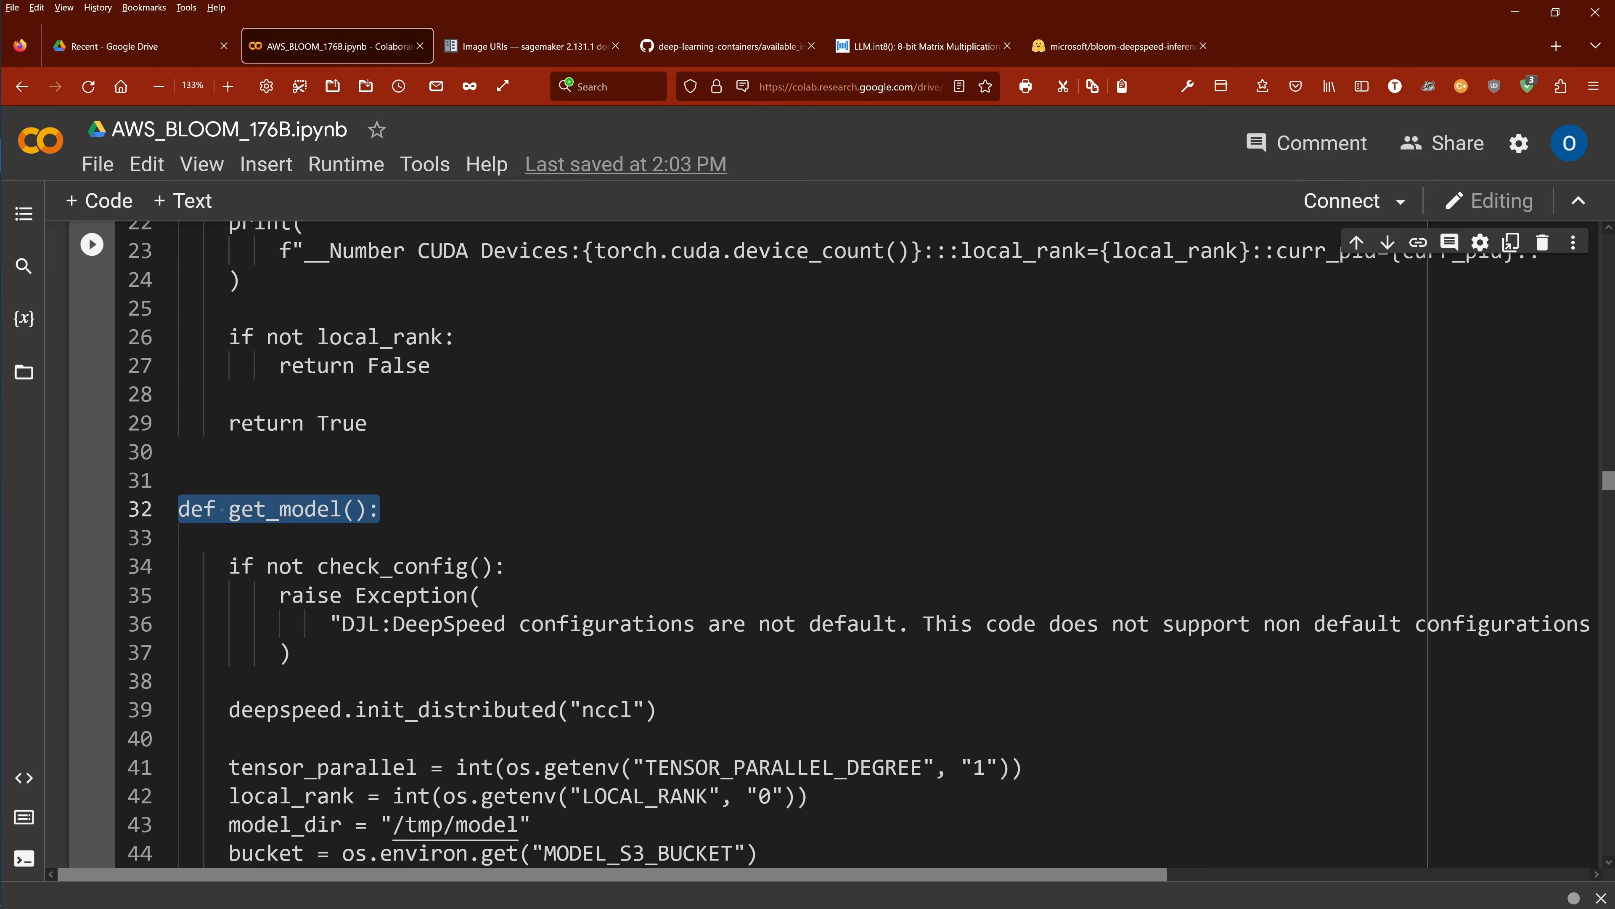
pyautogui.scroll(-3)
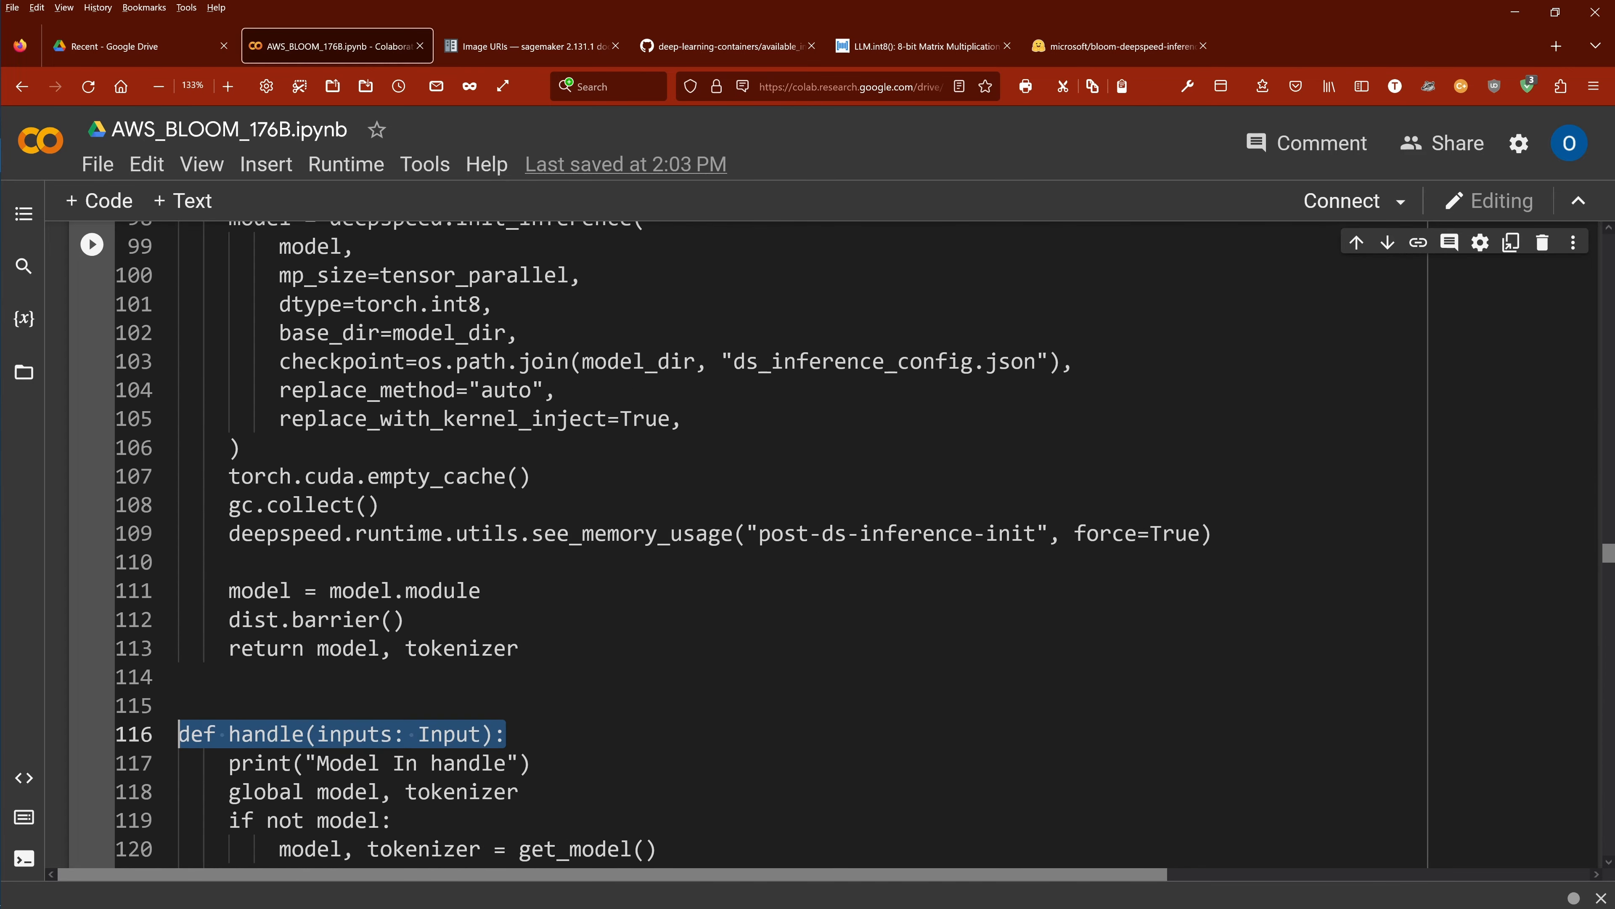
pyautogui.scroll(3)
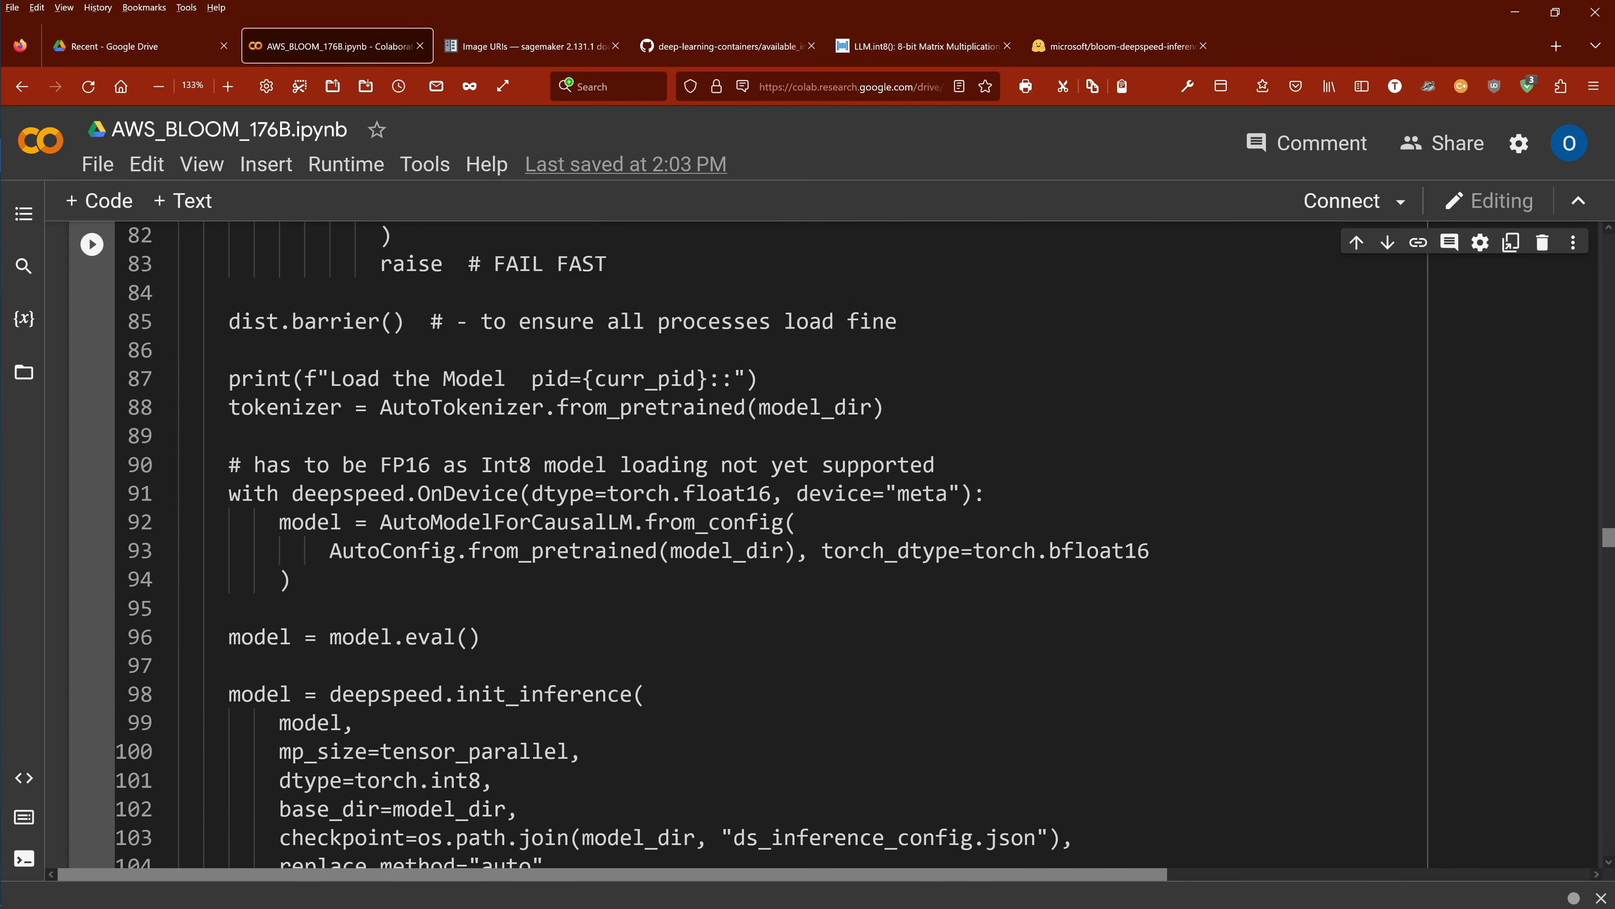
pyautogui.scroll(-3)
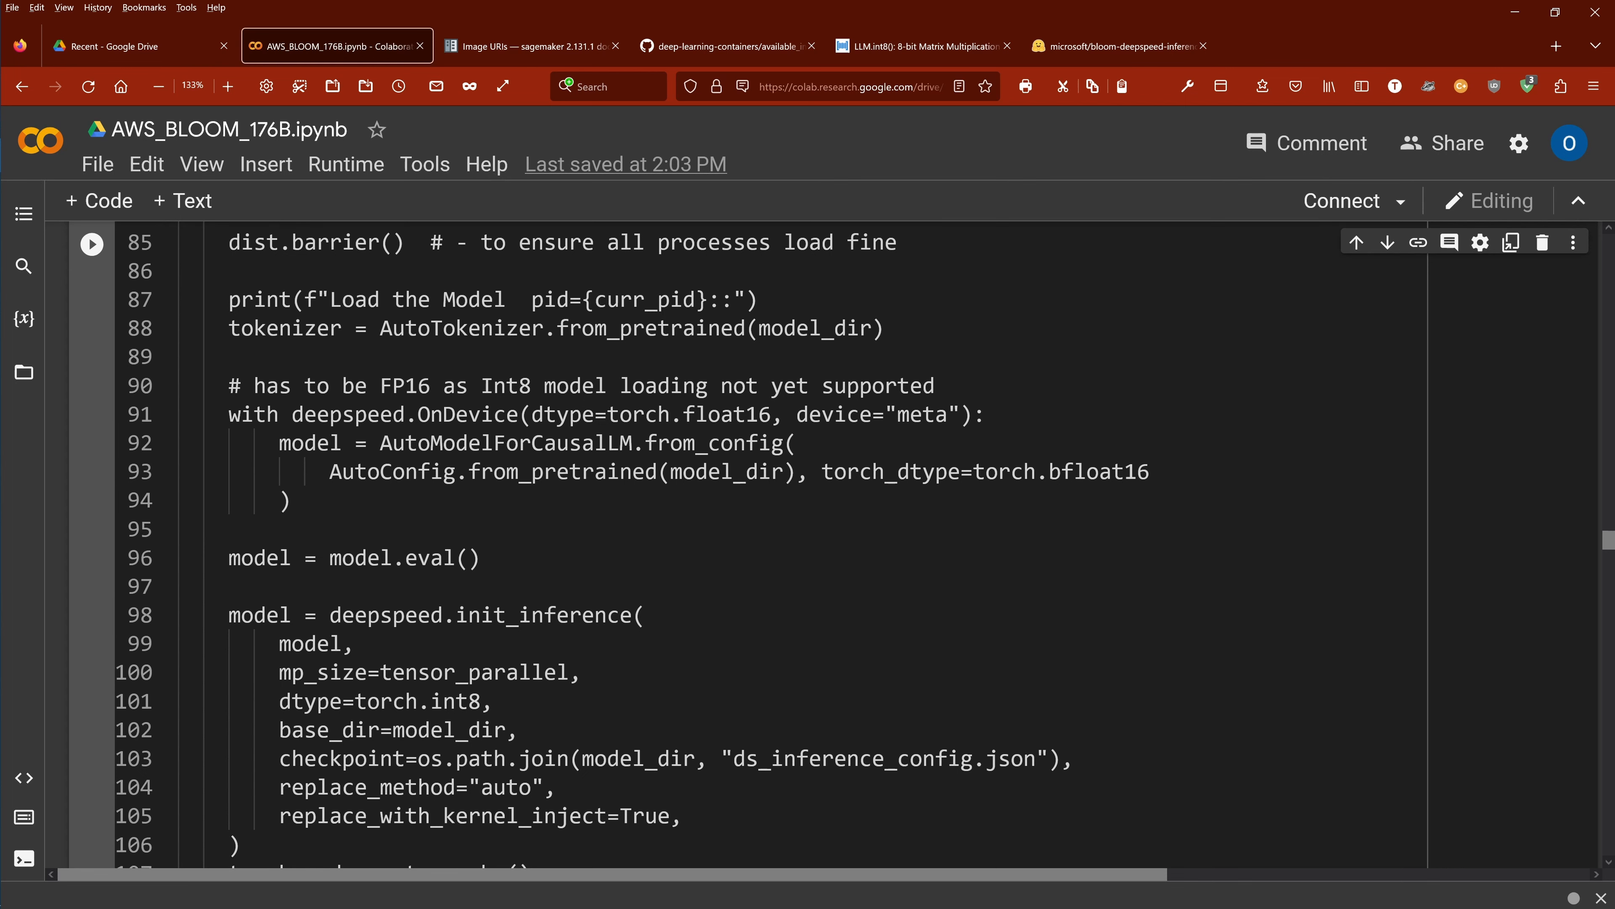
pyautogui.tripleClick(557, 327)
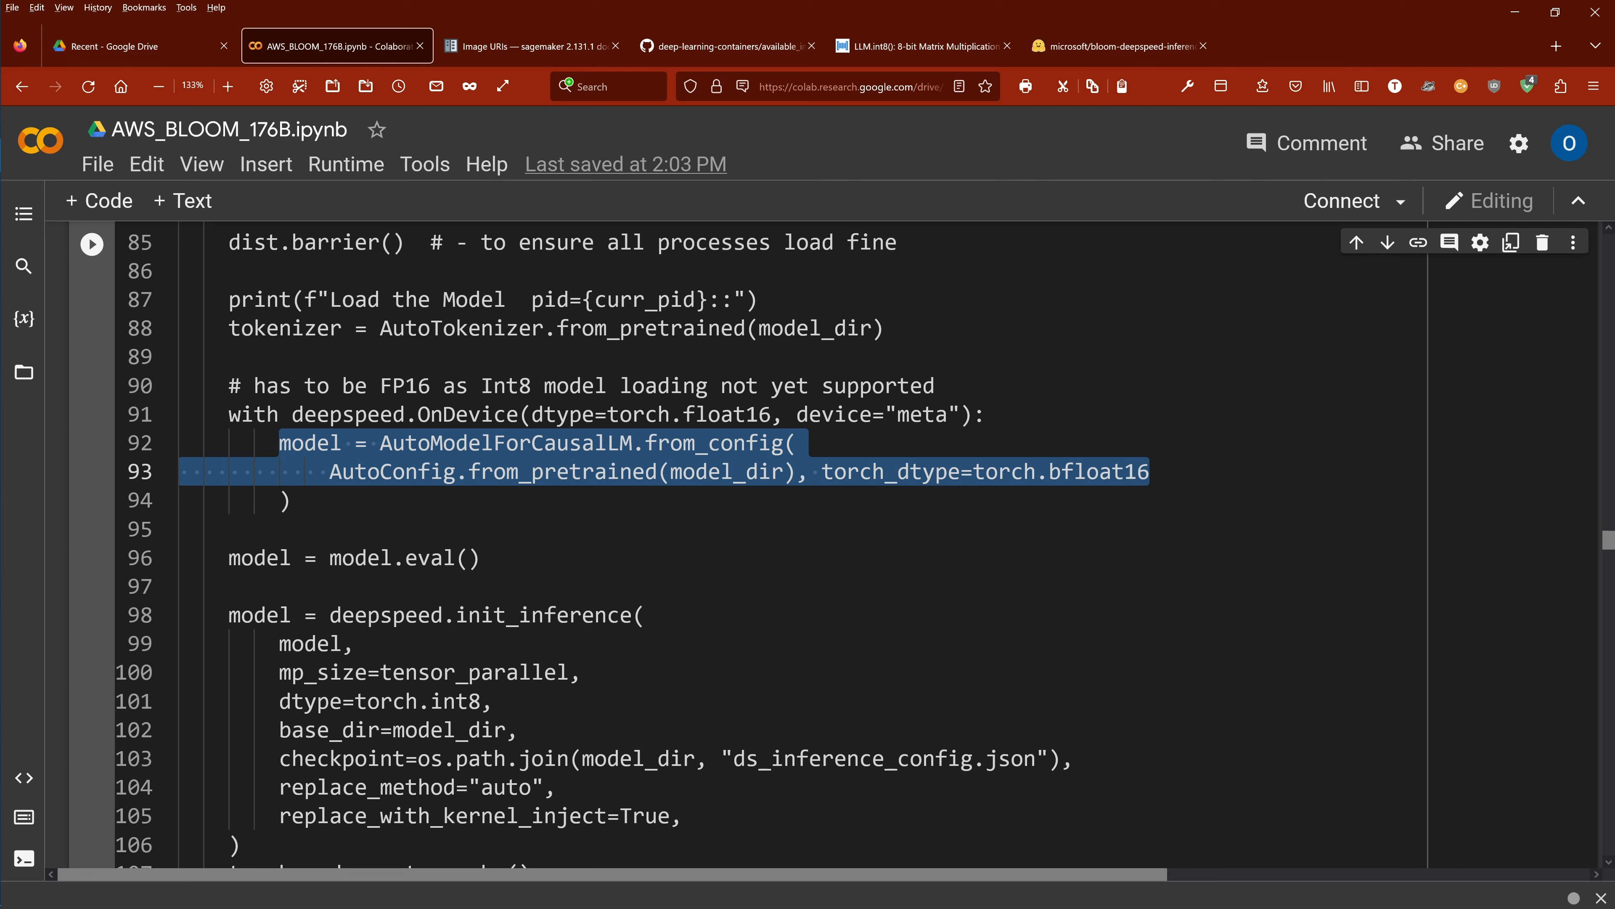
pyautogui.click(292, 500)
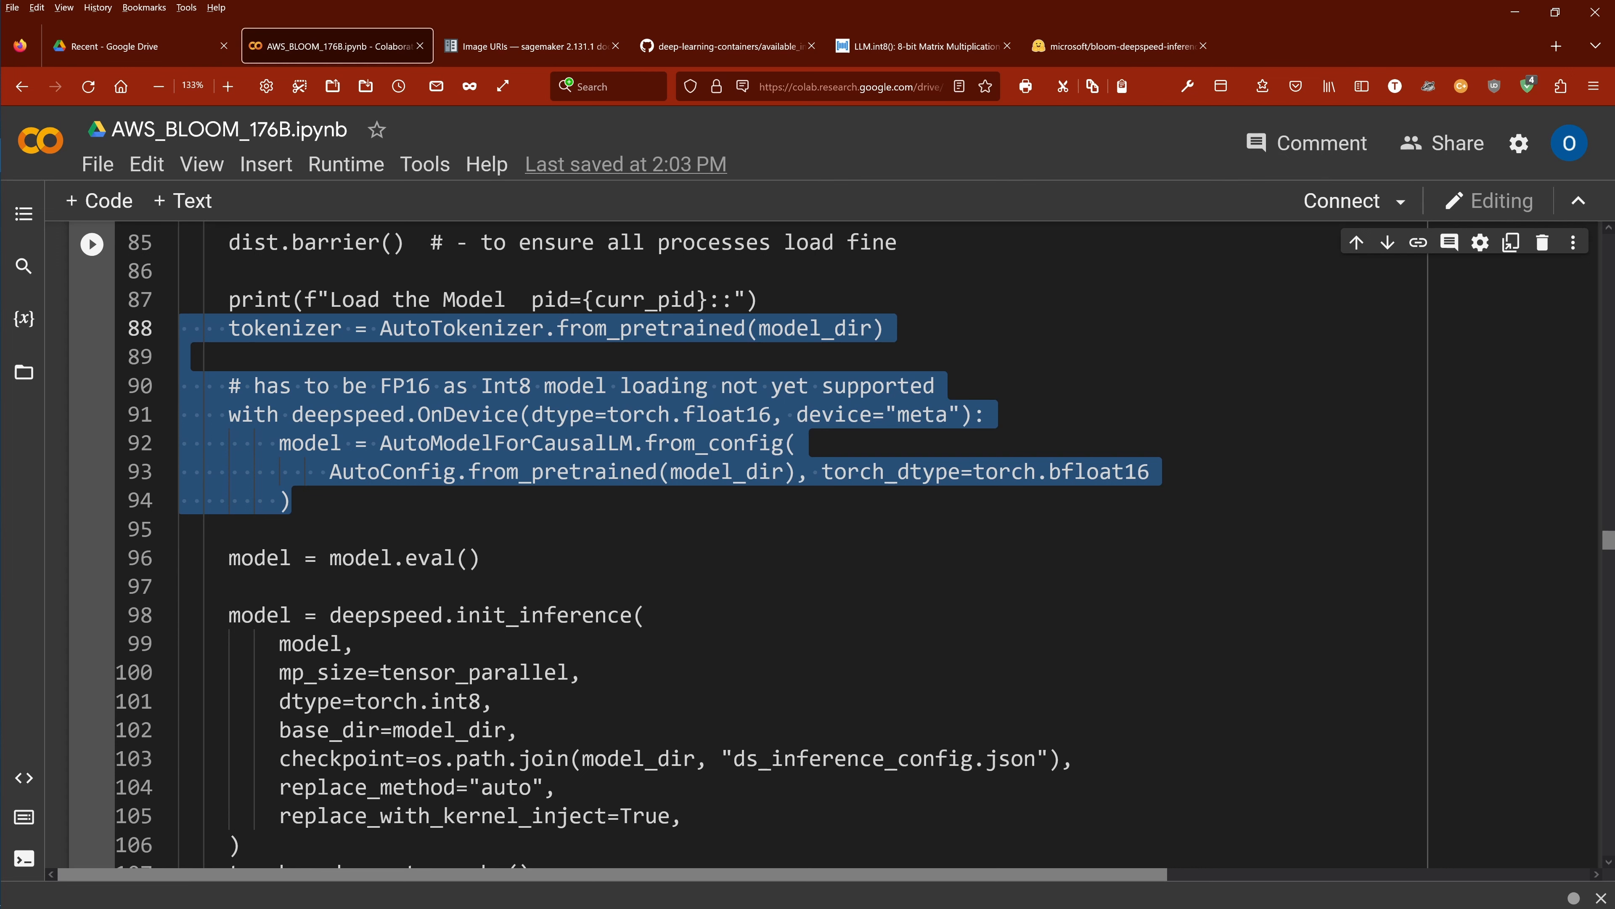
pyautogui.scroll(-3)
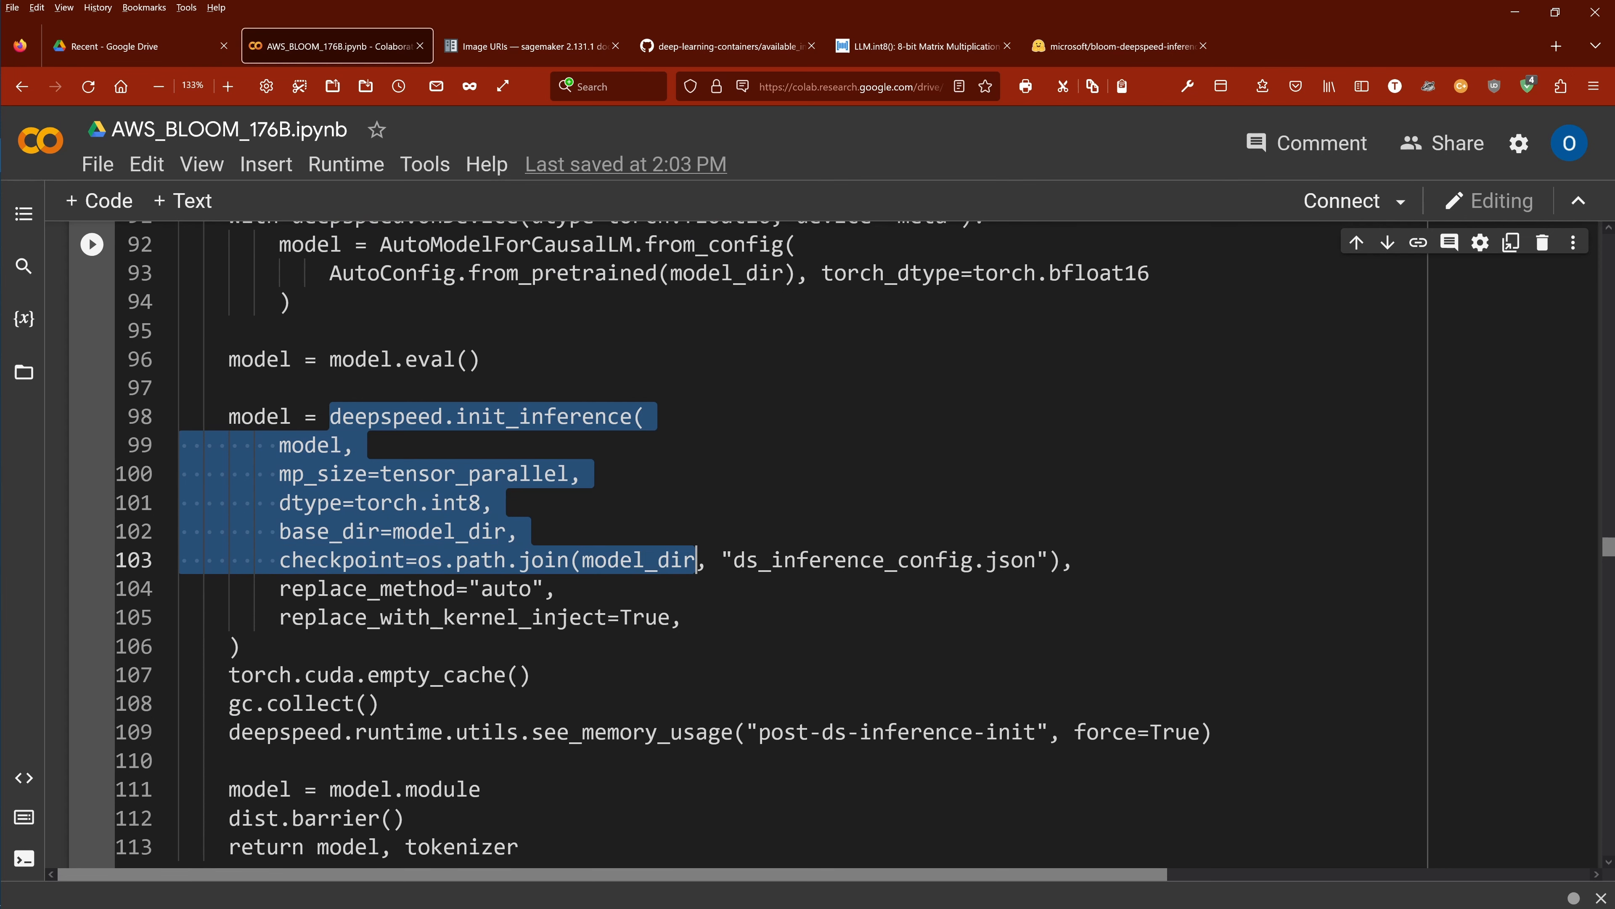
pyautogui.scroll(-3)
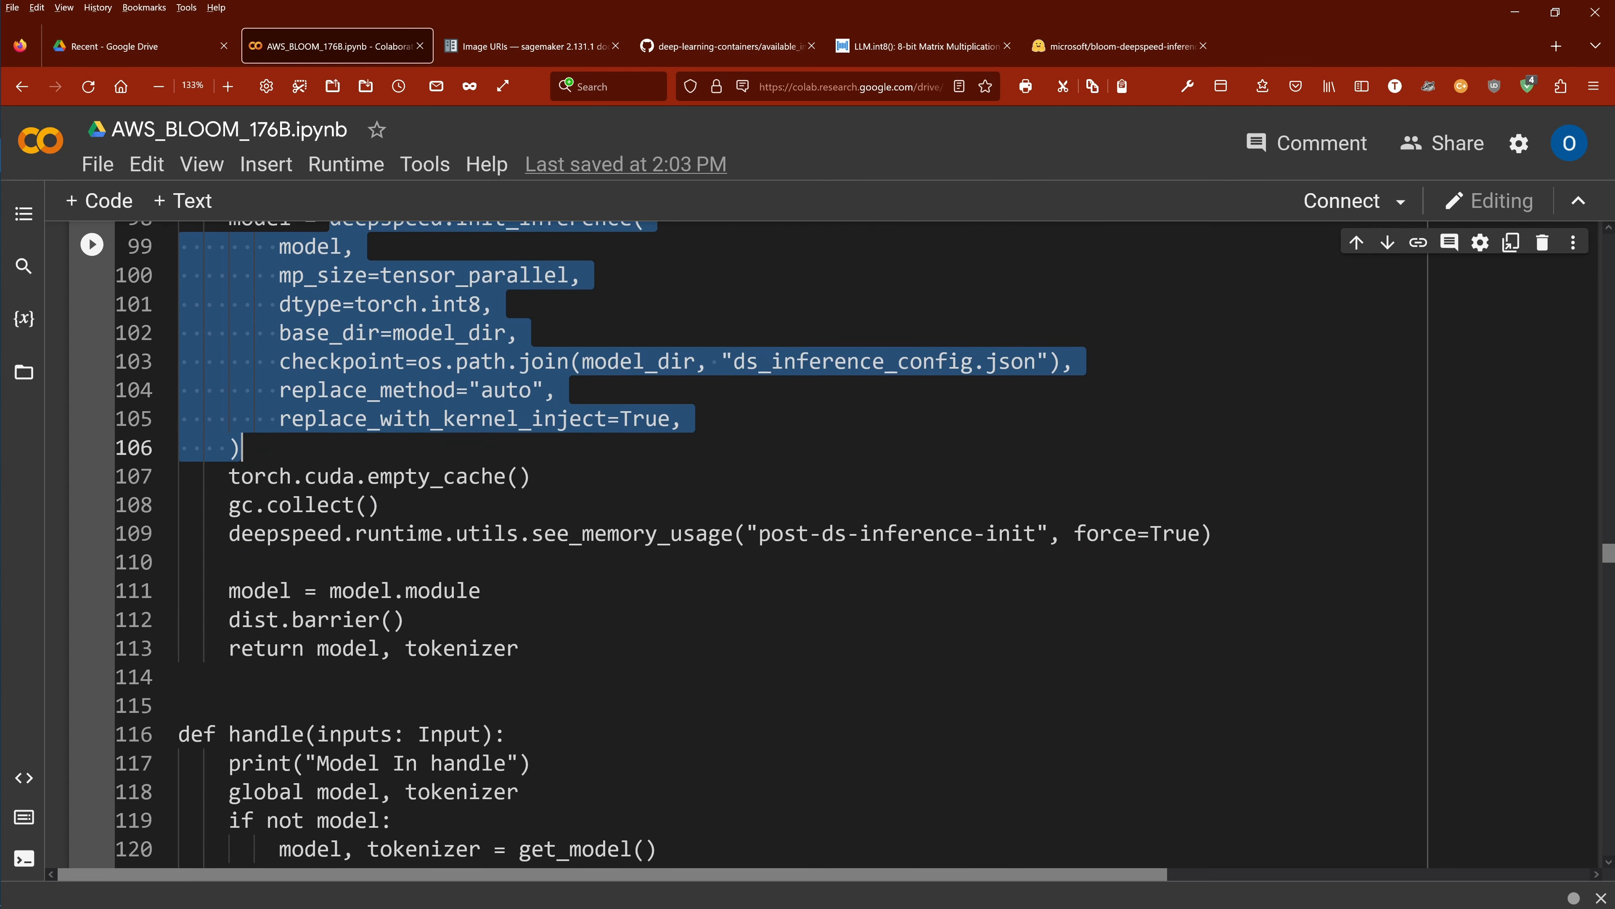
pyautogui.scroll(-3)
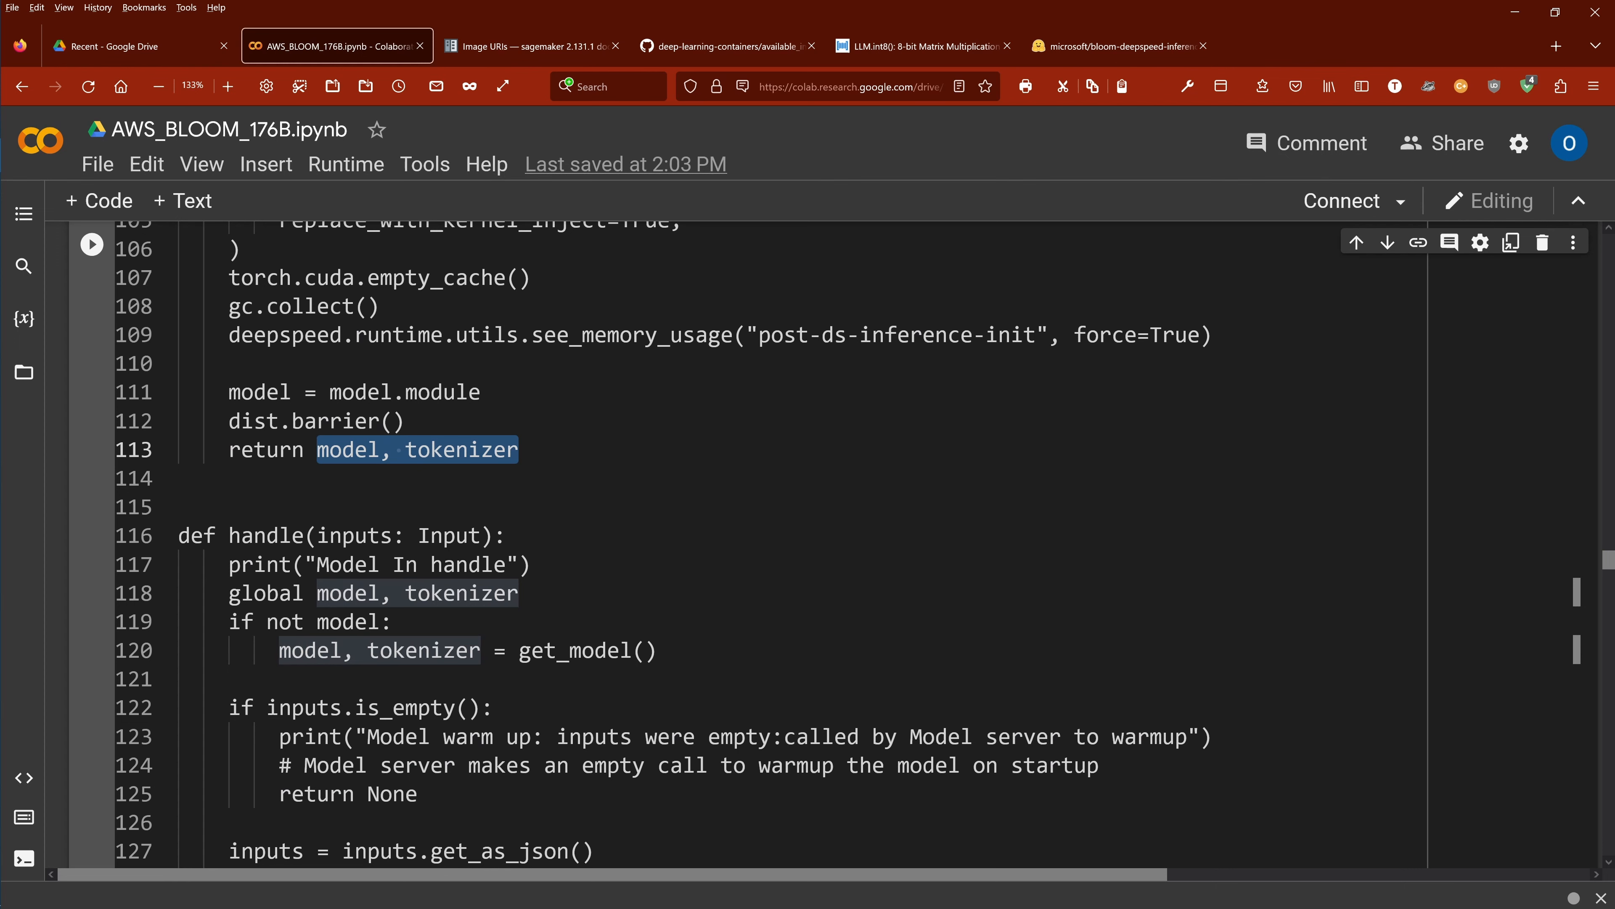
pyautogui.scroll(-3)
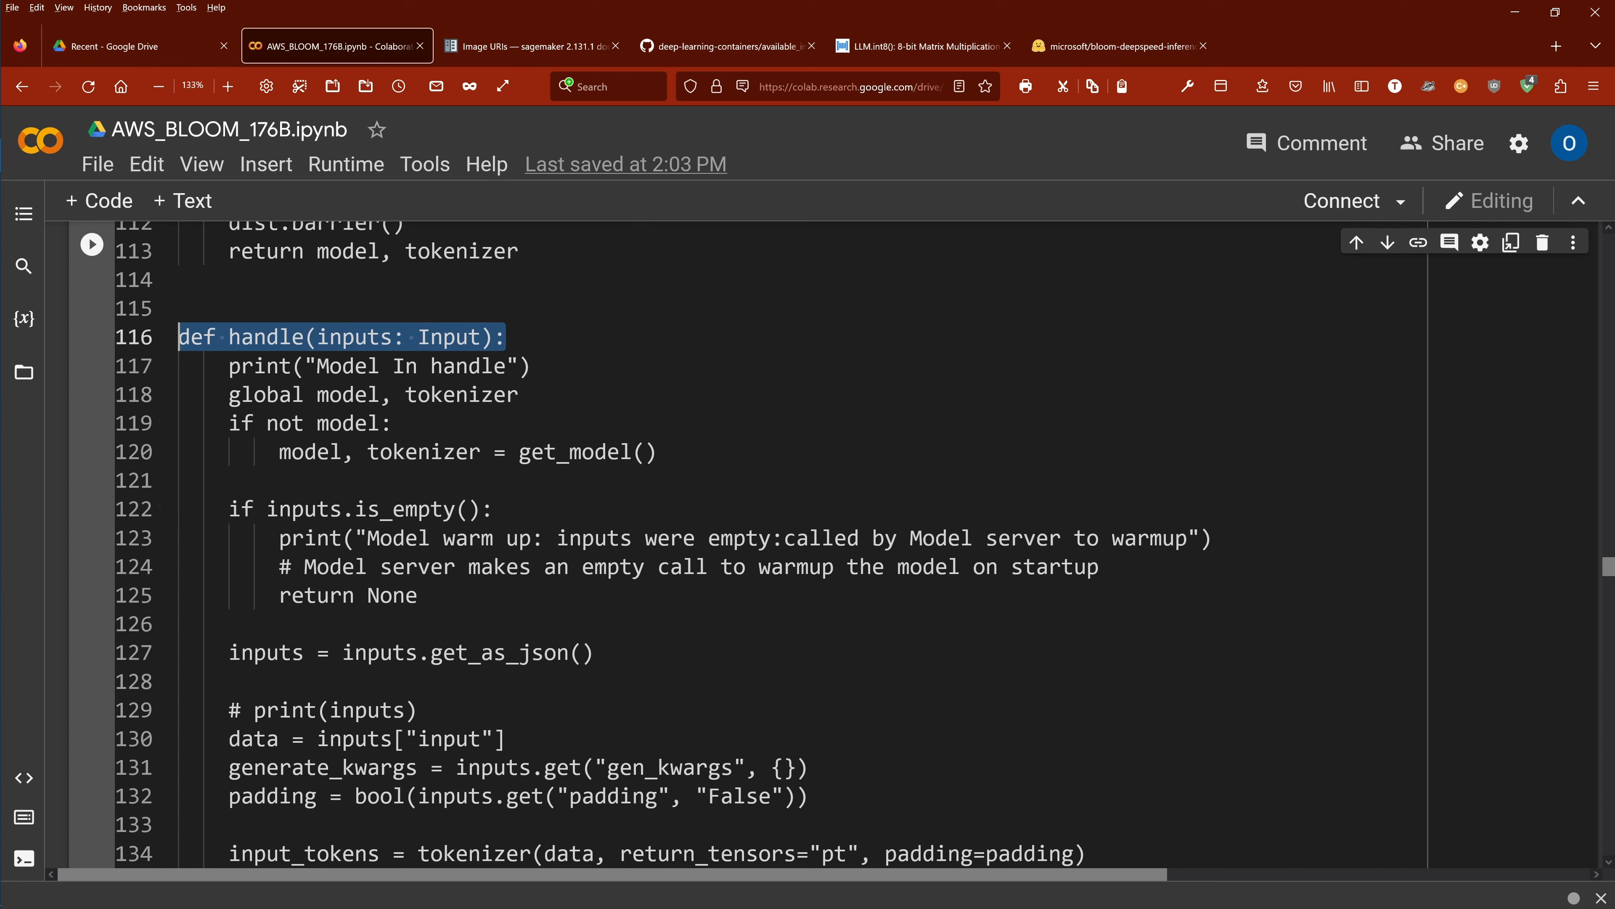
pyautogui.scroll(-3)
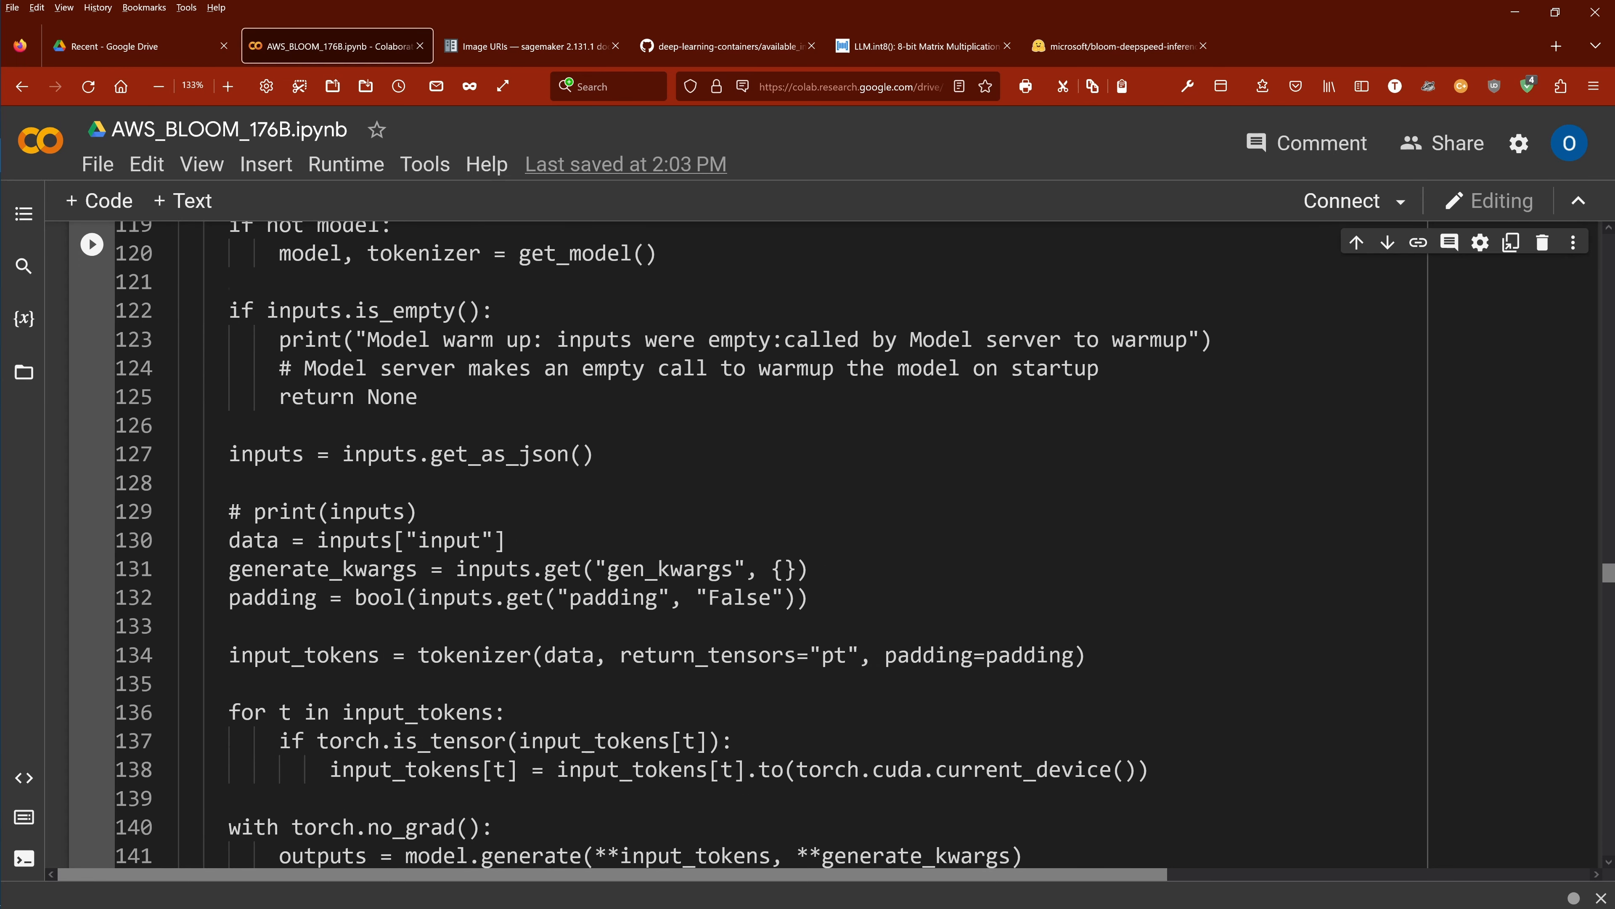
pyautogui.scroll(-3)
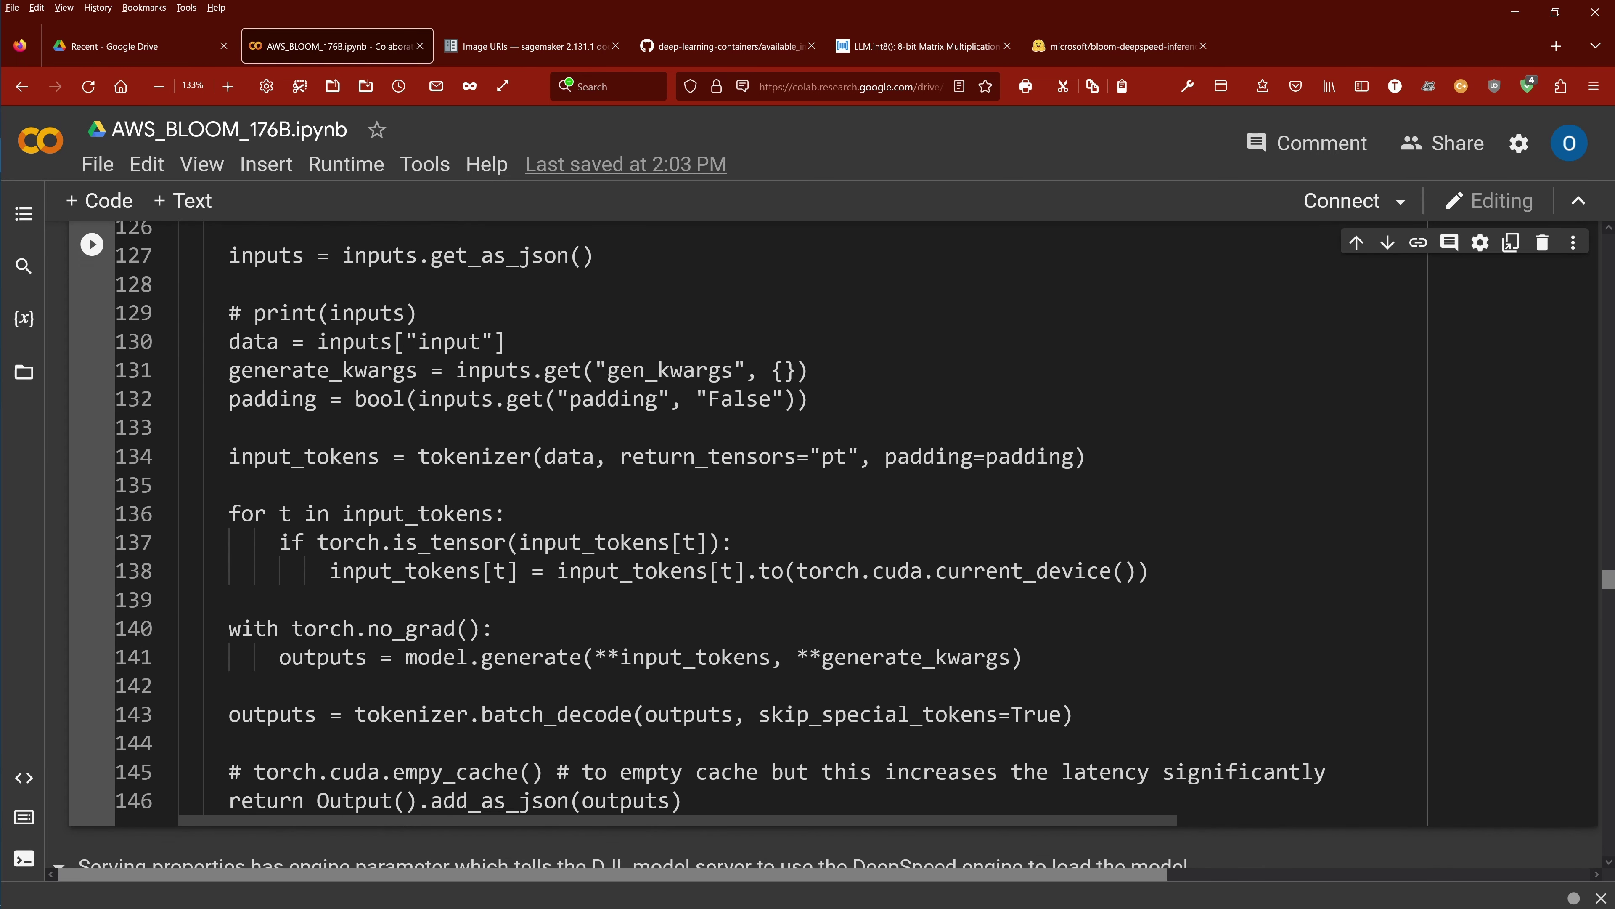
pyautogui.doubleClick(303, 455)
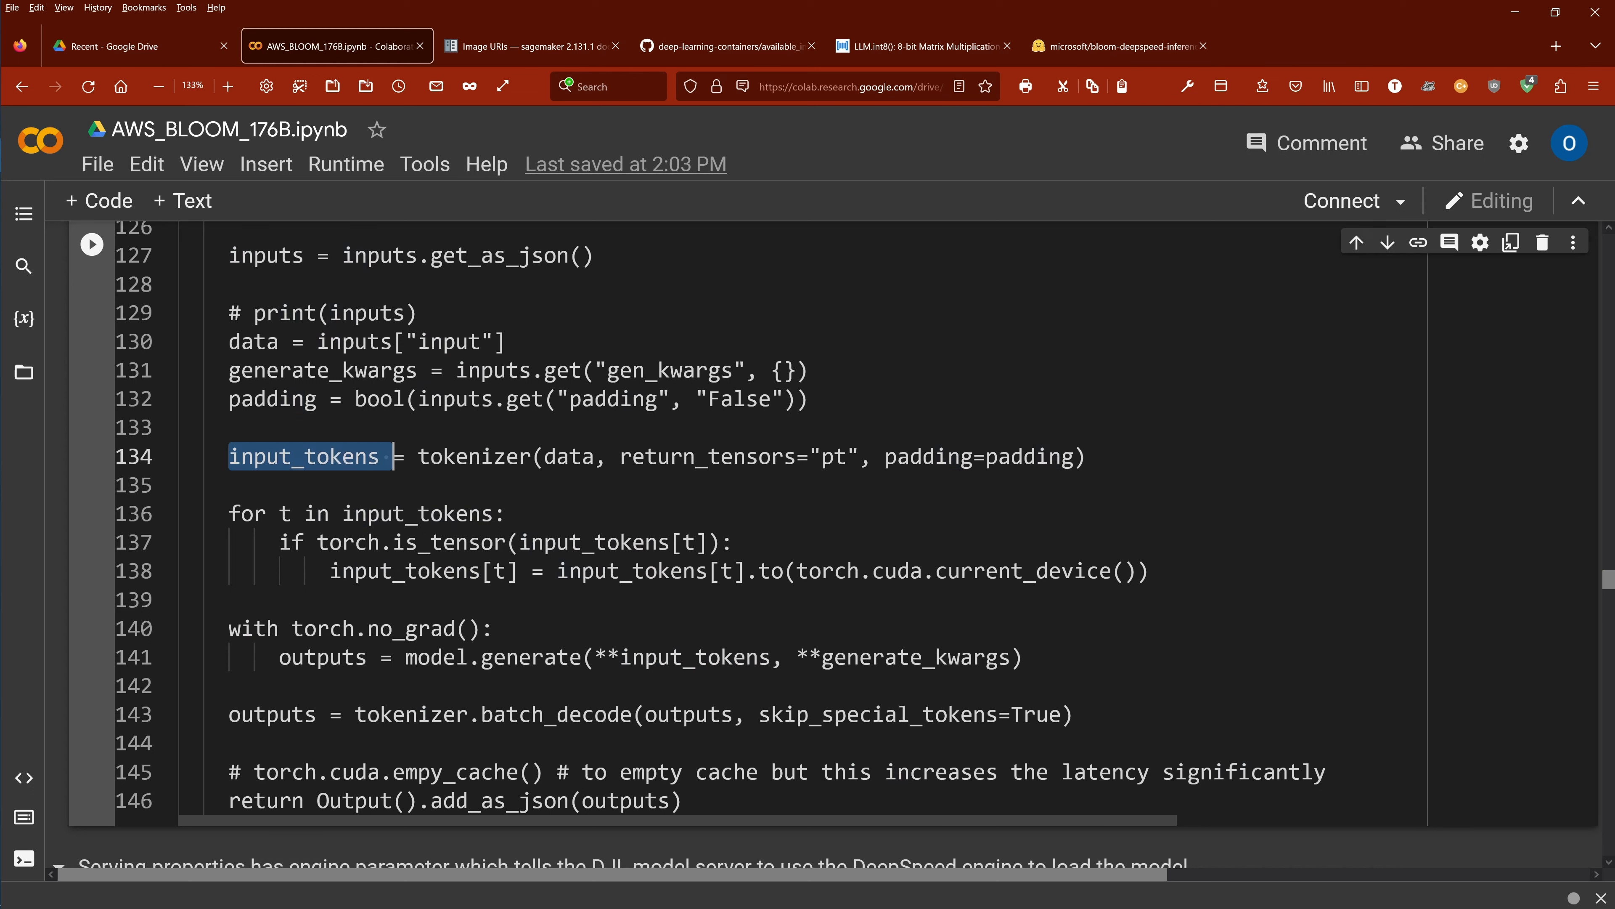
pyautogui.click(419, 455)
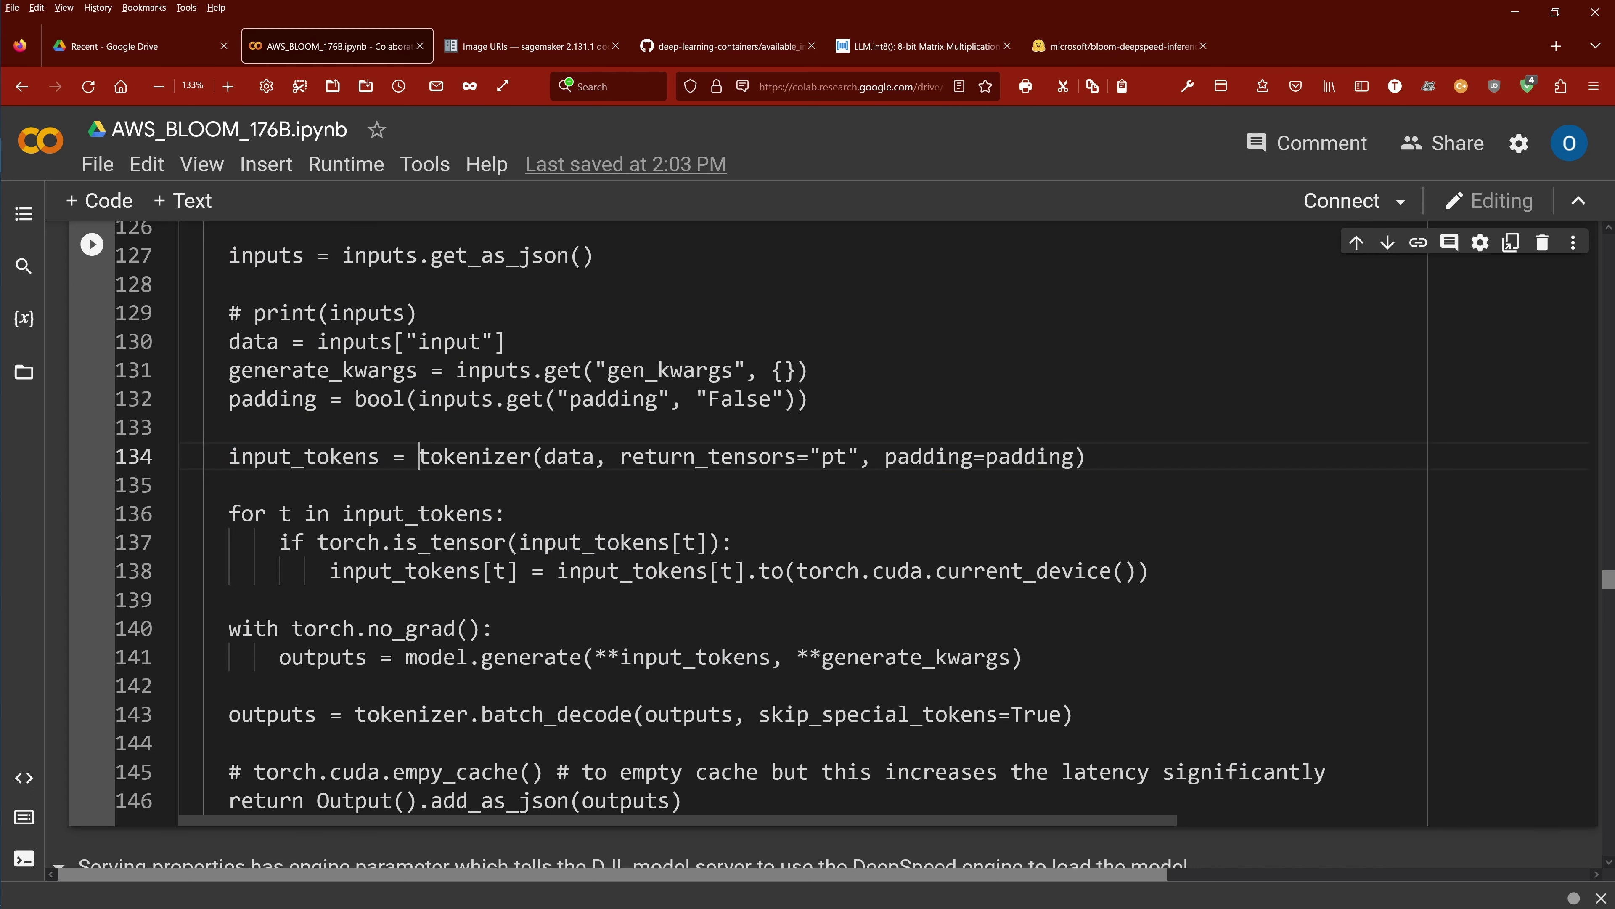
pyautogui.doubleClick(474, 455)
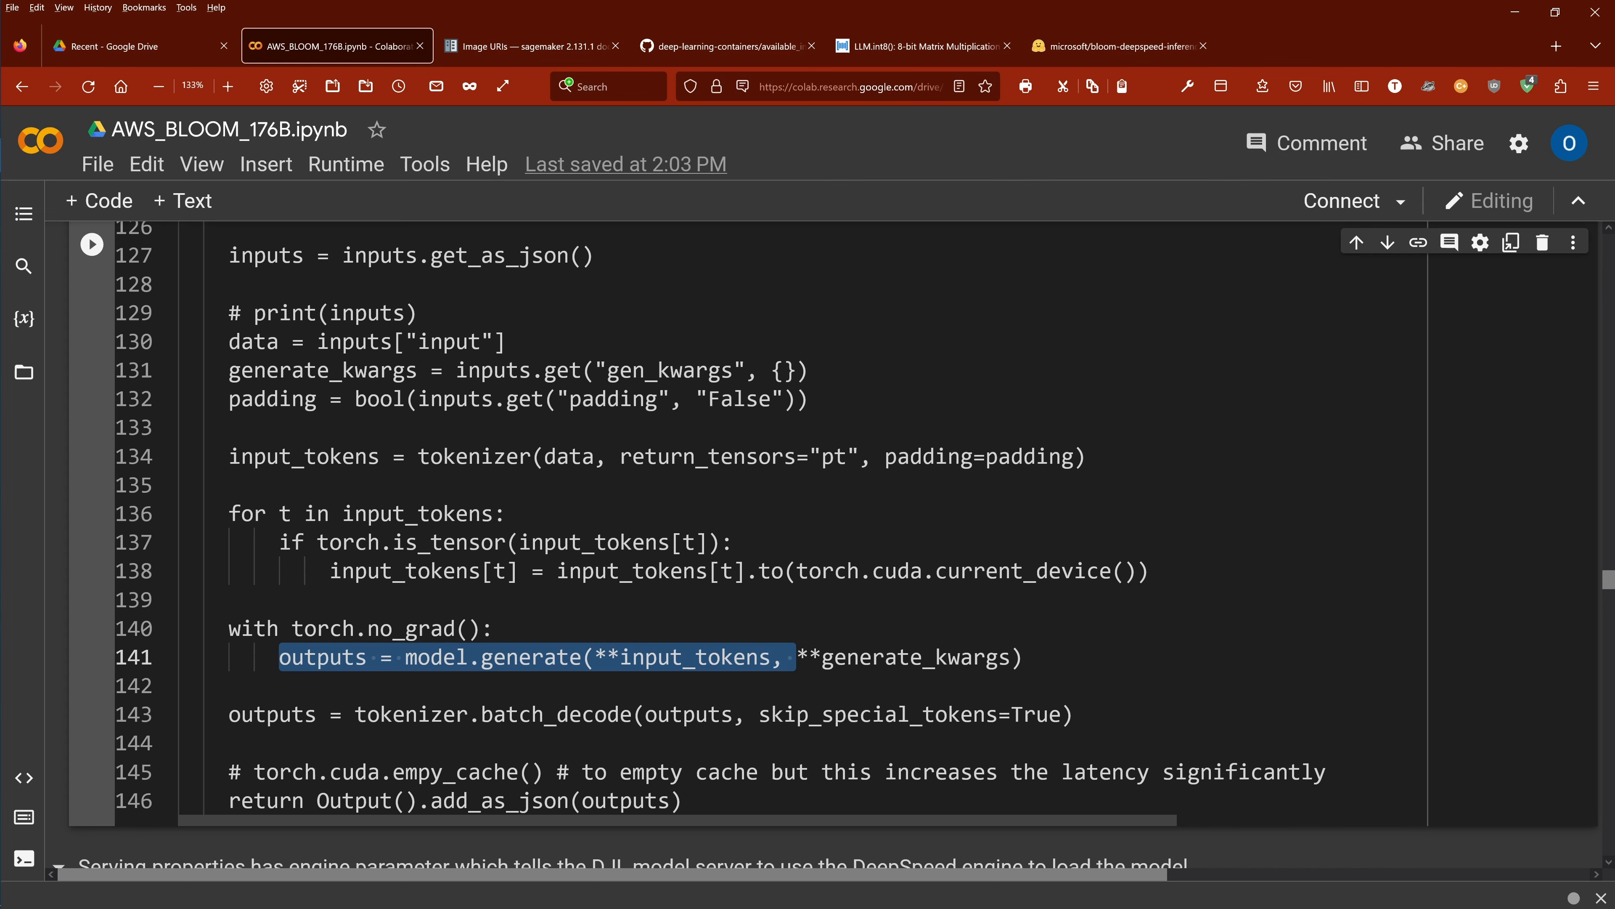
pyautogui.scroll(-3)
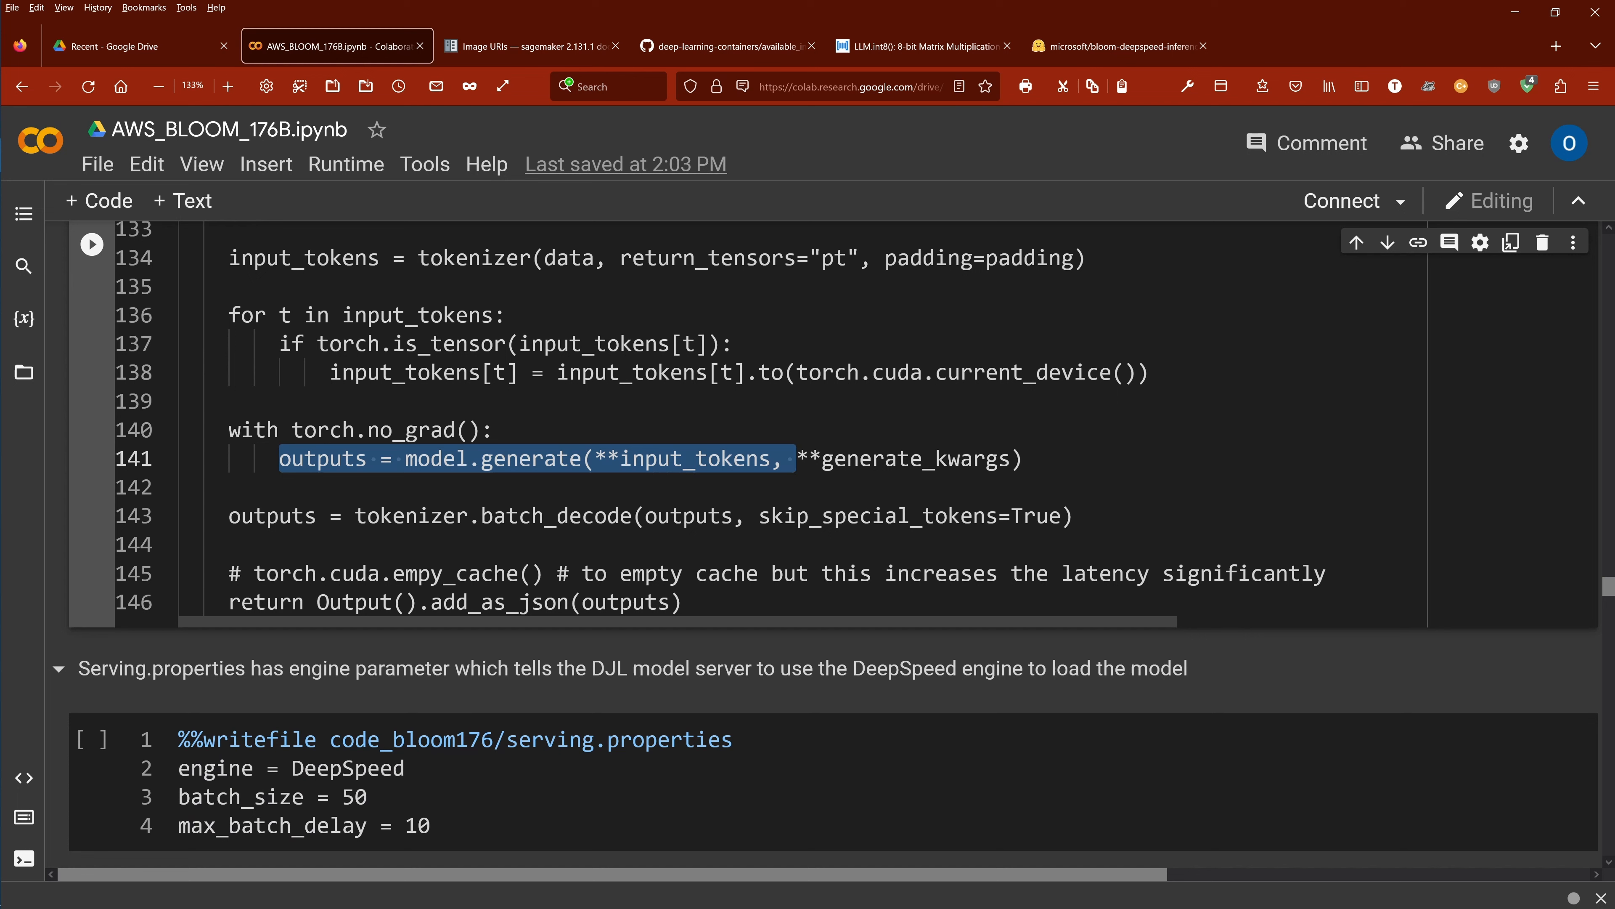
pyautogui.doubleClick(492, 515)
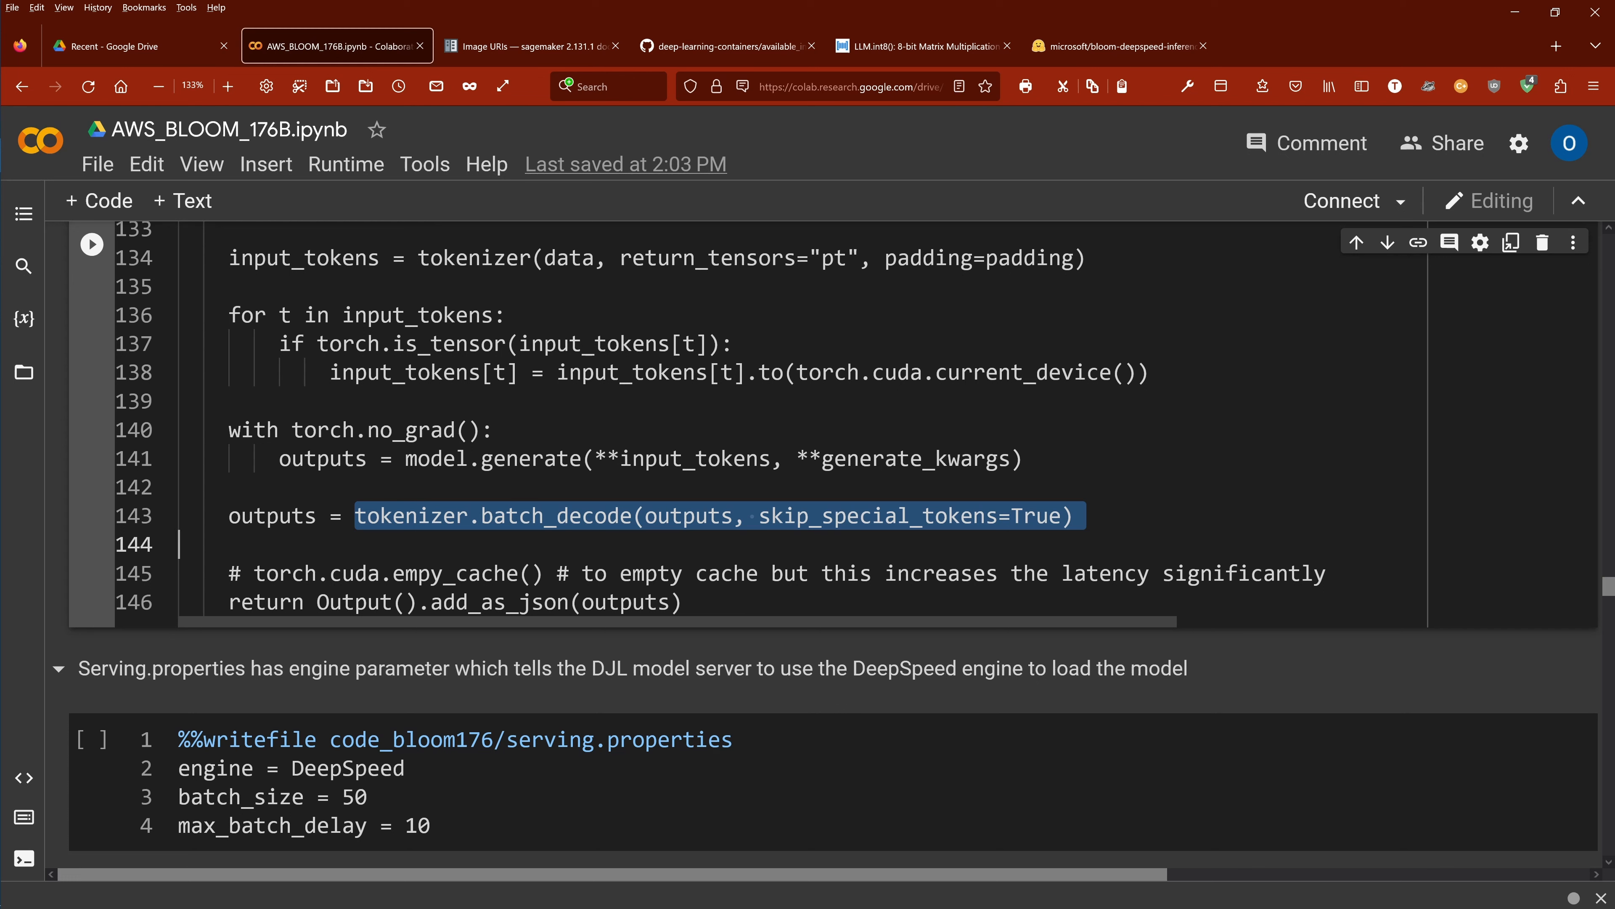
pyautogui.doubleClick(272, 515)
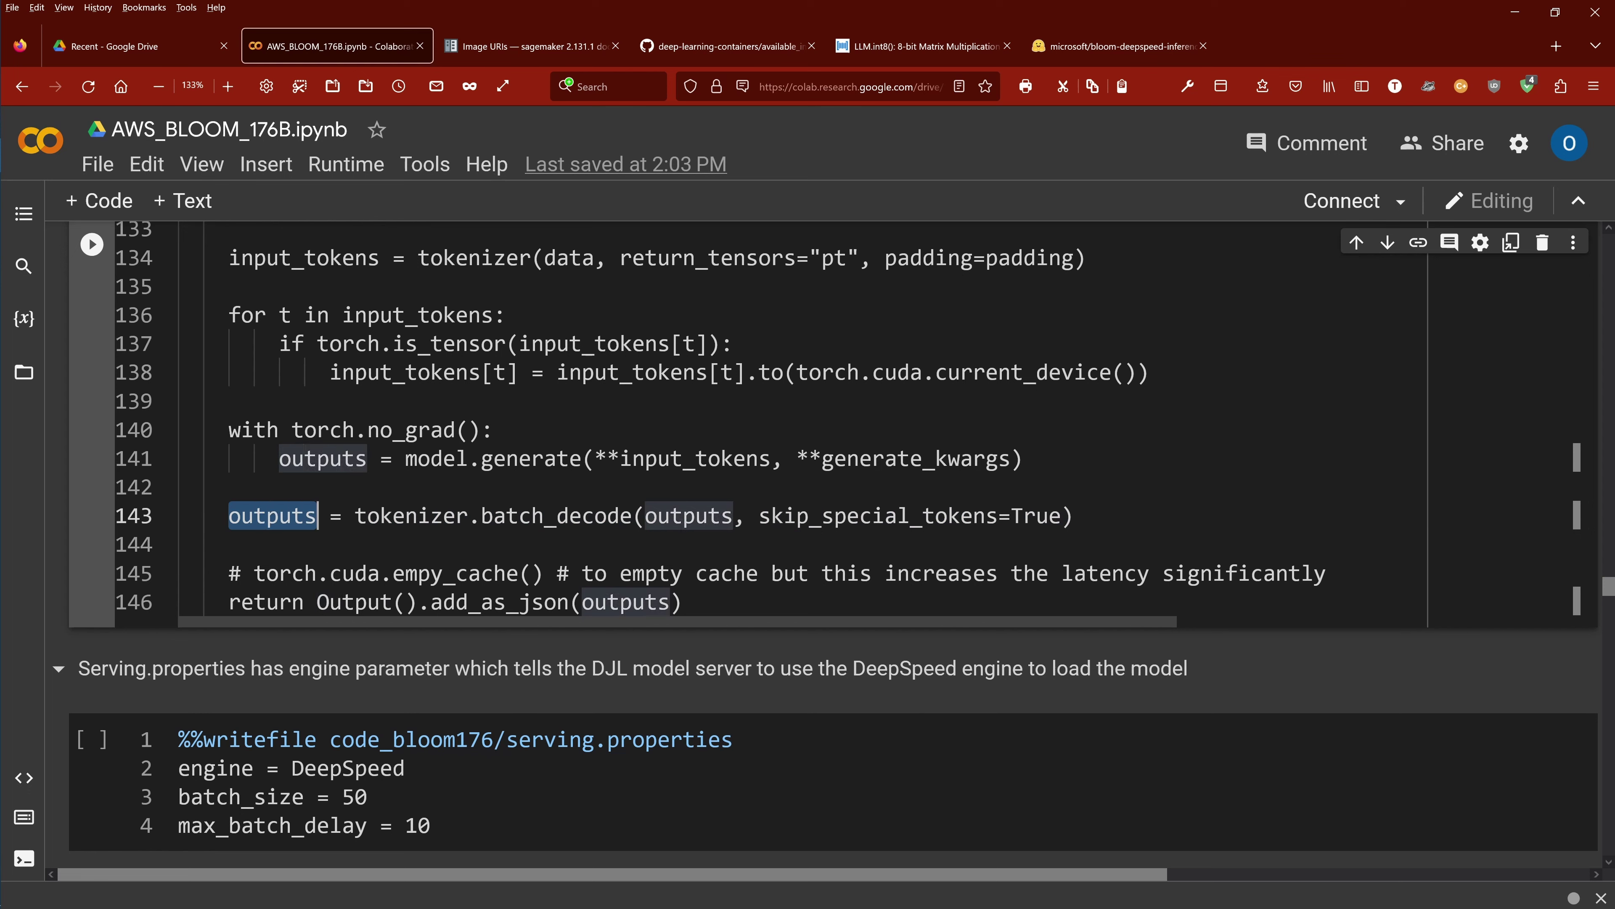
pyautogui.scroll(3)
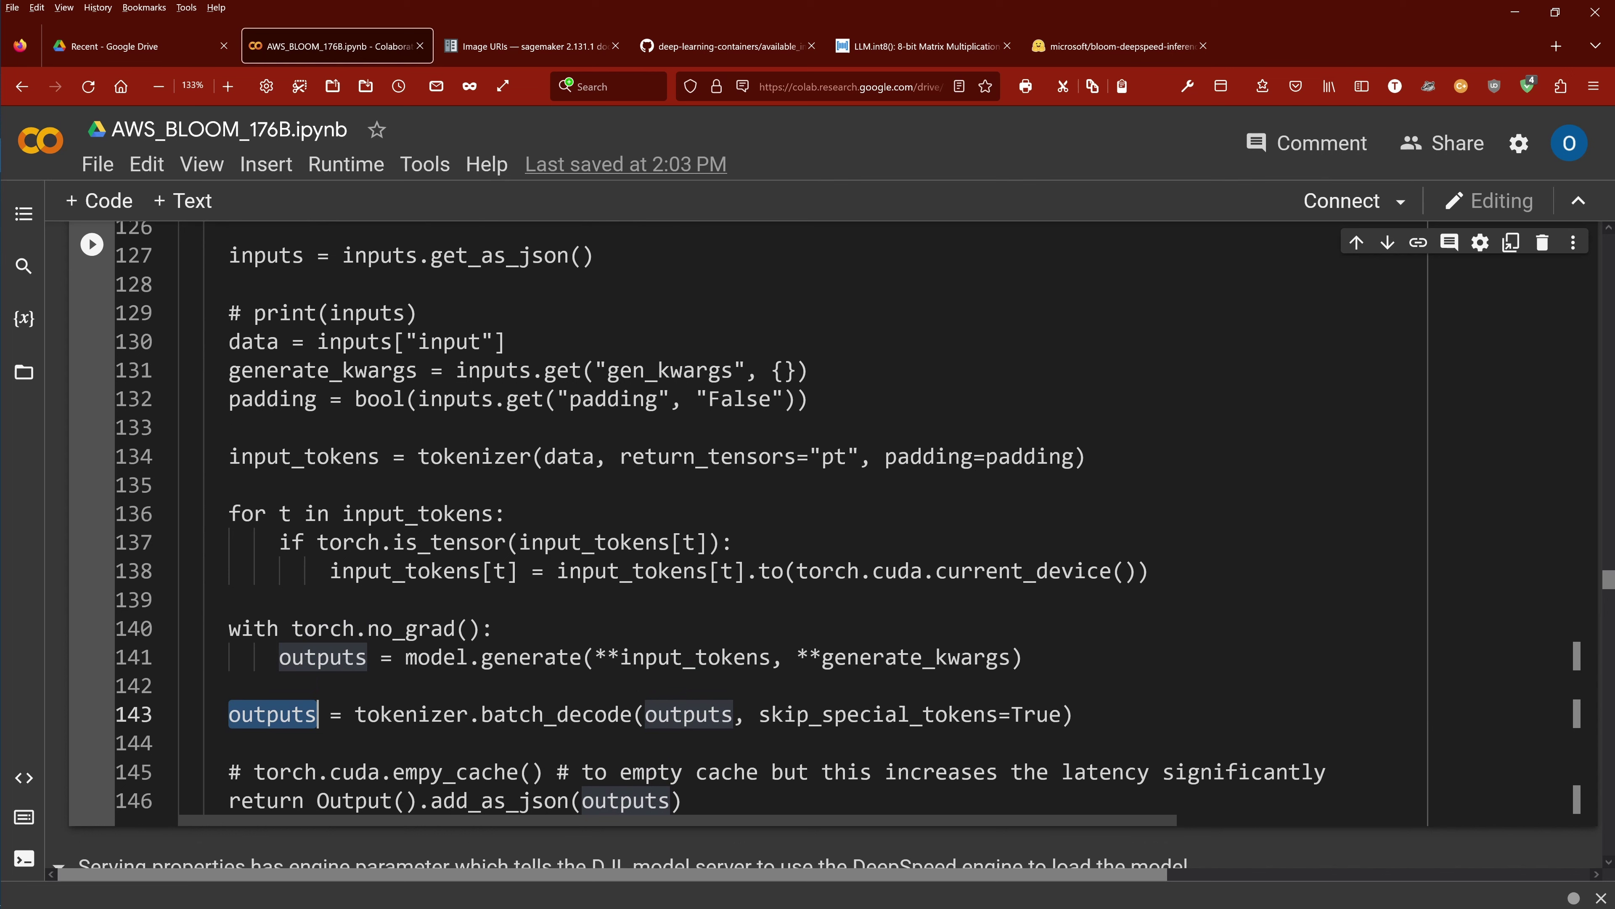
pyautogui.doubleClick(307, 456)
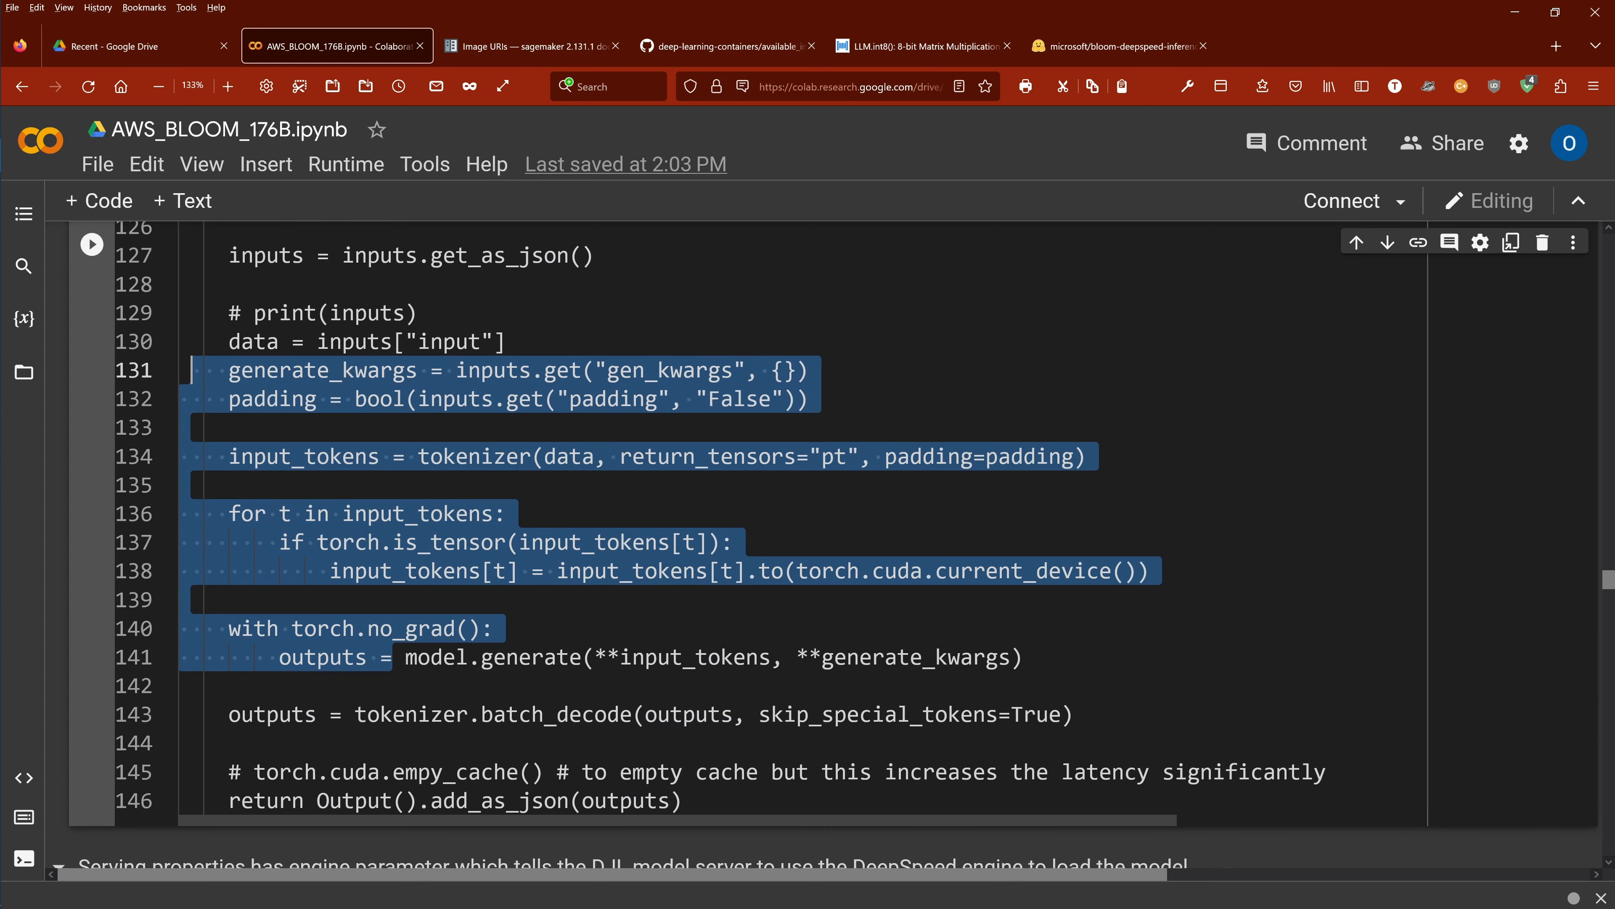
pyautogui.scroll(-3)
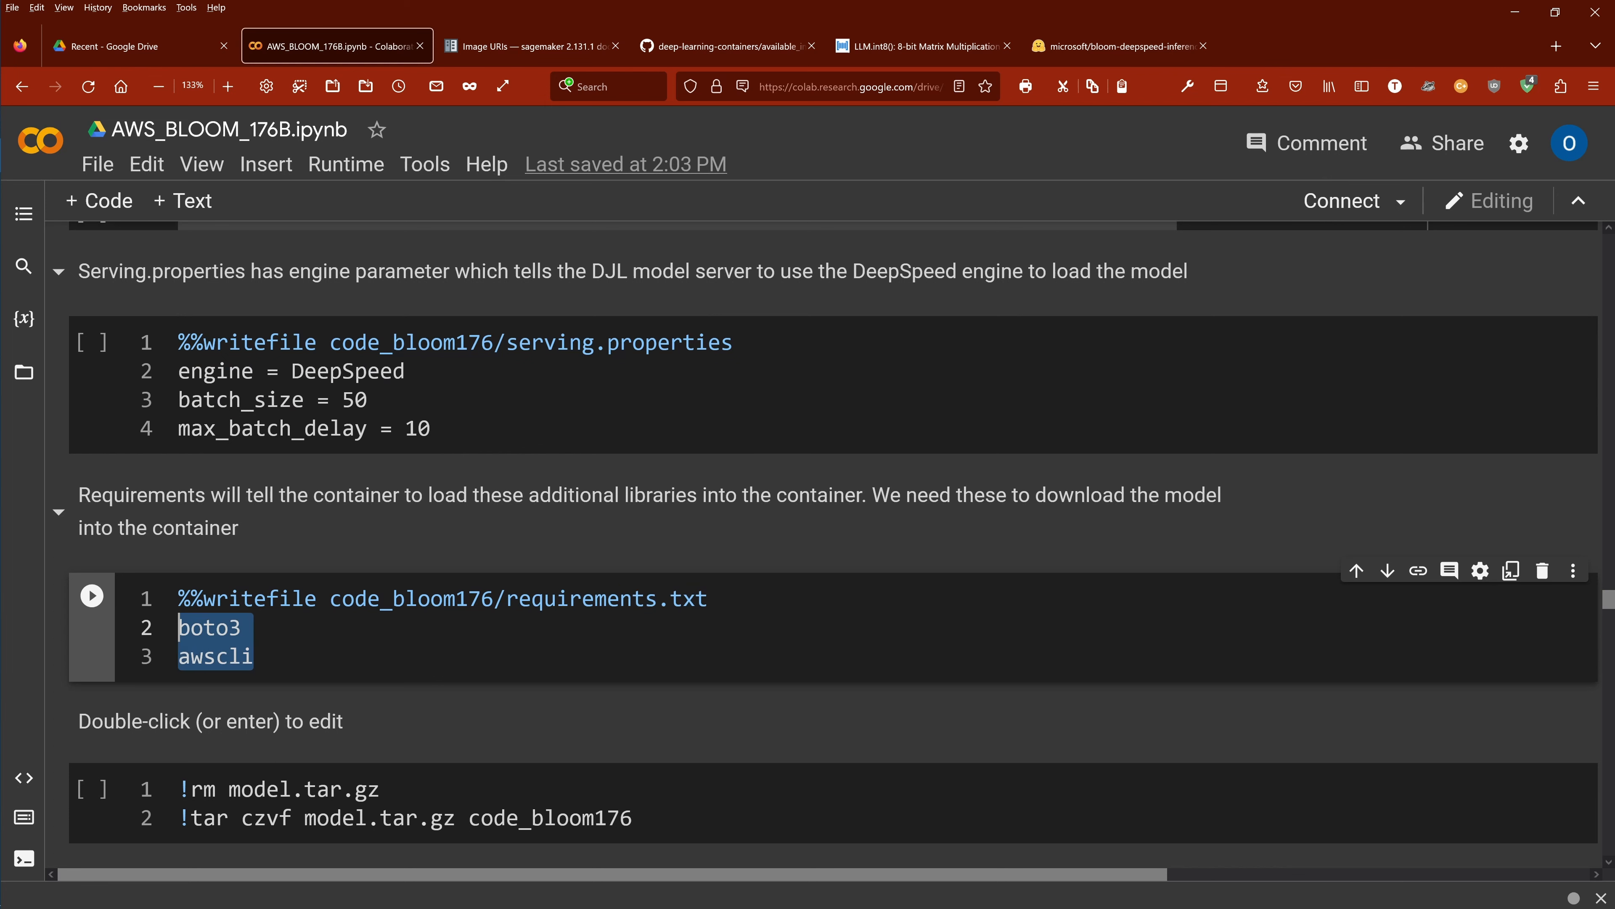
pyautogui.moveTo(542, 474)
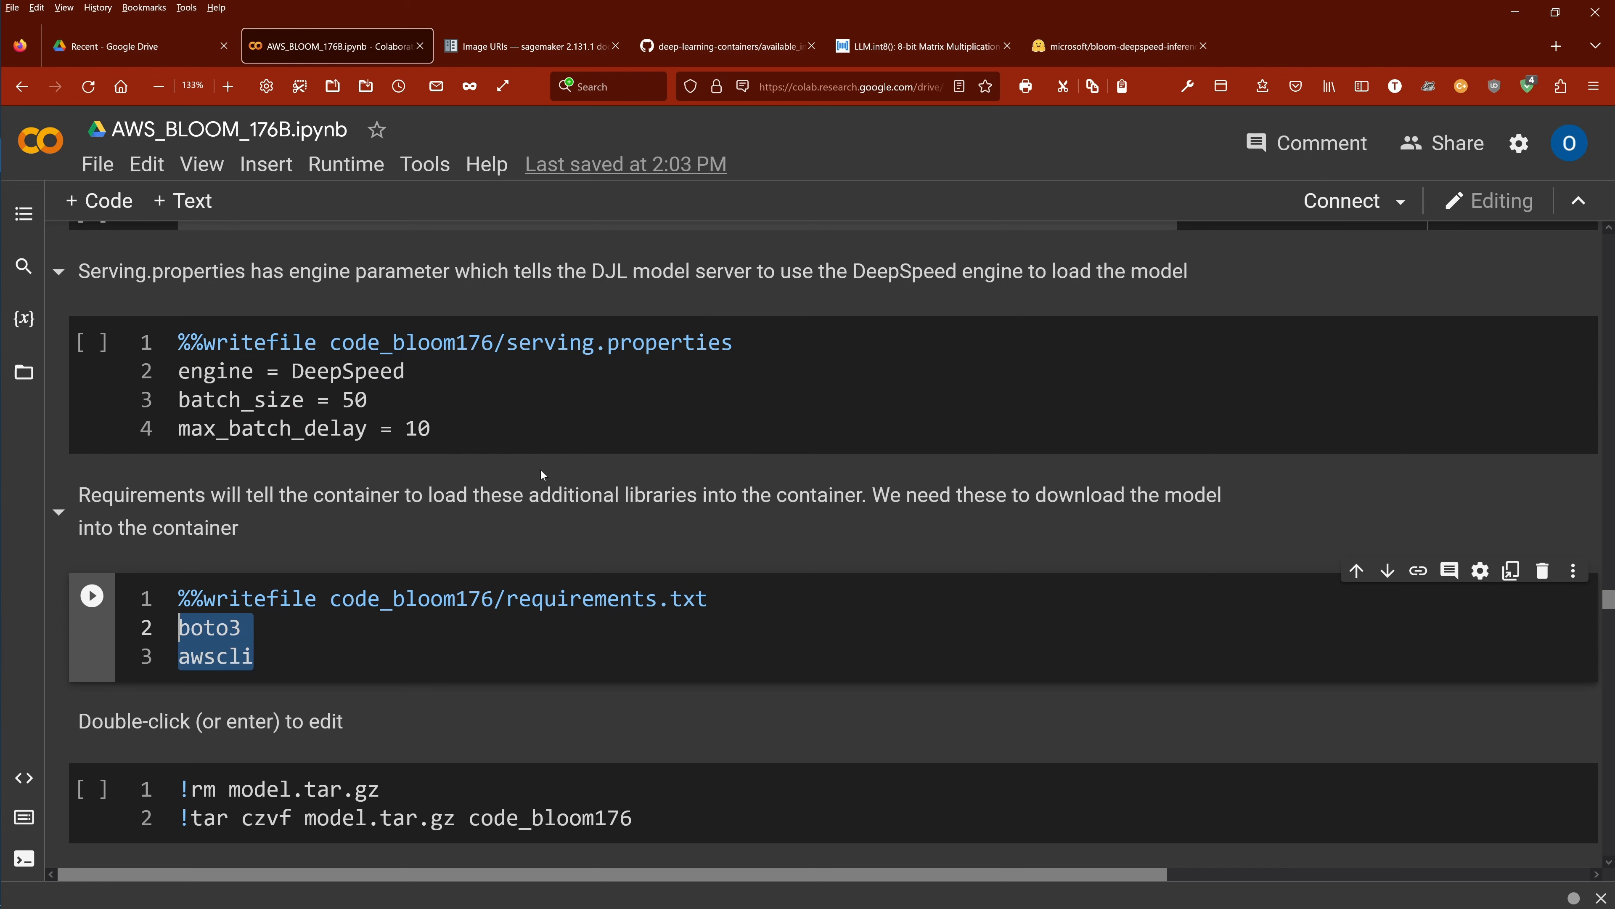
# Scroll past the tarball and S3 upload cells to the optional VpcConfig networking cell
pyautogui.scroll(3)
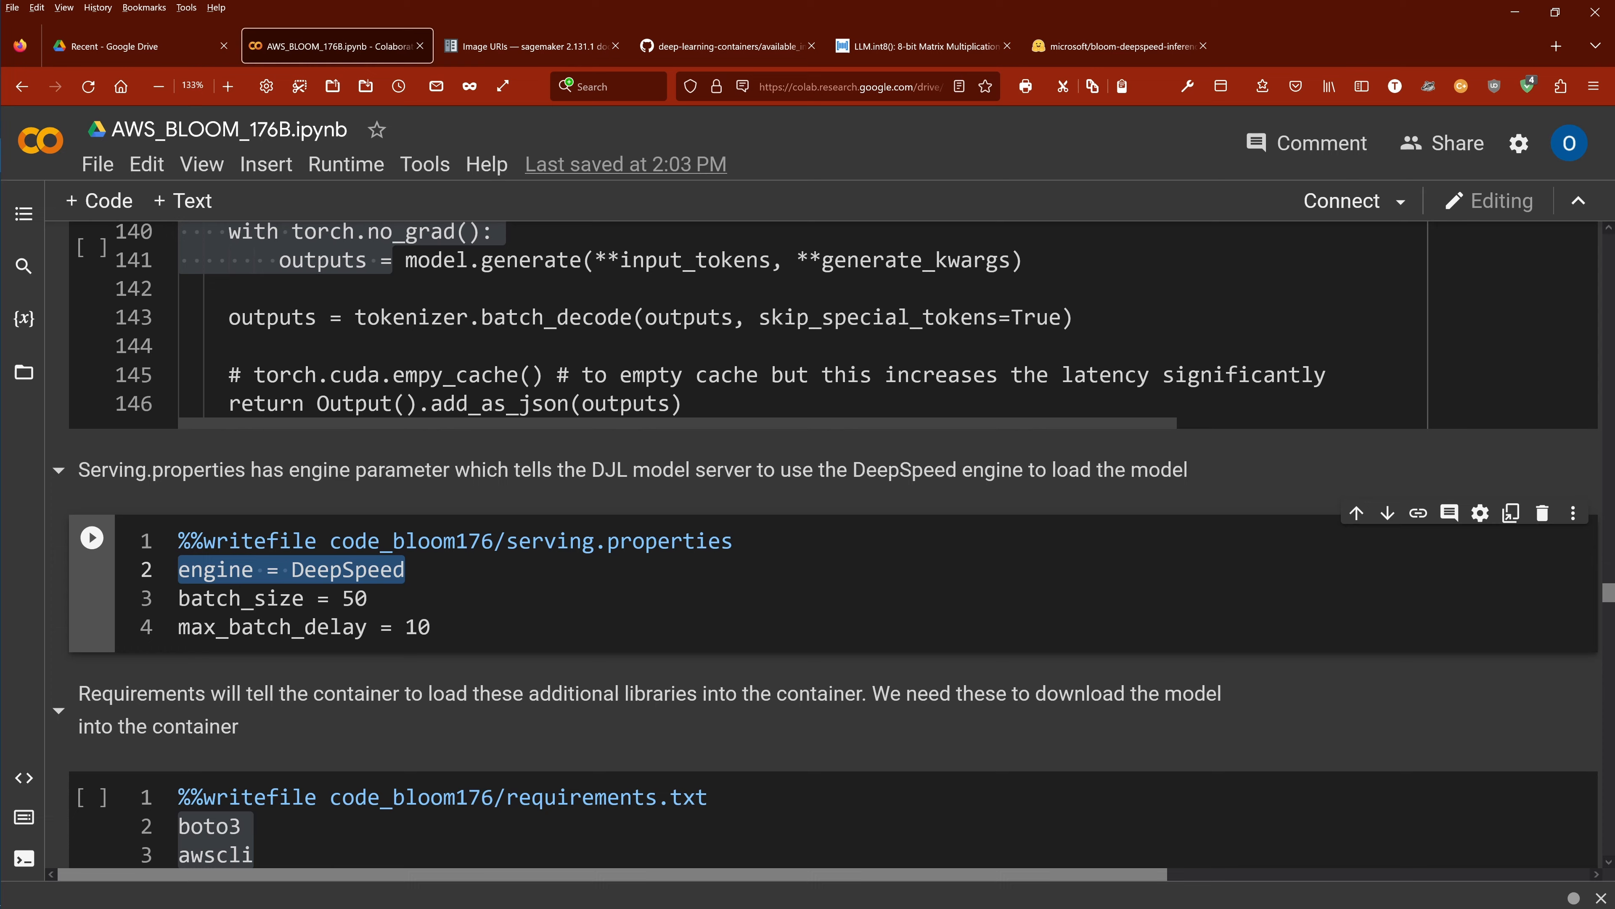
pyautogui.scroll(-3)
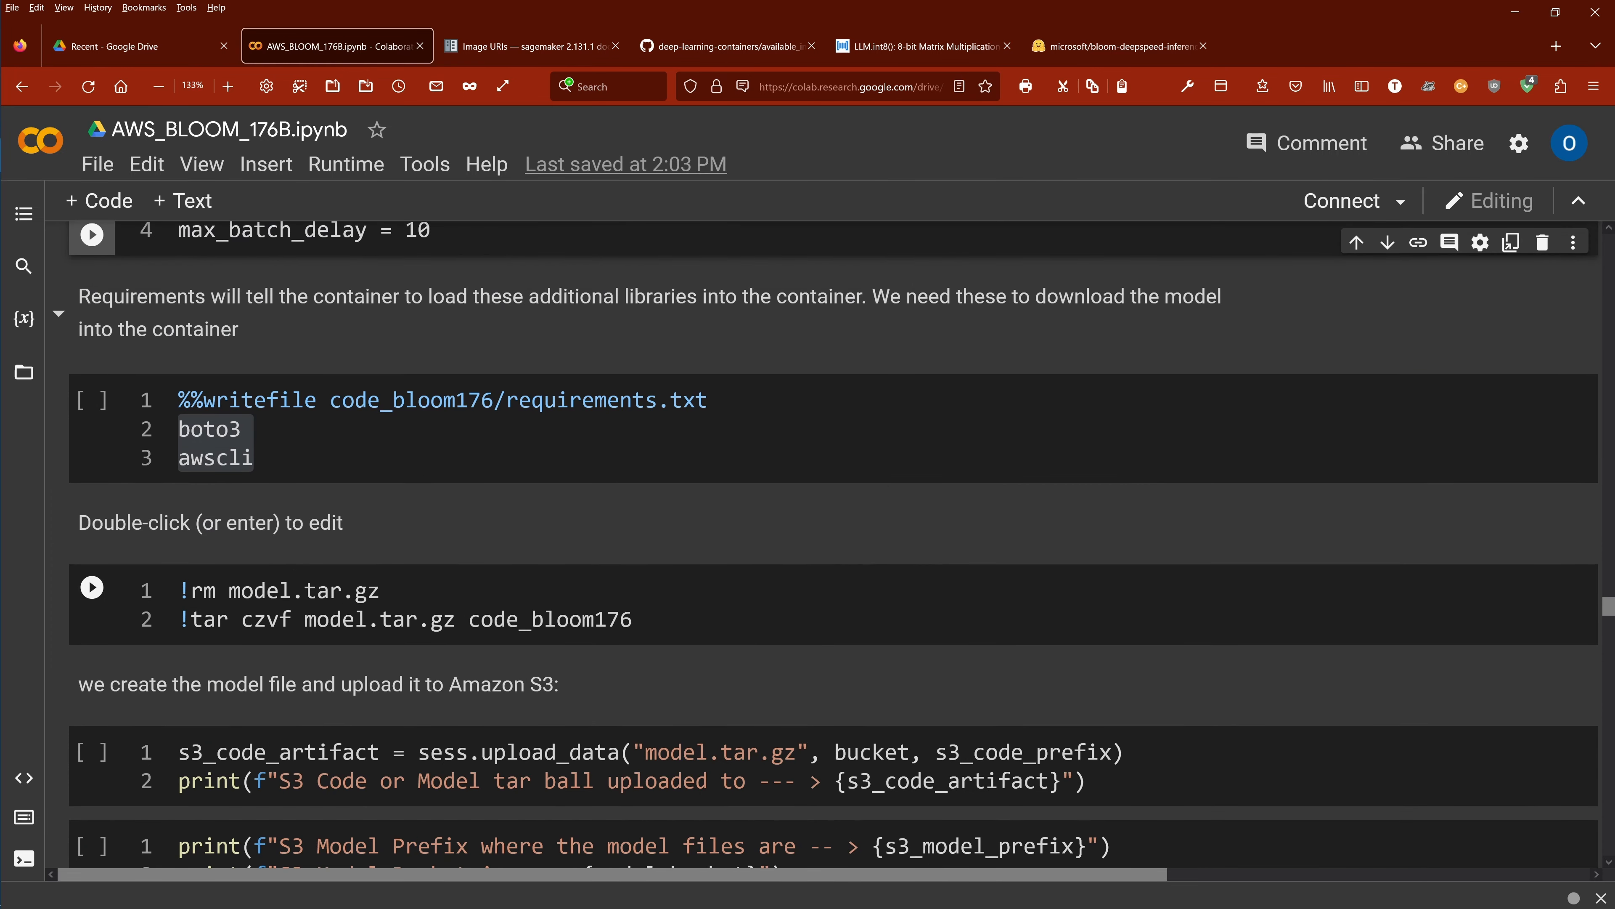
pyautogui.scroll(-3)
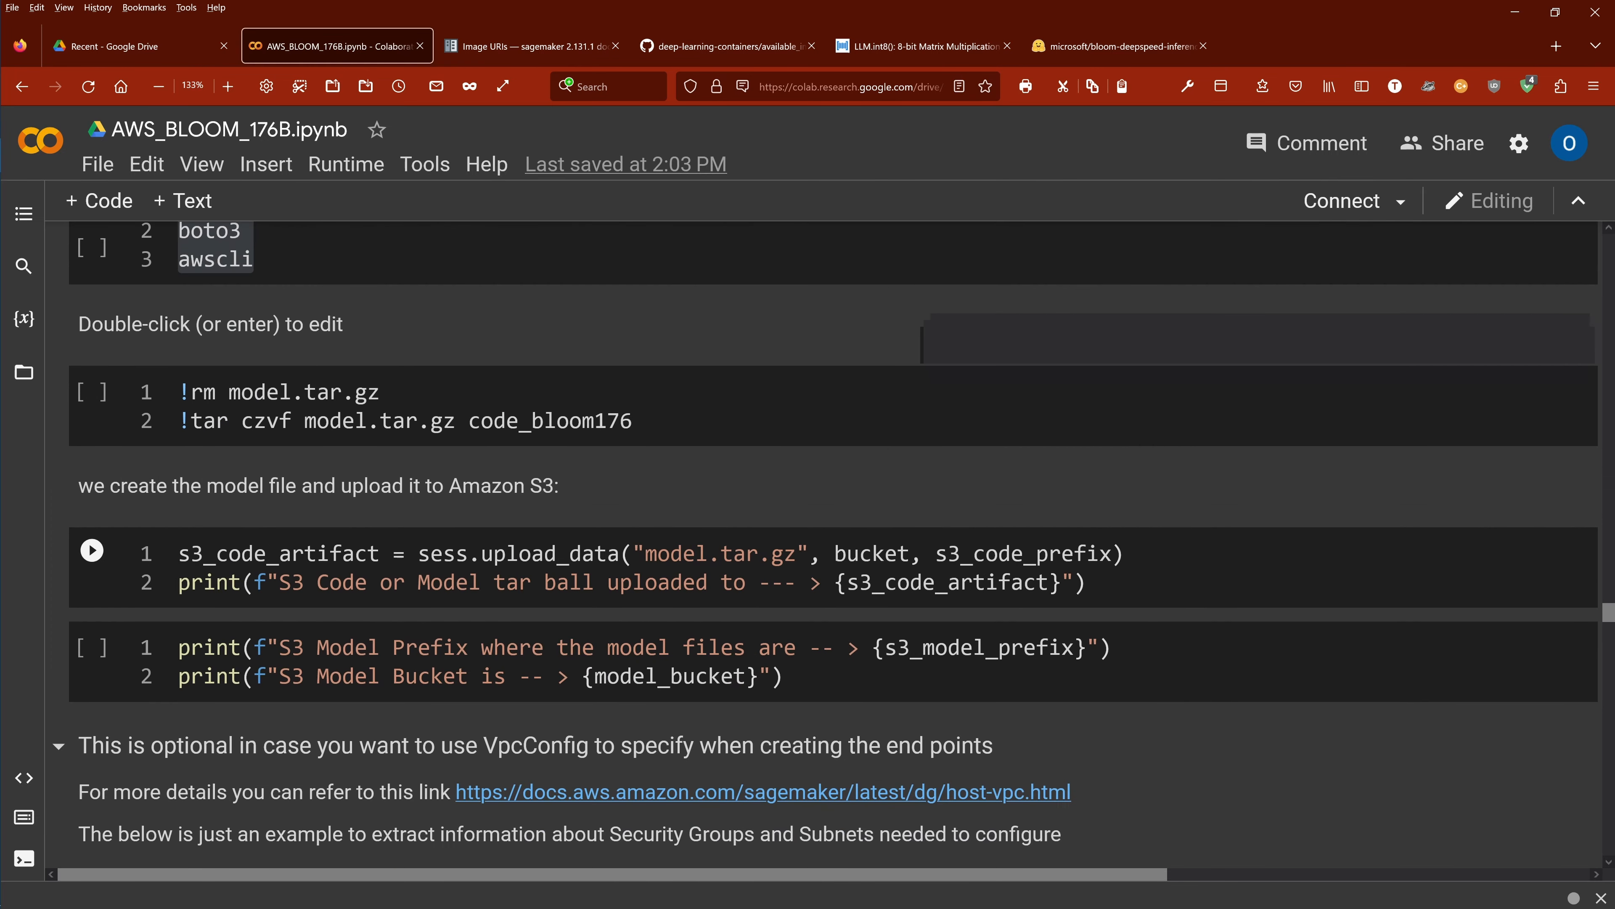
pyautogui.moveTo(603, 485)
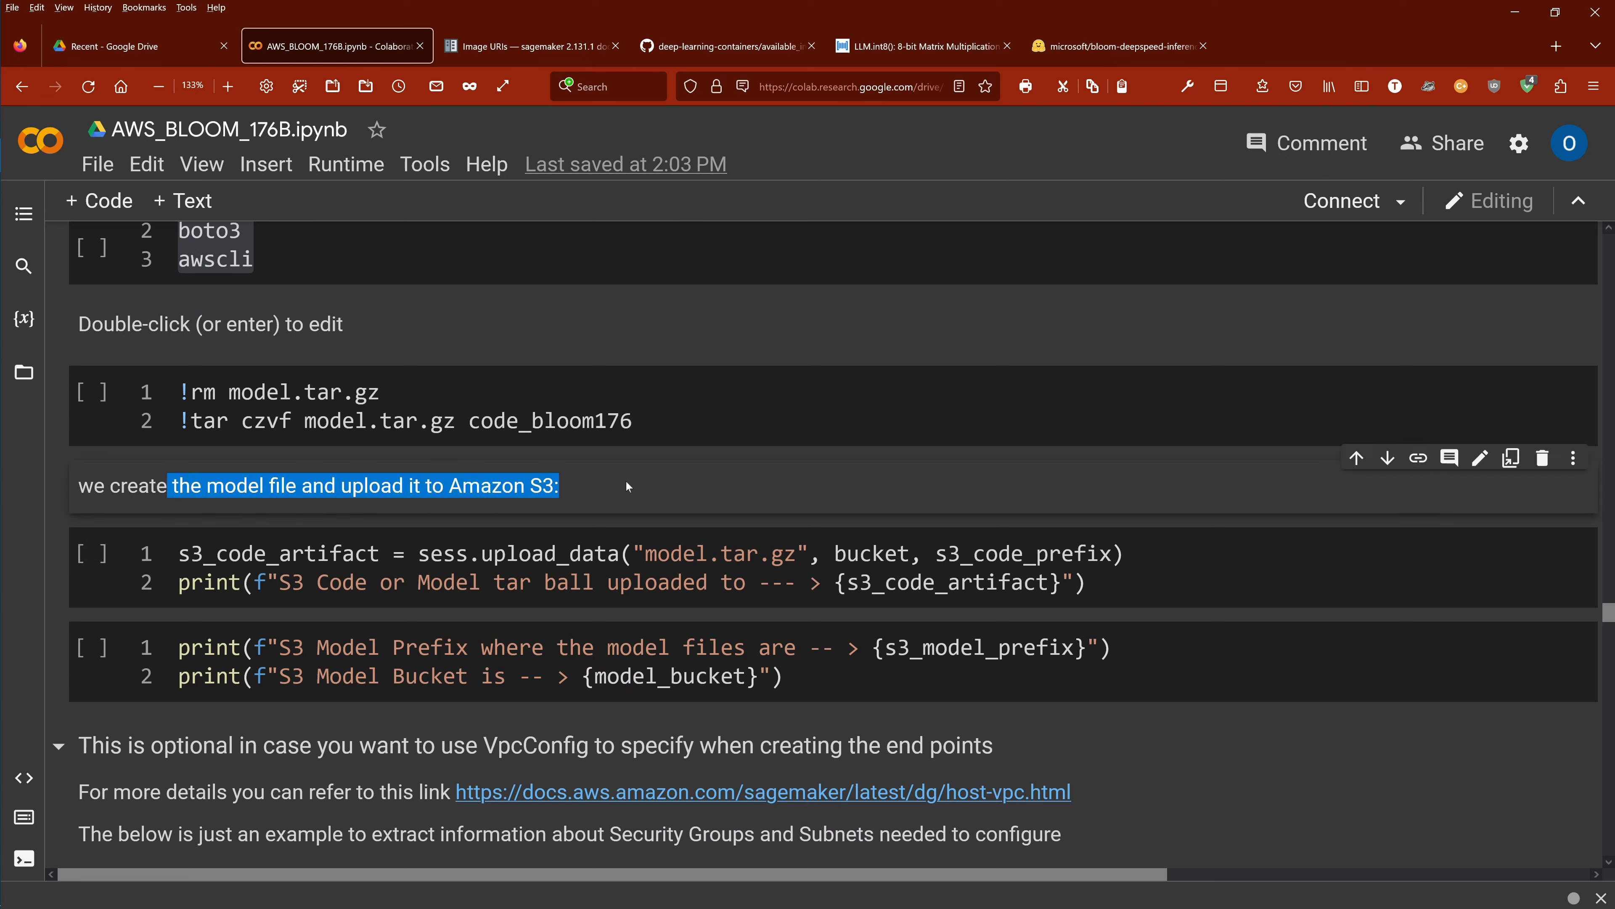
pyautogui.moveTo(92, 551)
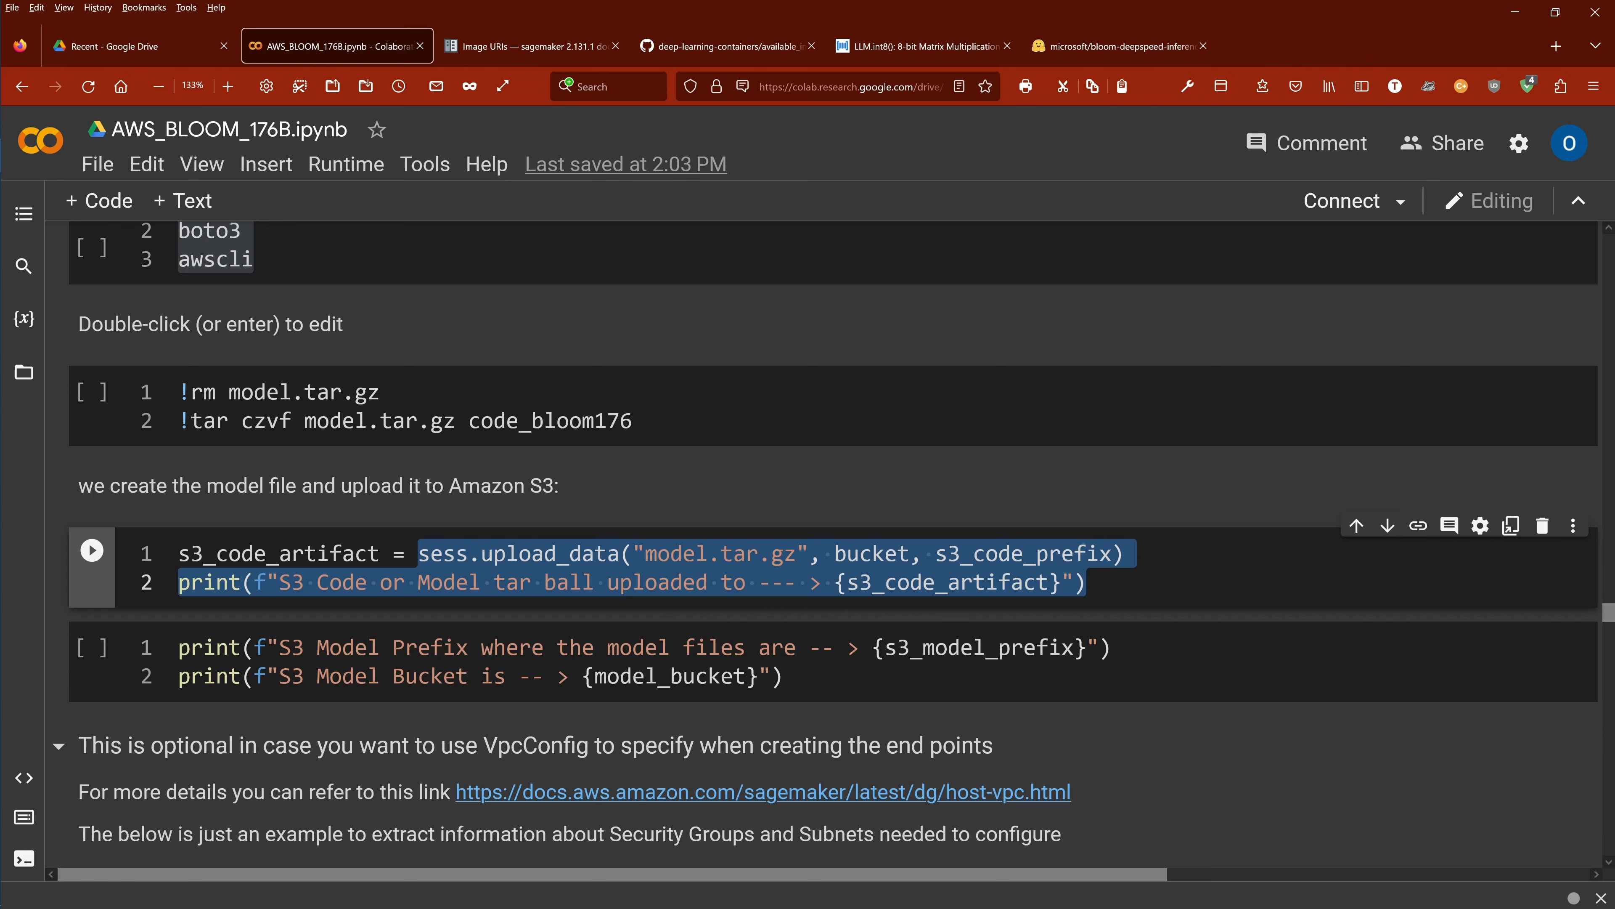
pyautogui.scroll(-3)
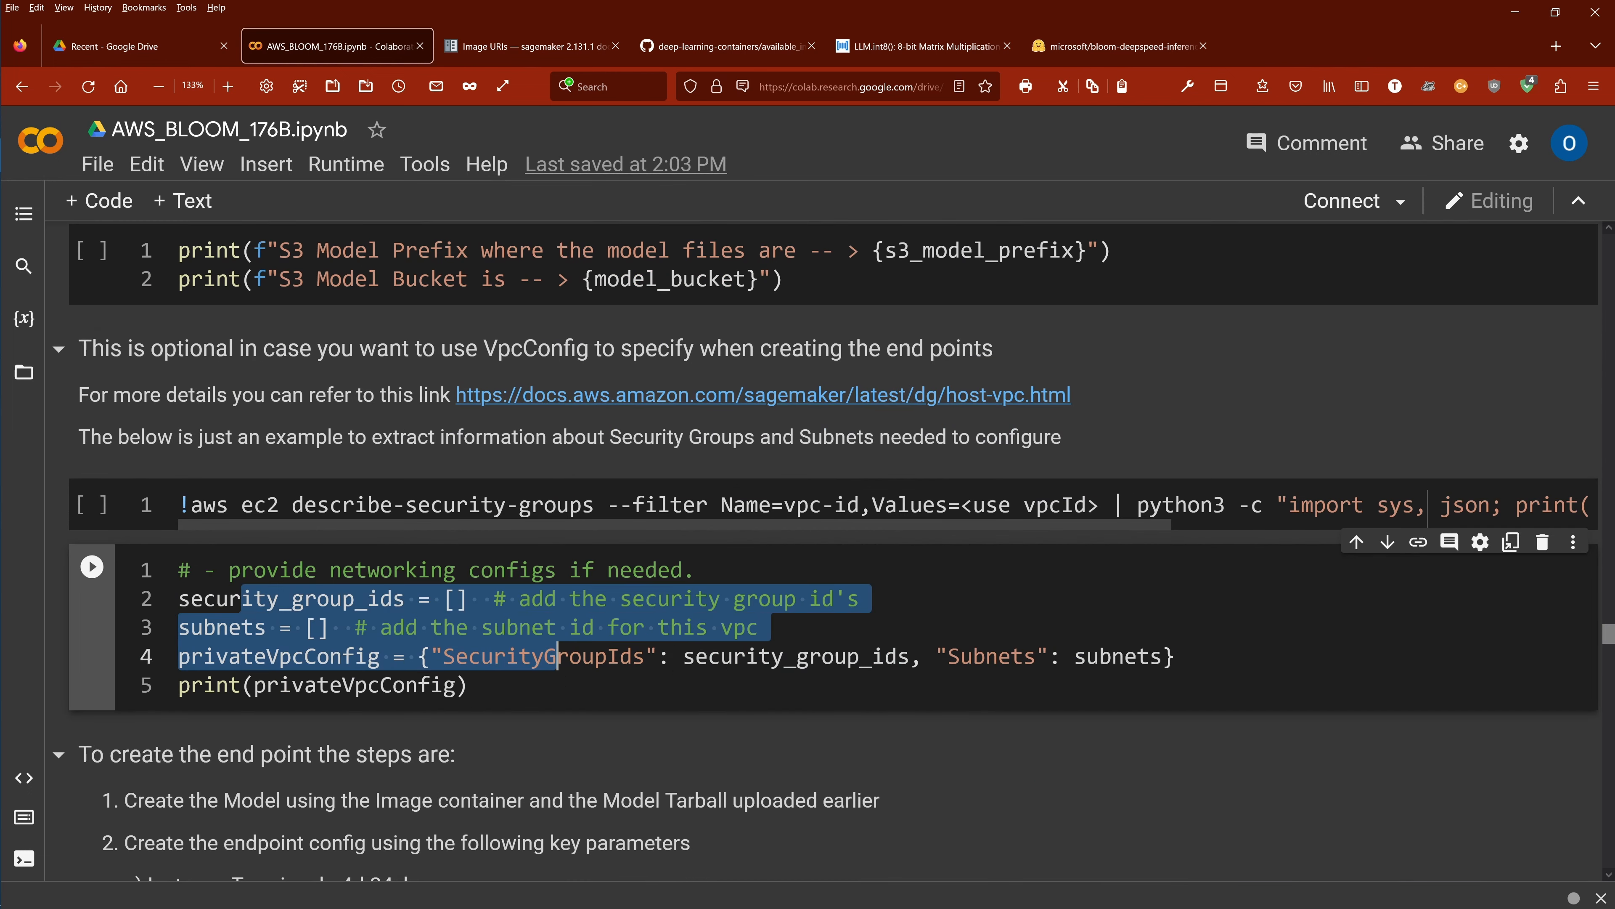
# Reach the three endpoint-creation steps and highlight ModelDataDownloadTimeoutInSeconds and ContainerStartupHealthCheckTimeoutInSeconds
pyautogui.scroll(-3)
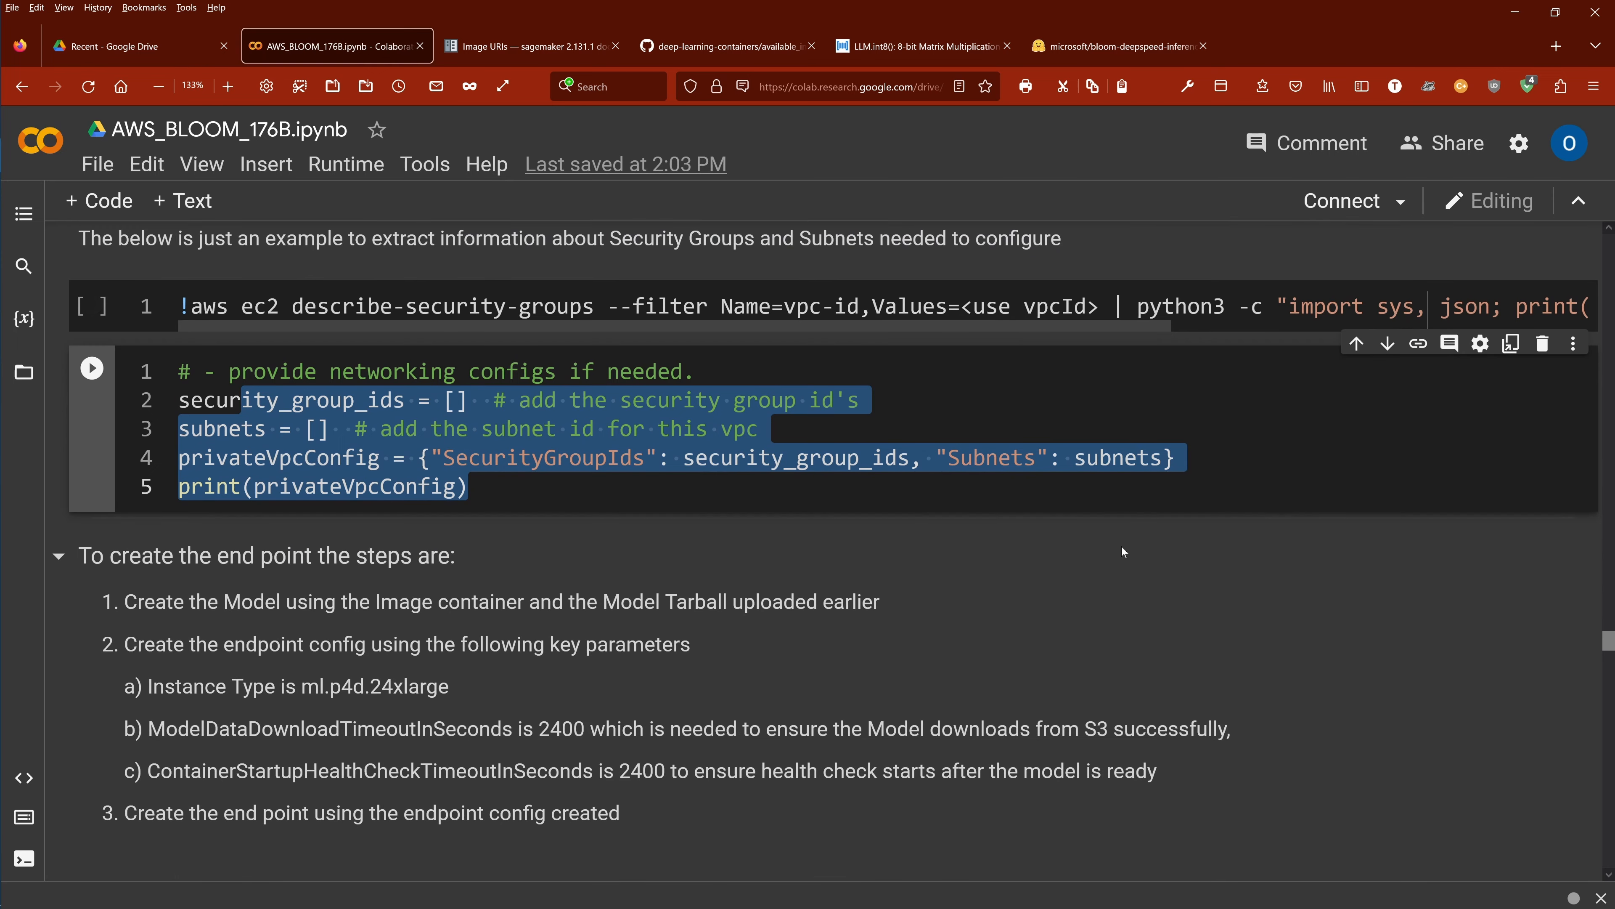
pyautogui.scroll(-3)
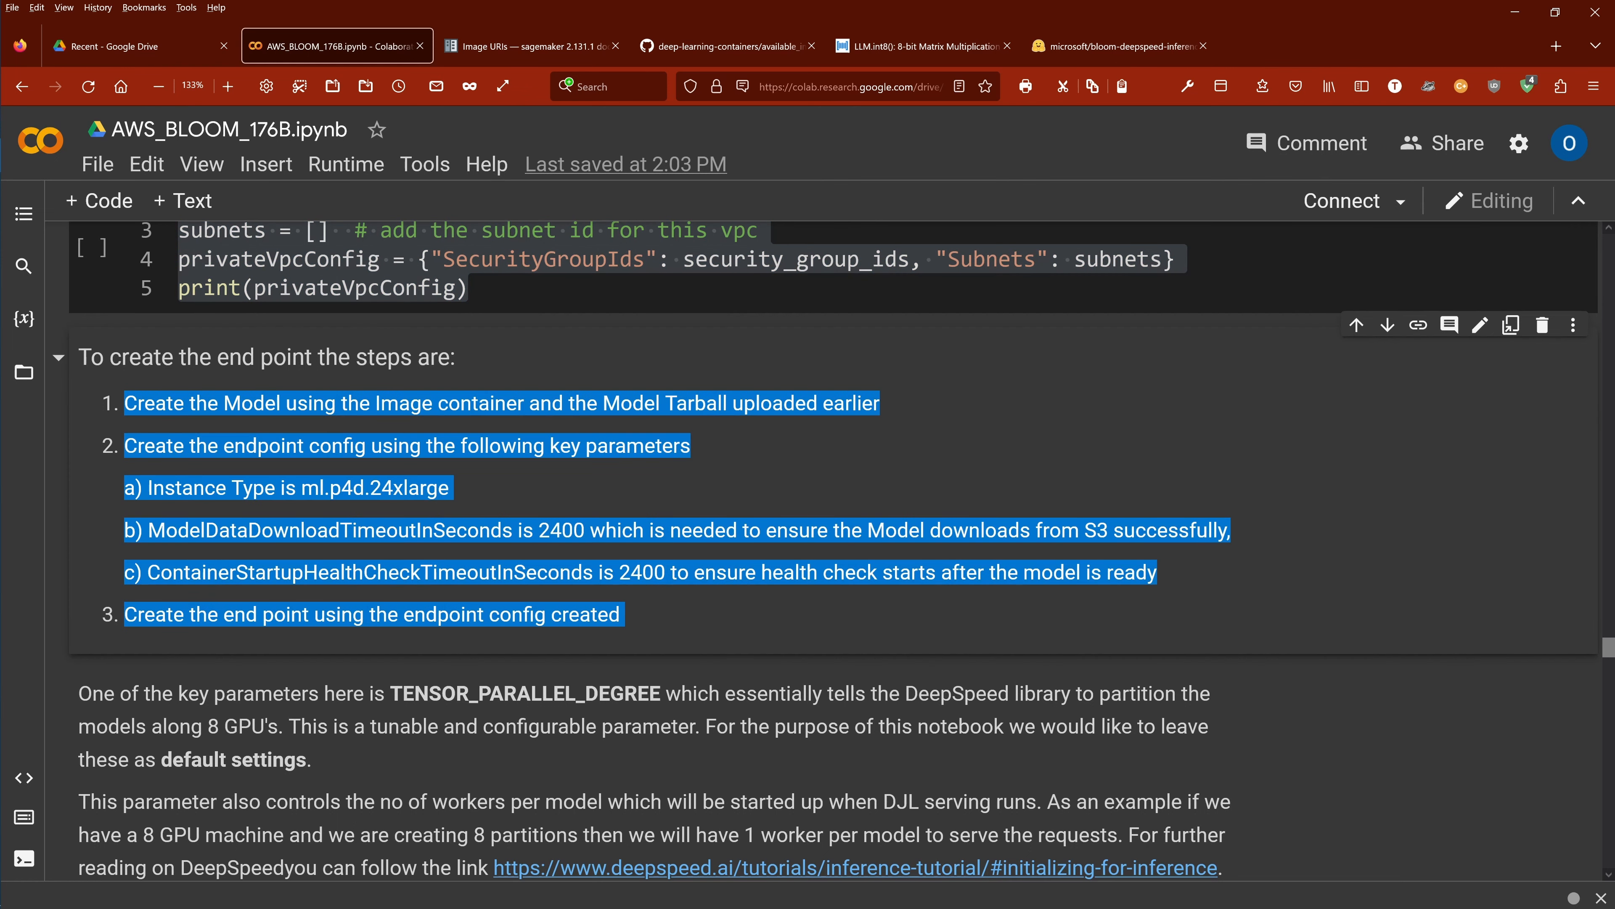
pyautogui.click(637, 367)
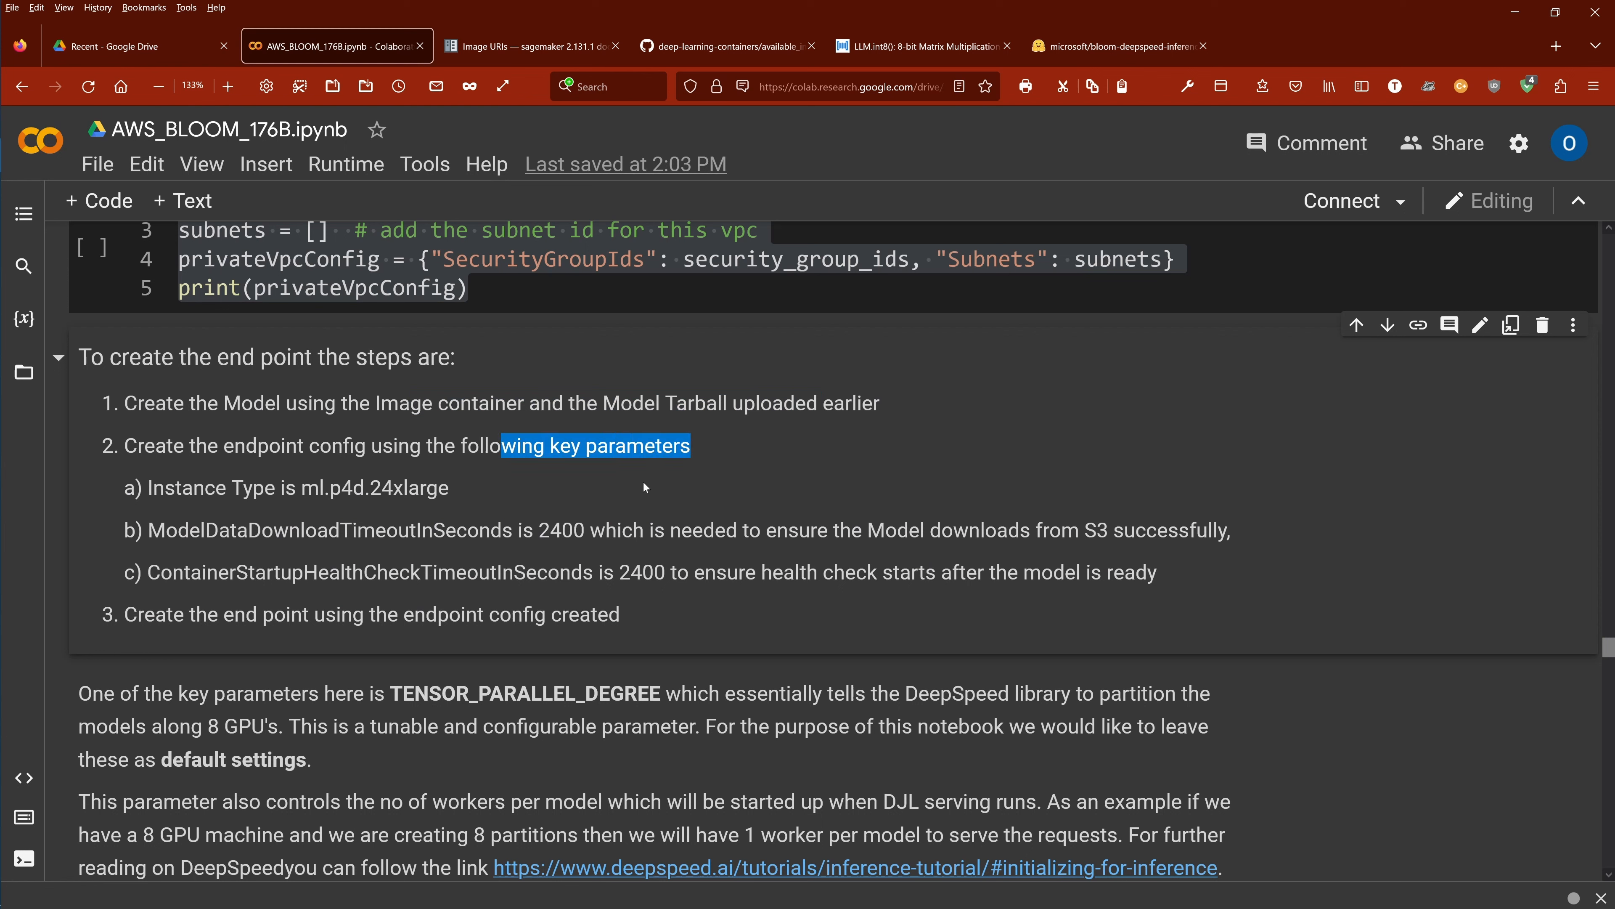
pyautogui.moveTo(454, 496)
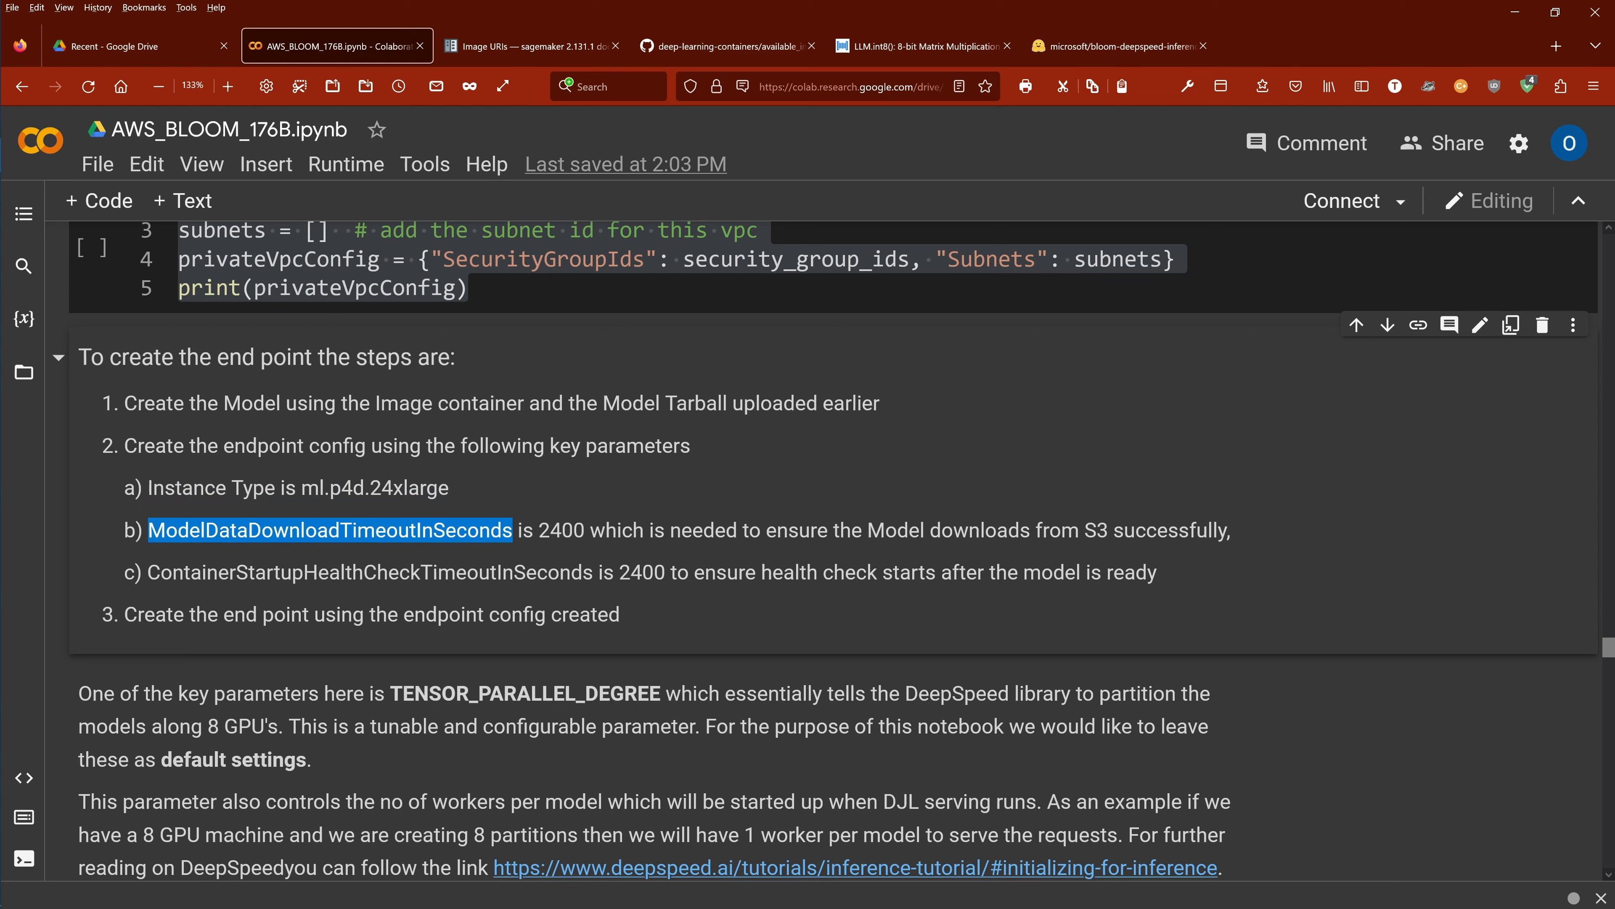
pyautogui.doubleClick(560, 529)
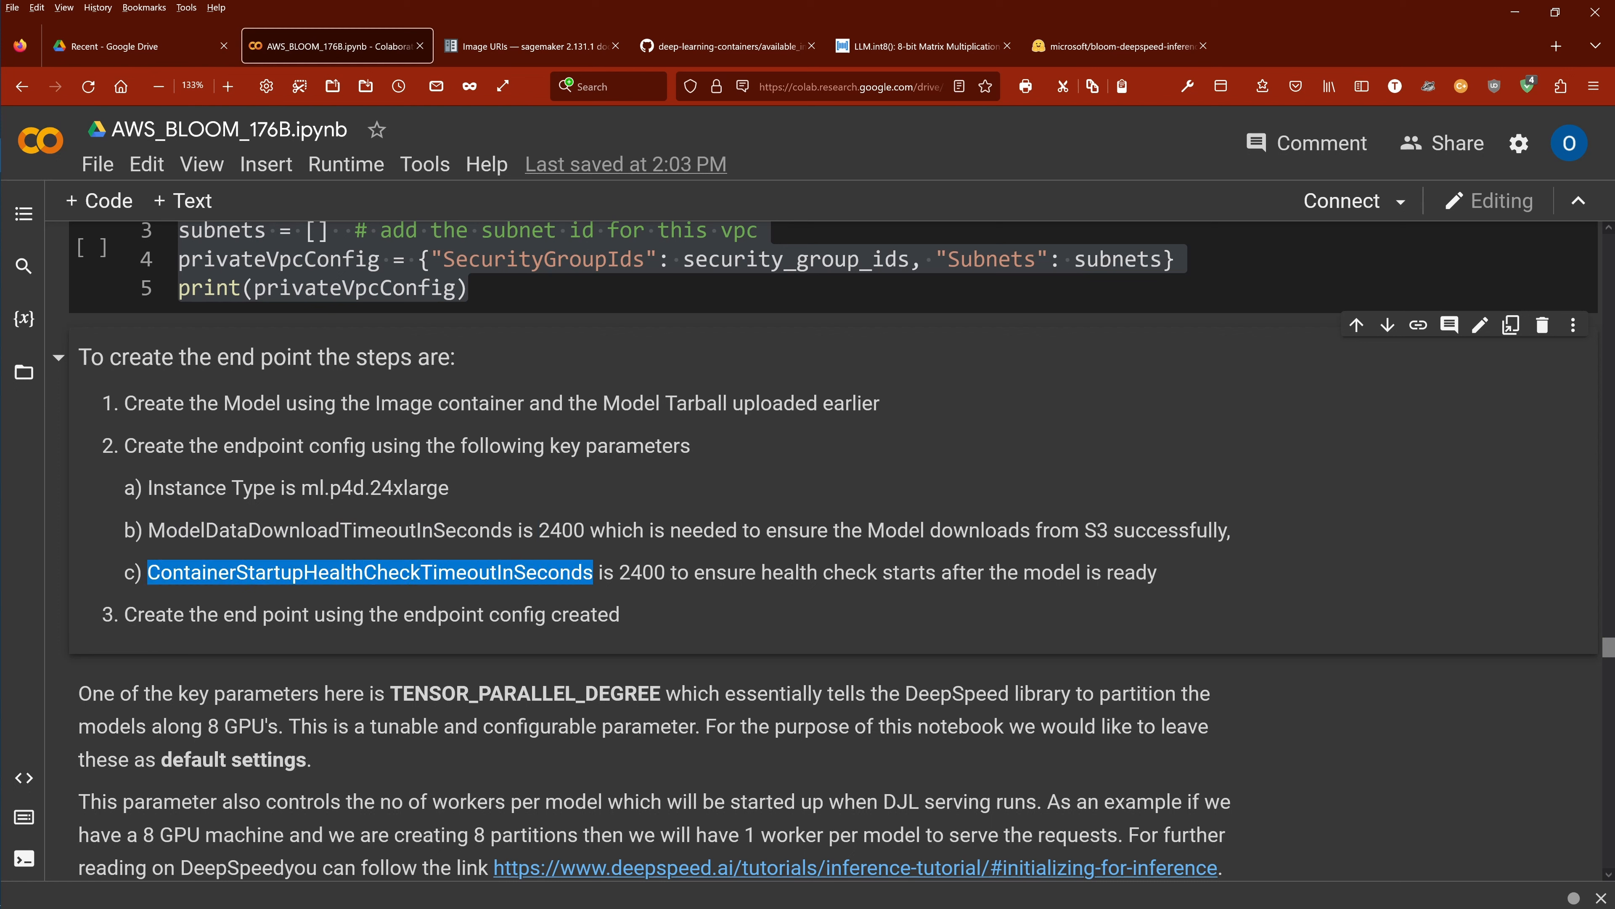
pyautogui.doubleClick(640, 572)
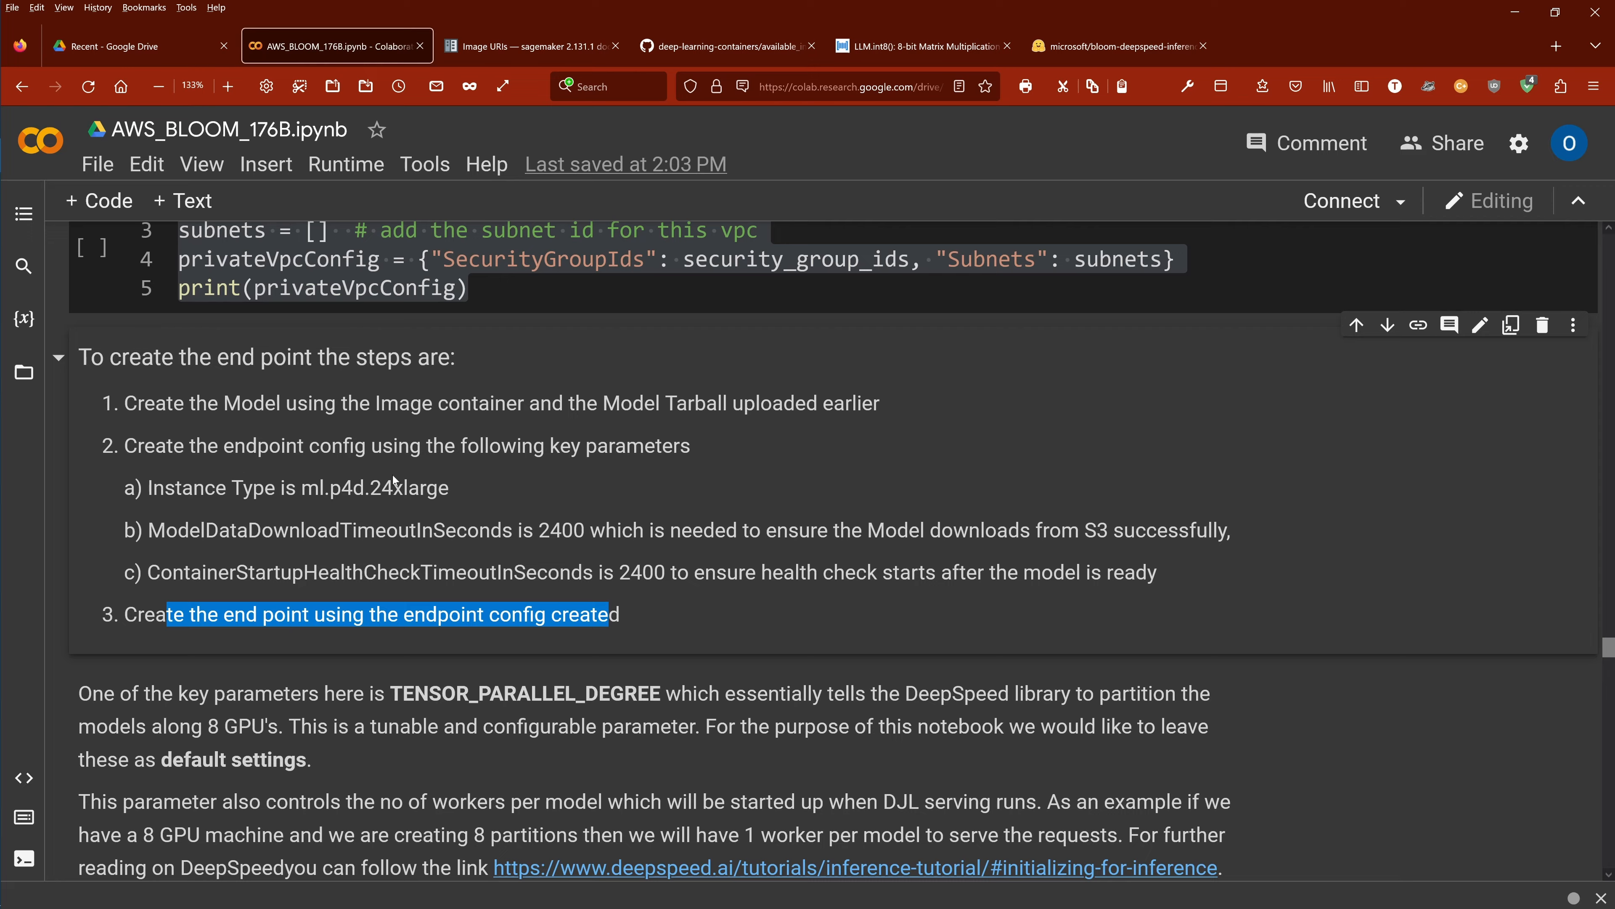
# Scroll past the TENSOR_PARALLEL_DEGREE notes to the Create a SageMaker model cell with name_from_base
pyautogui.scroll(-3)
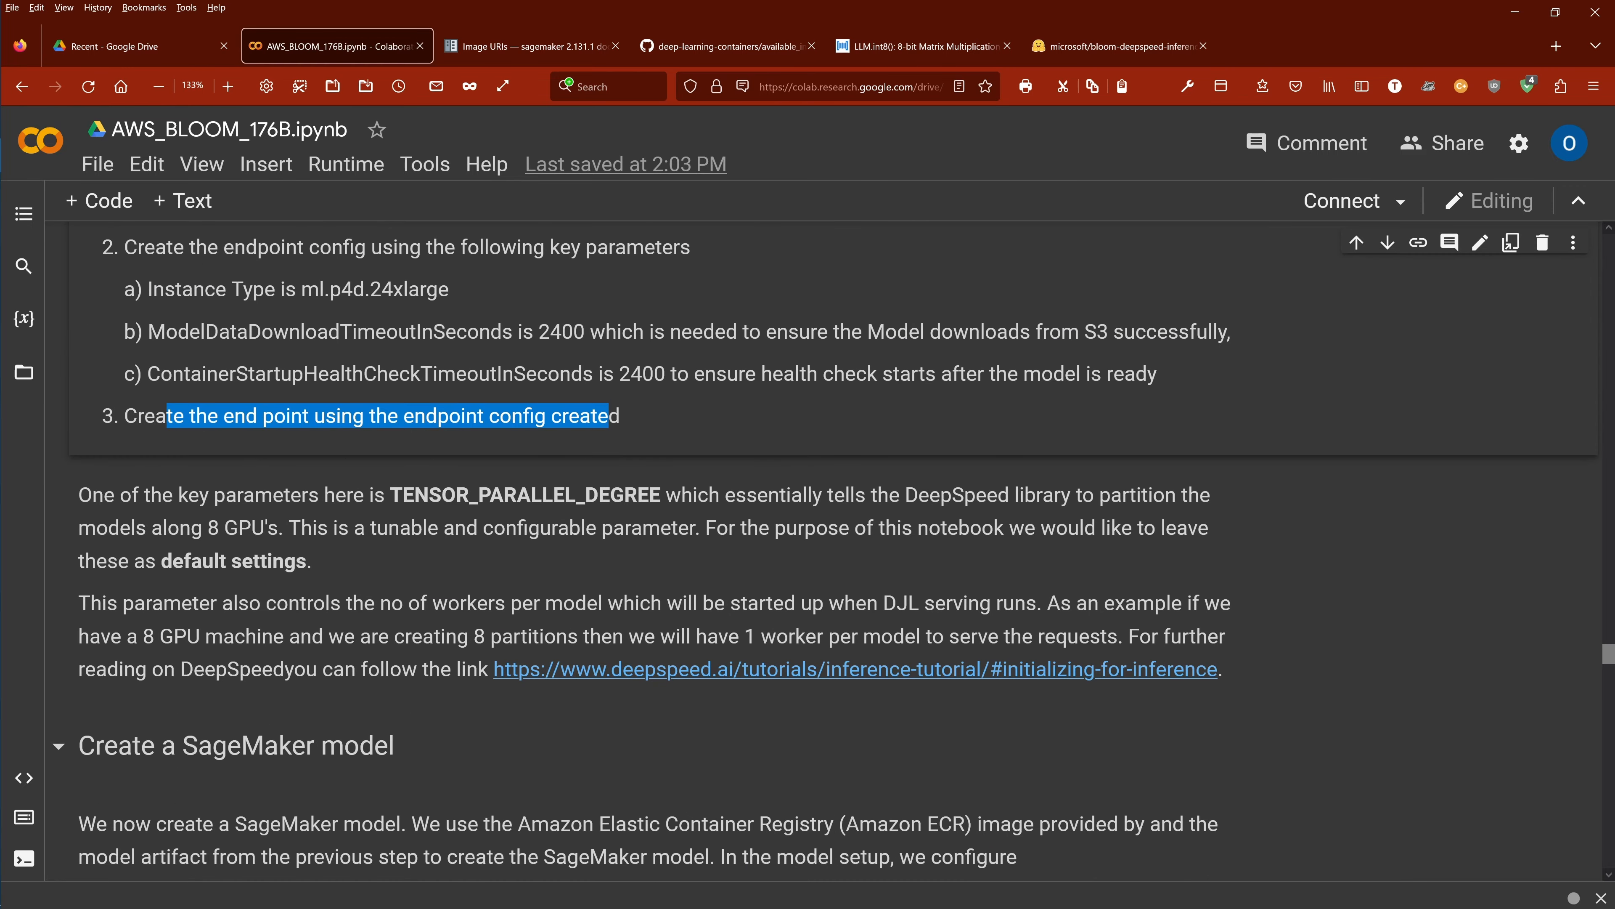
pyautogui.moveTo(399, 552)
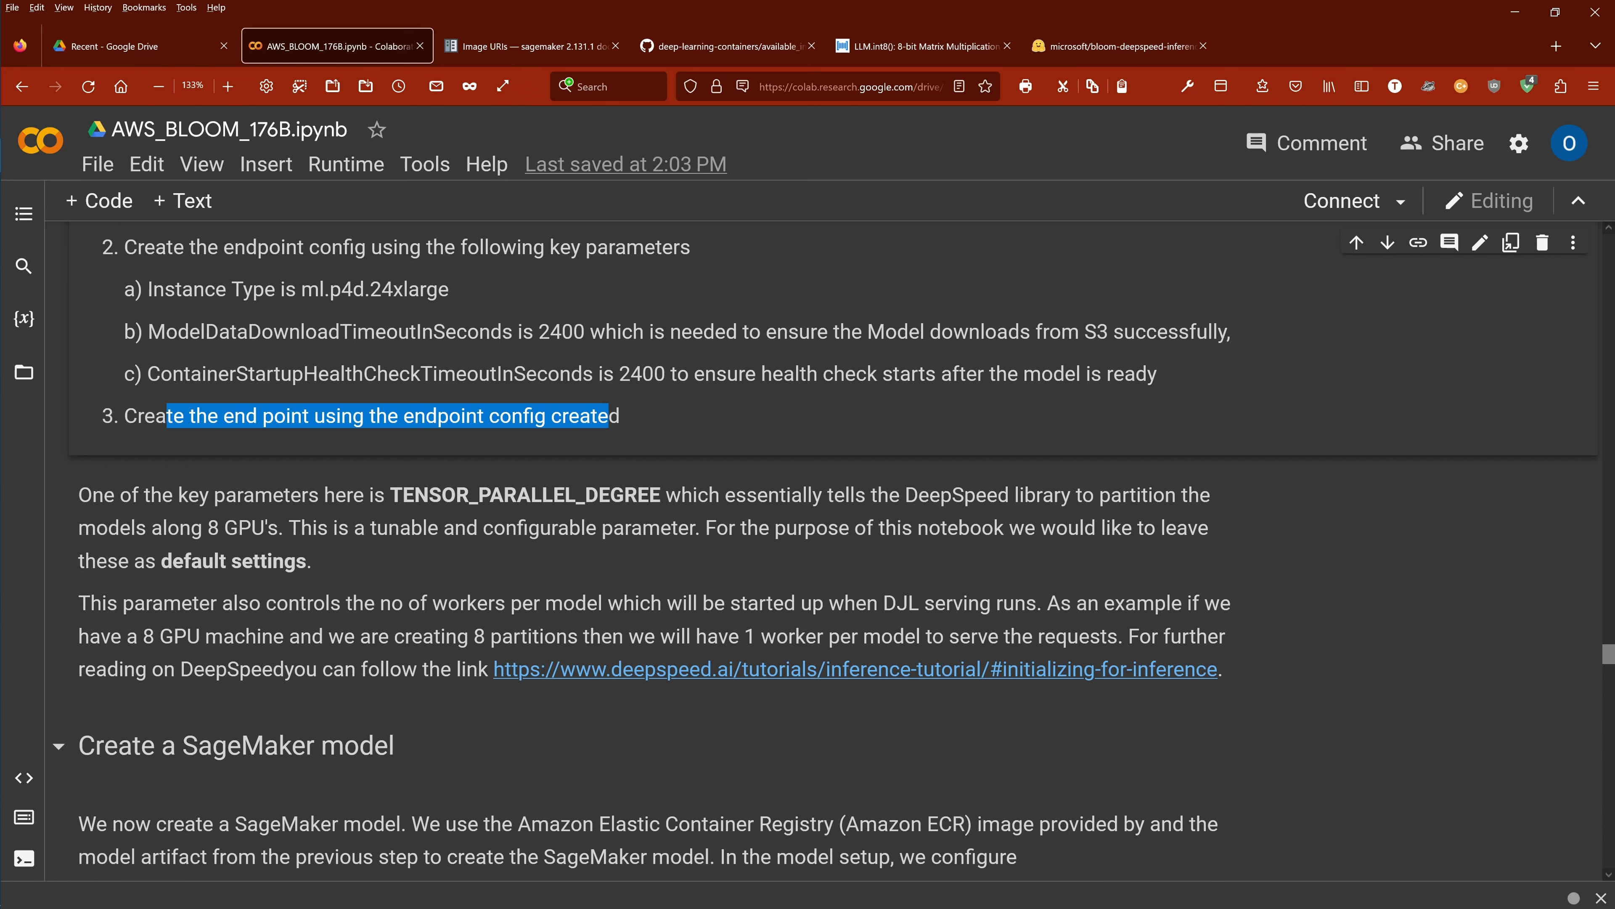
pyautogui.moveTo(363, 564)
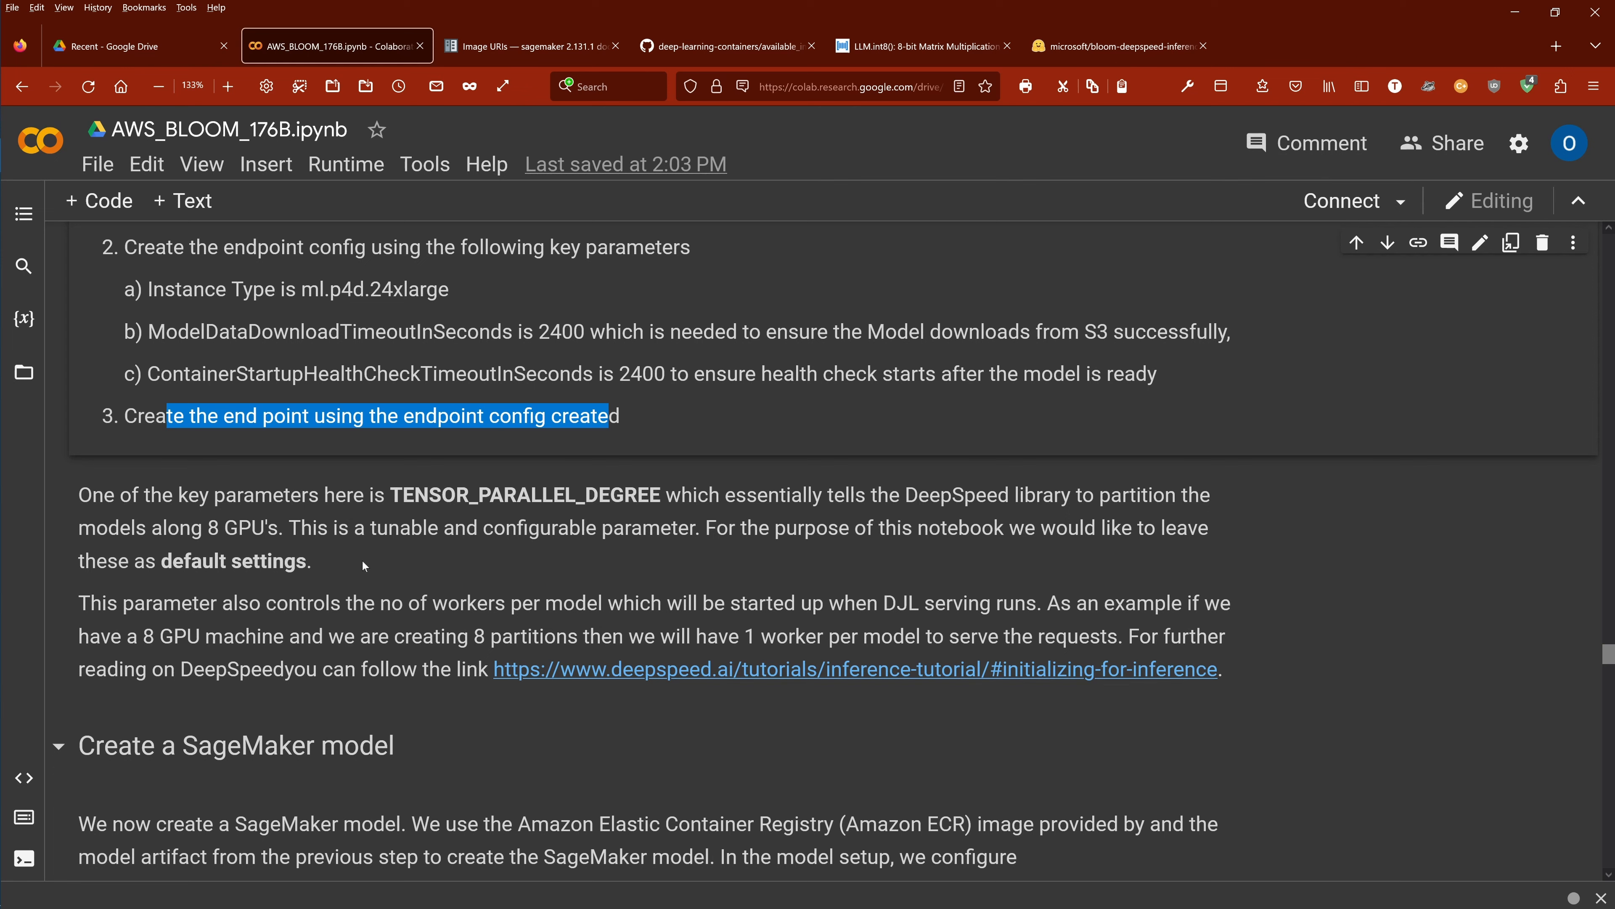
pyautogui.moveTo(662, 679)
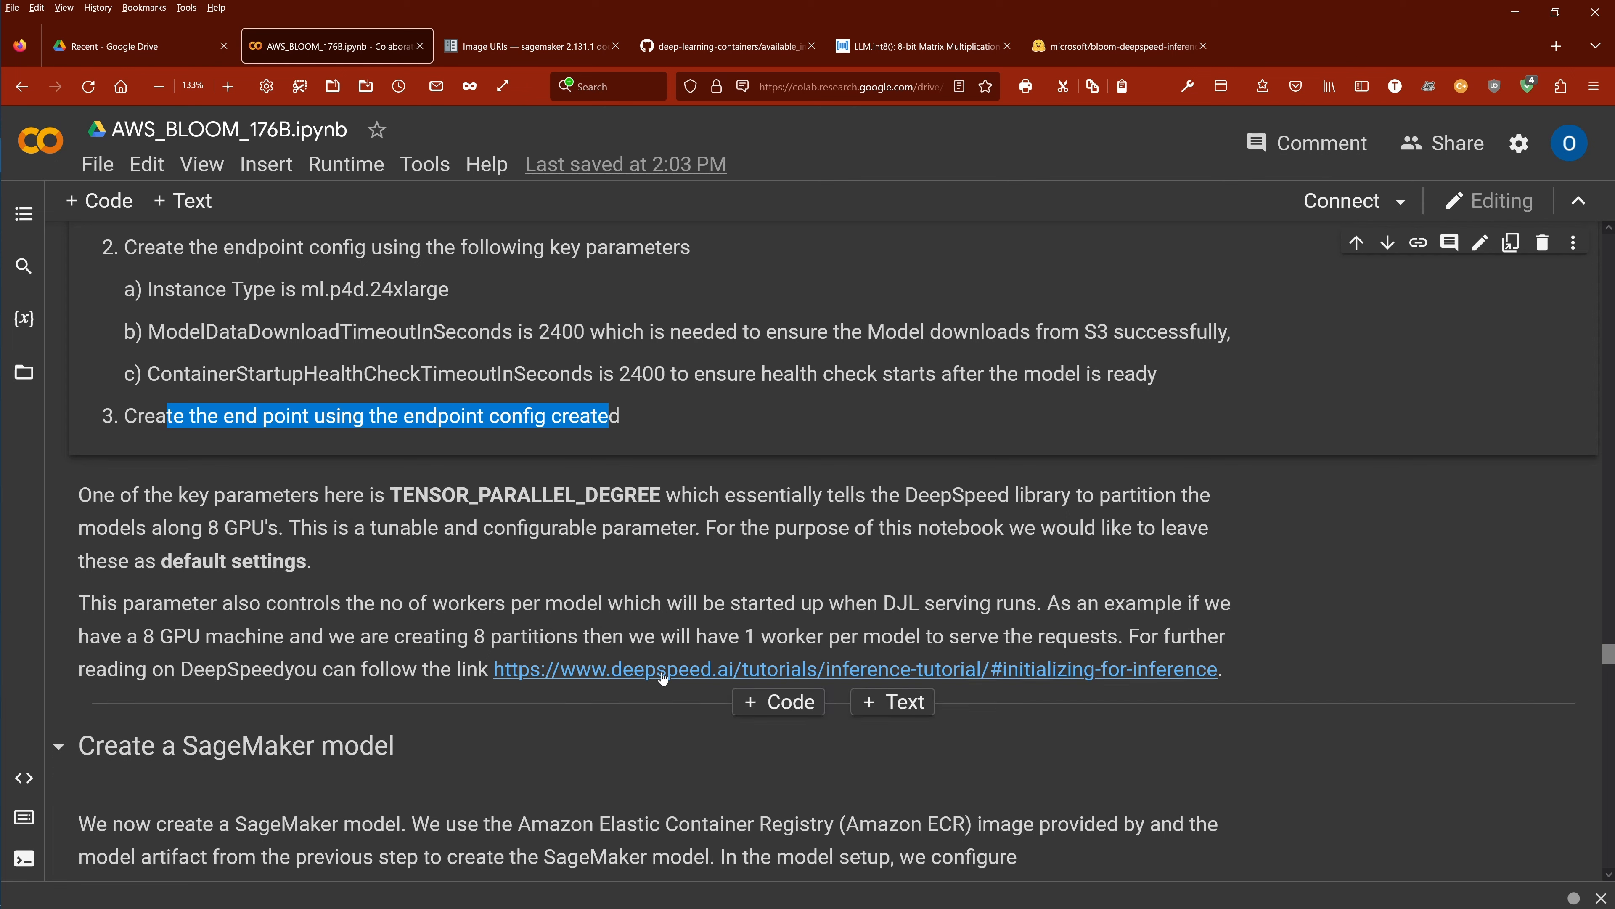
pyautogui.moveTo(563, 738)
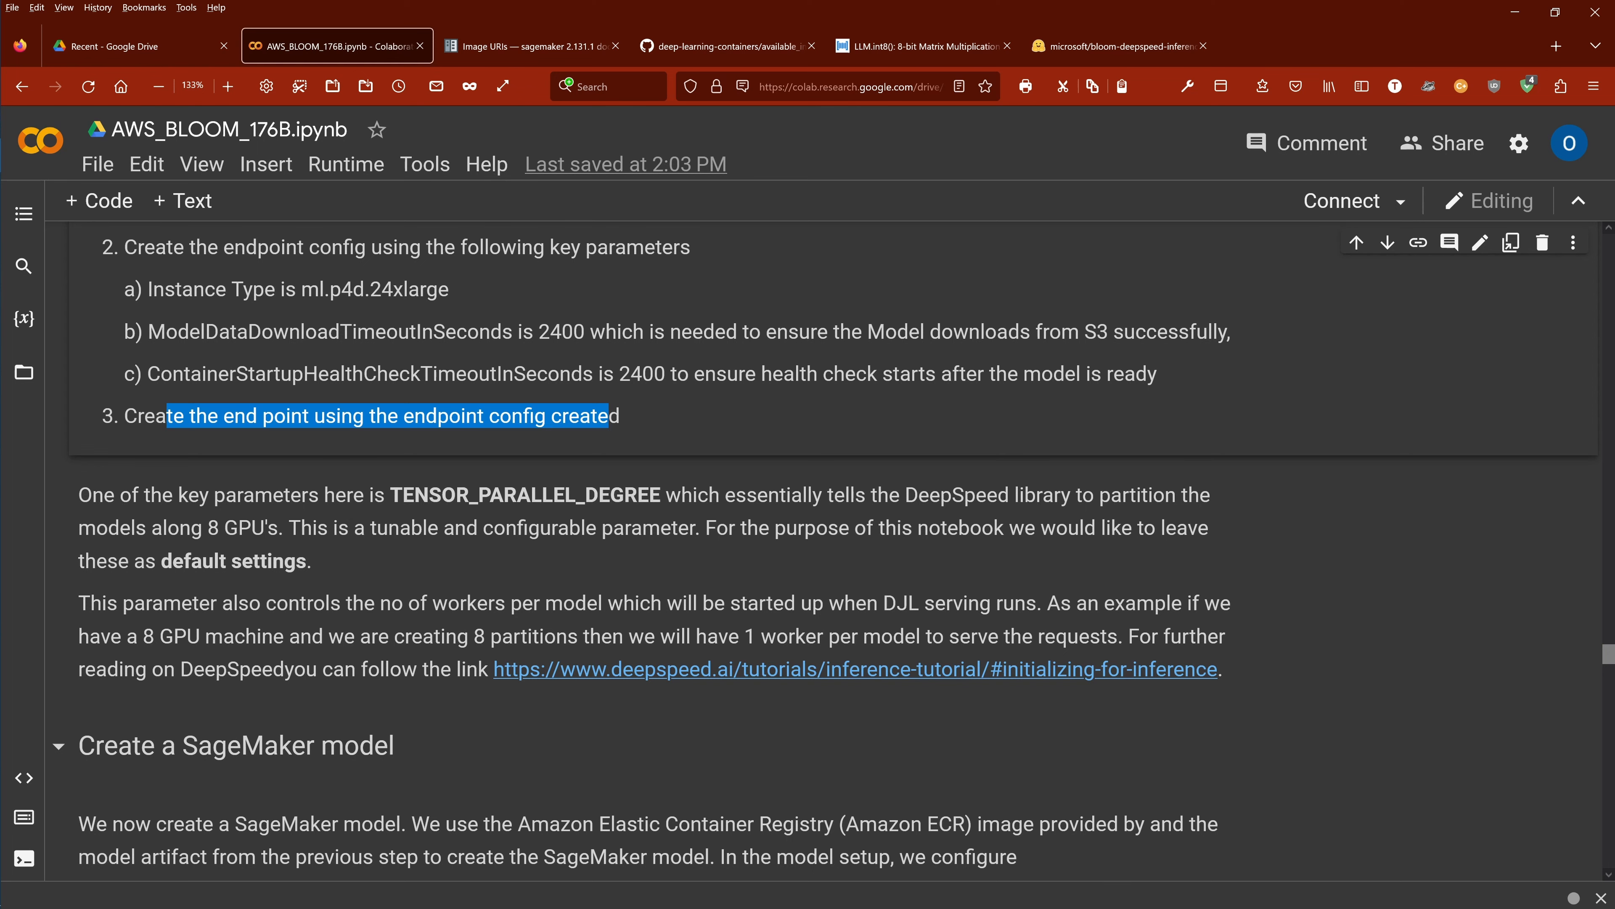
pyautogui.scroll(-3)
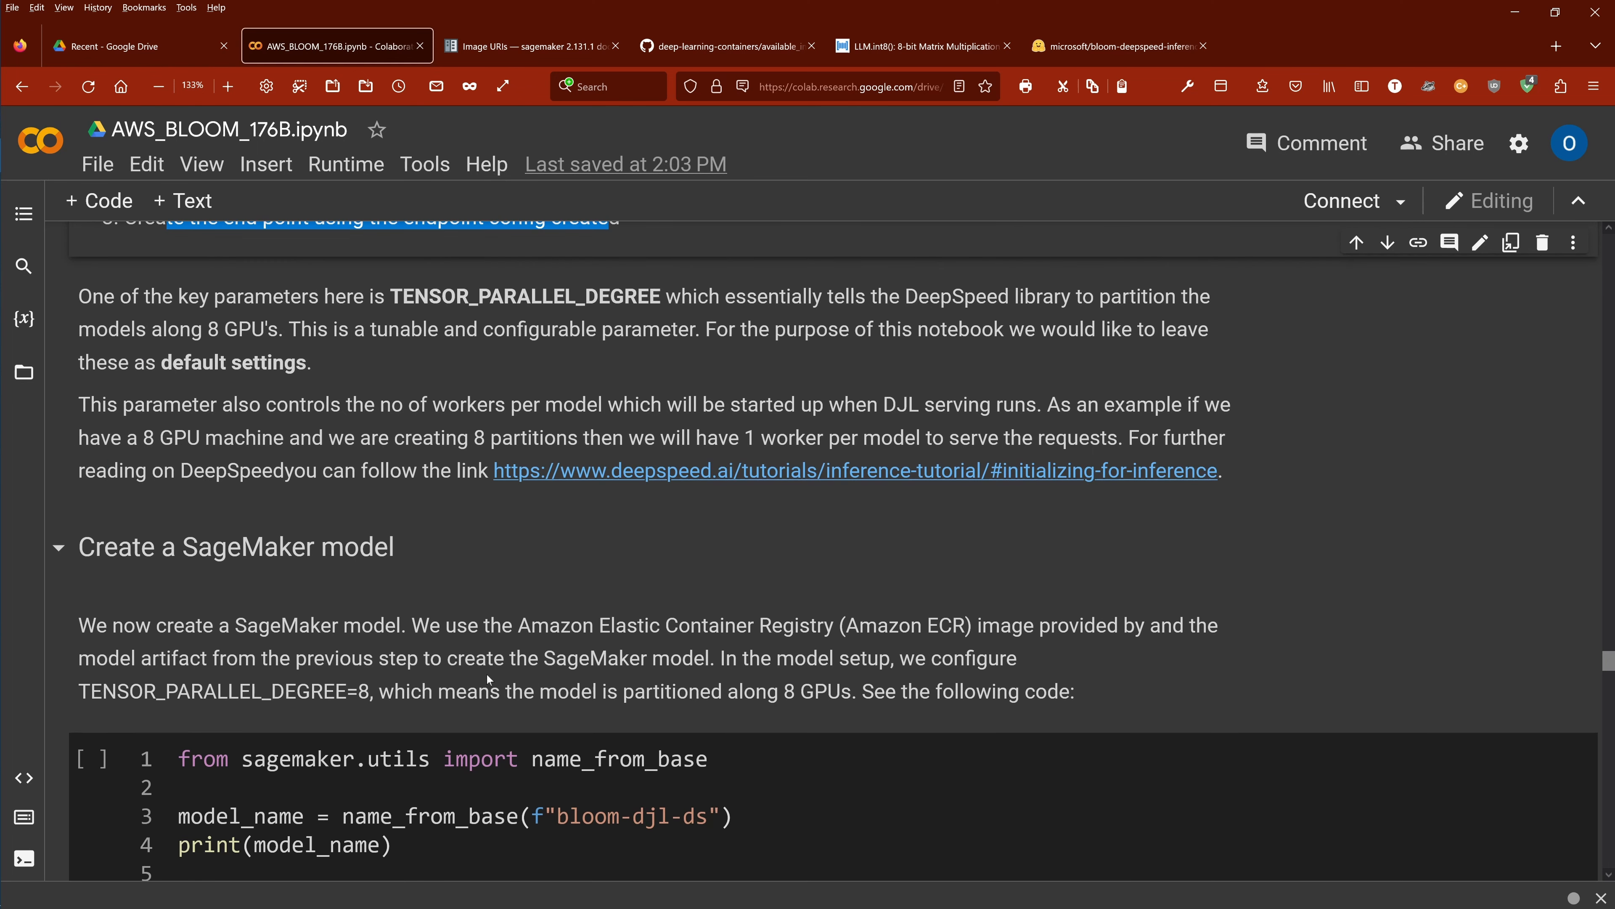
pyautogui.moveTo(587, 520)
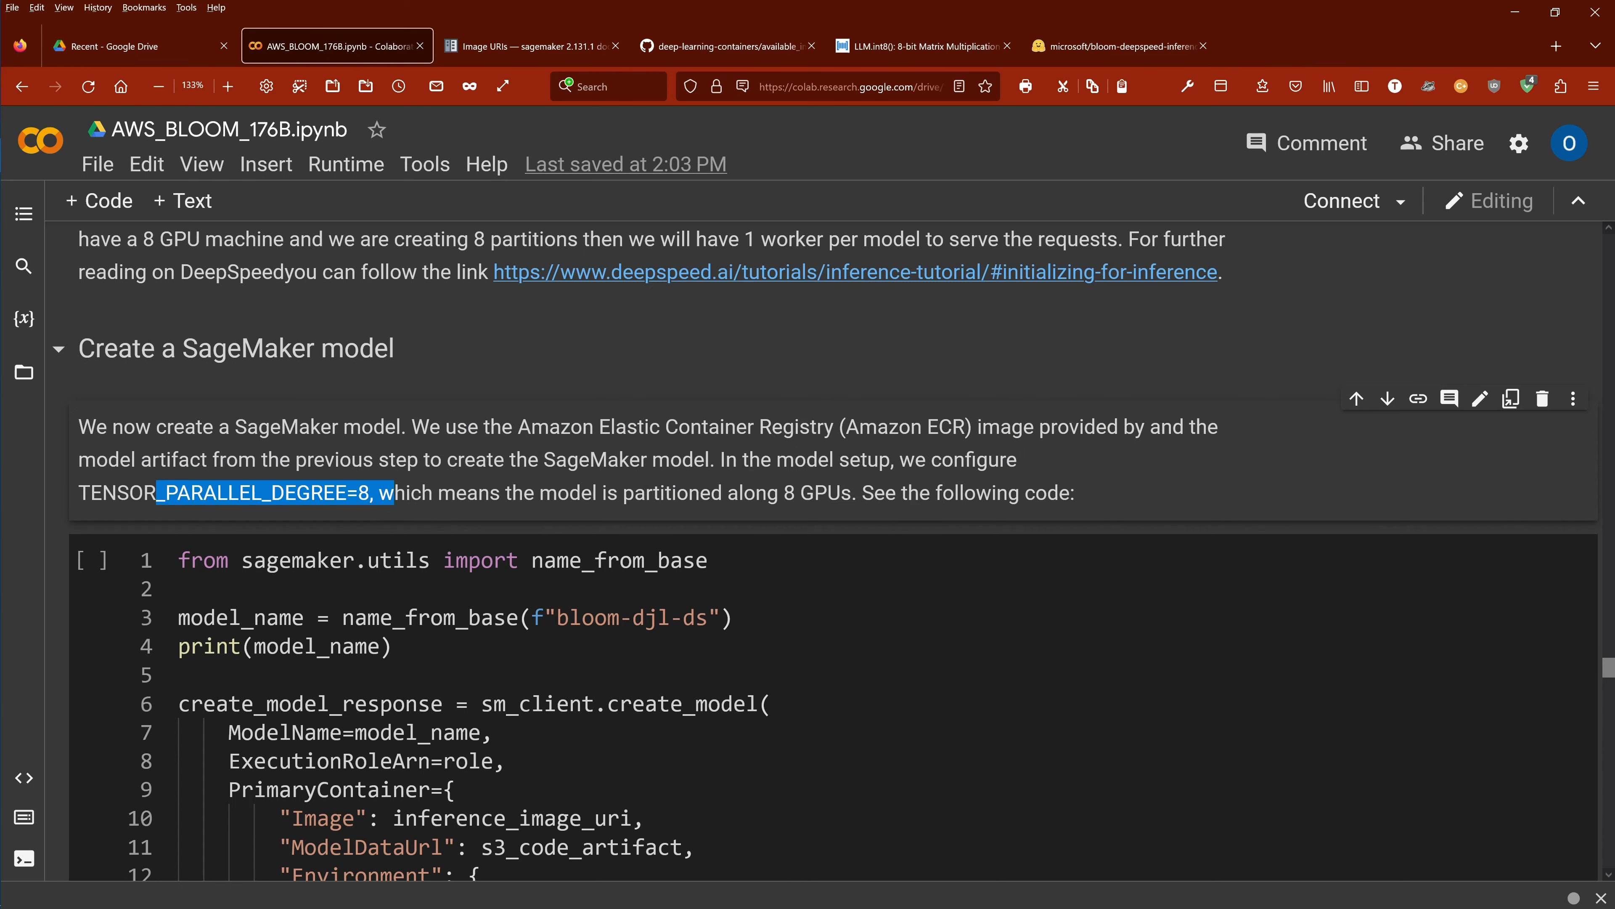
# Scroll through the create_model cell's PrimaryContainer settings to the Create a SageMaker endpoint heading
pyautogui.scroll(-3)
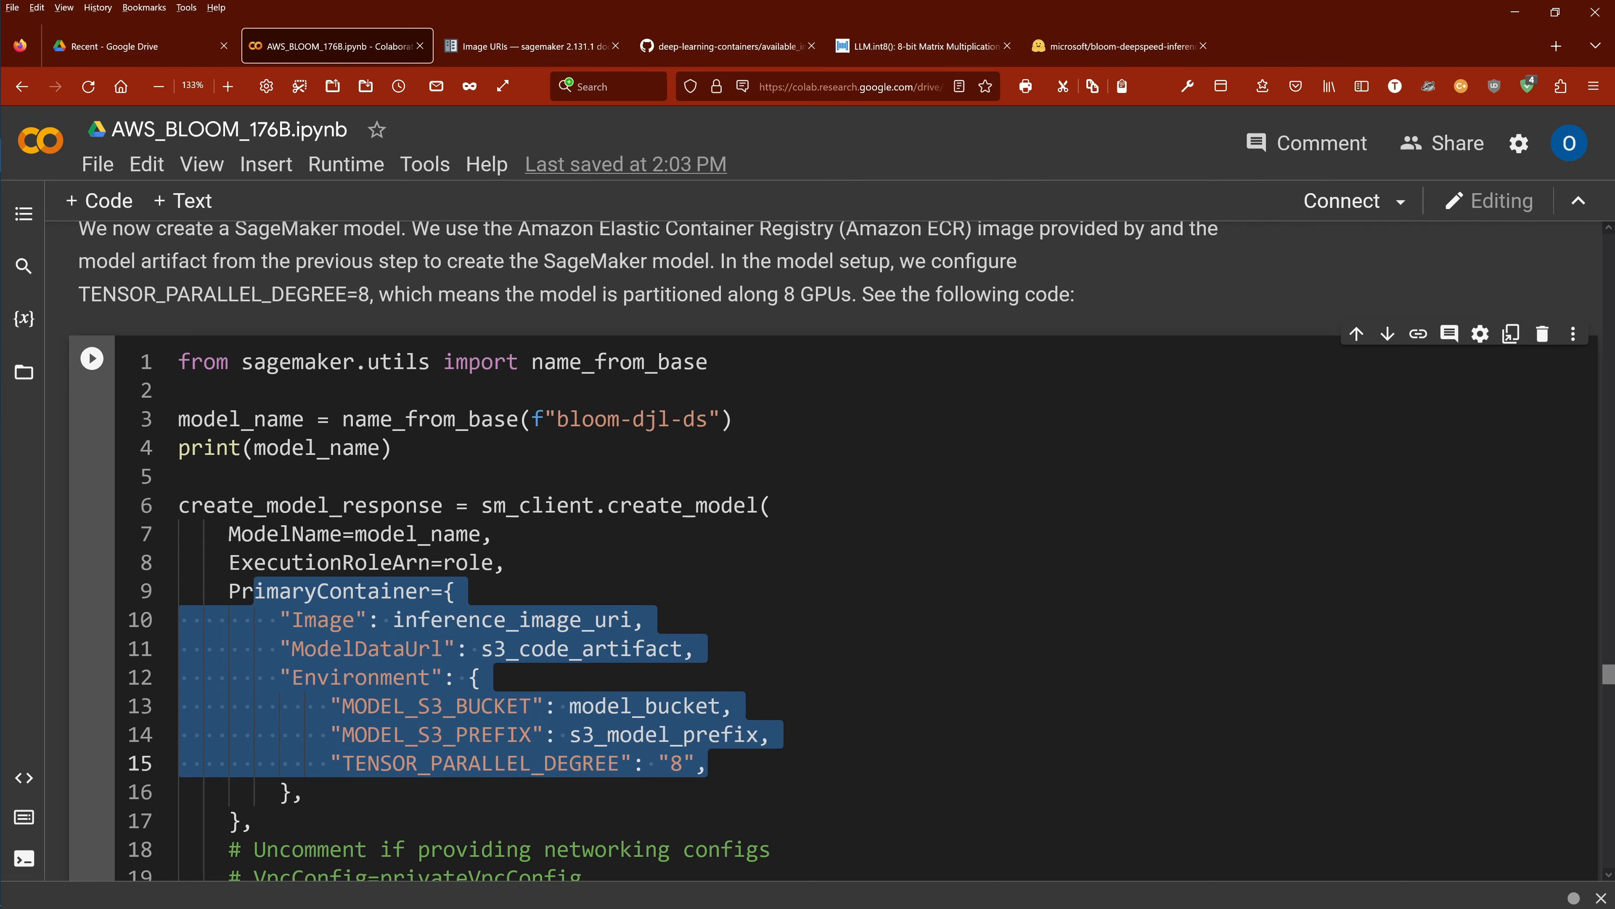
pyautogui.scroll(-3)
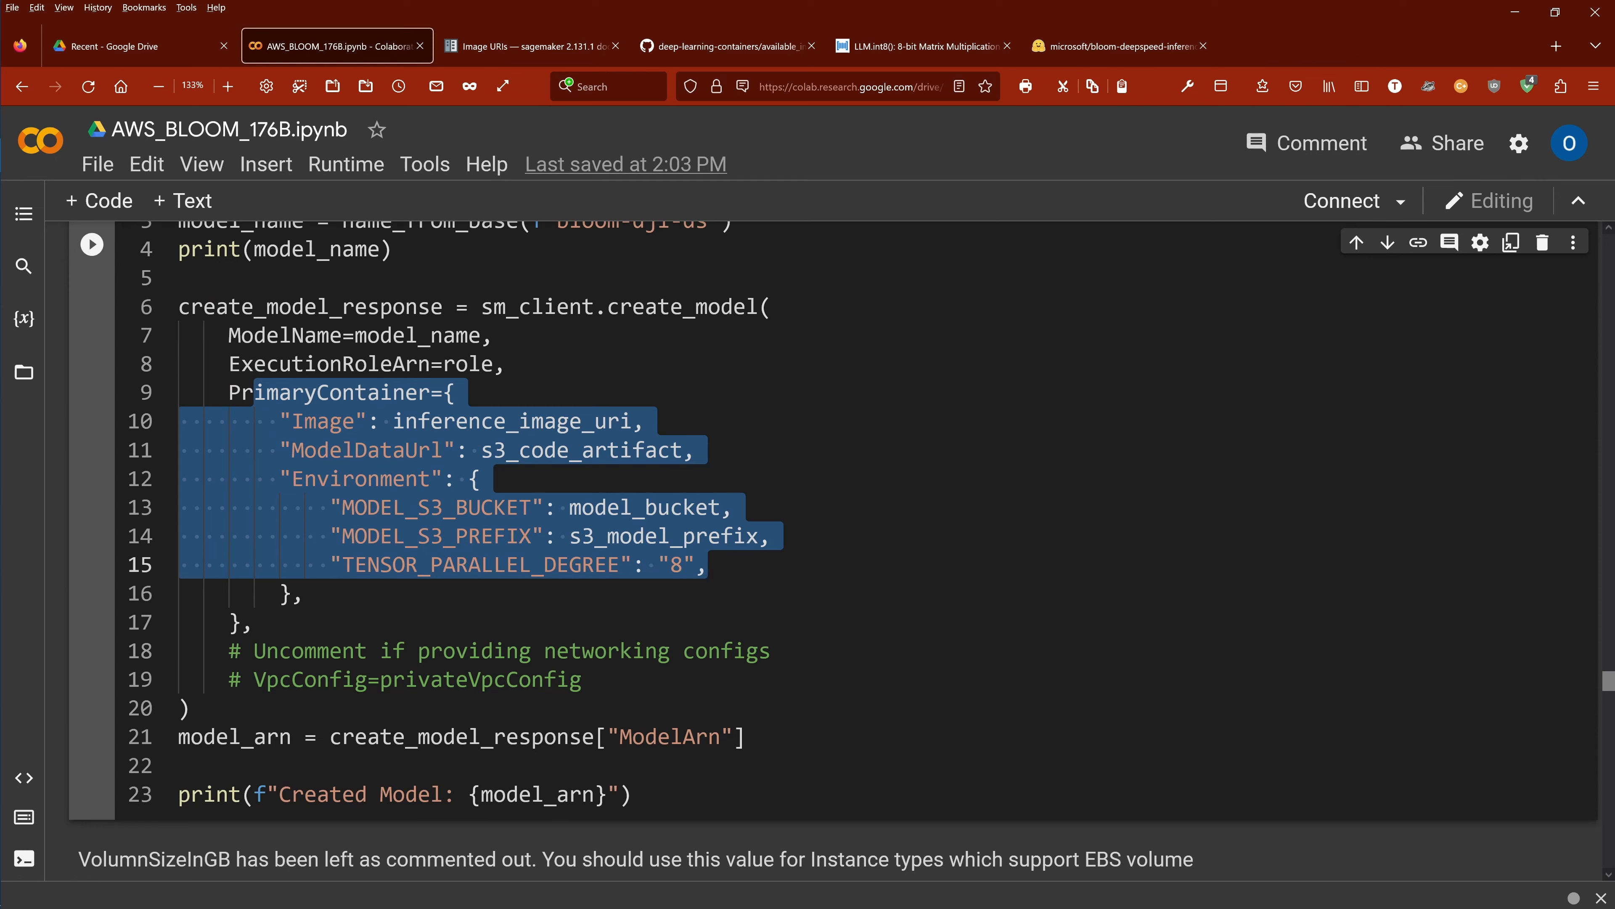
pyautogui.scroll(-3)
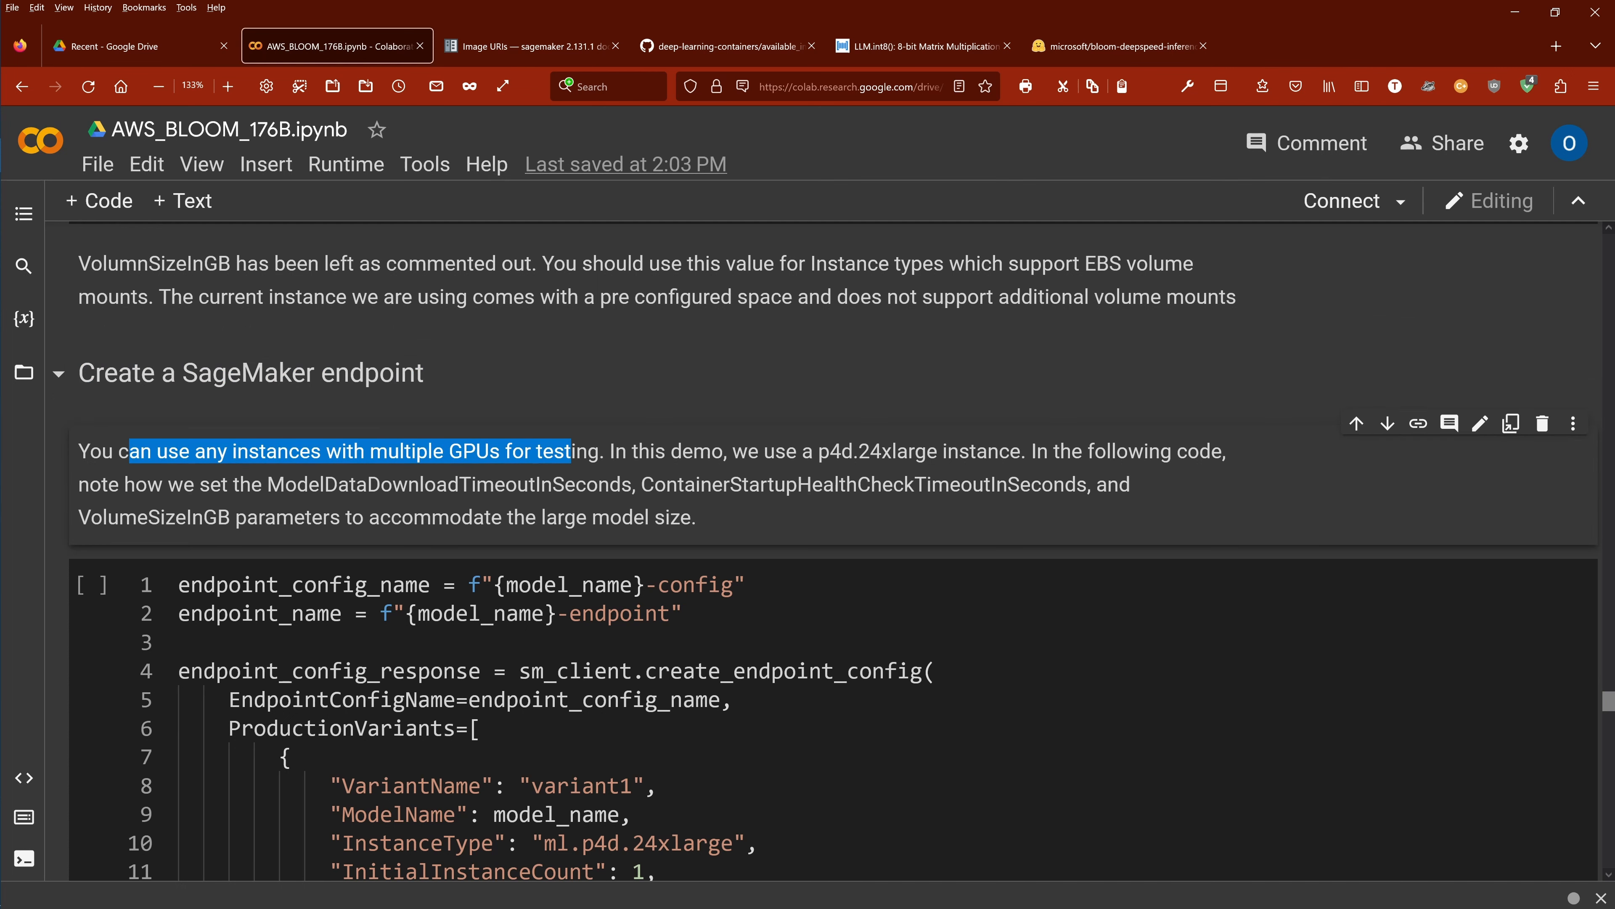
# Review the endpoint config cell's instance and timeout parameters, then reach the create_endpoint cell
pyautogui.scroll(-3)
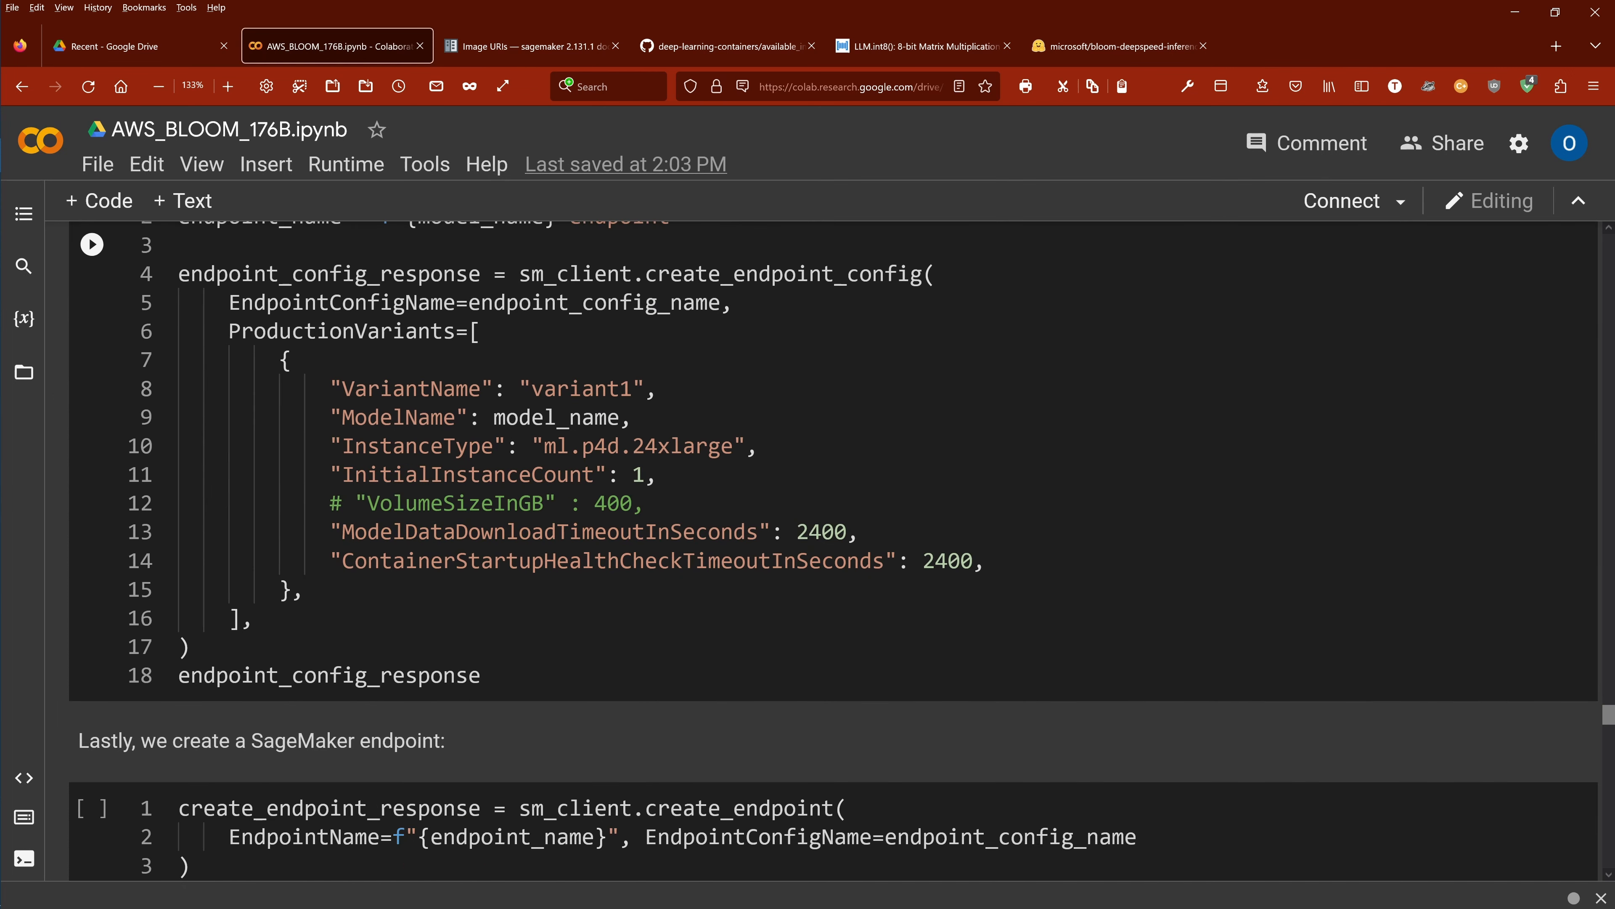
pyautogui.doubleClick(644, 446)
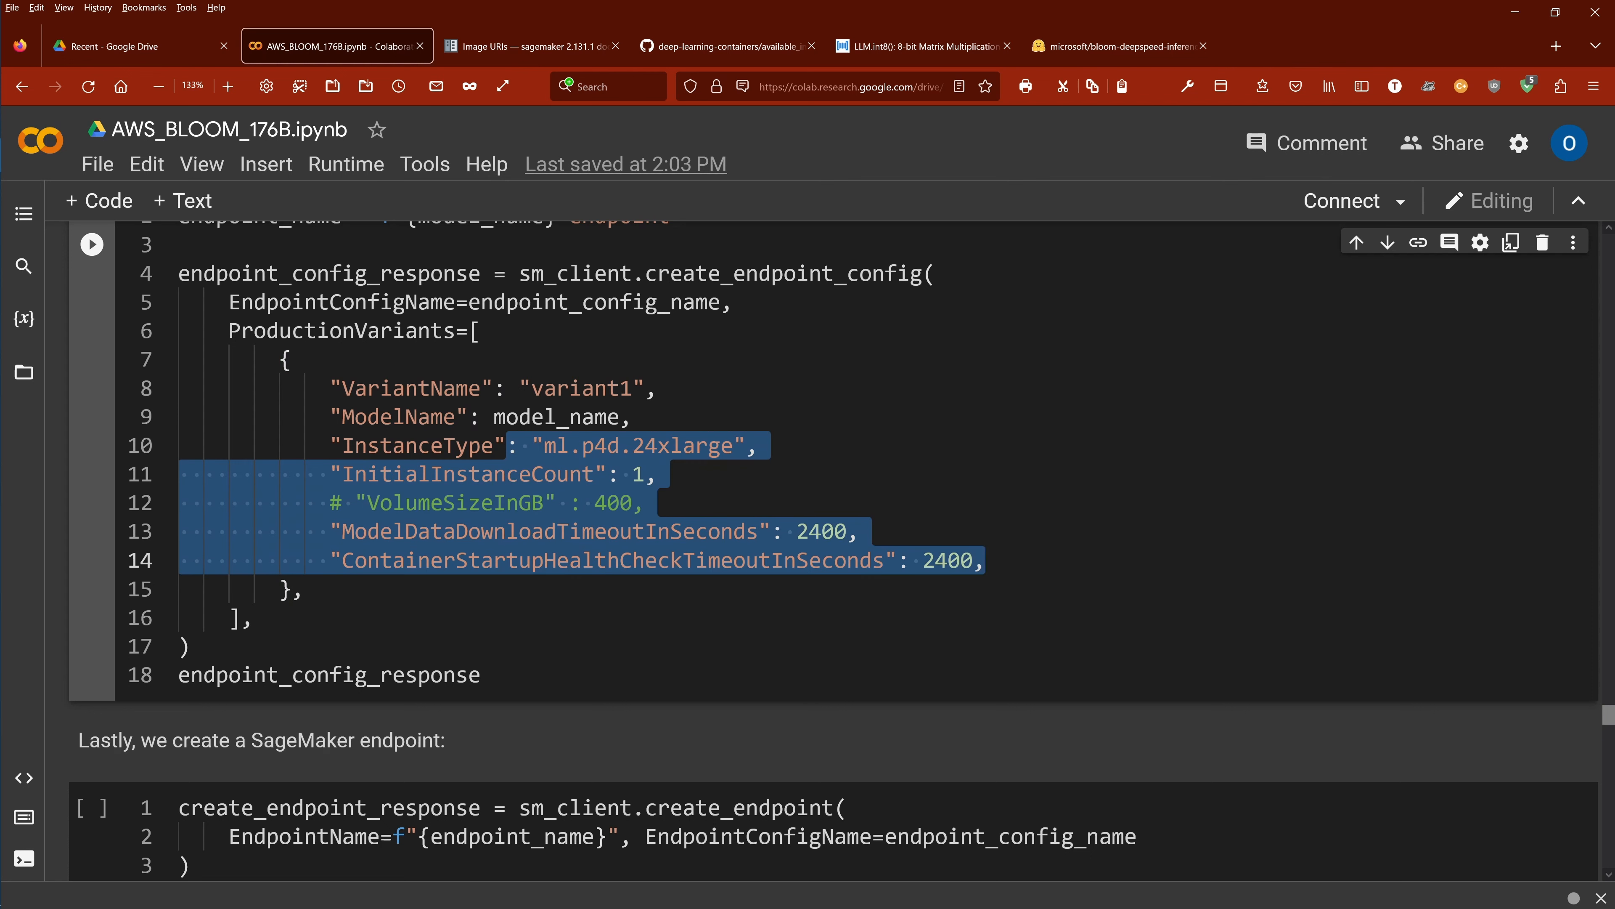
pyautogui.scroll(-3)
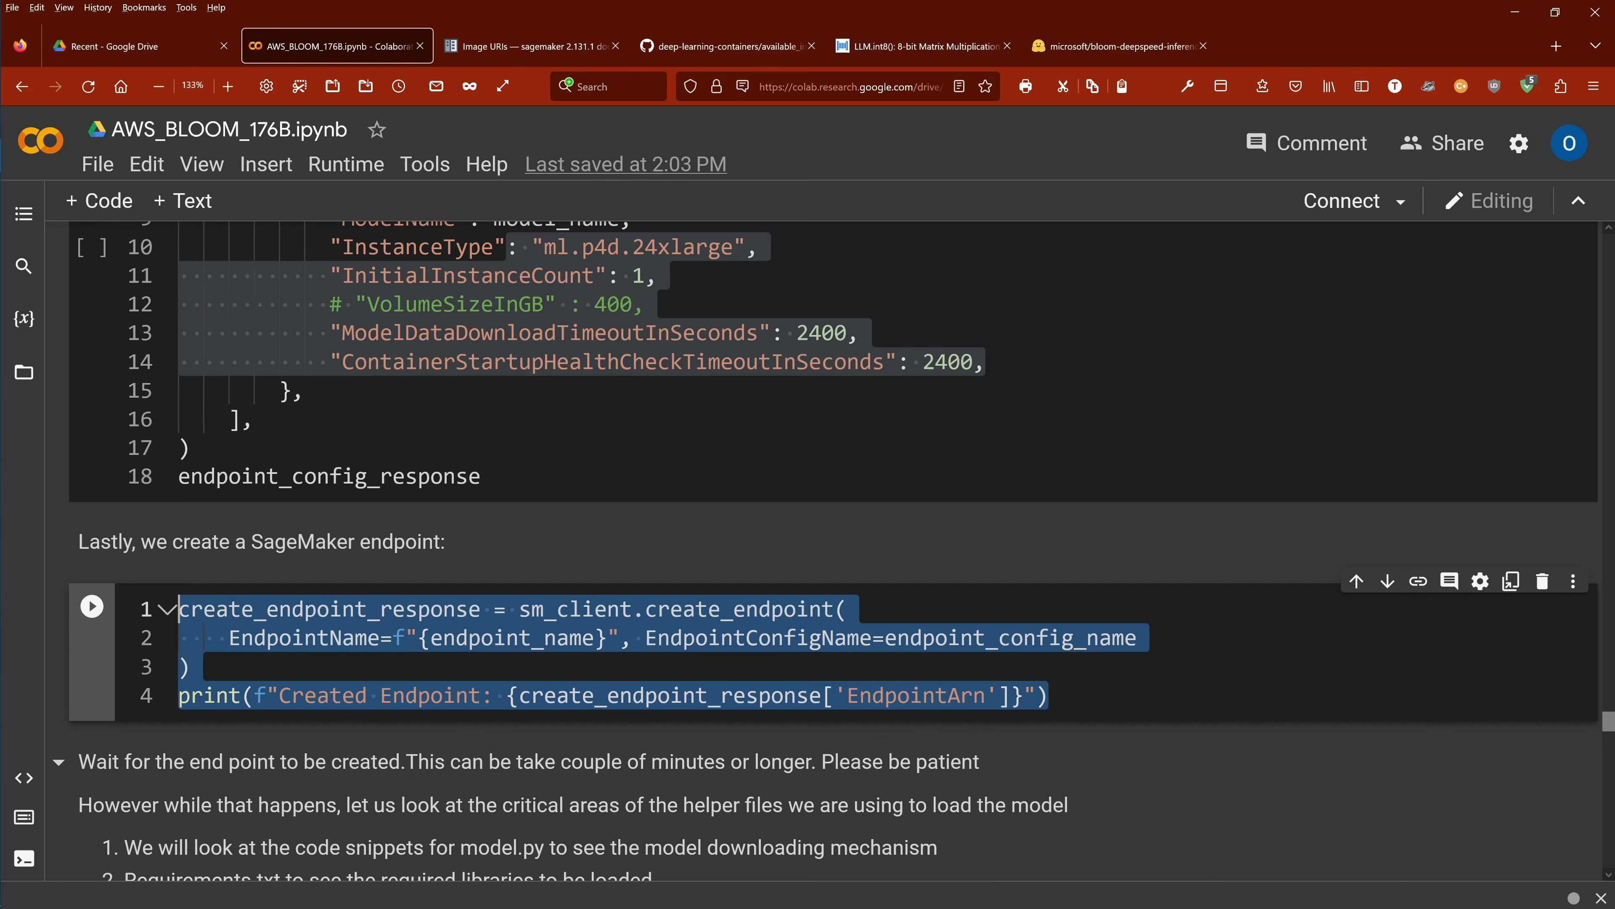
# Highlight 'longer' in the waiting note, then scroll past the status polling loop to the invoke_endpoint section
pyautogui.scroll(-3)
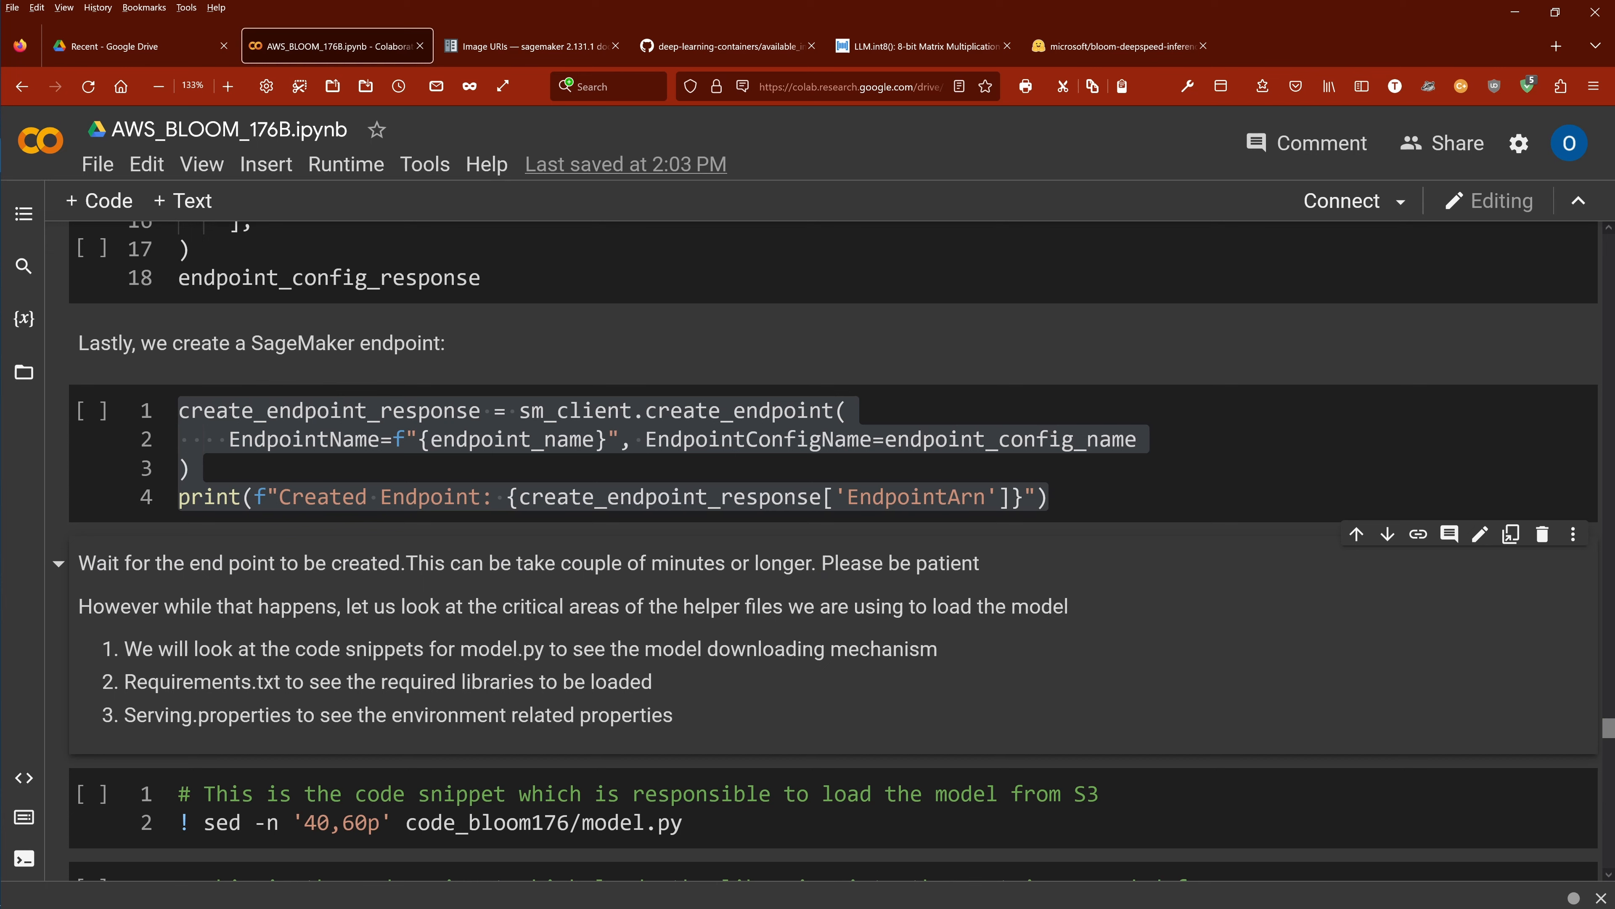
pyautogui.doubleClick(783, 563)
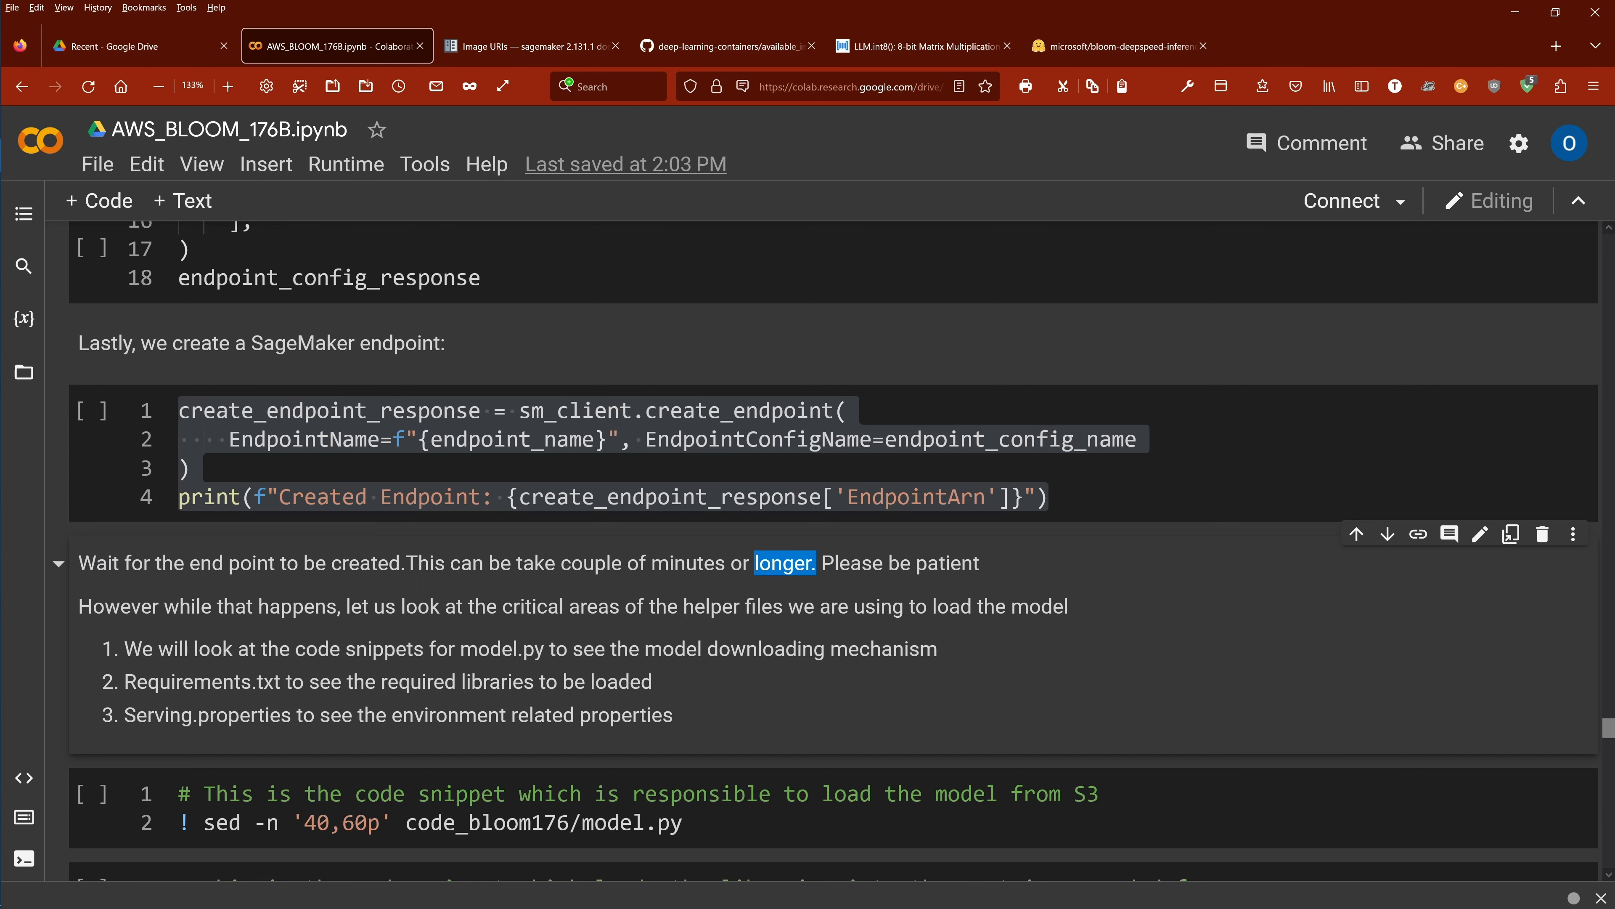
pyautogui.scroll(-3)
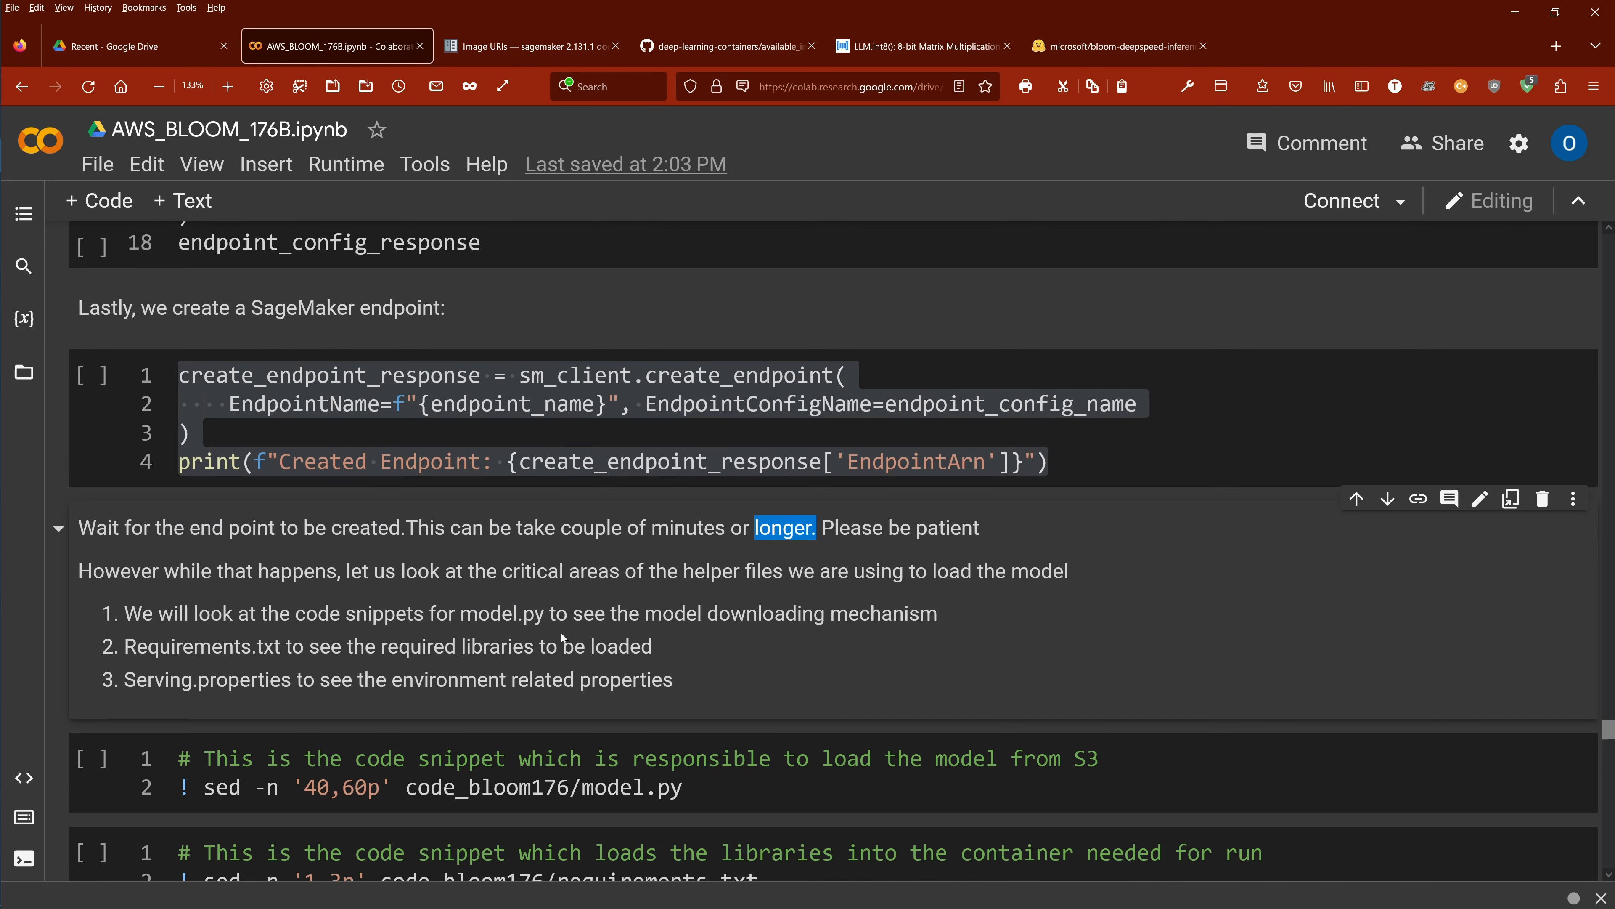
pyautogui.scroll(-3)
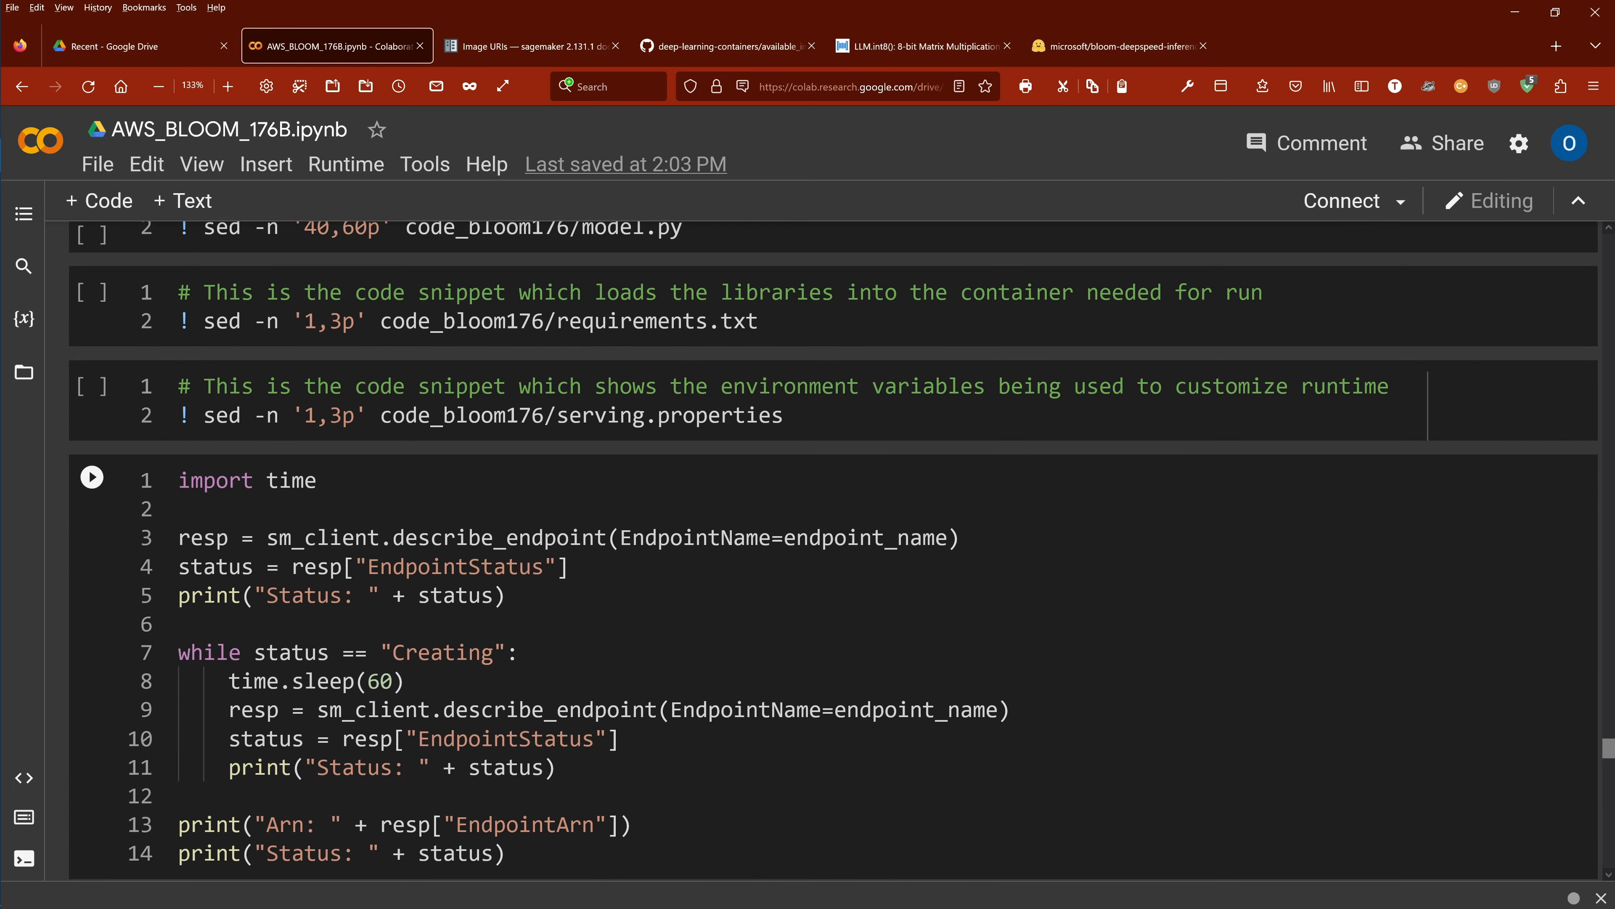
pyautogui.scroll(-3)
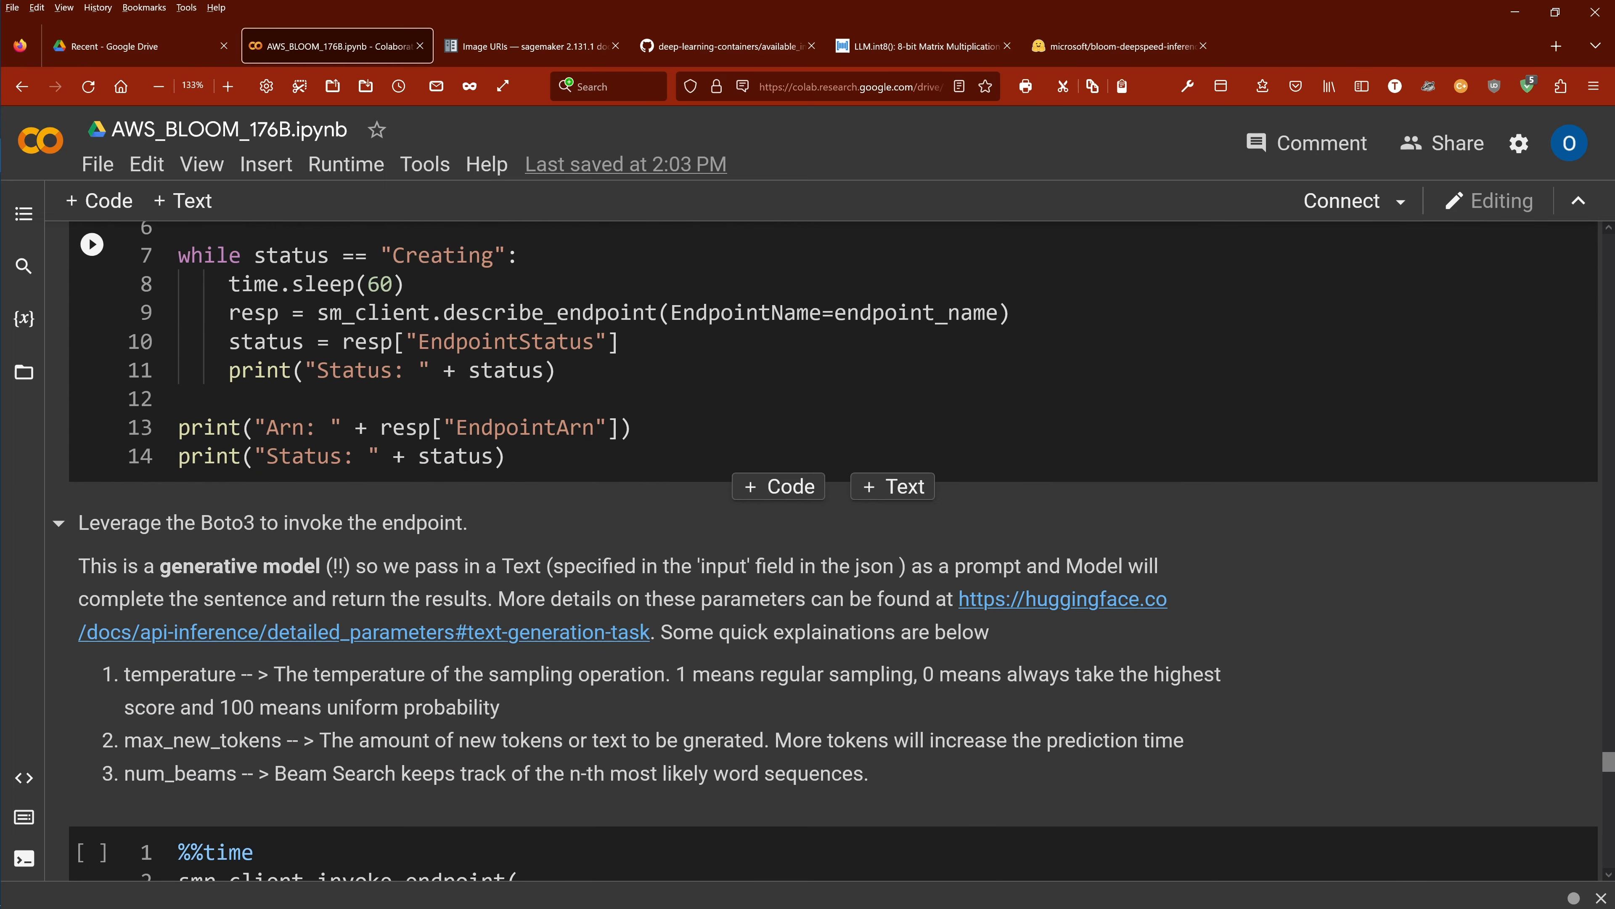
pyautogui.scroll(-3)
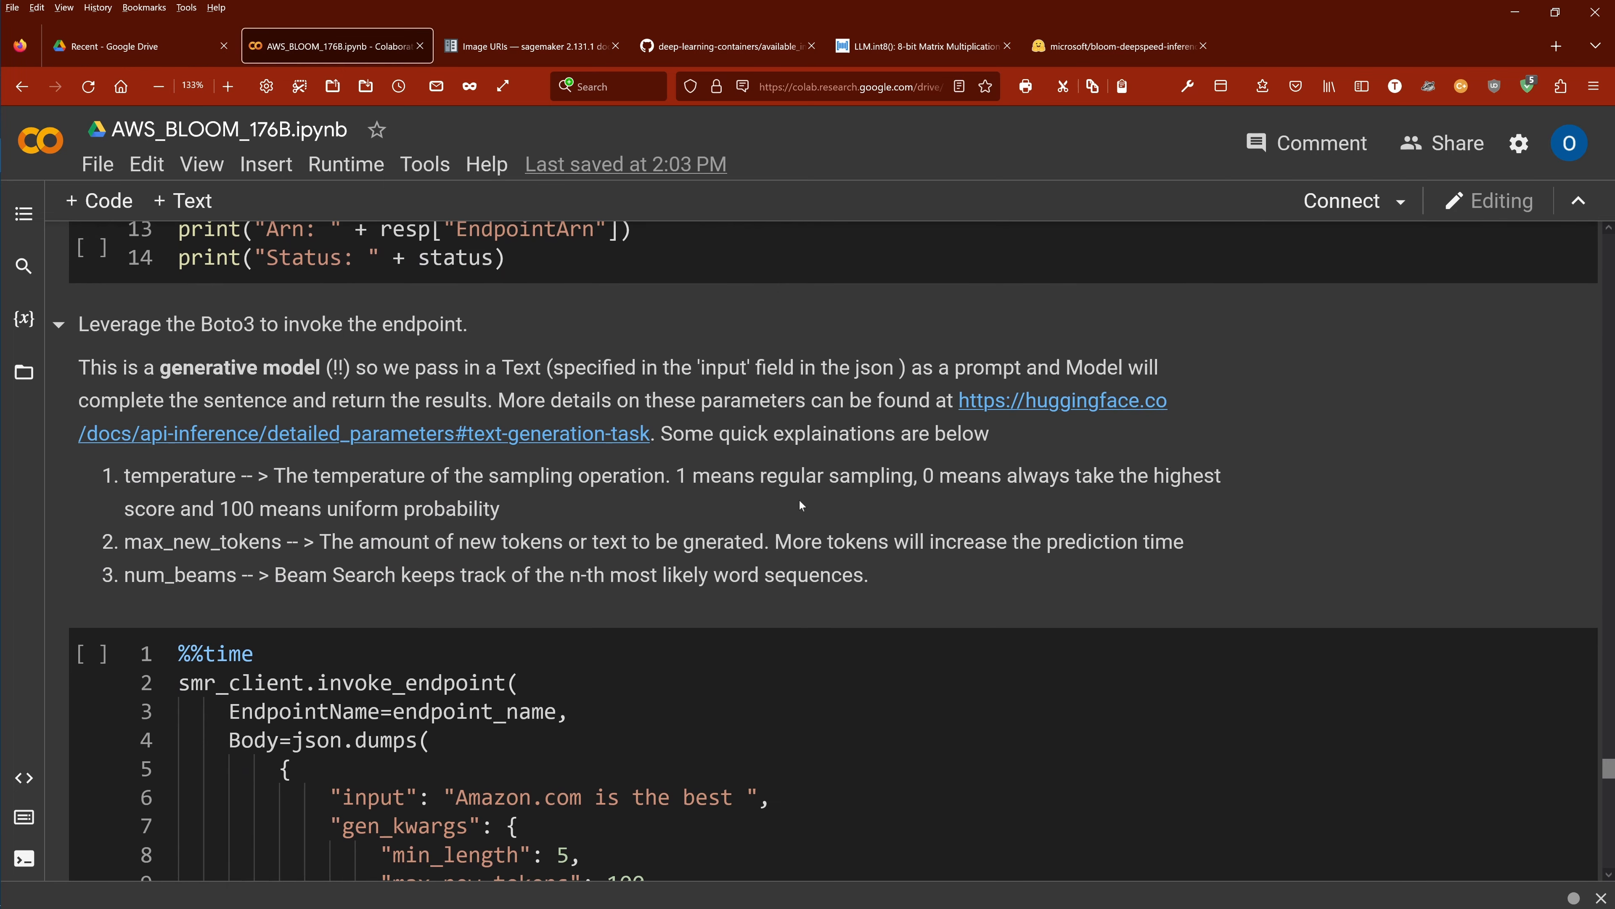
pyautogui.scroll(-3)
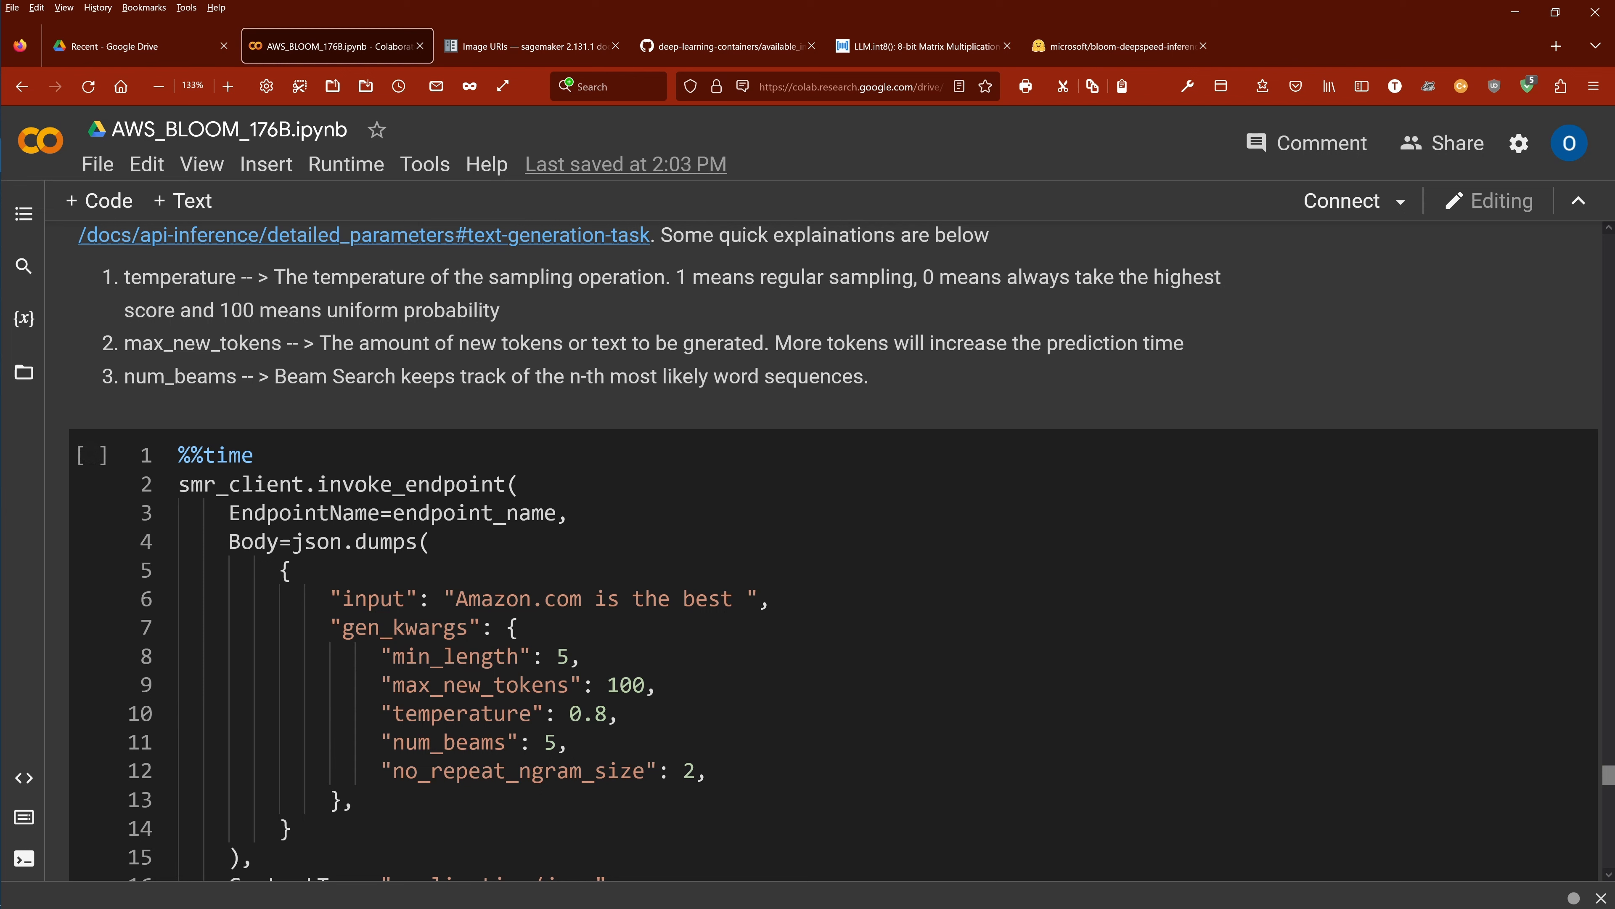
pyautogui.doubleClick(178, 277)
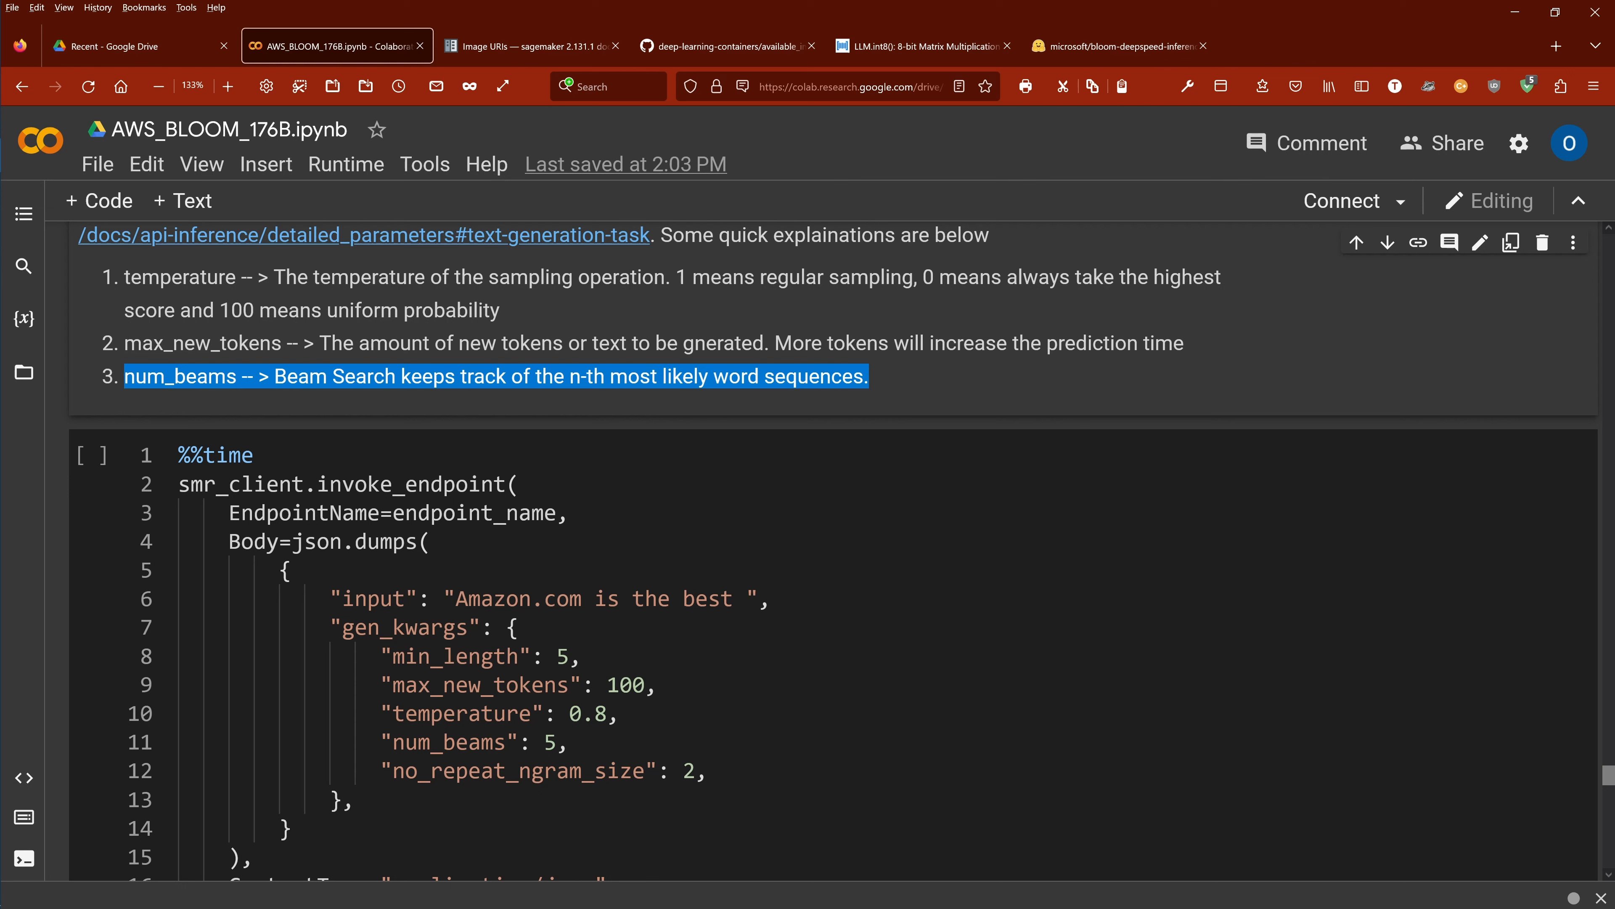
pyautogui.moveTo(1188, 349)
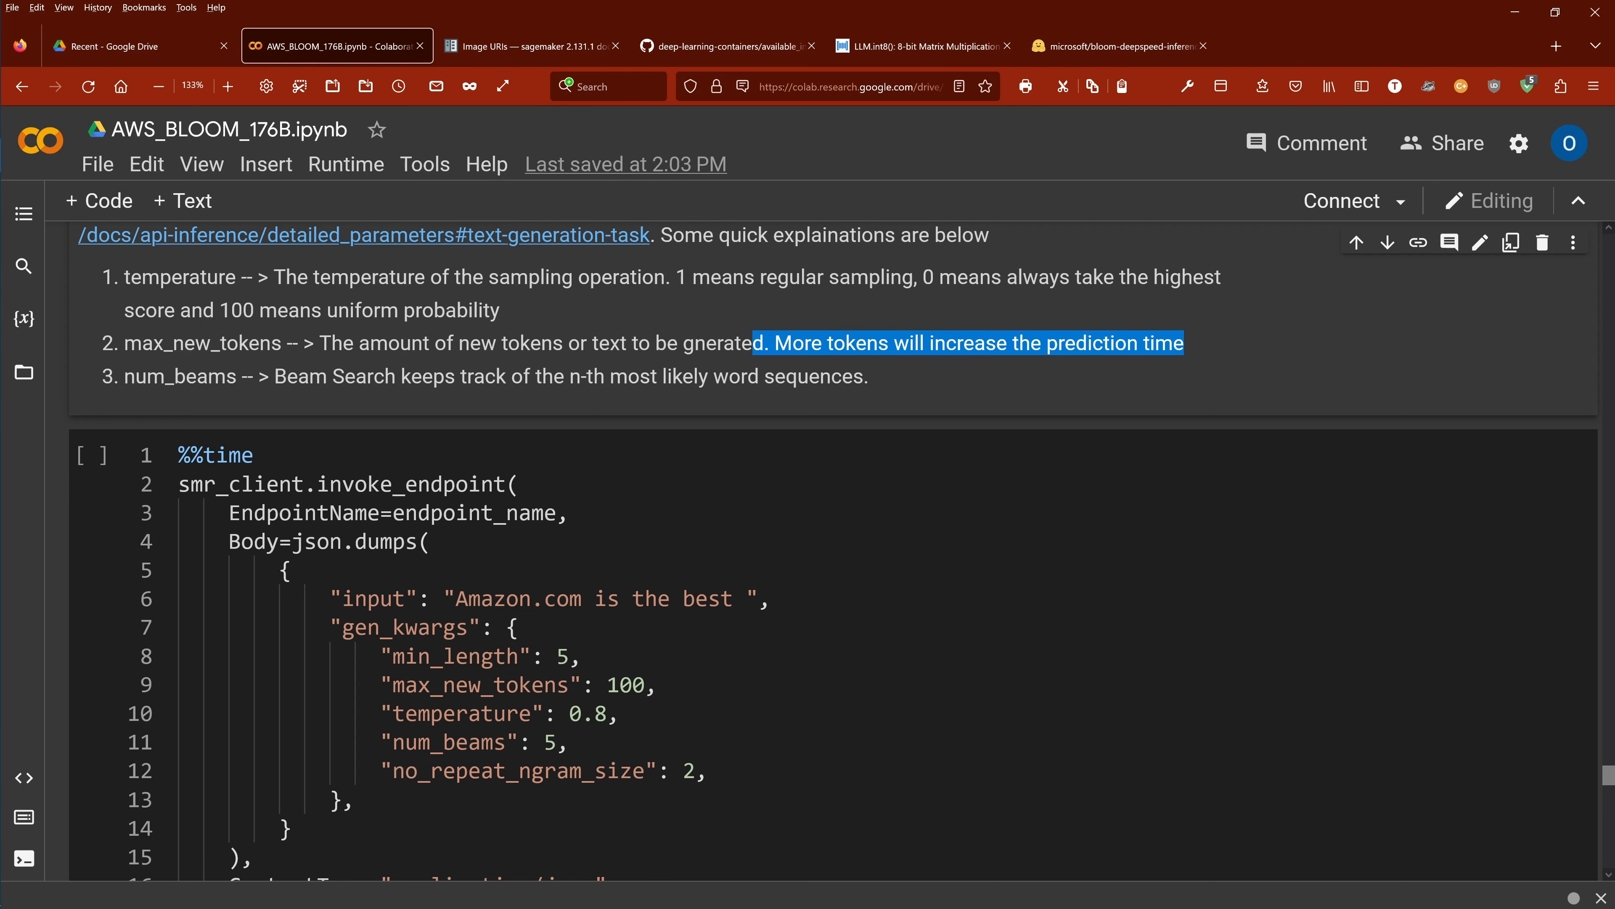
pyautogui.moveTo(642, 364)
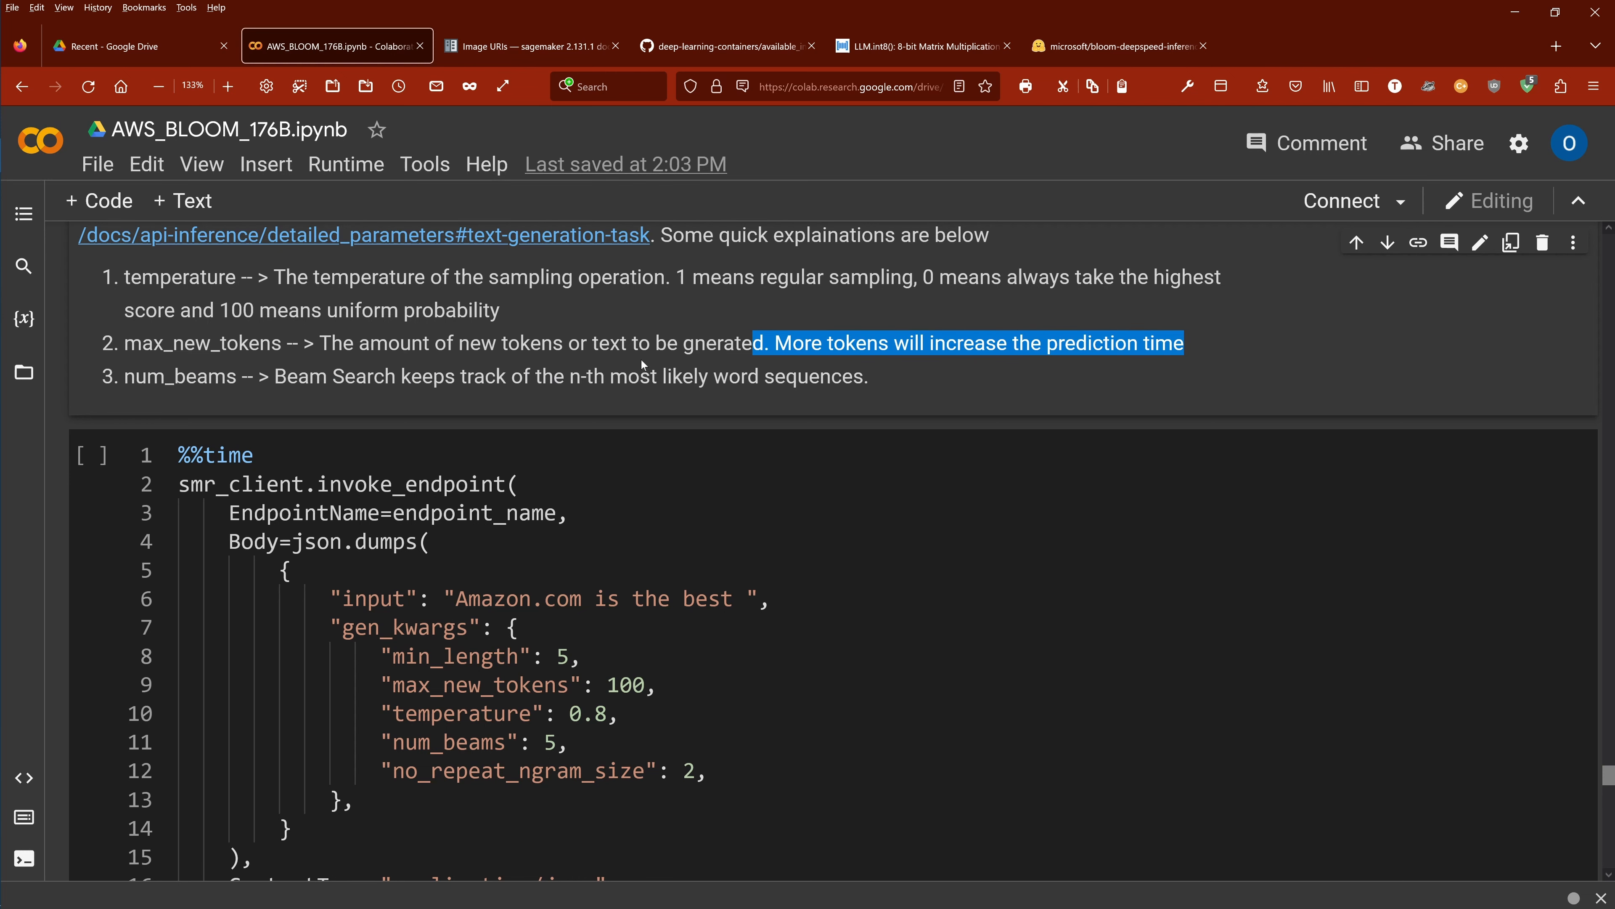
pyautogui.scroll(-3)
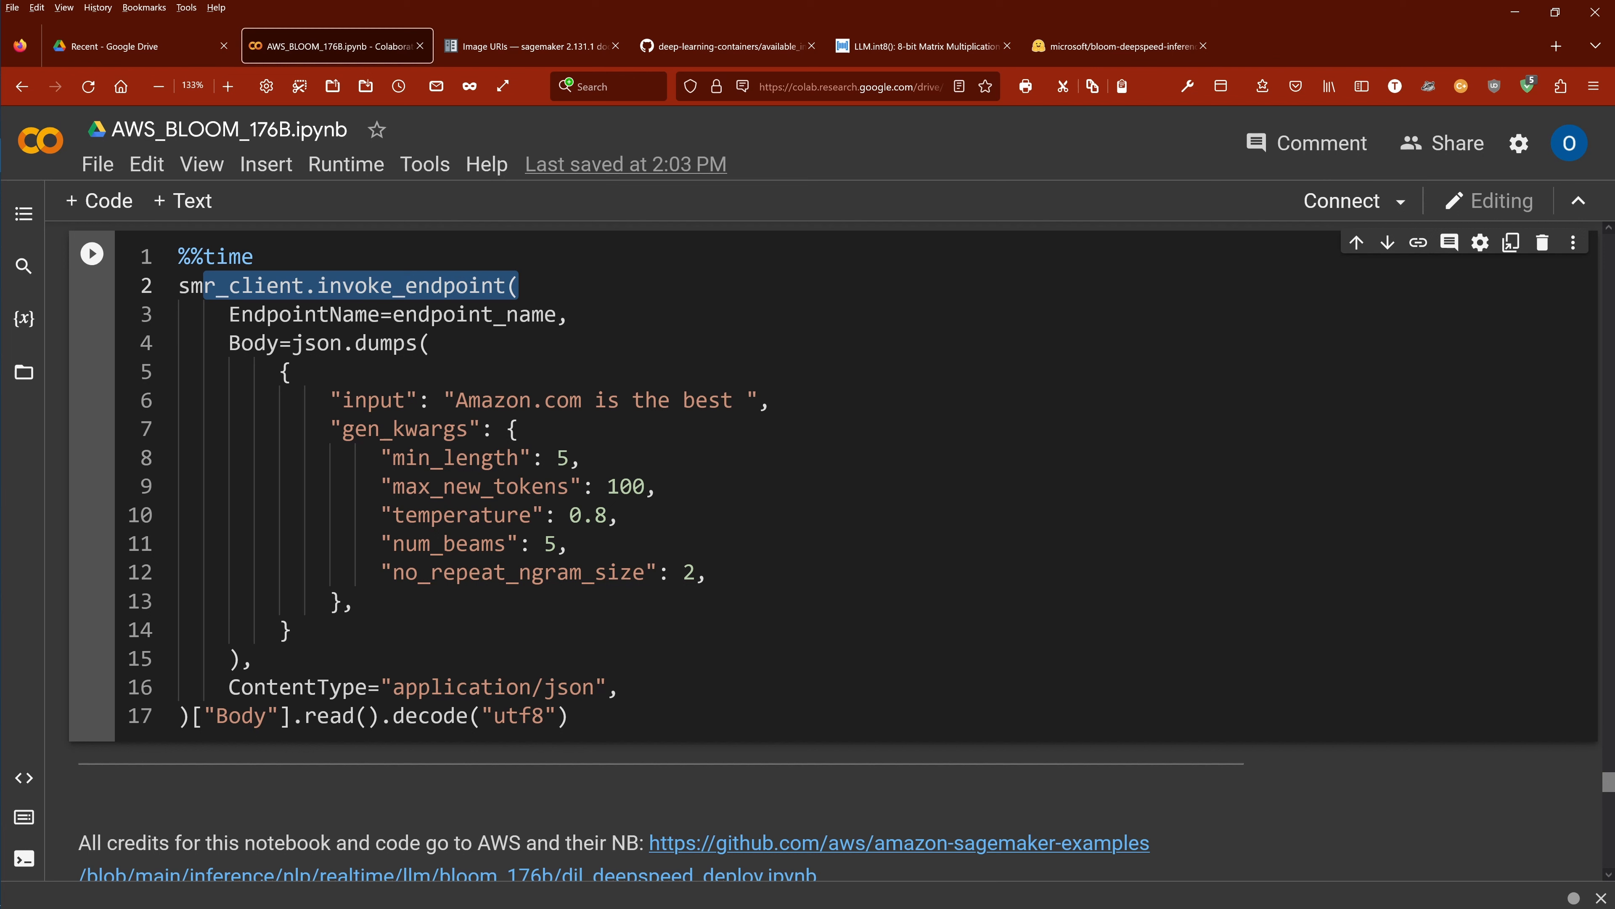
# Edit the invoke_endpoint prompt to read "Amazon.com AWS is the best"
pyautogui.doubleClick(515, 572)
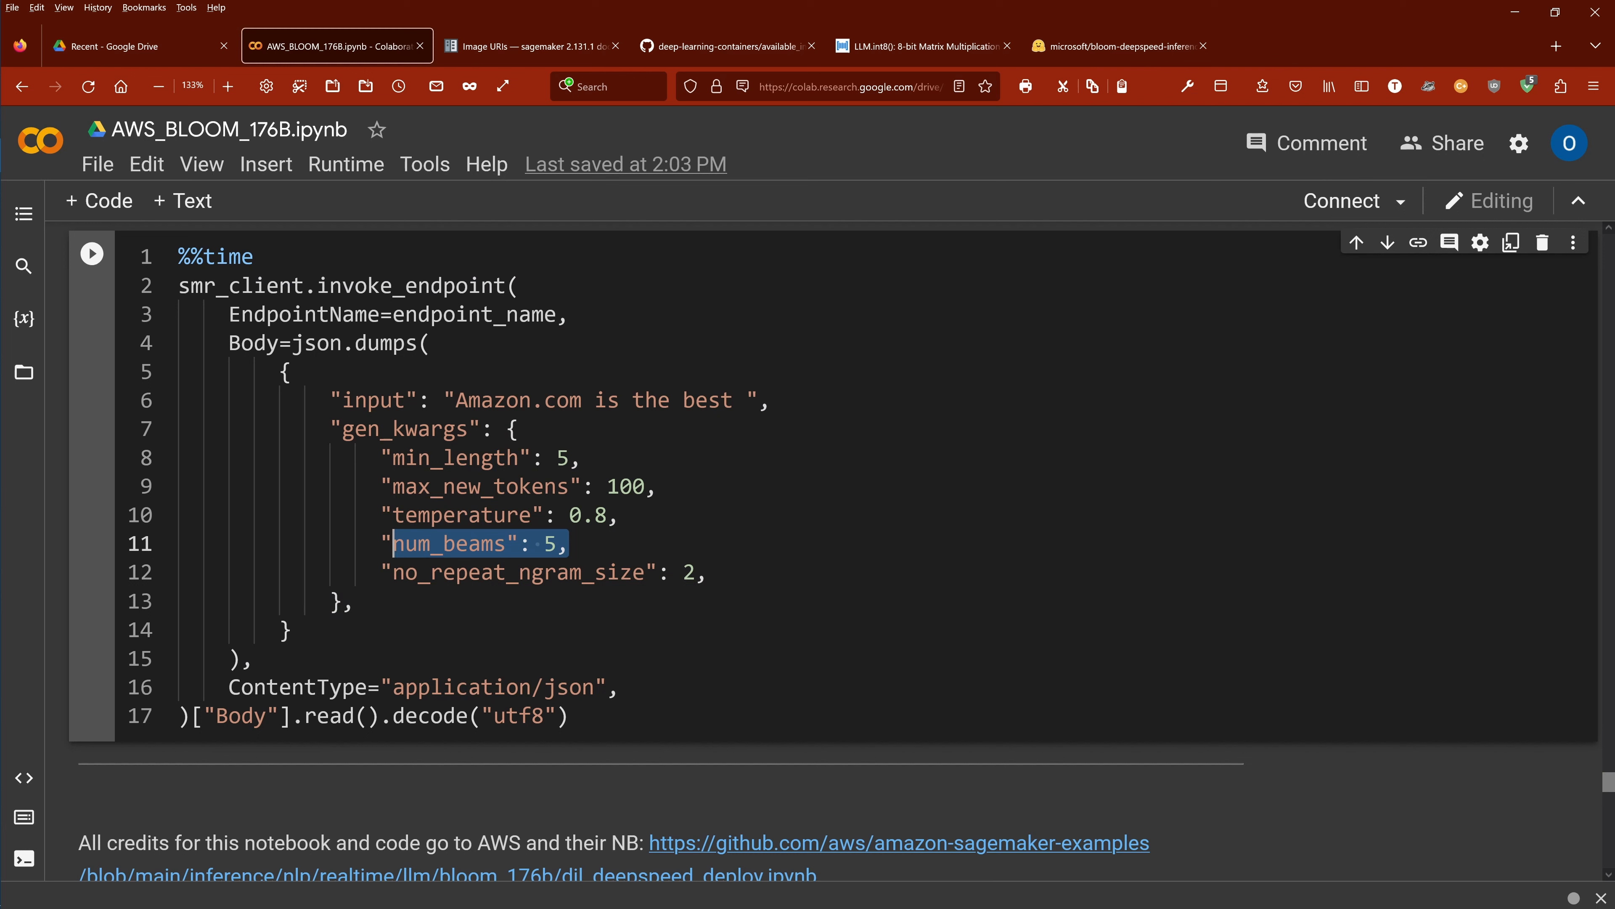
pyautogui.click(618, 515)
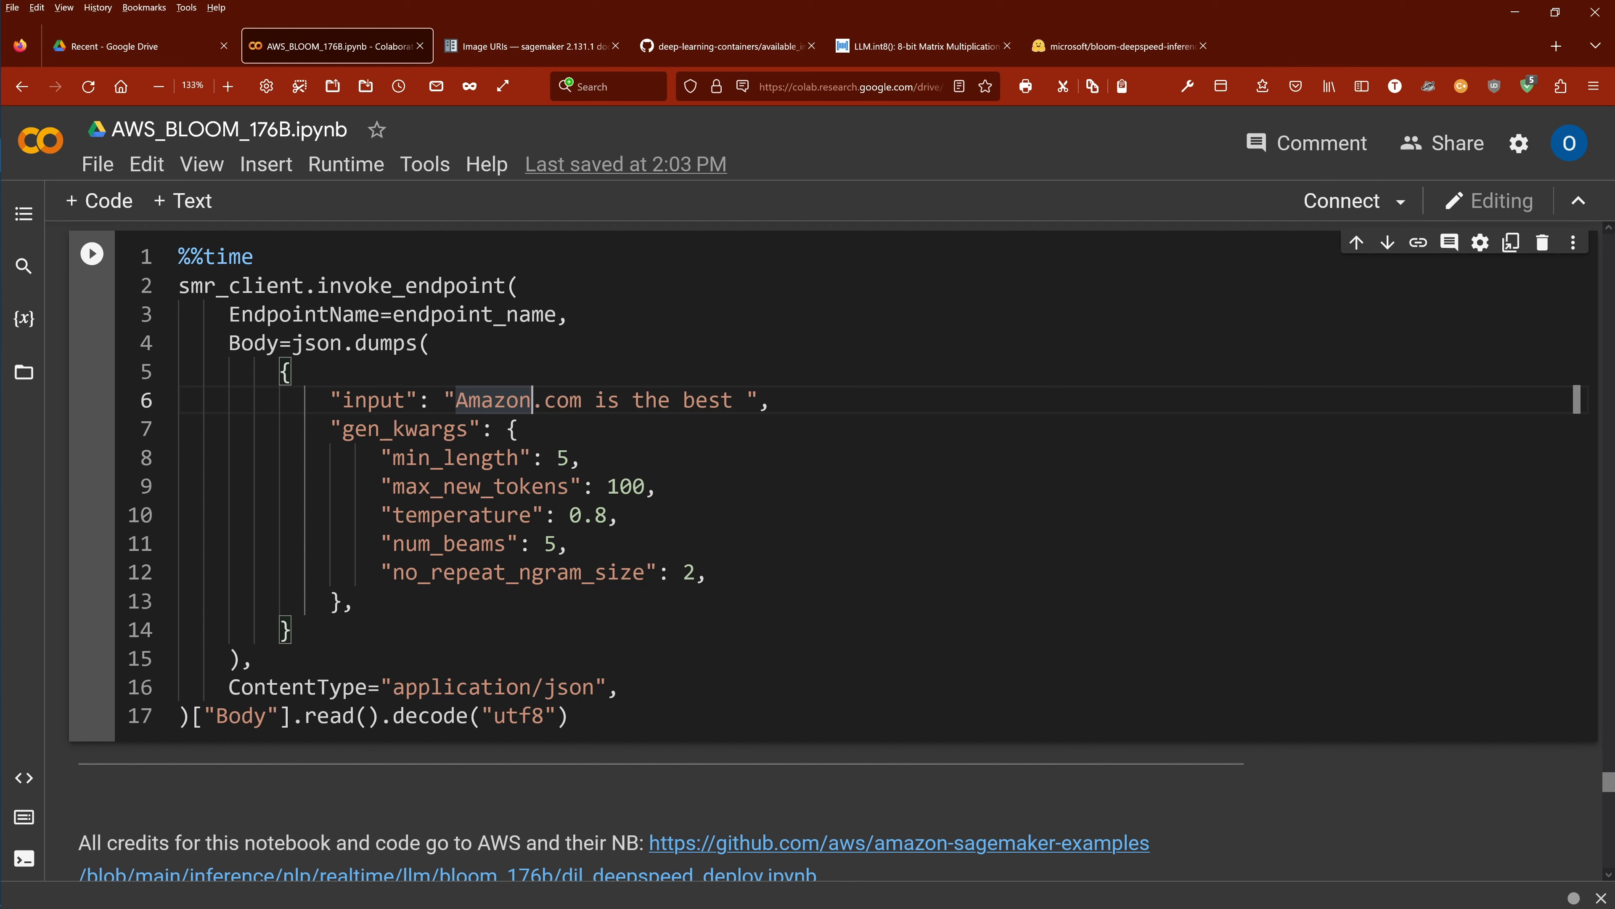
pyautogui.write('AWS')
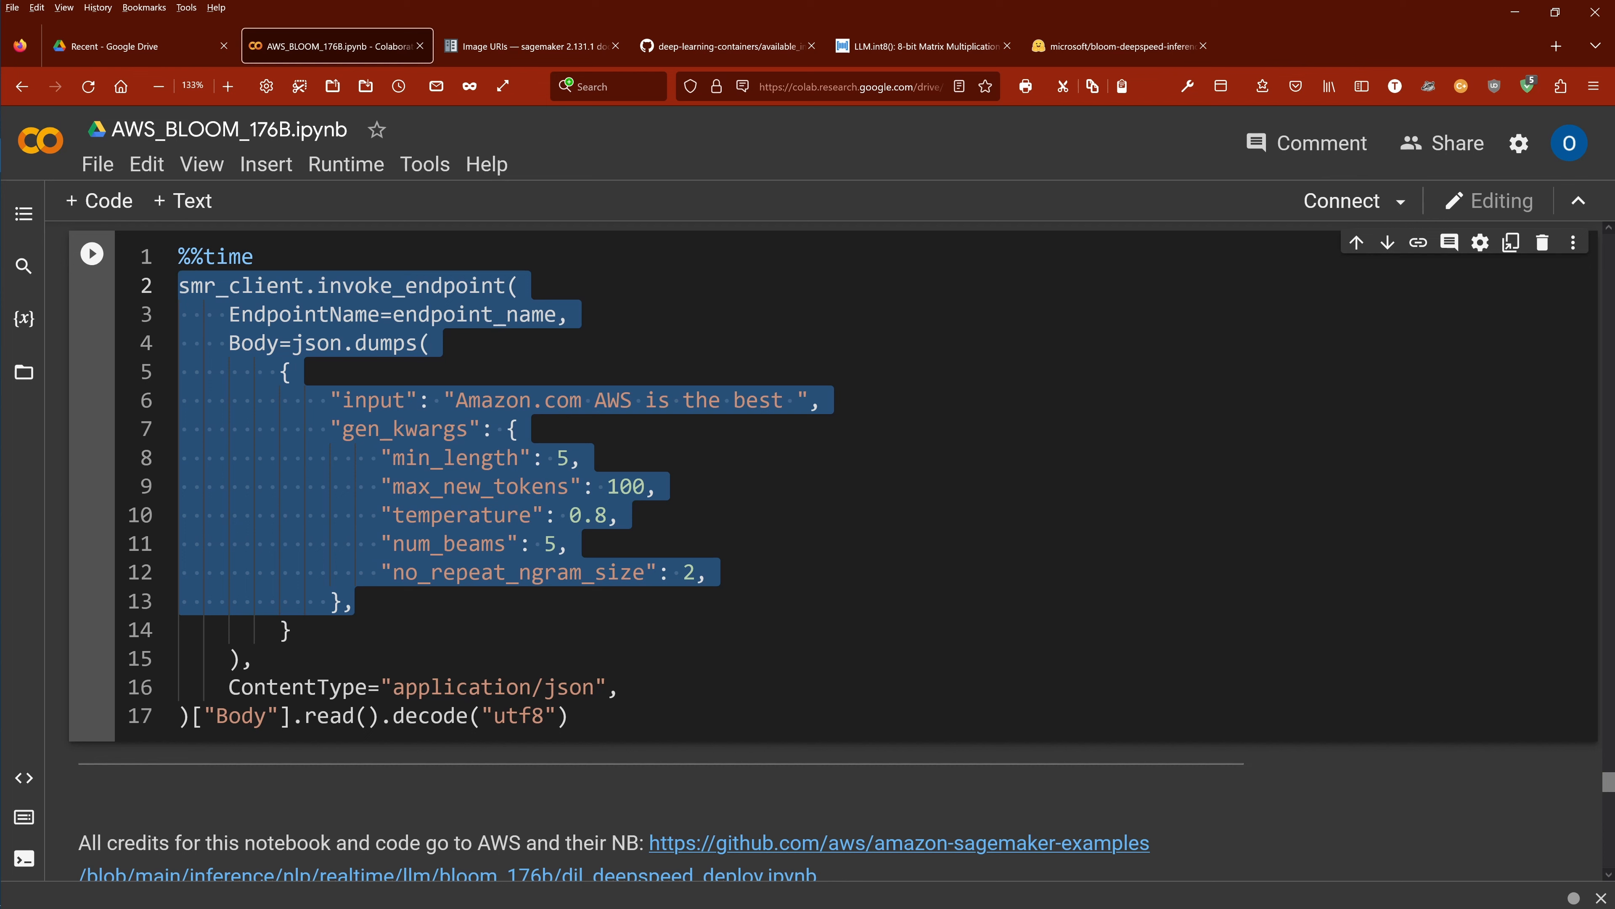
# Highlight the AWS credits note linking the original GitHub notebook, save with Ctrl+S, and view the greedy generation cell
pyautogui.scroll(-3)
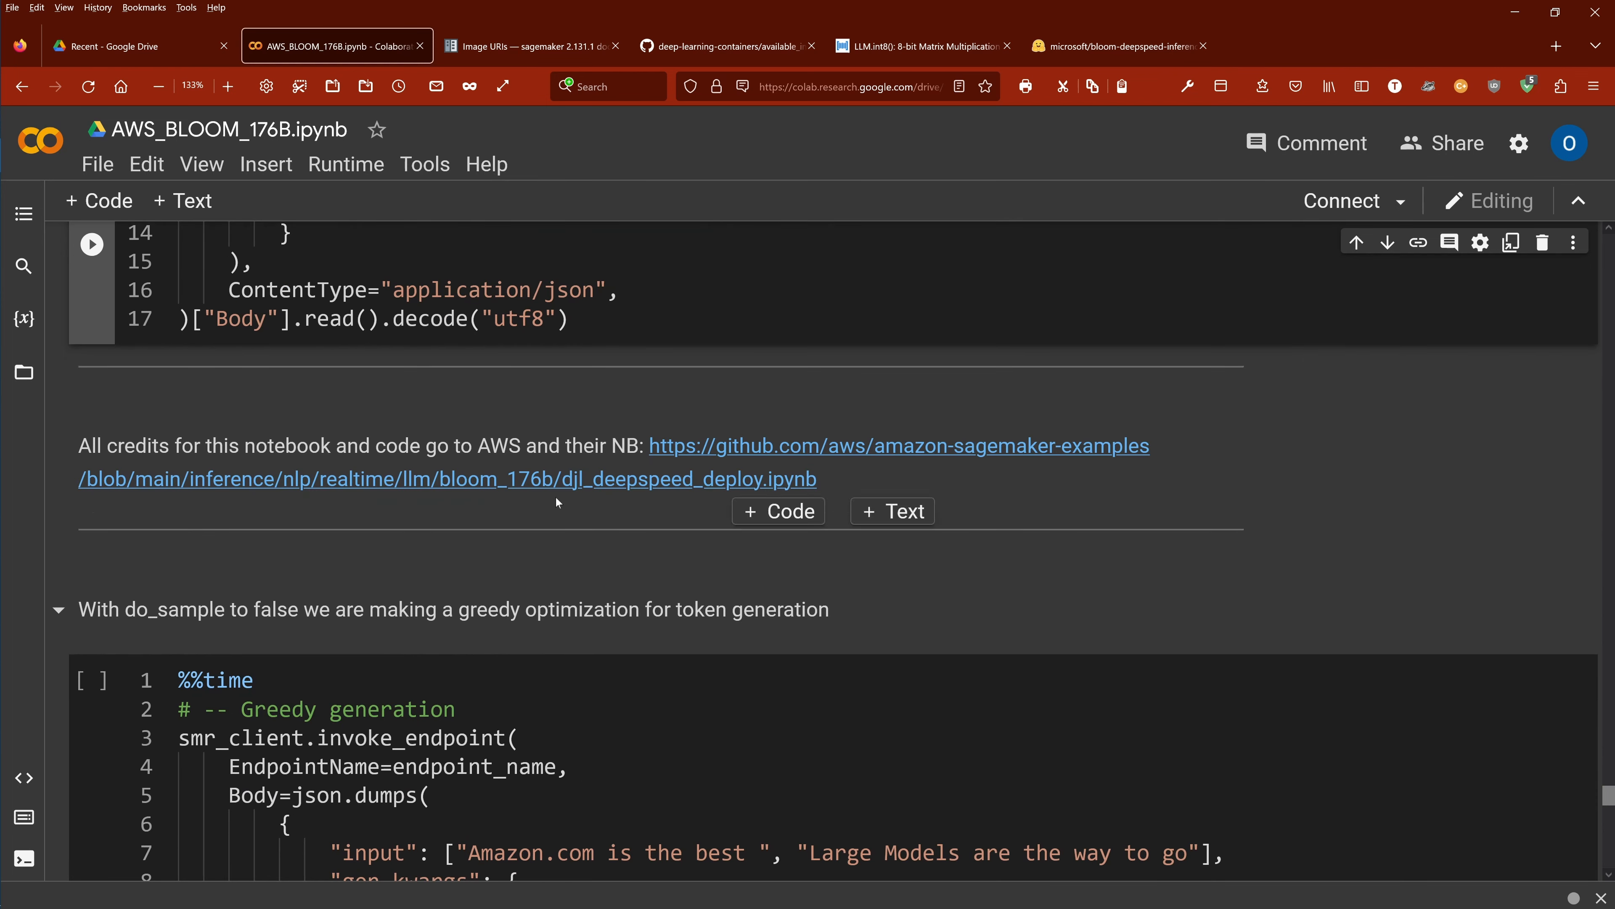
pyautogui.moveTo(642, 369)
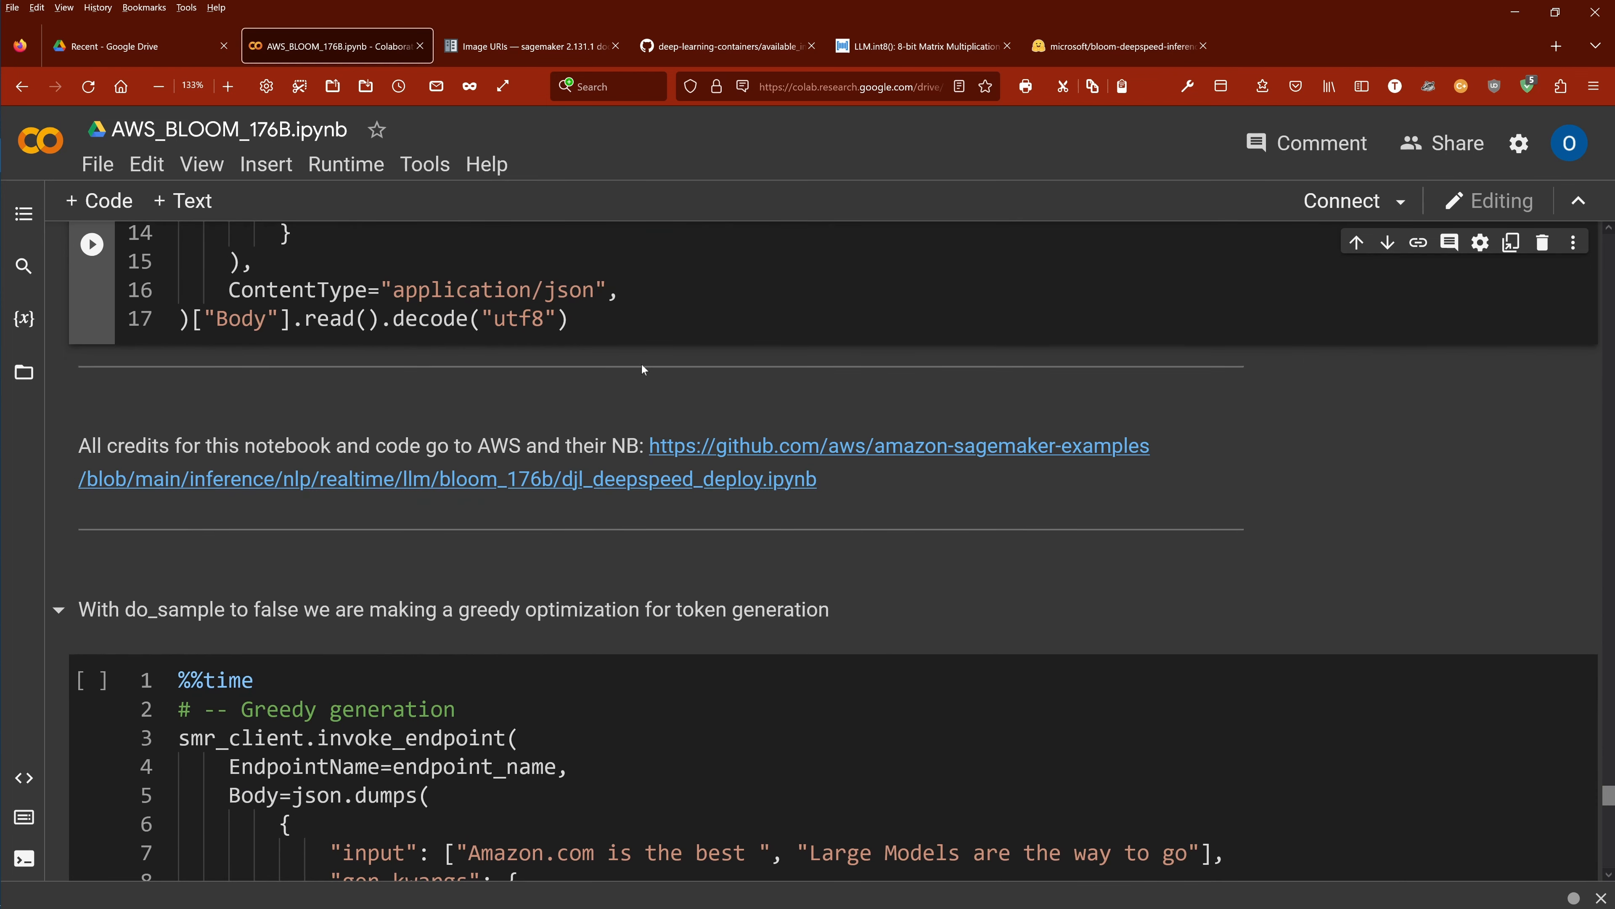
pyautogui.moveTo(304, 465)
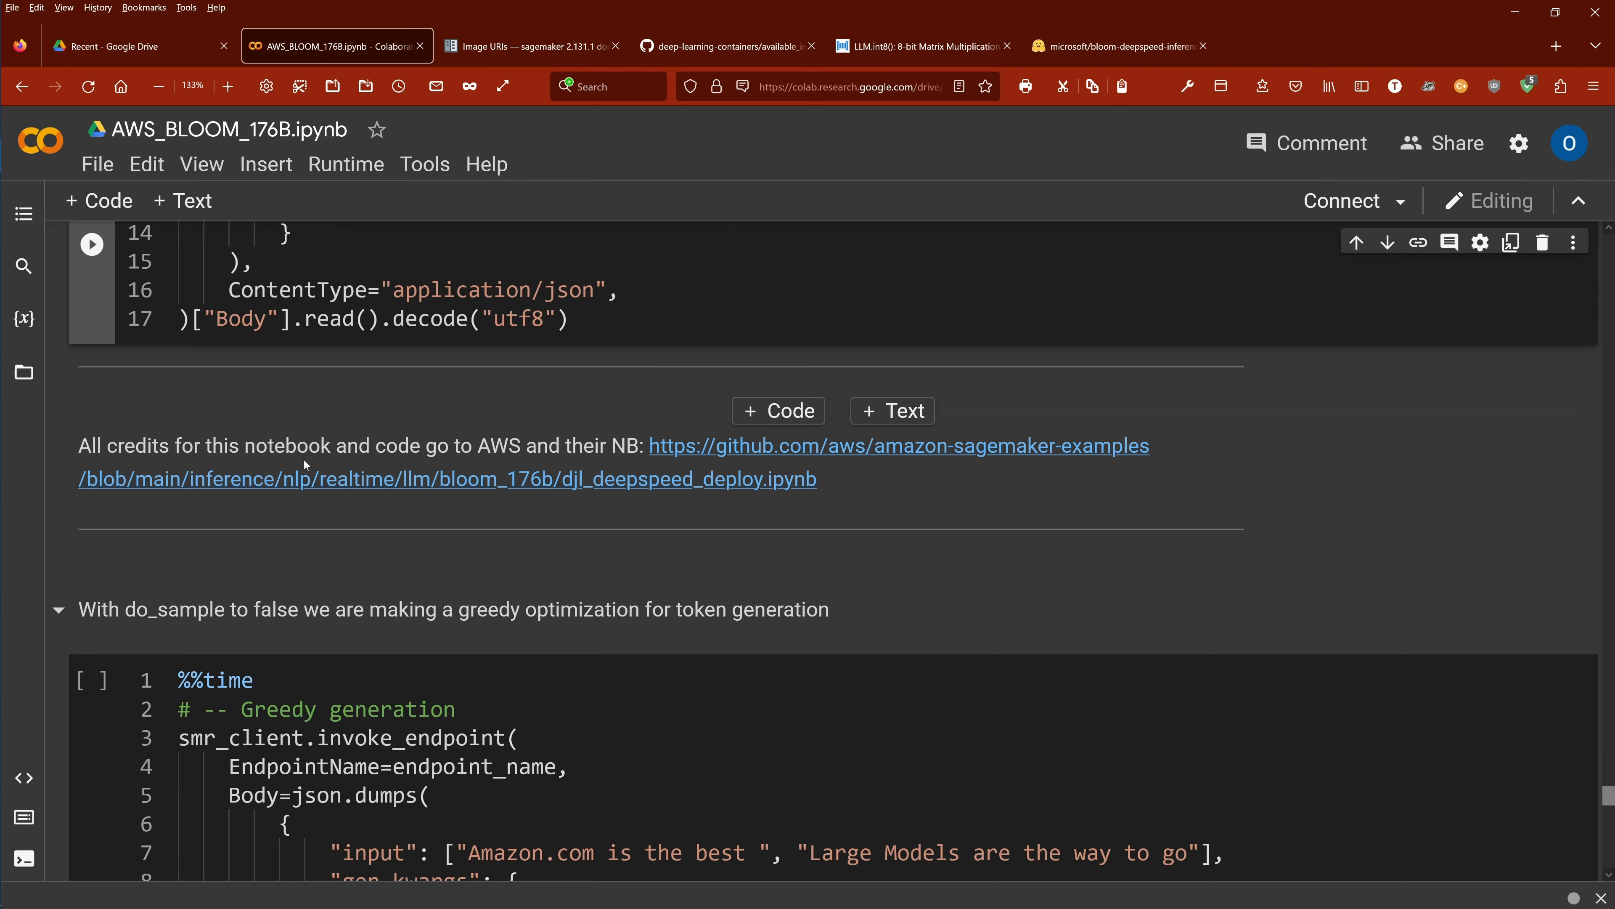
pyautogui.doubleClick(297, 445)
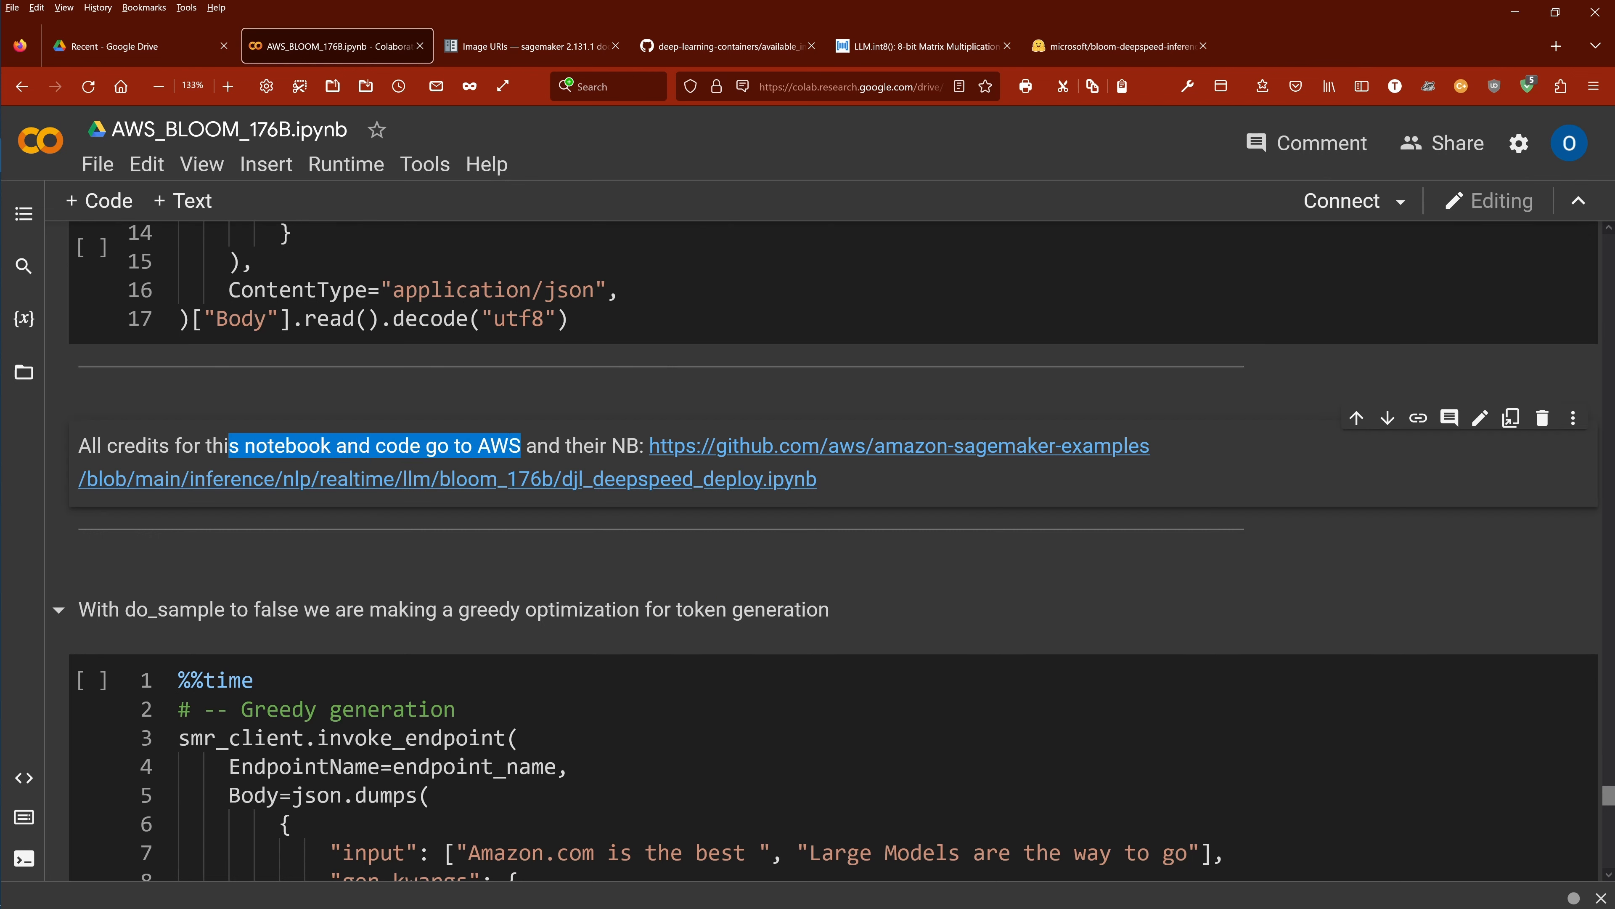
pyautogui.press('ctrl+s')
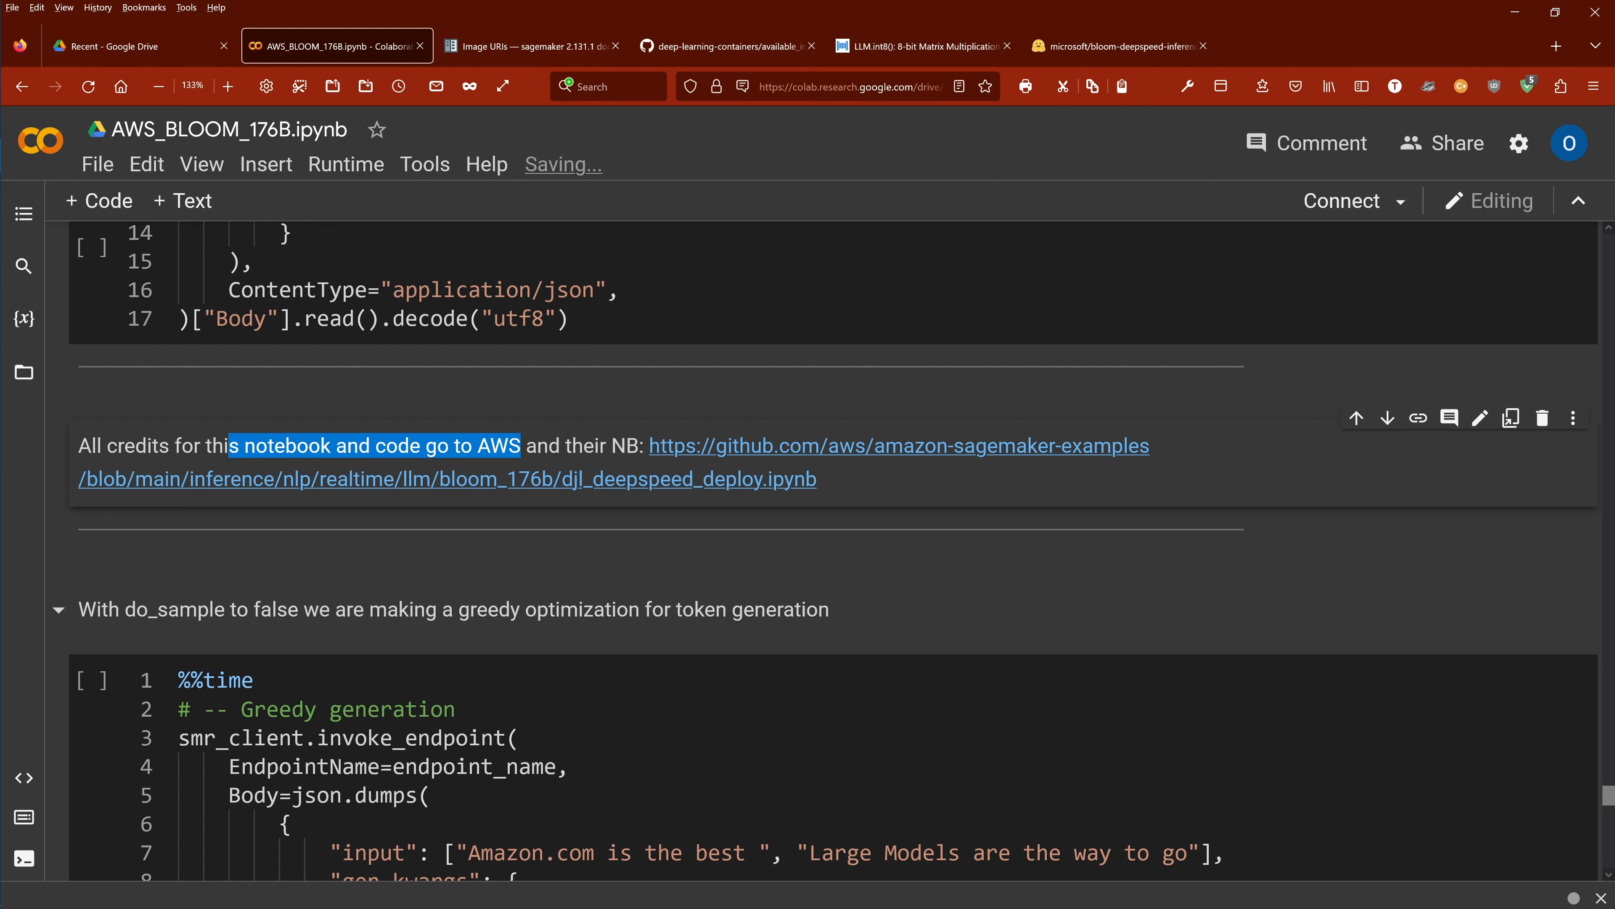
pyautogui.moveTo(515, 417)
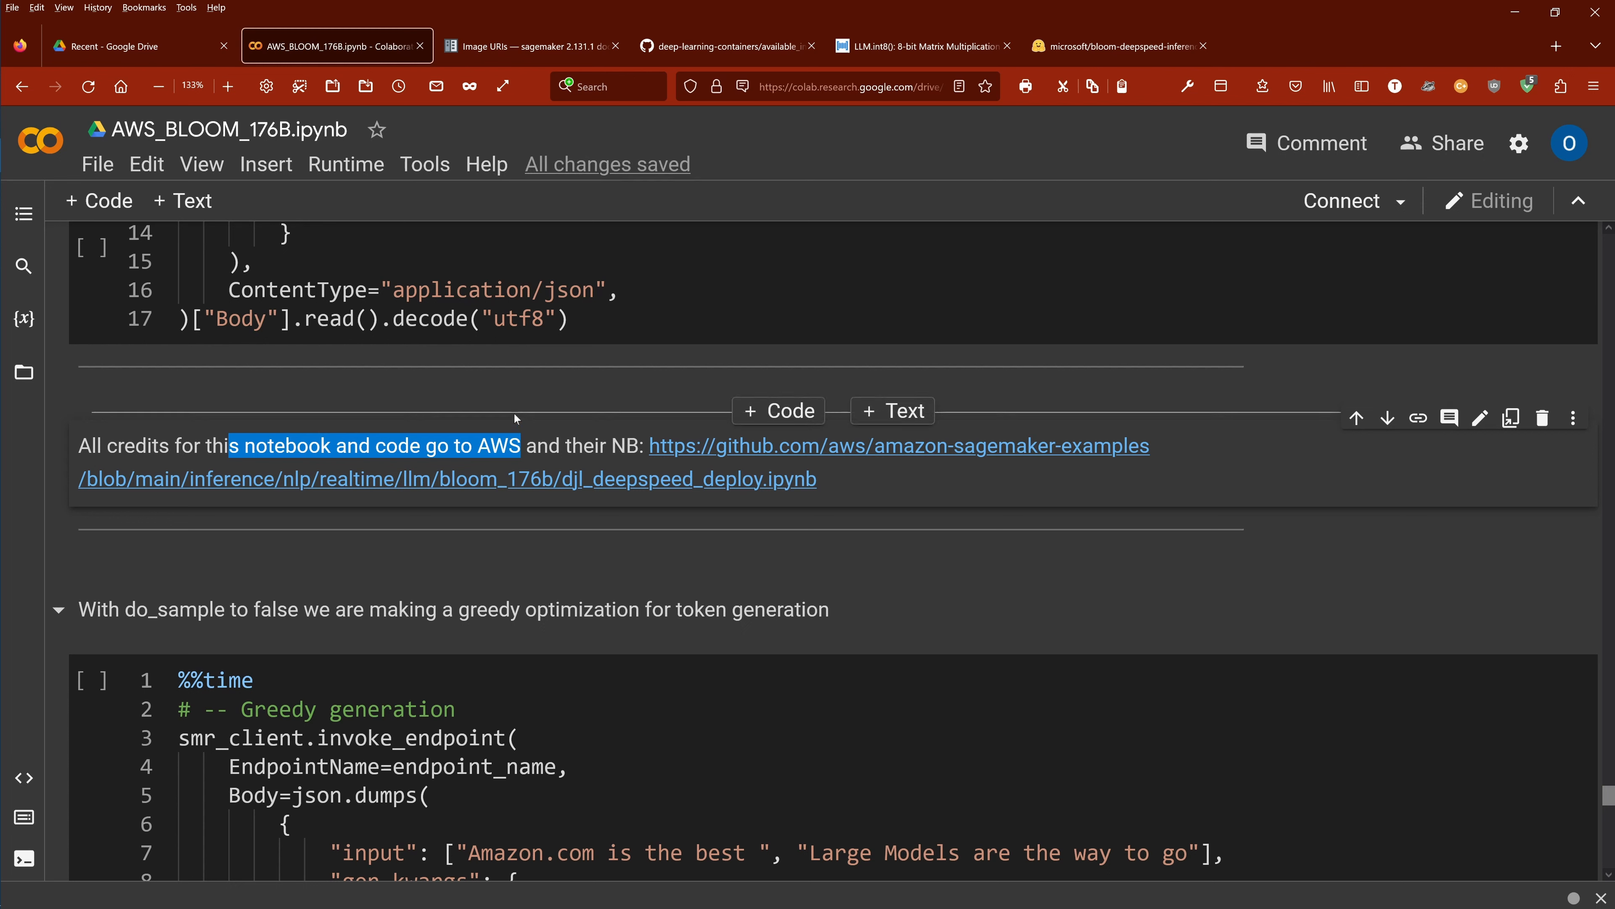
pyautogui.scroll(3)
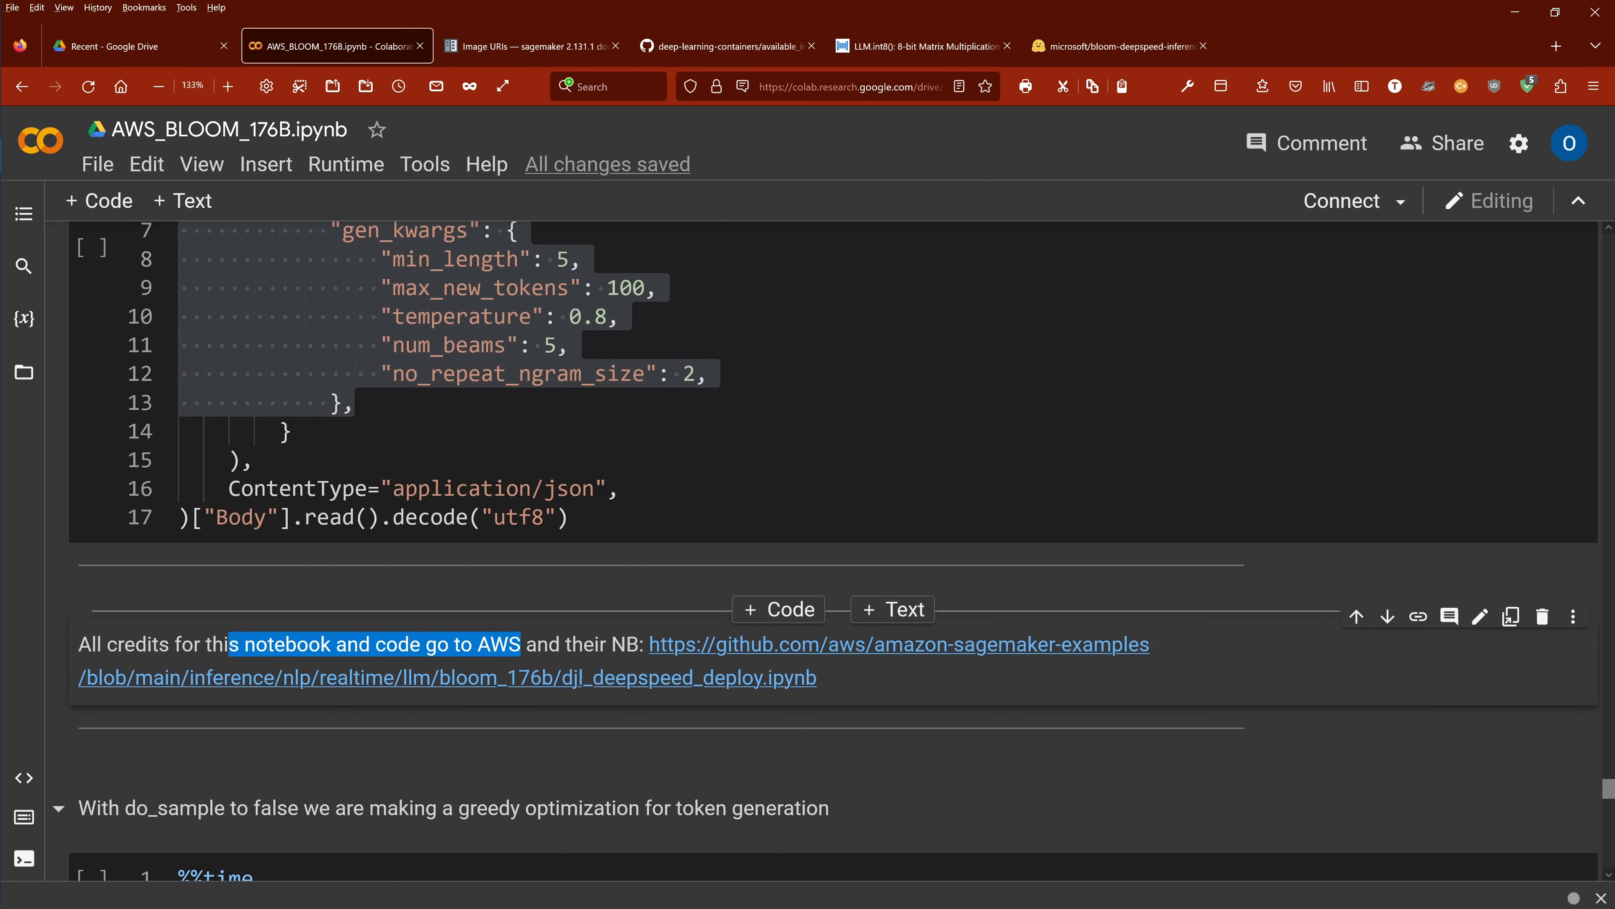
pyautogui.scroll(-3)
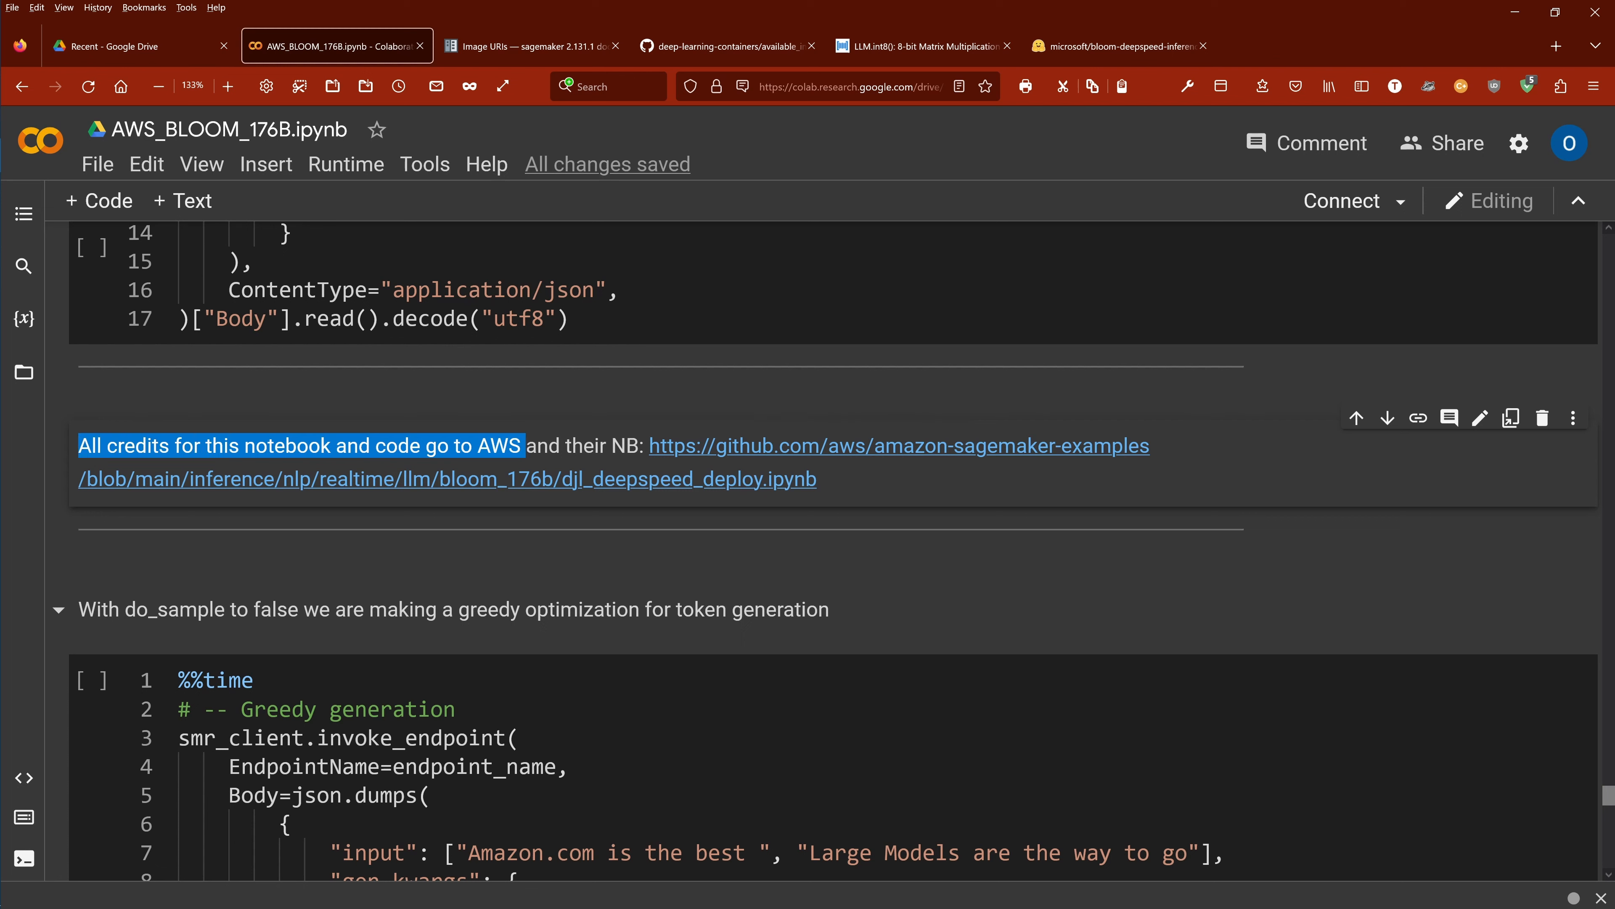
pyautogui.moveTo(849, 445)
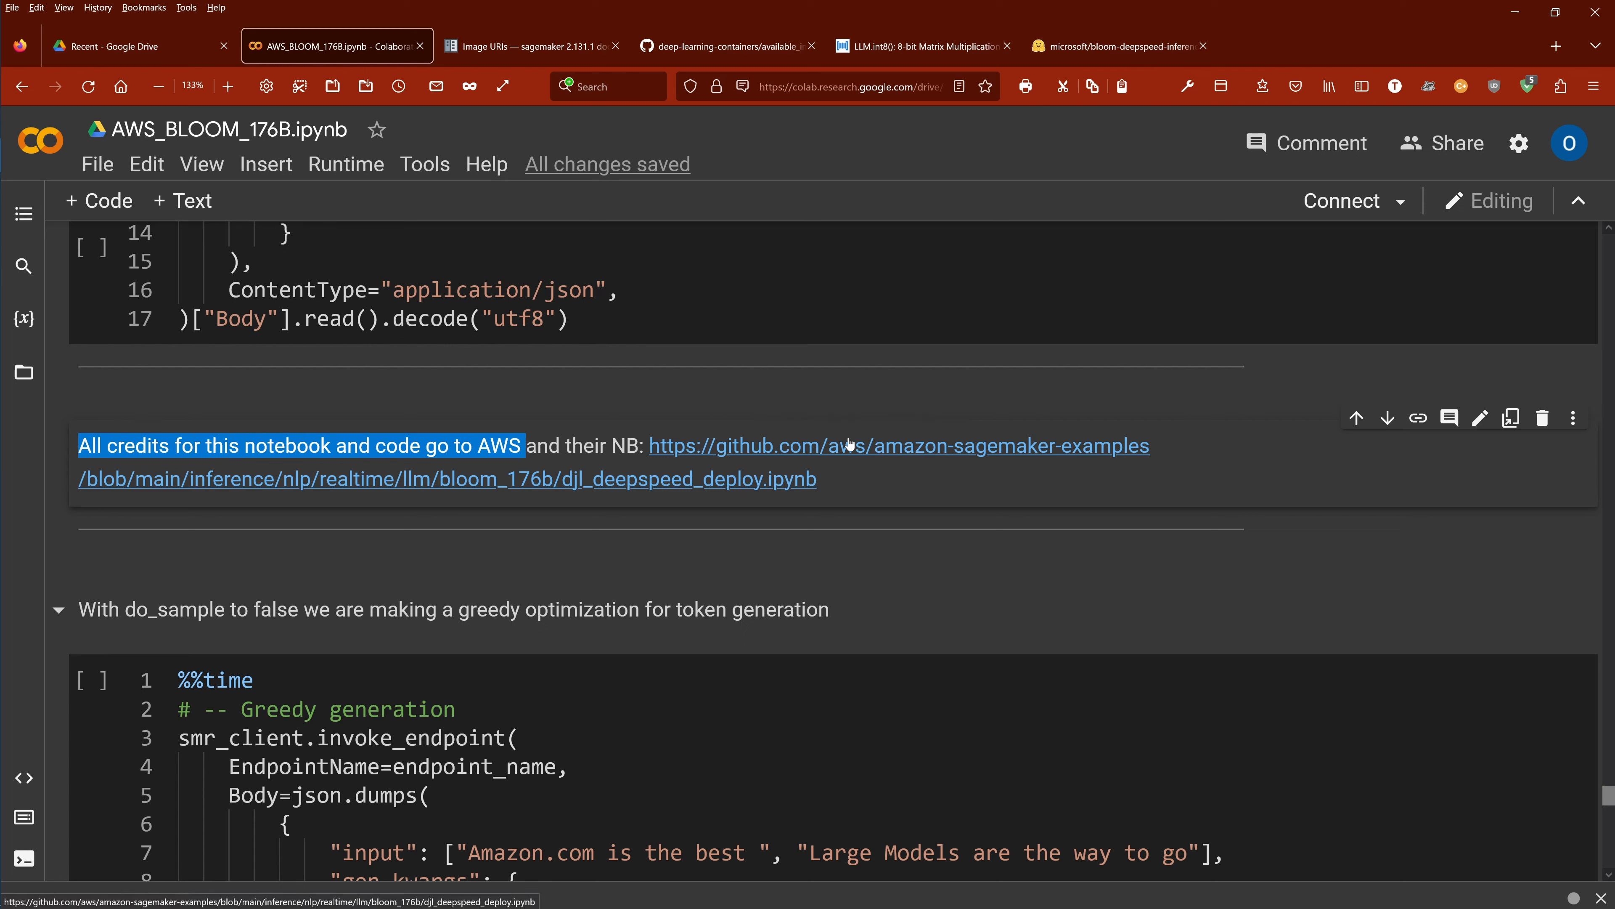
pyautogui.moveTo(838, 457)
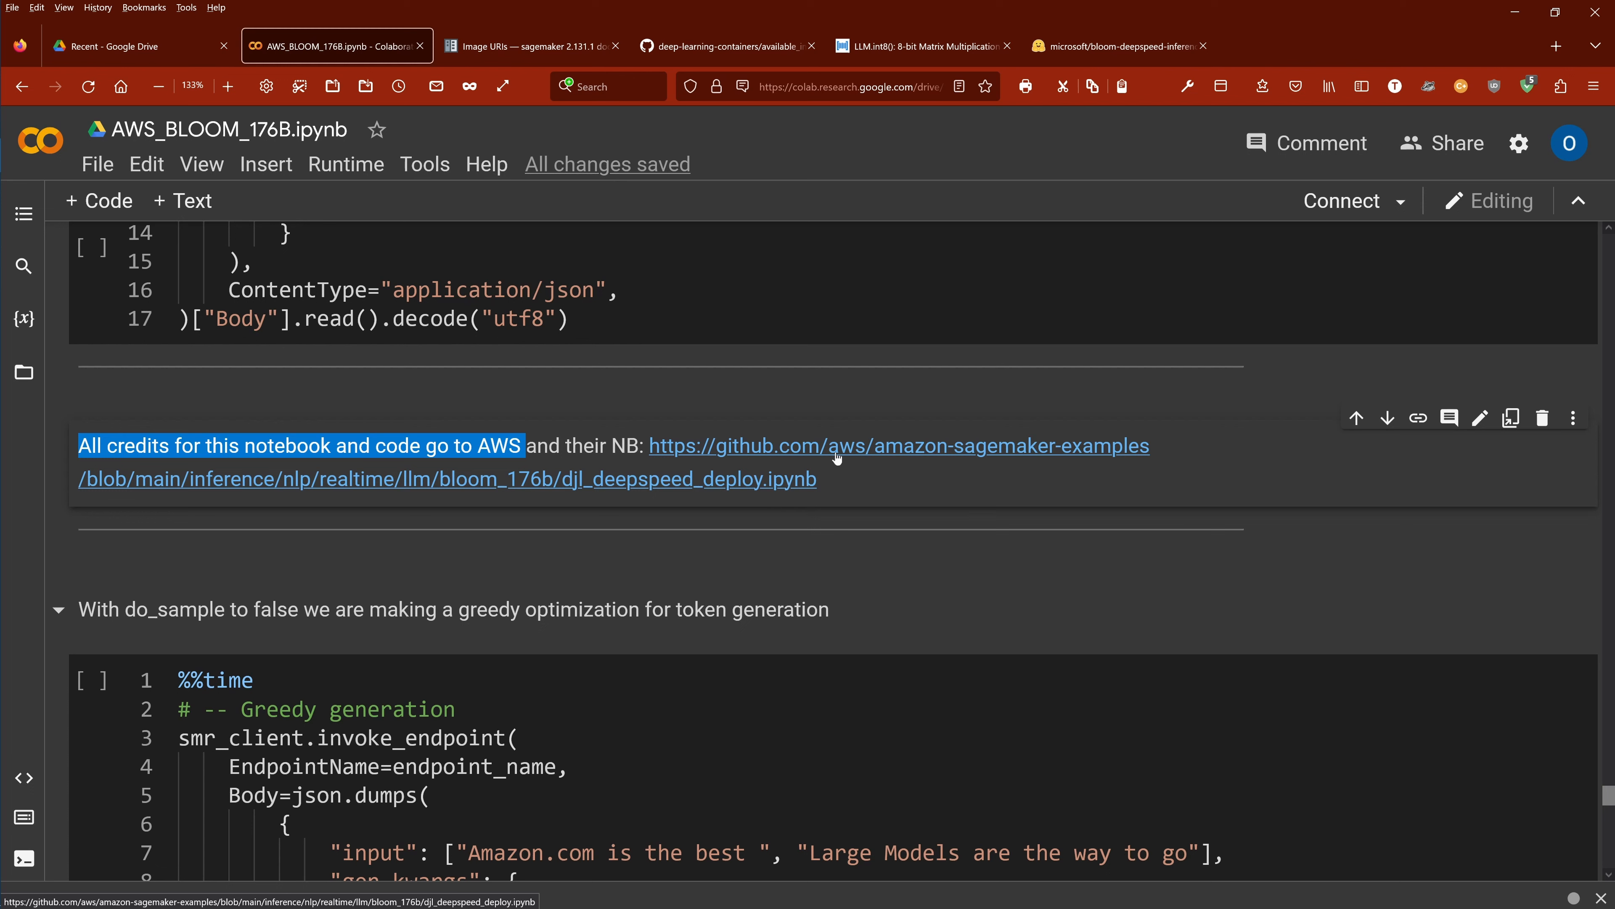
pyautogui.moveTo(197, 495)
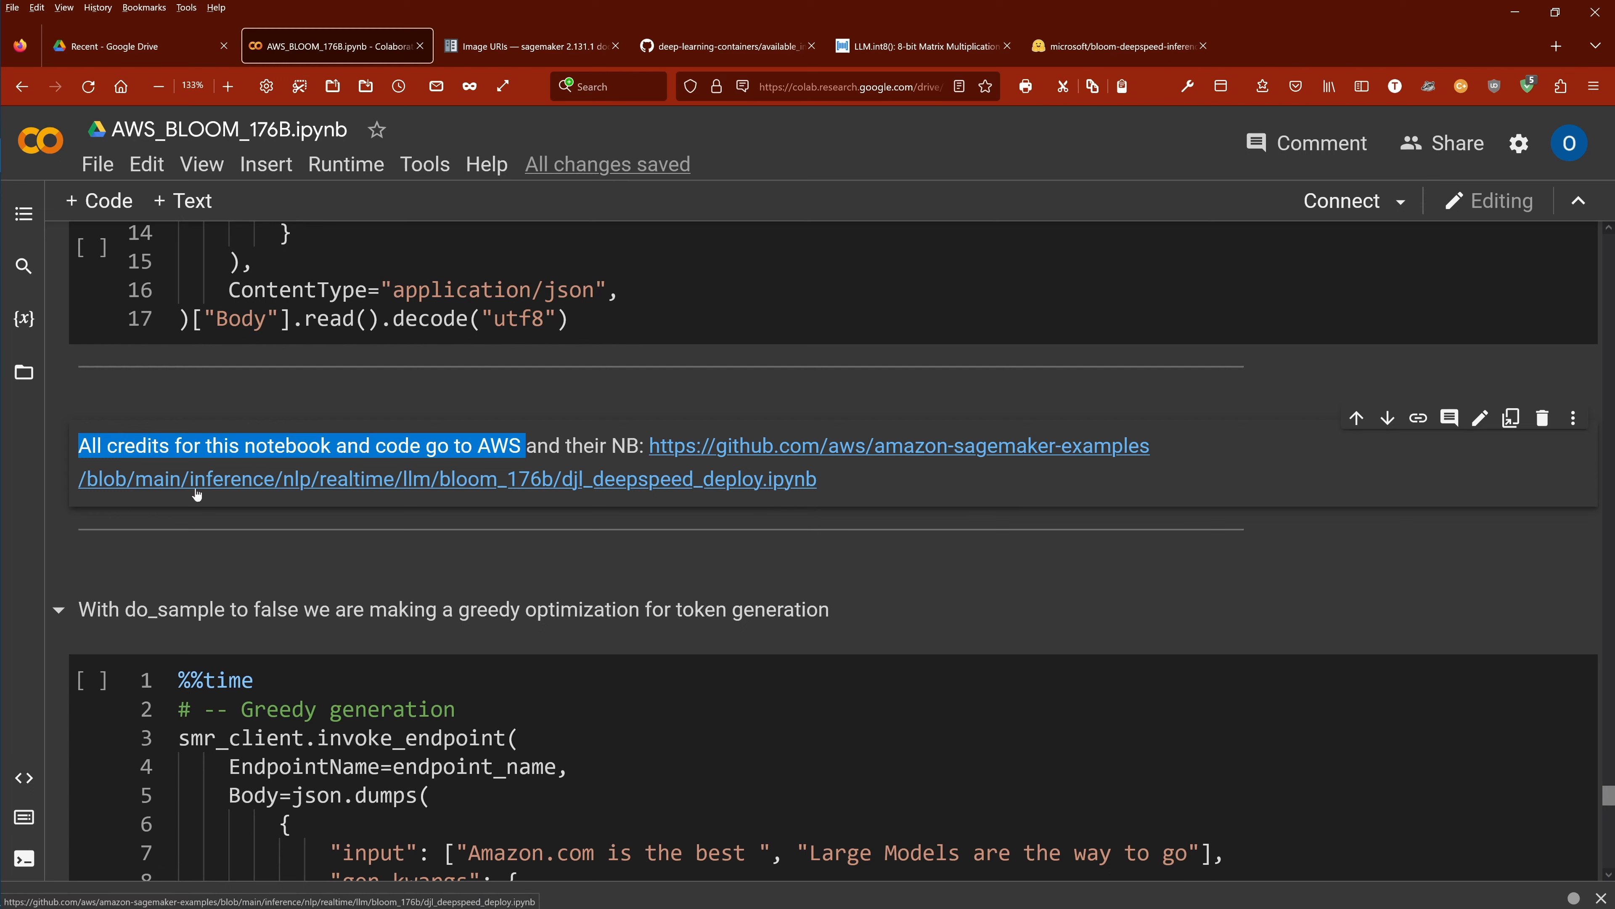
pyautogui.moveTo(465, 497)
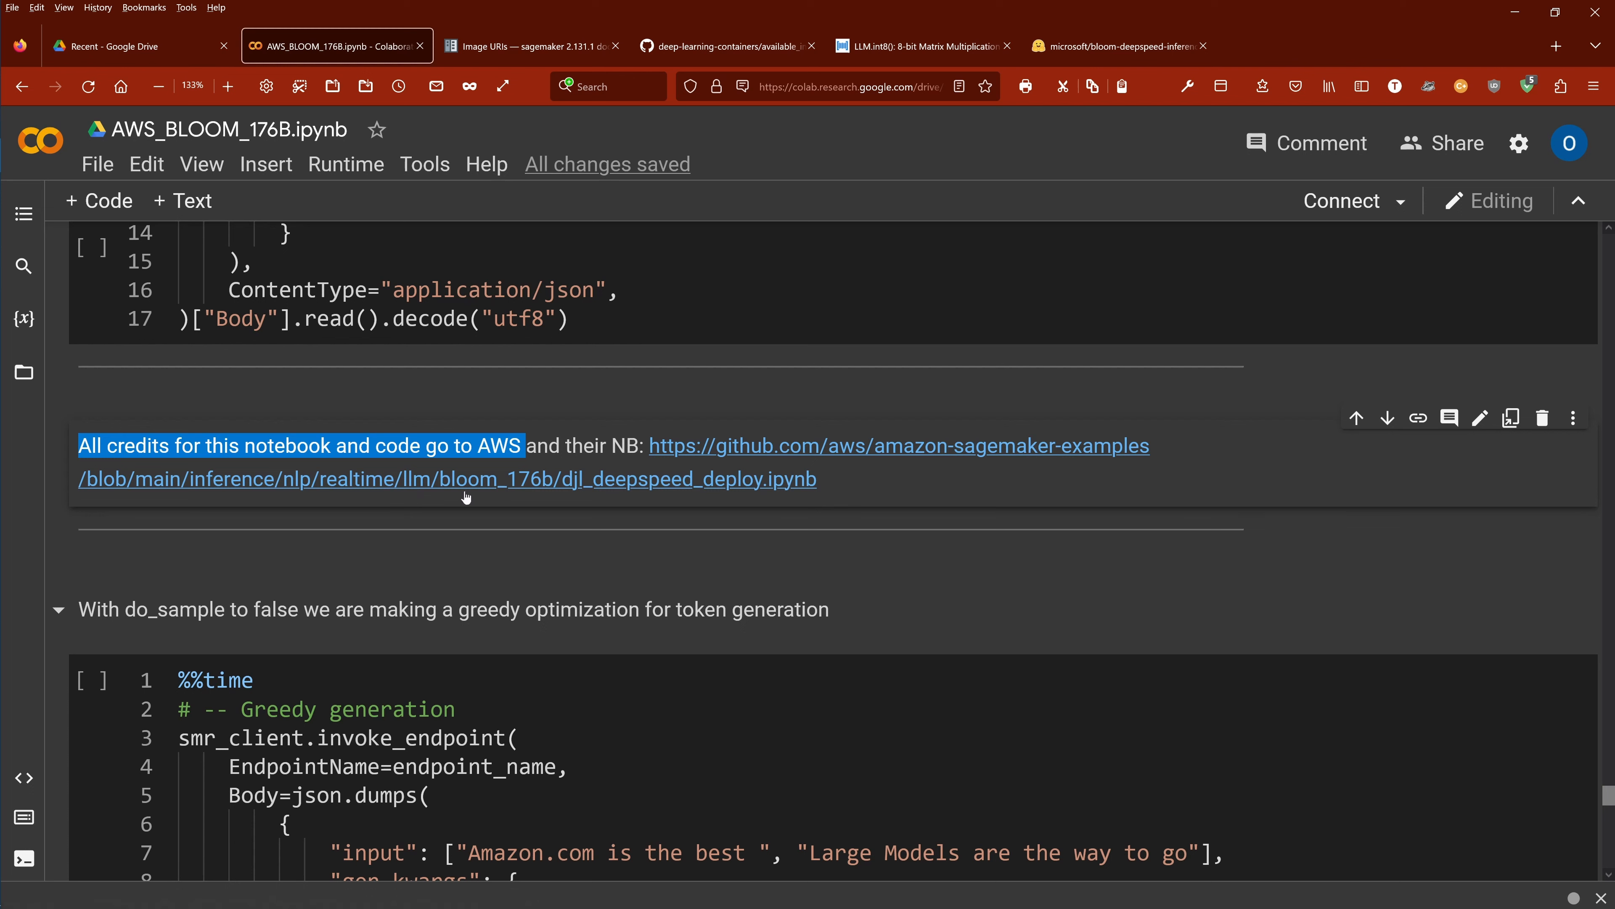
pyautogui.moveTo(545, 491)
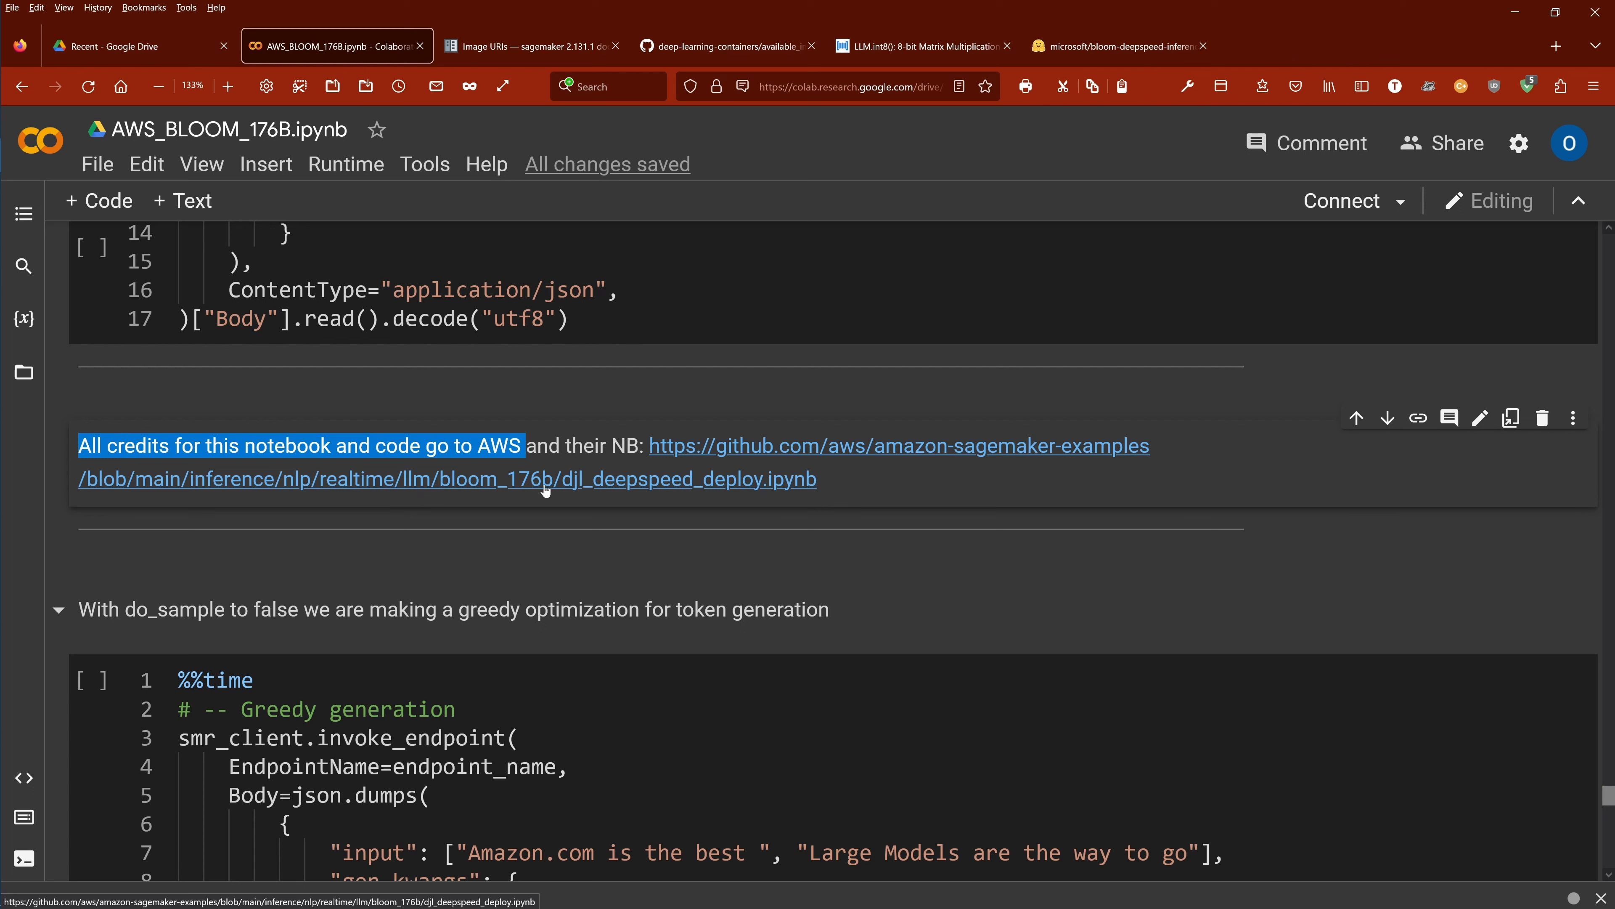
pyautogui.moveTo(575, 494)
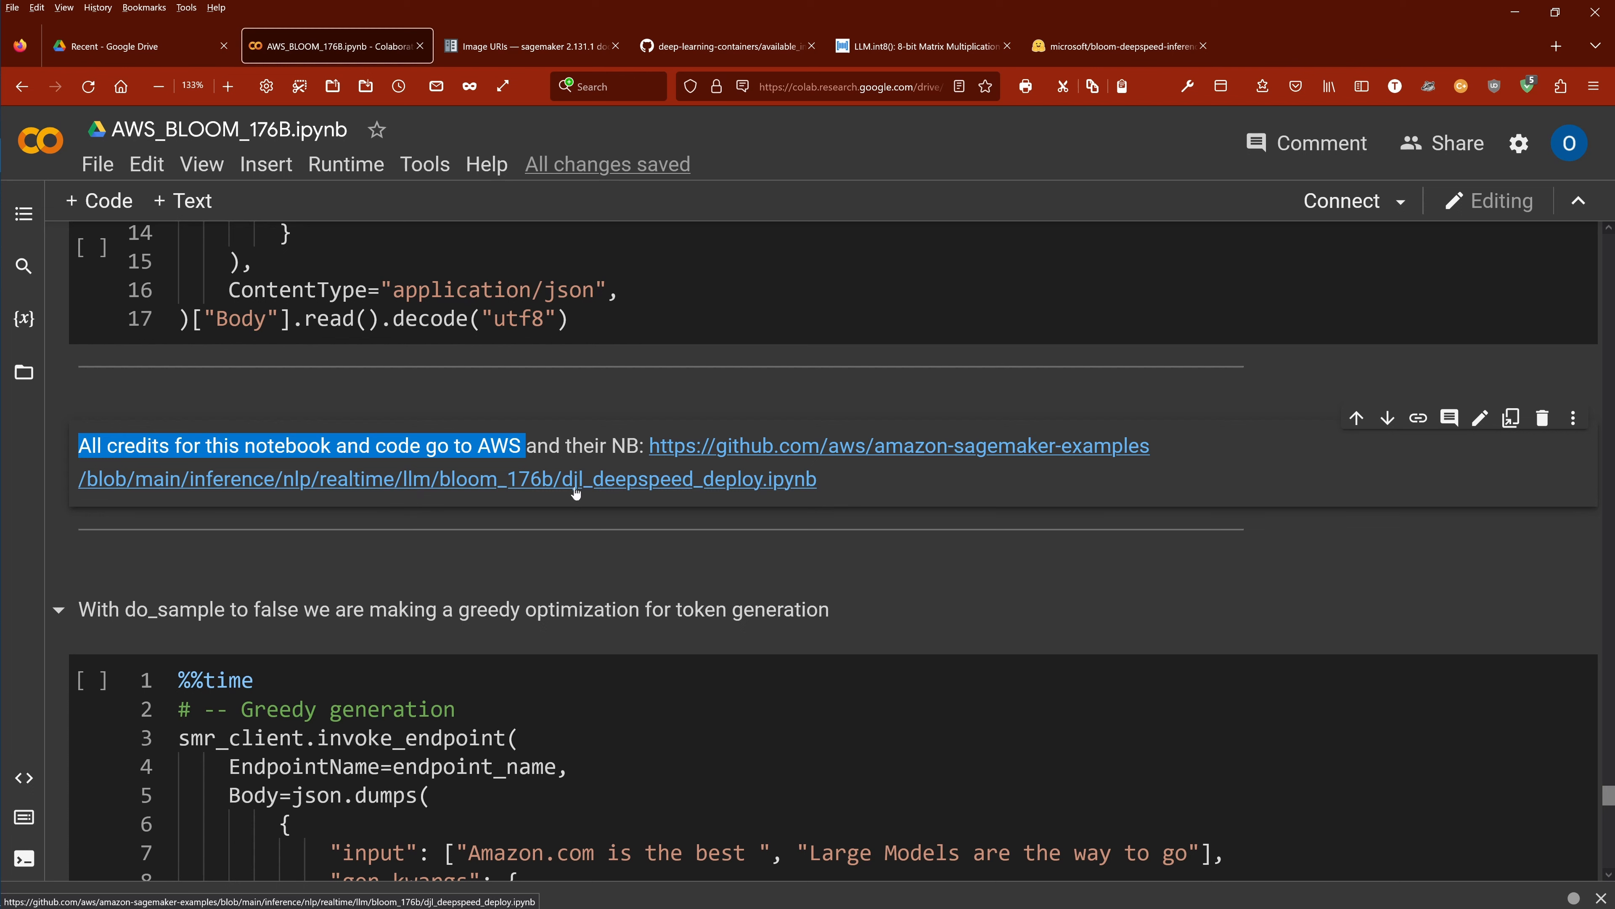
pyautogui.moveTo(727, 492)
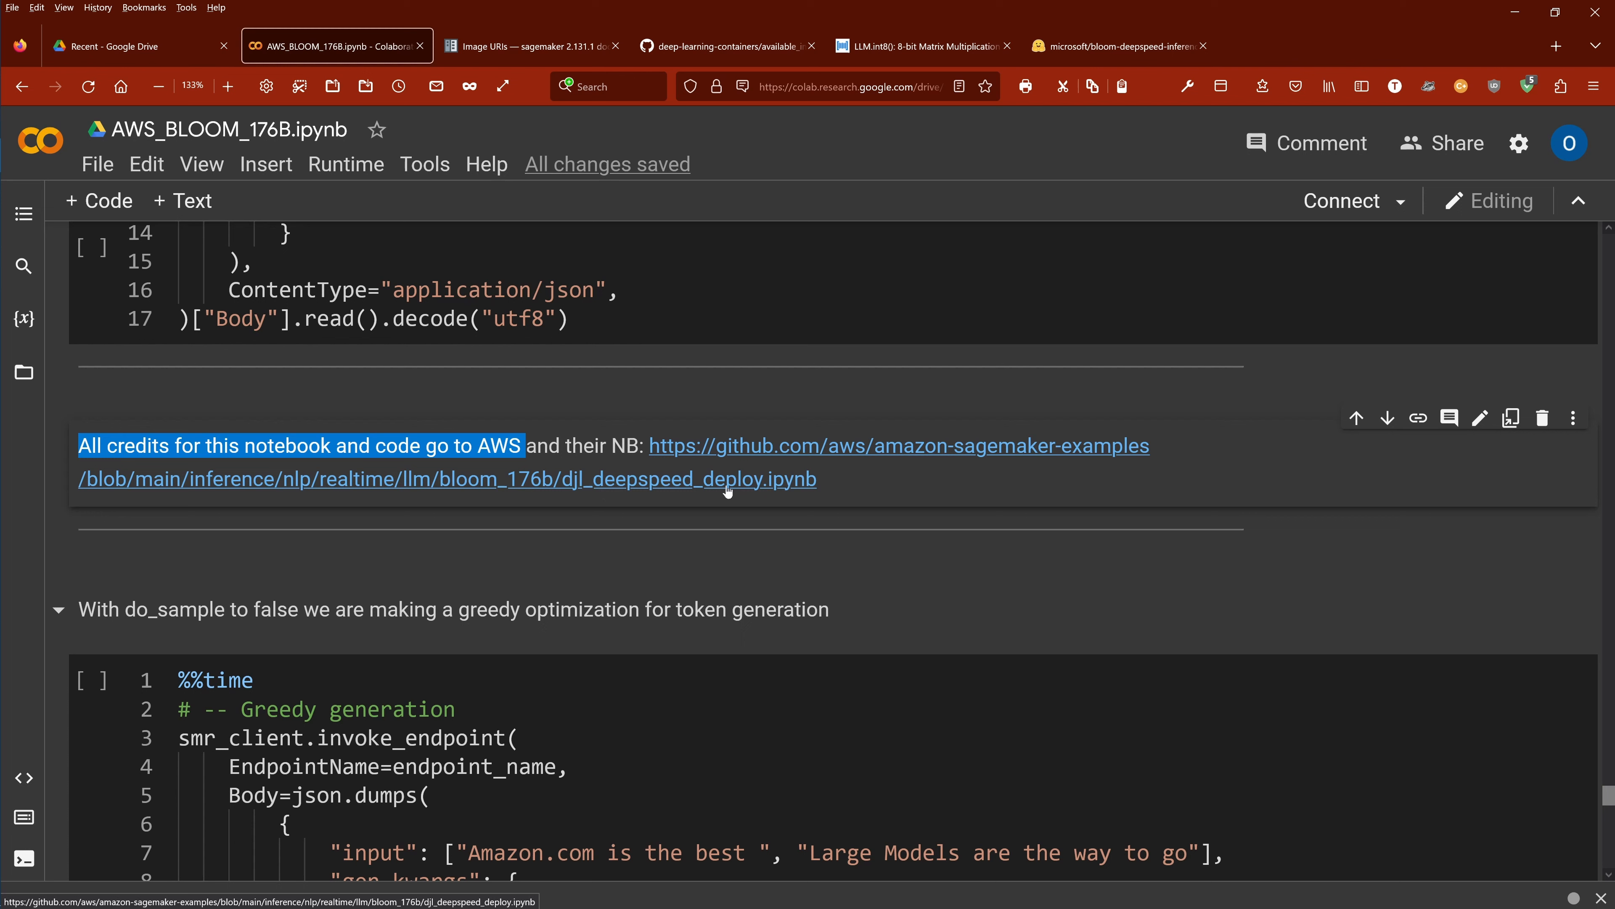
pyautogui.moveTo(908, 494)
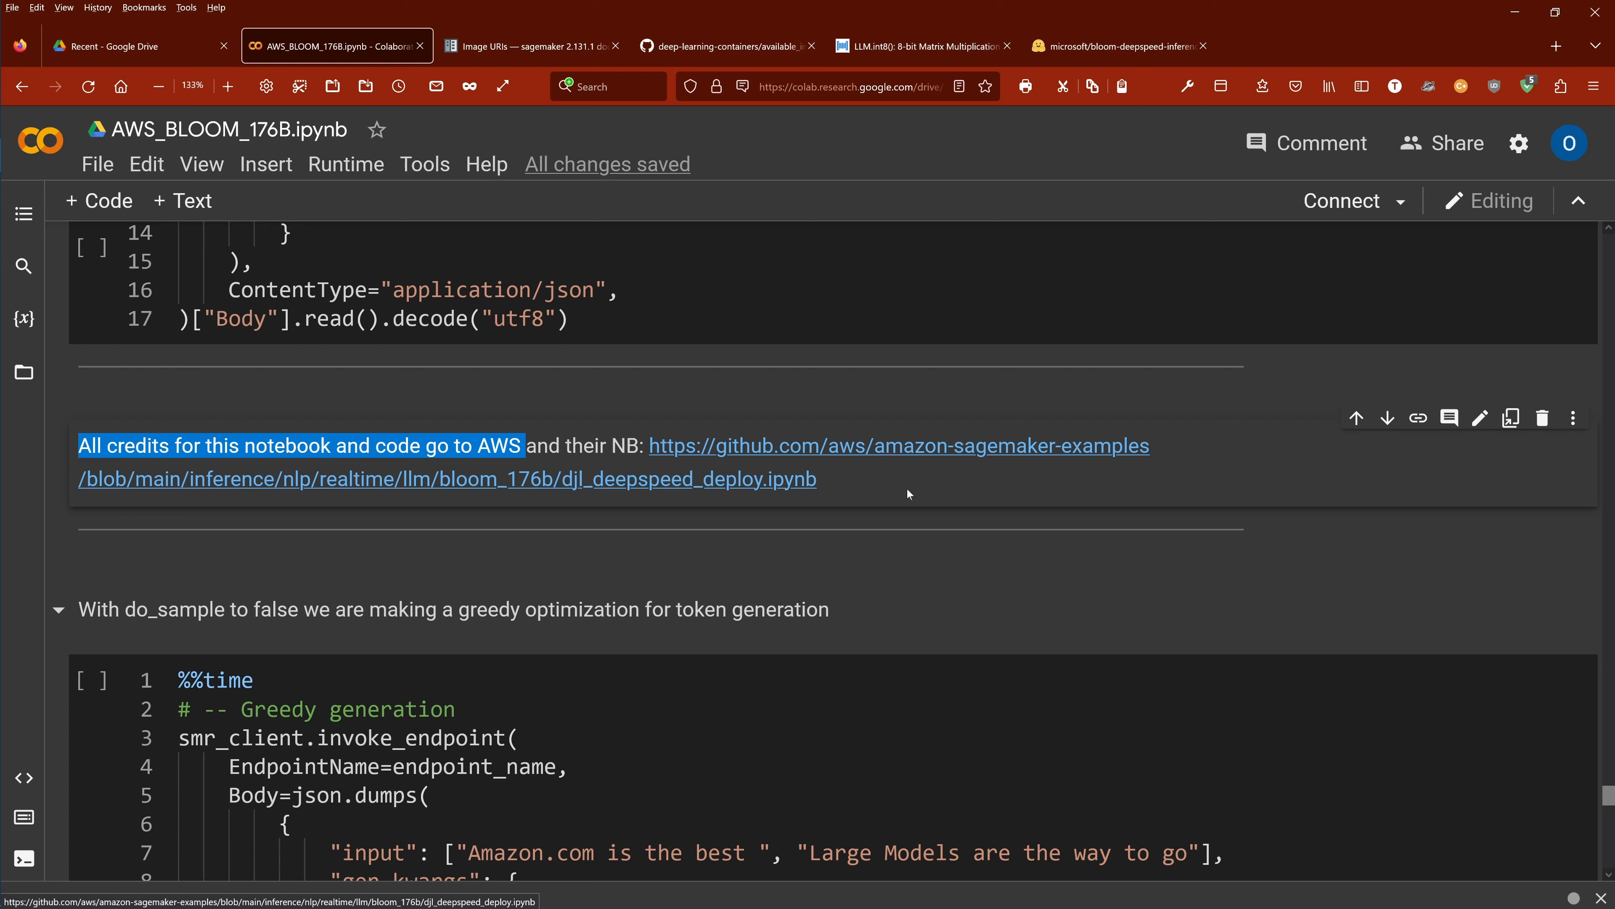
pyautogui.moveTo(849, 482)
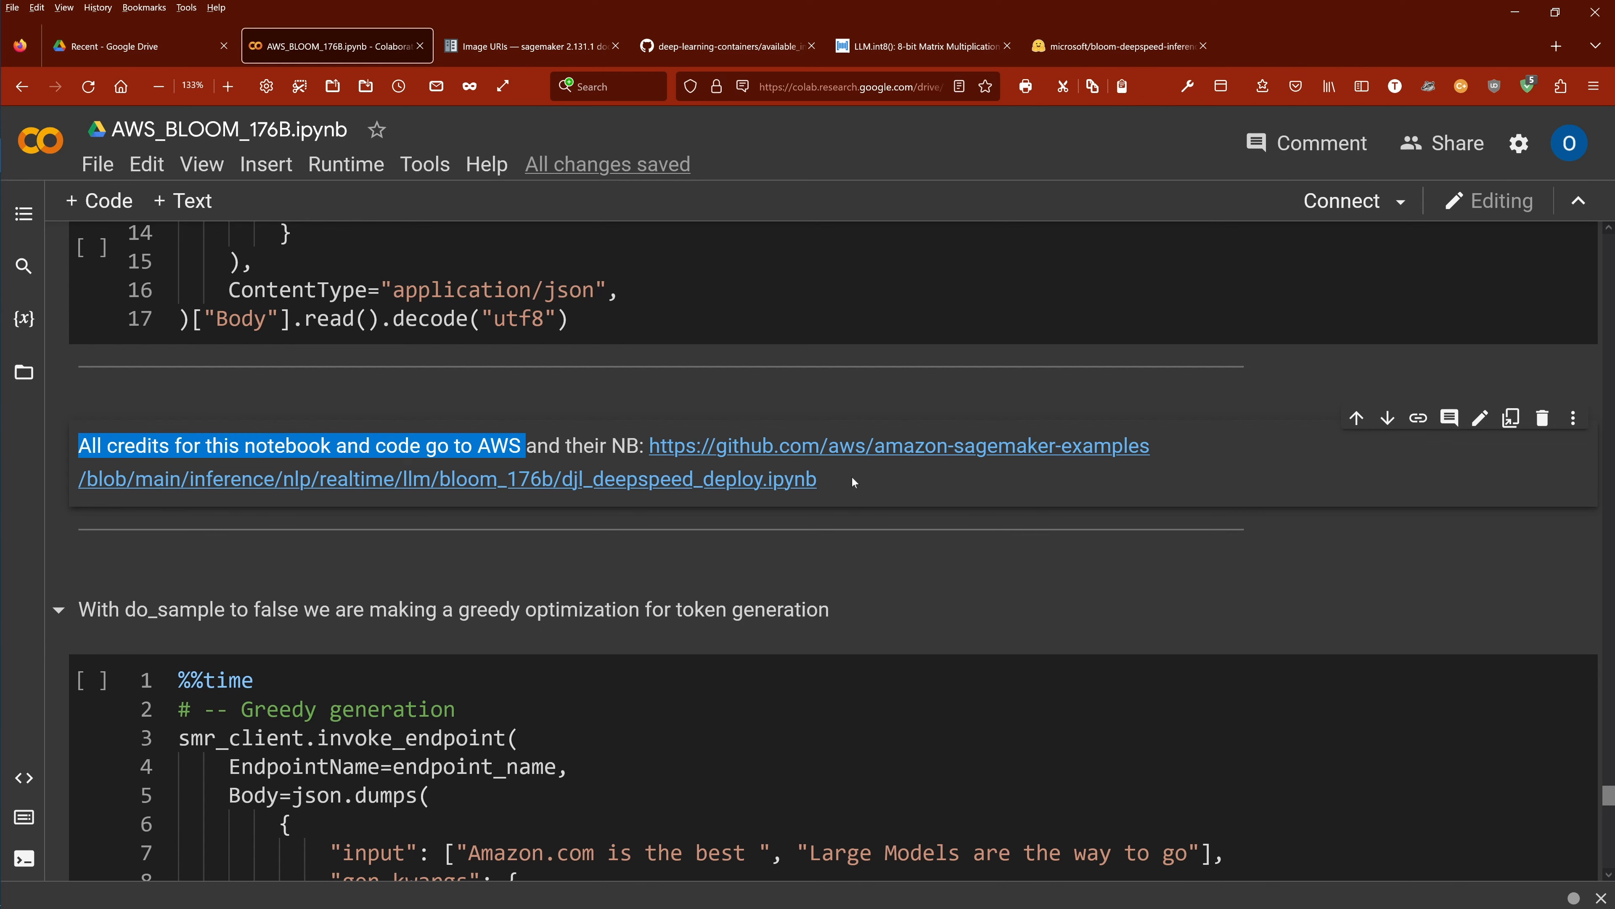
pyautogui.scroll(3)
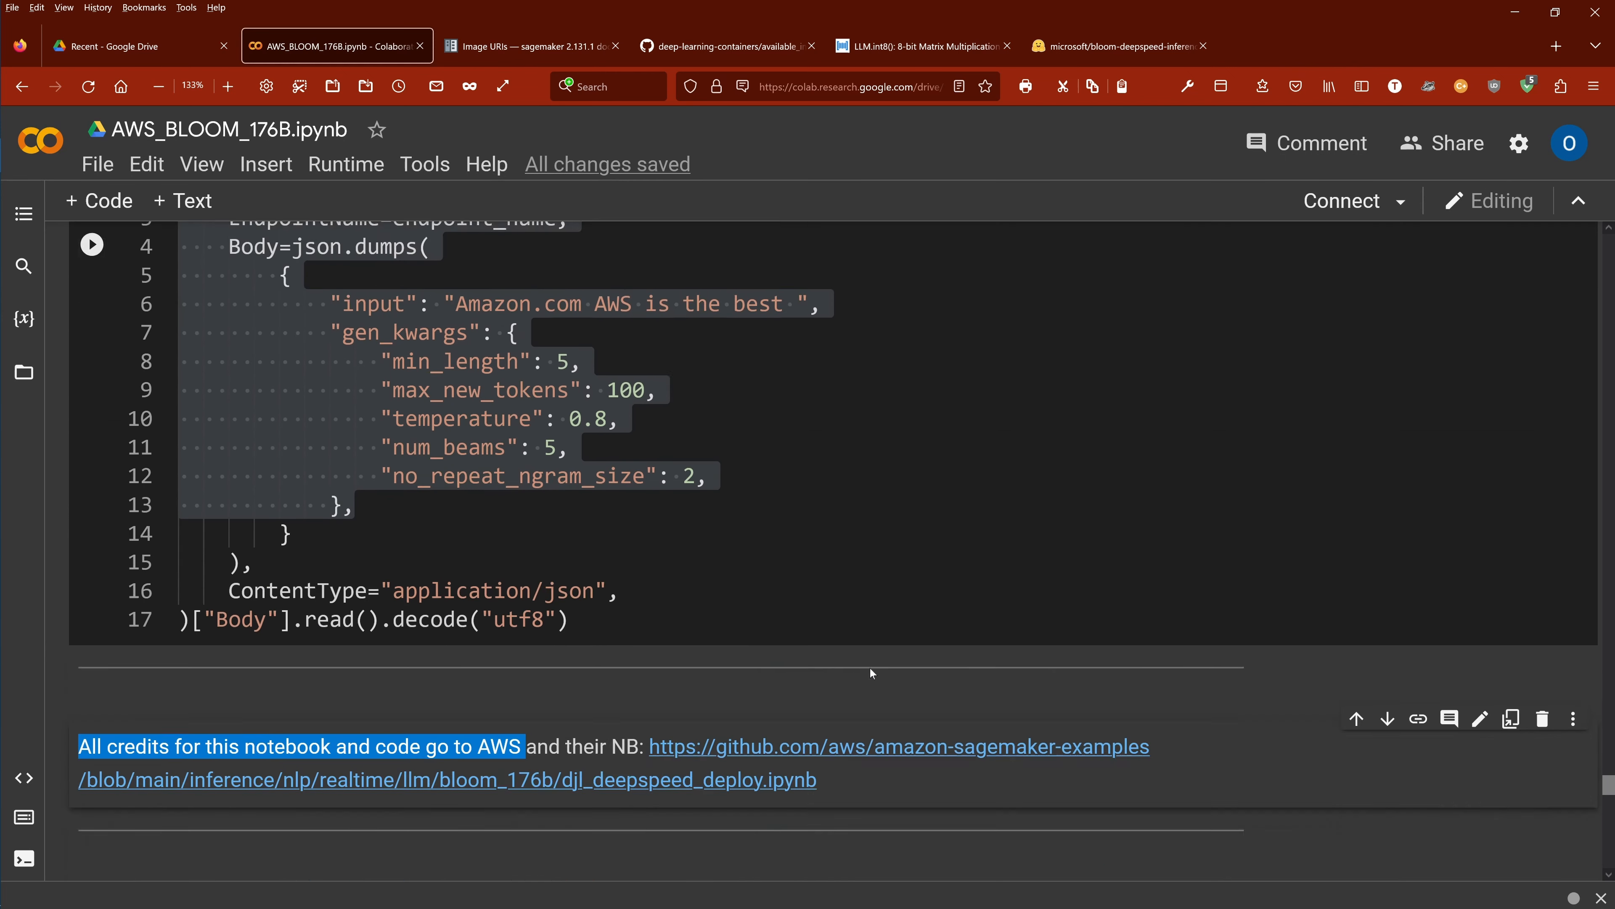
pyautogui.scroll(-3)
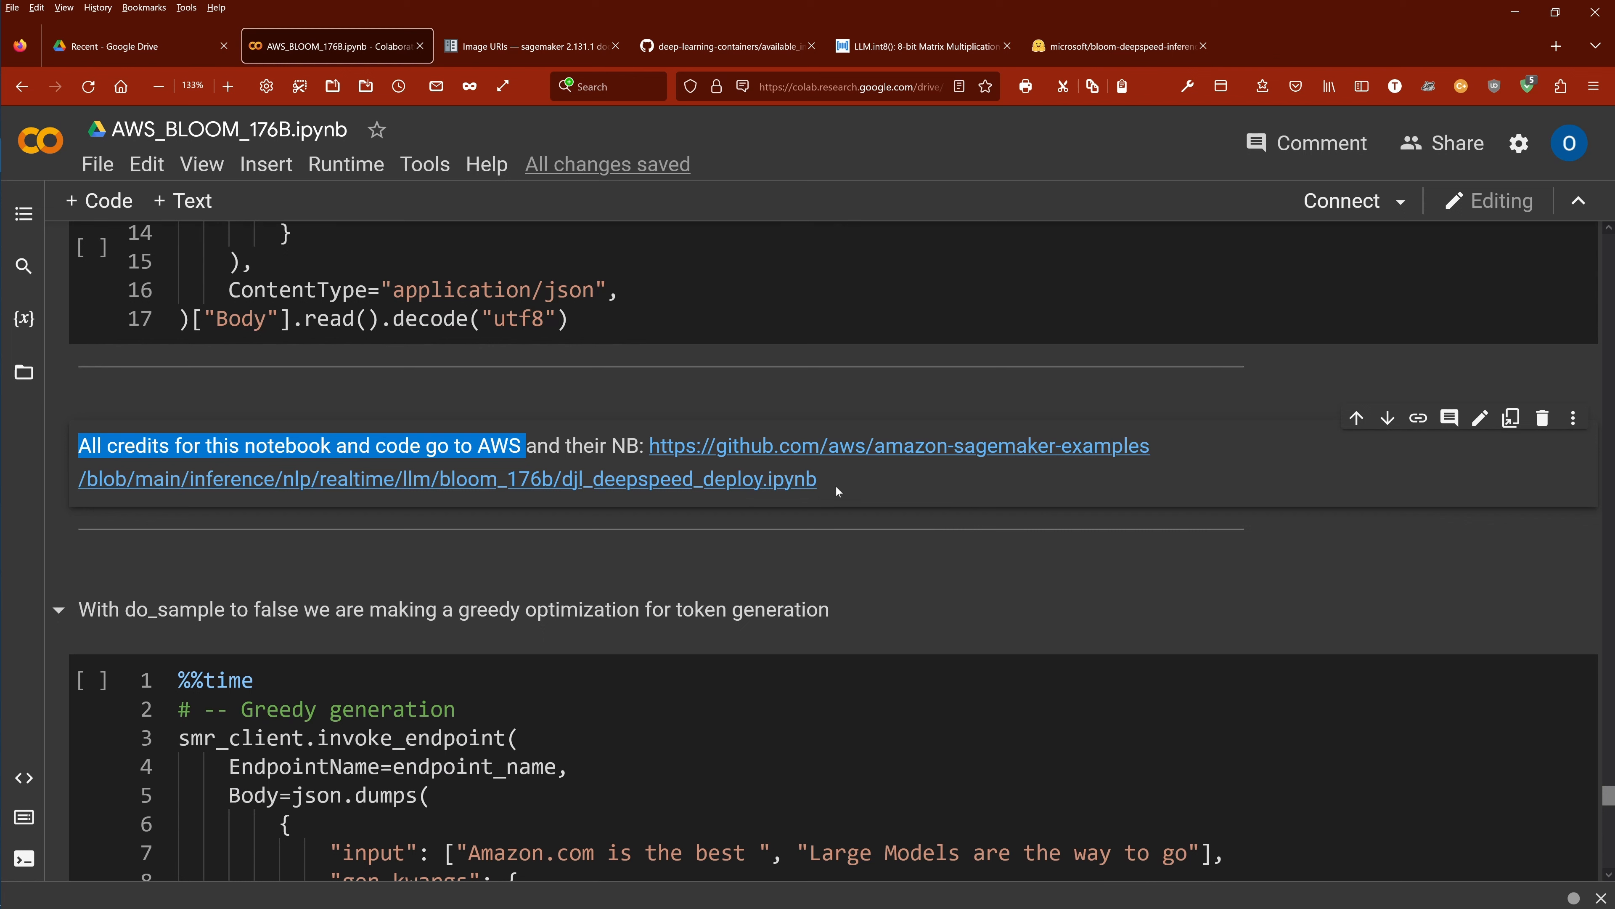
pyautogui.moveTo(843, 491)
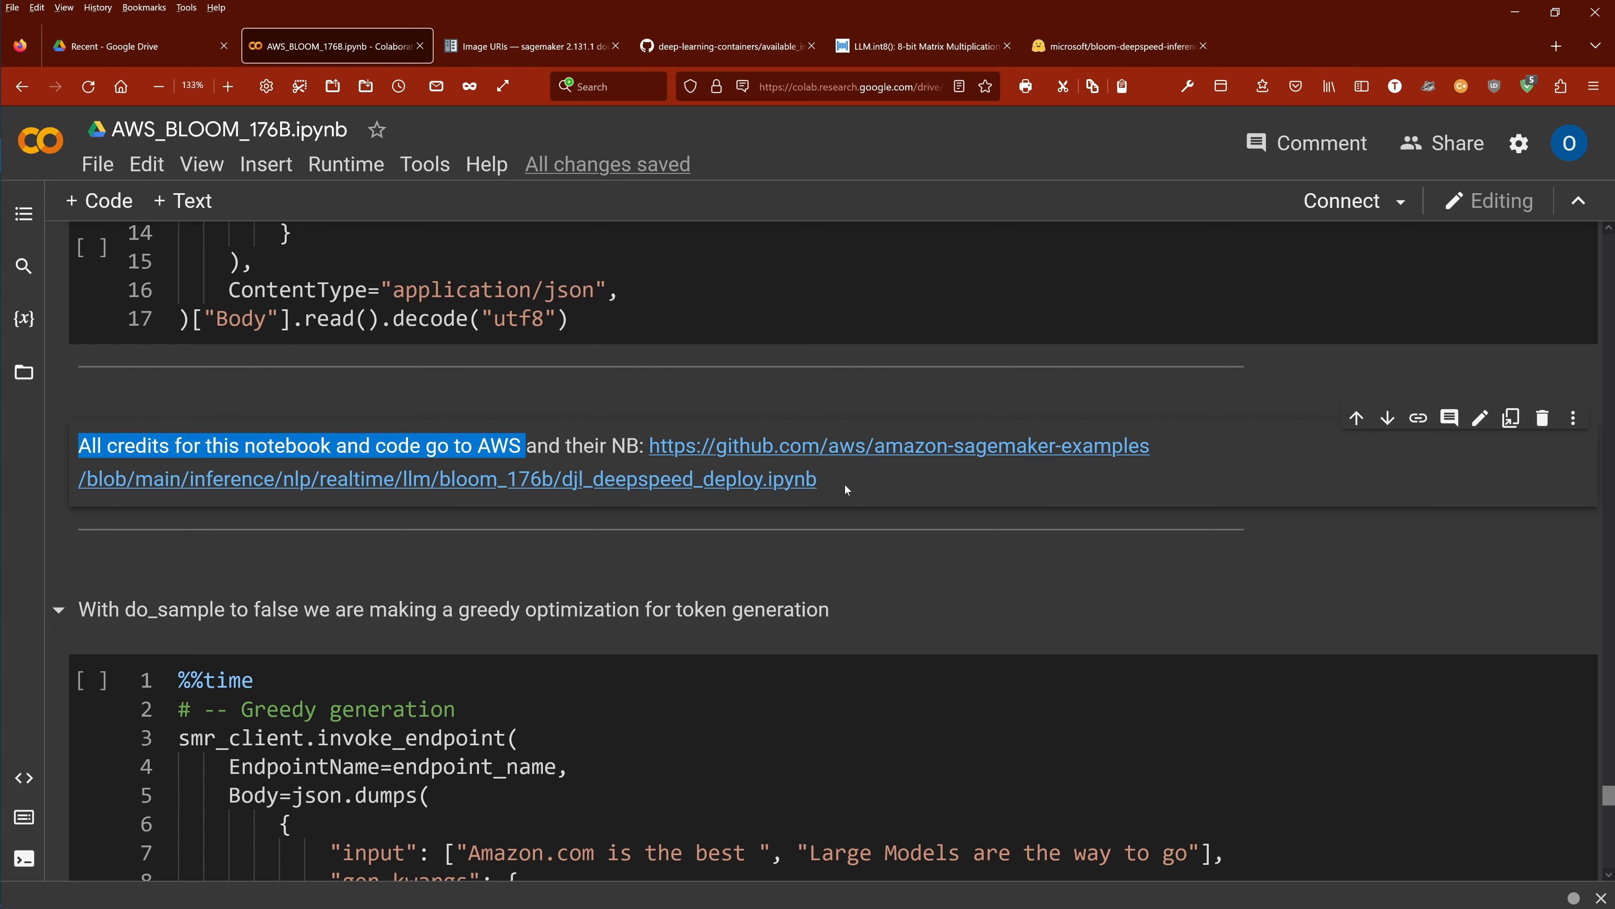
# Reach the Conclusion and highlight the sentences on hosting two large models and DeepSpeed model parallelism
pyautogui.scroll(-3)
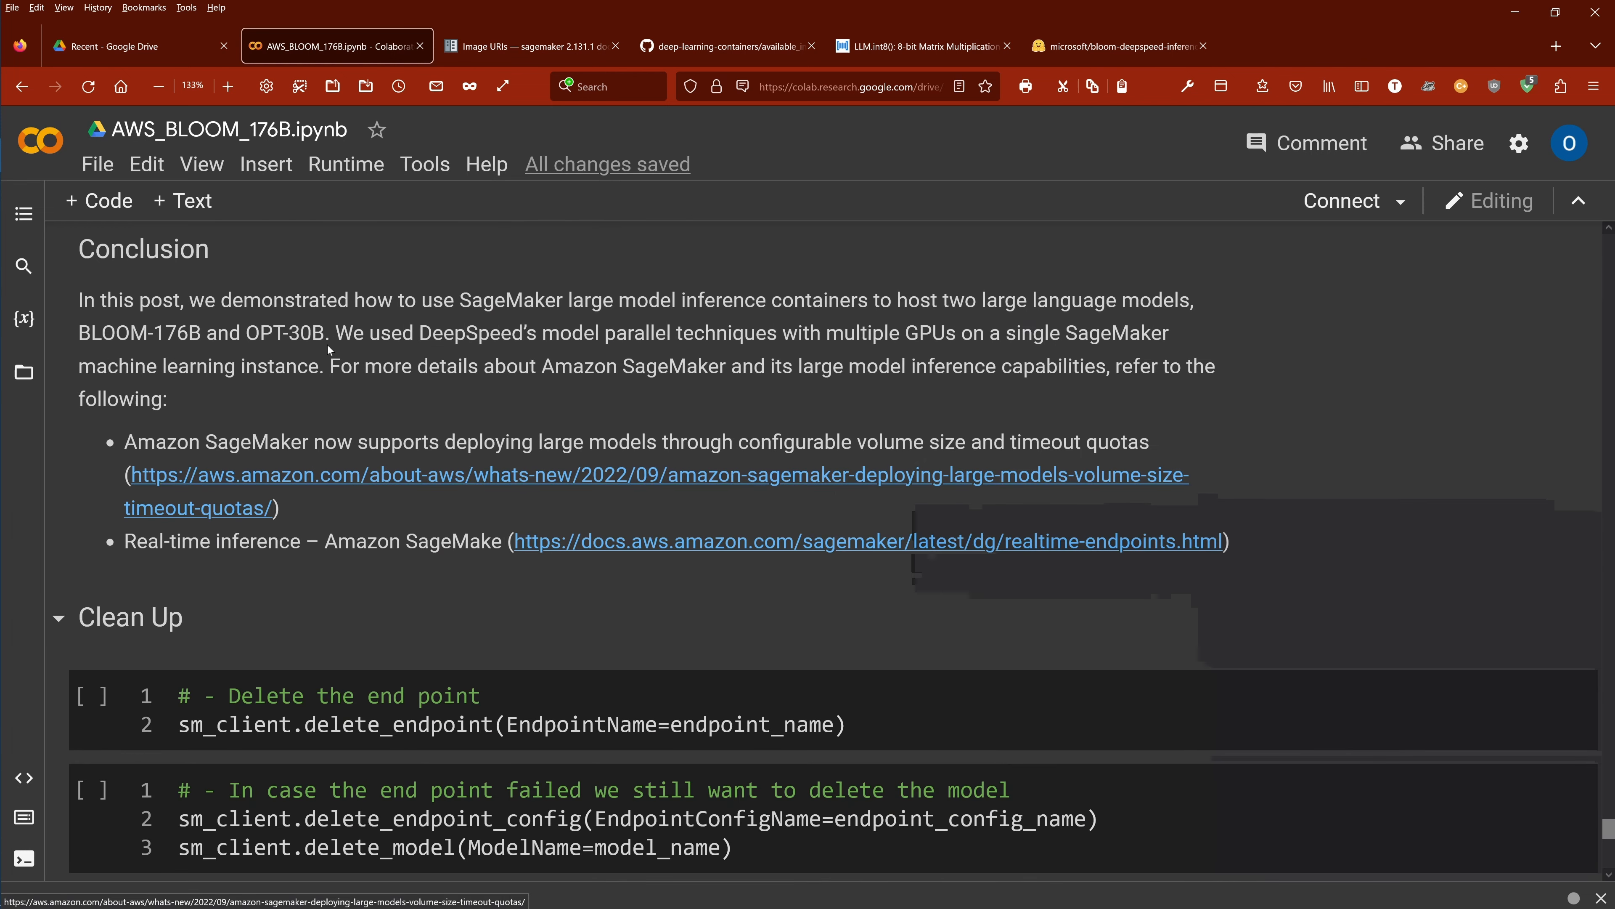
pyautogui.moveTo(205, 299); pyautogui.dragTo(588, 300)
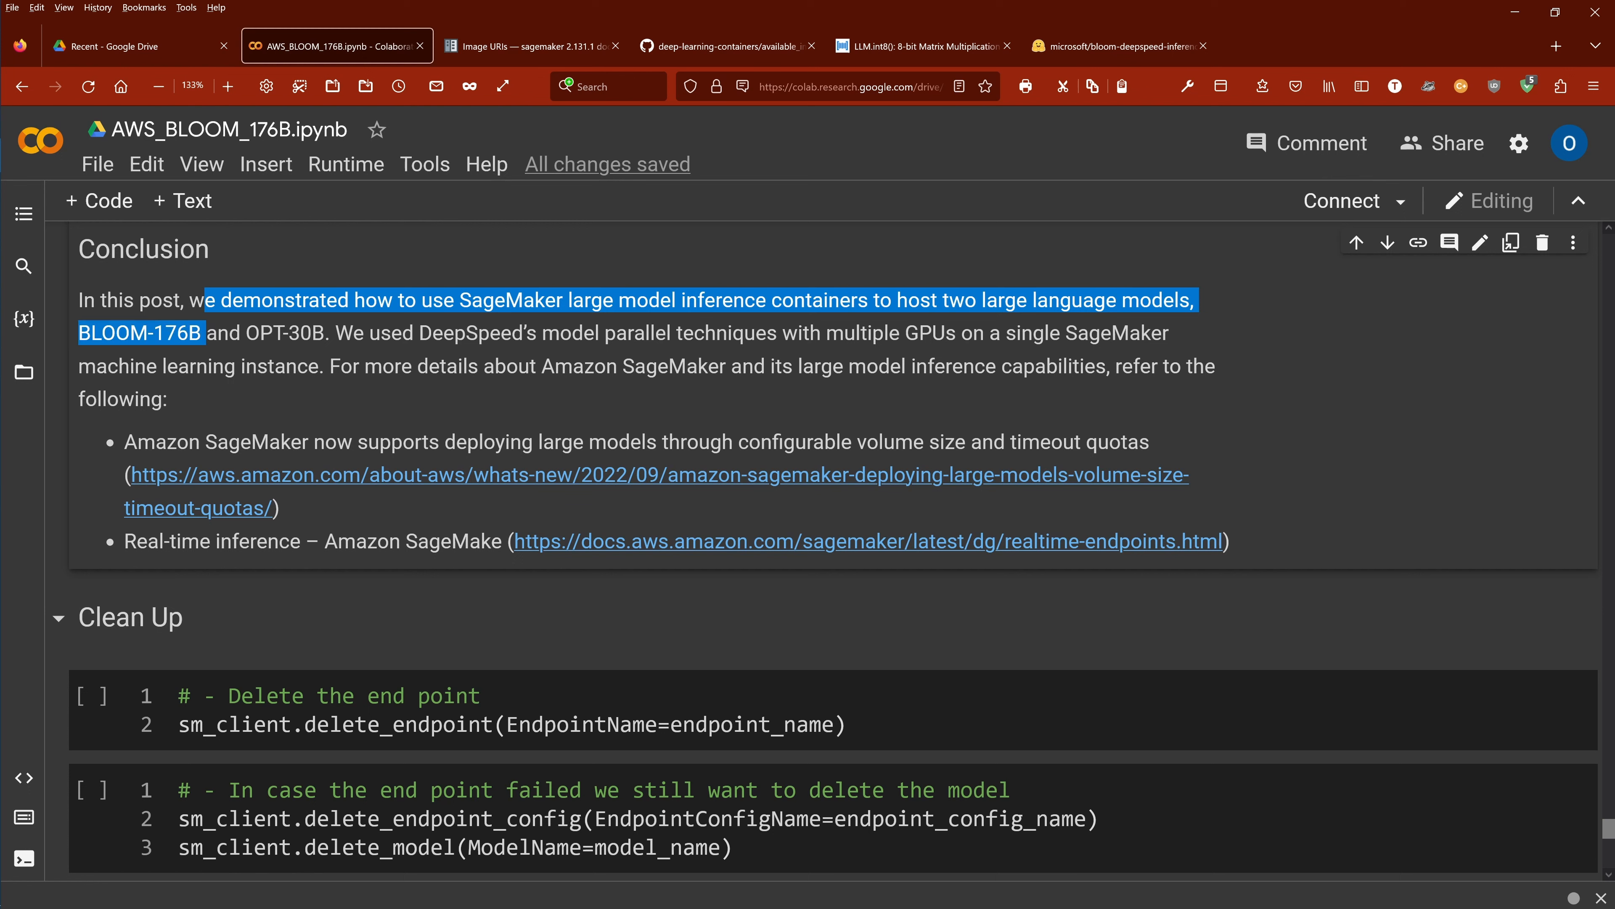
pyautogui.doubleClick(289, 332)
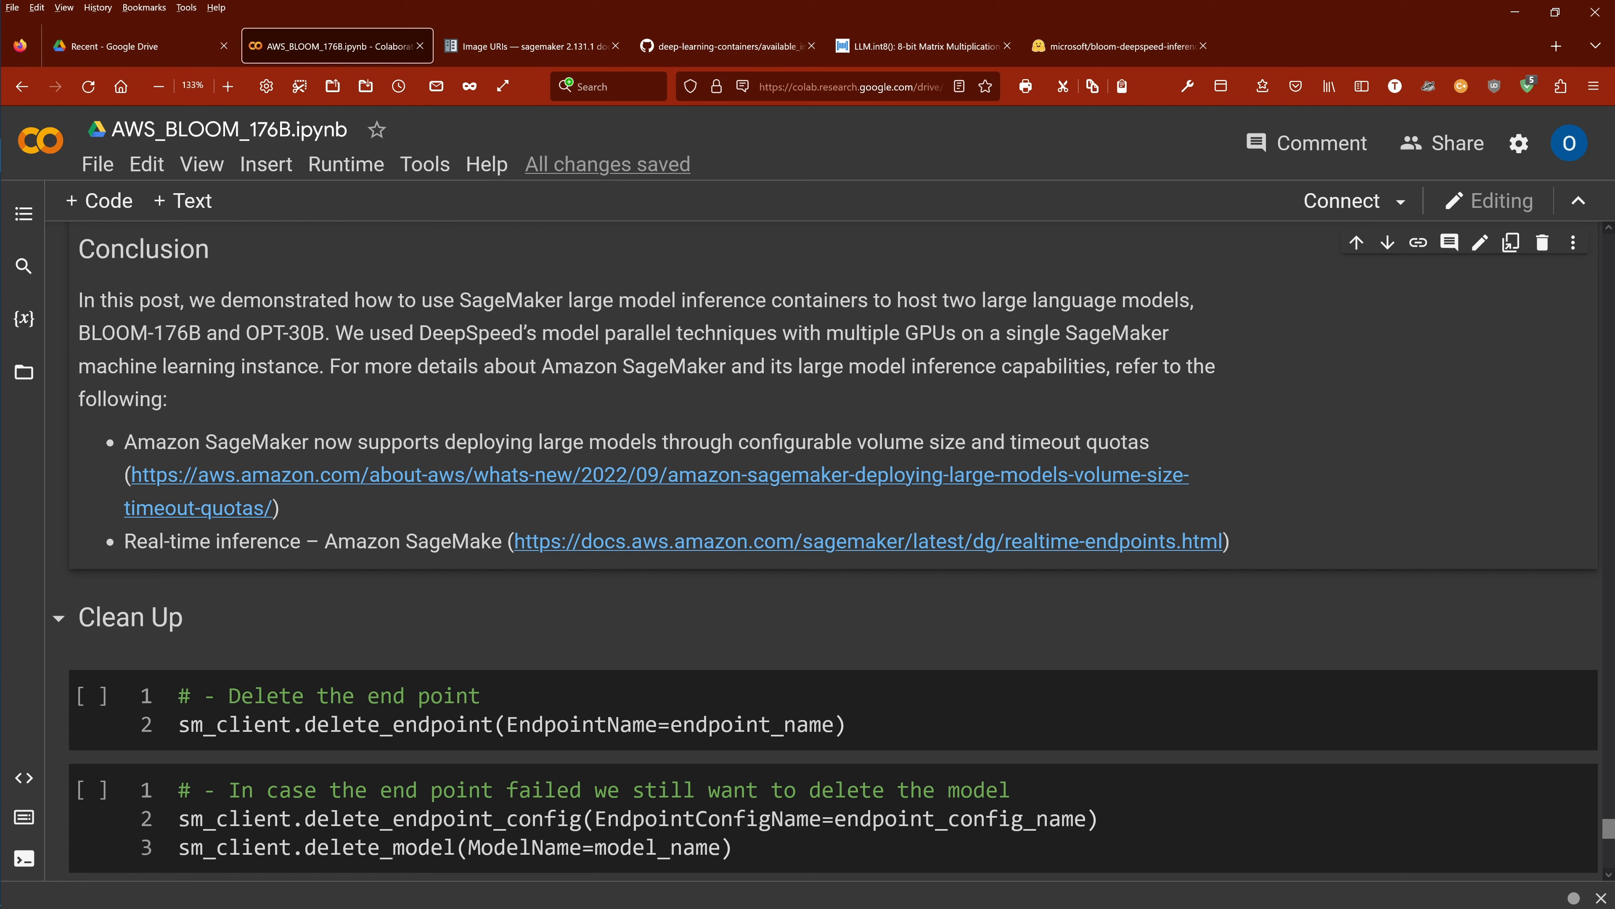
pyautogui.moveTo(381, 333); pyautogui.dragTo(767, 333)
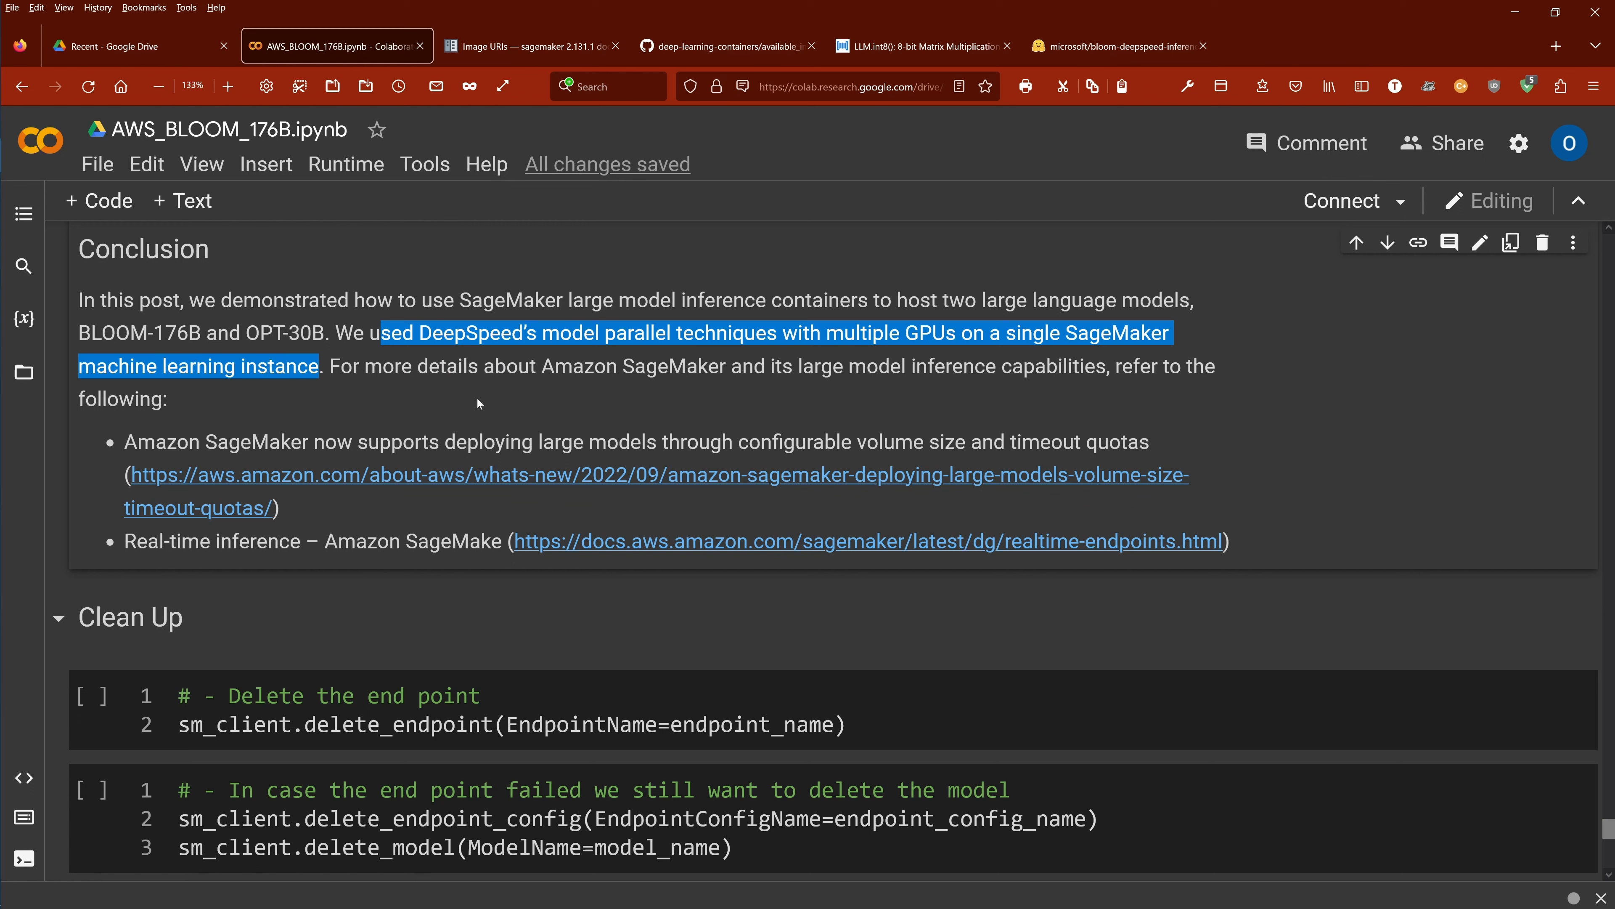
pyautogui.moveTo(1035, 489)
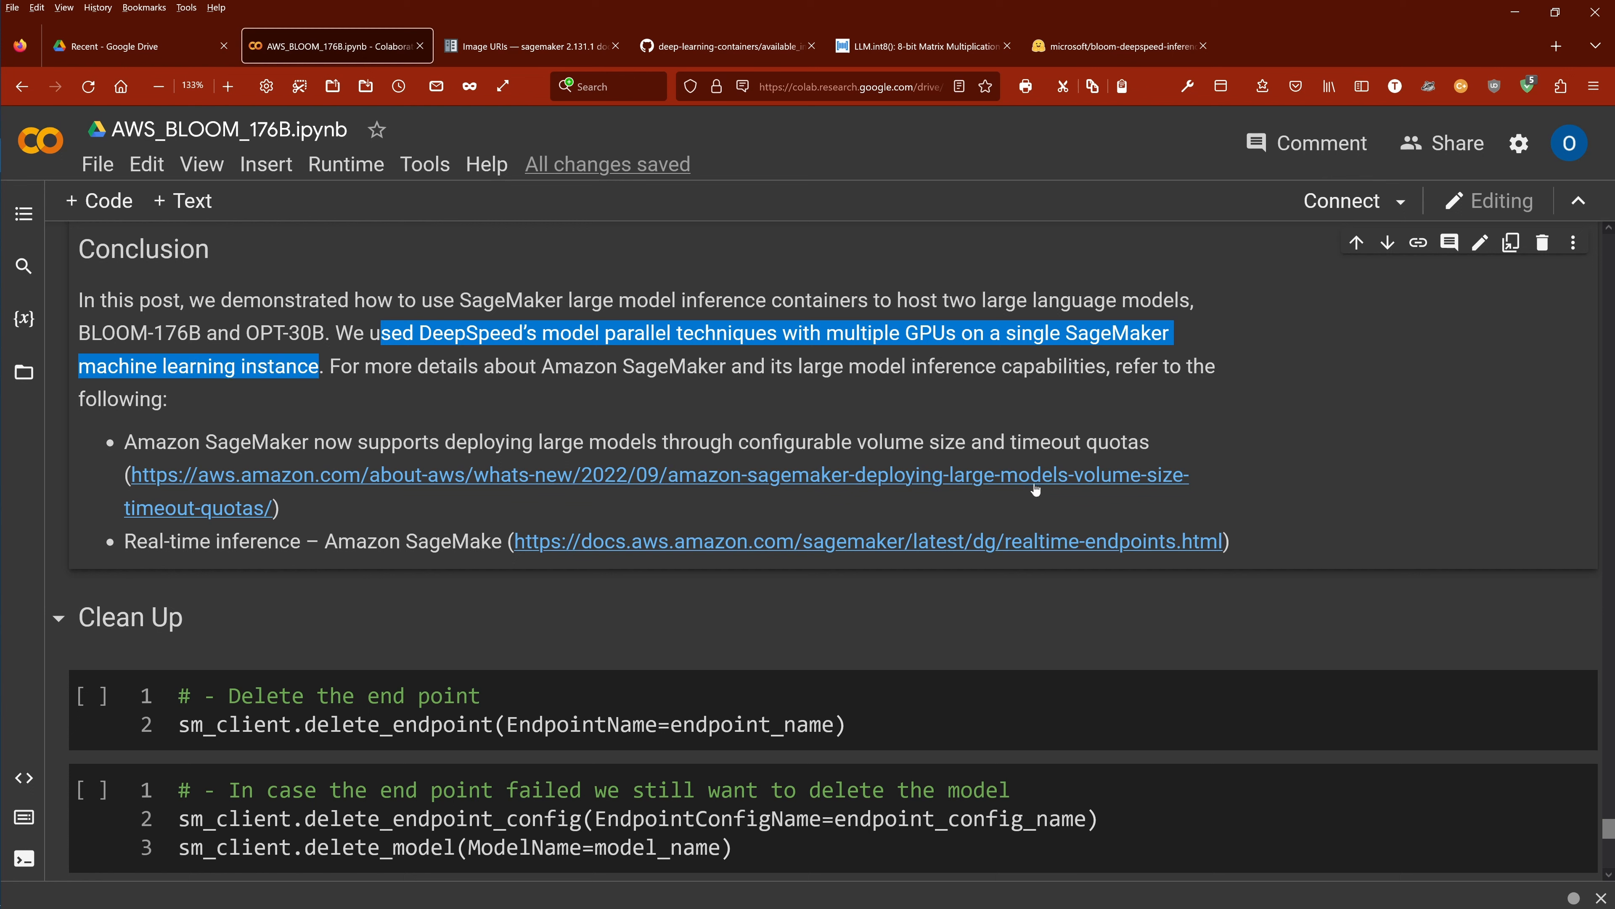
pyautogui.moveTo(263, 508)
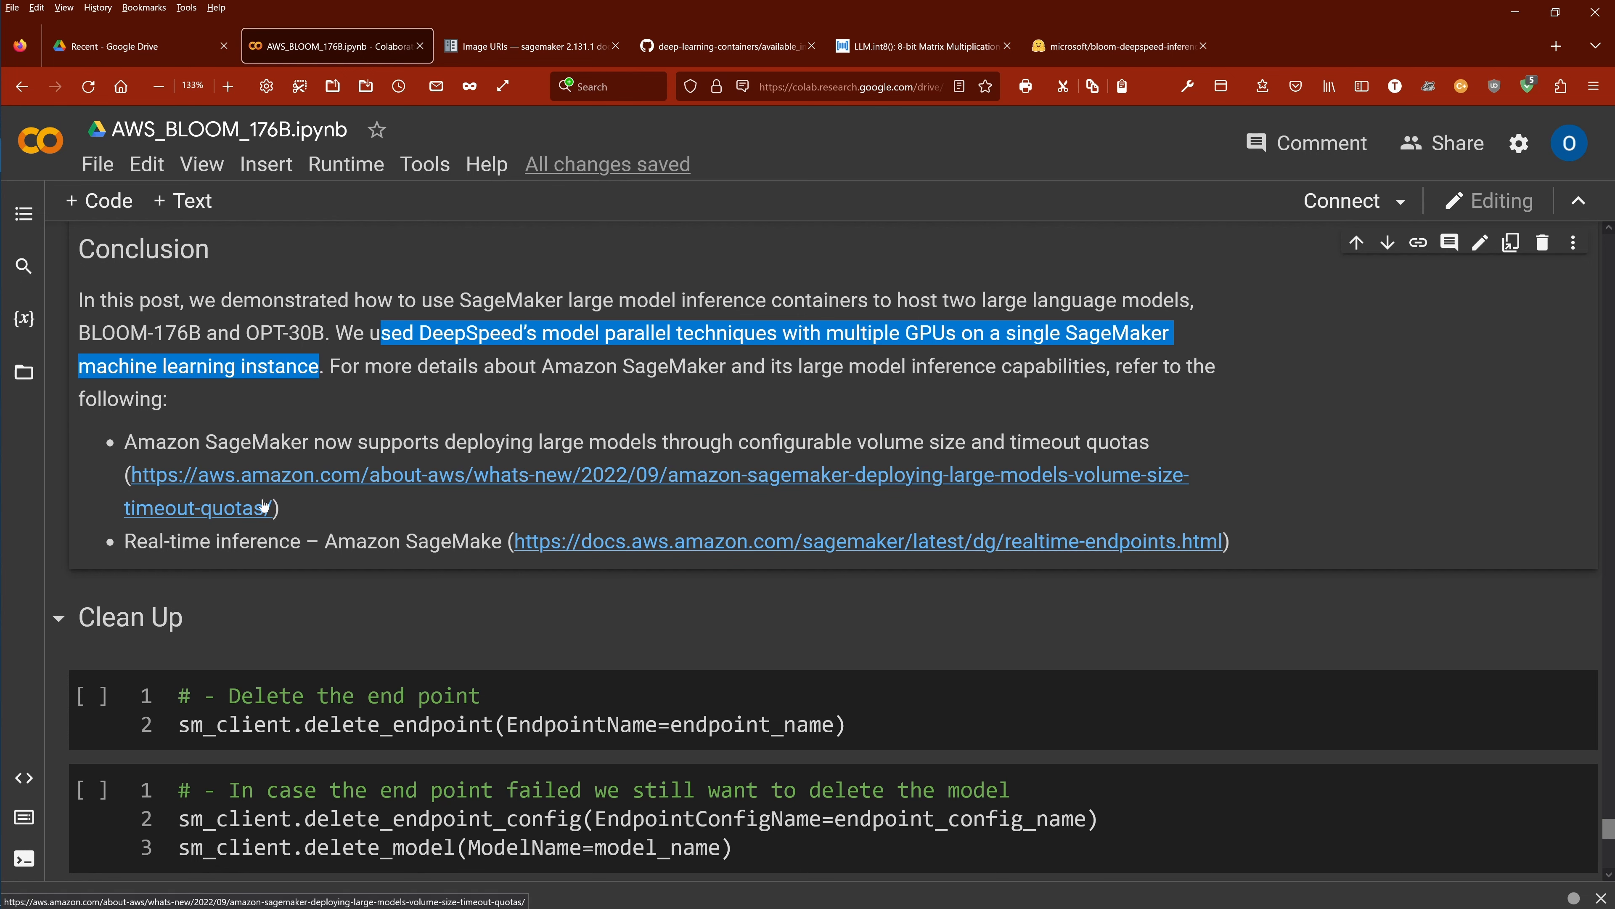
# Delete a cell beside the optional S3 checkpoint cleanup cells and move back to the SageMaker endpoint section
pyautogui.scroll(-3)
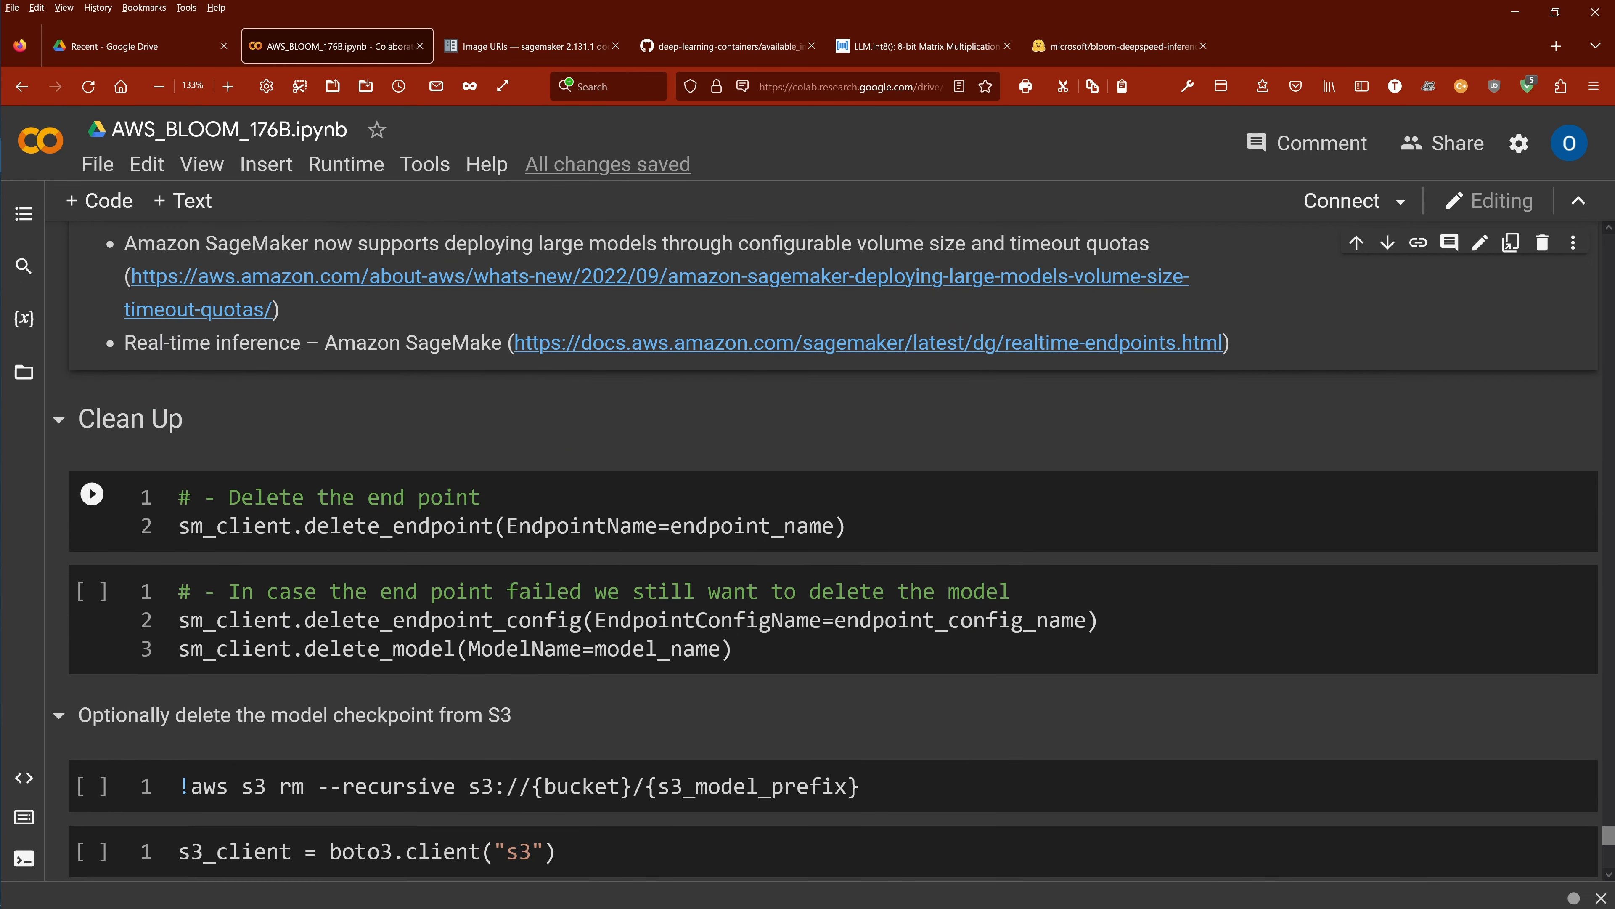
pyautogui.scroll(-3)
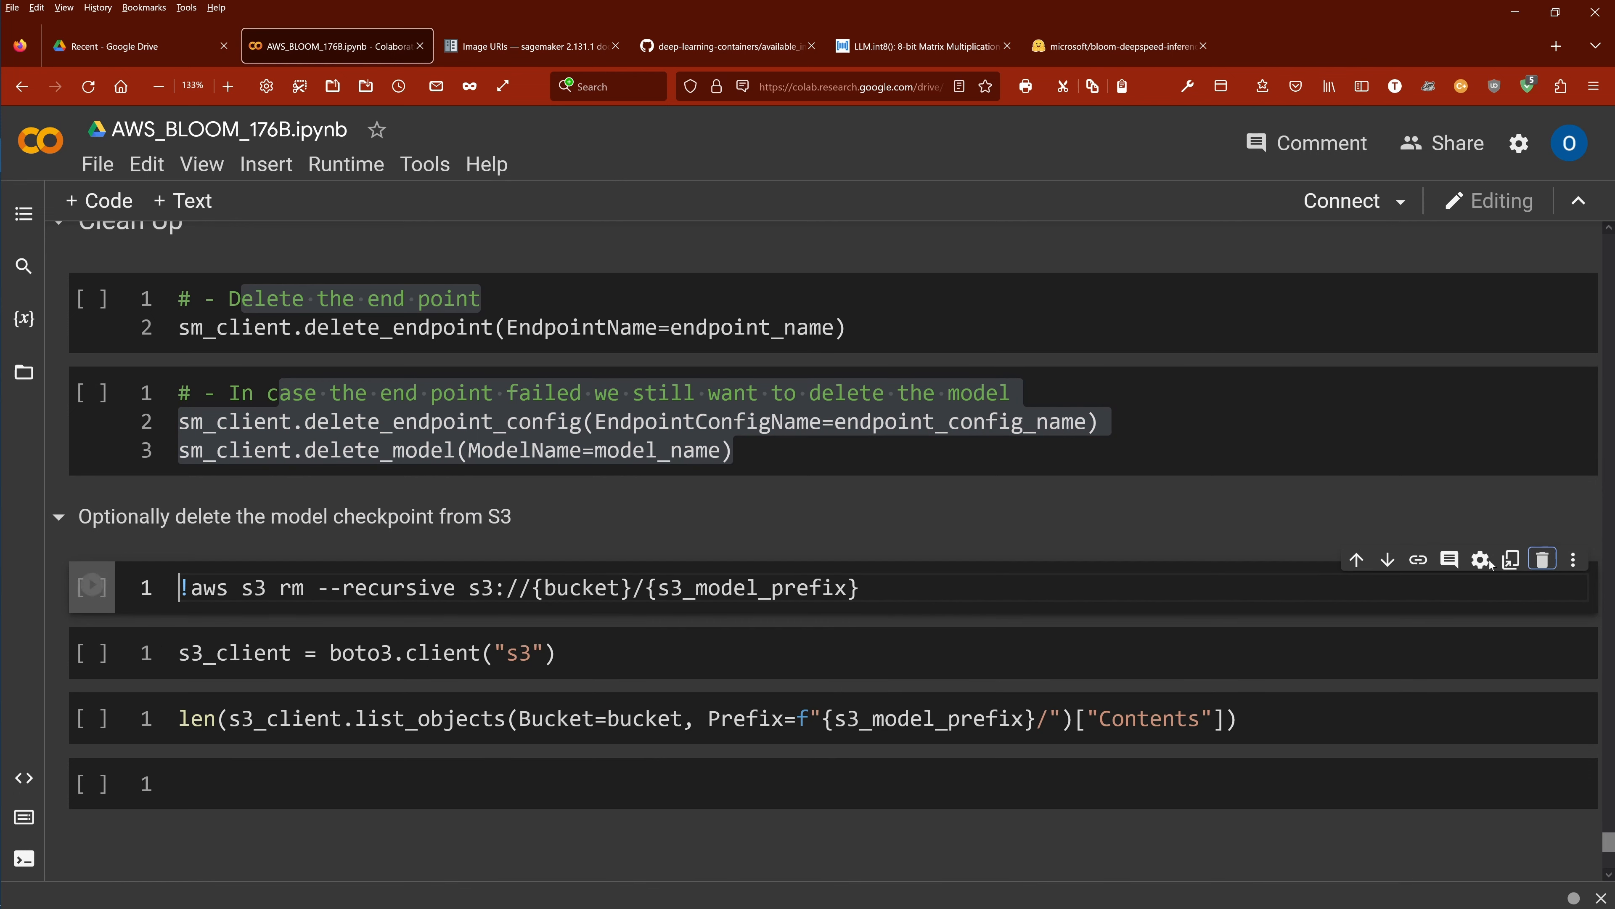
pyautogui.click(1543, 560)
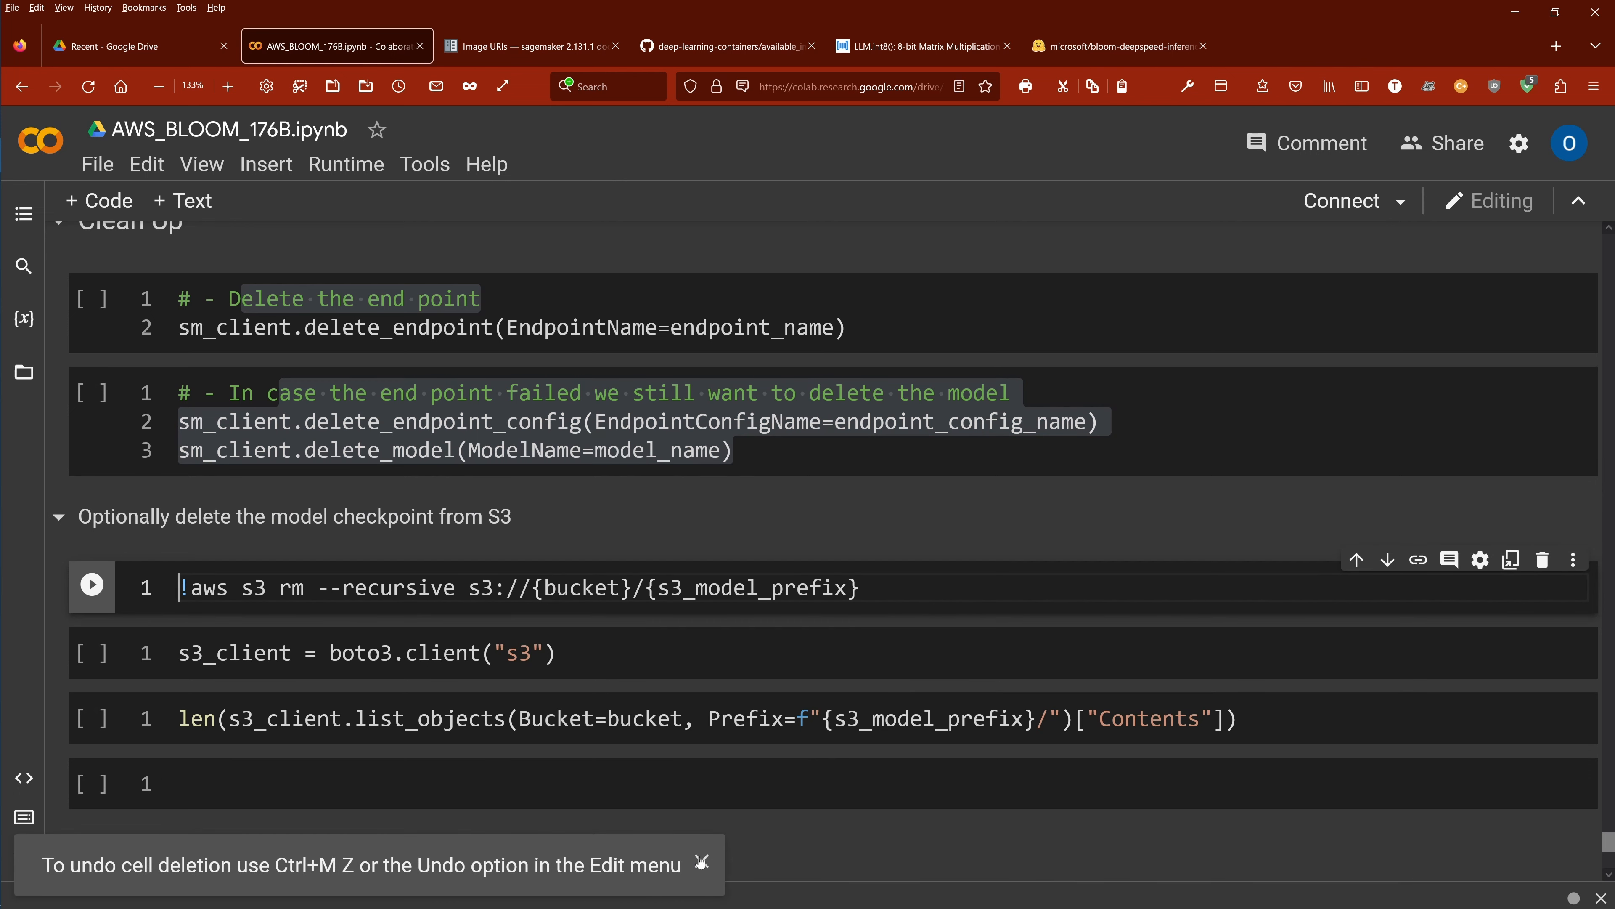
pyautogui.scroll(3)
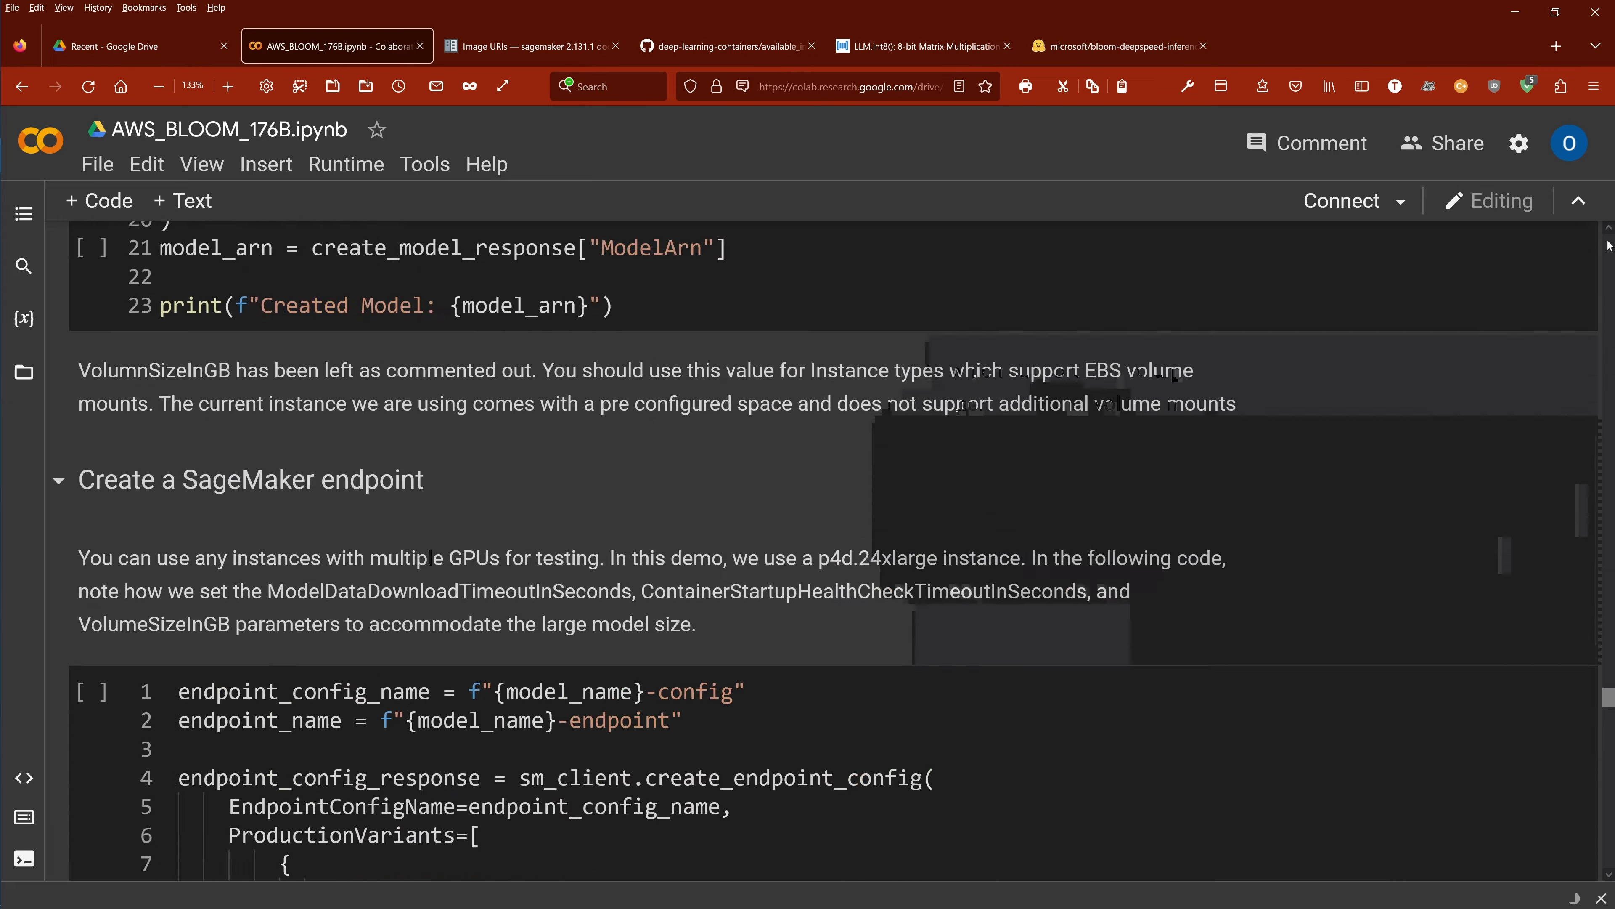
# Scroll through the model.py loading code back to the notebook's BLOOM-176B on SageMaker title cell
pyautogui.scroll(3)
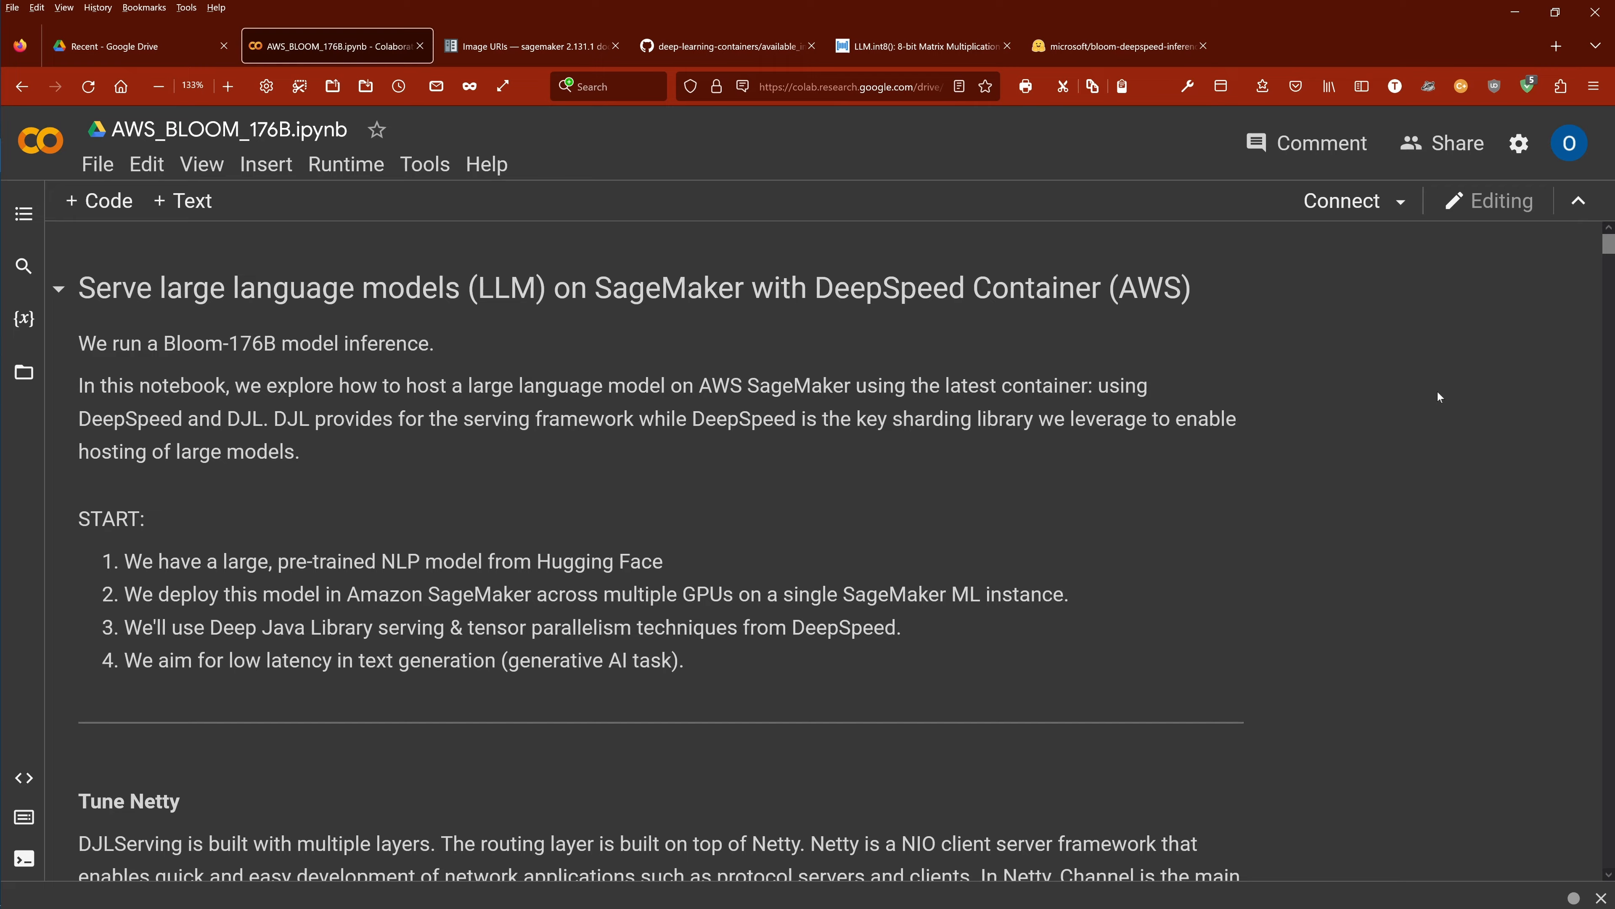
pyautogui.scroll(-3)
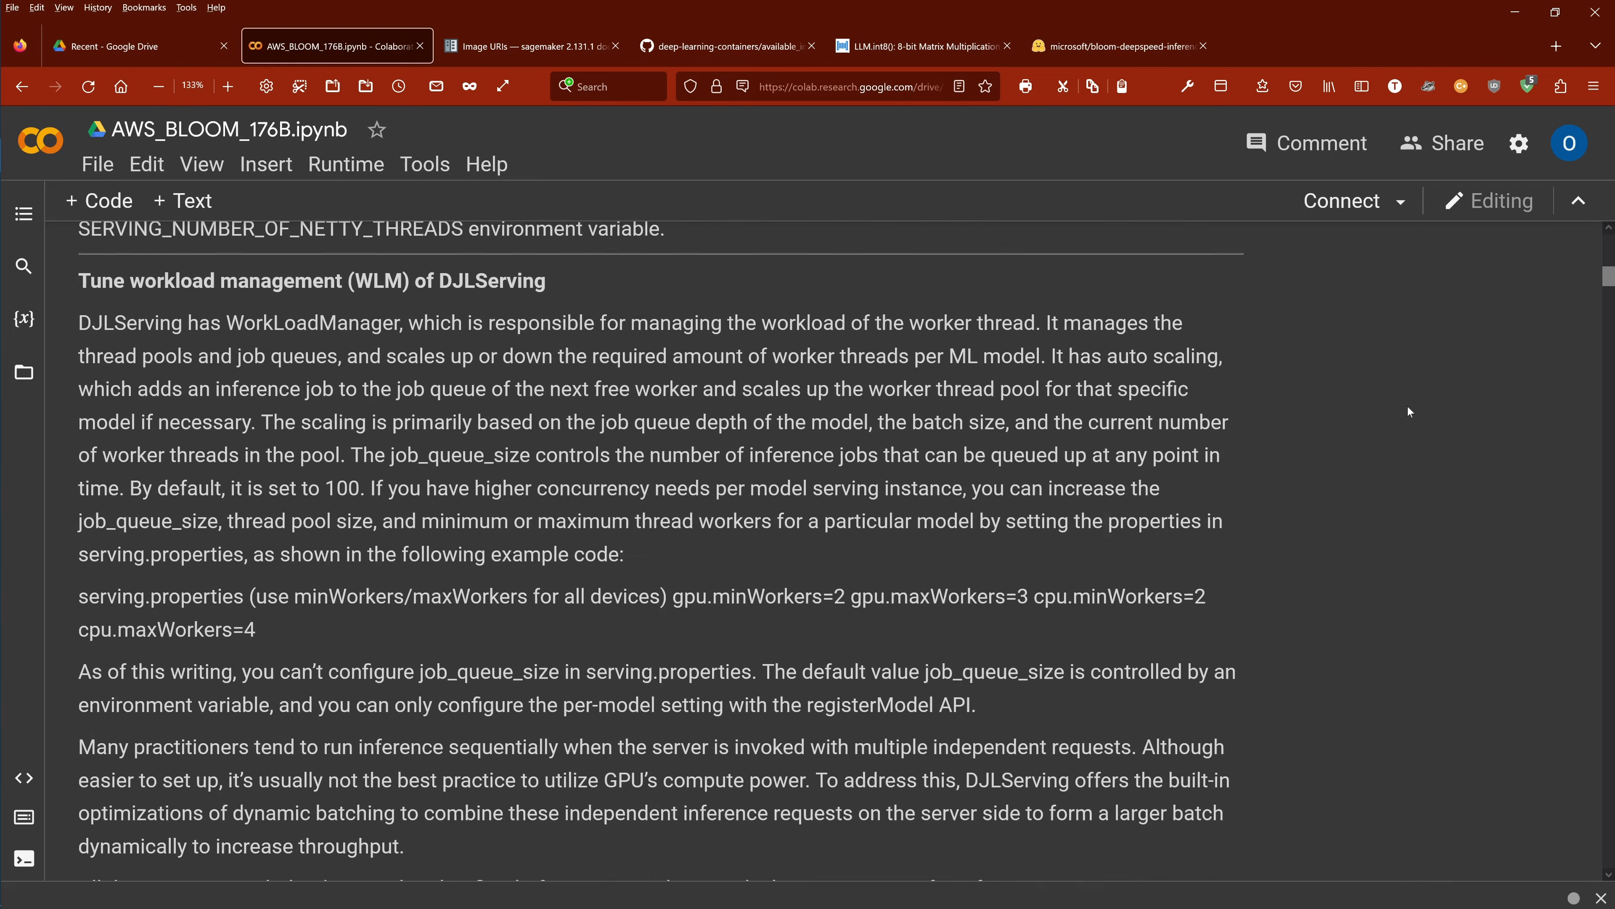
pyautogui.scroll(-3)
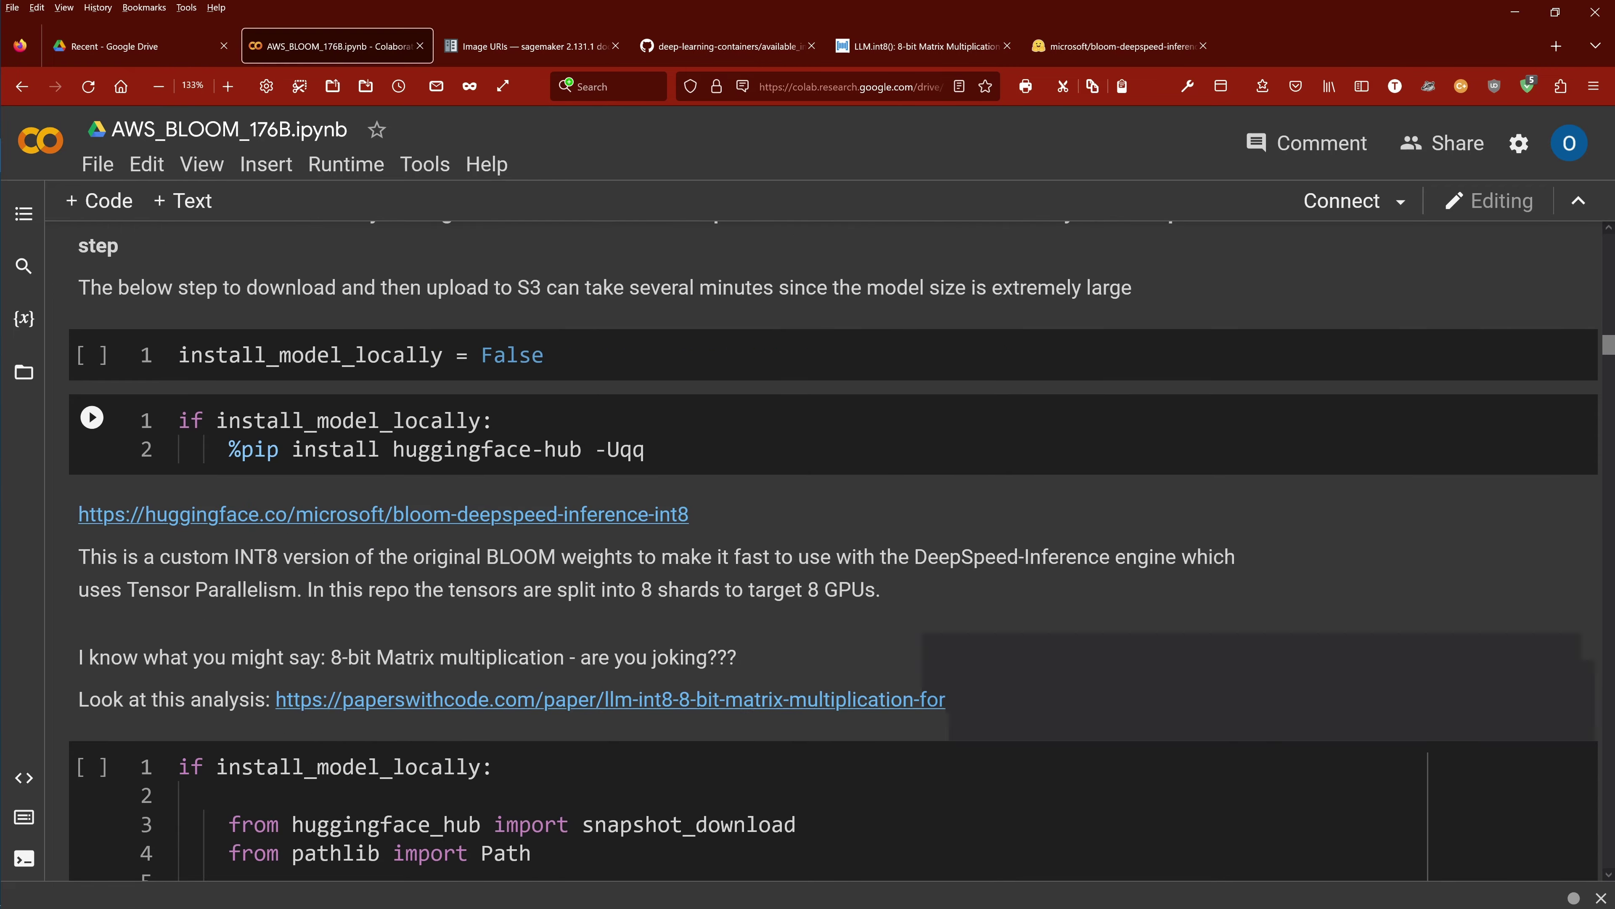
pyautogui.scroll(-3)
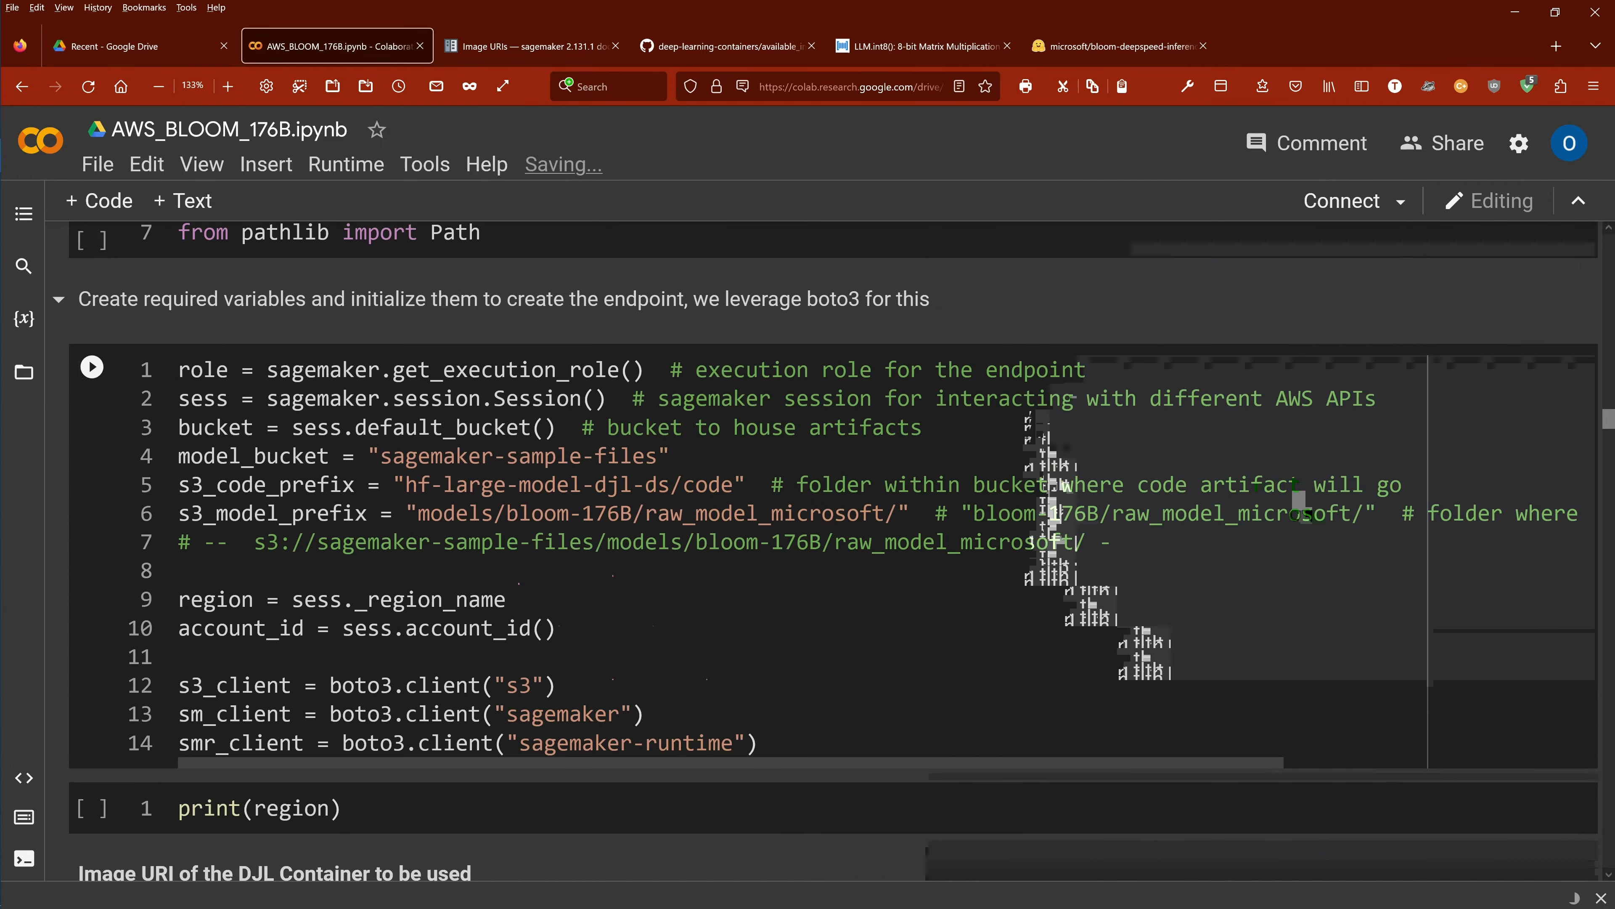
pyautogui.scroll(-3)
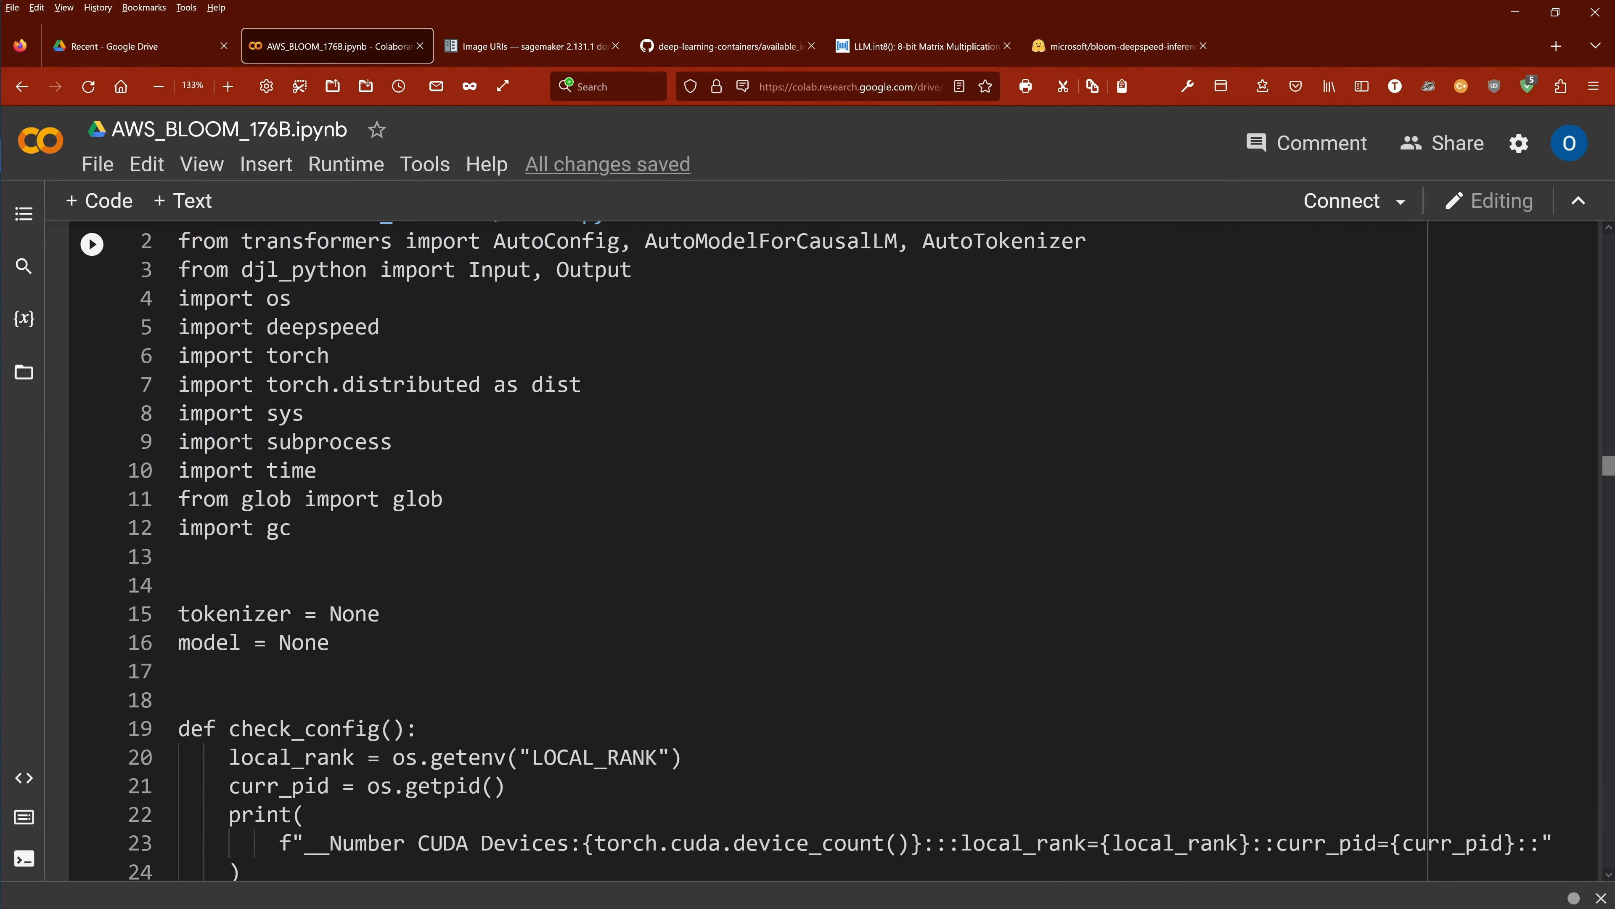
pyautogui.scroll(-3)
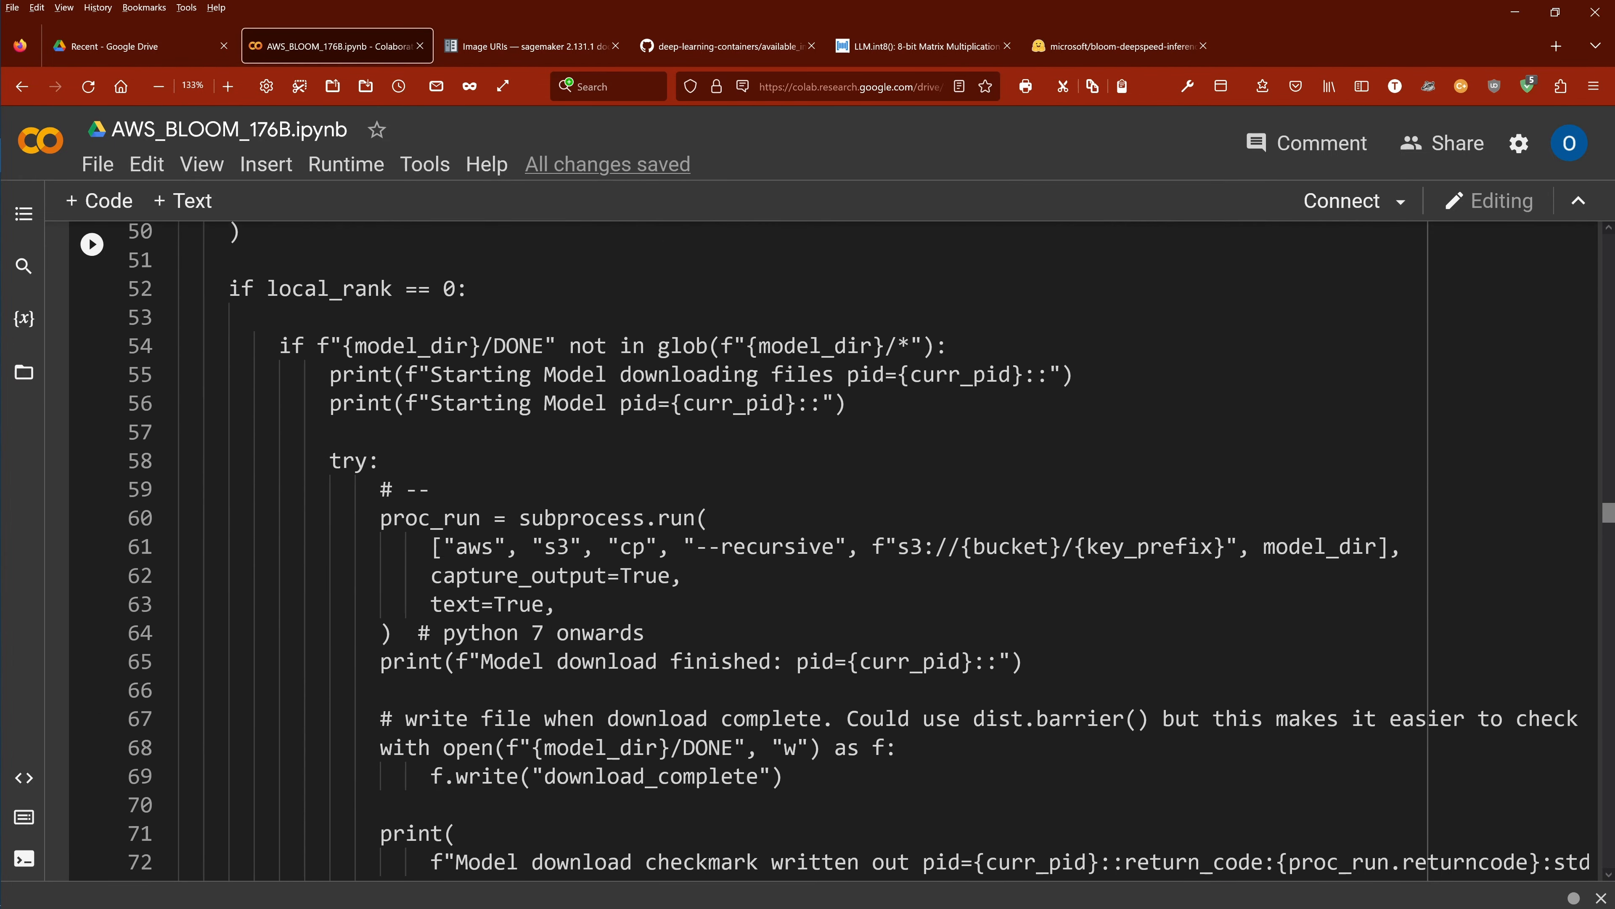
pyautogui.scroll(-3)
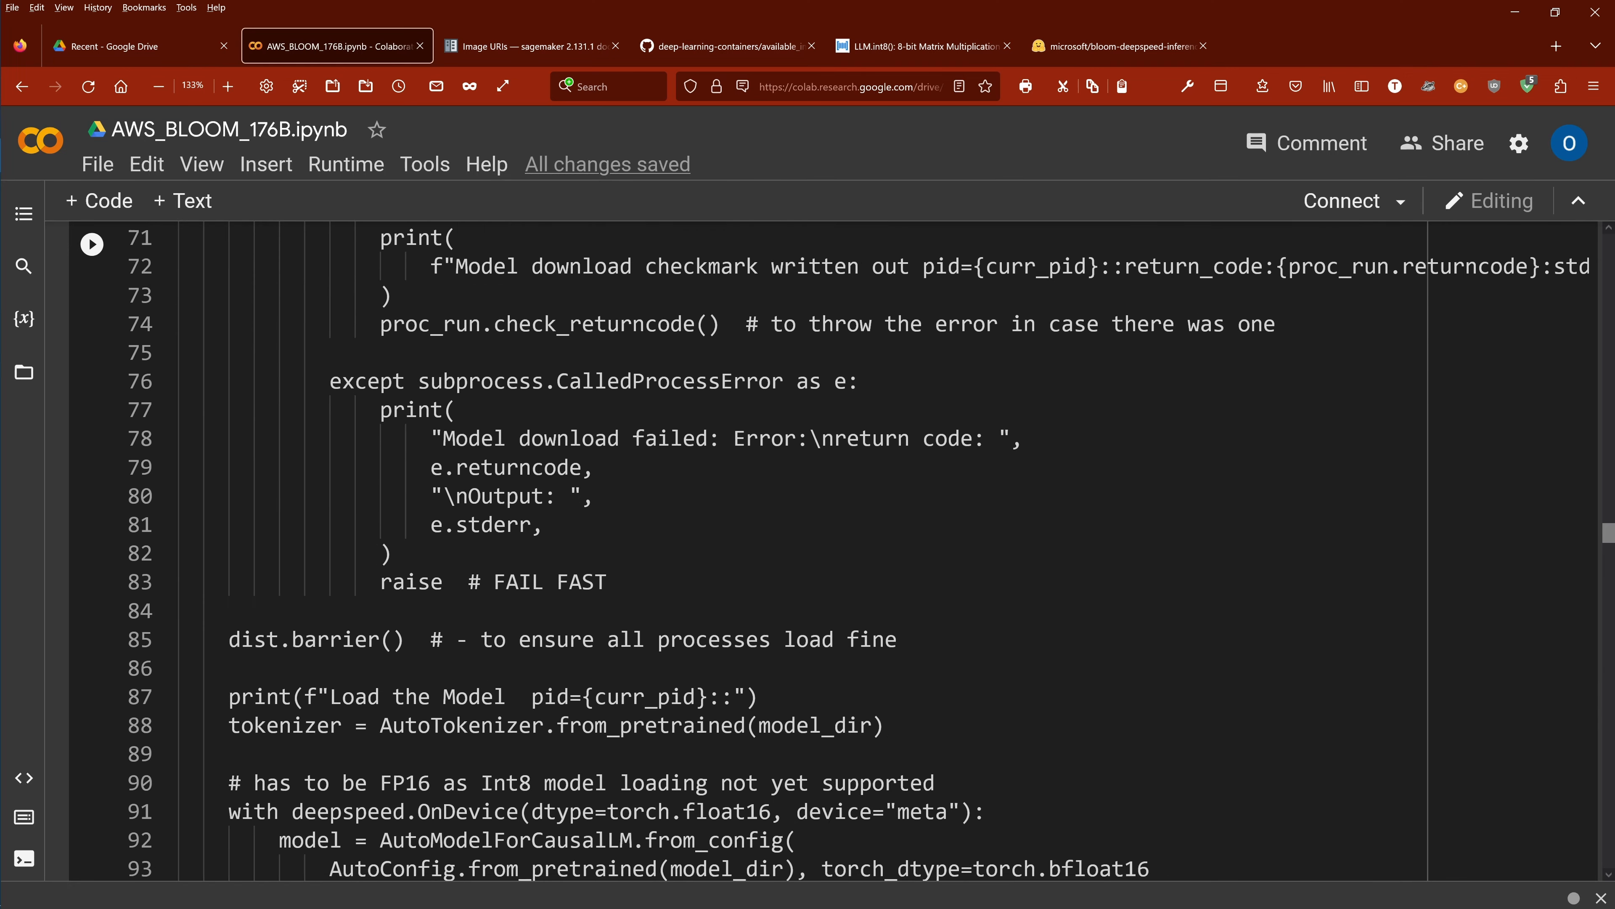
pyautogui.scroll(-3)
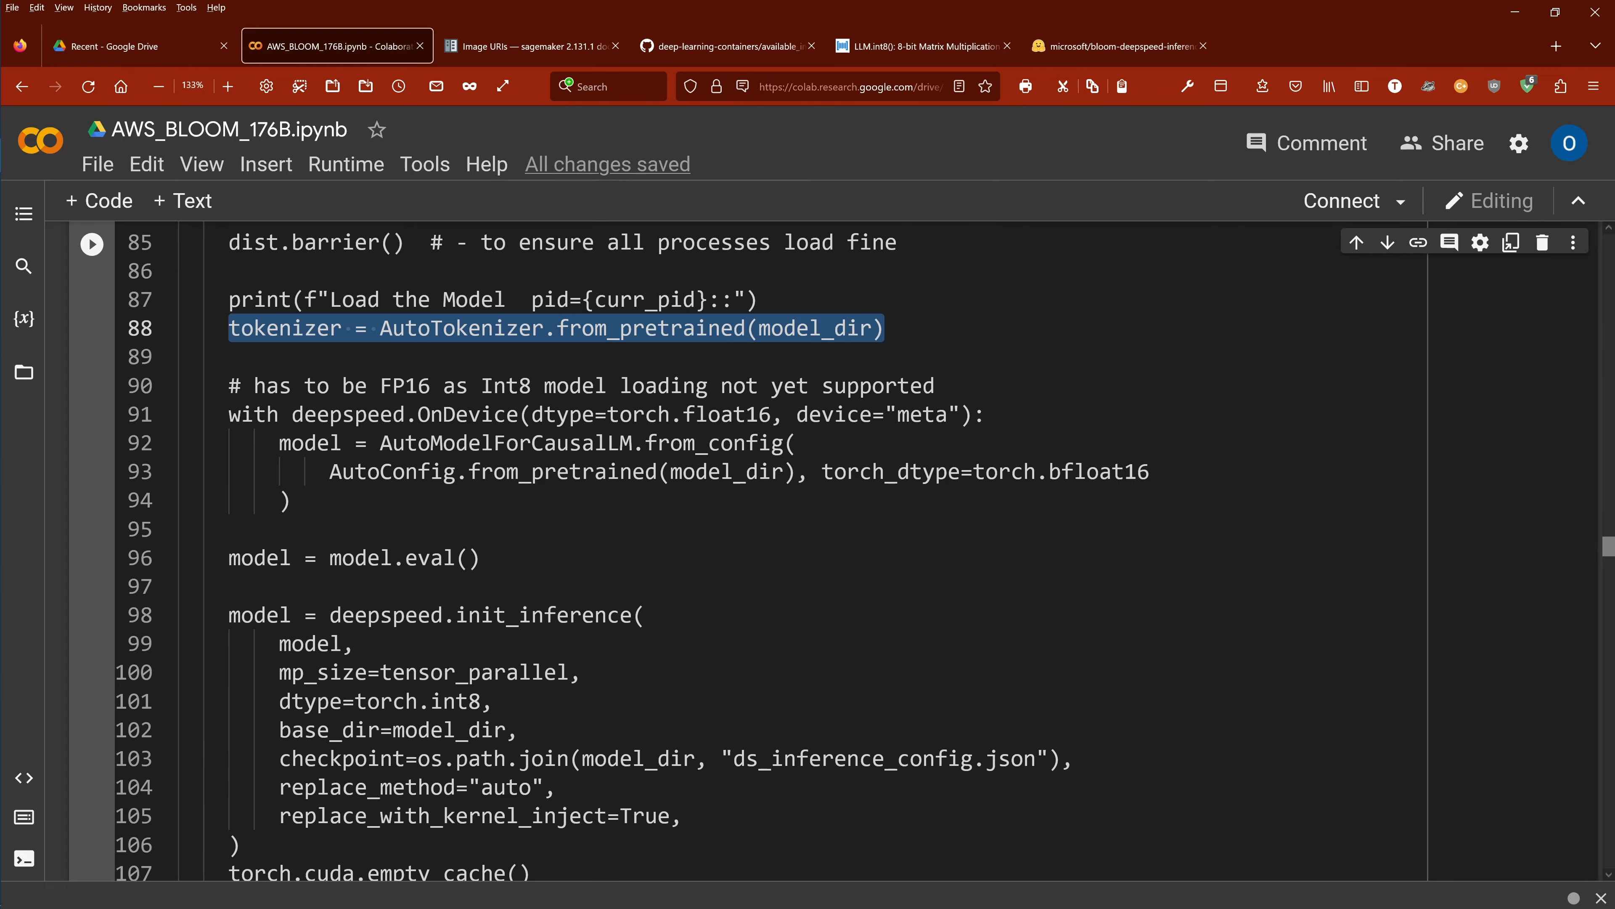
pyautogui.scroll(3)
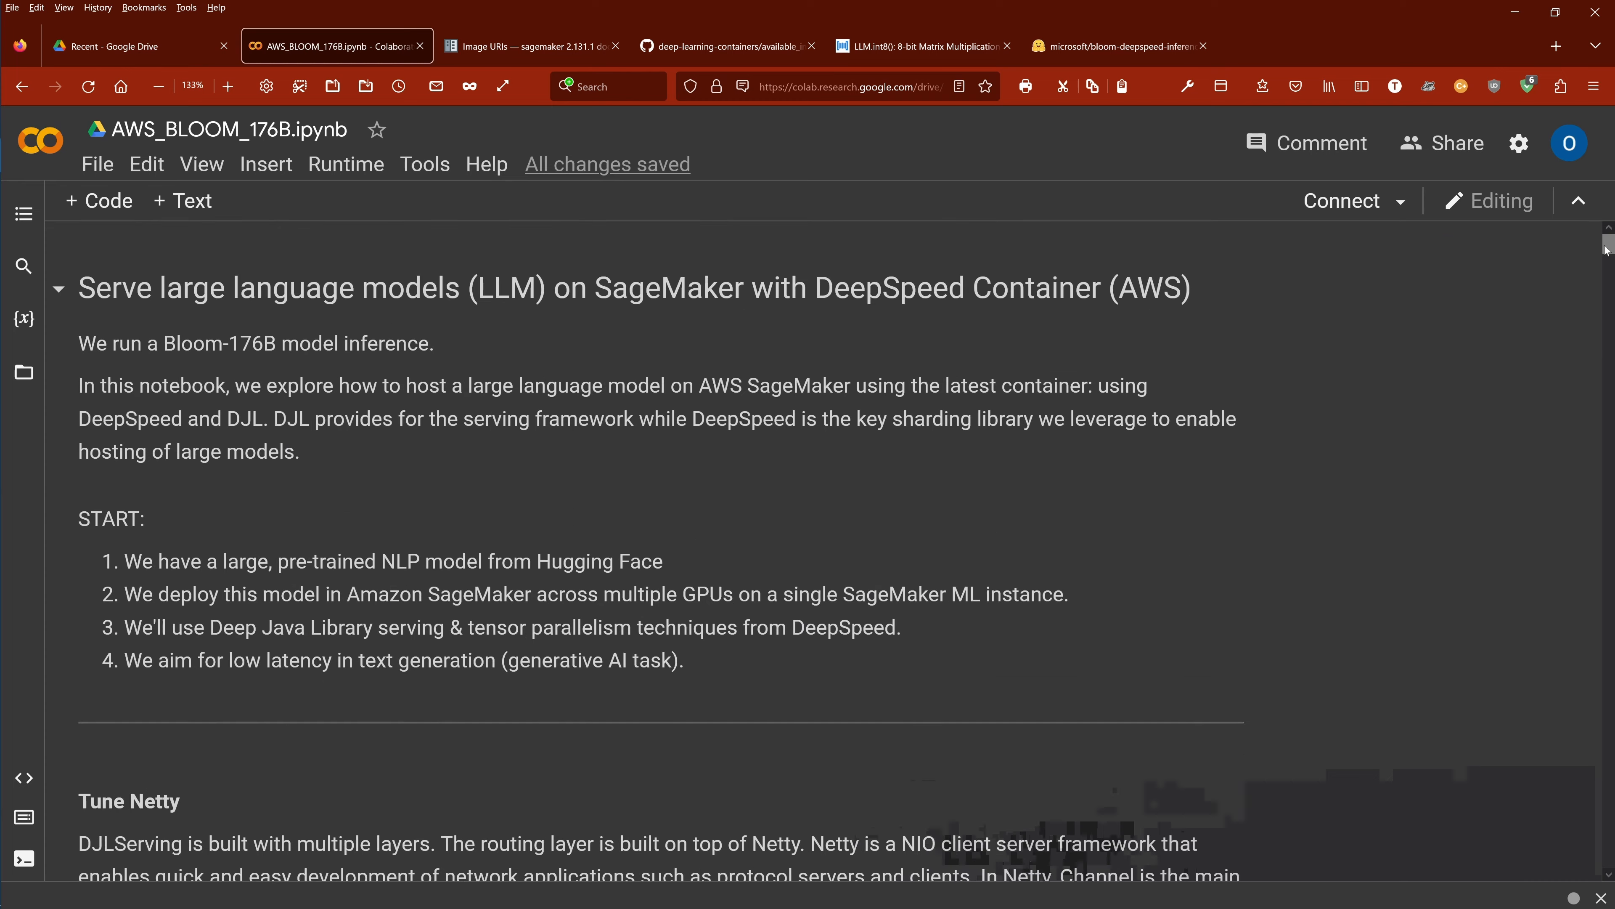
pyautogui.doubleClick(206, 343)
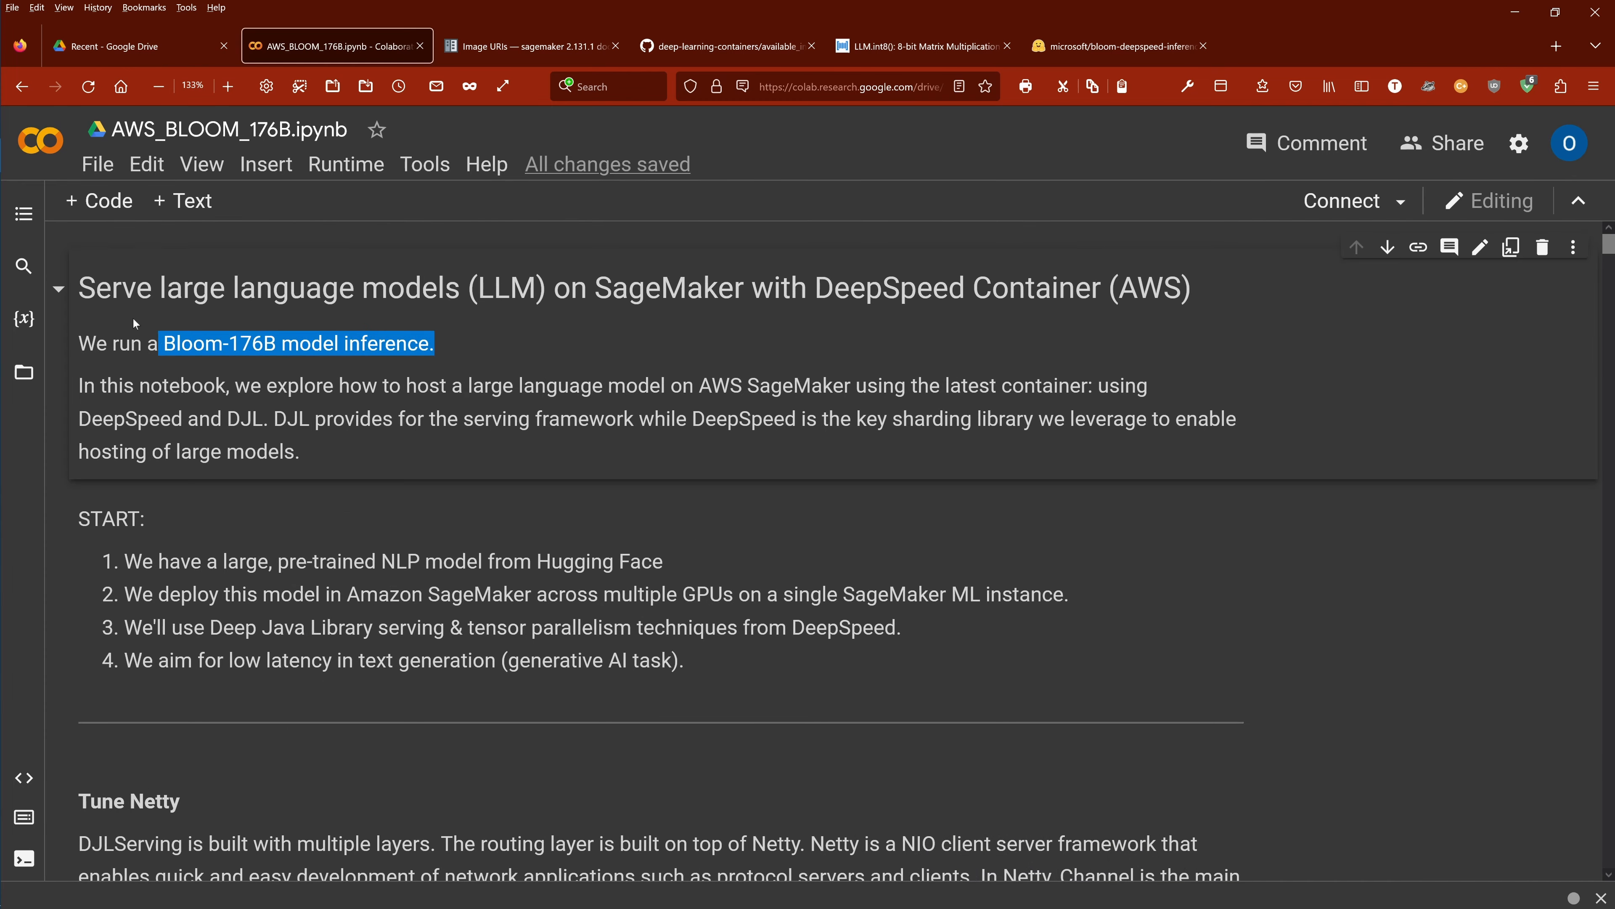
pyautogui.click(474, 357)
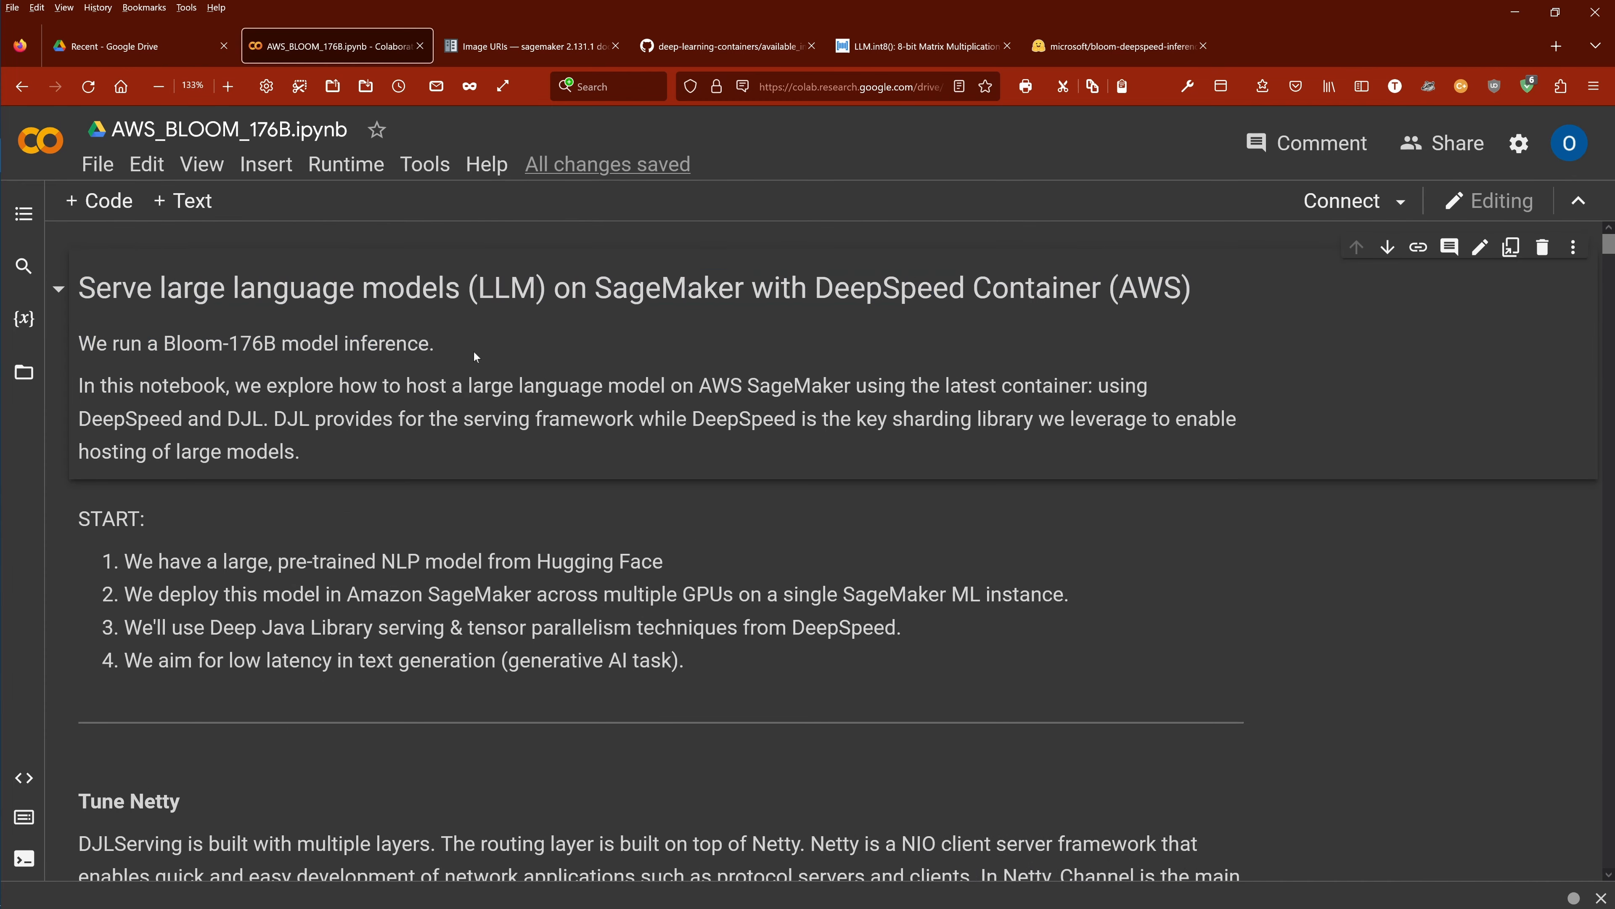
pyautogui.moveTo(83, 288); pyautogui.dragTo(434, 343)
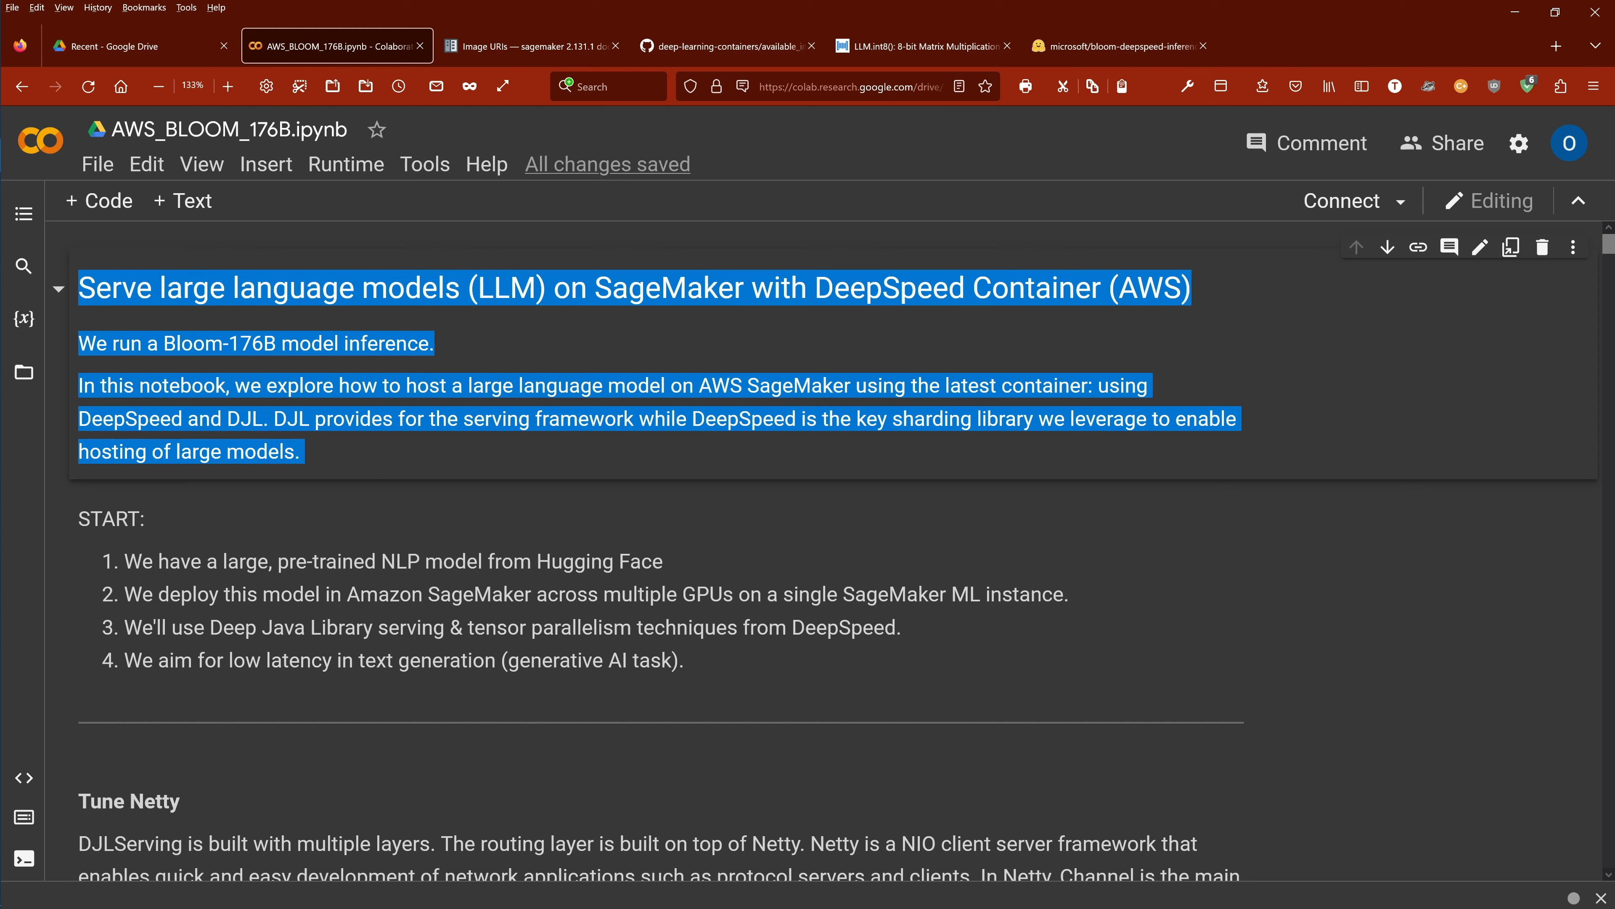
pyautogui.moveTo(251, 266)
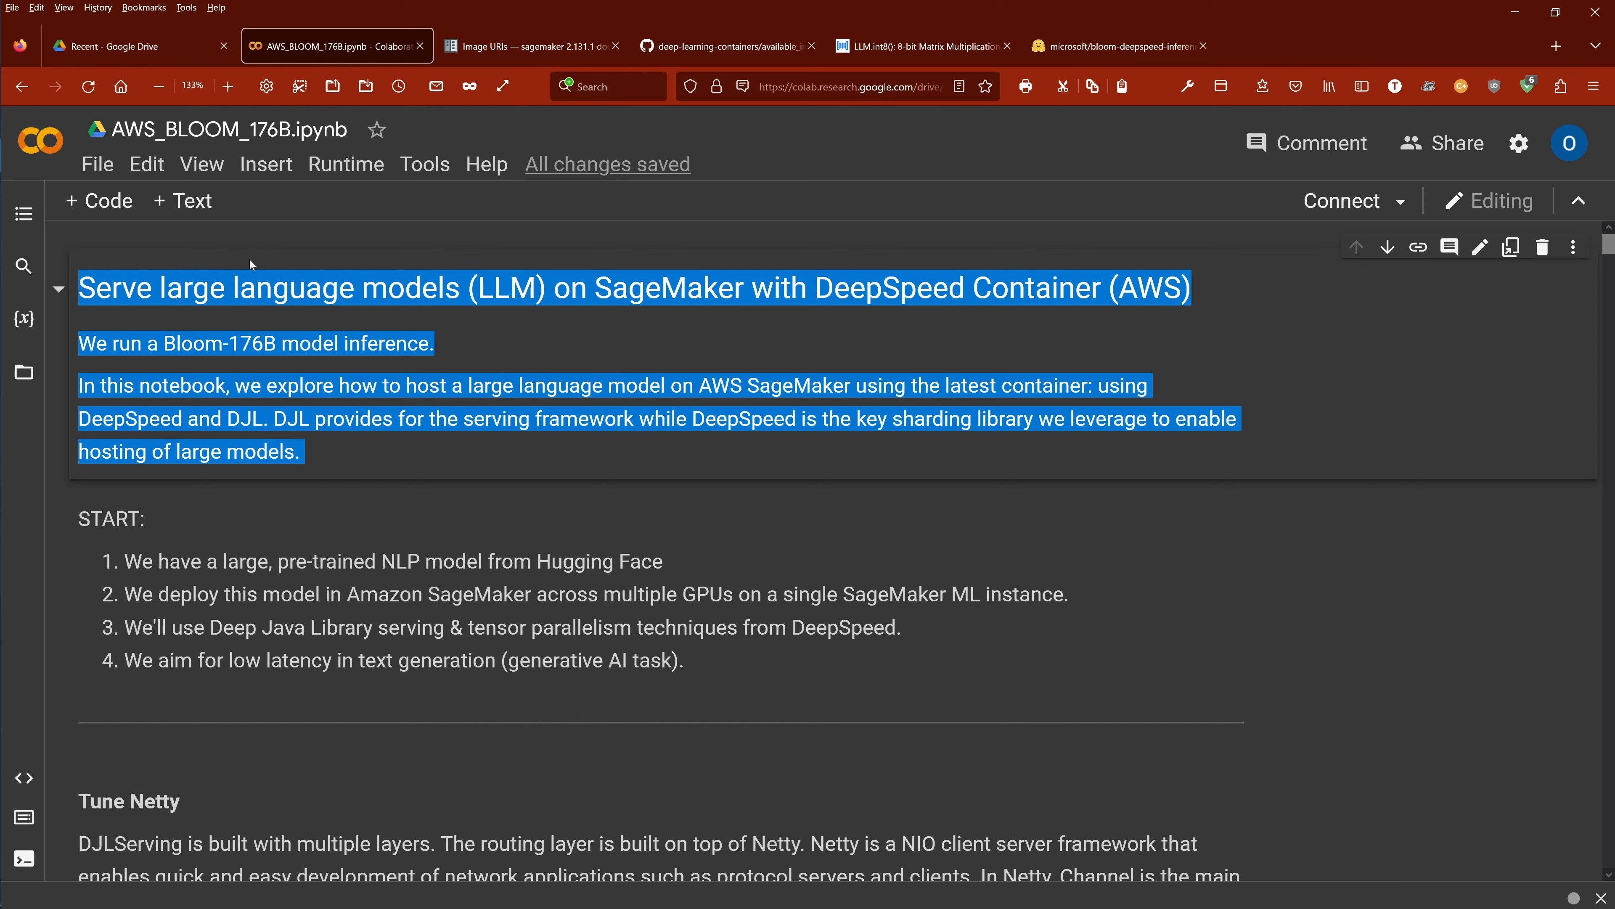
pyautogui.moveTo(201, 279)
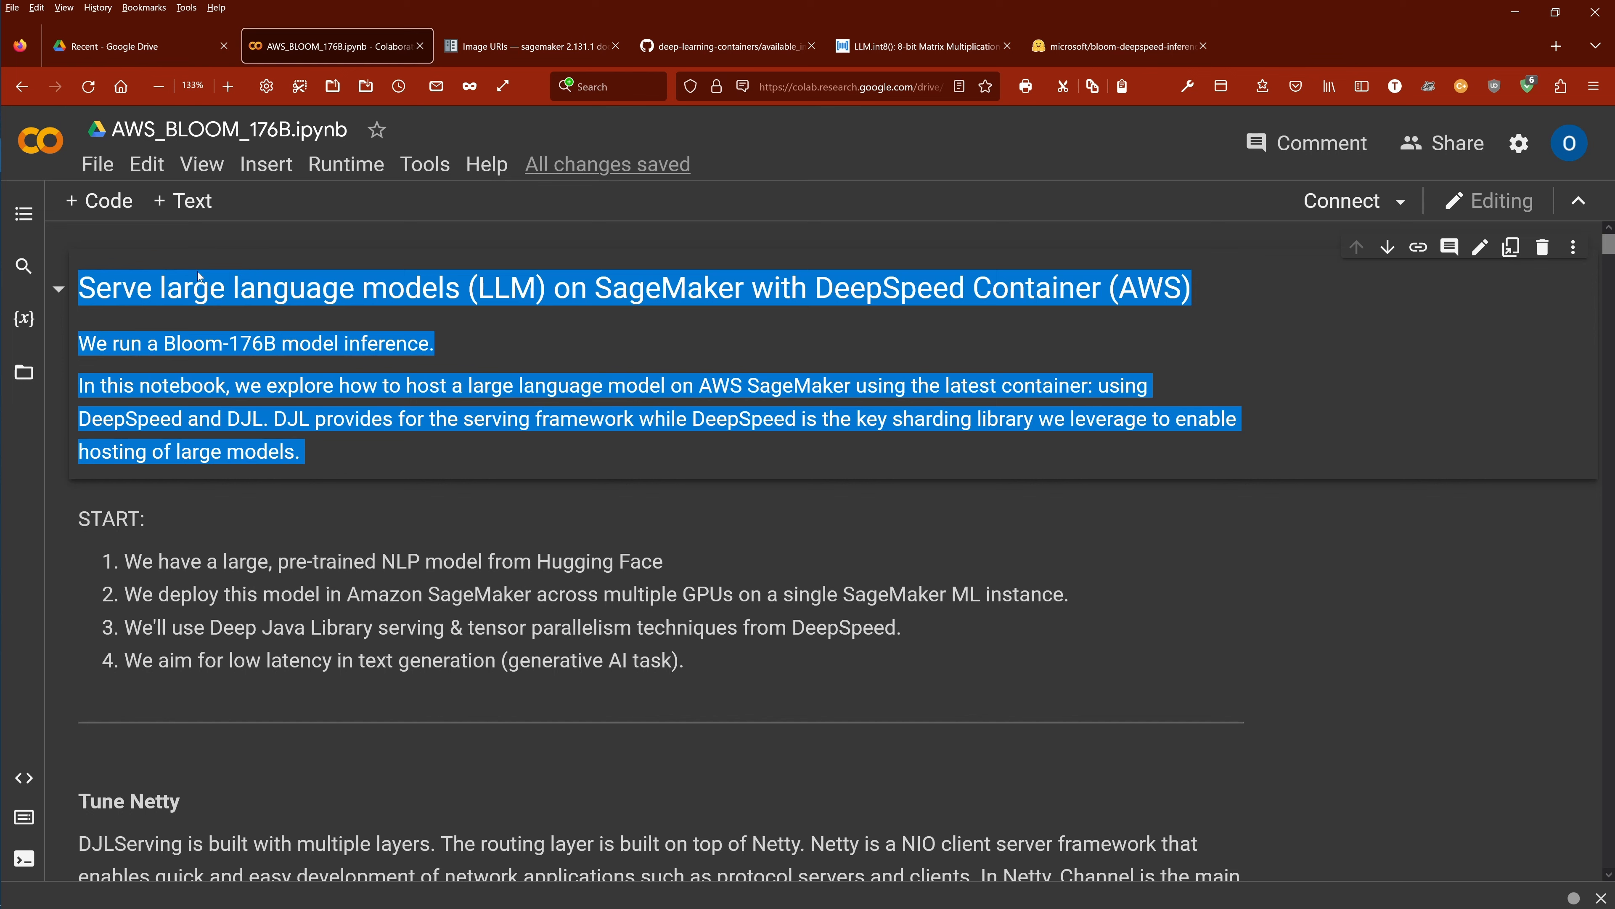